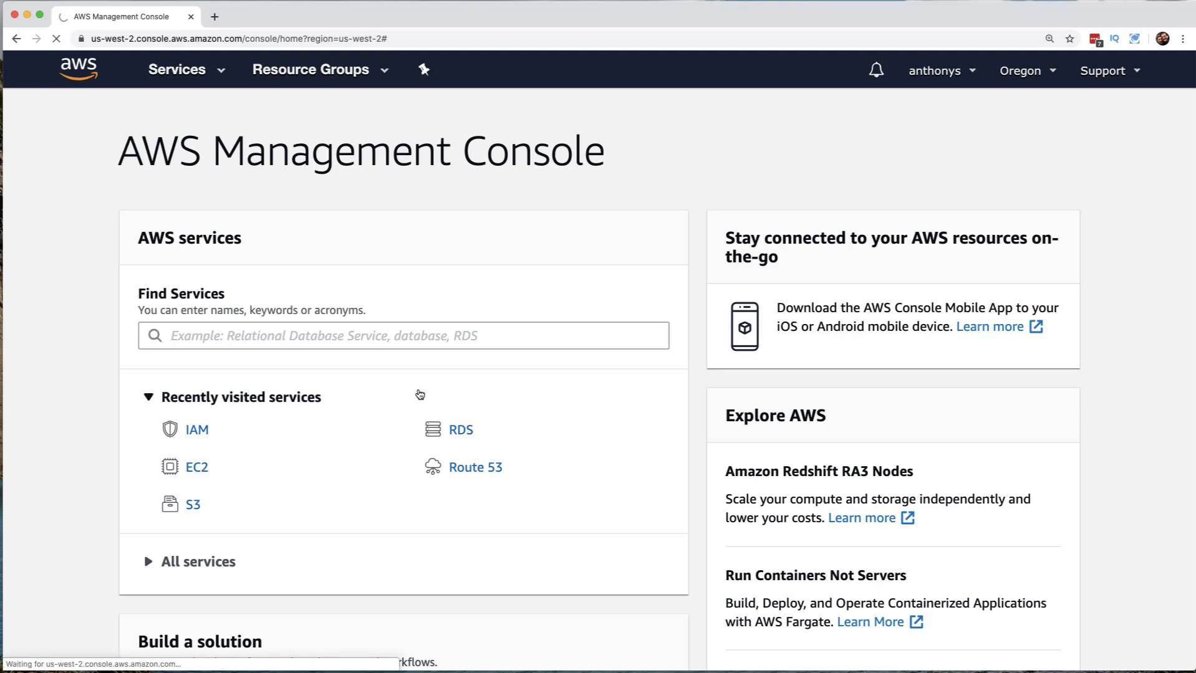
Go into the EC2 dashboard and show the Running instances list for the region.
click(196, 466)
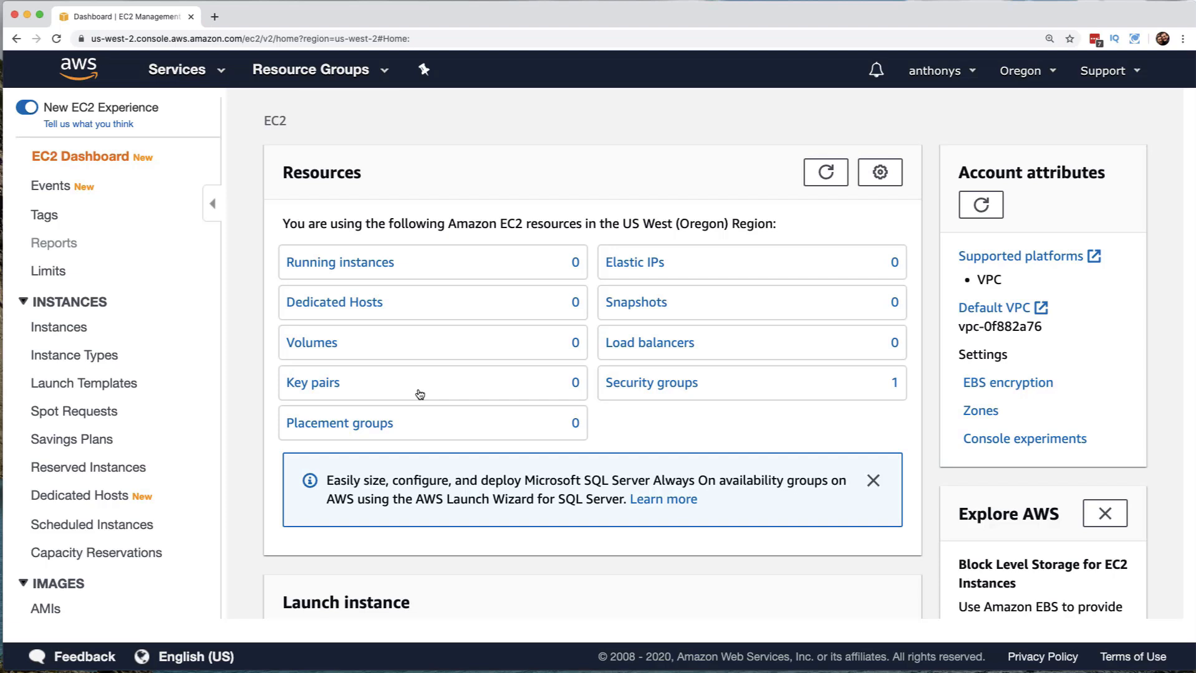
mouse_move(648, 414)
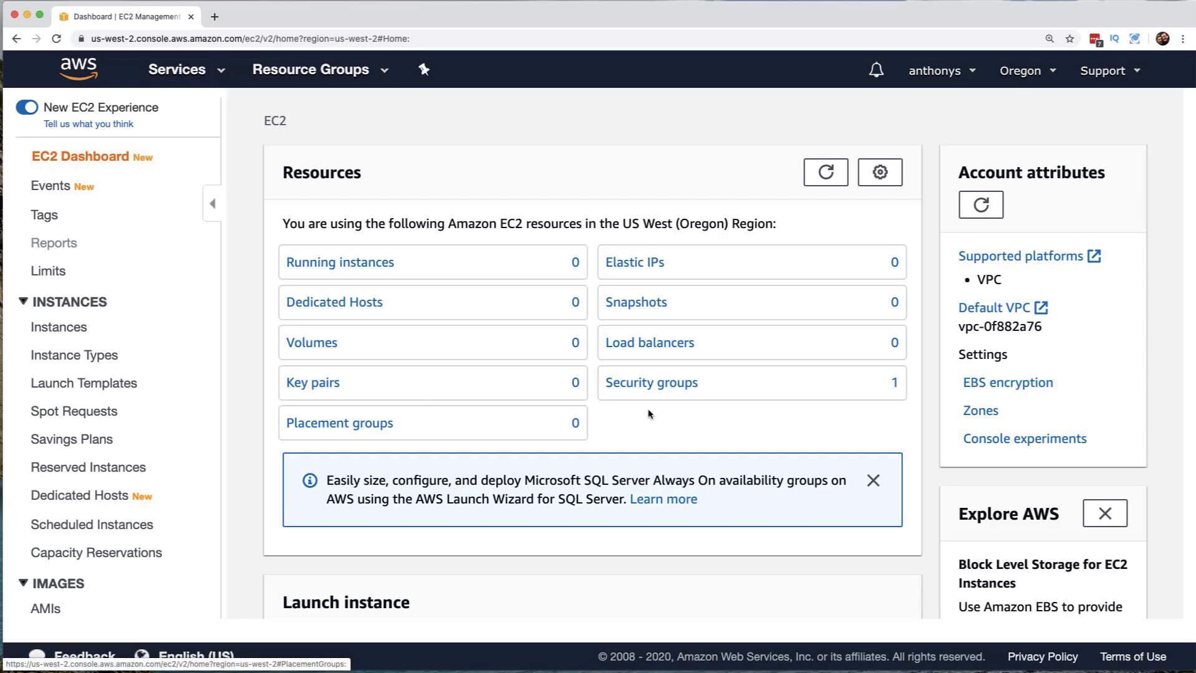
mouse_move(651, 382)
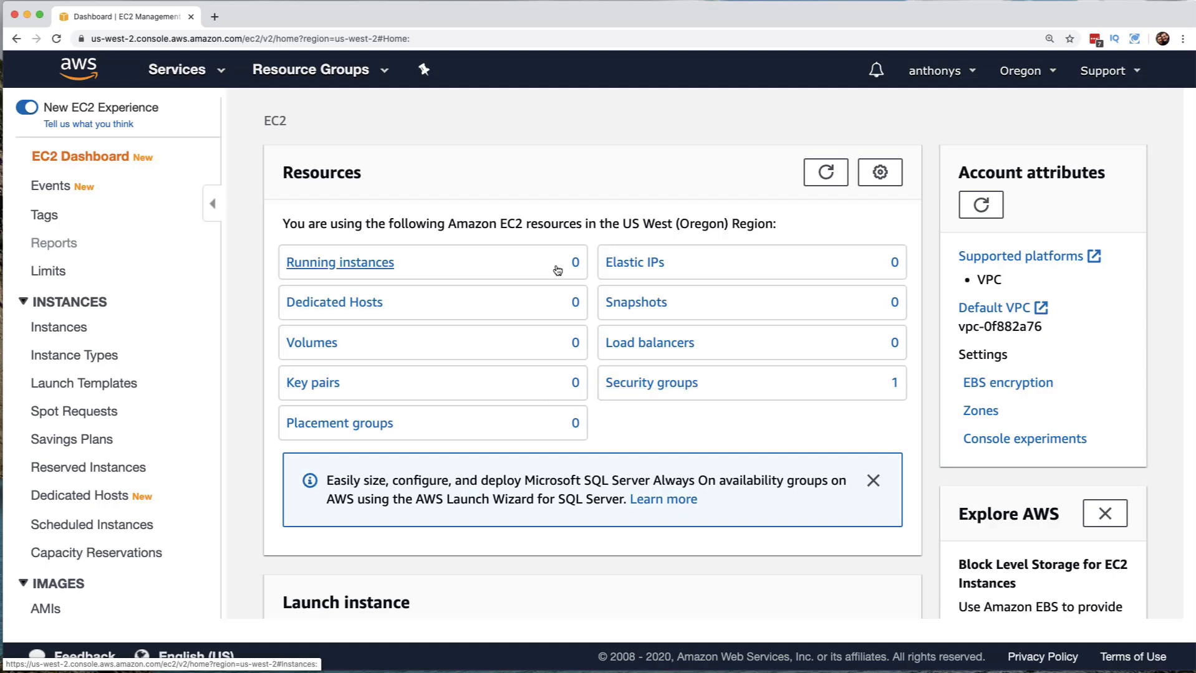
mouse_move(417, 325)
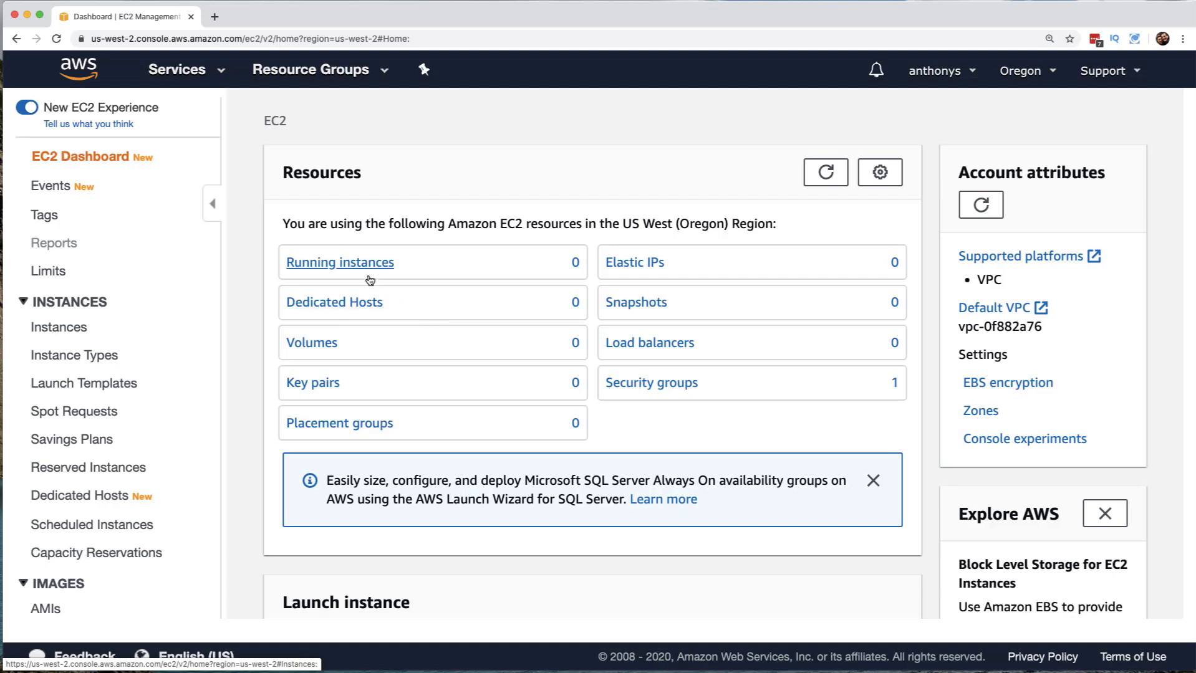
click(339, 262)
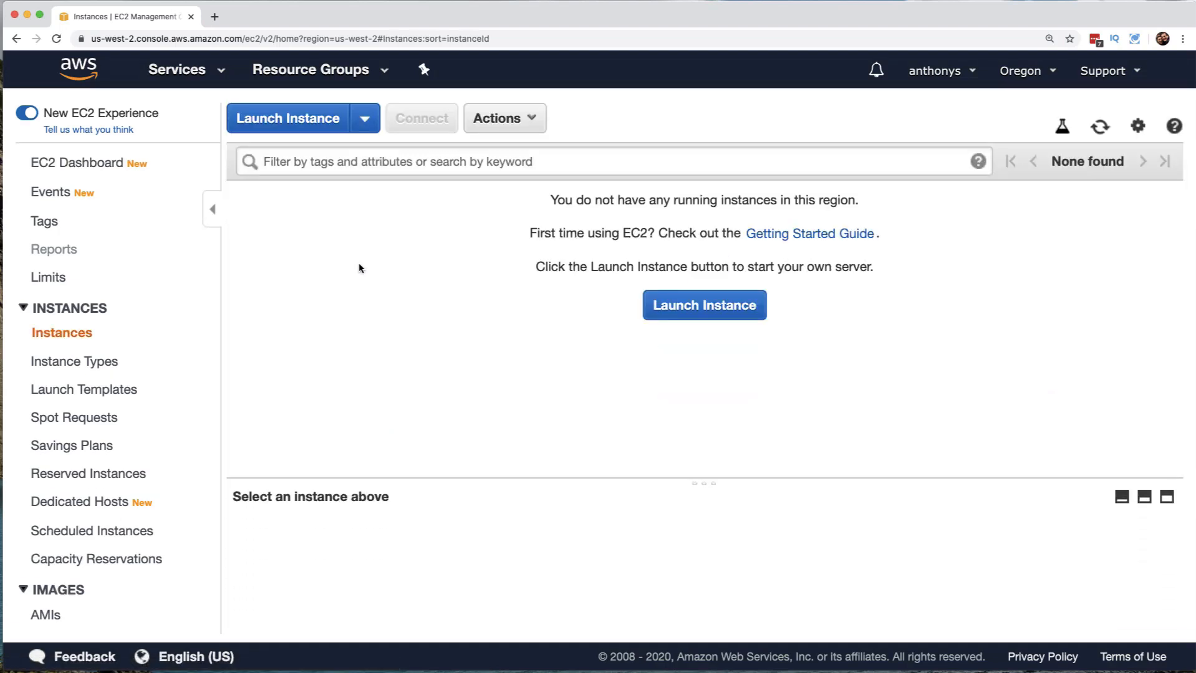
mouse_move(704, 305)
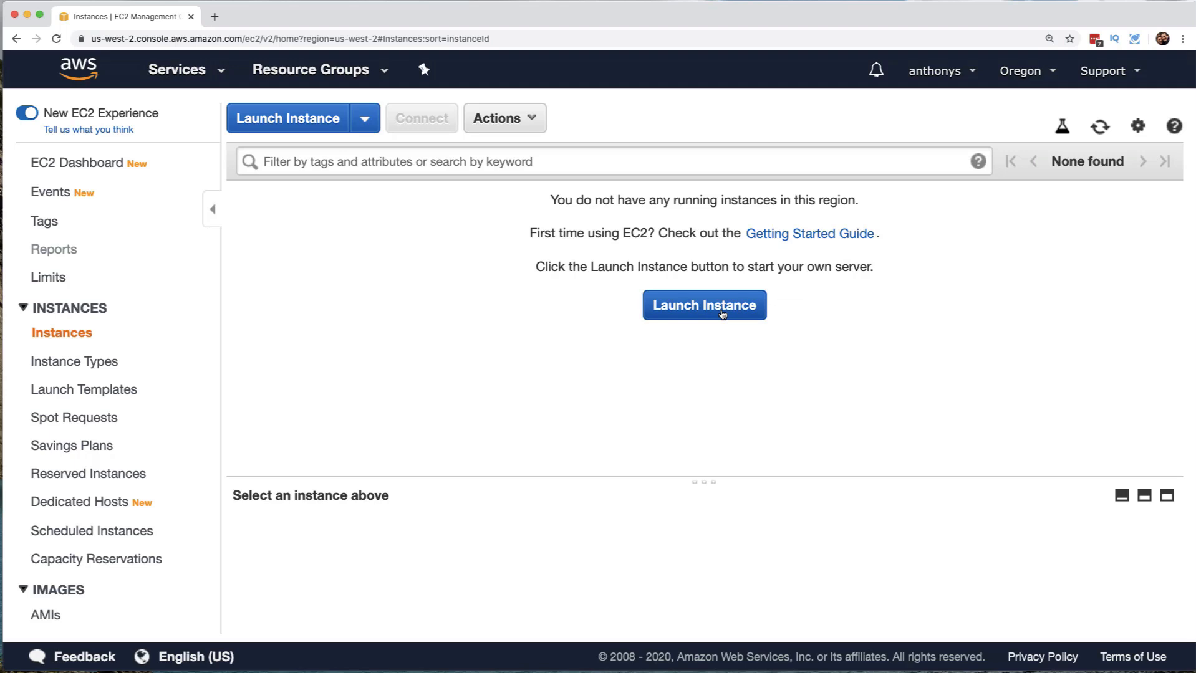
mouse_move(262, 145)
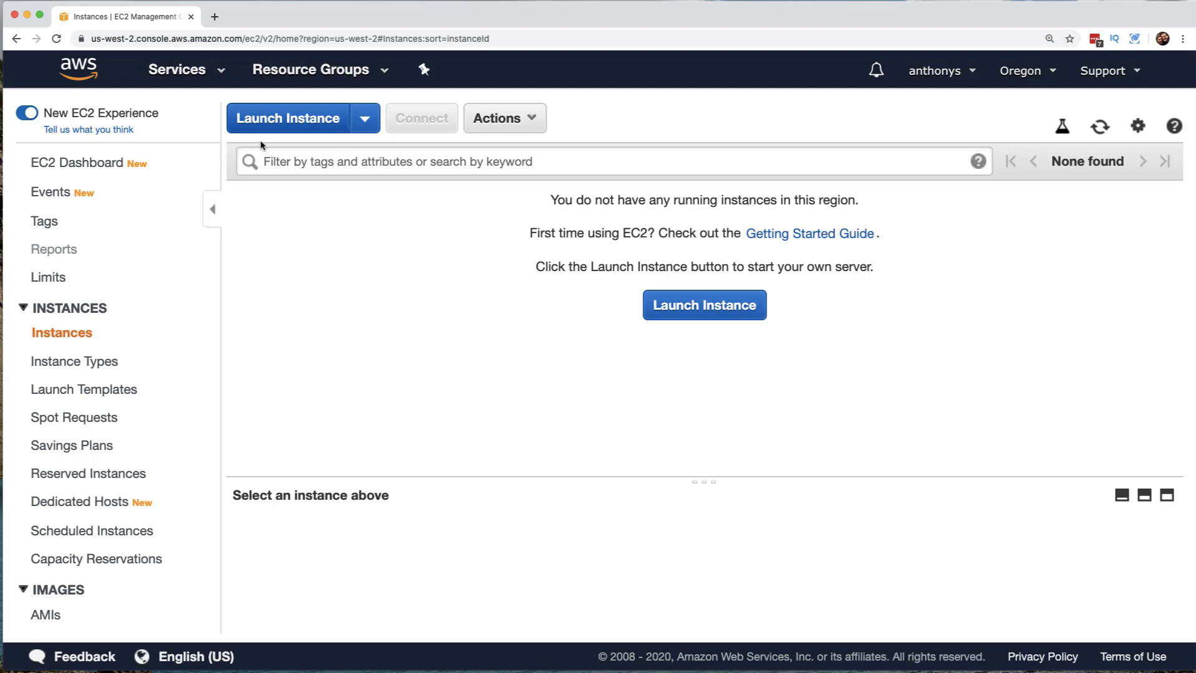
Search 'aws marketplace' in a new tab and land on the AWS Marketplace homepage.
click(363, 16)
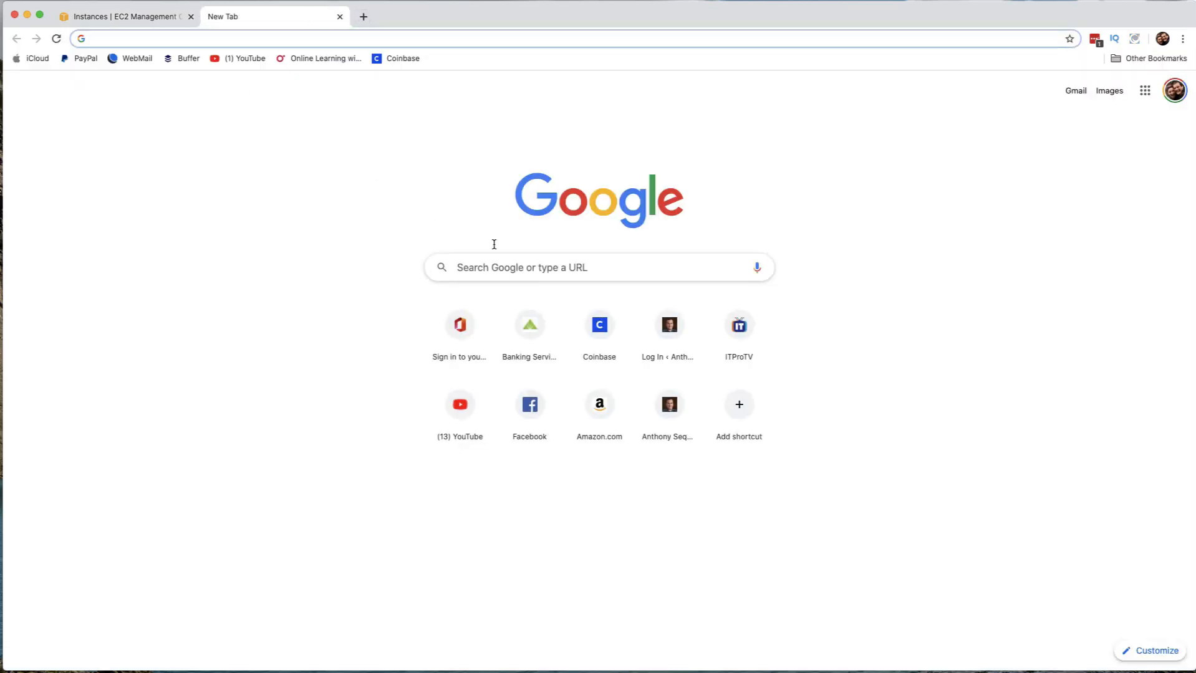
text(aws ma)
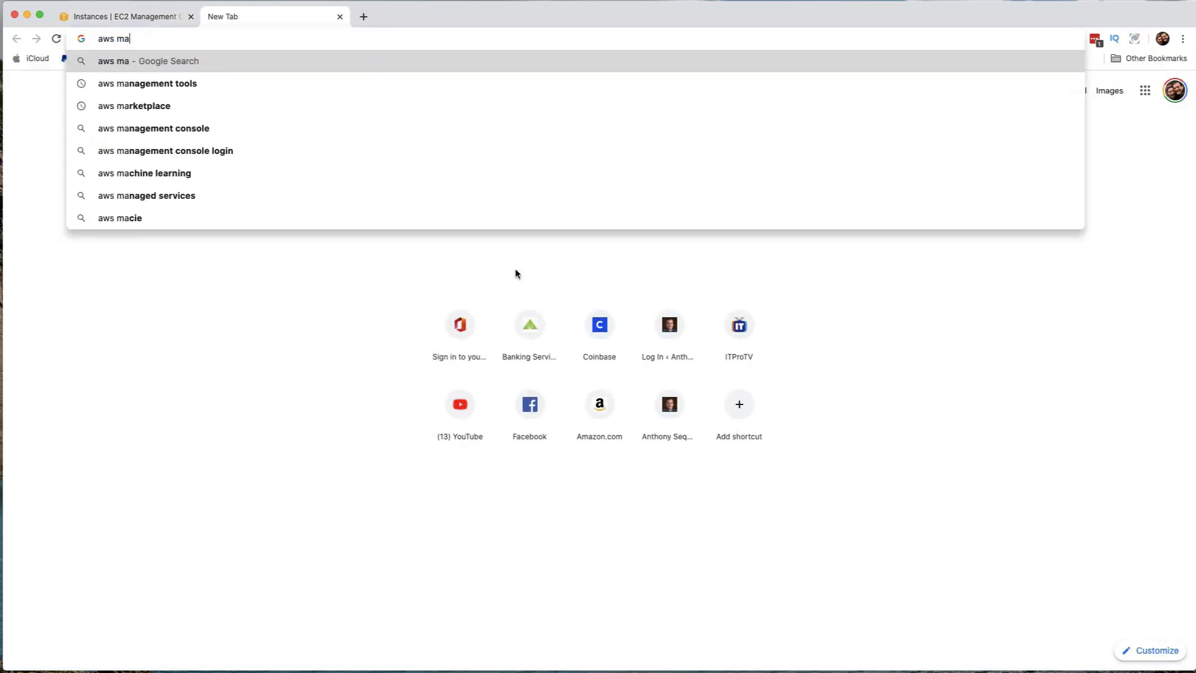
click(135, 106)
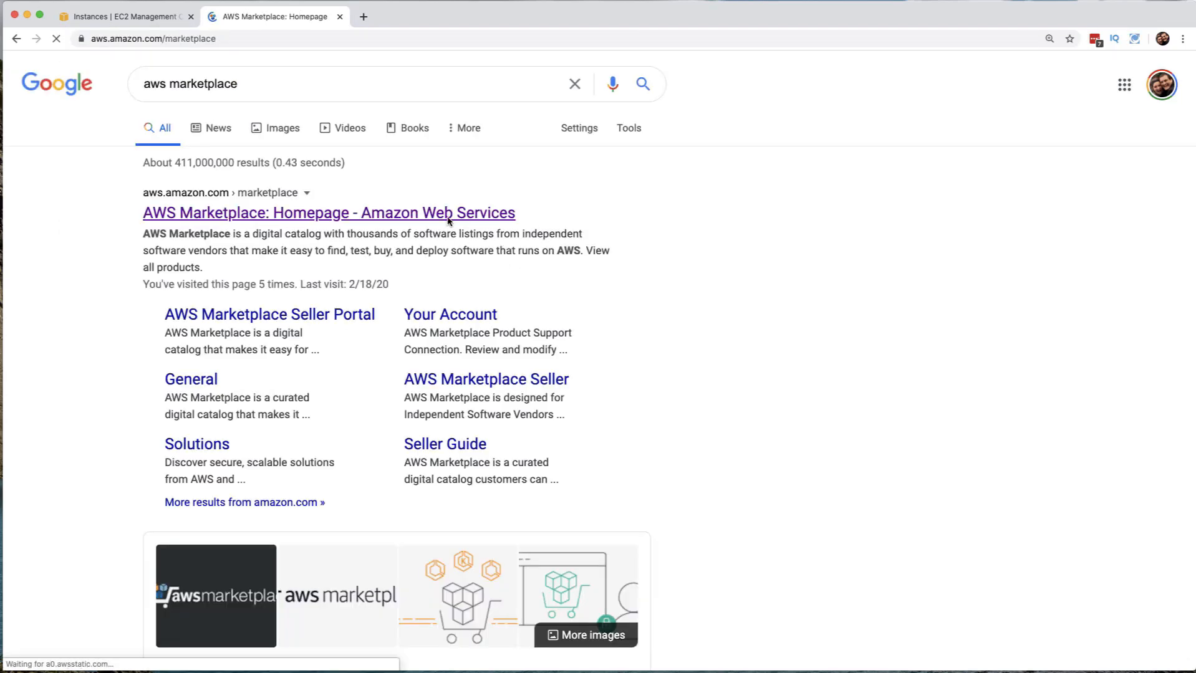
click(326, 213)
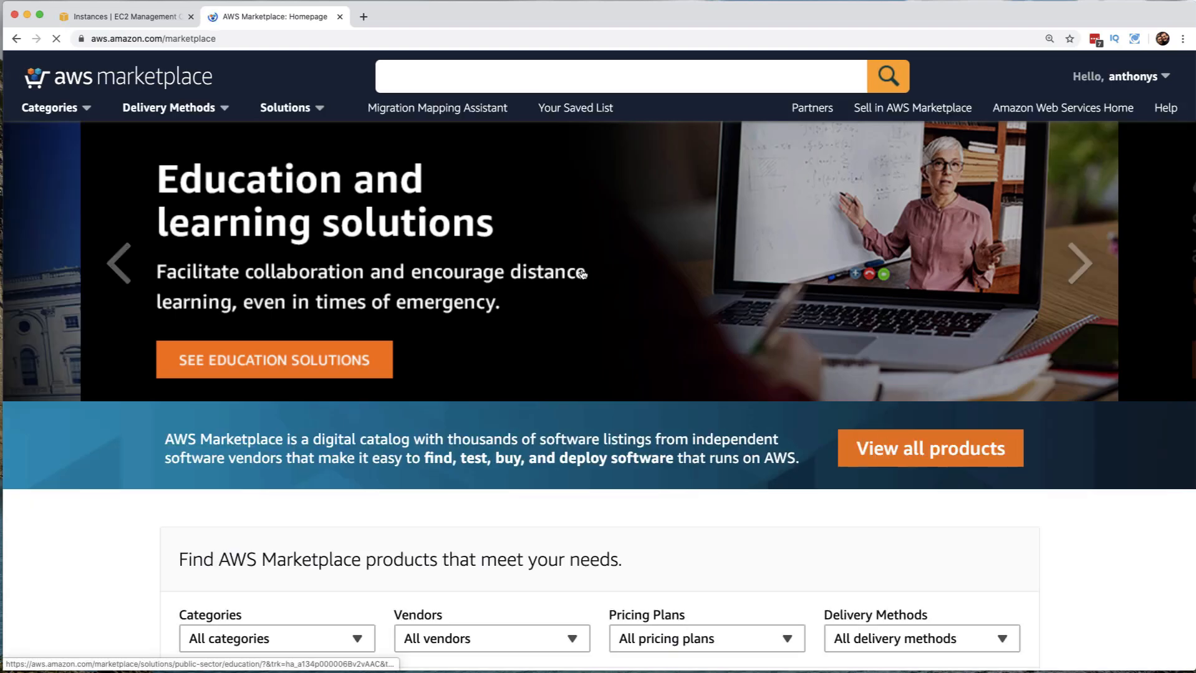
scroll(down, 3)
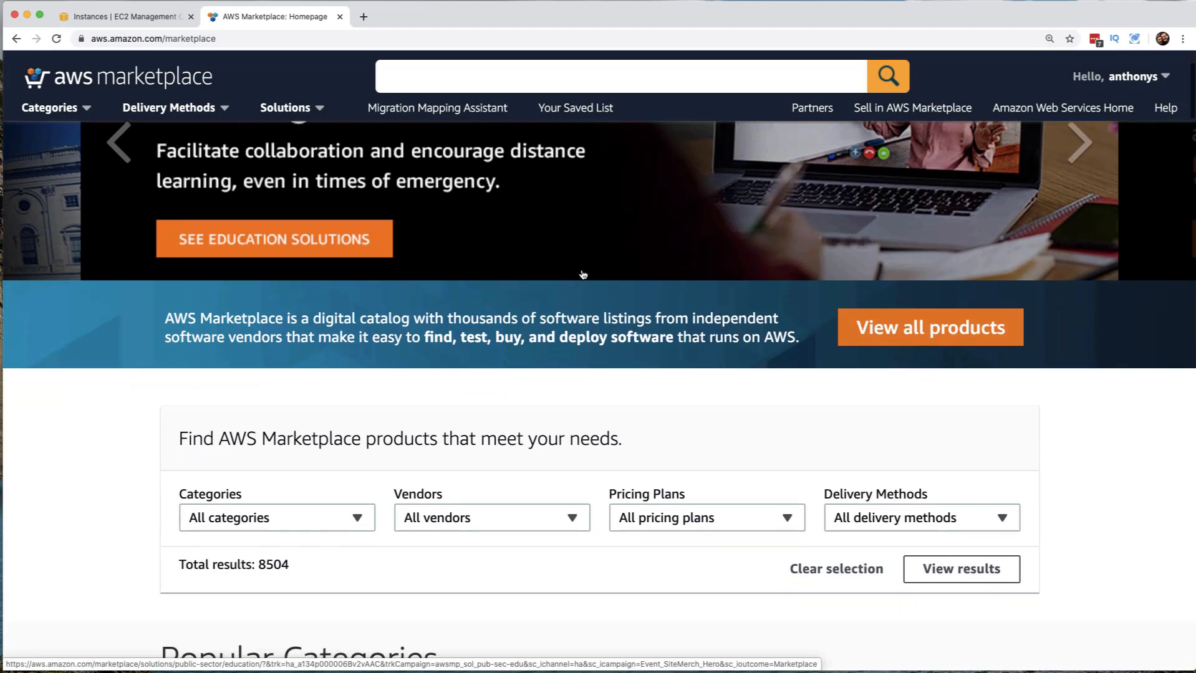
scroll(down, 3)
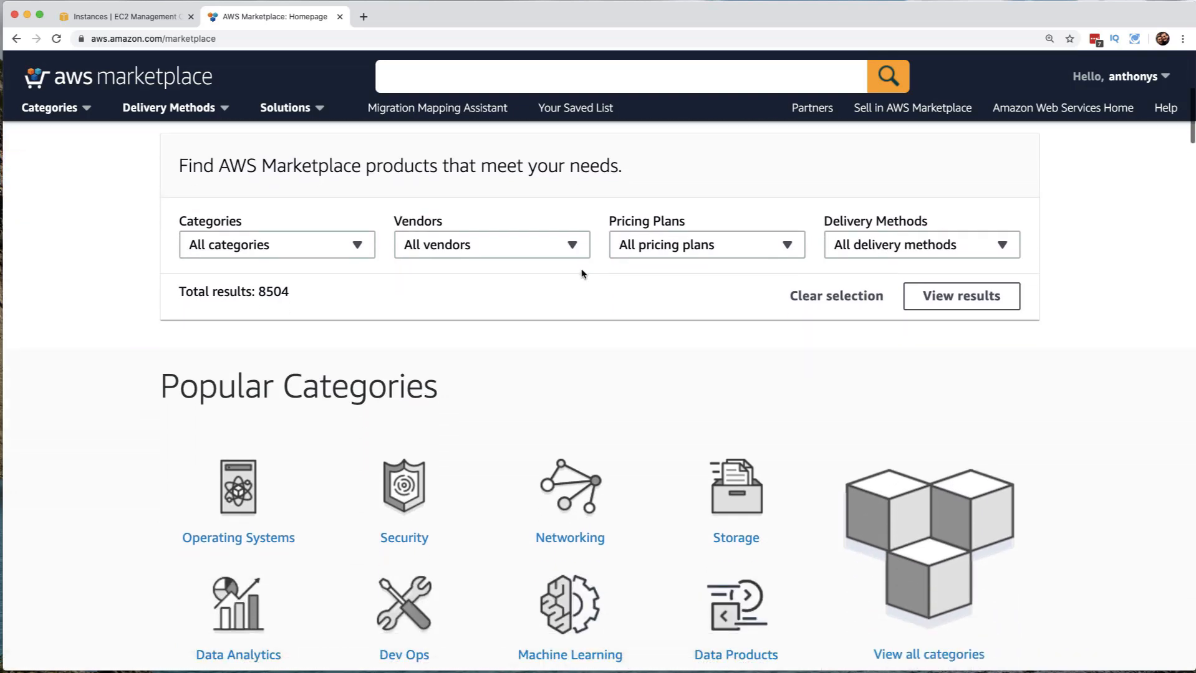
mouse_move(429, 310)
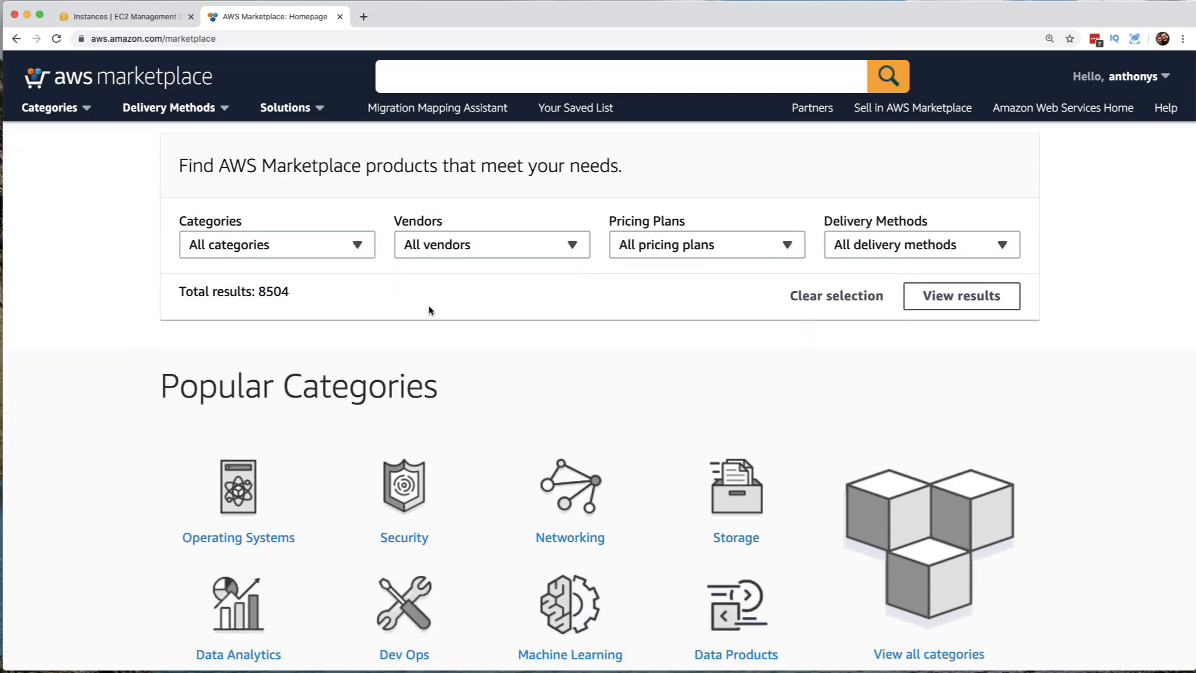
scroll(down, 3)
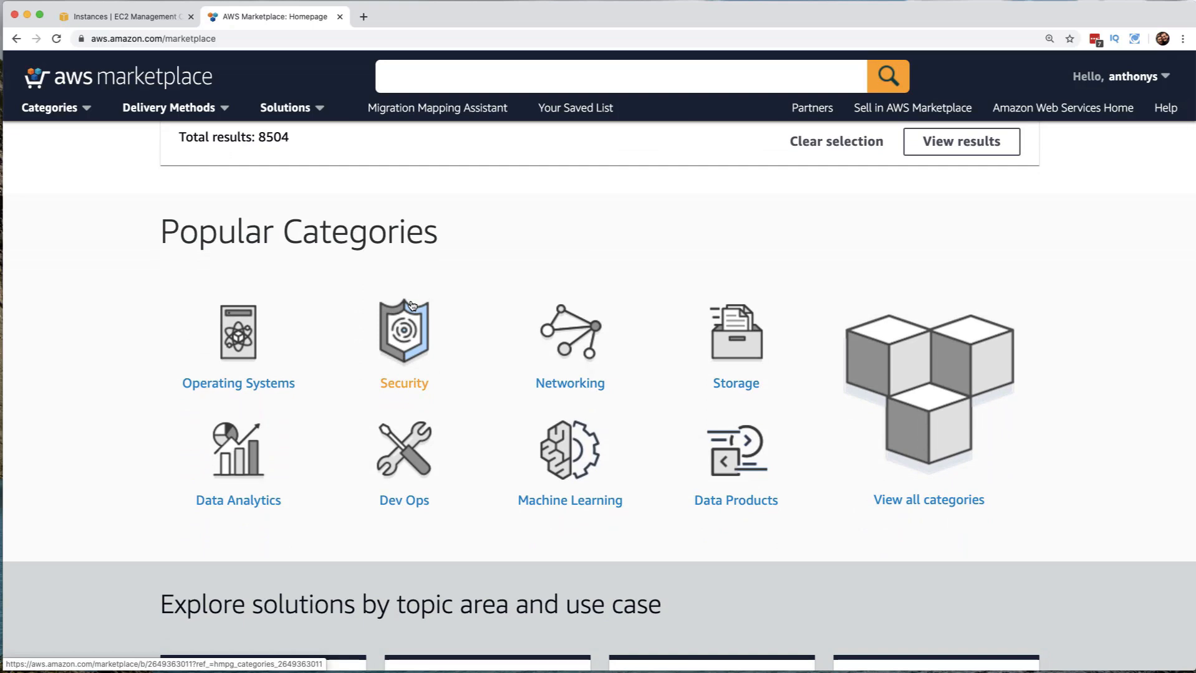
Browse the Data Analytics category listings down past Matillion, NetApp, MongoDB and Neo4j.
click(237, 500)
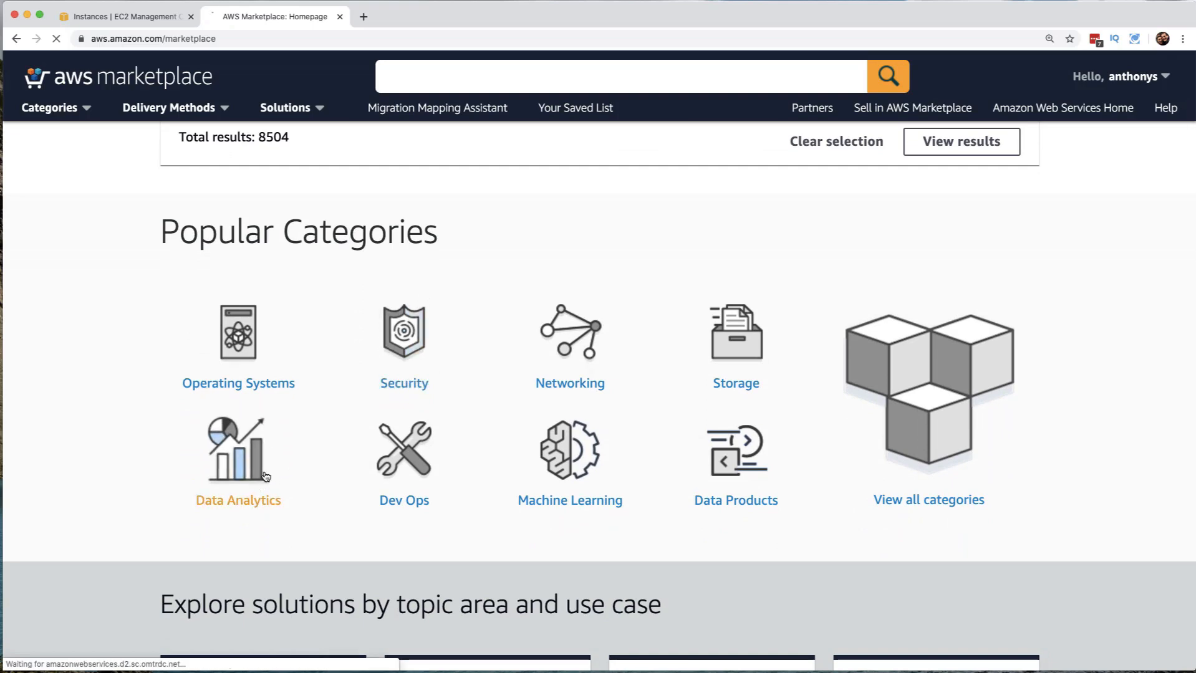
click(238, 460)
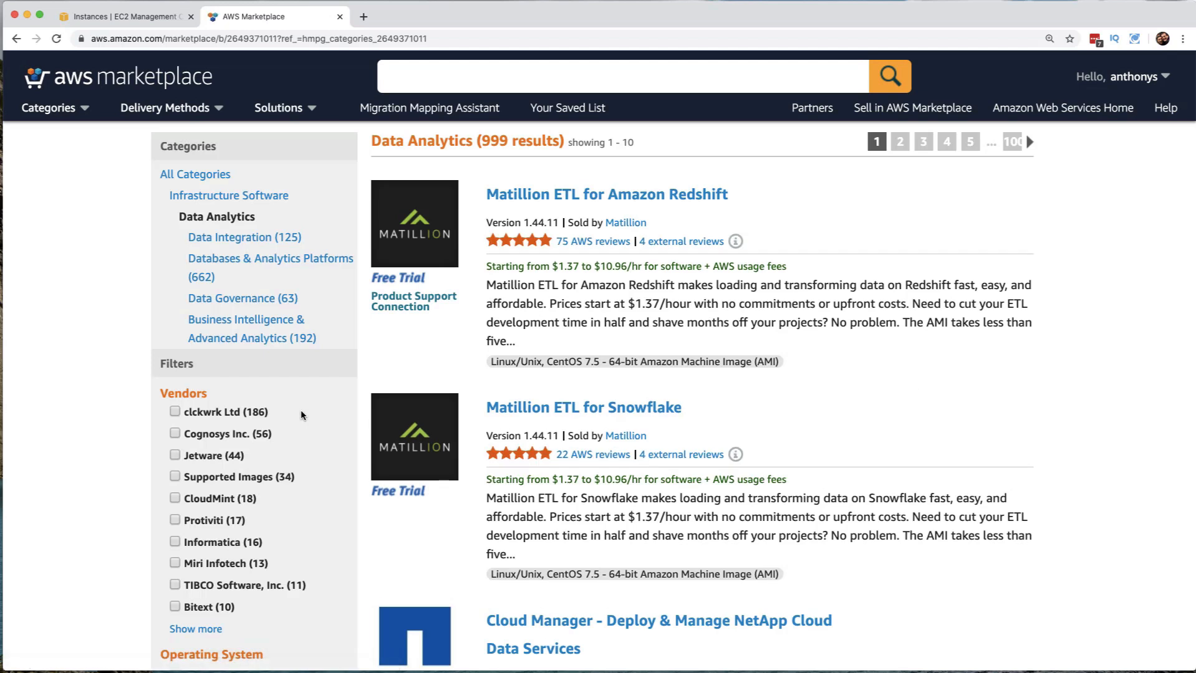
scroll(down, 3)
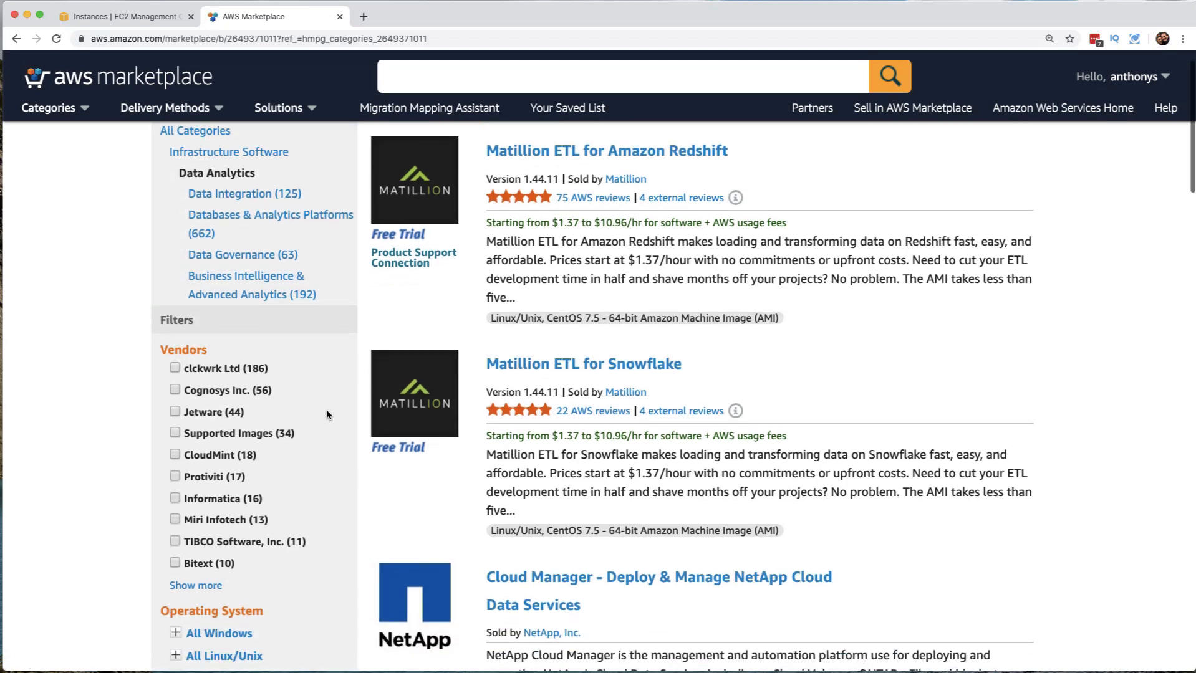
scroll(down, 3)
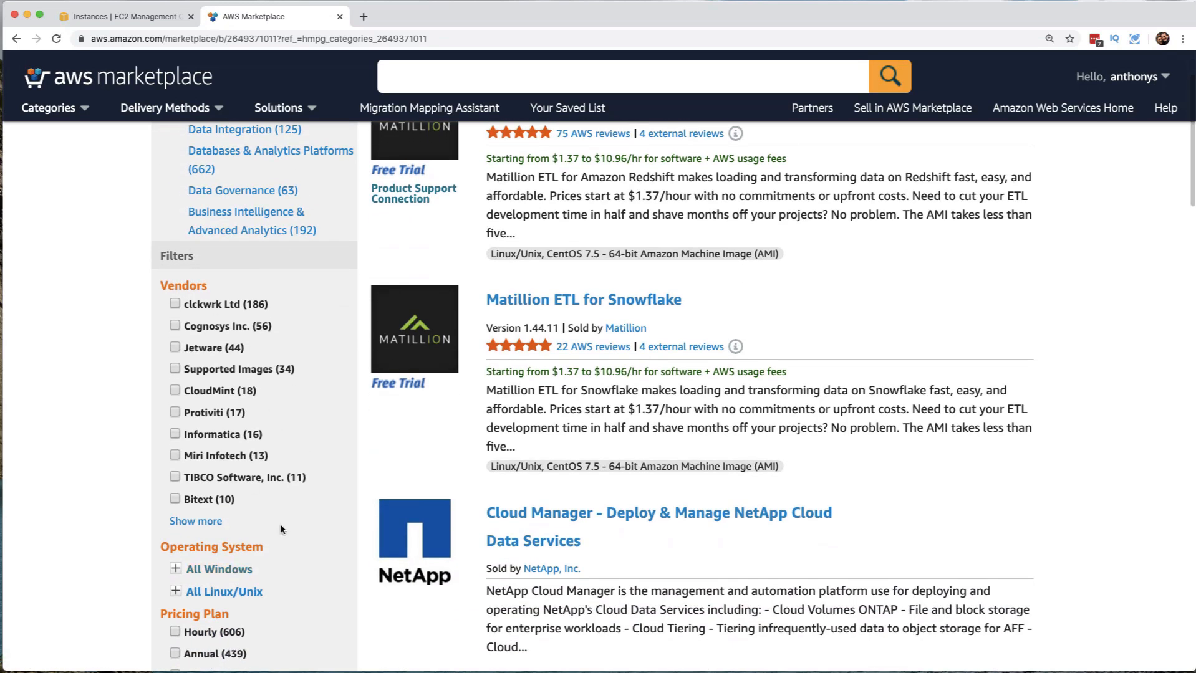
scroll(down, 3)
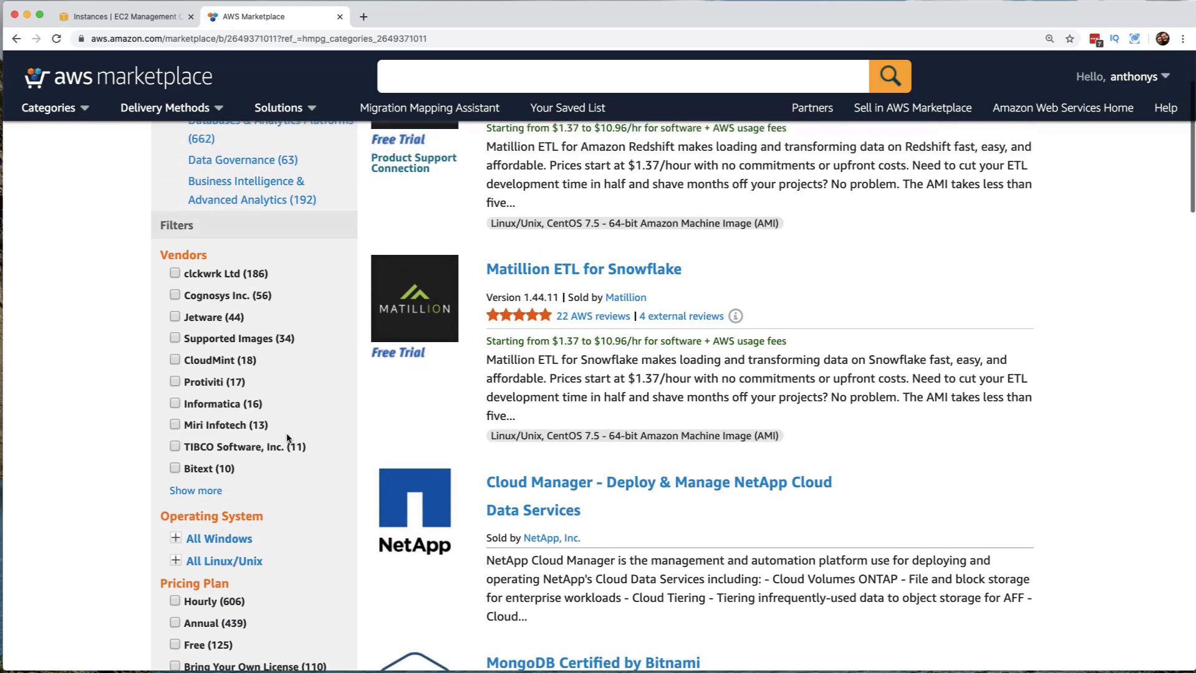
scroll(down, 3)
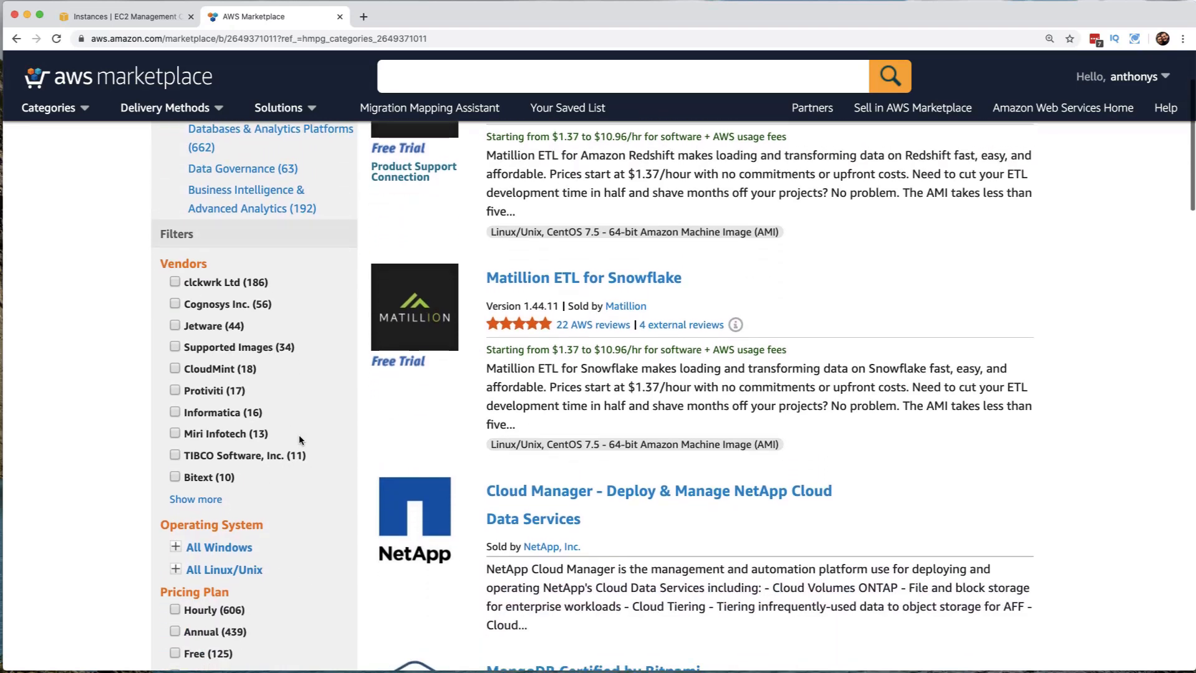
scroll(down, 3)
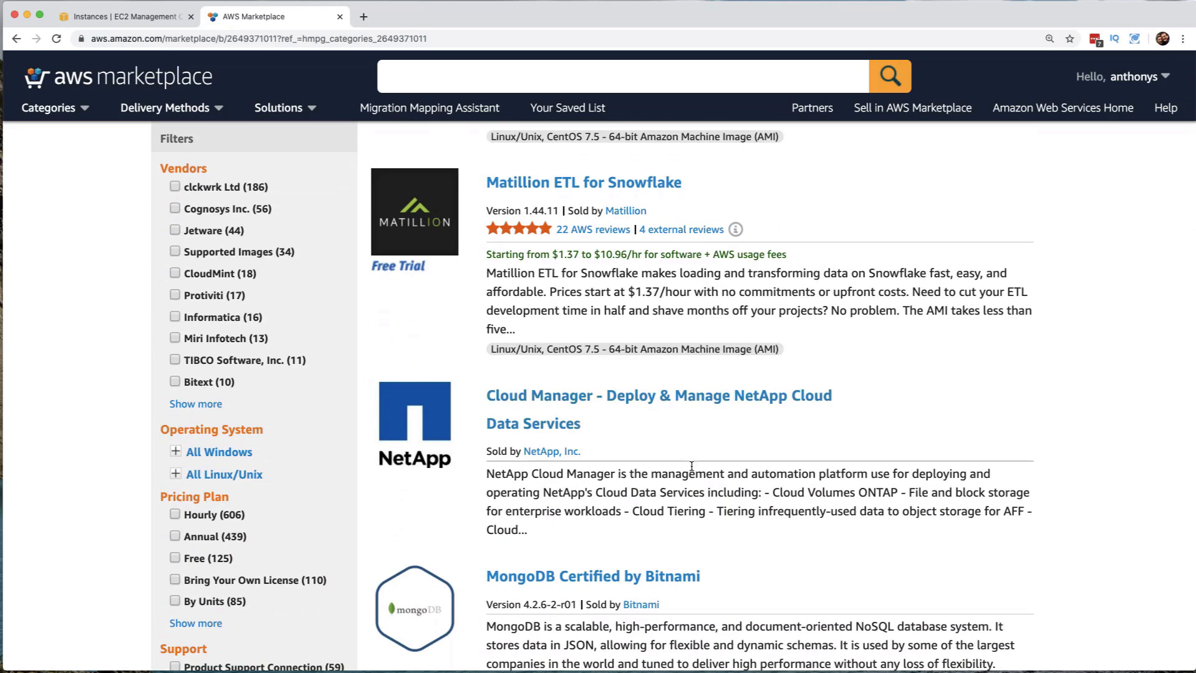
scroll(down, 3)
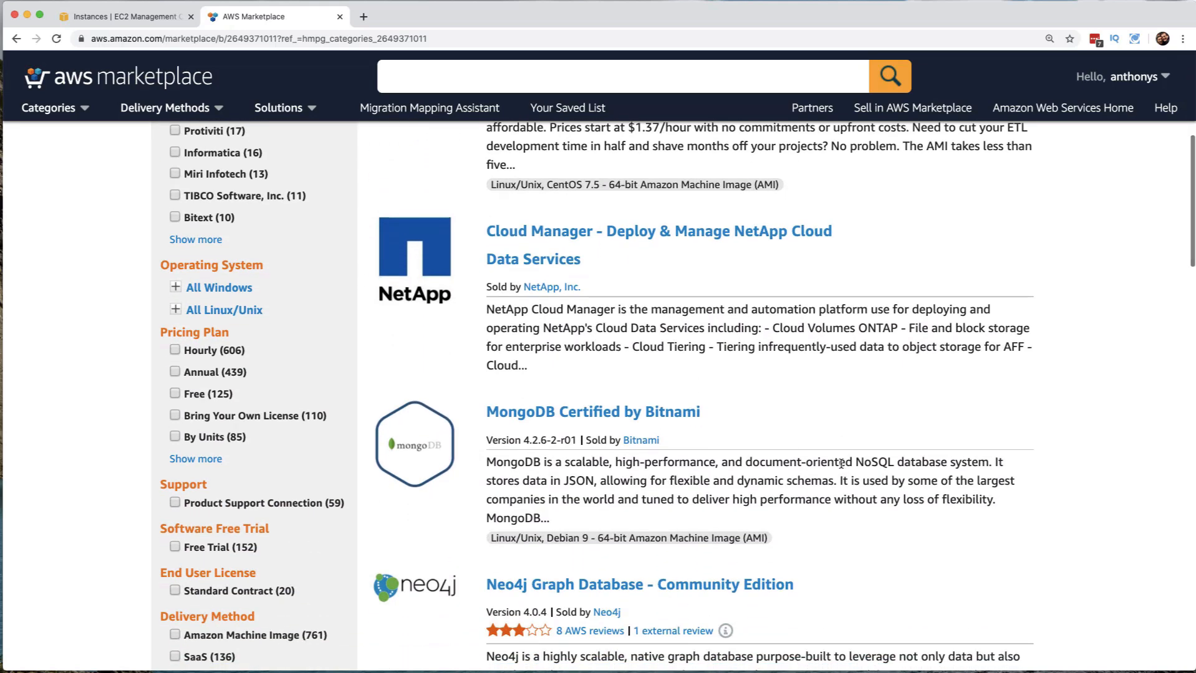
scroll(down, 3)
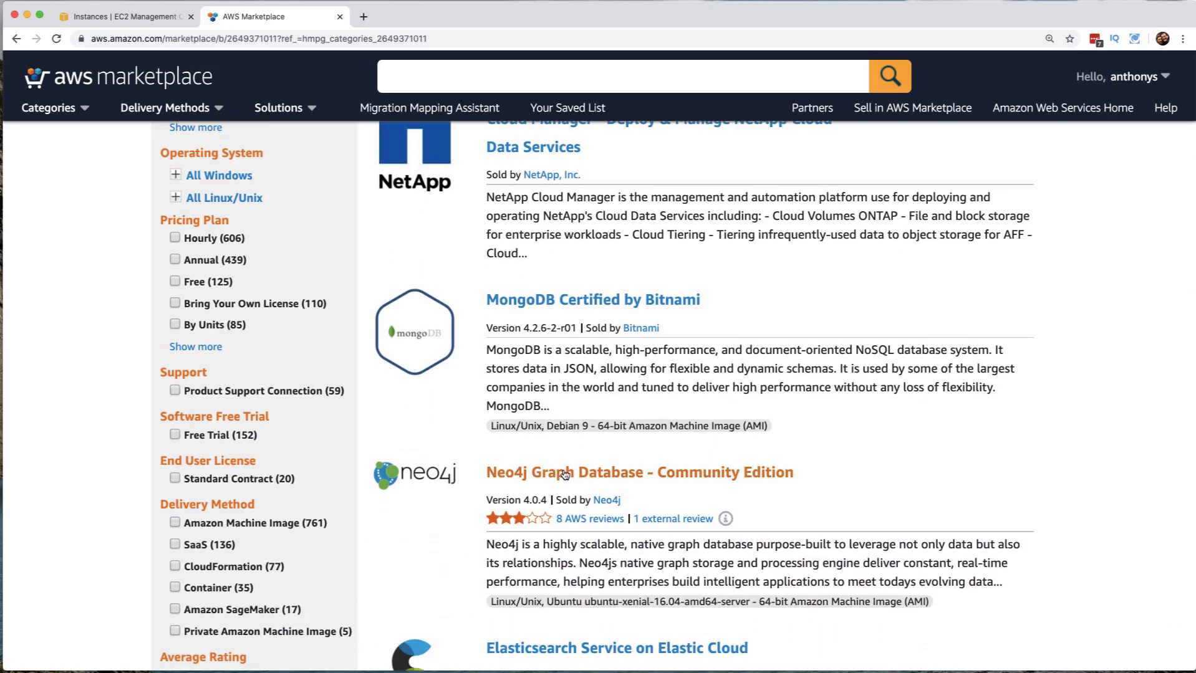
View the Neo4j Graph Database - Community Edition product overview and hourly price.
click(640, 473)
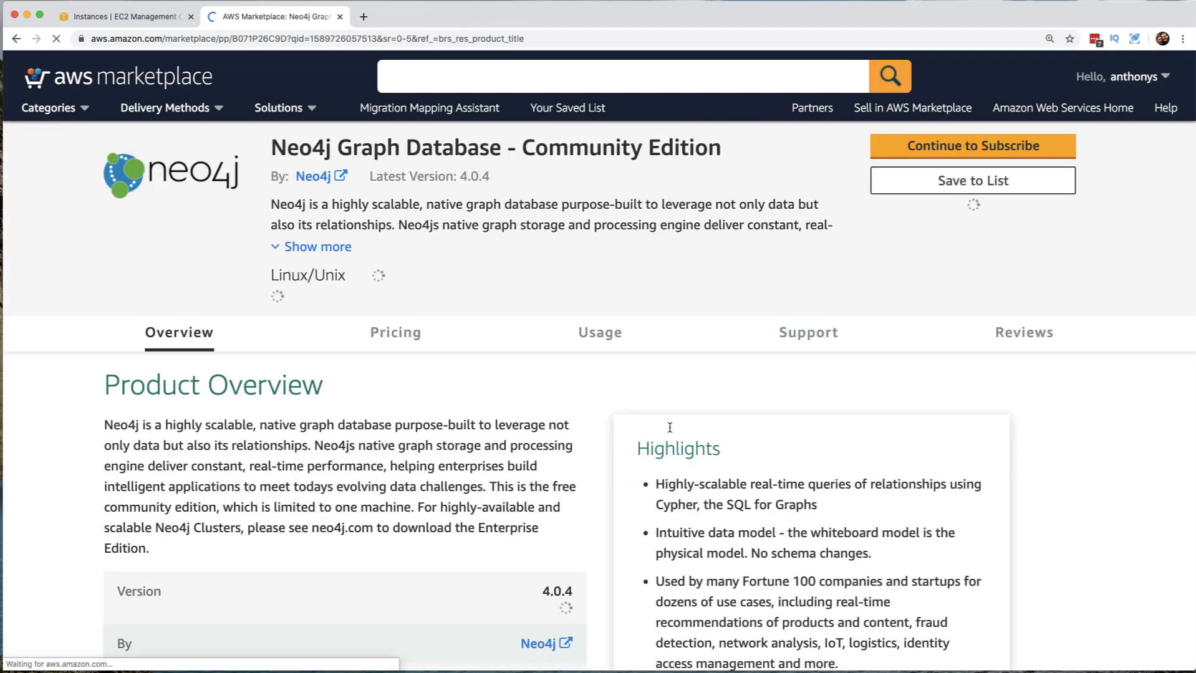
scroll(down, 3)
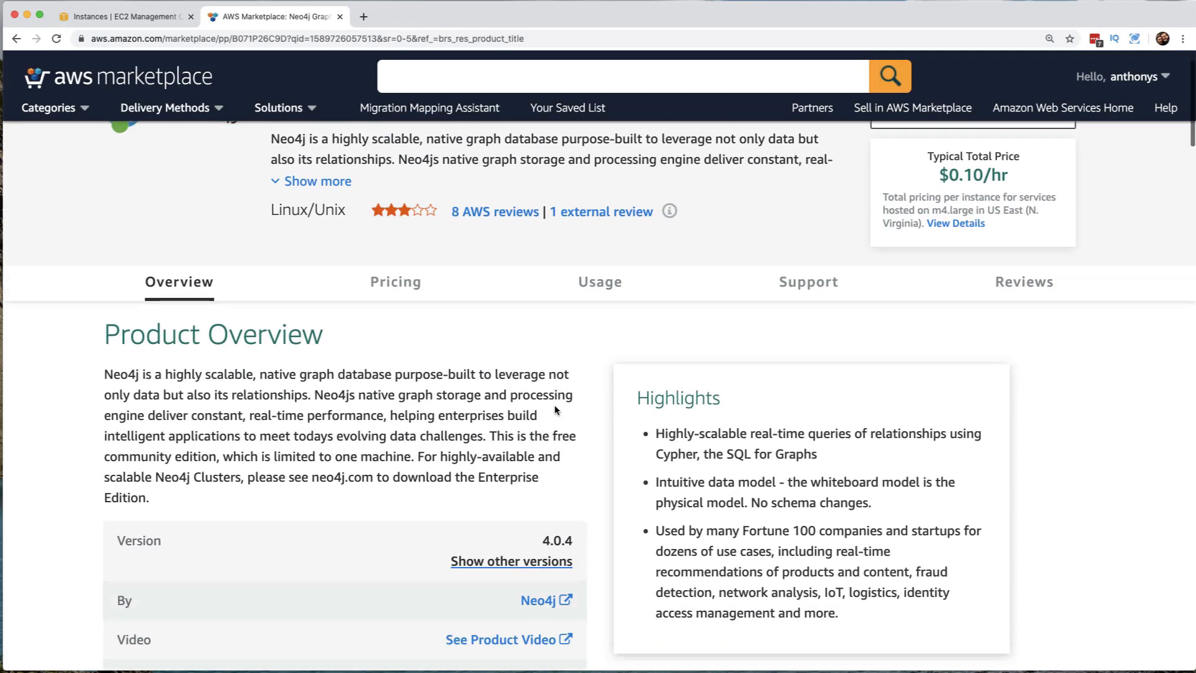
scroll(down, 3)
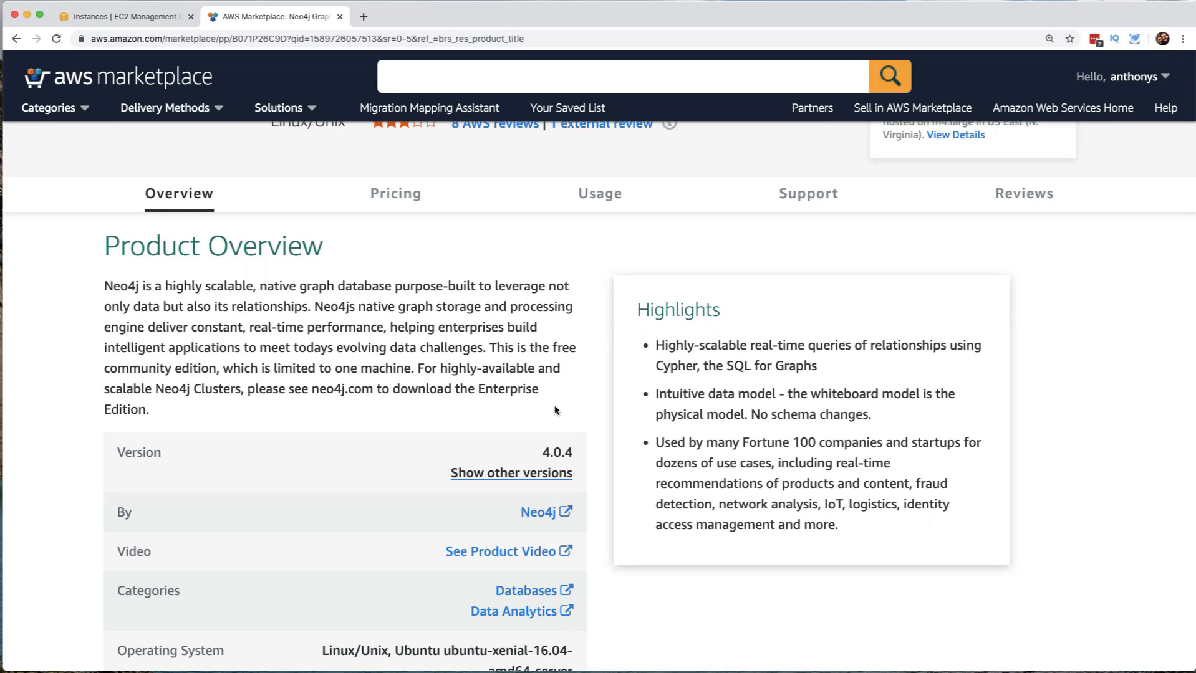
scroll(down, 3)
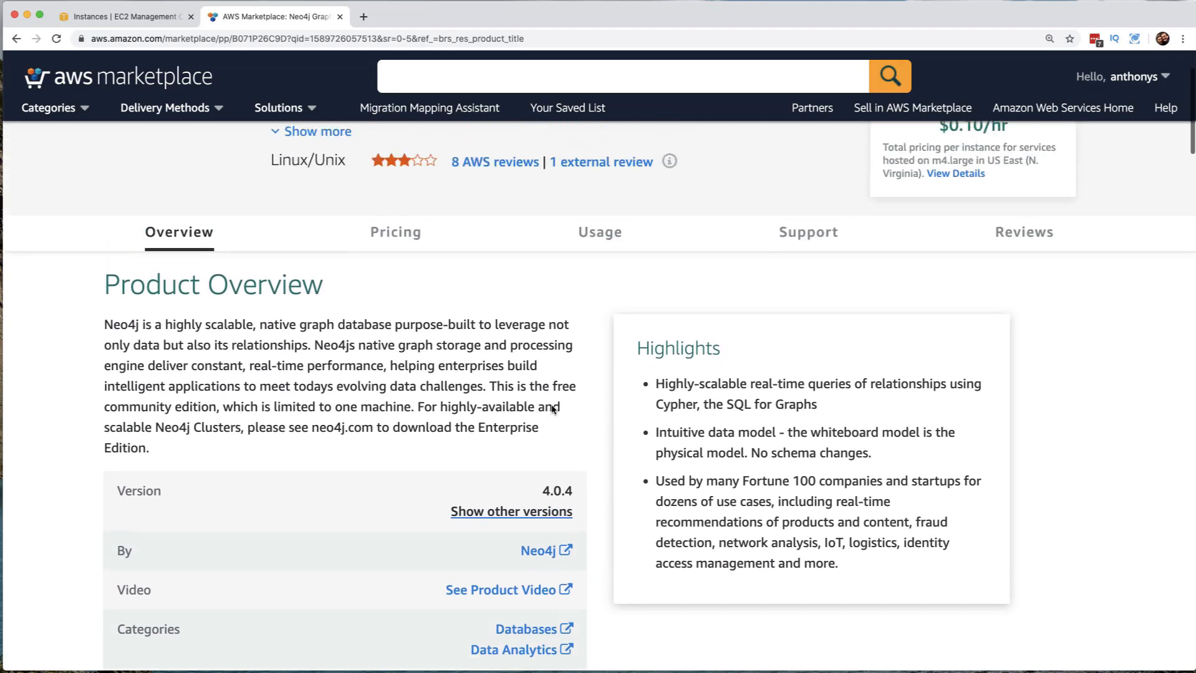
scroll(up, 3)
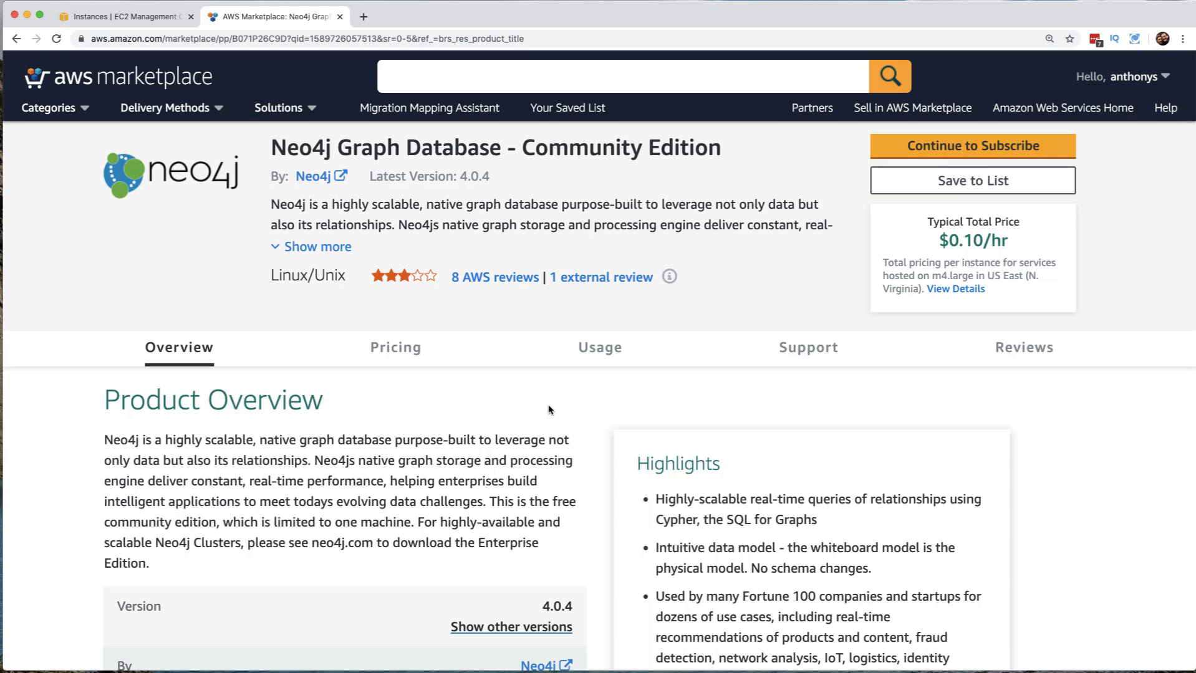
click(395, 346)
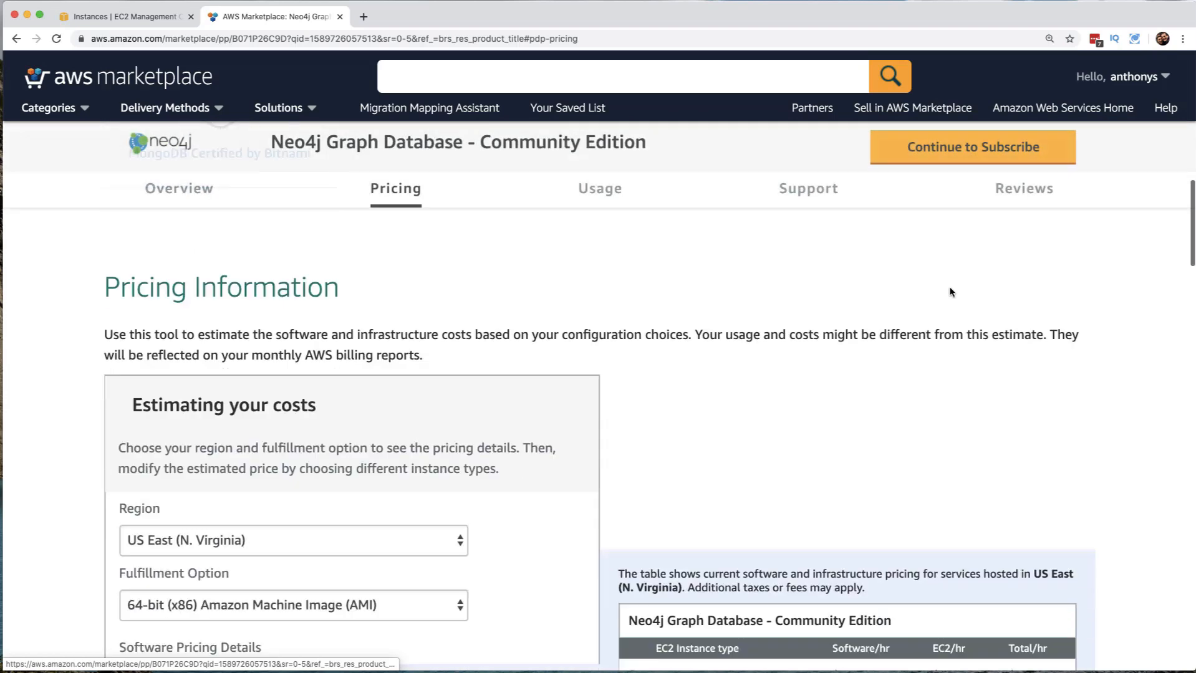
scroll(down, 3)
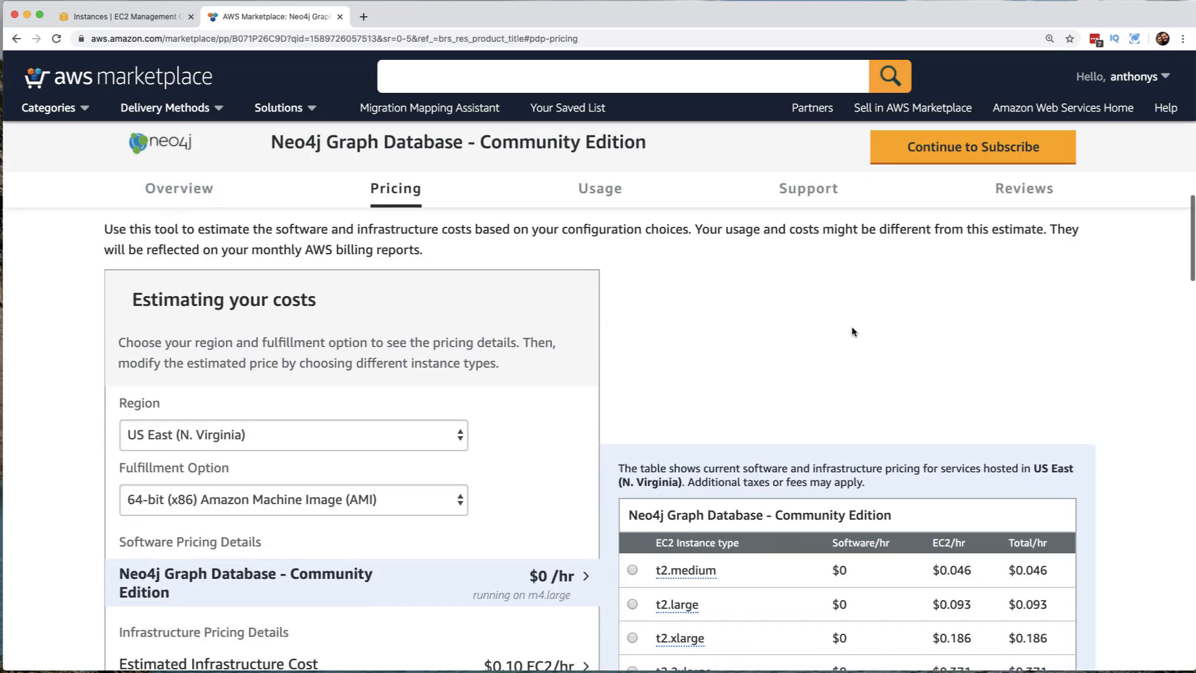
scroll(down, 3)
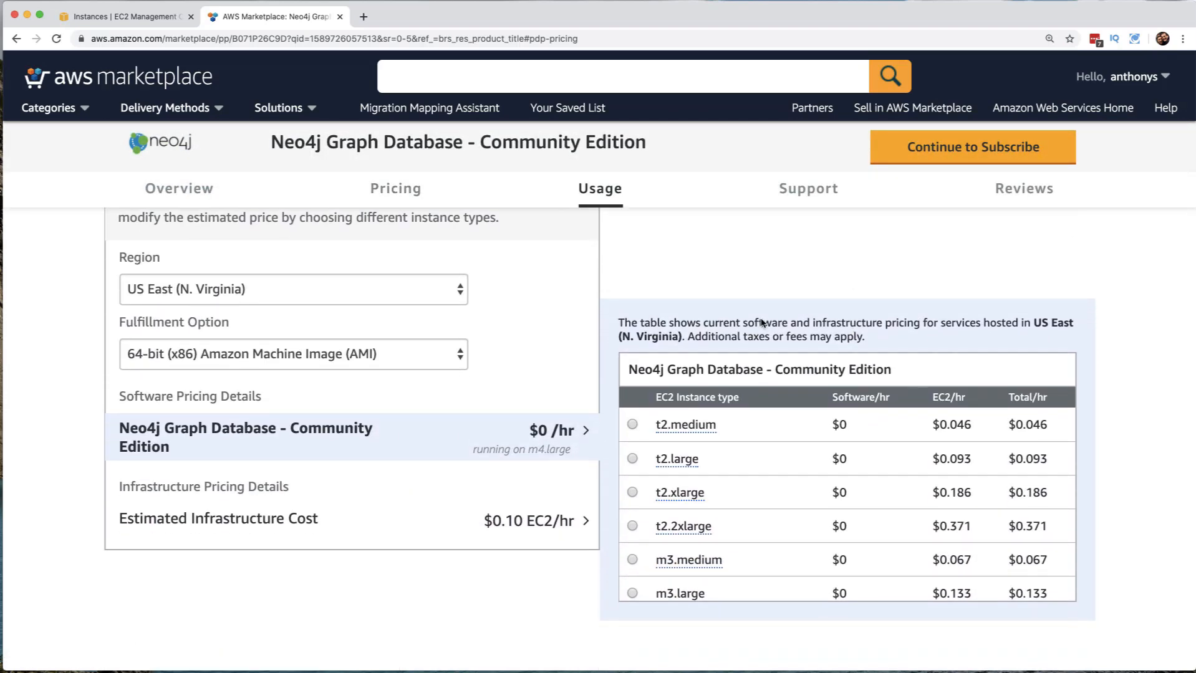
mouse_move(630, 303)
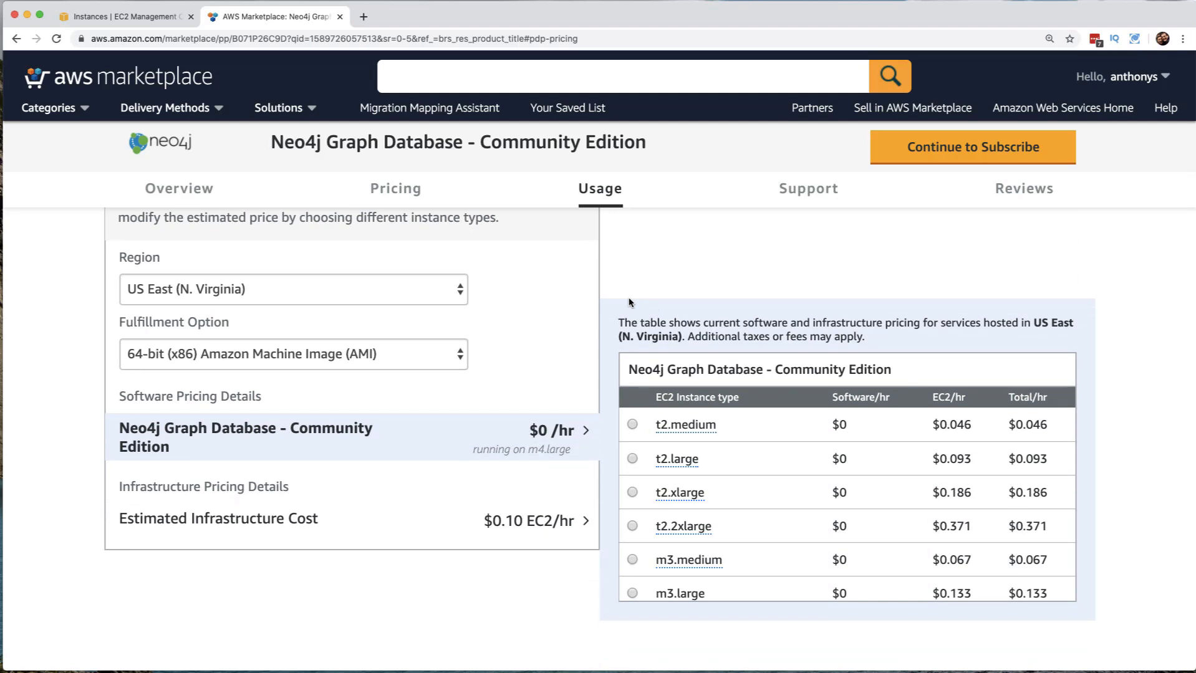
mouse_move(844, 480)
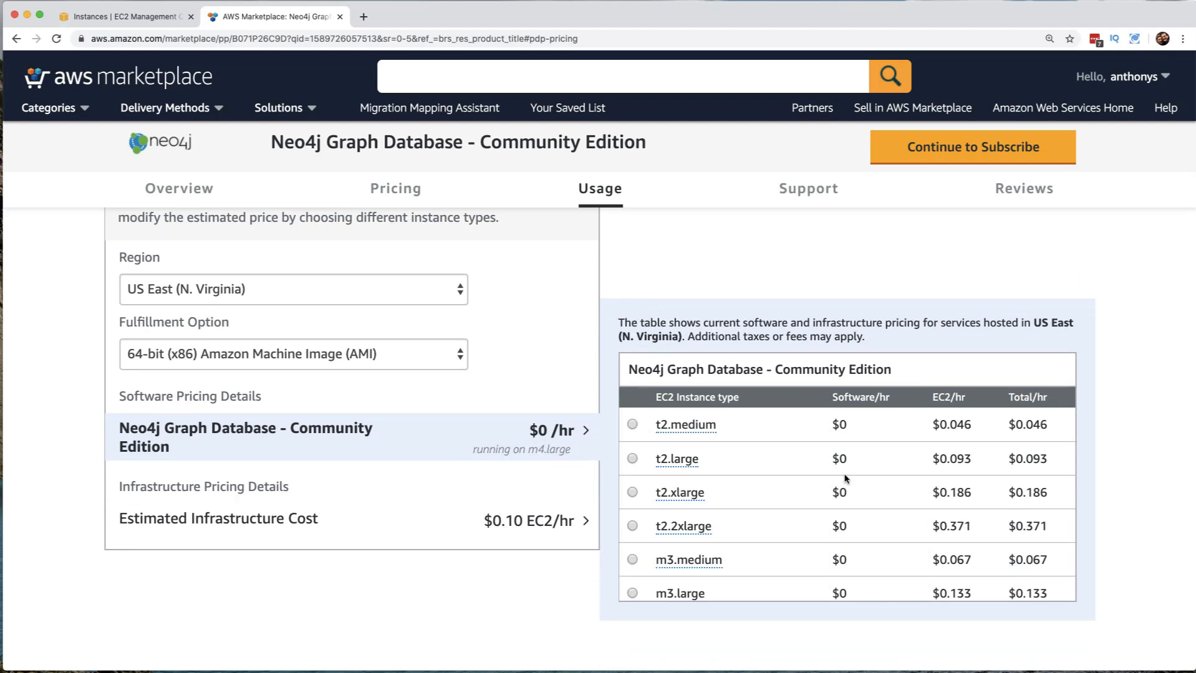
scroll(down, 3)
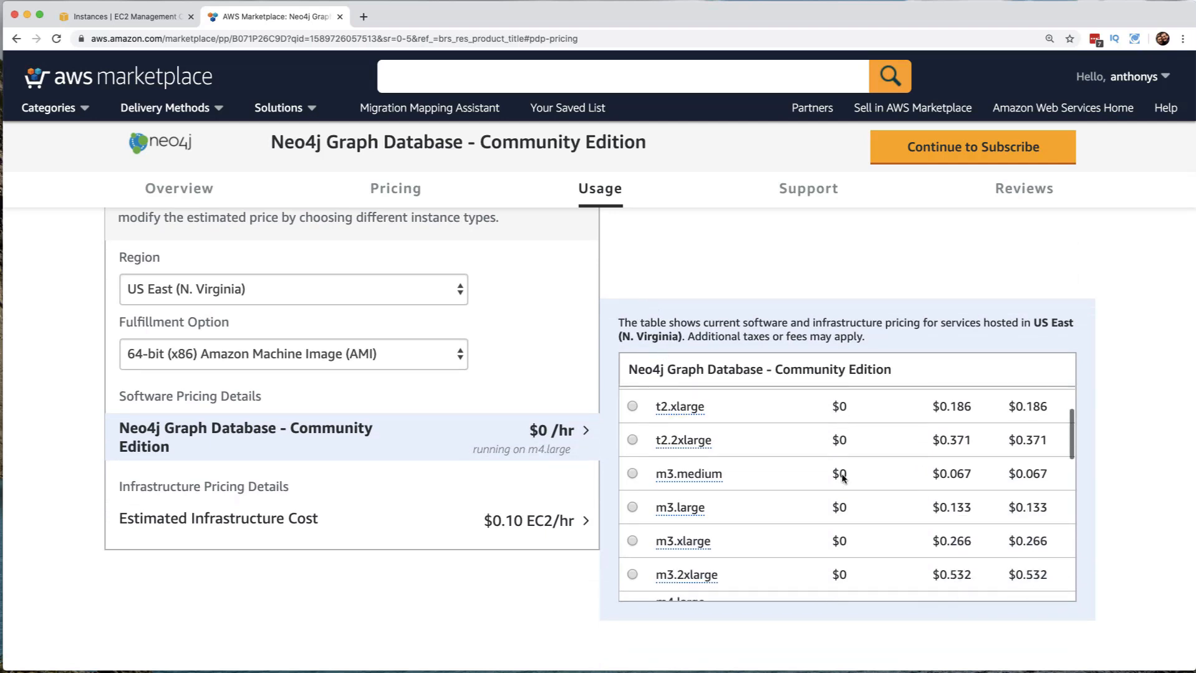
scroll(down, 3)
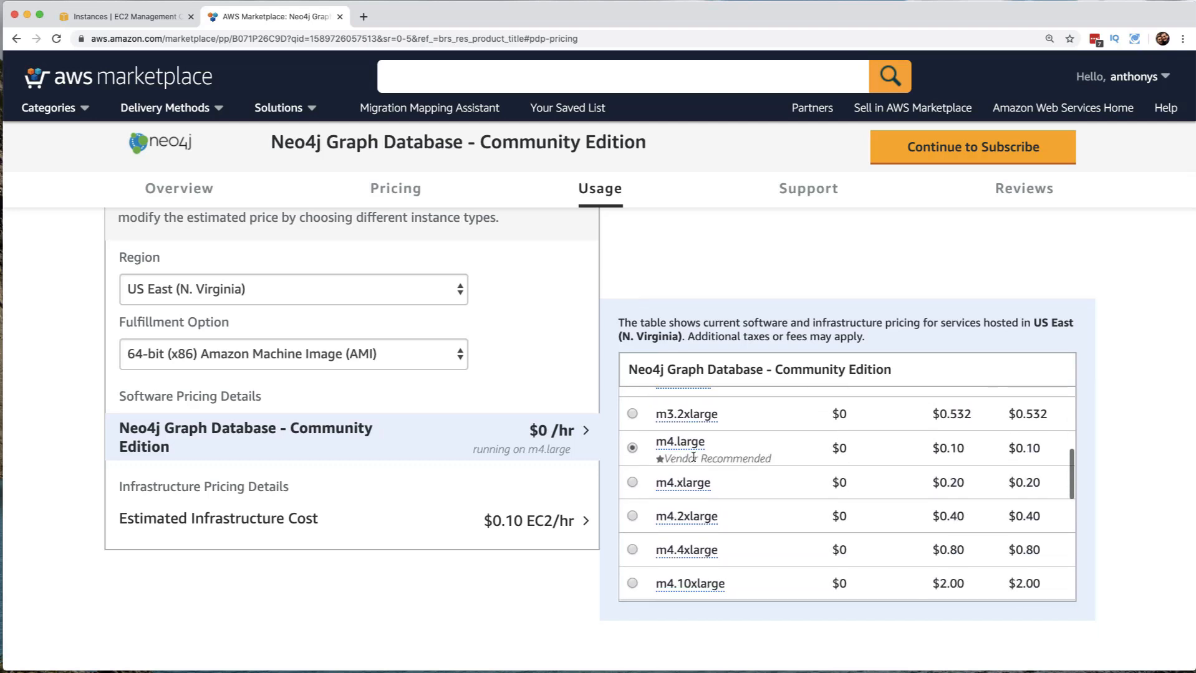
mouse_move(680, 448)
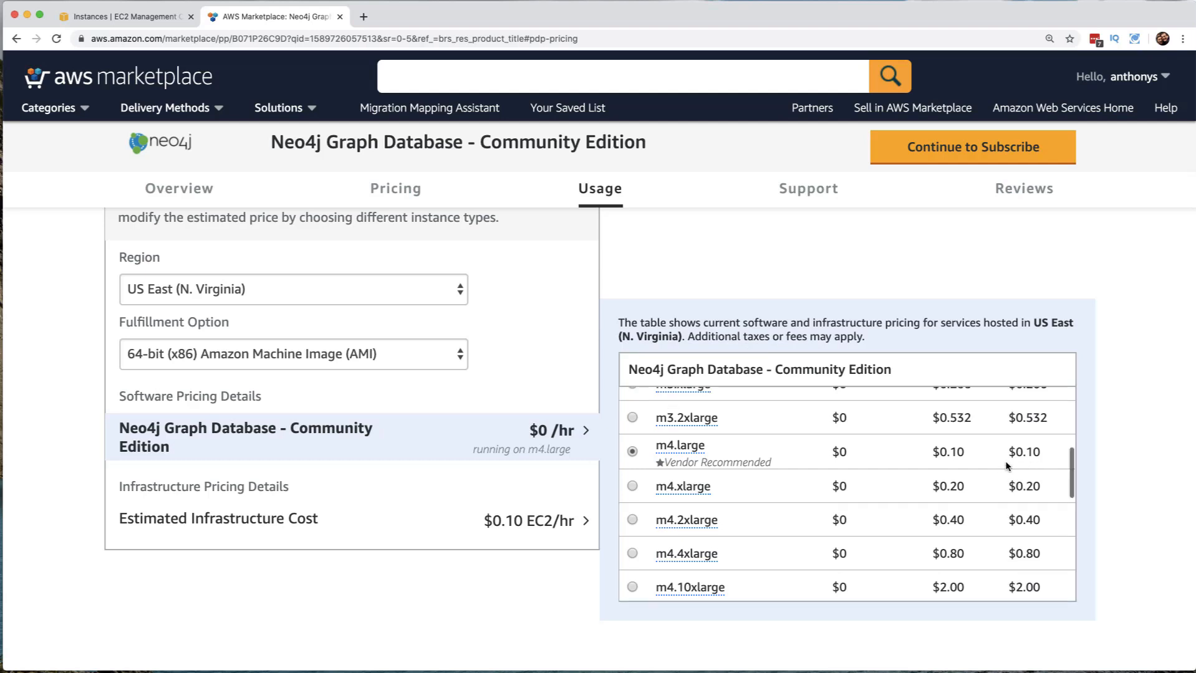
scroll(up, 3)
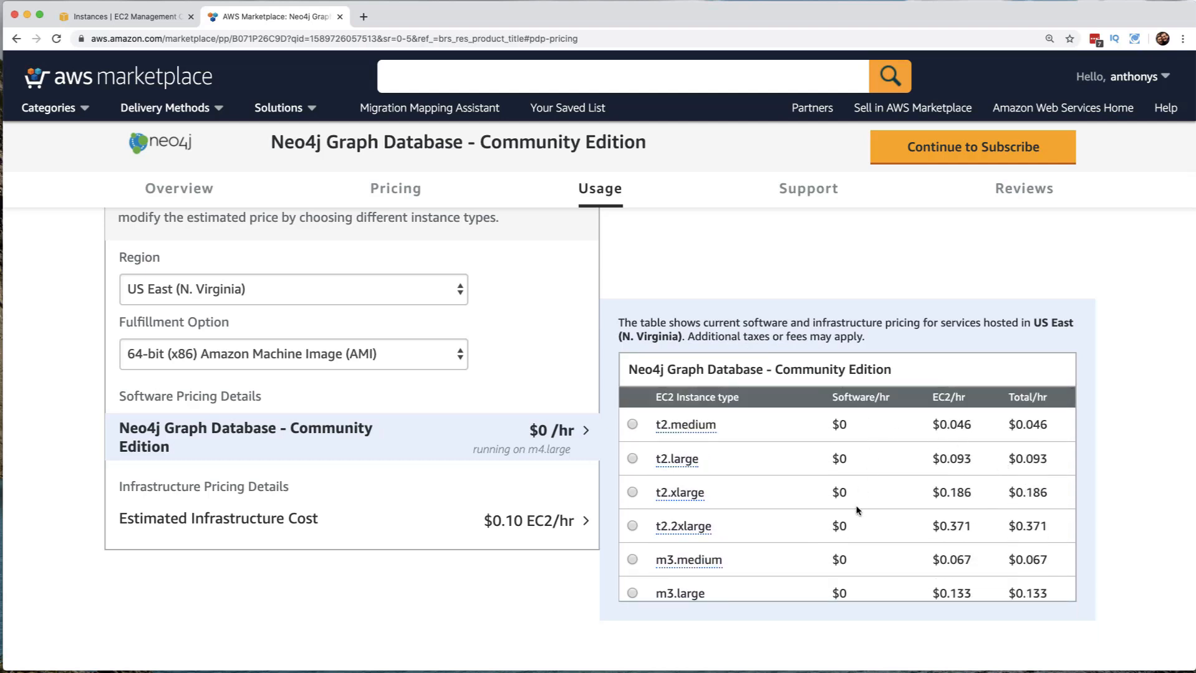
mouse_move(954, 486)
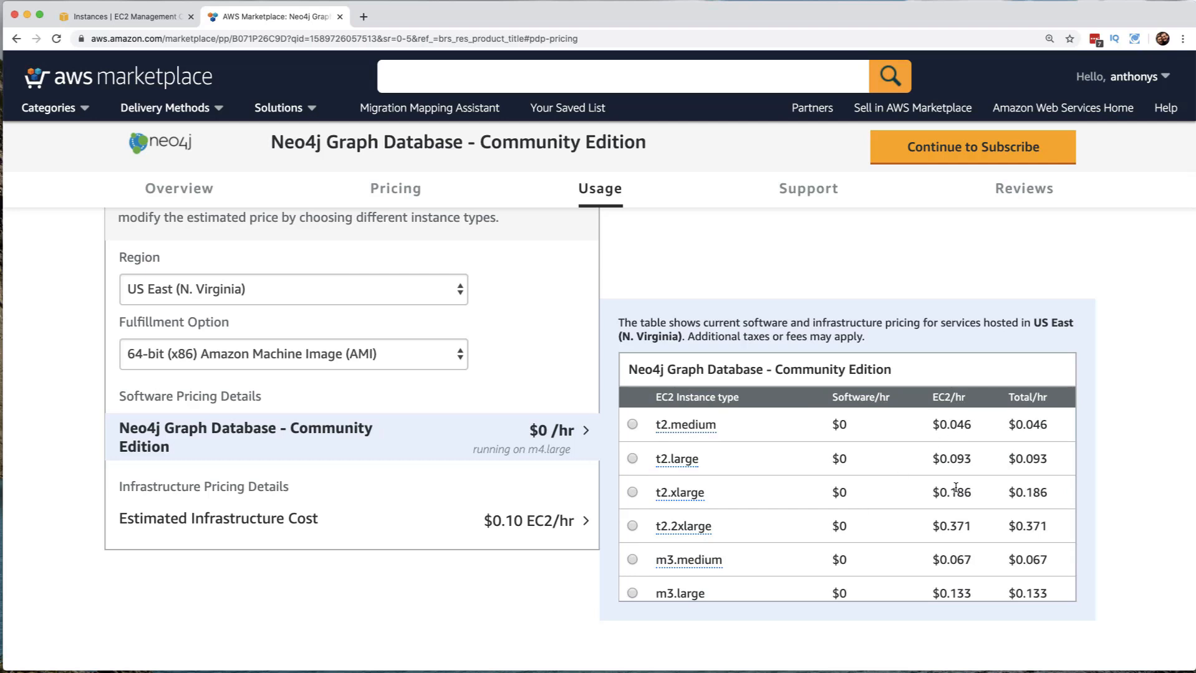
scroll(down, 3)
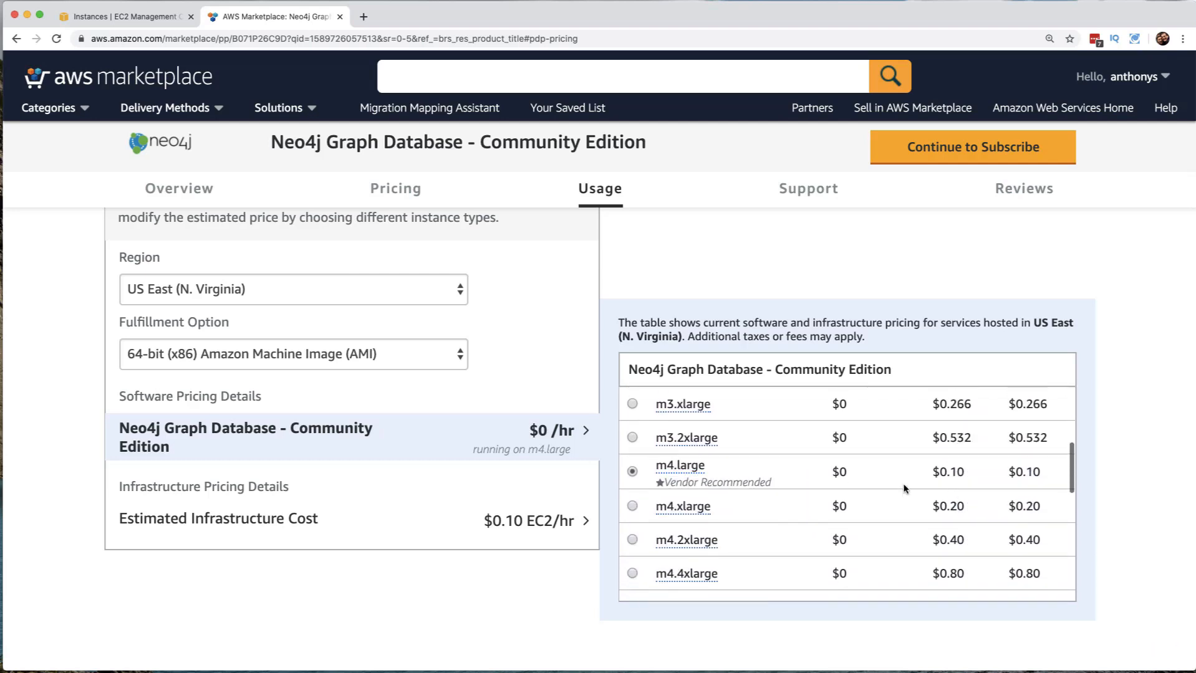
mouse_move(1019, 479)
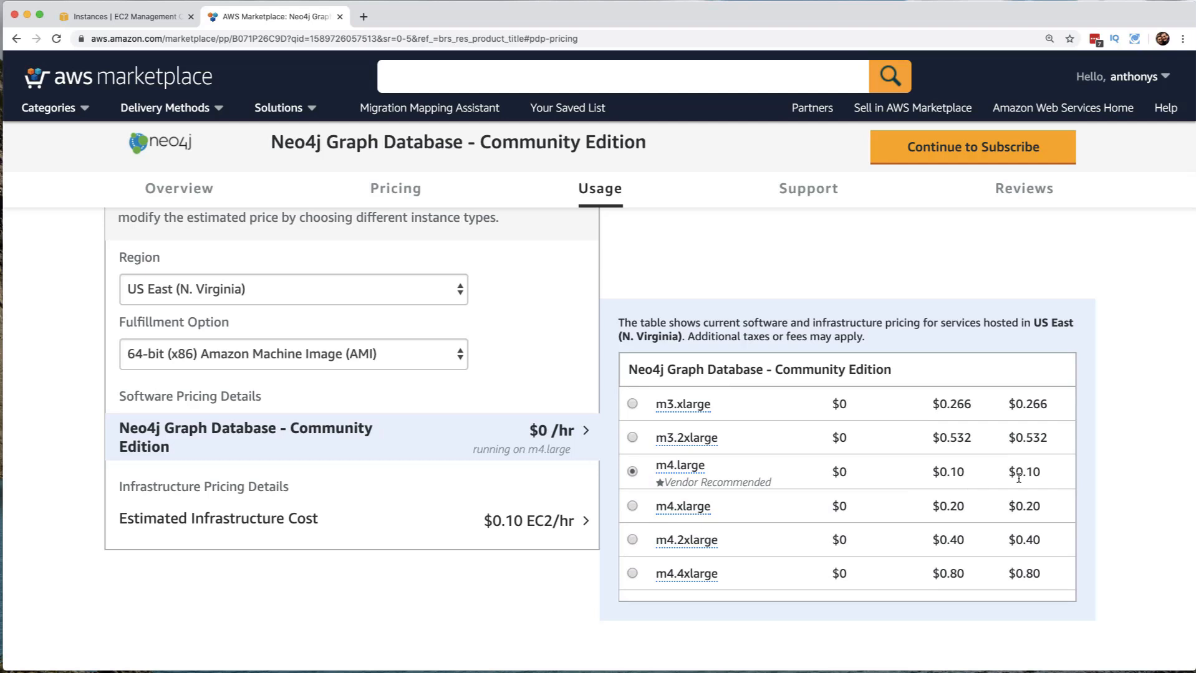
scroll(up, 3)
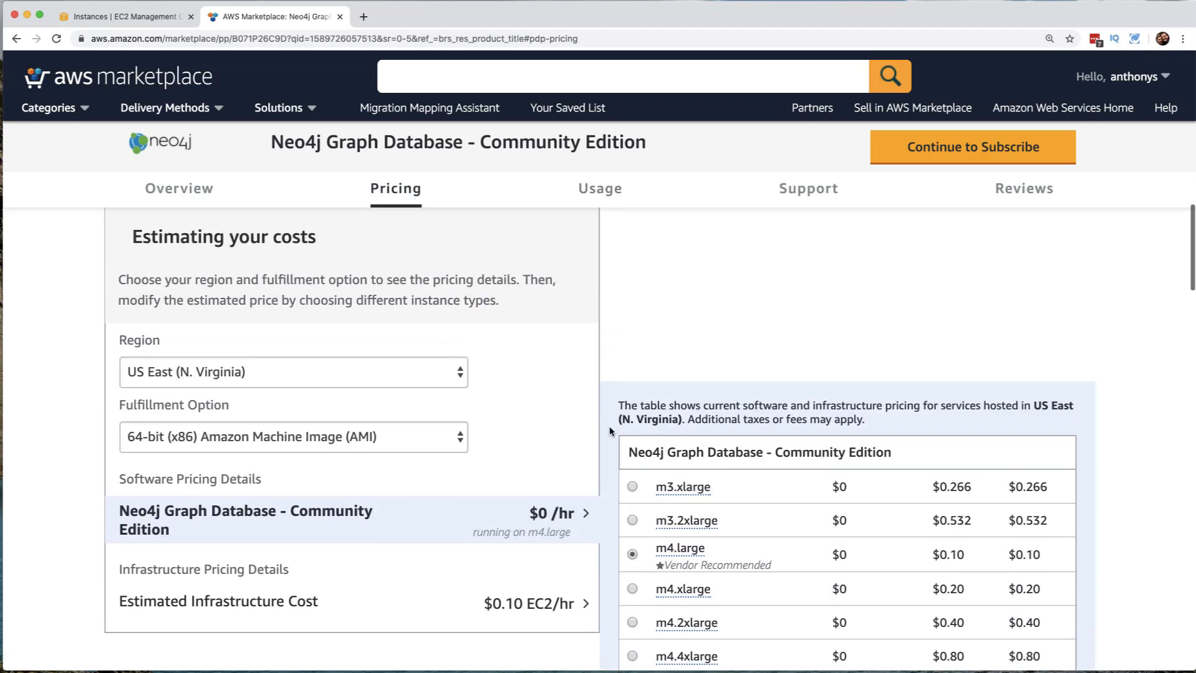
scroll(down, 3)
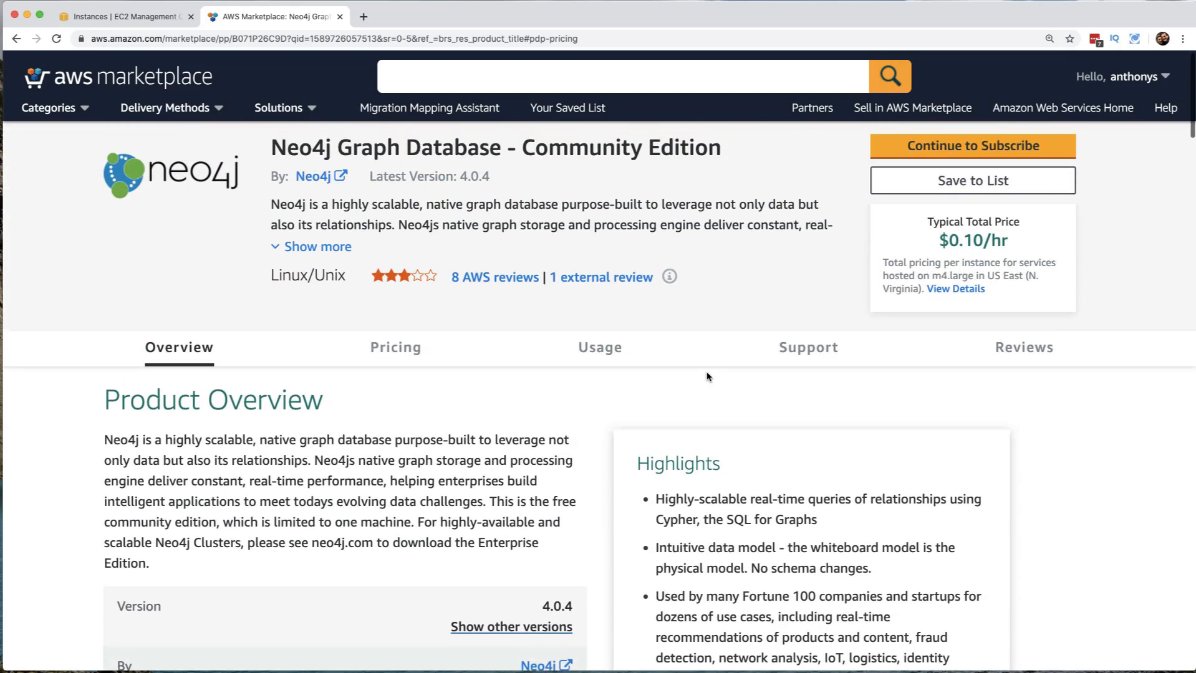
mouse_move(491, 303)
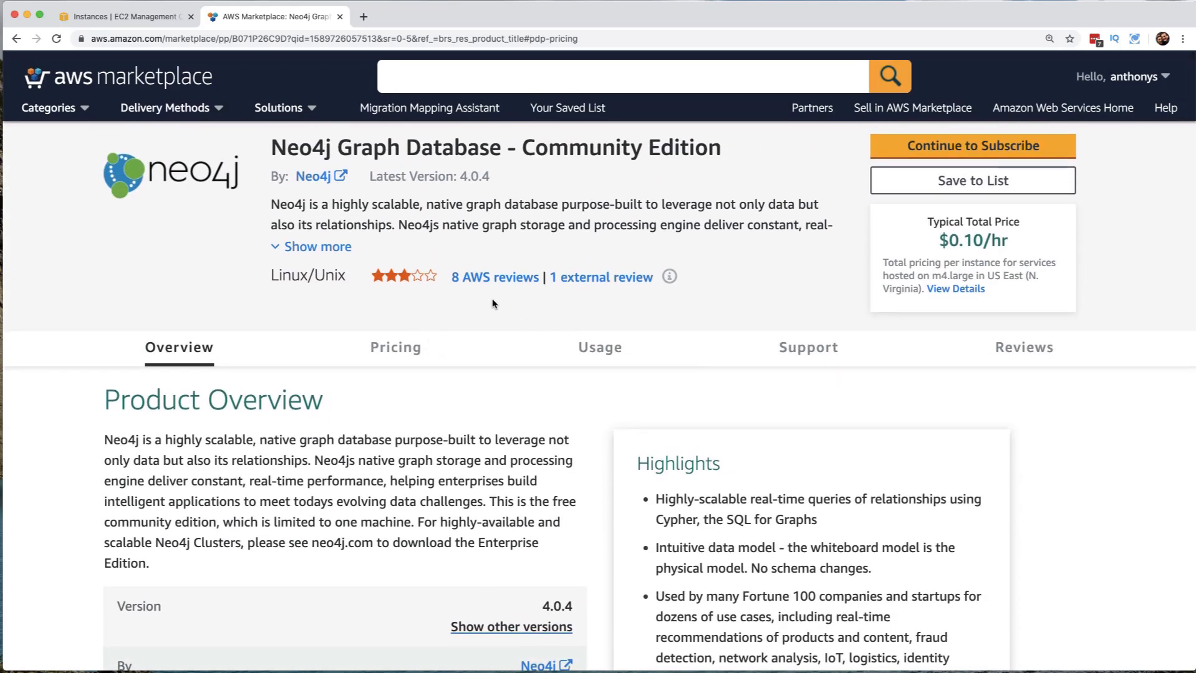
Start Launch Instance from the EC2 Instances page and browse the Quick Start AMI list.
click(124, 16)
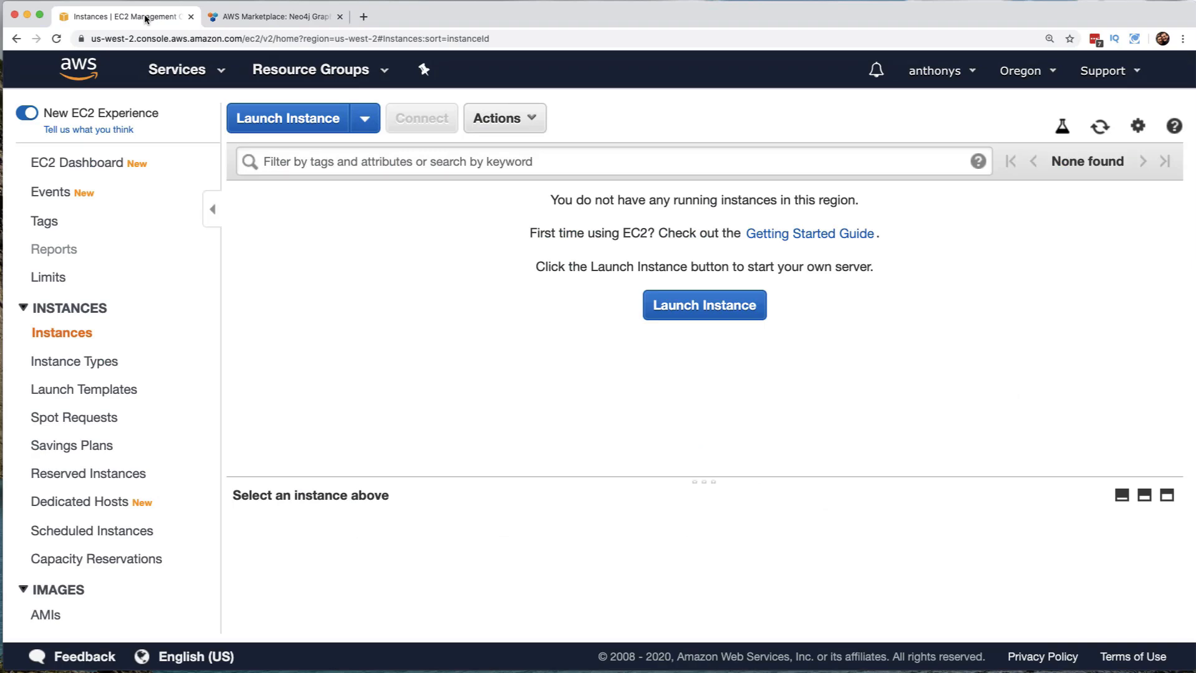
click(704, 305)
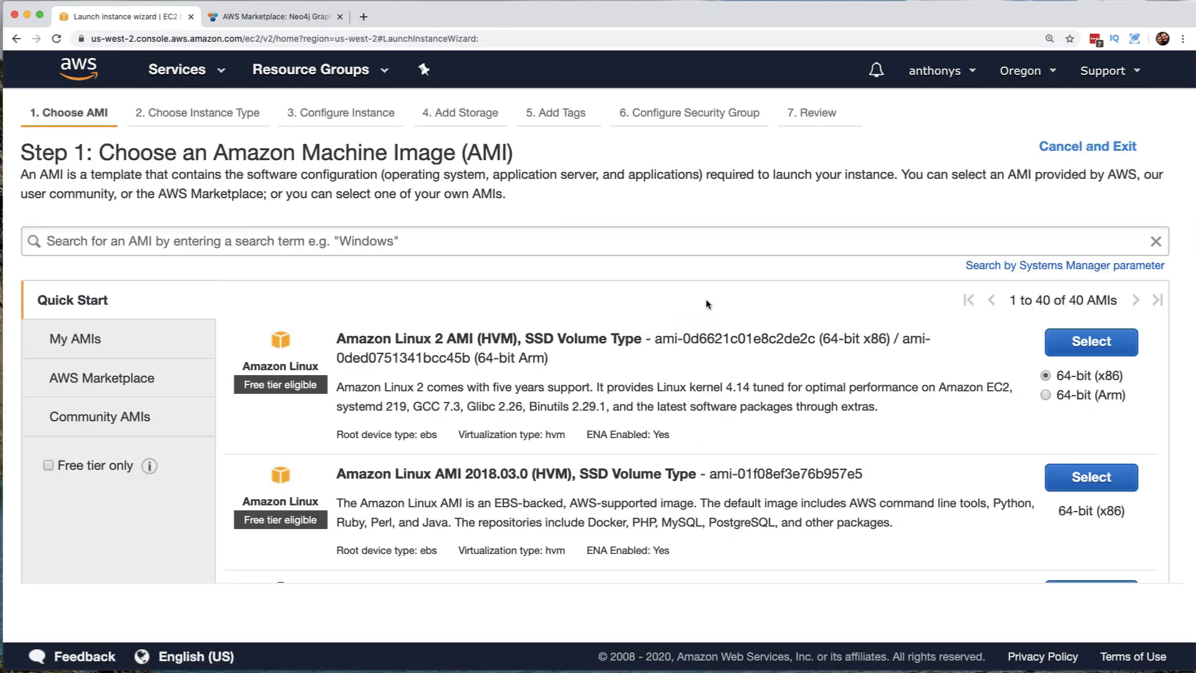
scroll(down, 3)
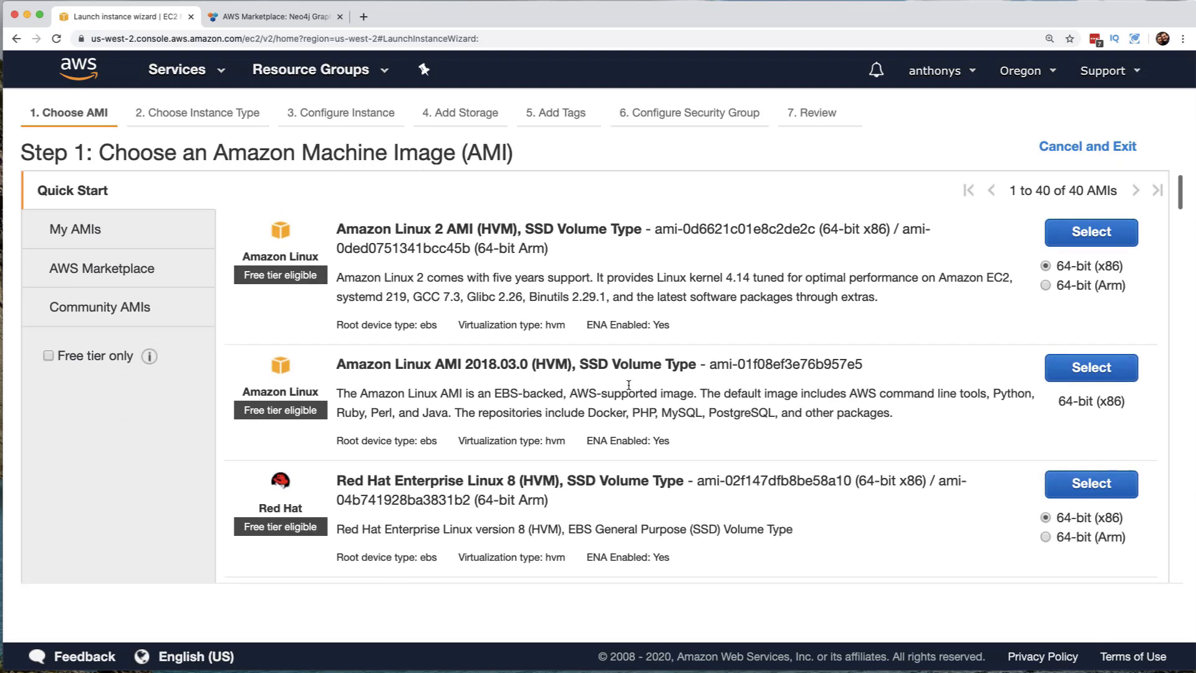
scroll(down, 3)
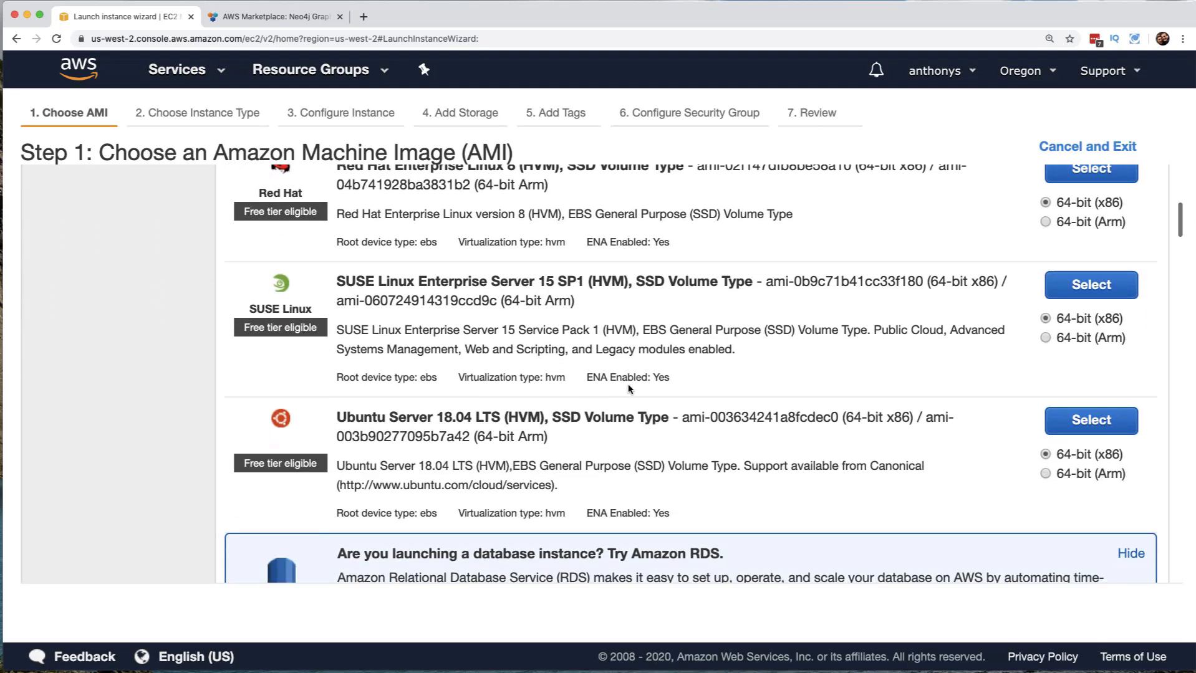
scroll(down, 3)
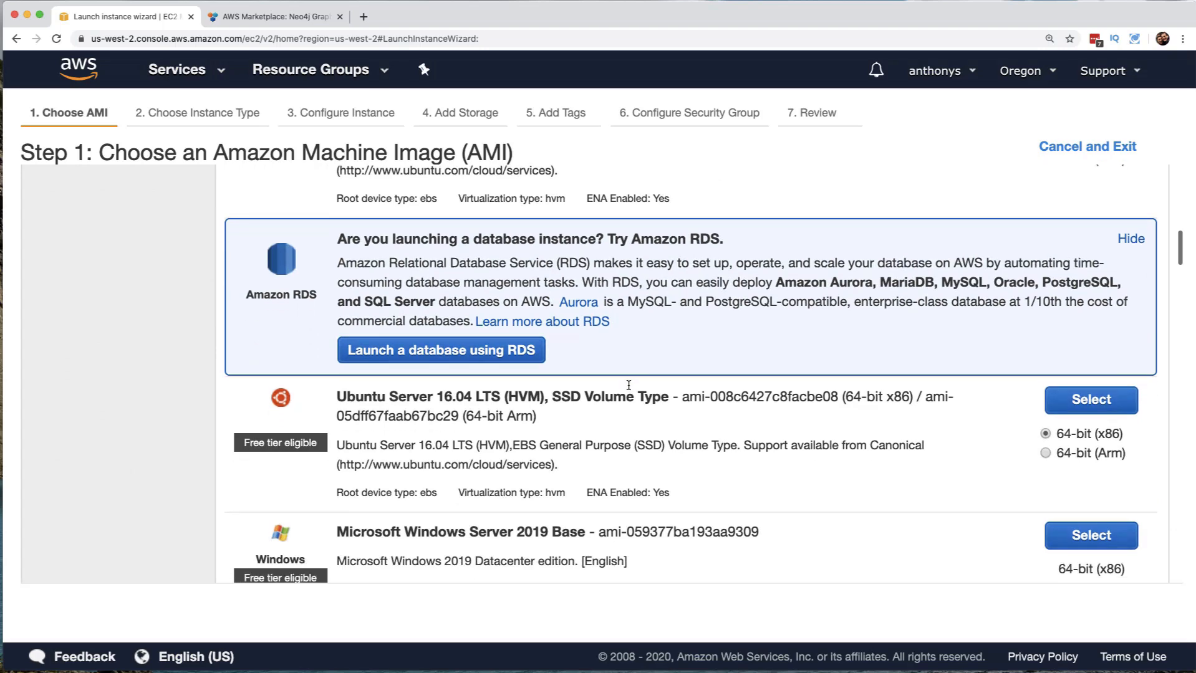
scroll(down, 3)
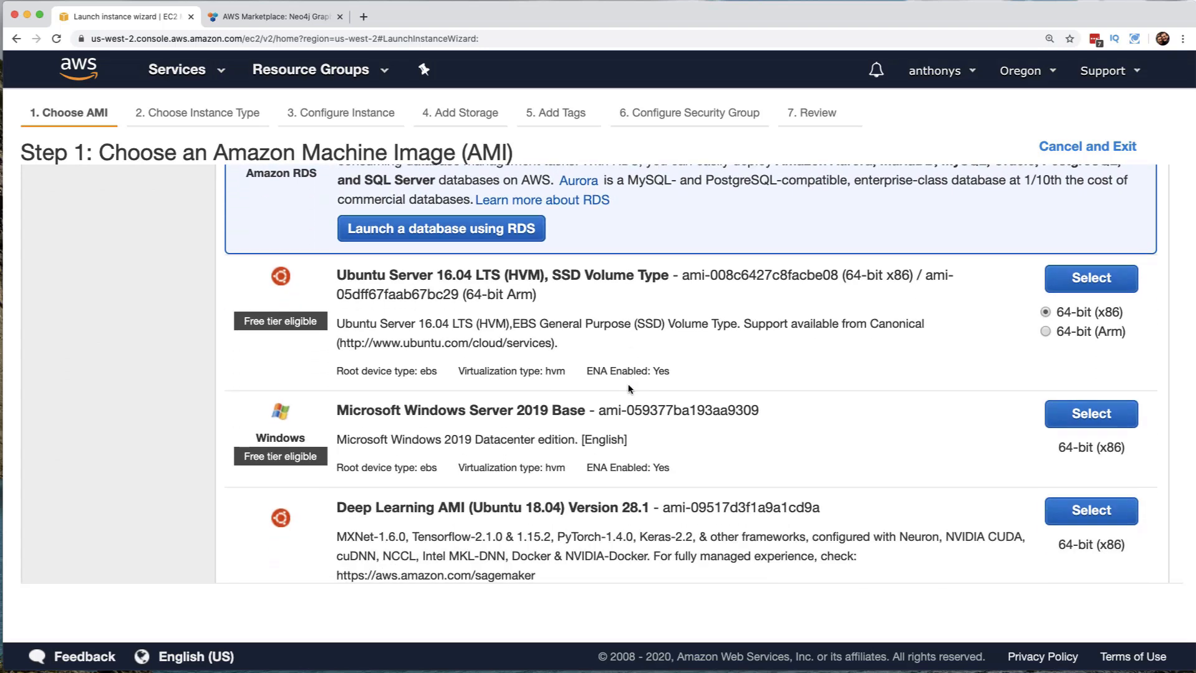
scroll(down, 3)
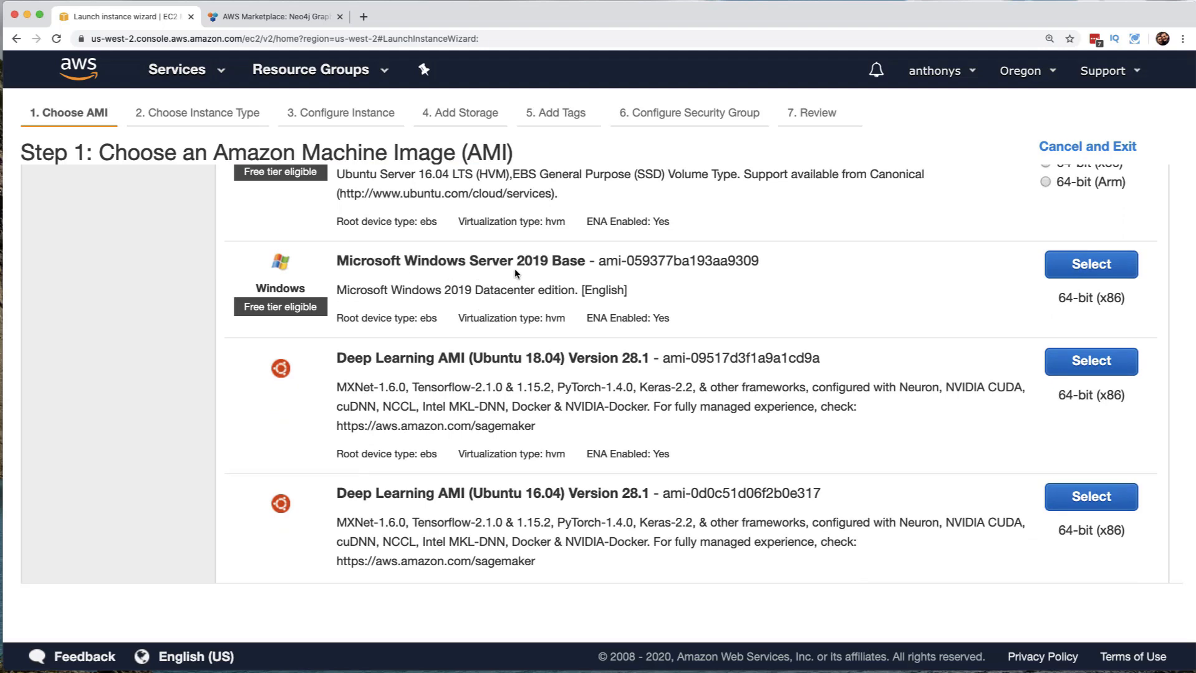
mouse_move(732, 318)
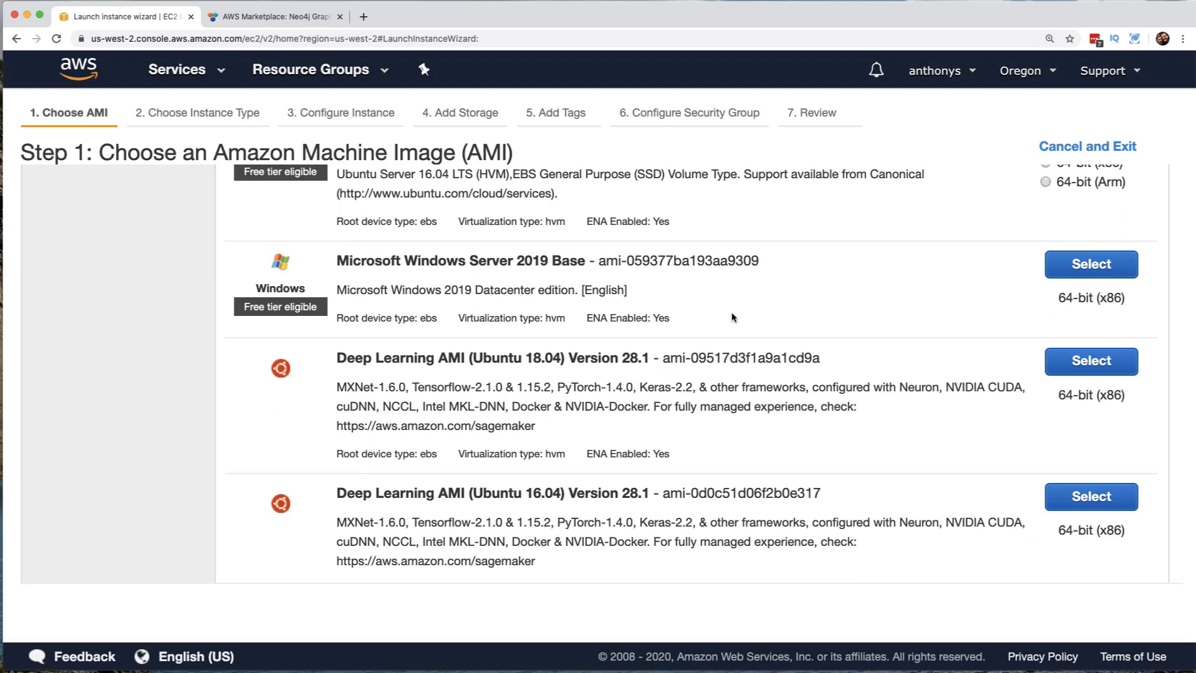
scroll(down, 3)
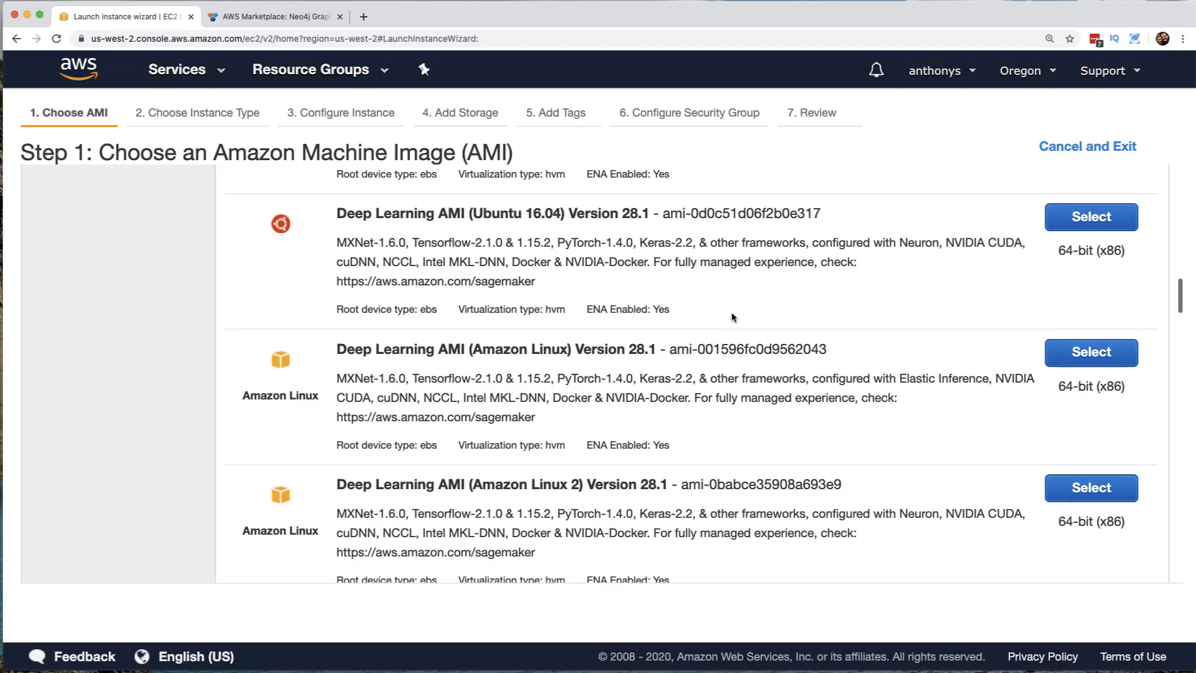
scroll(down, 3)
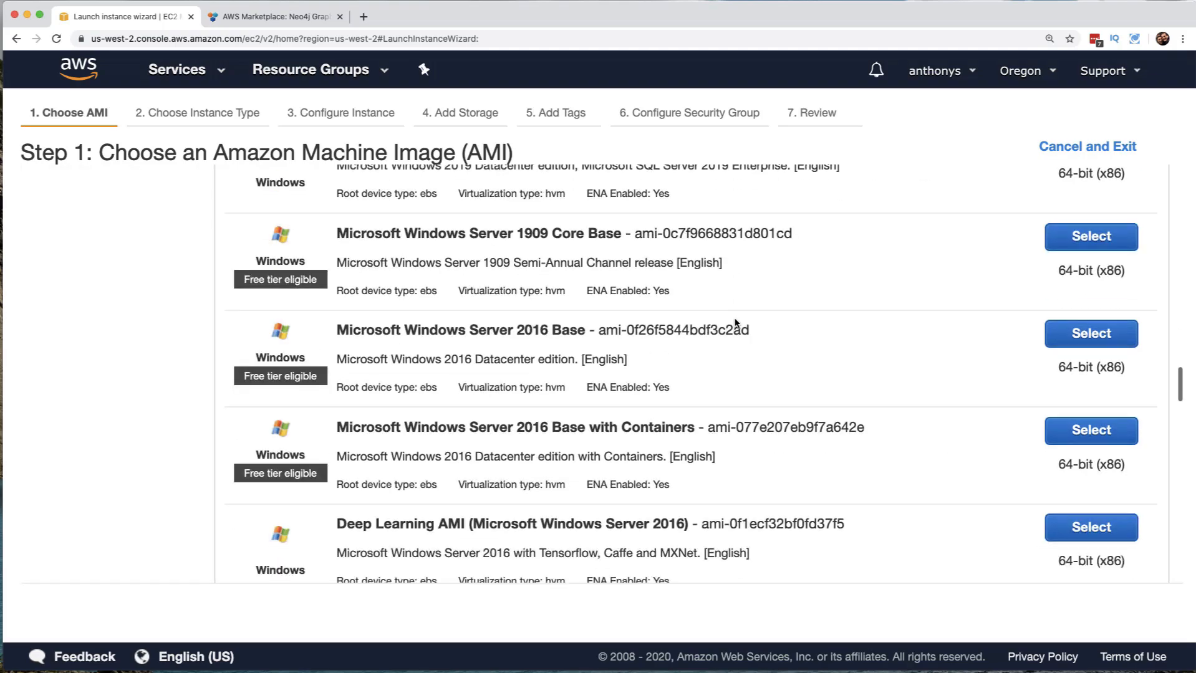
scroll(down, 3)
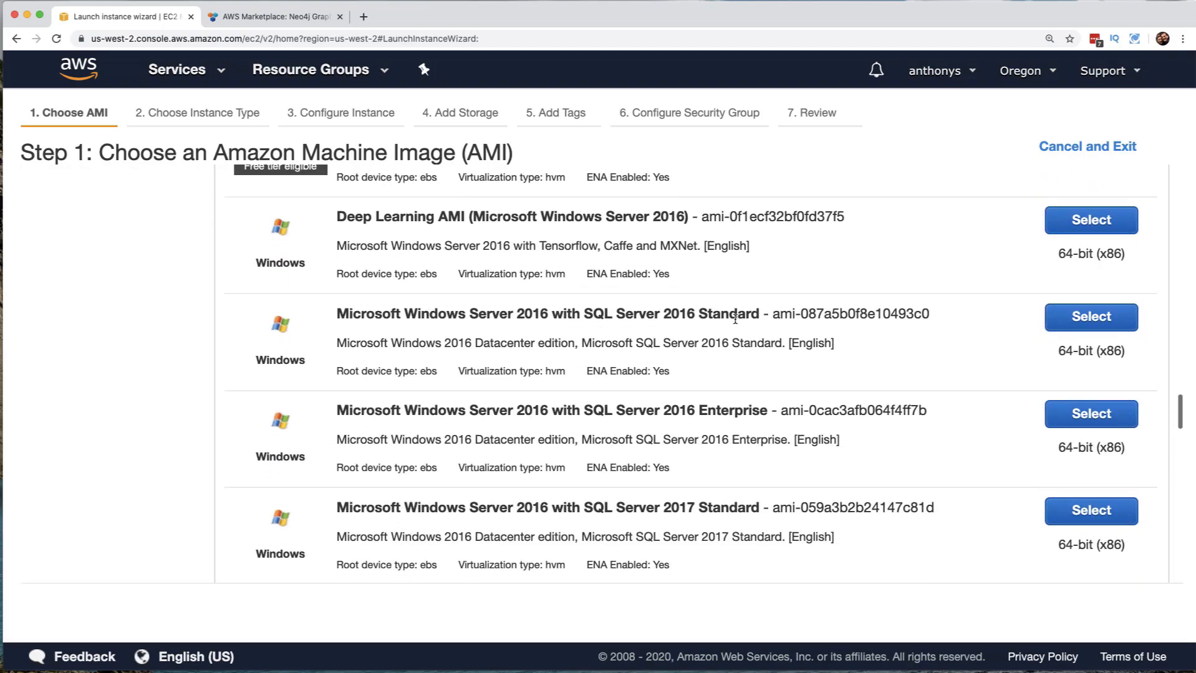
scroll(up, 3)
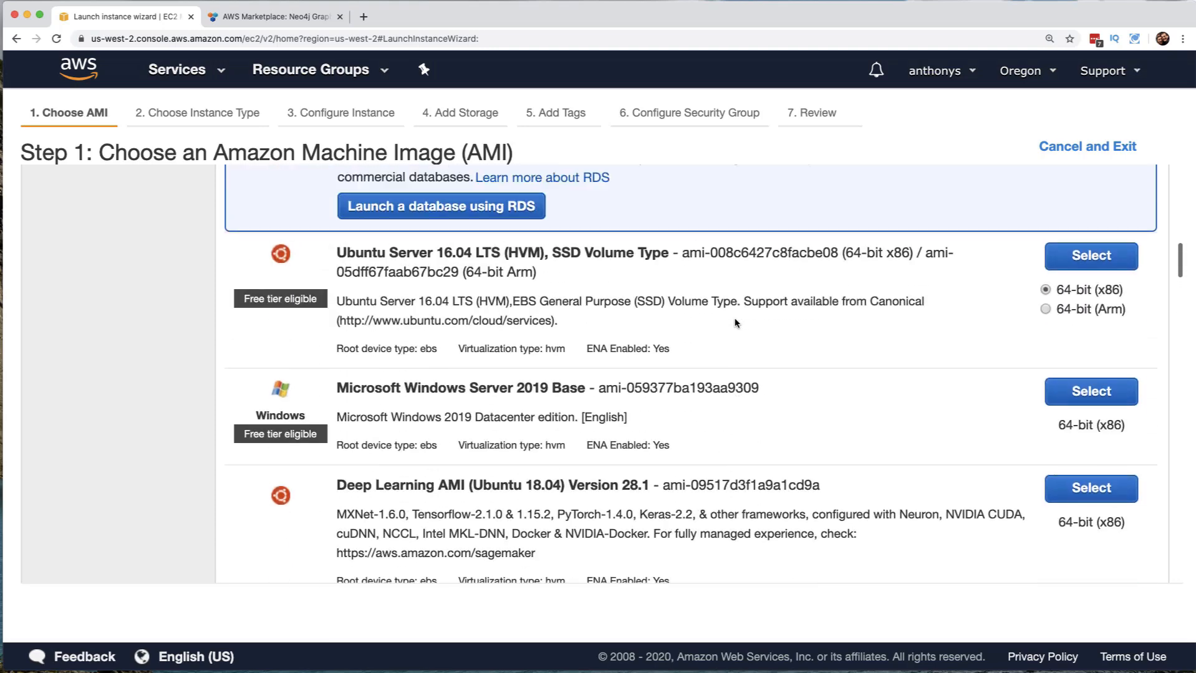
scroll(up, 3)
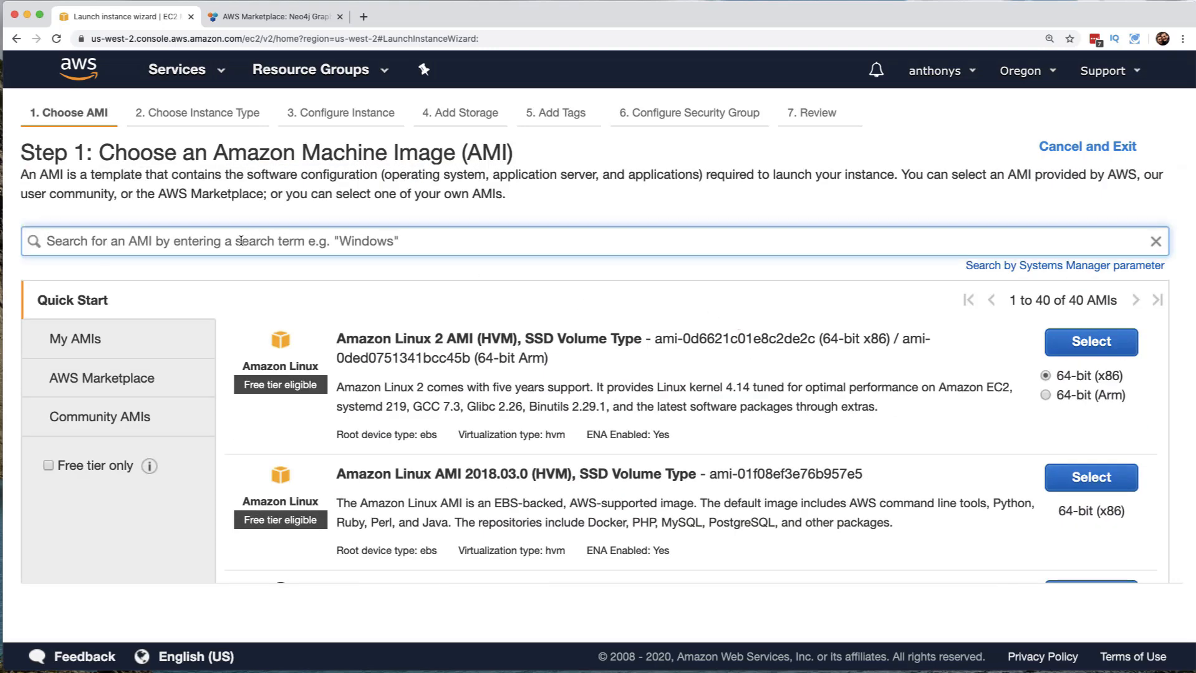
text(LAMP)
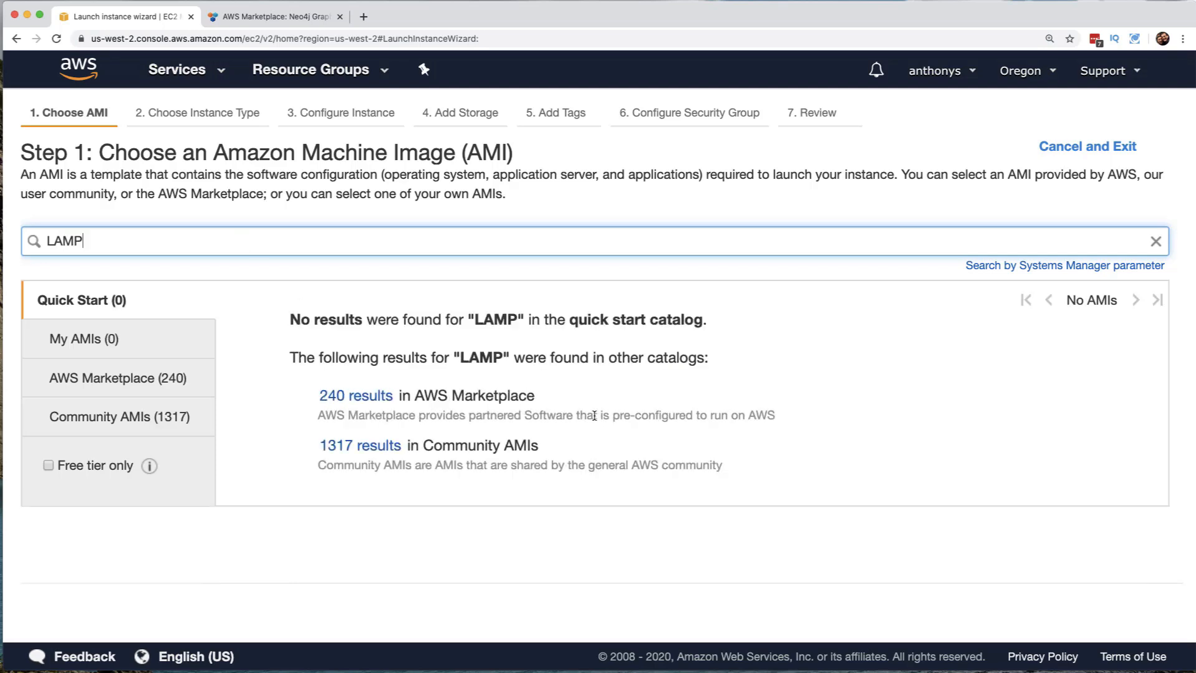
mouse_move(660, 437)
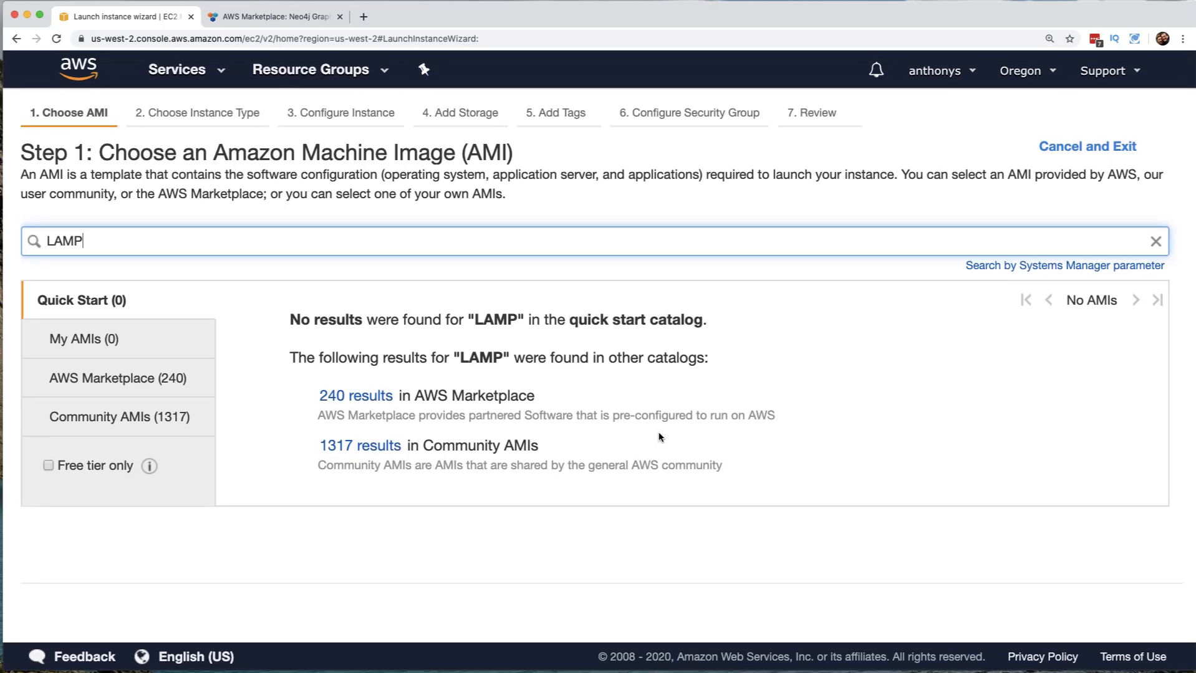
mouse_move(675, 450)
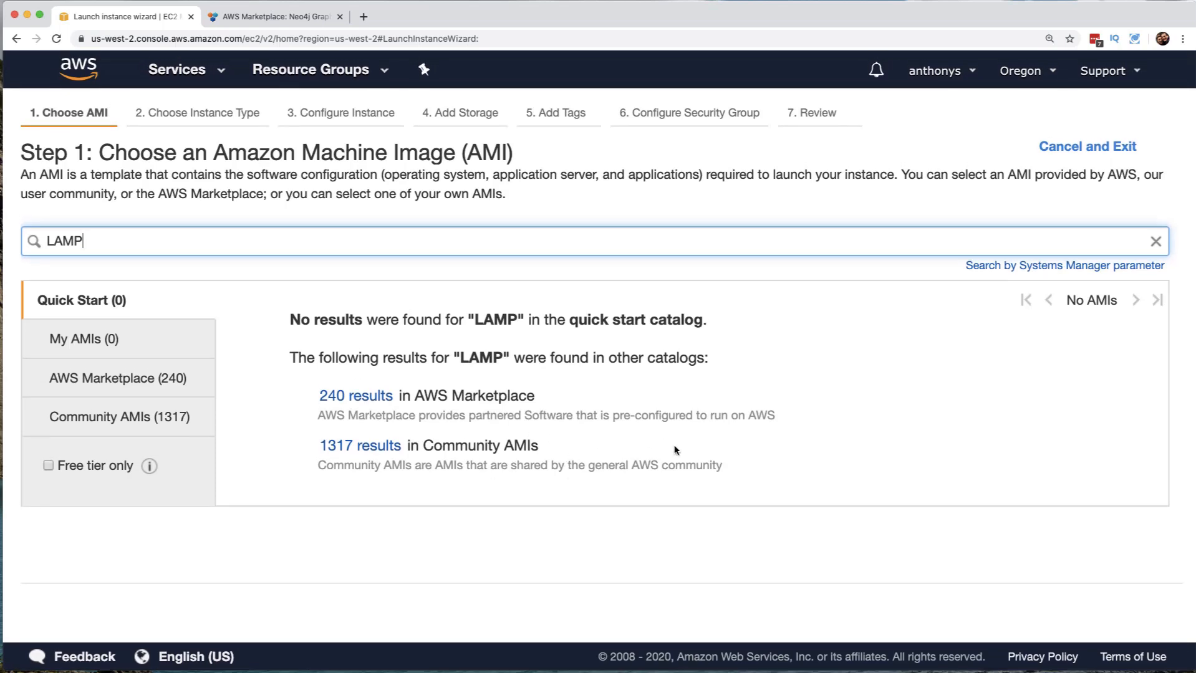
click(118, 378)
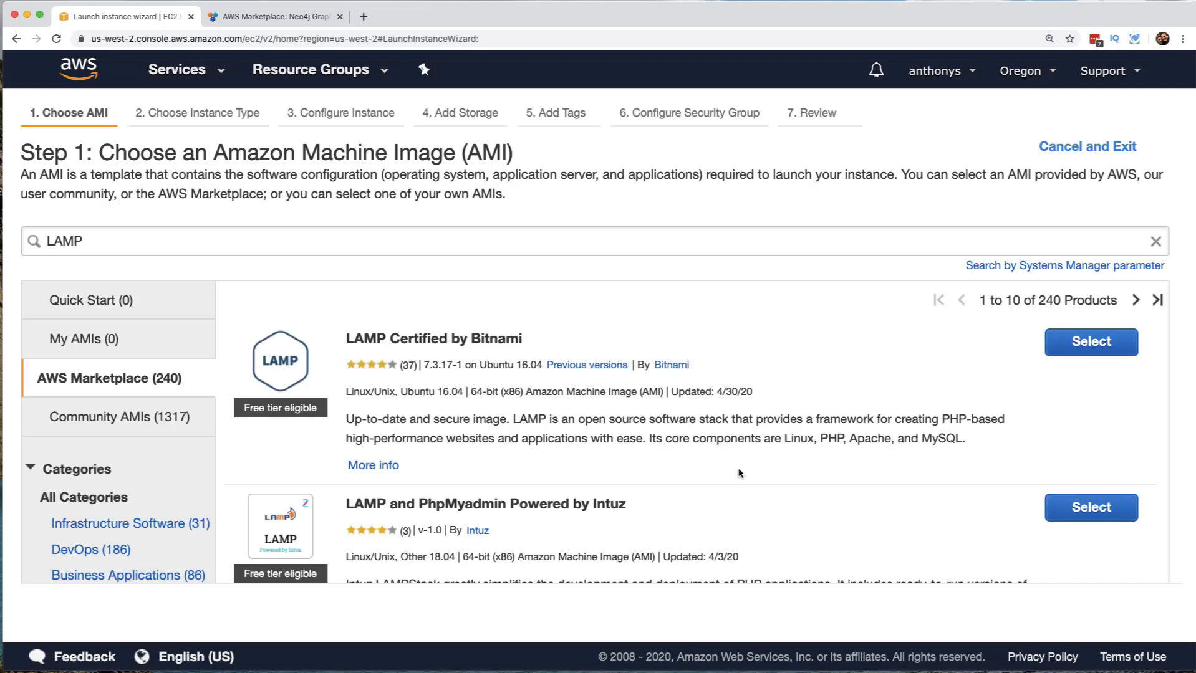
scroll(down, 3)
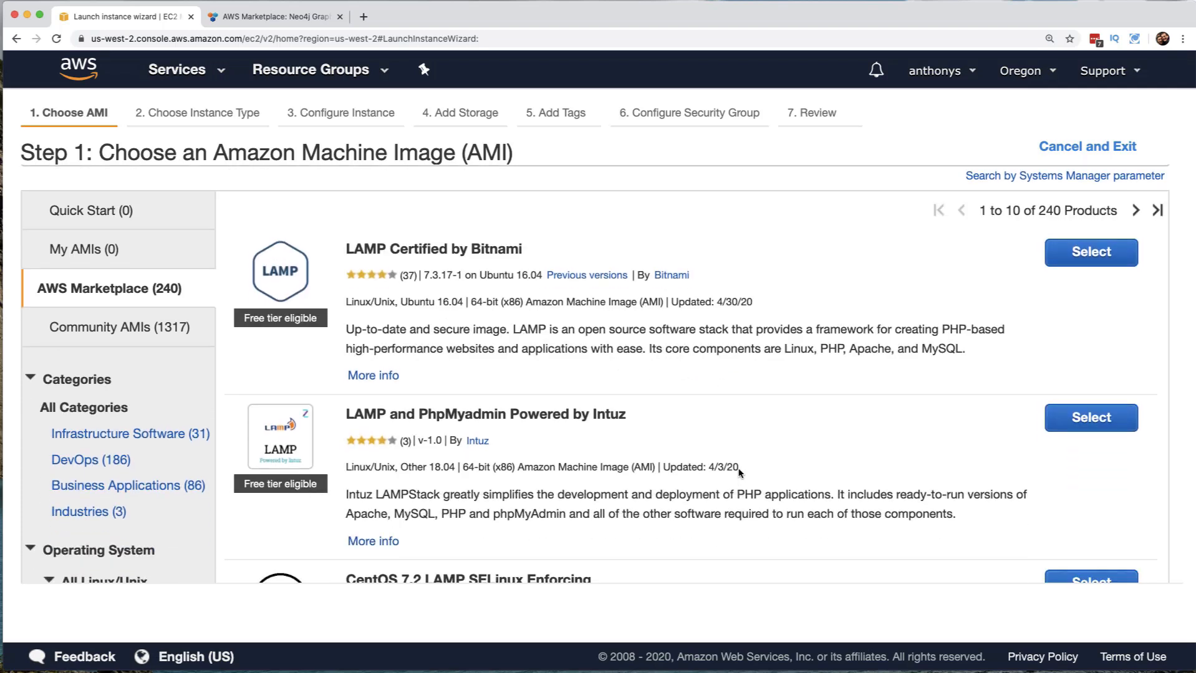
scroll(down, 3)
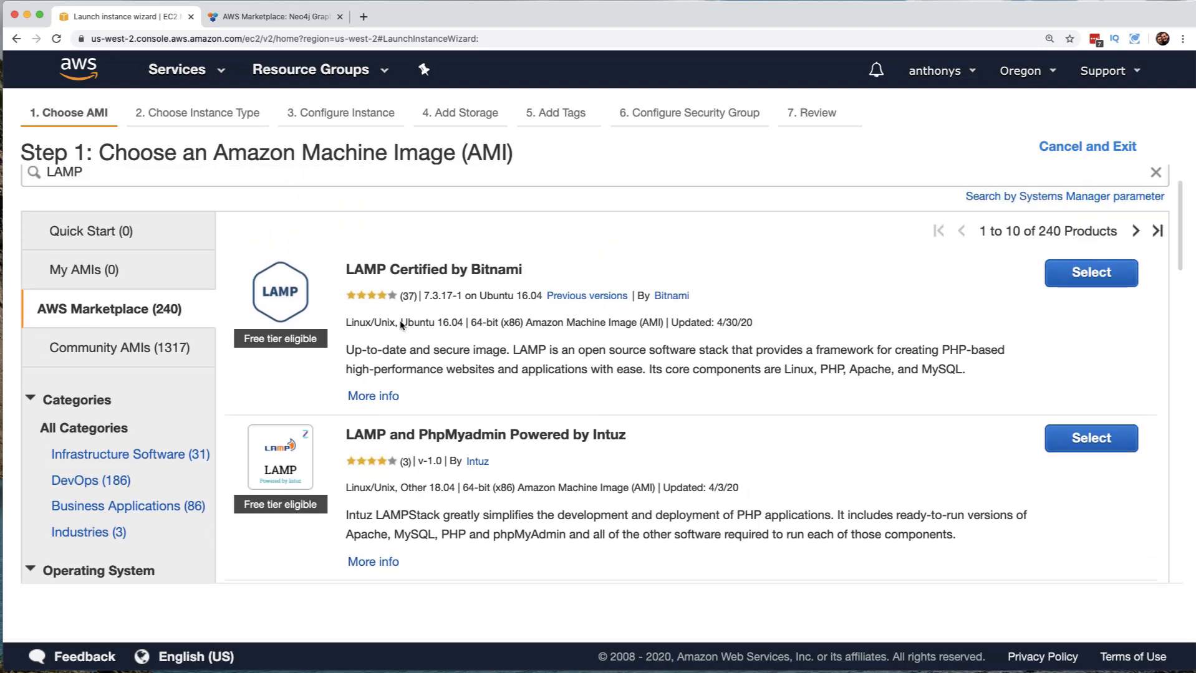
mouse_move(475, 284)
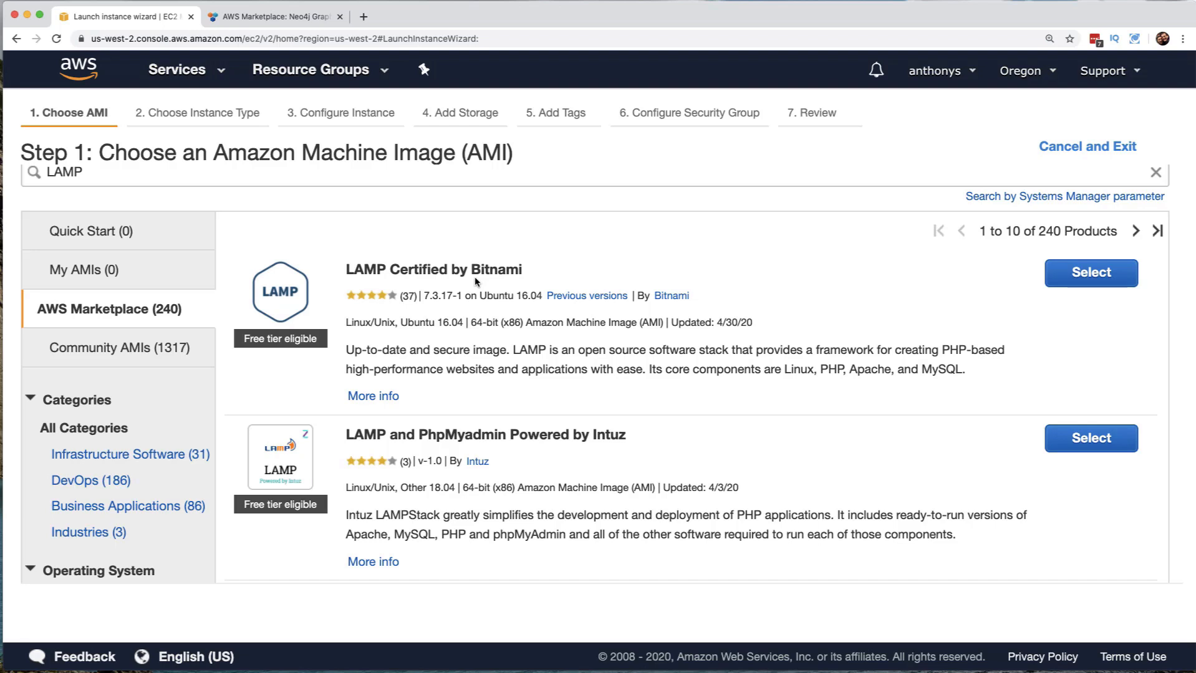
mouse_move(426, 337)
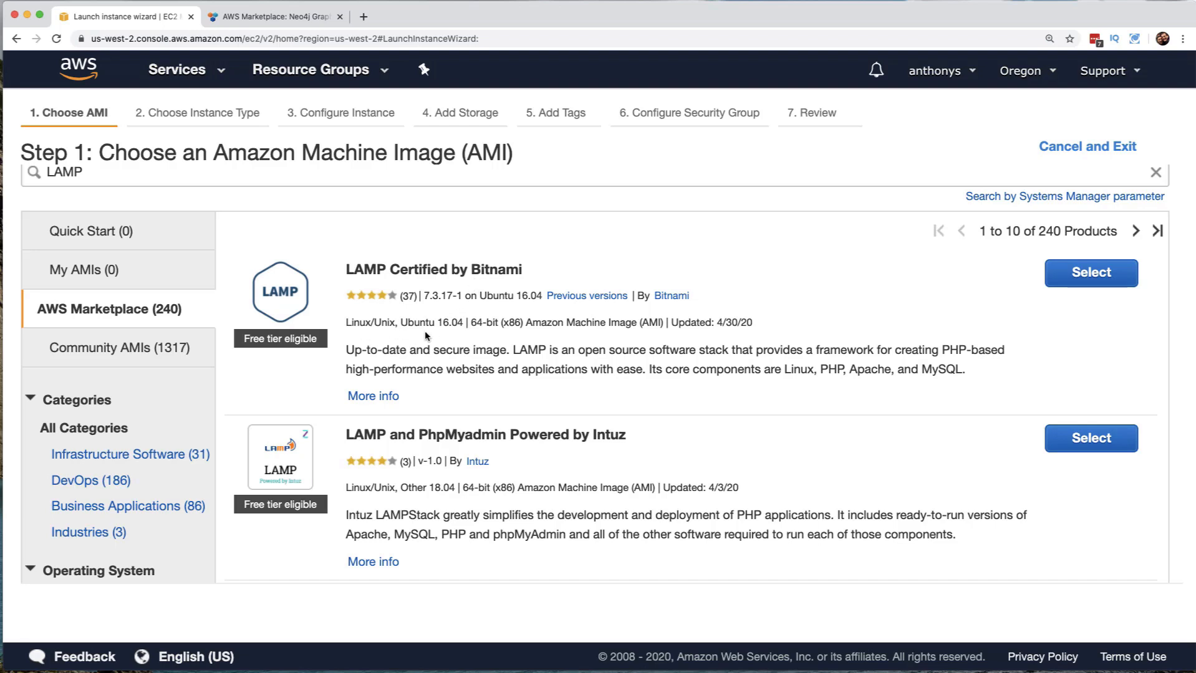
mouse_move(456, 334)
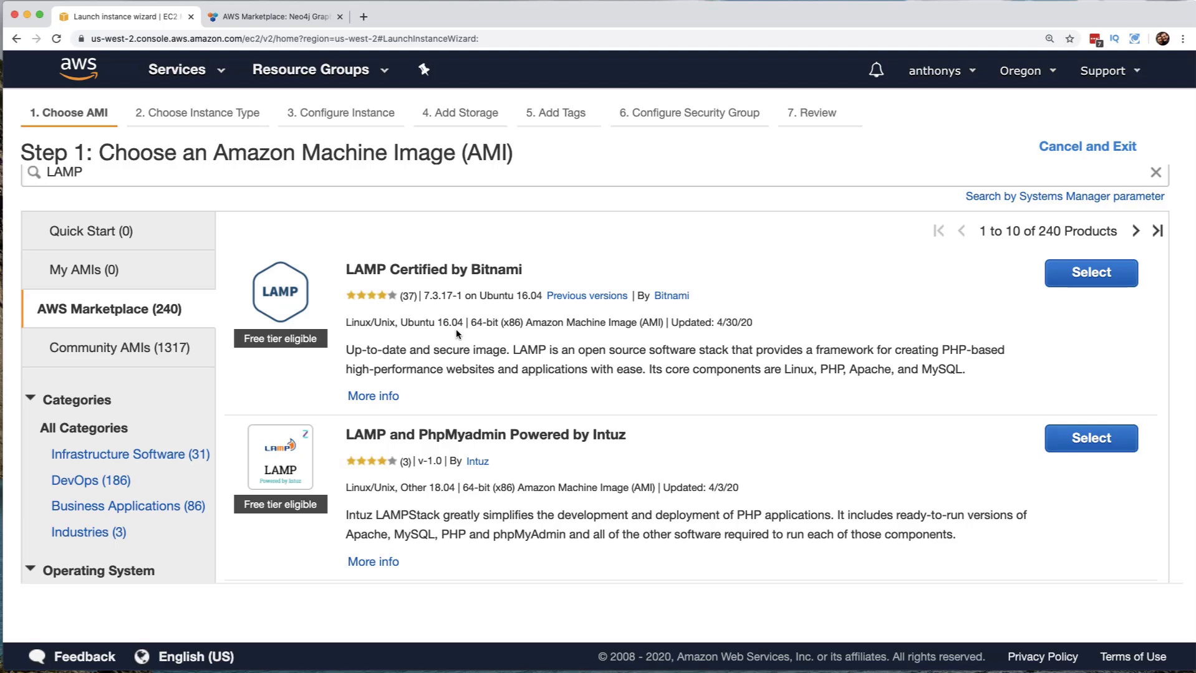
mouse_move(373, 285)
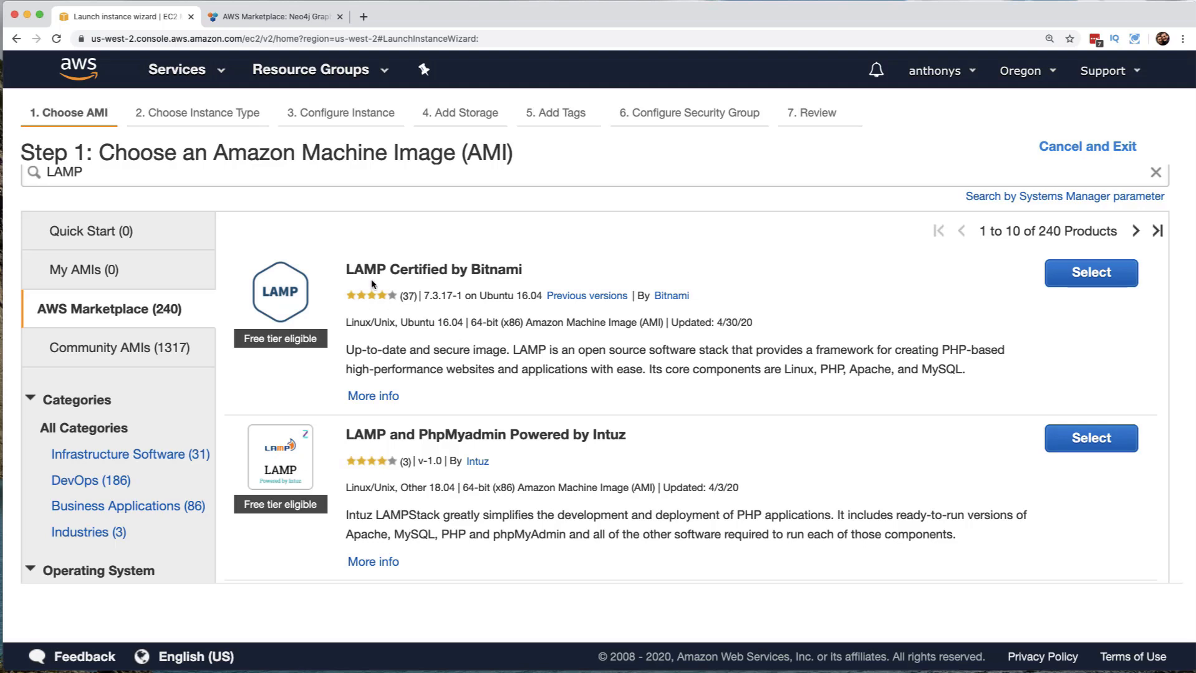
mouse_move(372, 286)
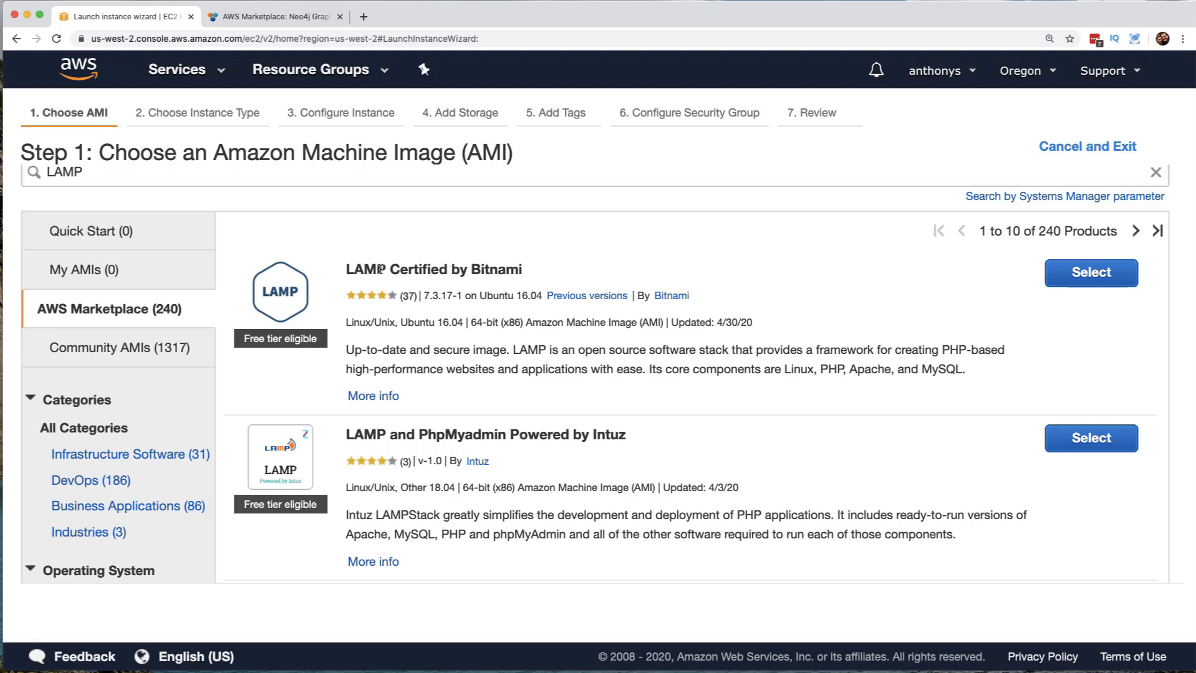
mouse_move(353, 269)
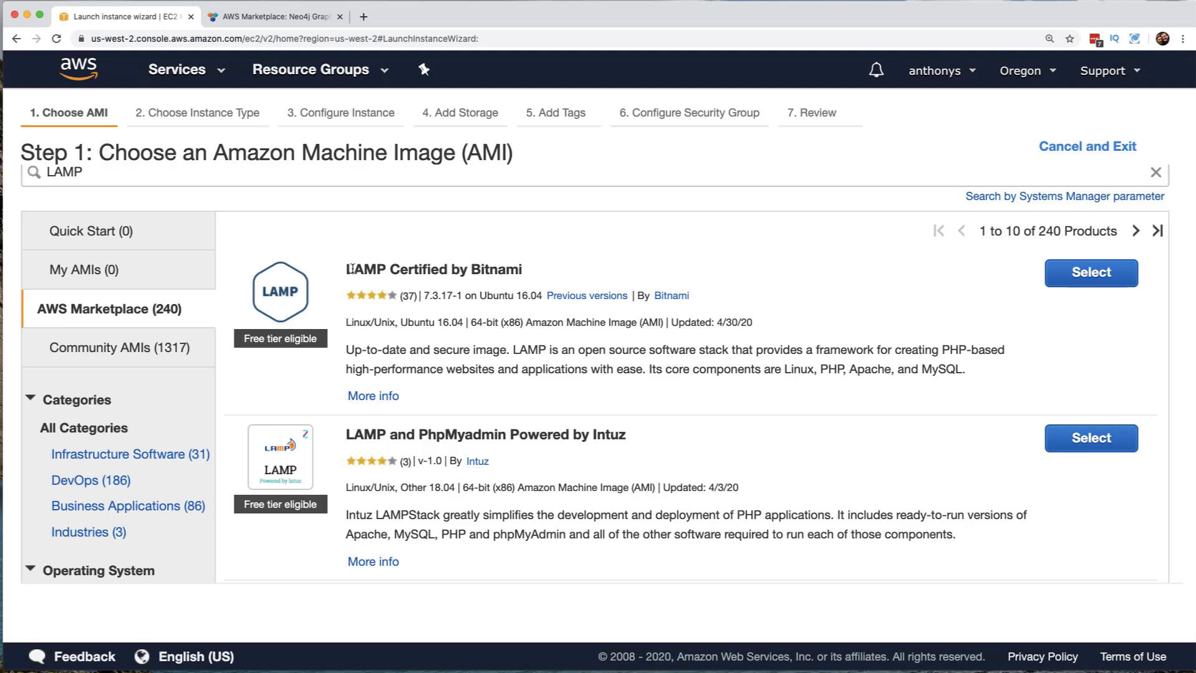
double_click(365, 270)
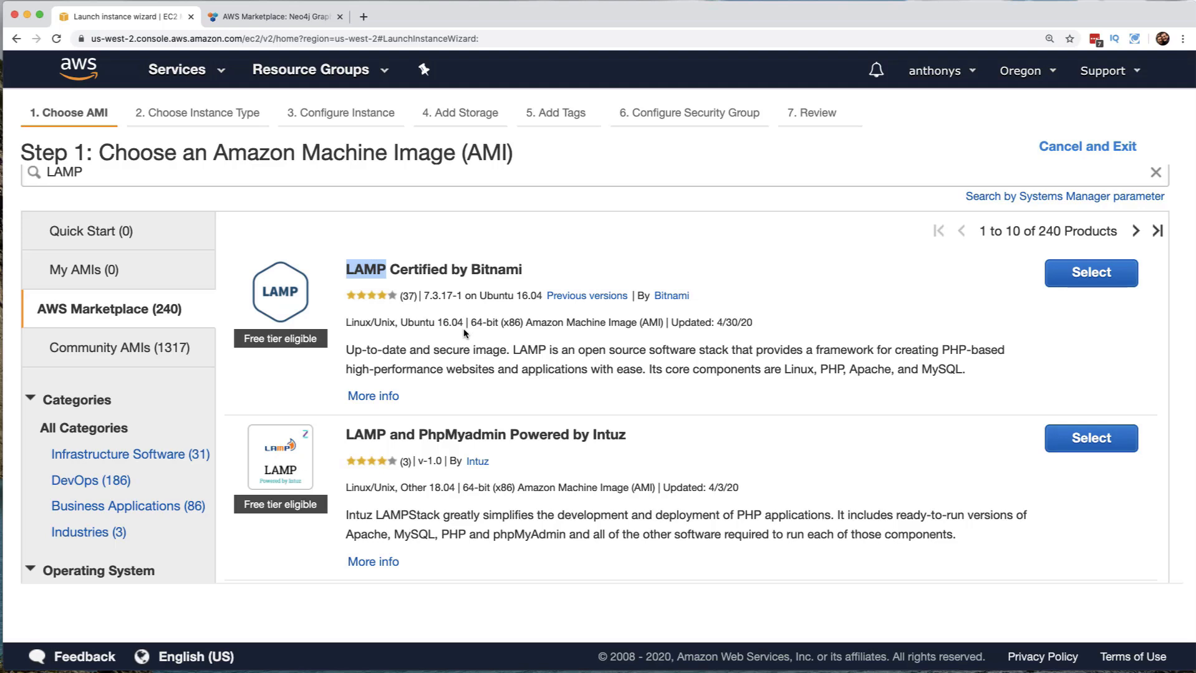
mouse_move(564, 335)
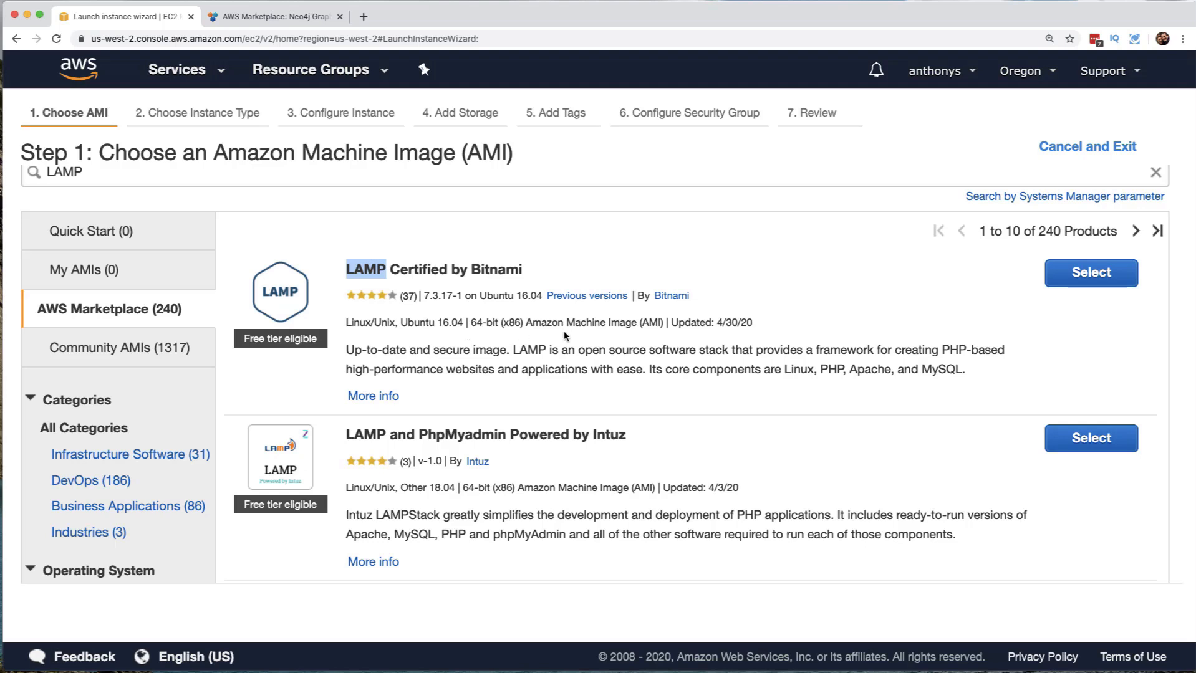
mouse_move(1068, 301)
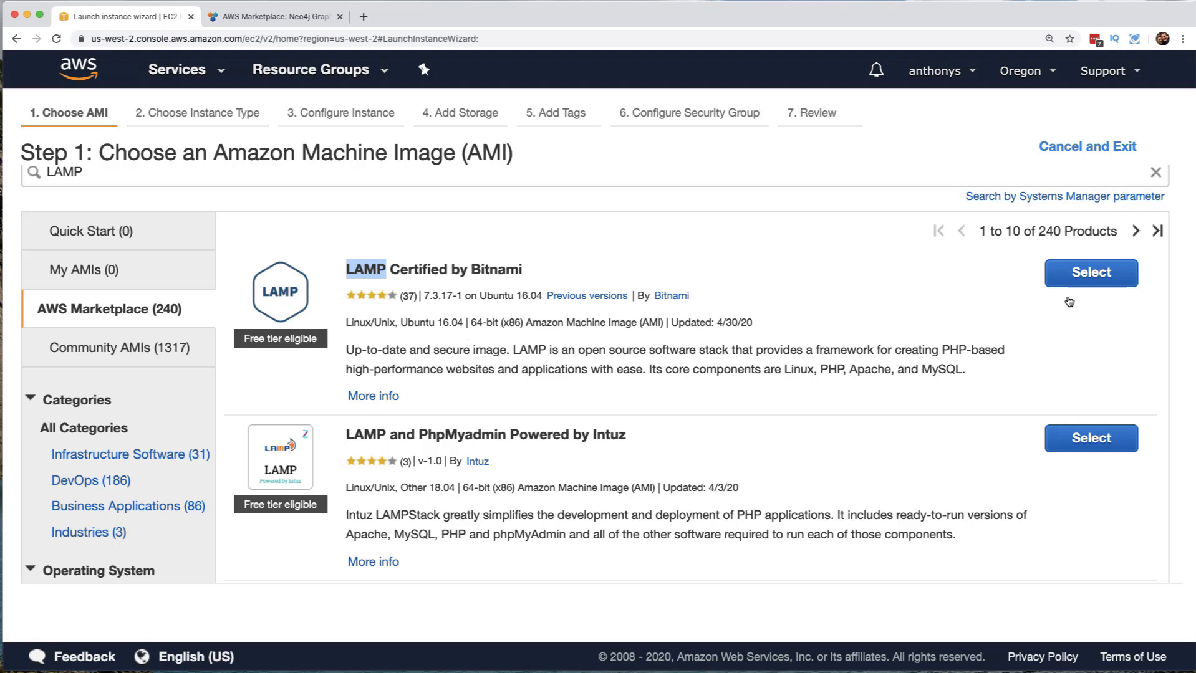
Select the LAMP Certified by Bitnami AMI and review its details and hourly fees per instance type.
click(1090, 272)
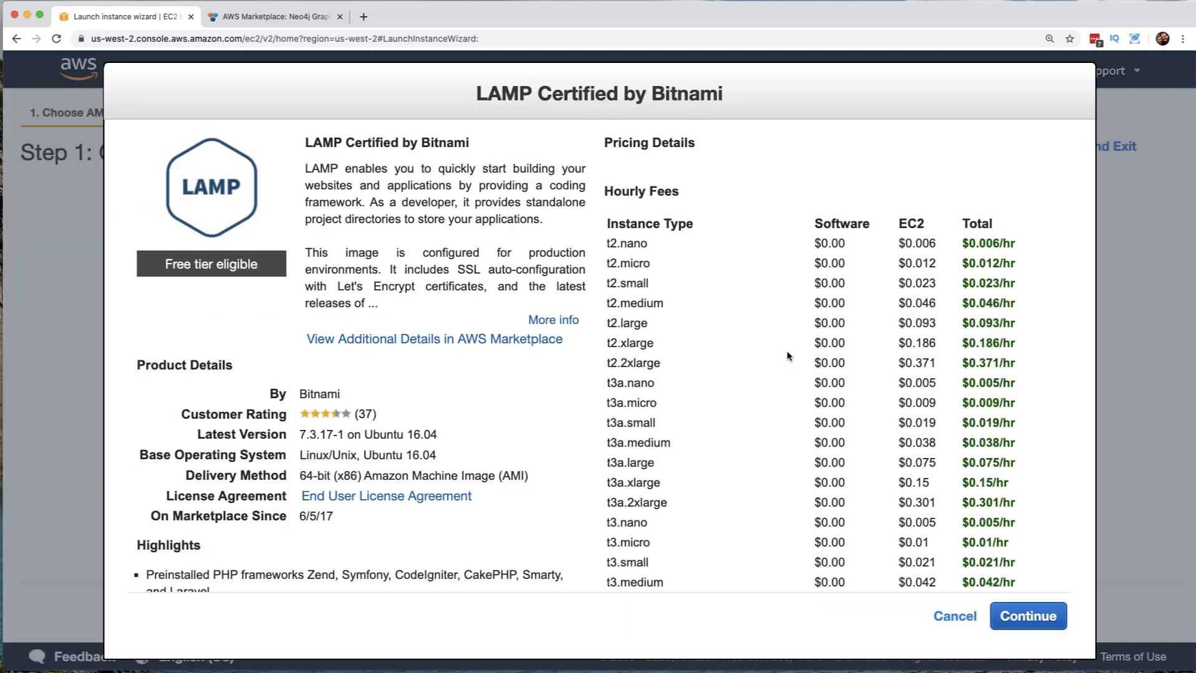
mouse_move(768, 354)
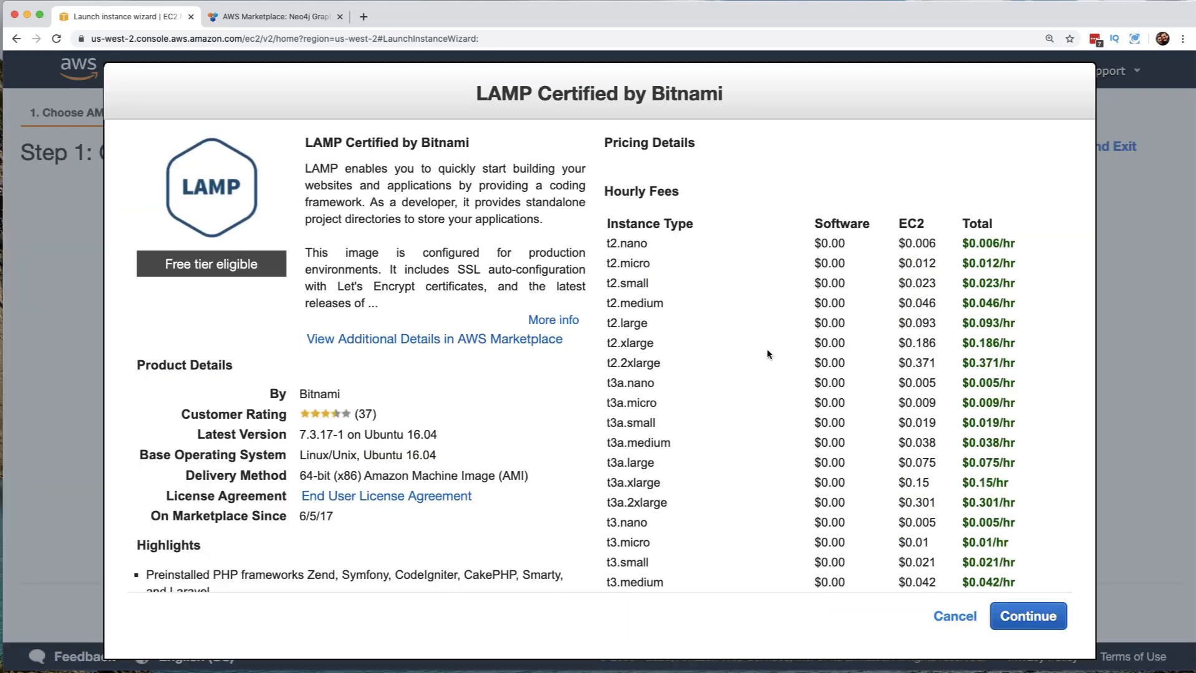
scroll(down, 3)
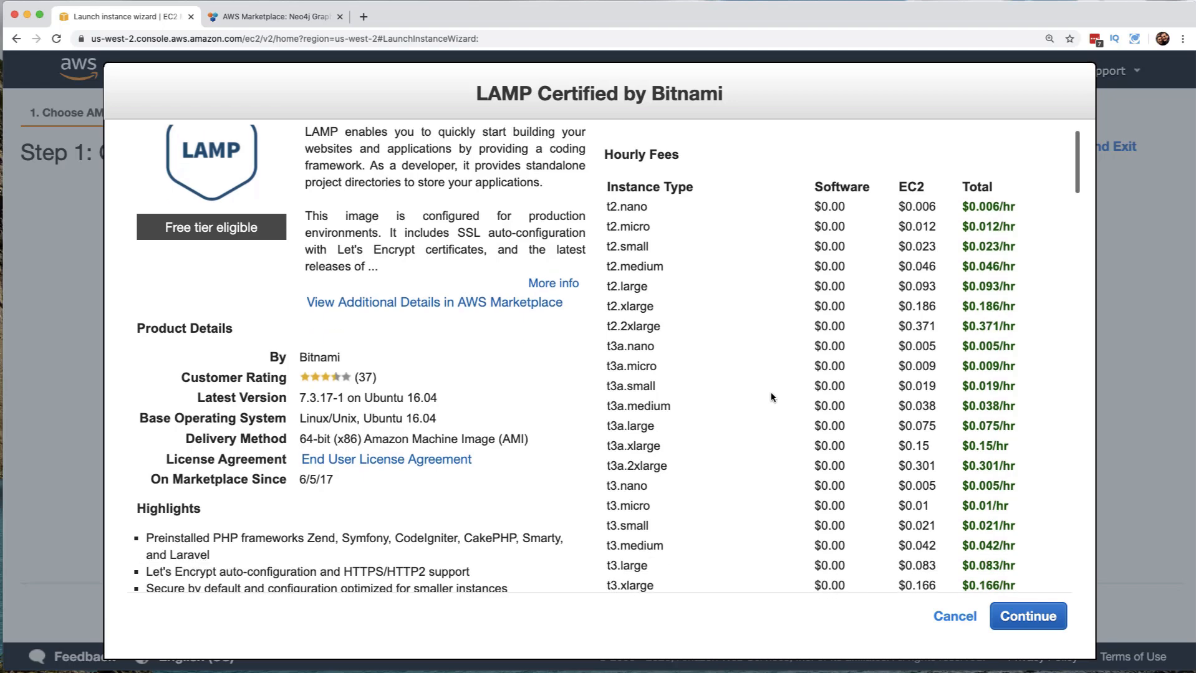
scroll(down, 3)
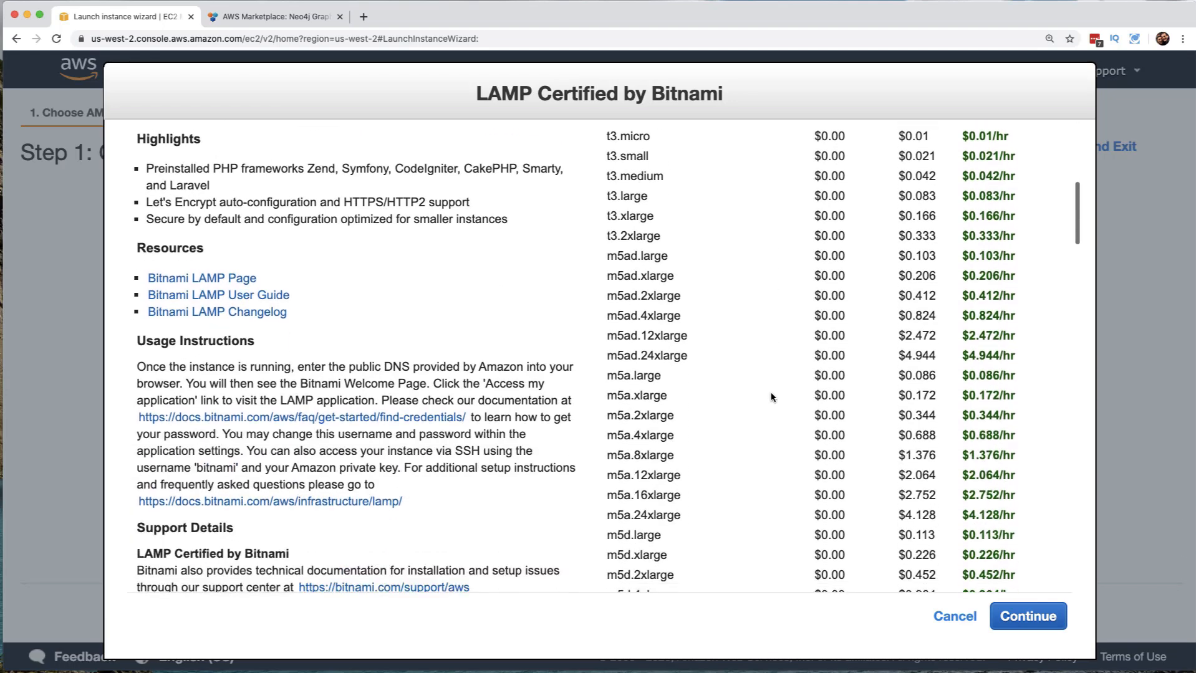
scroll(down, 3)
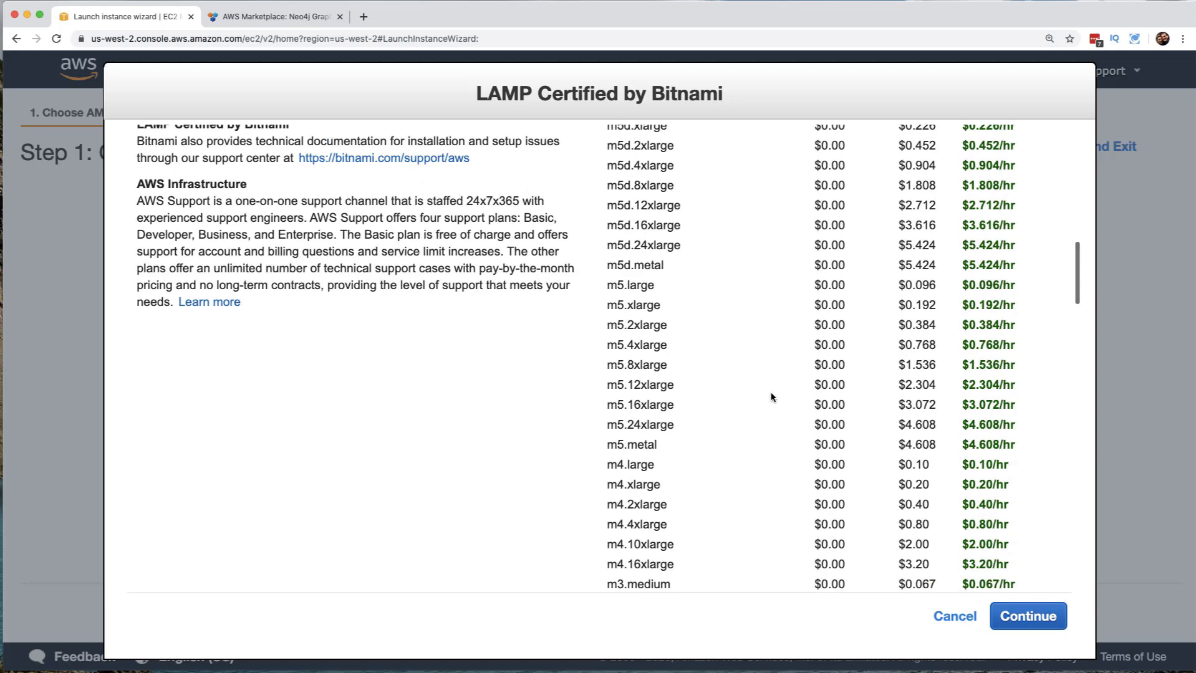
scroll(up, 3)
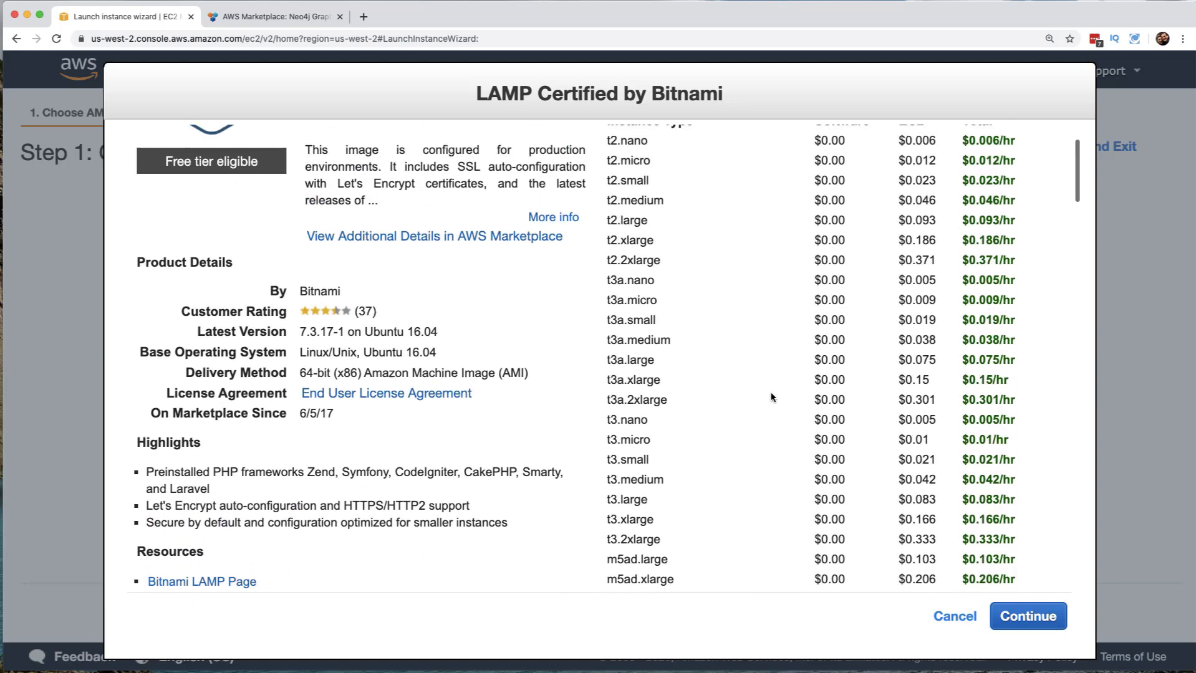
scroll(up, 3)
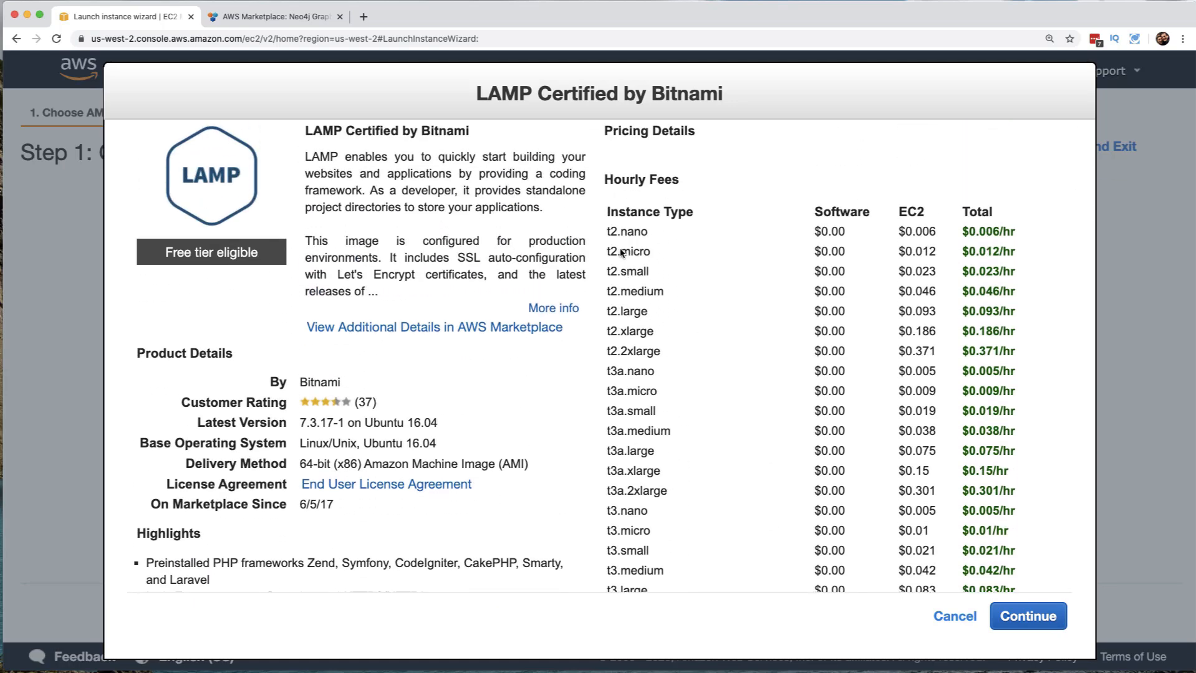
mouse_move(677, 252)
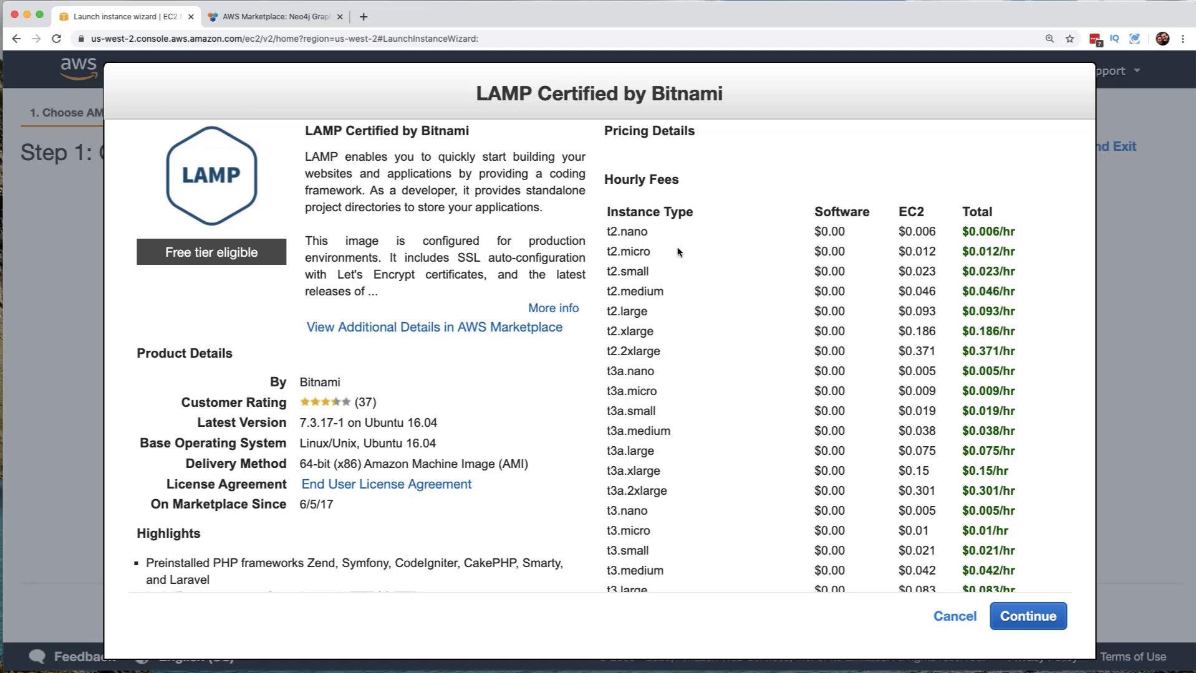
mouse_move(829, 445)
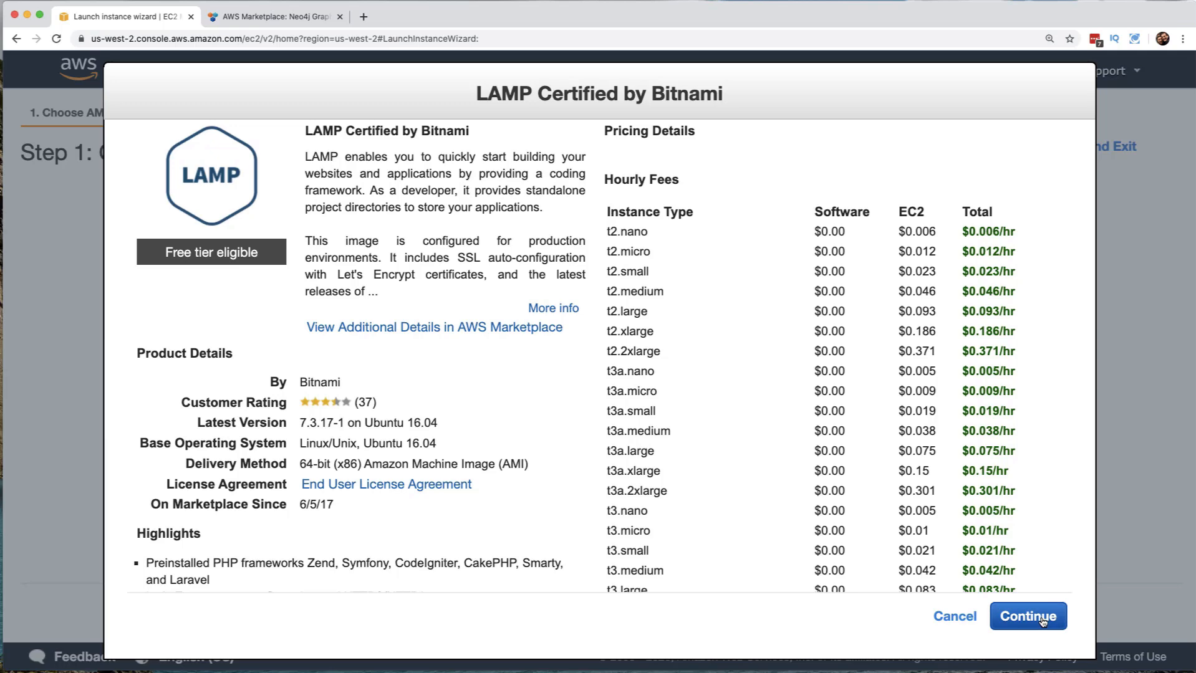
Continue past the Bitnami pricing dialog and choose the free-tier t2.micro instance type.
click(1028, 616)
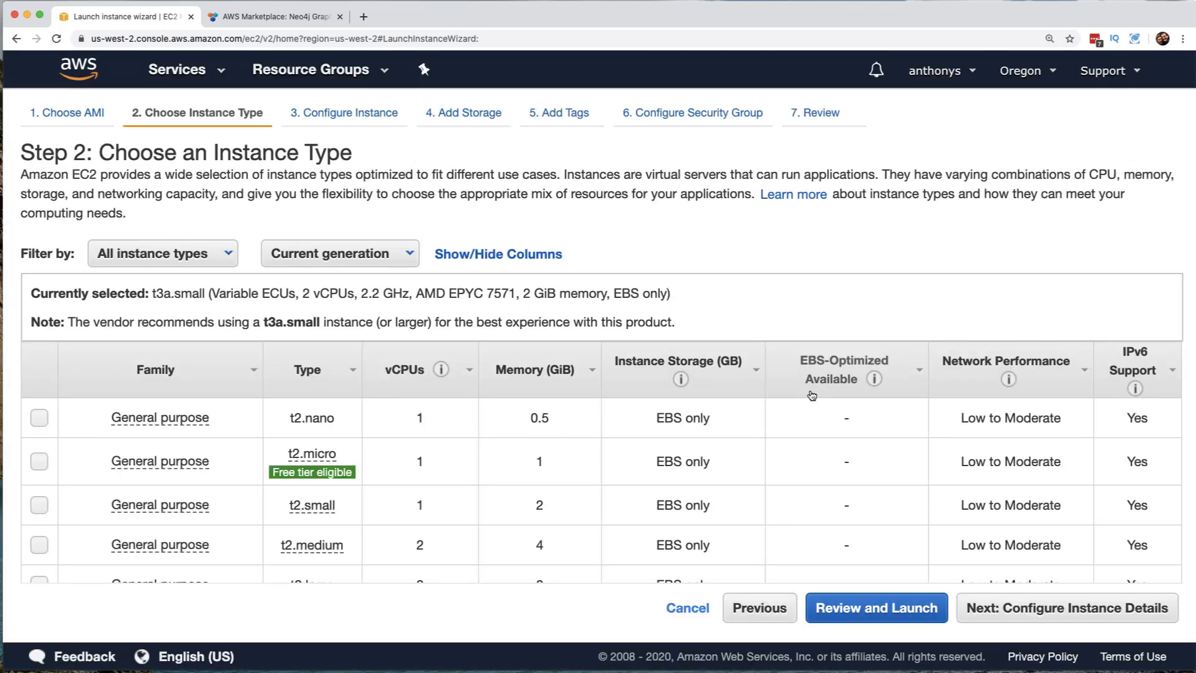
mouse_move(417, 398)
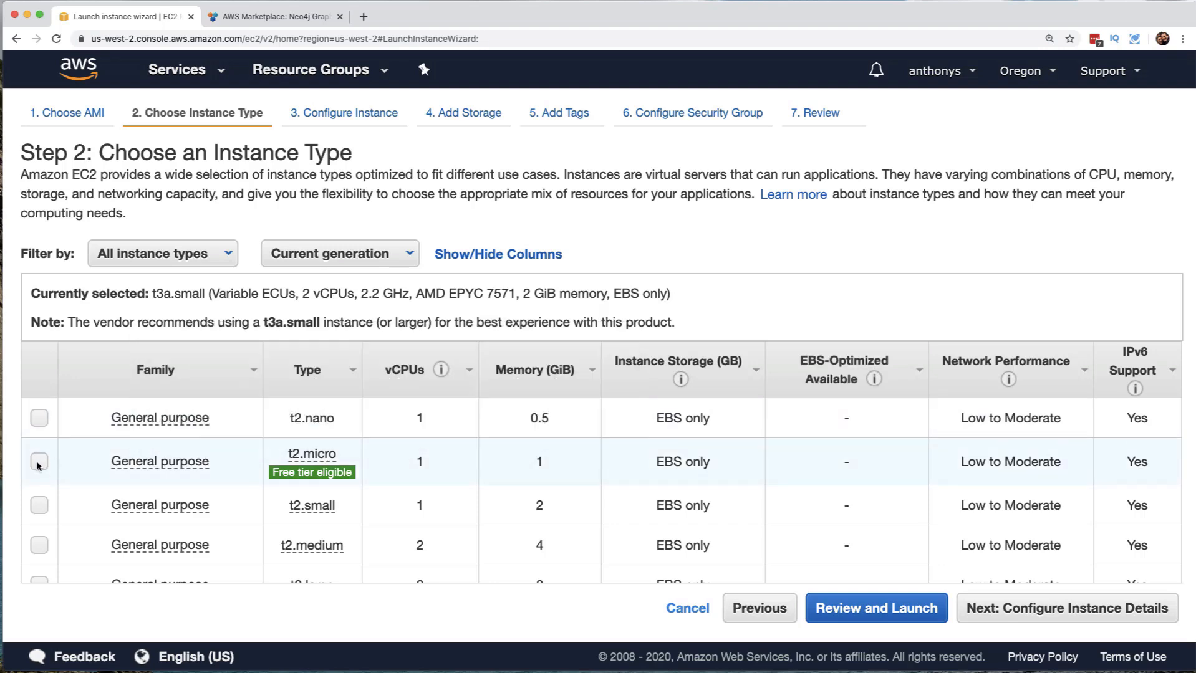
click(39, 462)
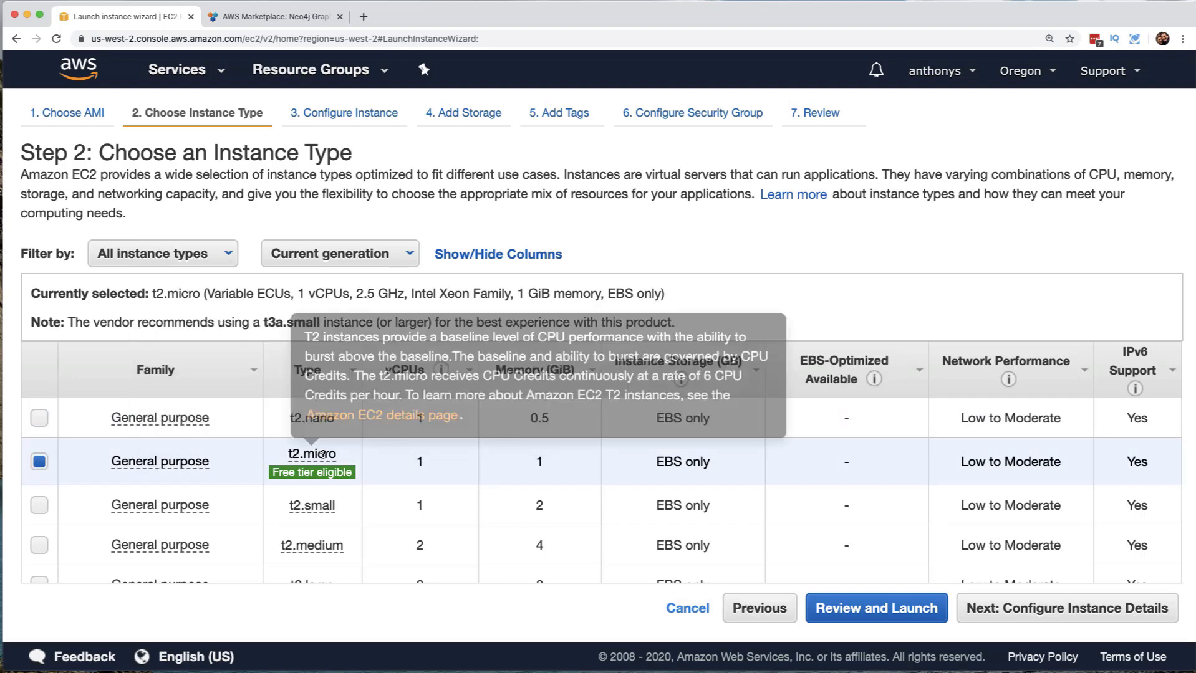
mouse_move(312, 472)
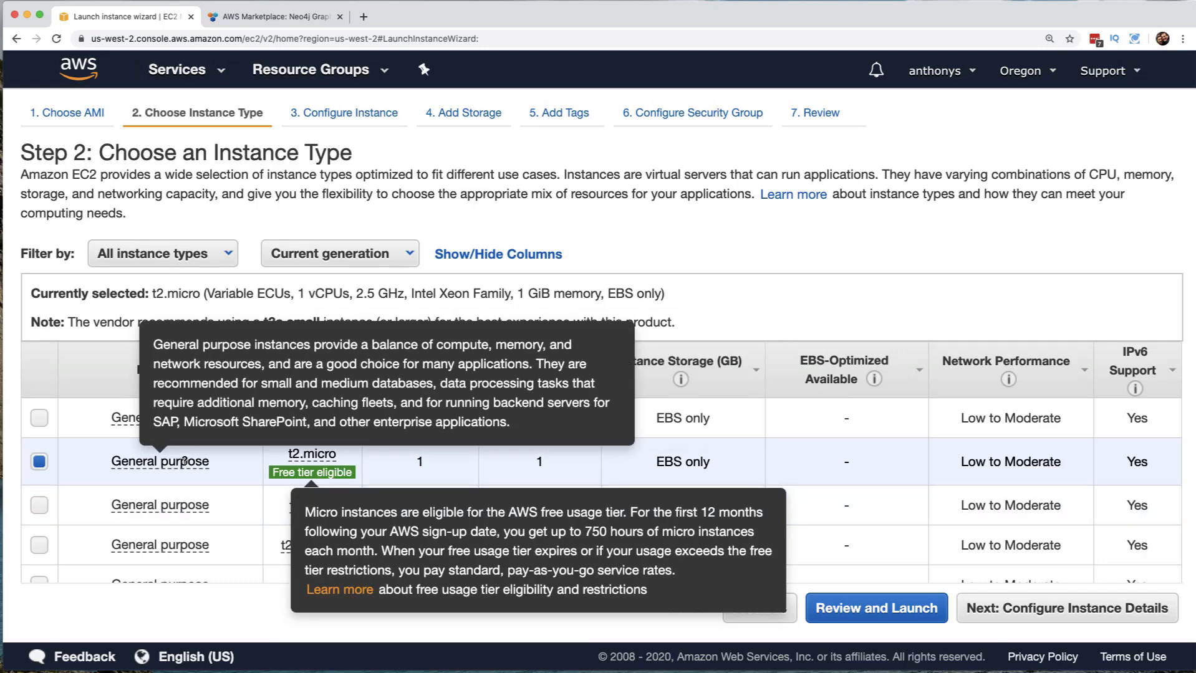
mouse_move(449, 478)
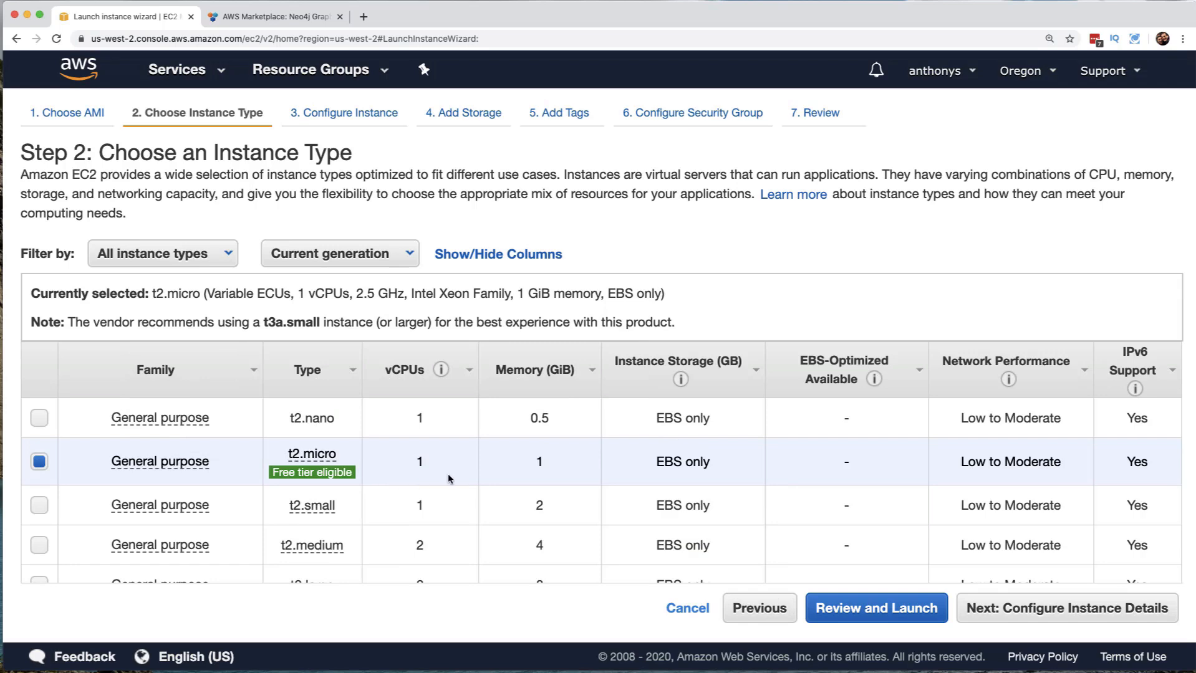
mouse_move(562, 480)
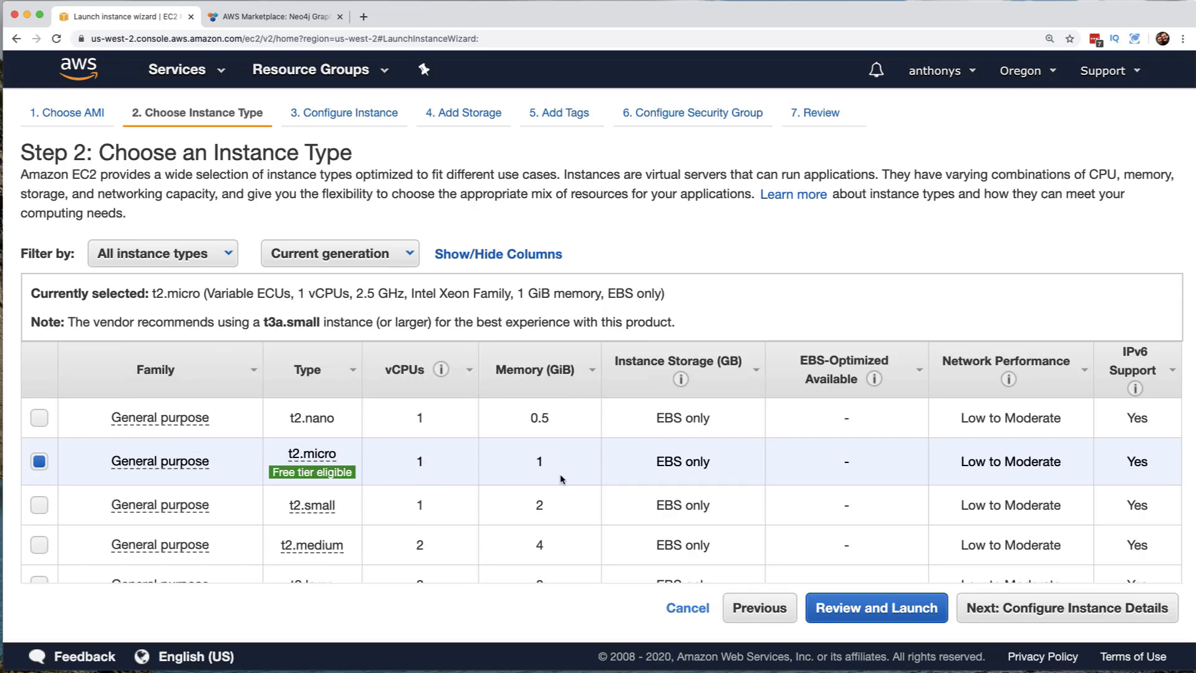
mouse_move(693, 479)
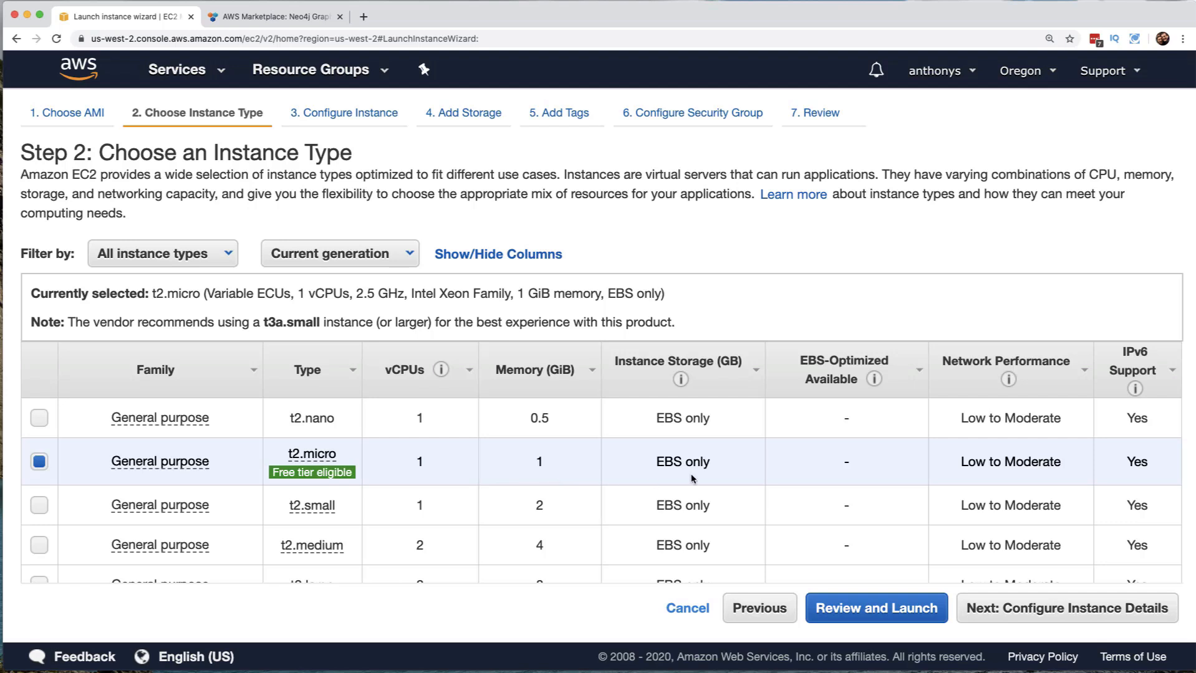
mouse_move(992, 468)
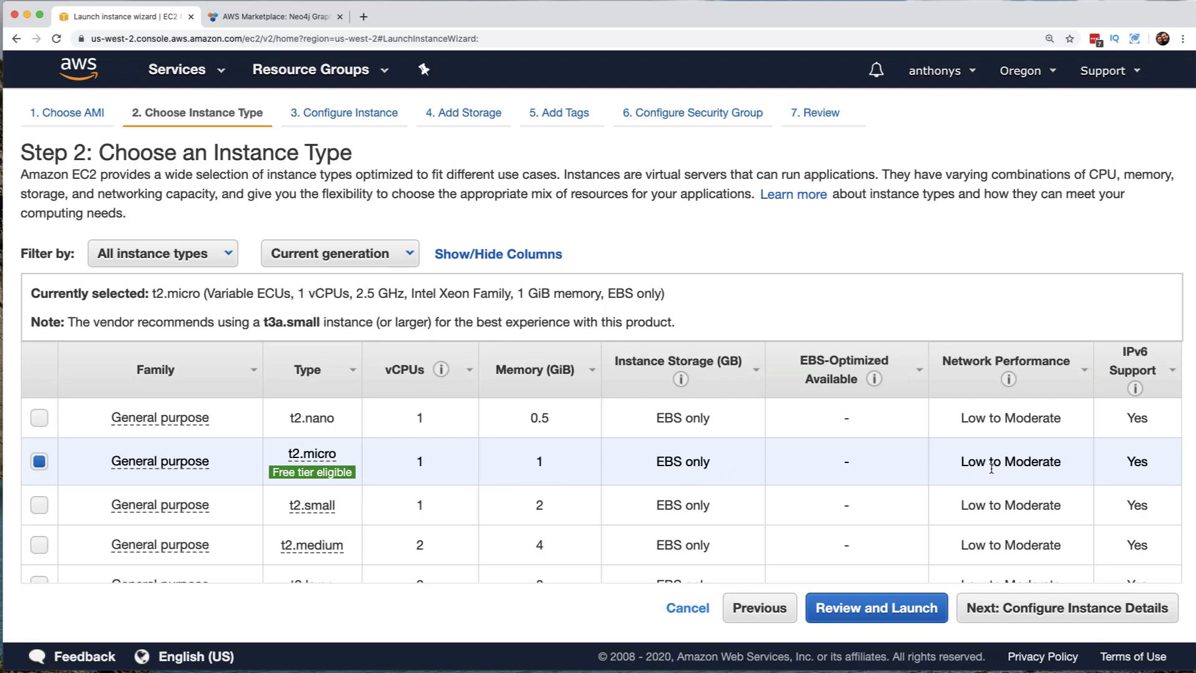
mouse_move(1059, 505)
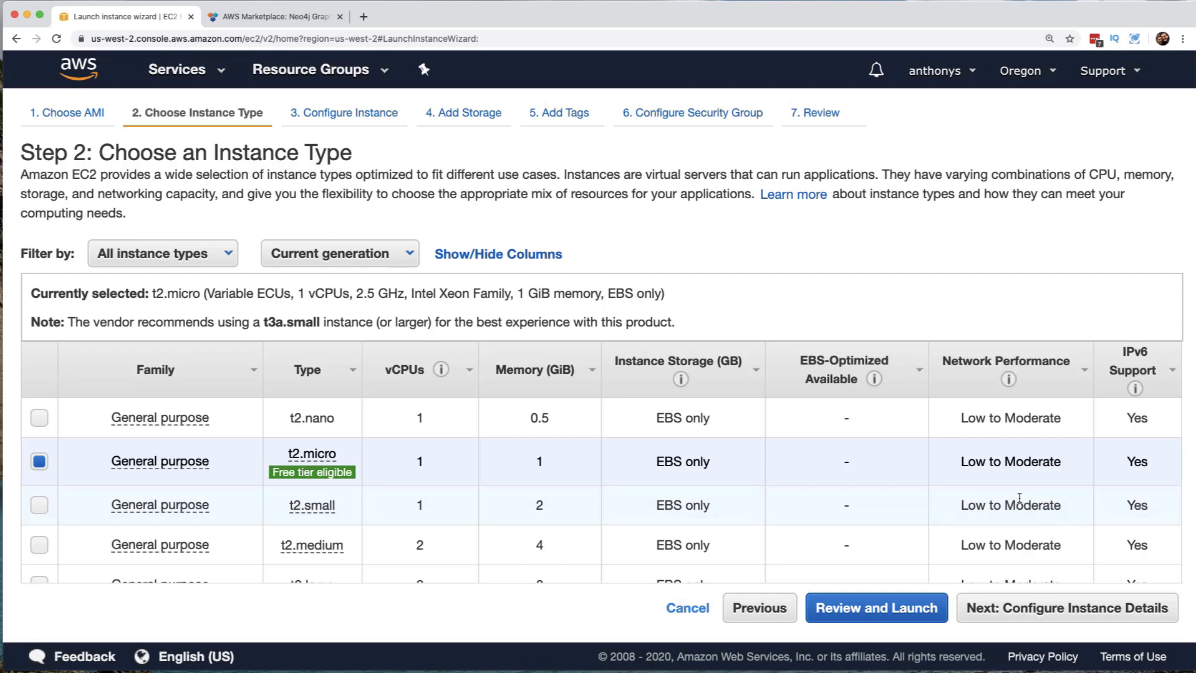
mouse_move(583, 511)
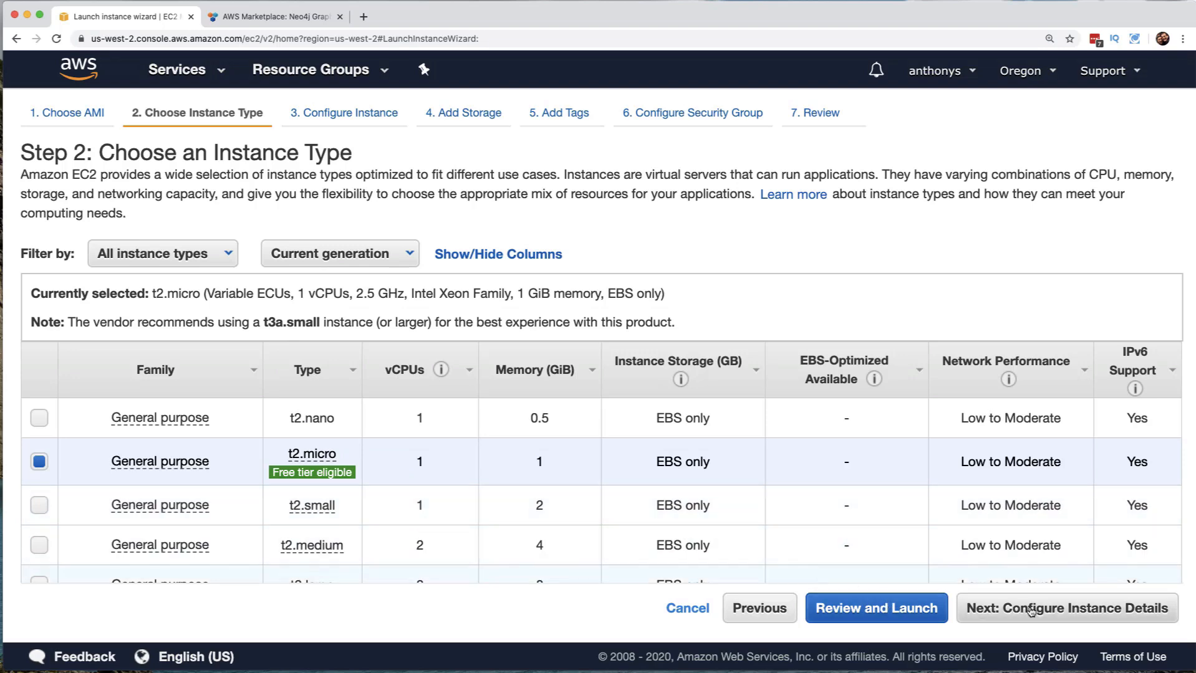
click(1065, 608)
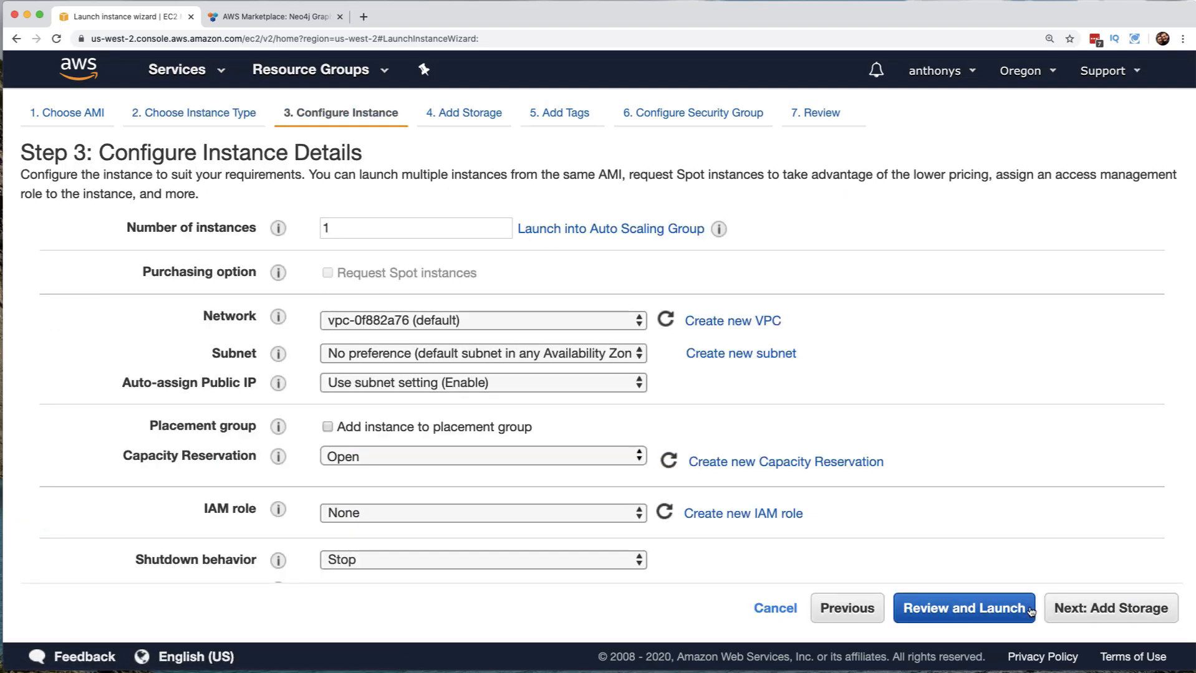
mouse_move(675, 414)
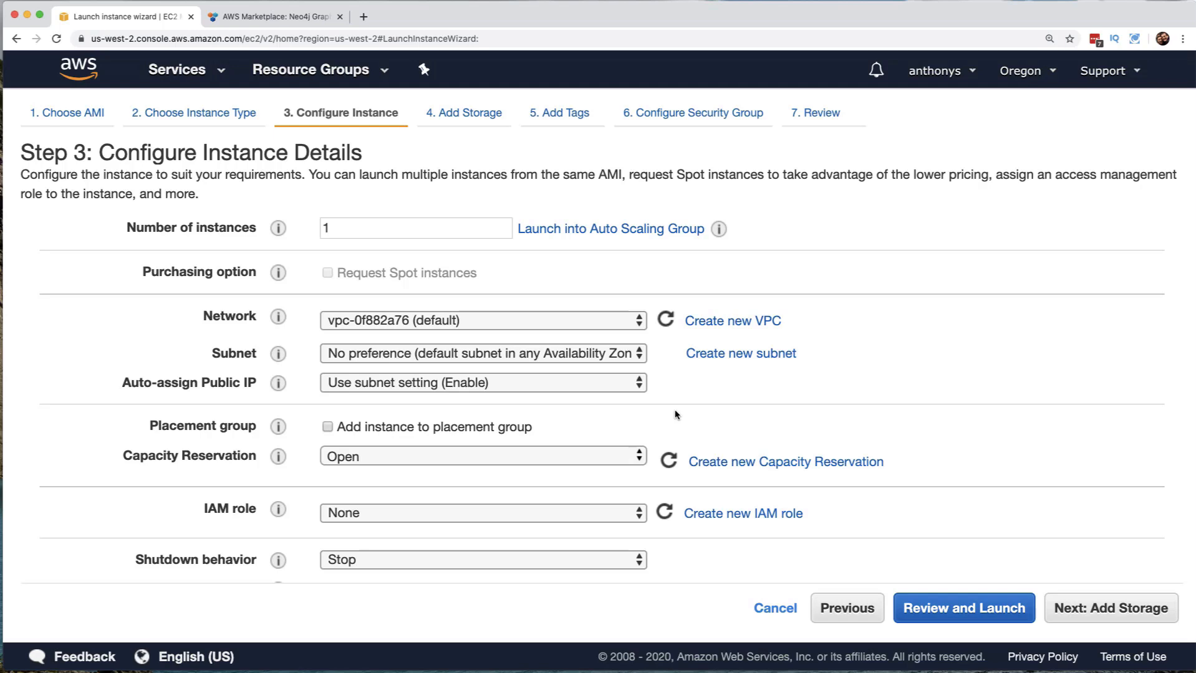
mouse_move(607, 268)
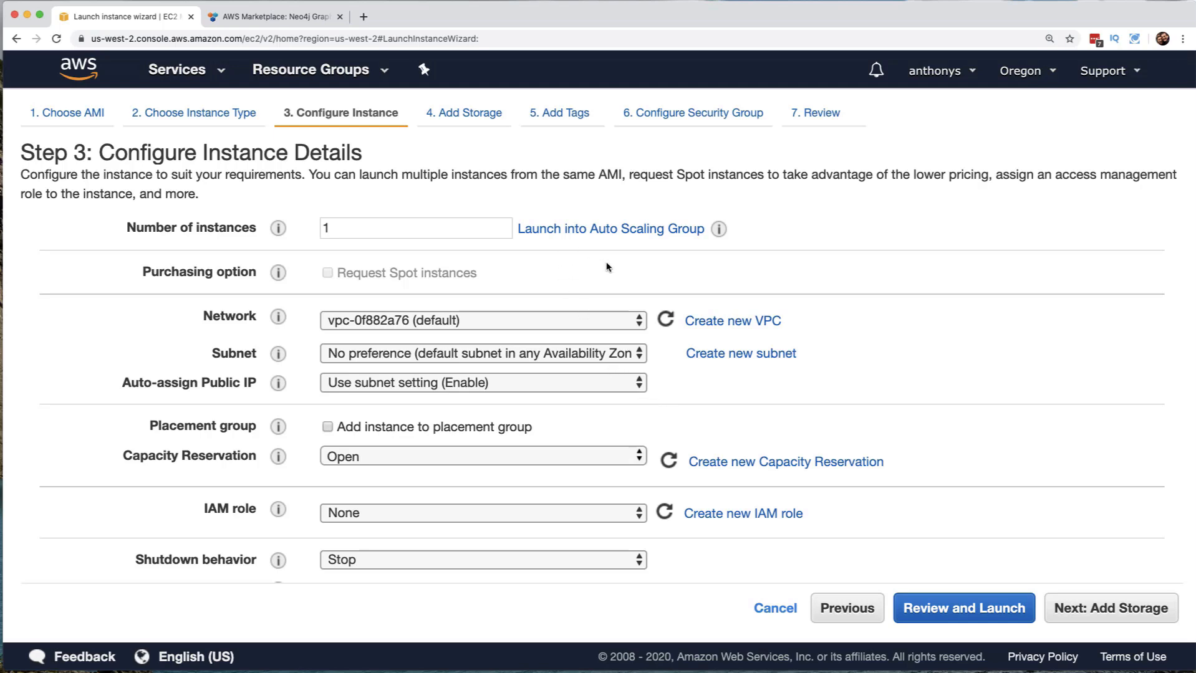
mouse_move(610, 228)
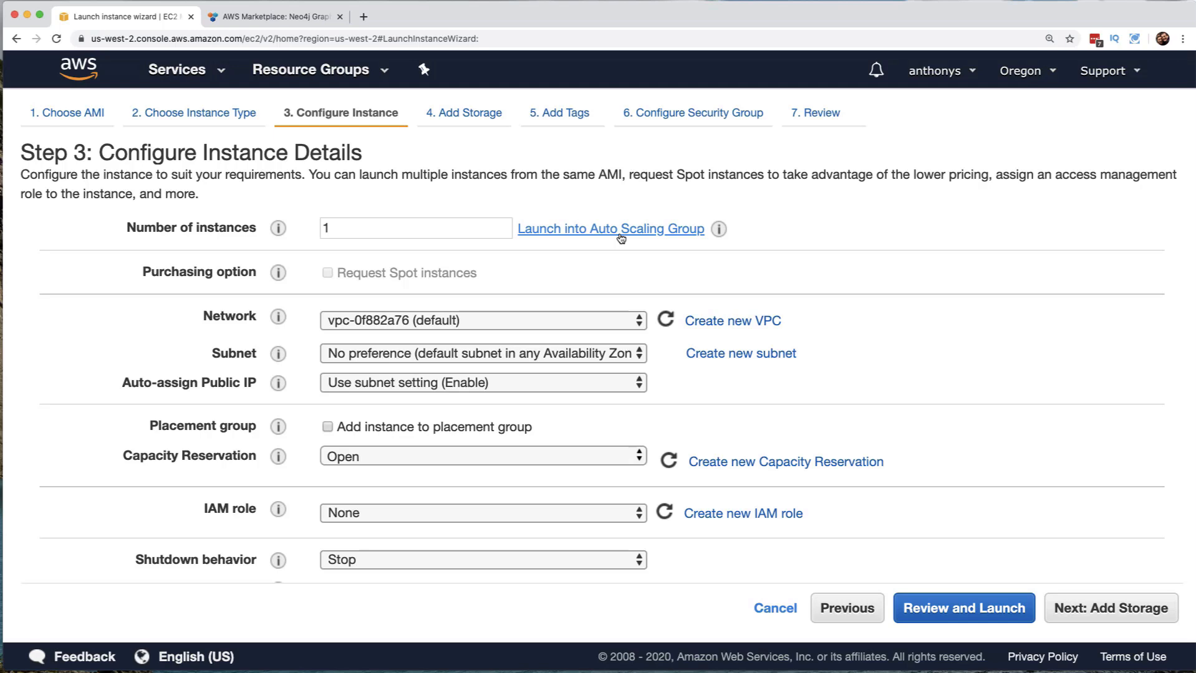
mouse_move(625, 269)
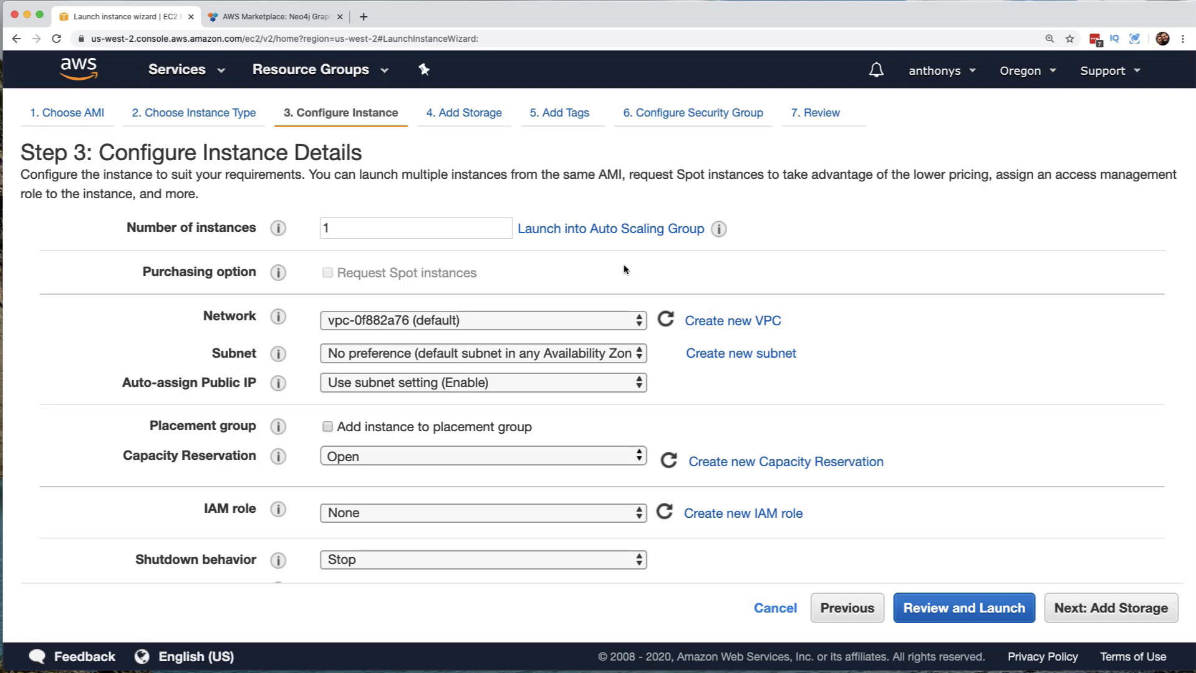
mouse_move(664, 276)
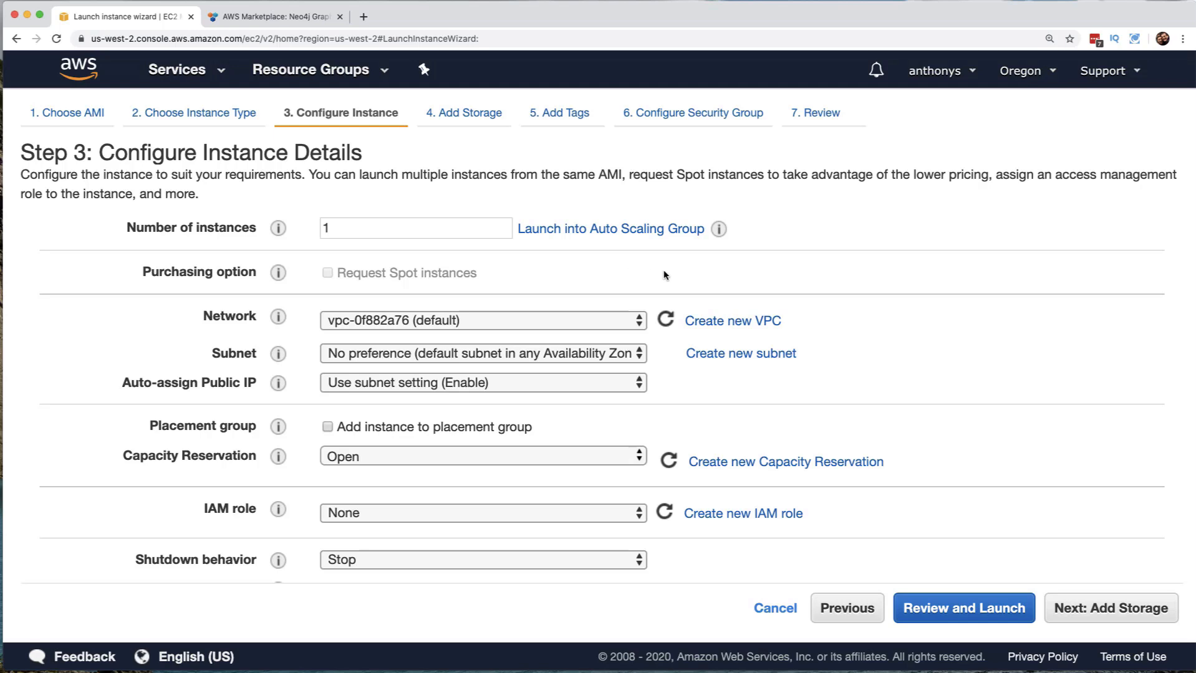
mouse_move(816, 331)
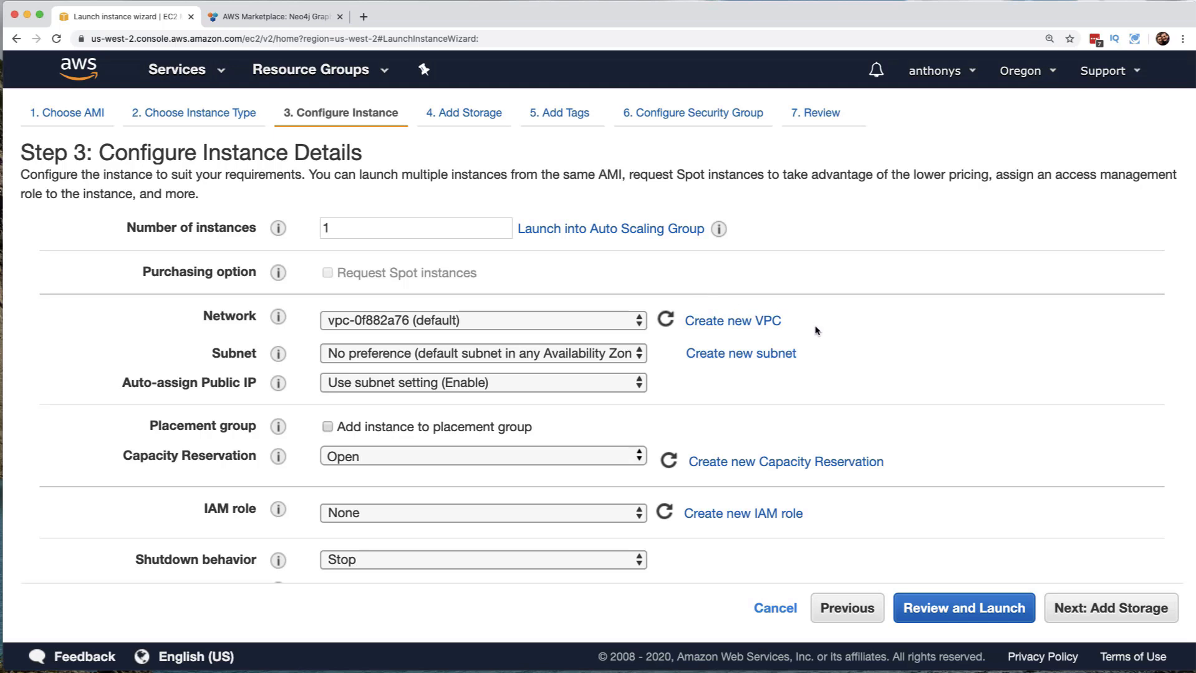
mouse_move(732, 321)
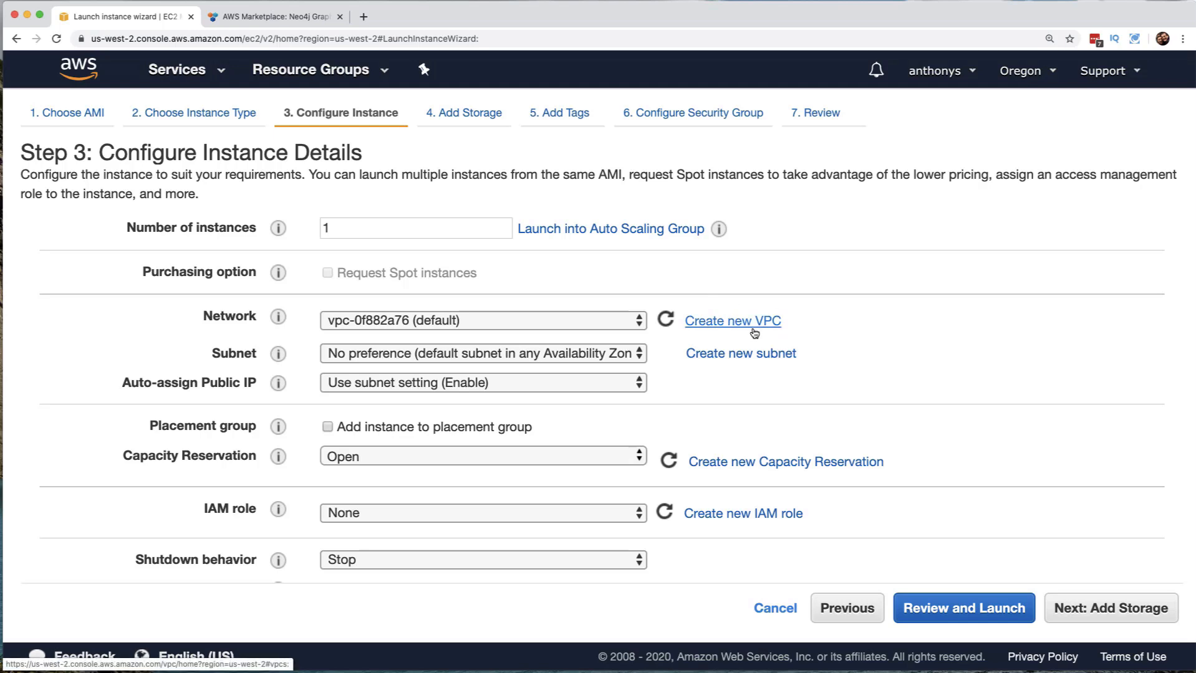
mouse_move(816, 335)
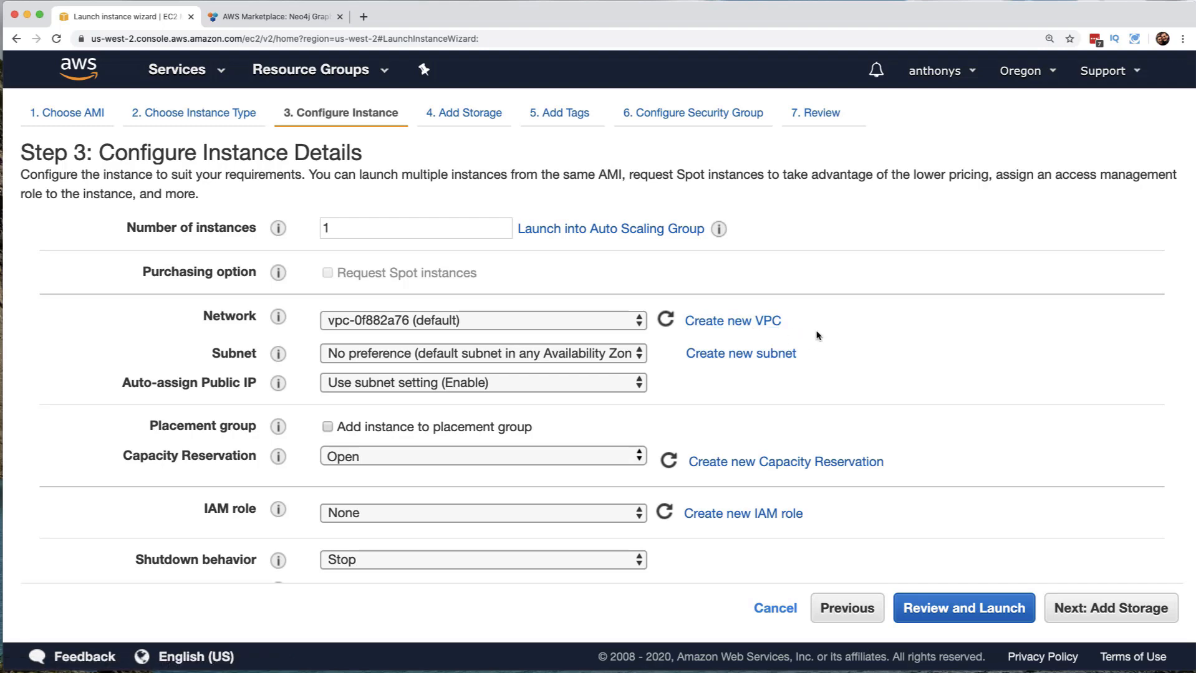
mouse_move(463, 321)
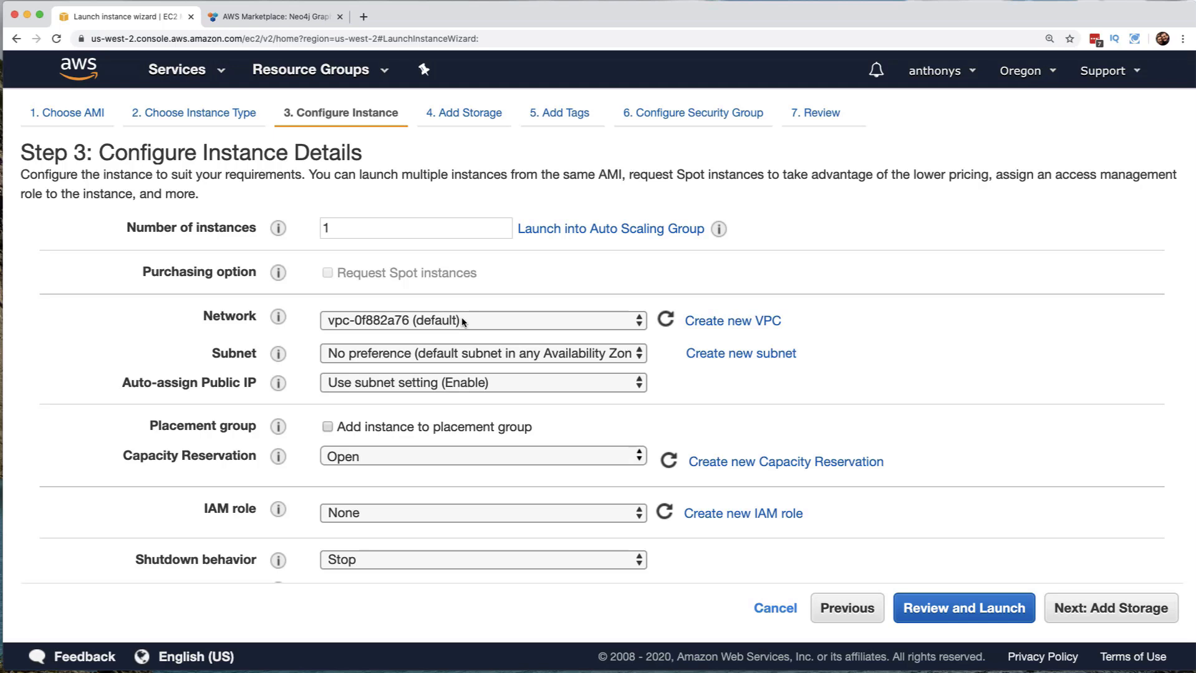
mouse_move(496, 327)
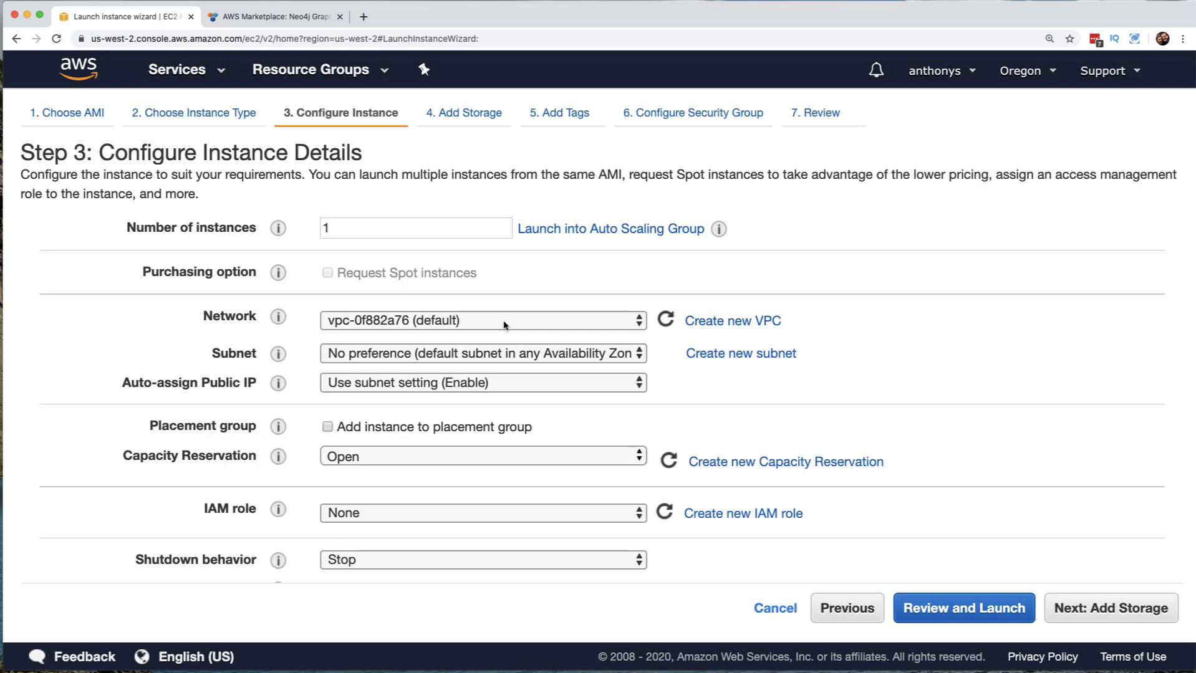
mouse_move(732, 321)
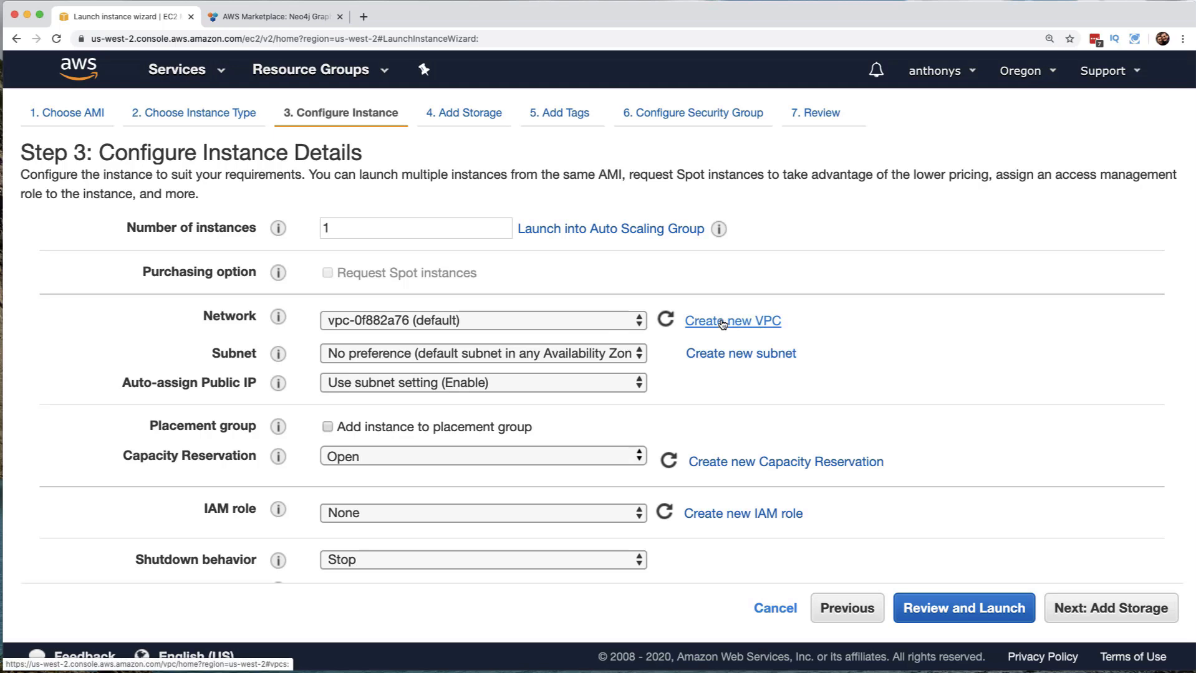
mouse_move(627, 343)
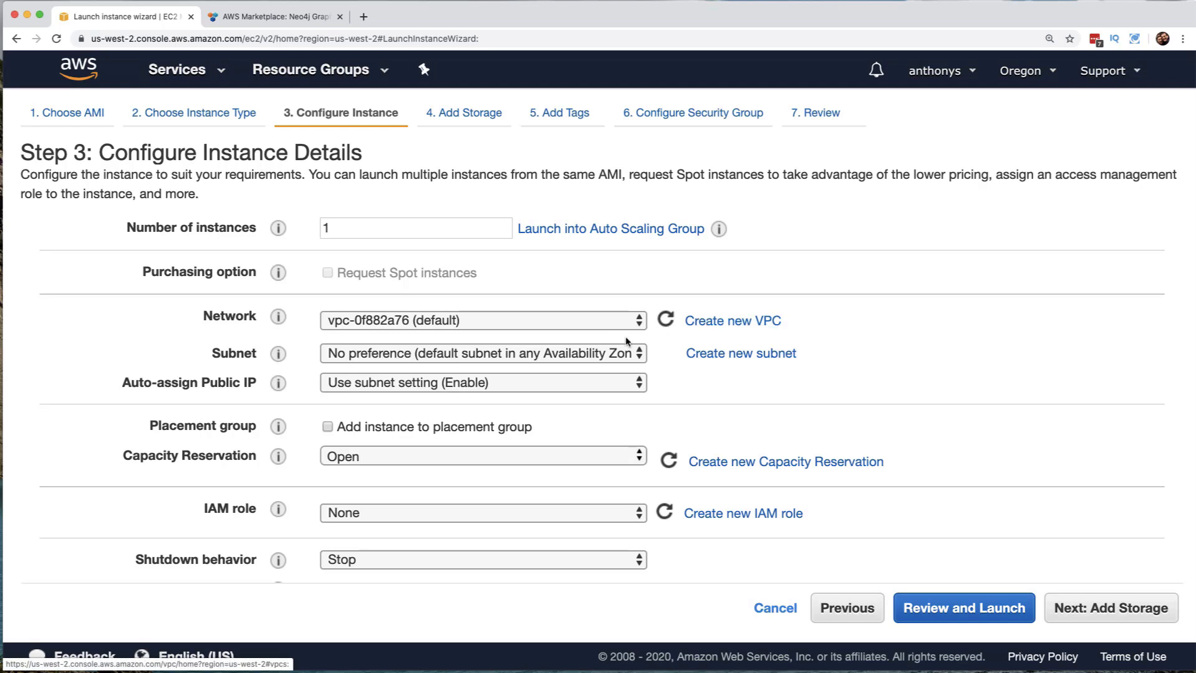
mouse_move(714, 416)
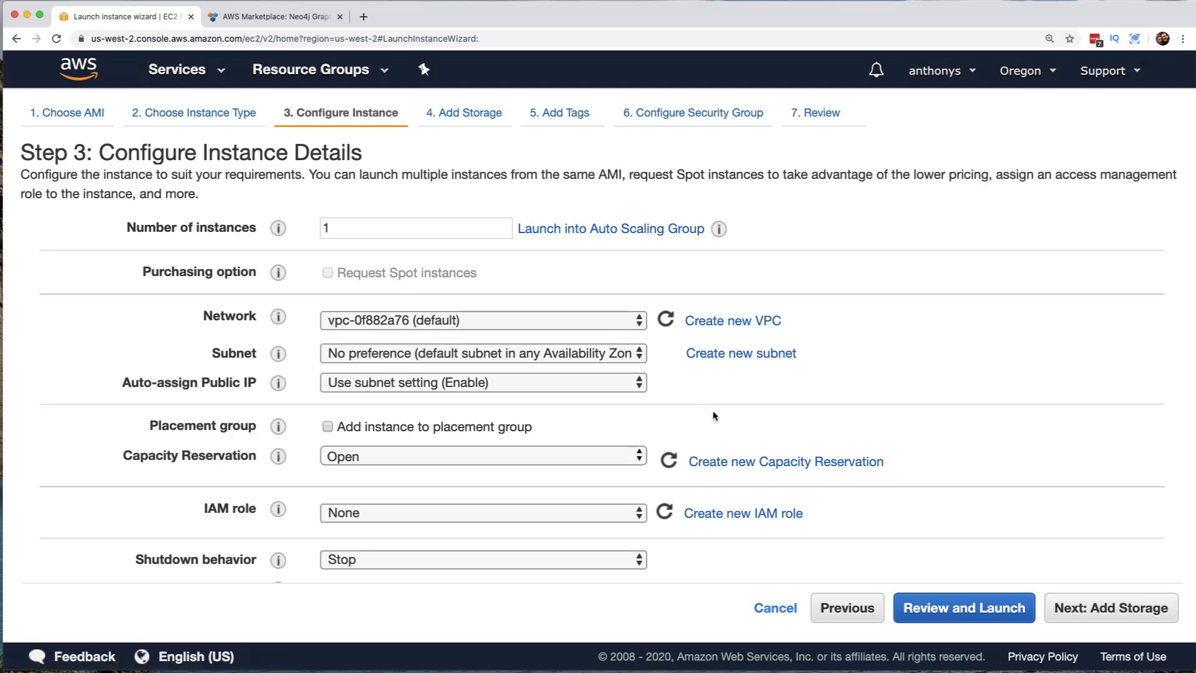
mouse_move(496, 354)
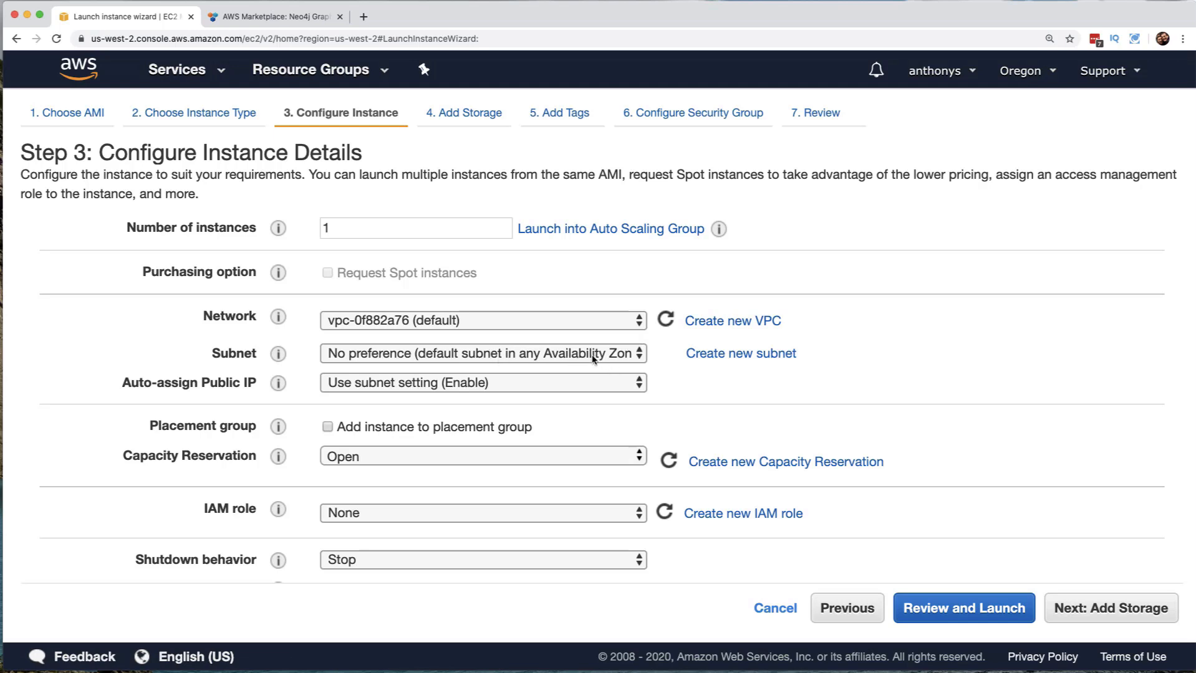
mouse_move(513, 391)
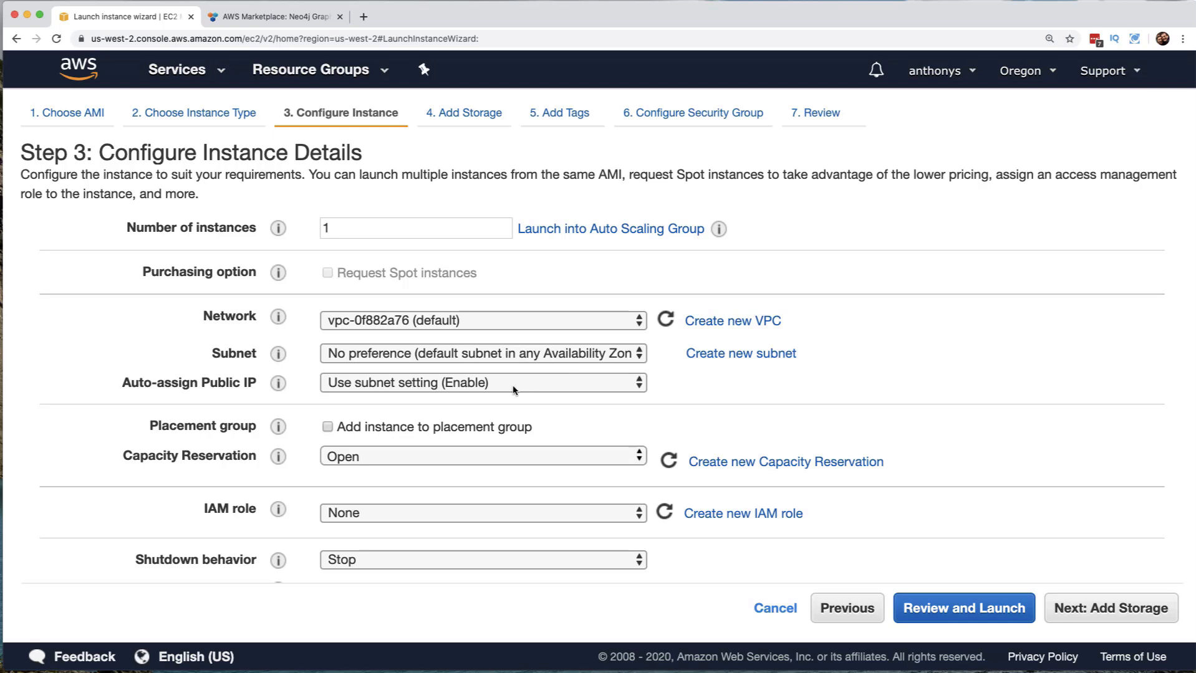
mouse_move(503, 392)
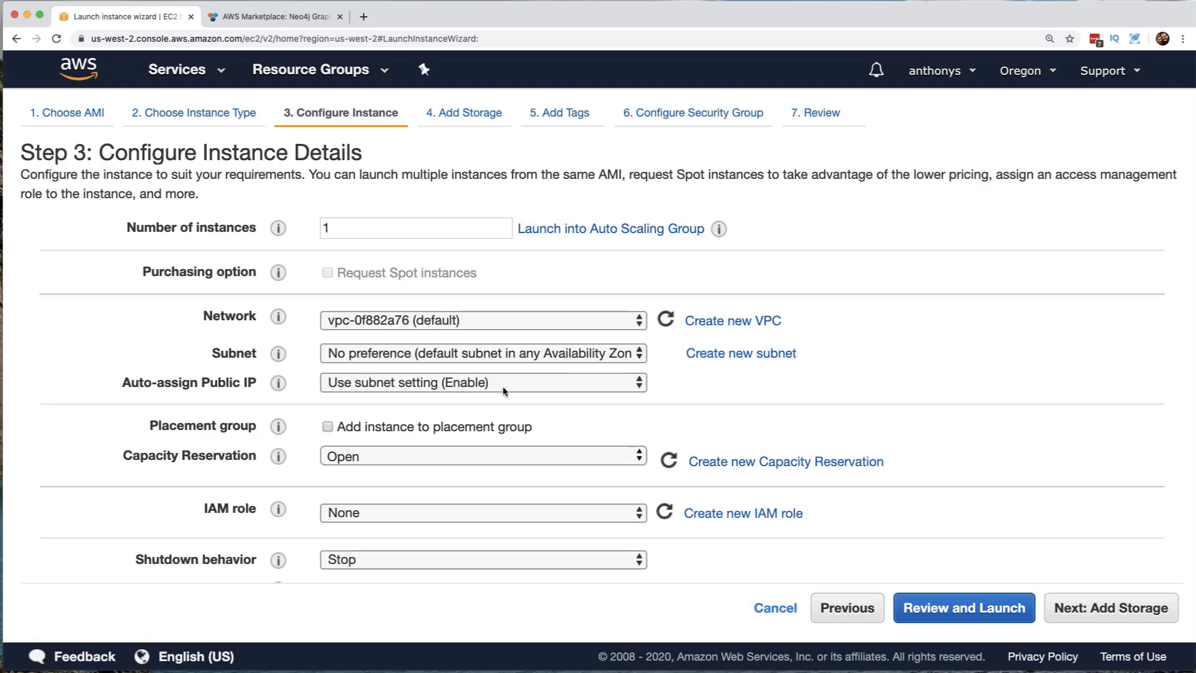
mouse_move(471, 390)
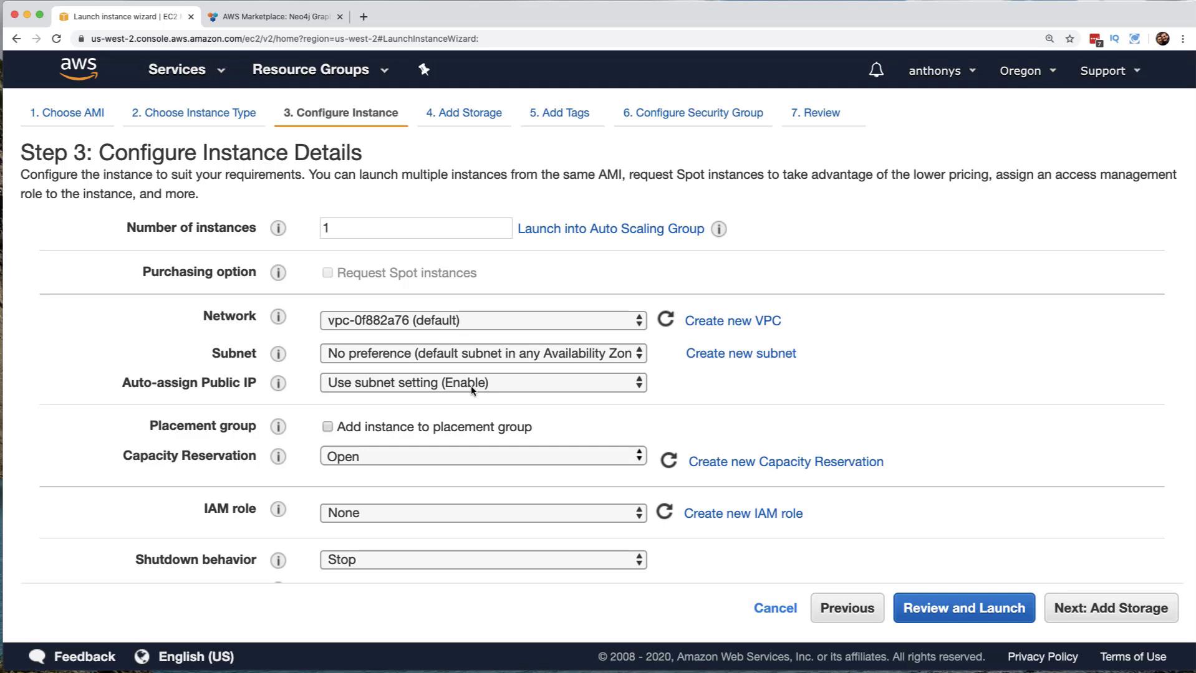
mouse_move(480, 404)
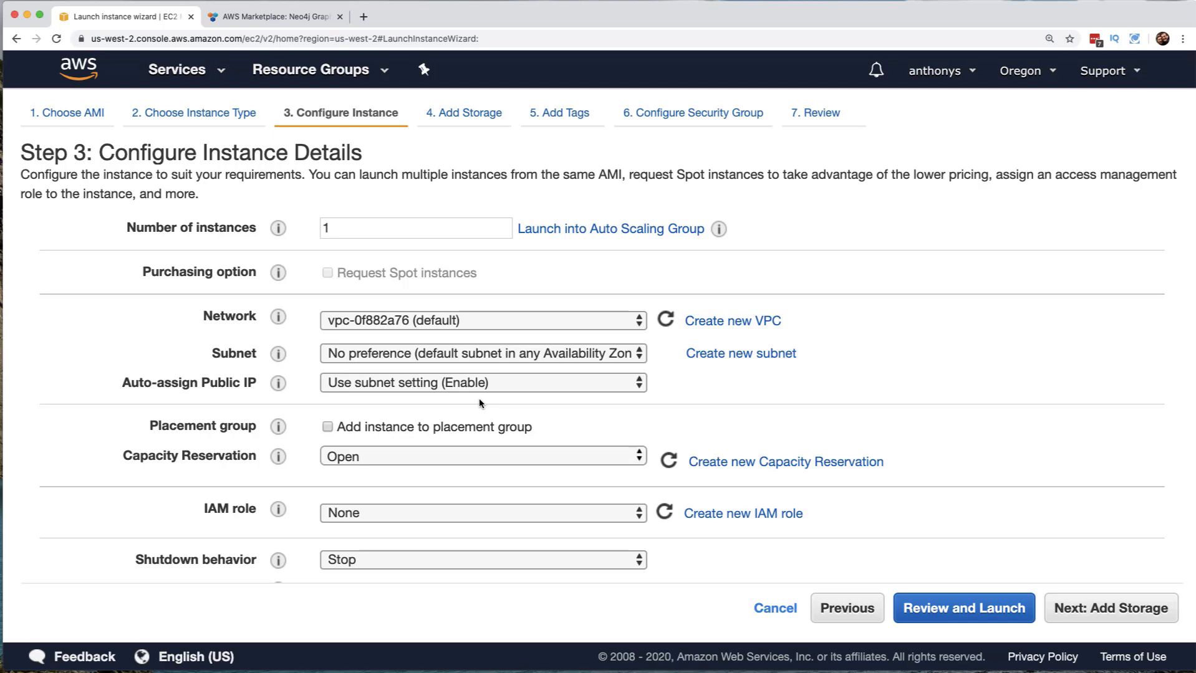
mouse_move(374, 398)
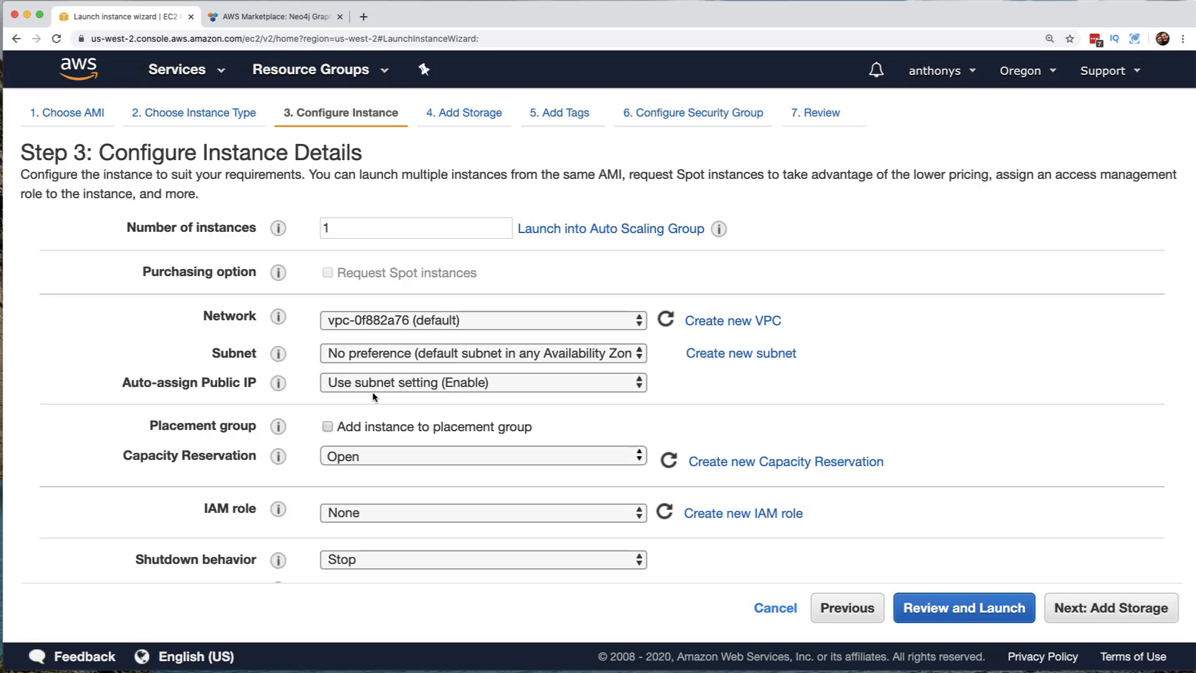
mouse_move(334, 390)
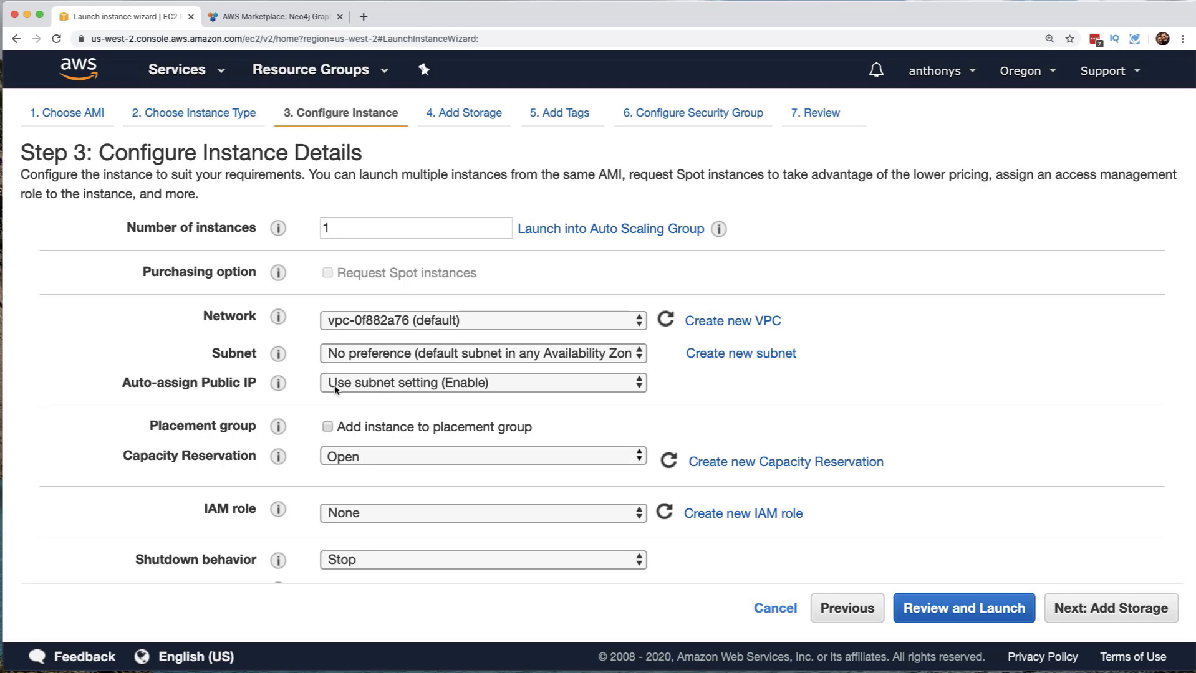
mouse_move(395, 401)
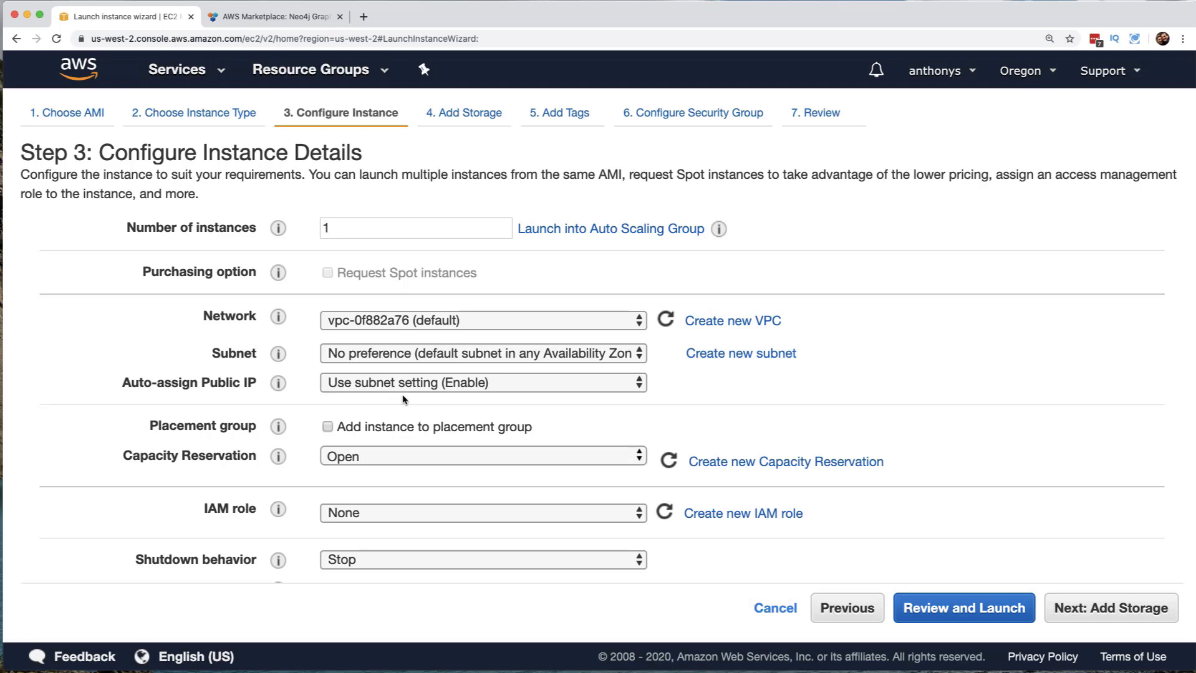
mouse_move(394, 437)
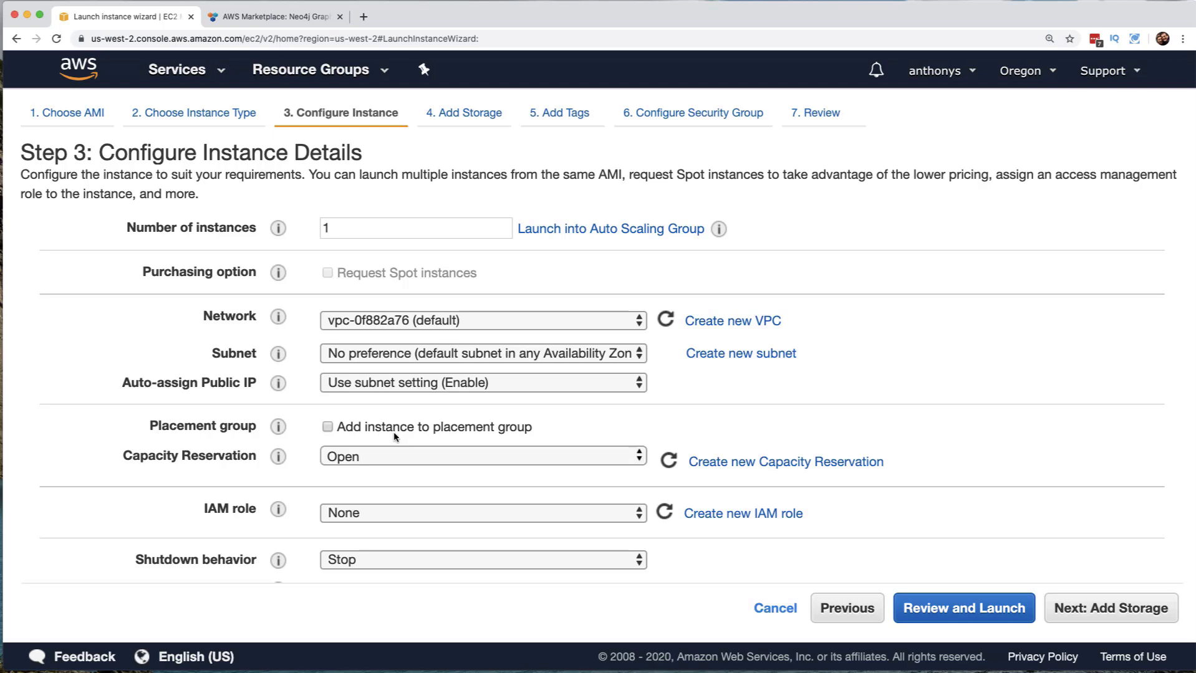
mouse_move(510, 460)
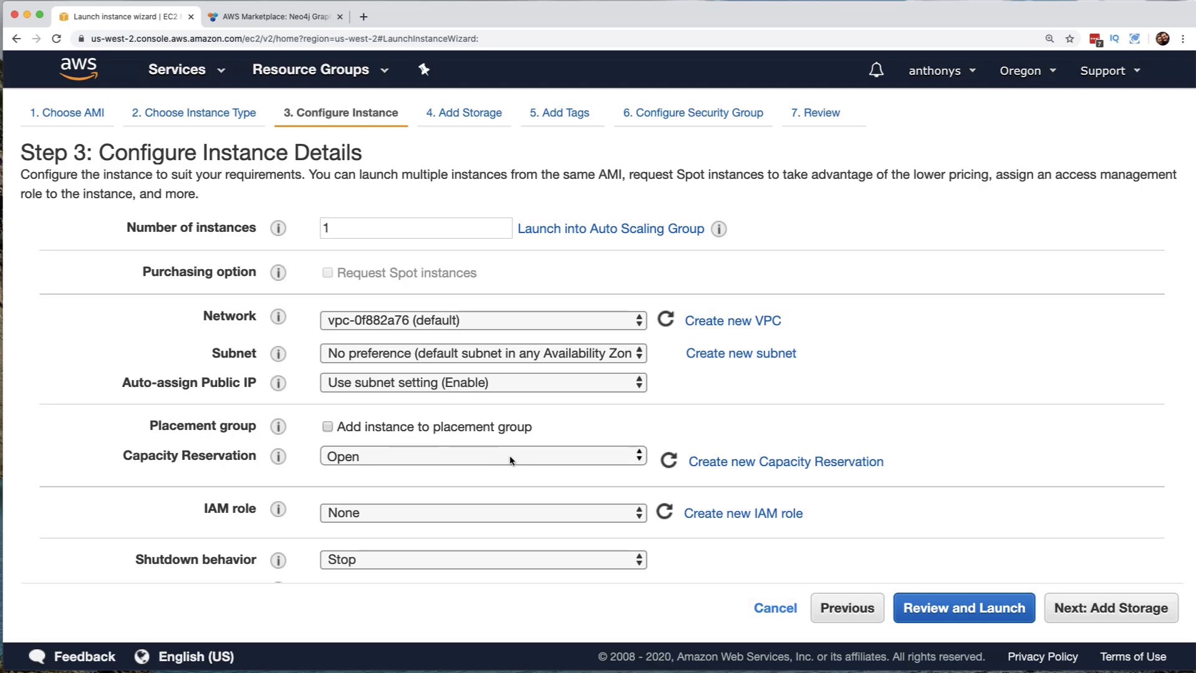
scroll(down, 3)
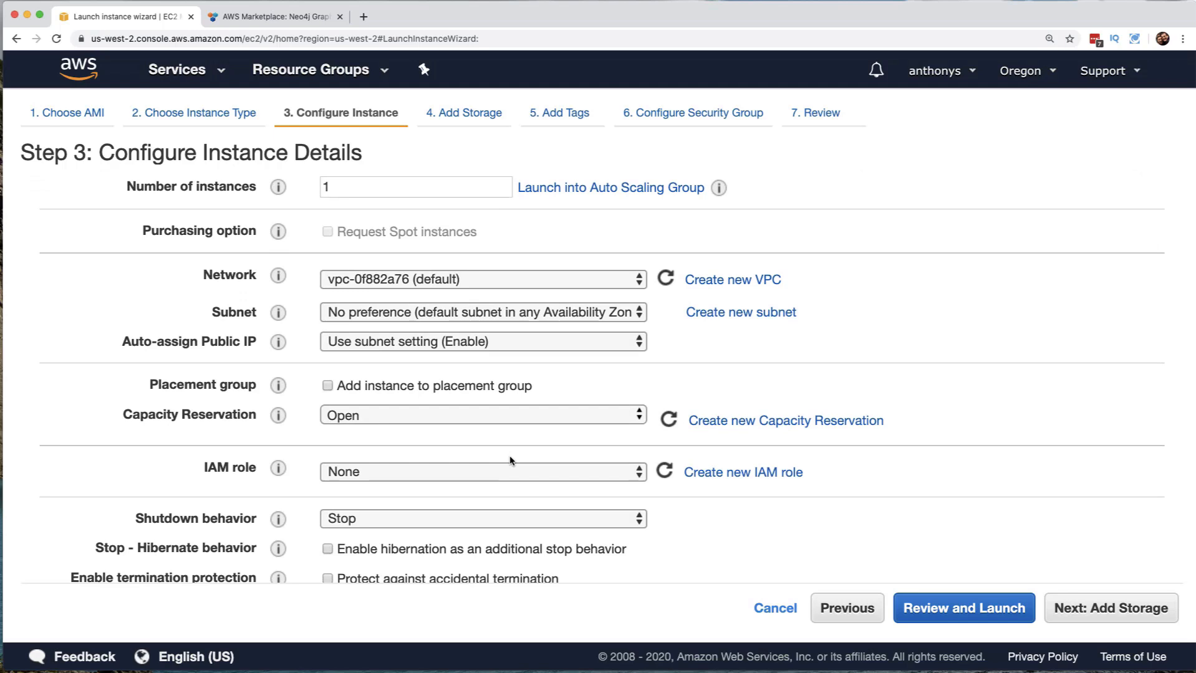
scroll(down, 3)
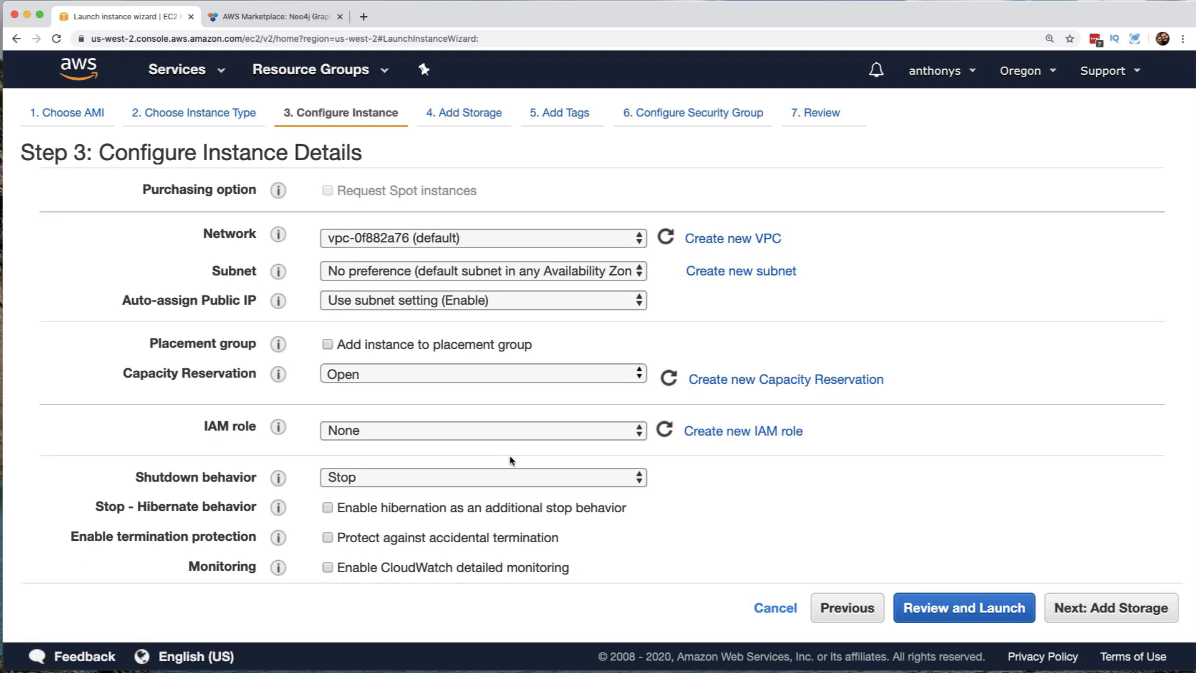
scroll(down, 3)
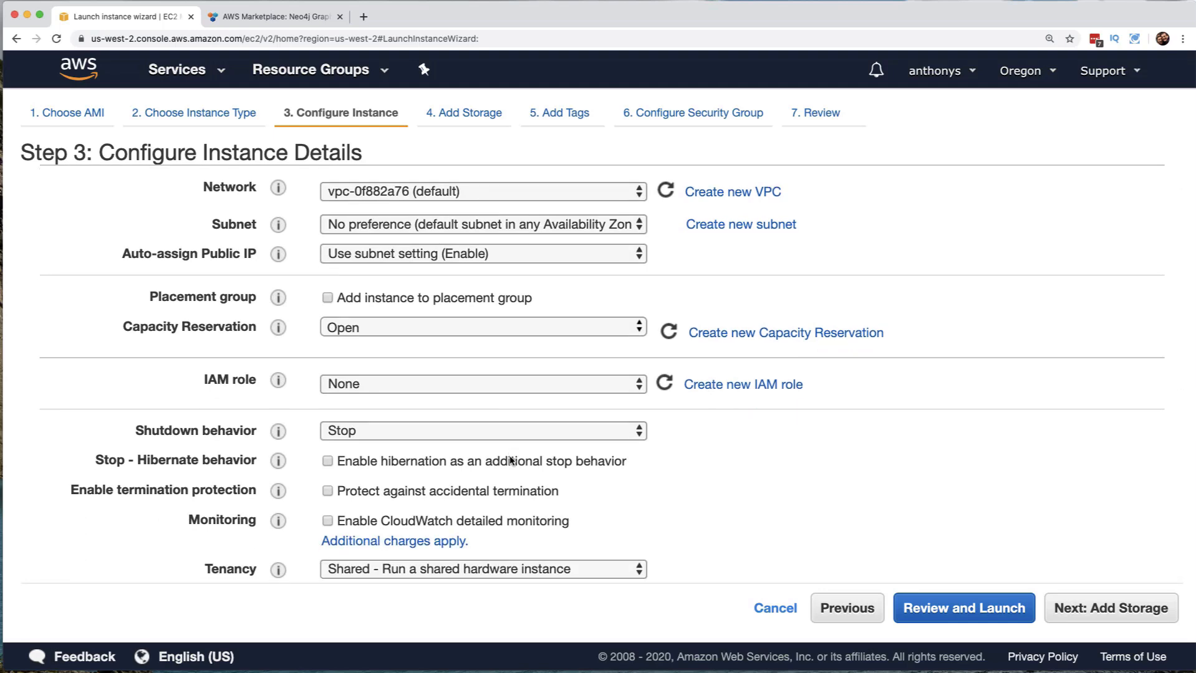
scroll(down, 3)
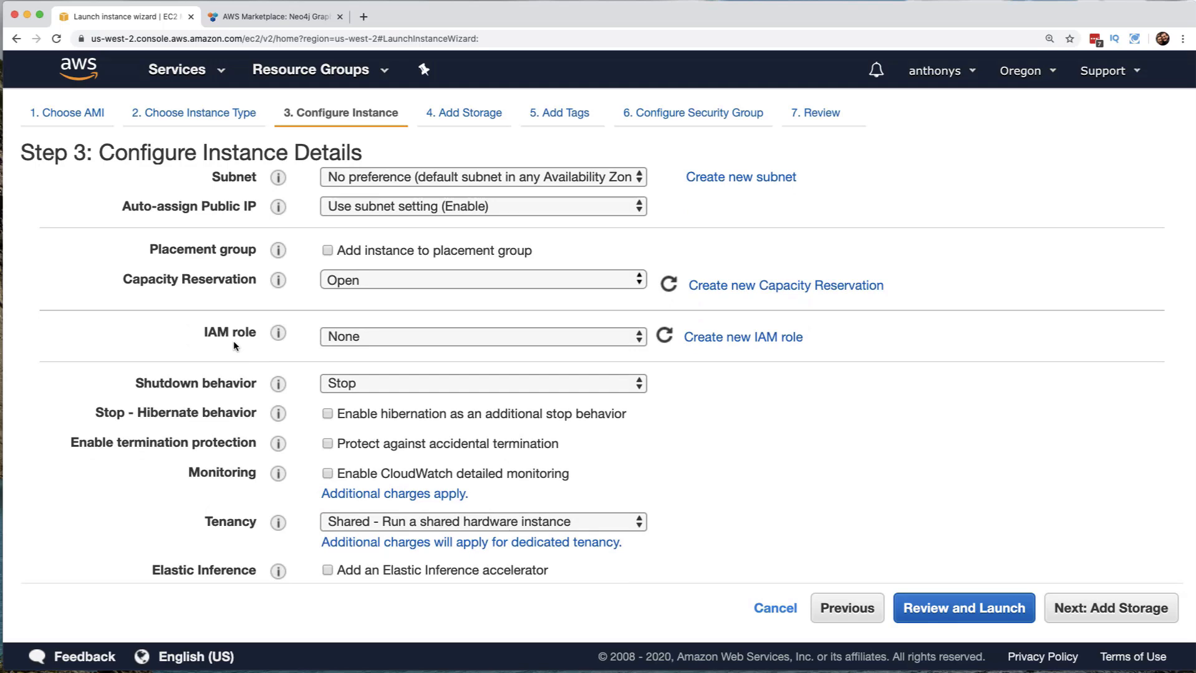
mouse_move(366, 343)
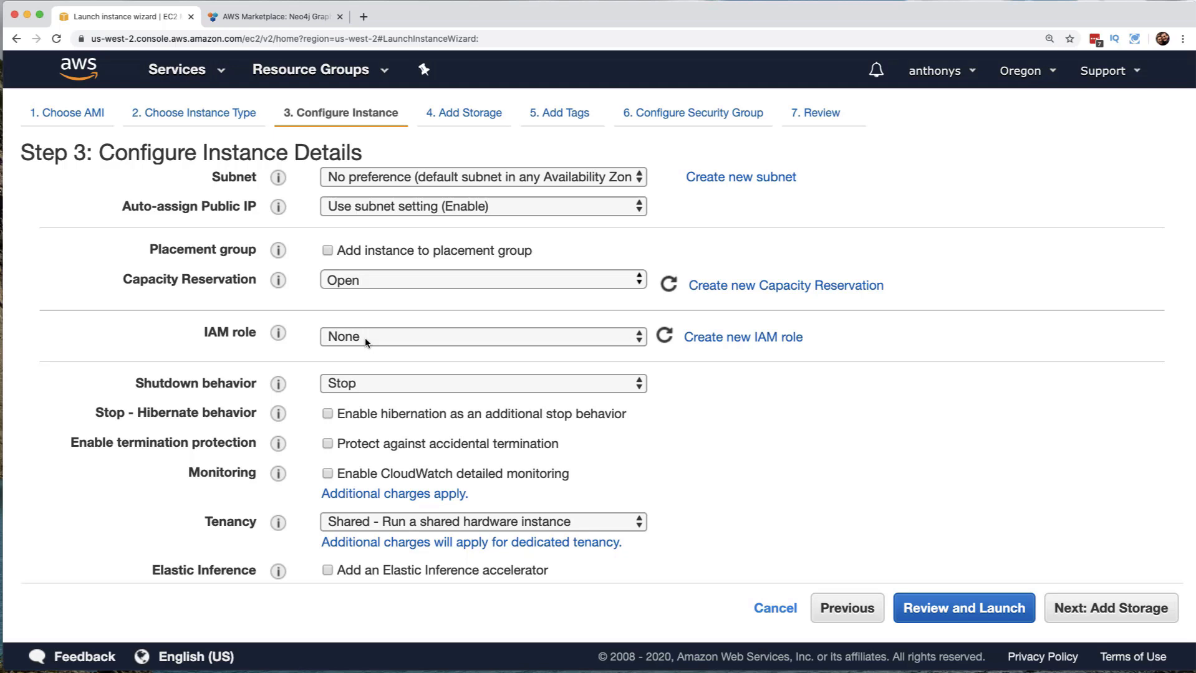
mouse_move(374, 352)
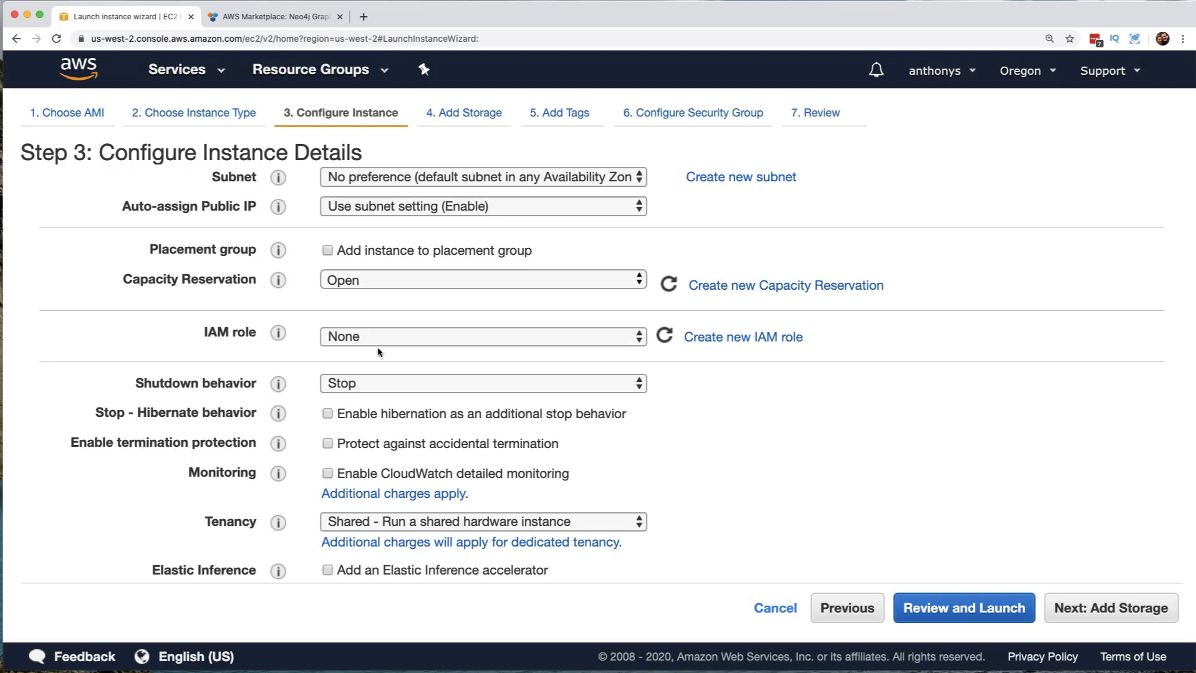
mouse_move(362, 395)
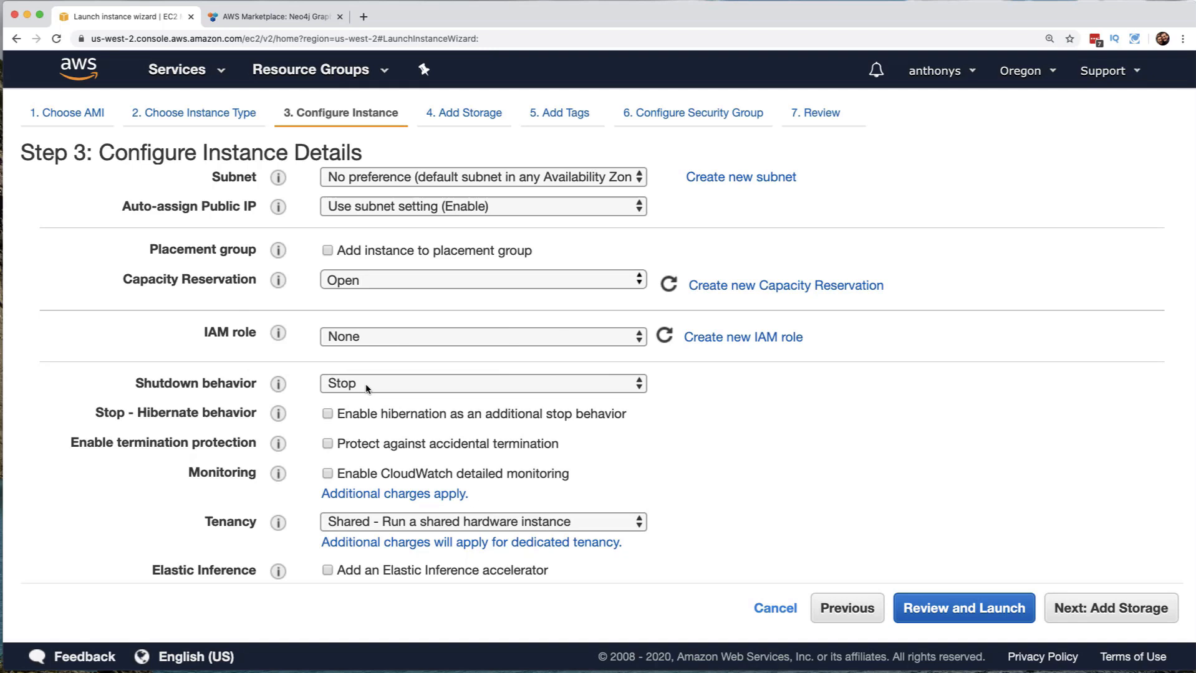
click(483, 383)
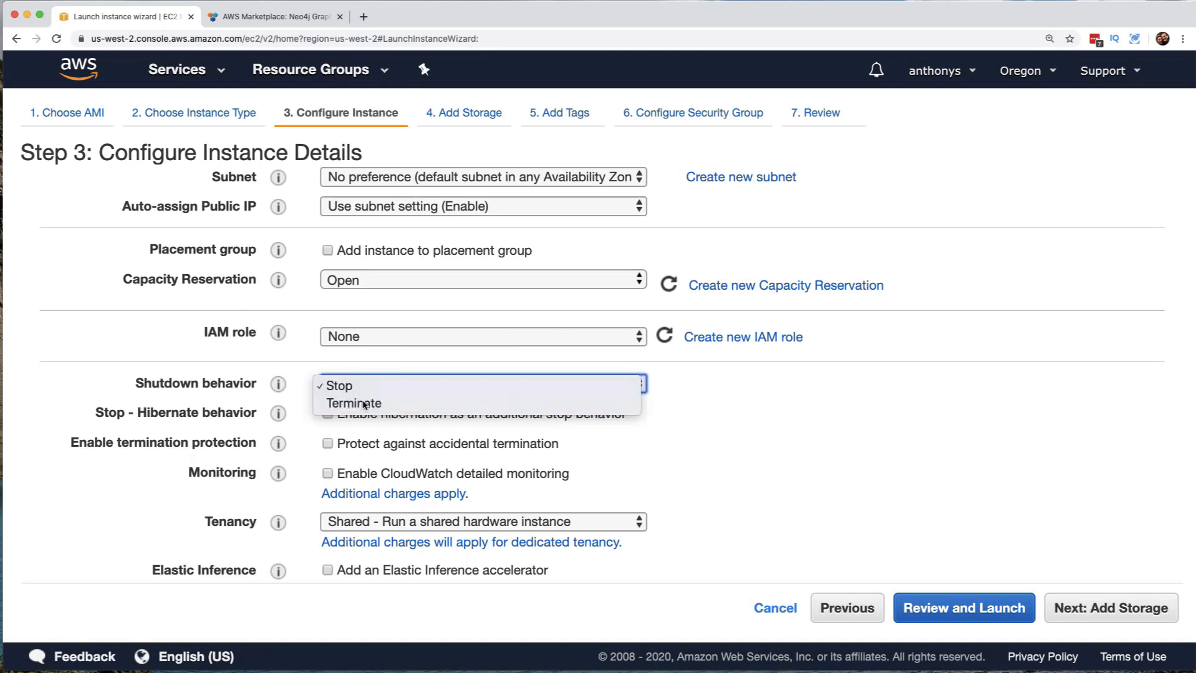
click(353, 403)
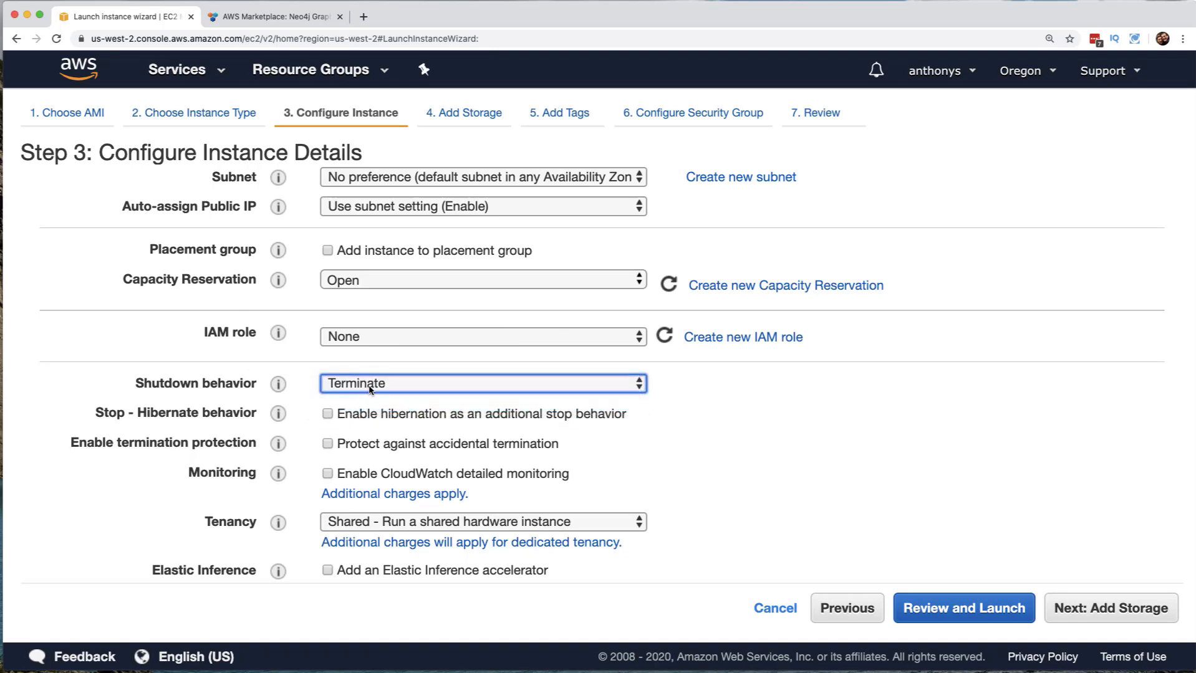
click(482, 382)
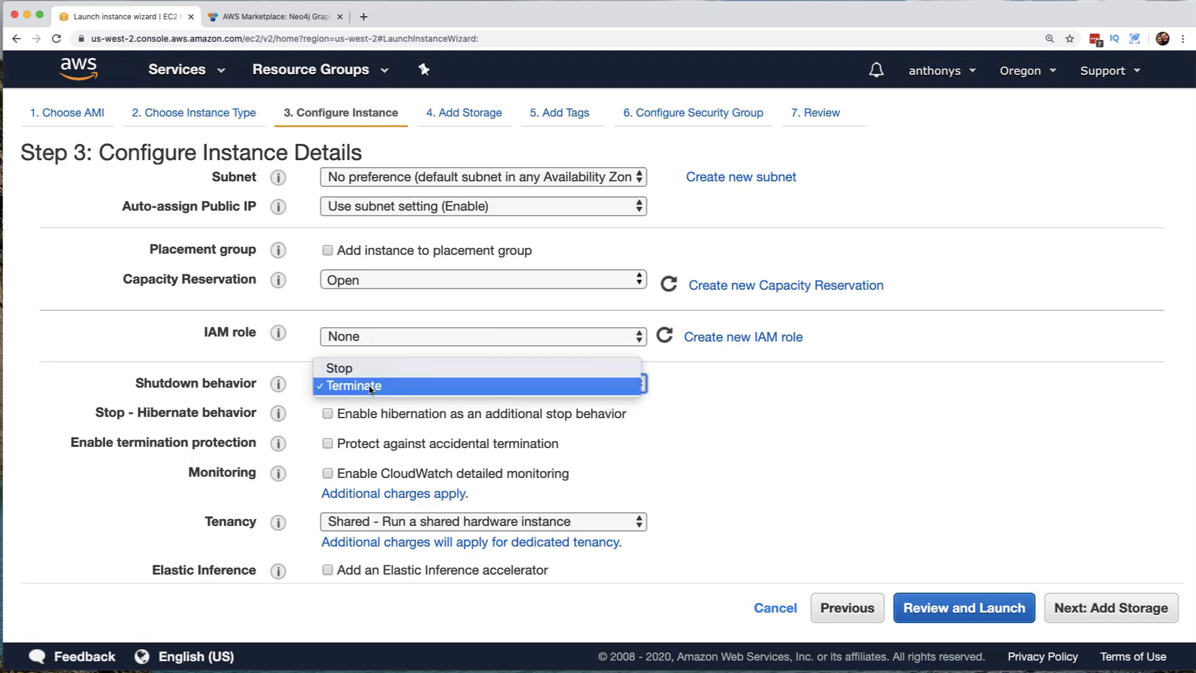
click(340, 368)
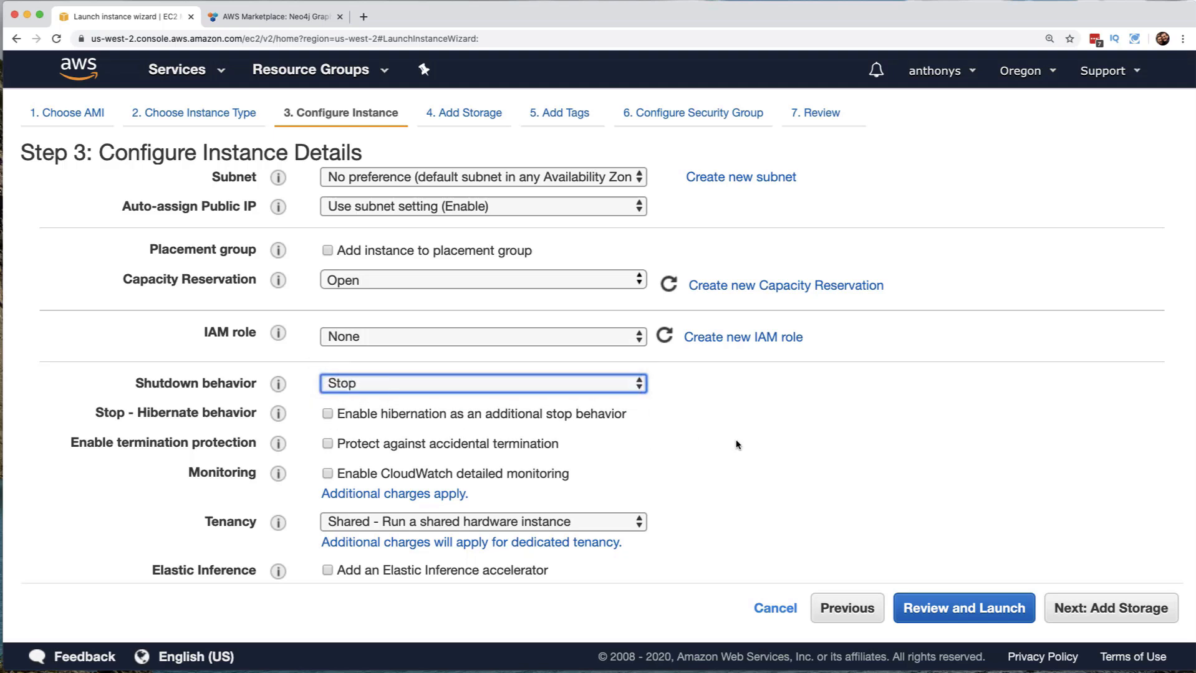
scroll(down, 3)
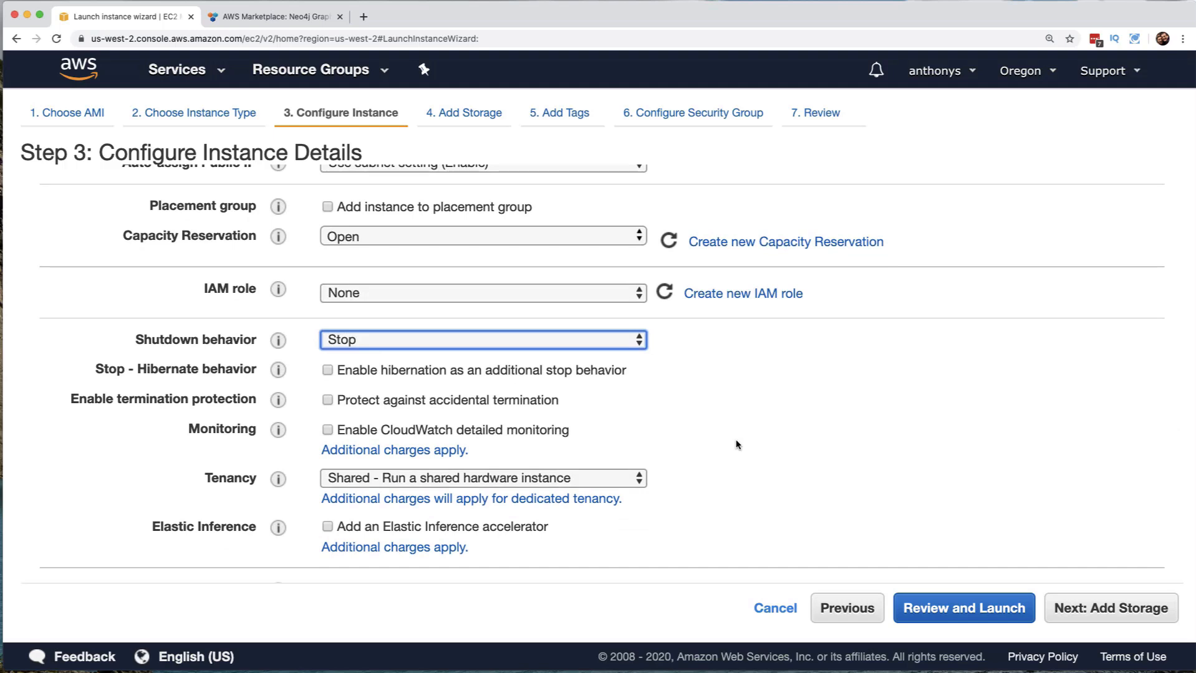
mouse_move(476, 384)
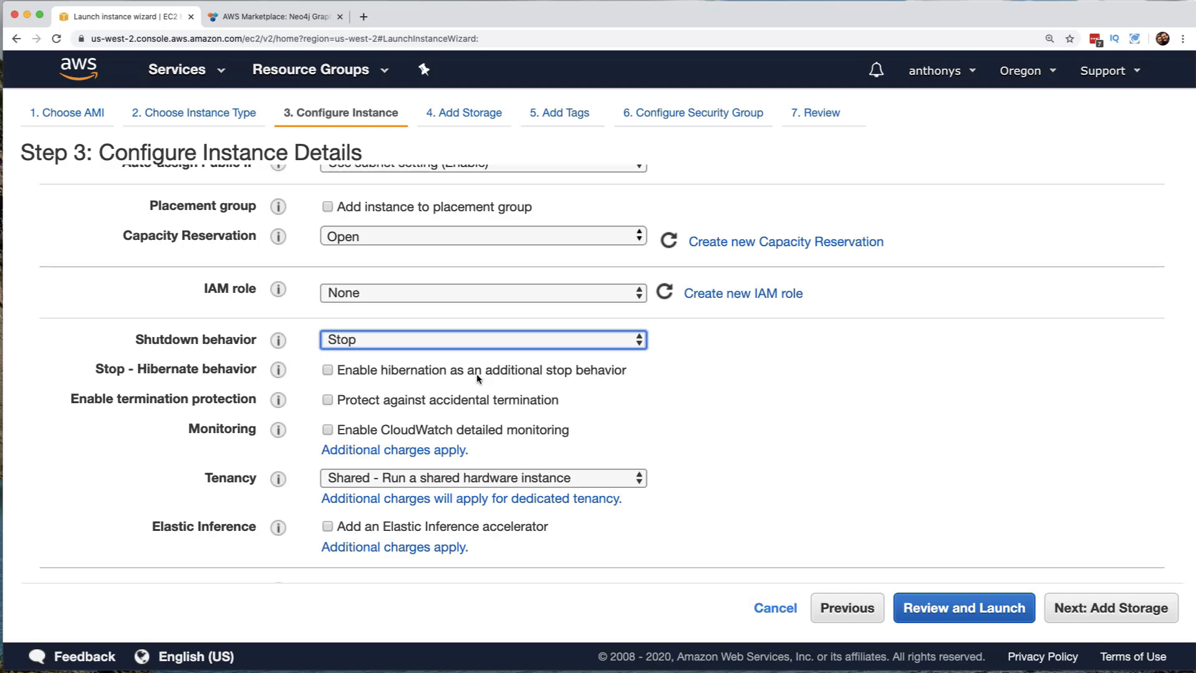
click(328, 399)
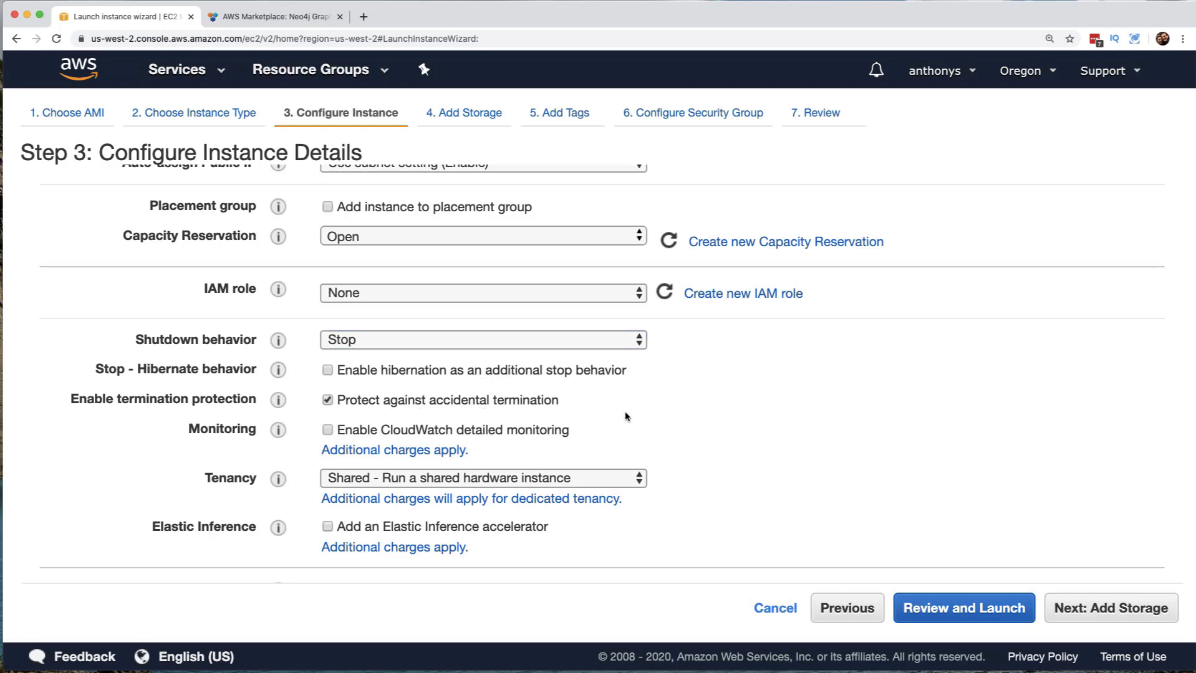
mouse_move(640, 418)
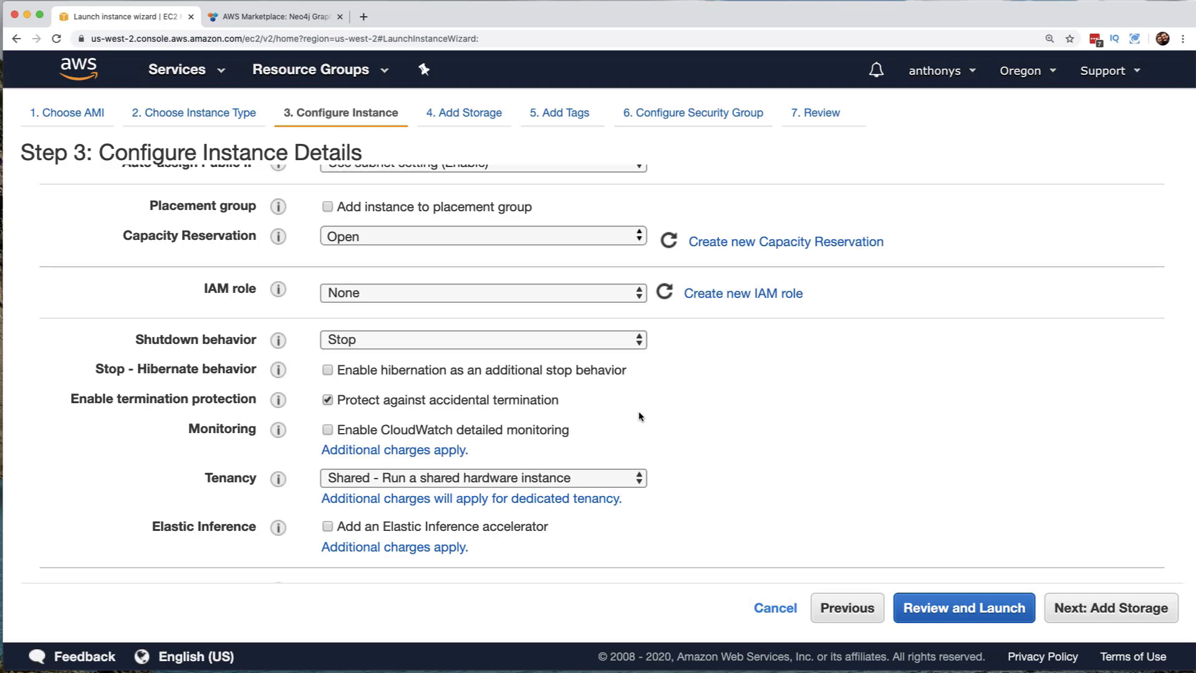
click(328, 401)
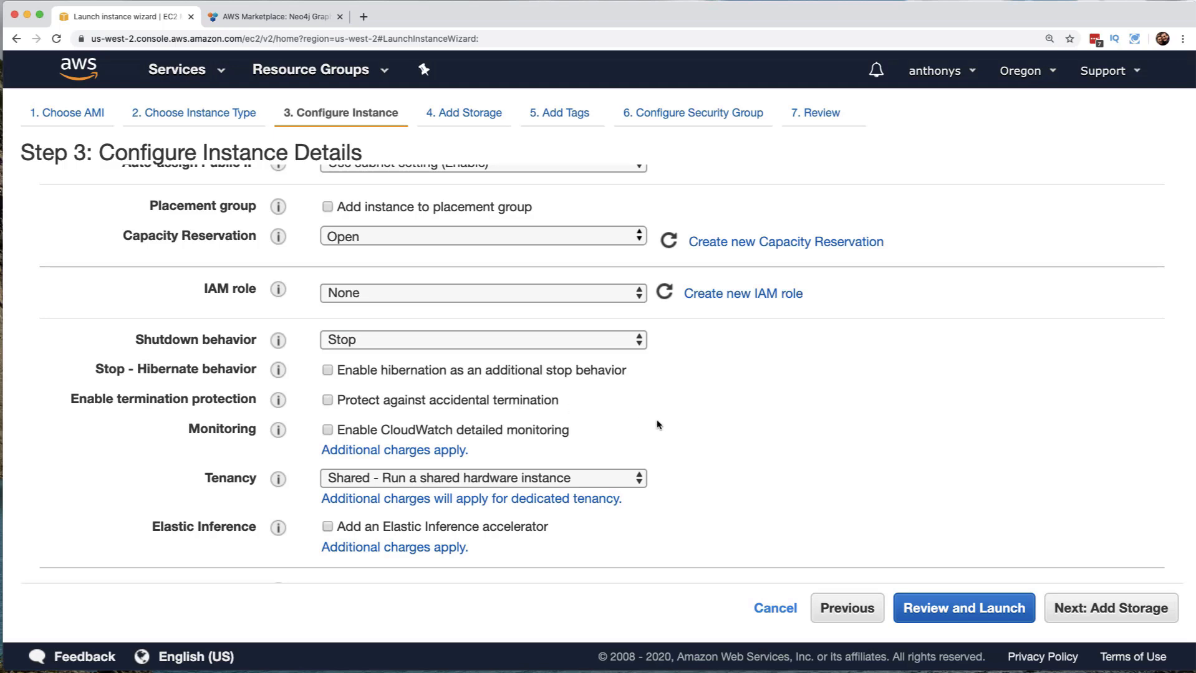
scroll(down, 3)
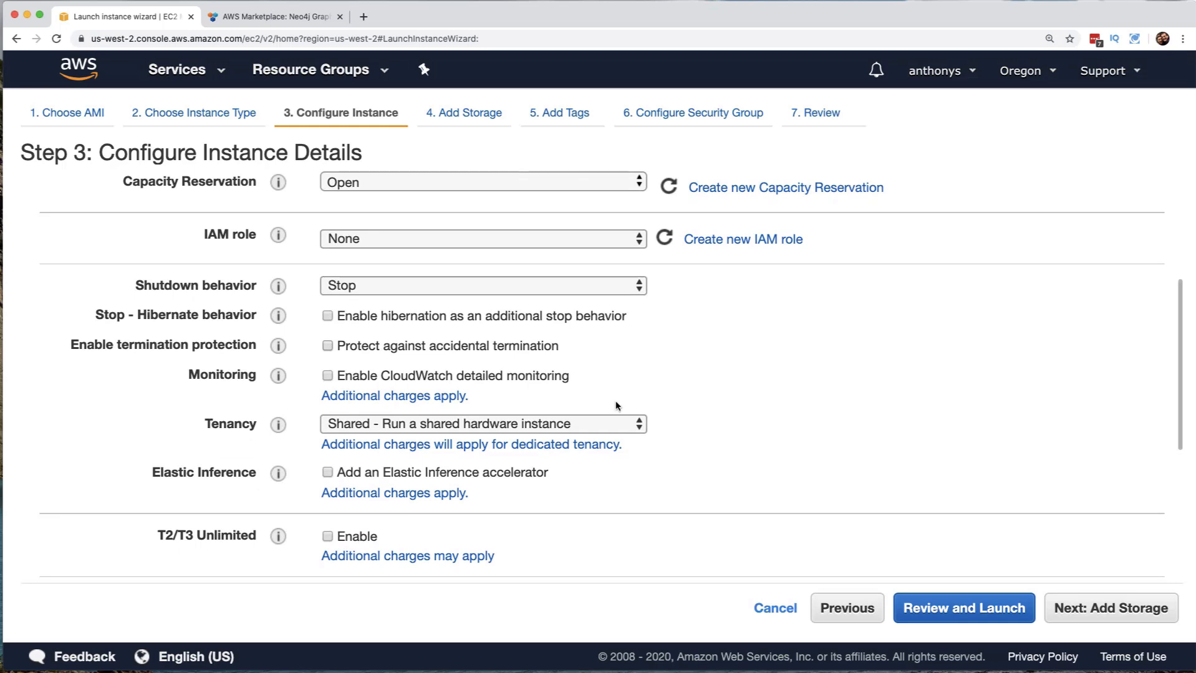
mouse_move(523, 389)
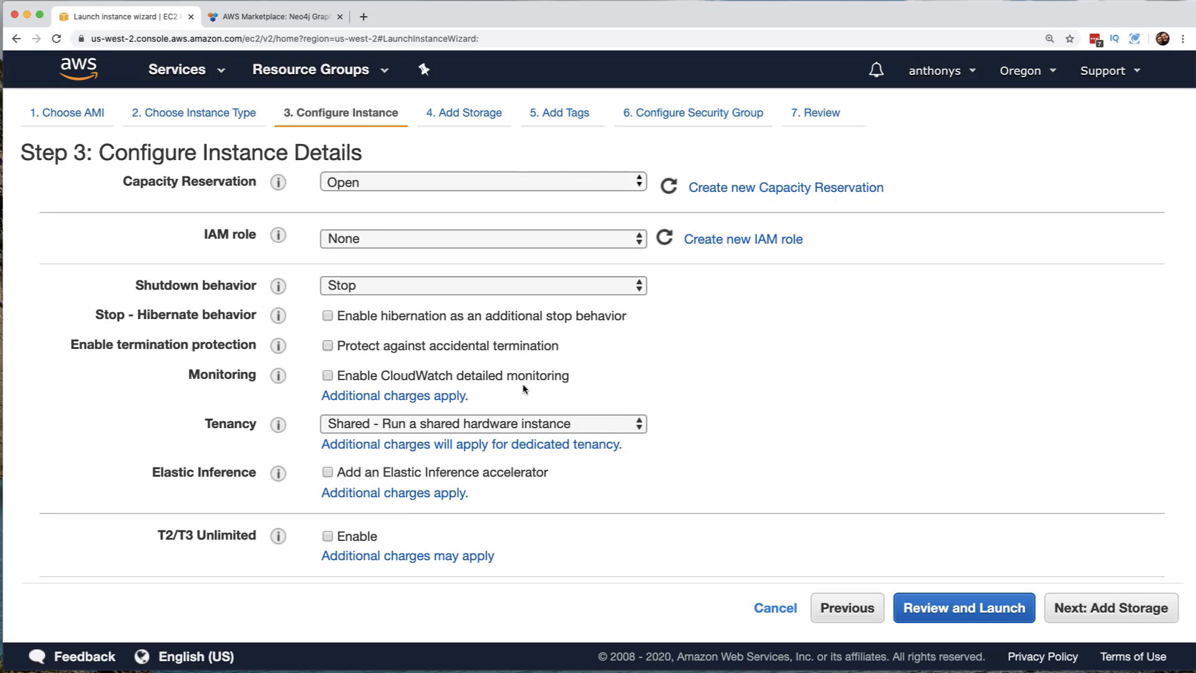
scroll(down, 3)
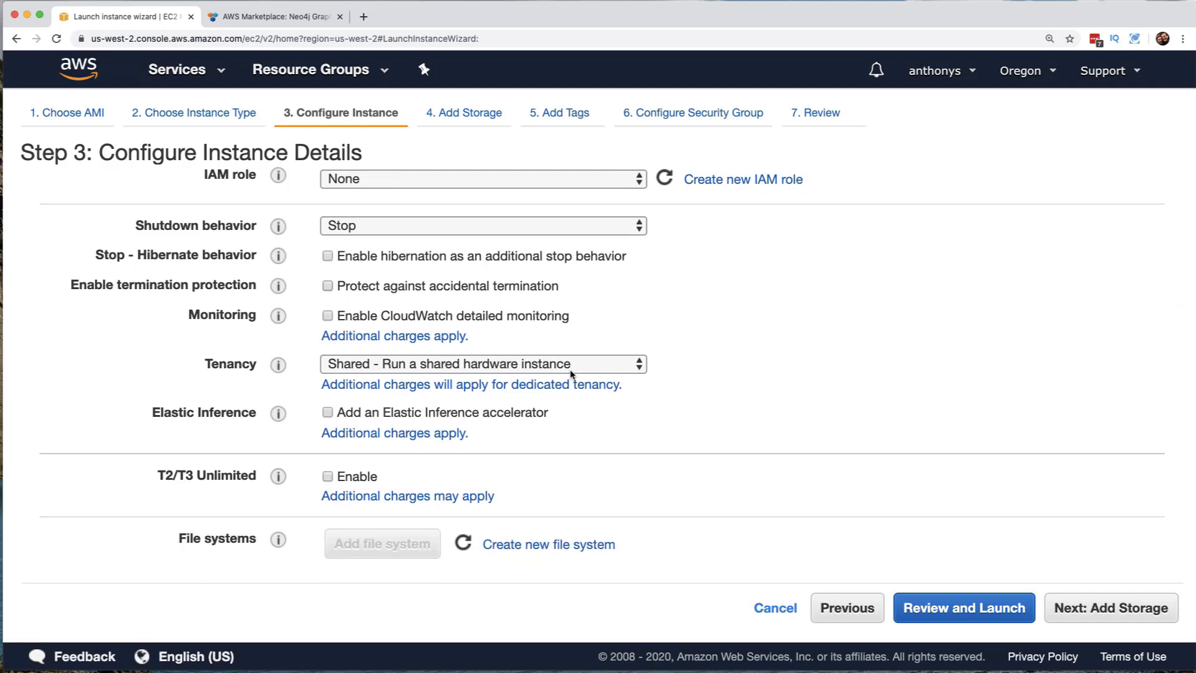
click(483, 364)
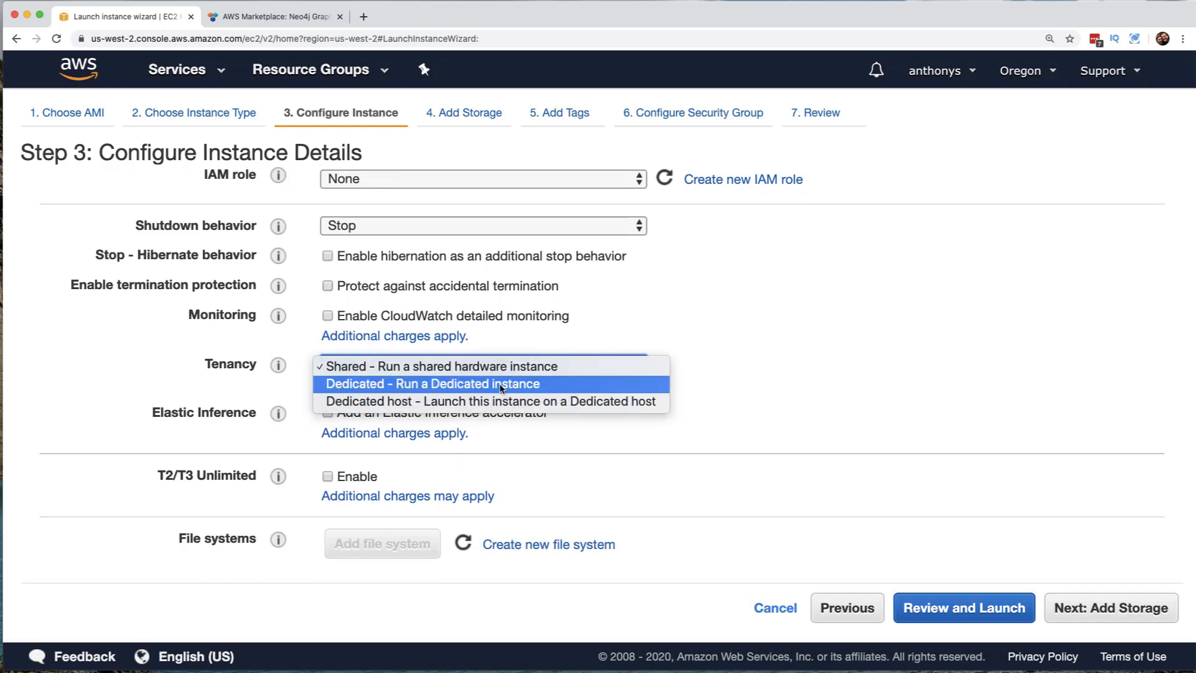
click(432, 384)
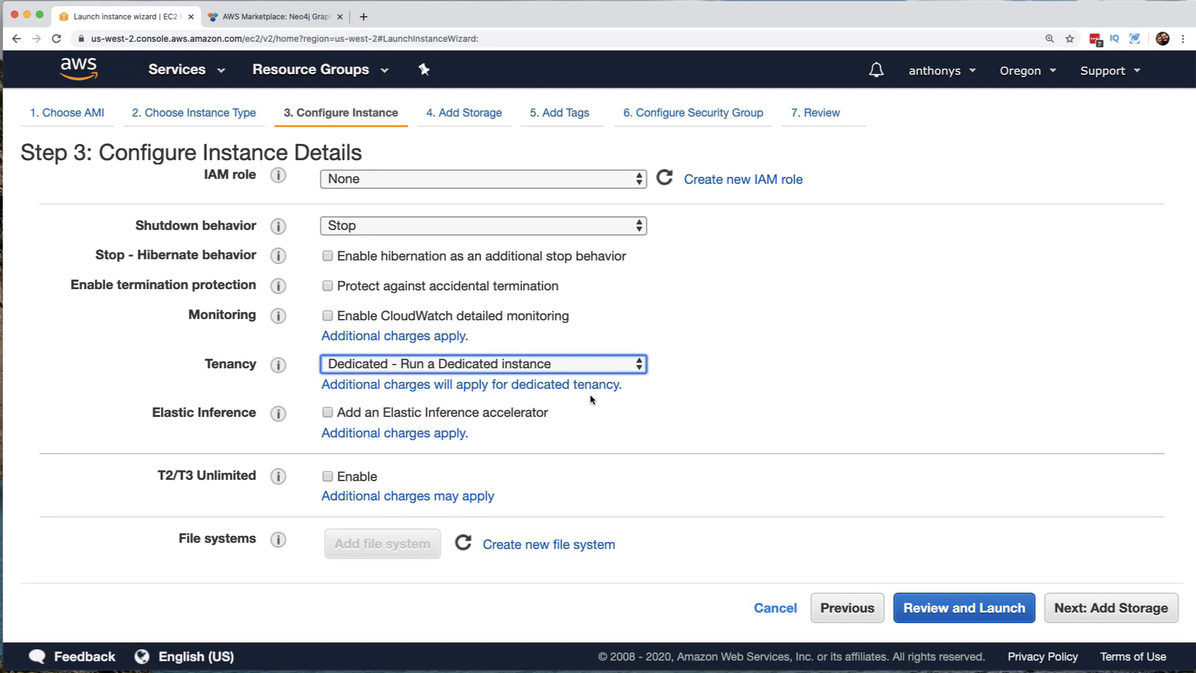
click(483, 364)
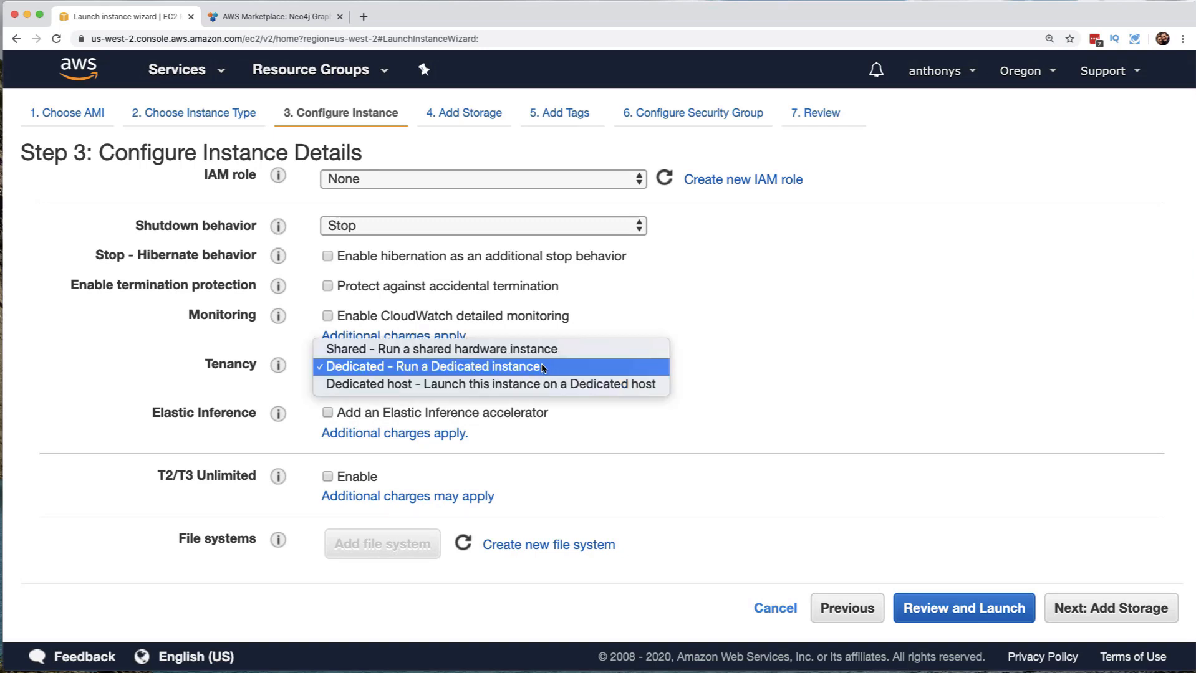
click(441, 349)
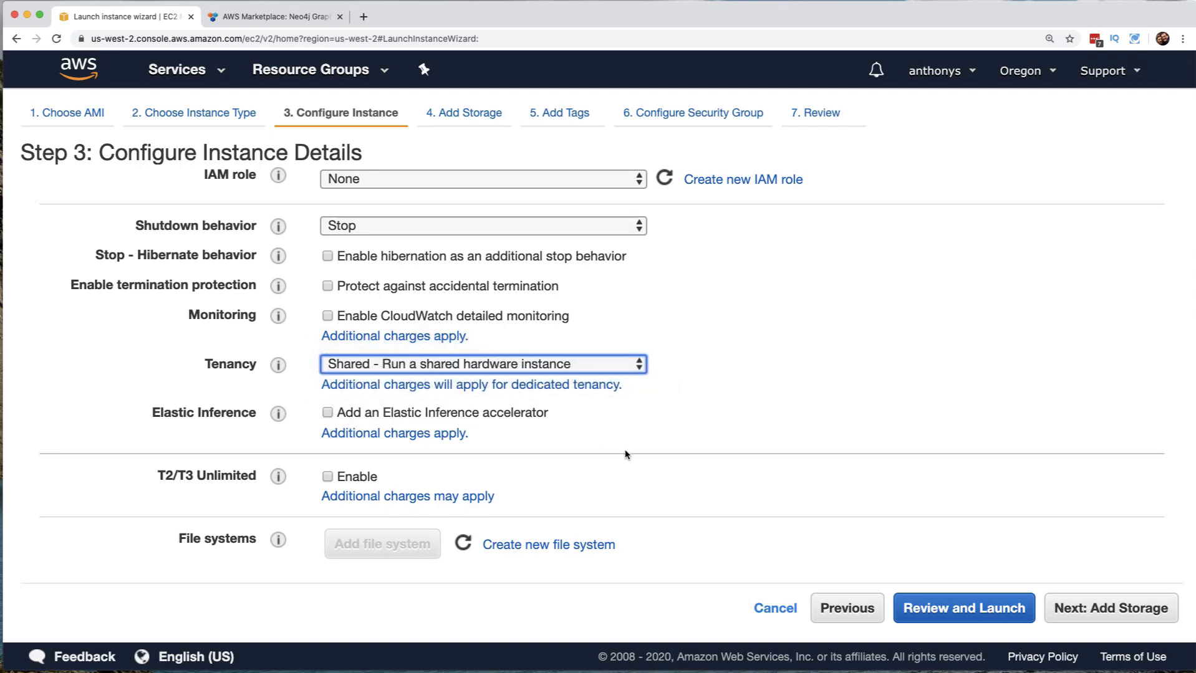
scroll(down, 3)
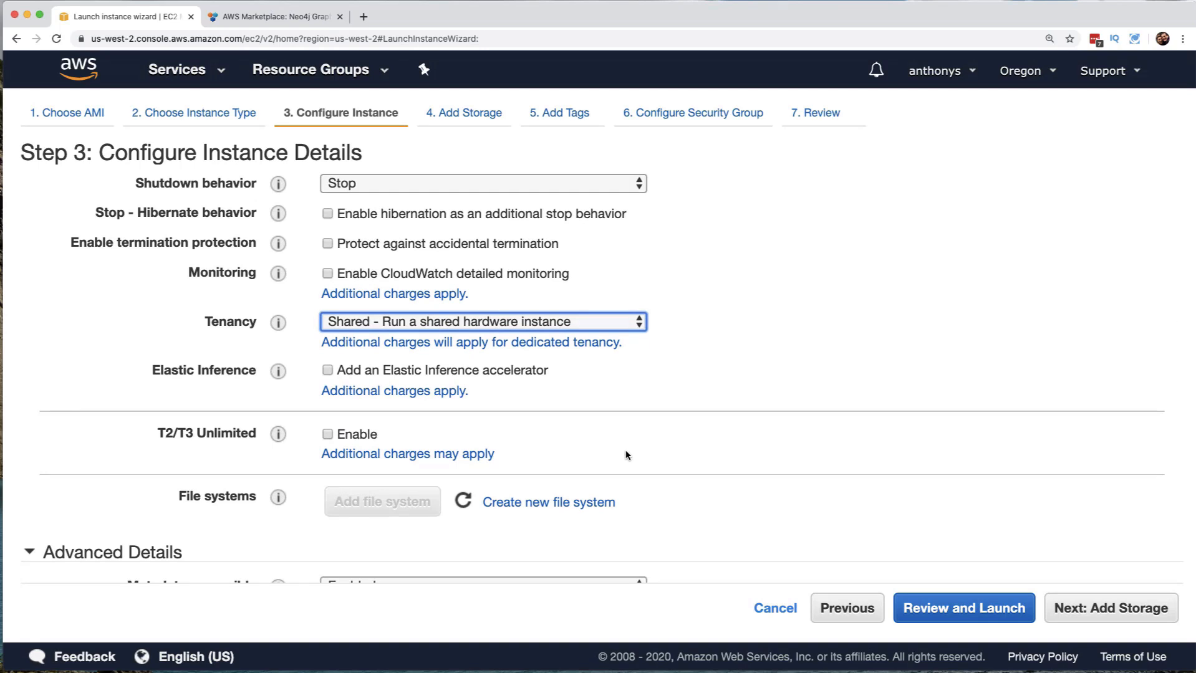
mouse_move(303, 402)
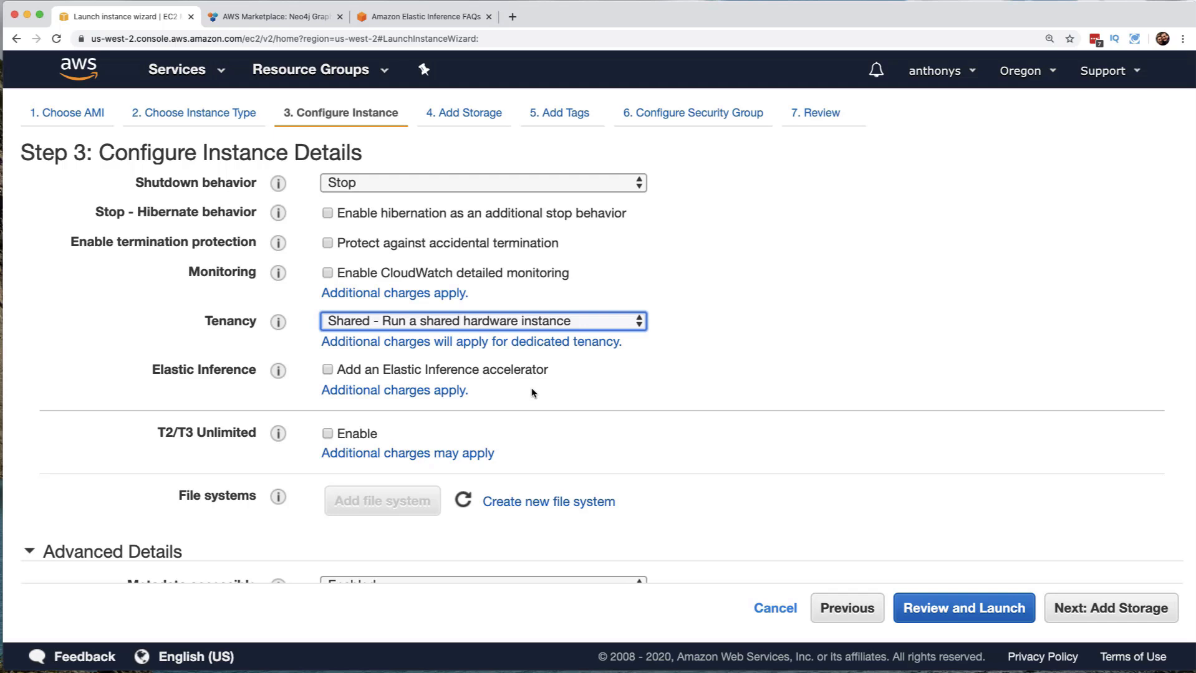
mouse_move(435, 428)
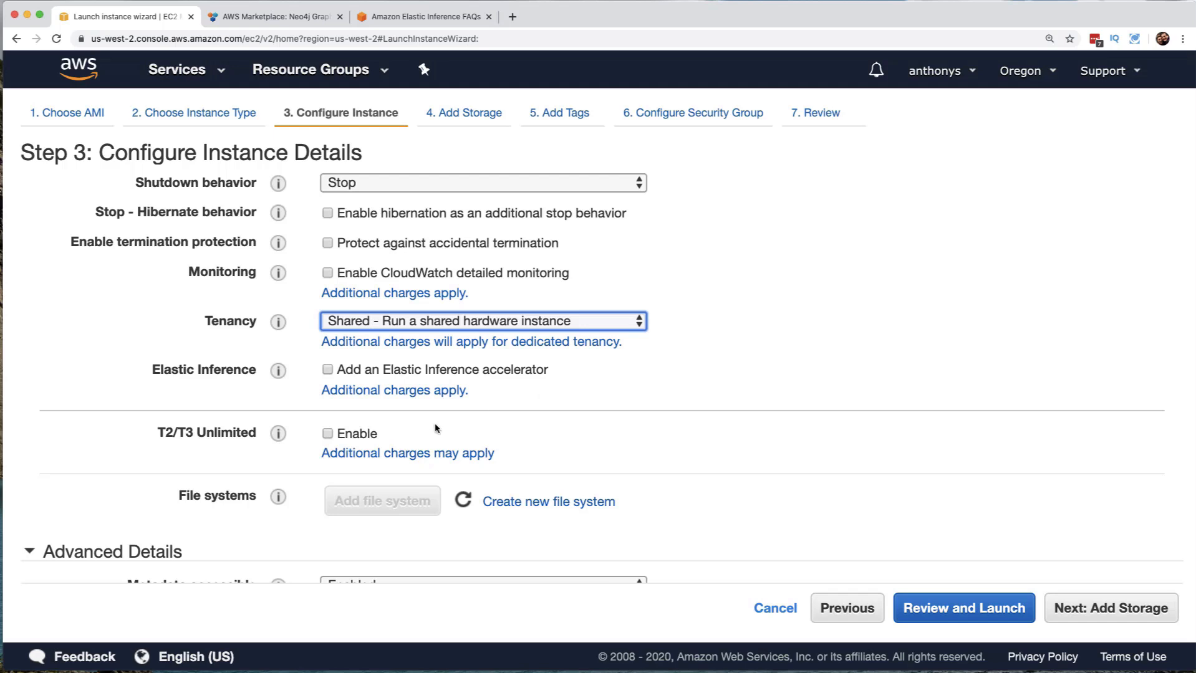
mouse_move(182, 447)
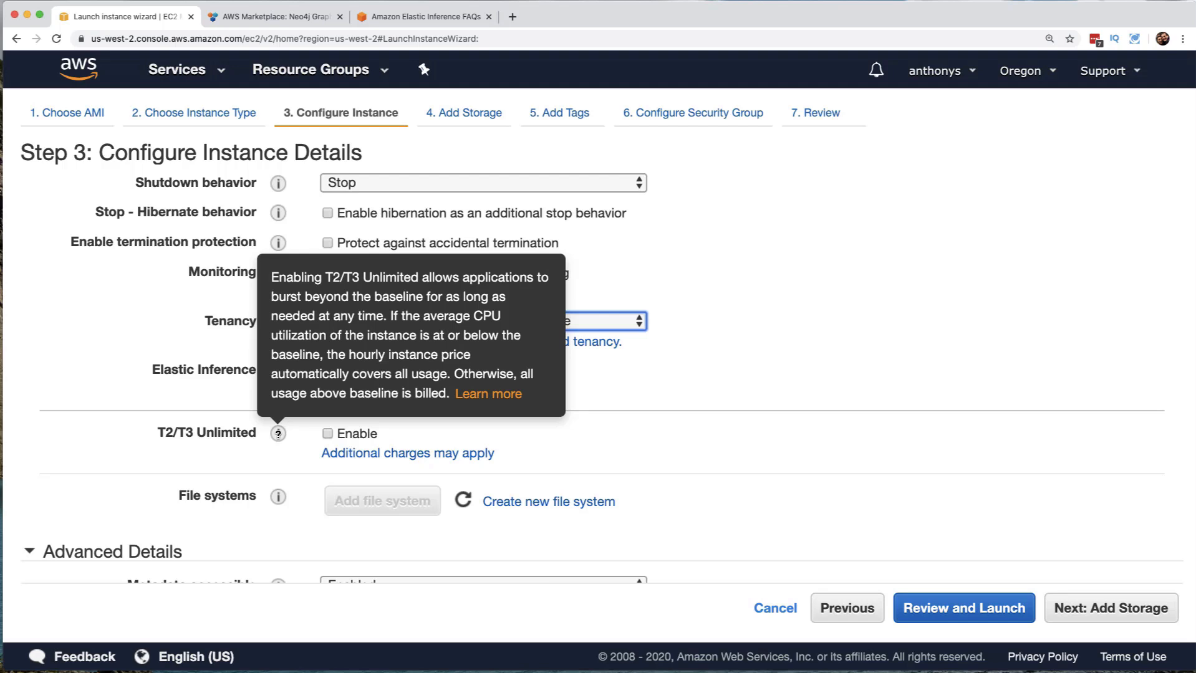
mouse_move(285, 459)
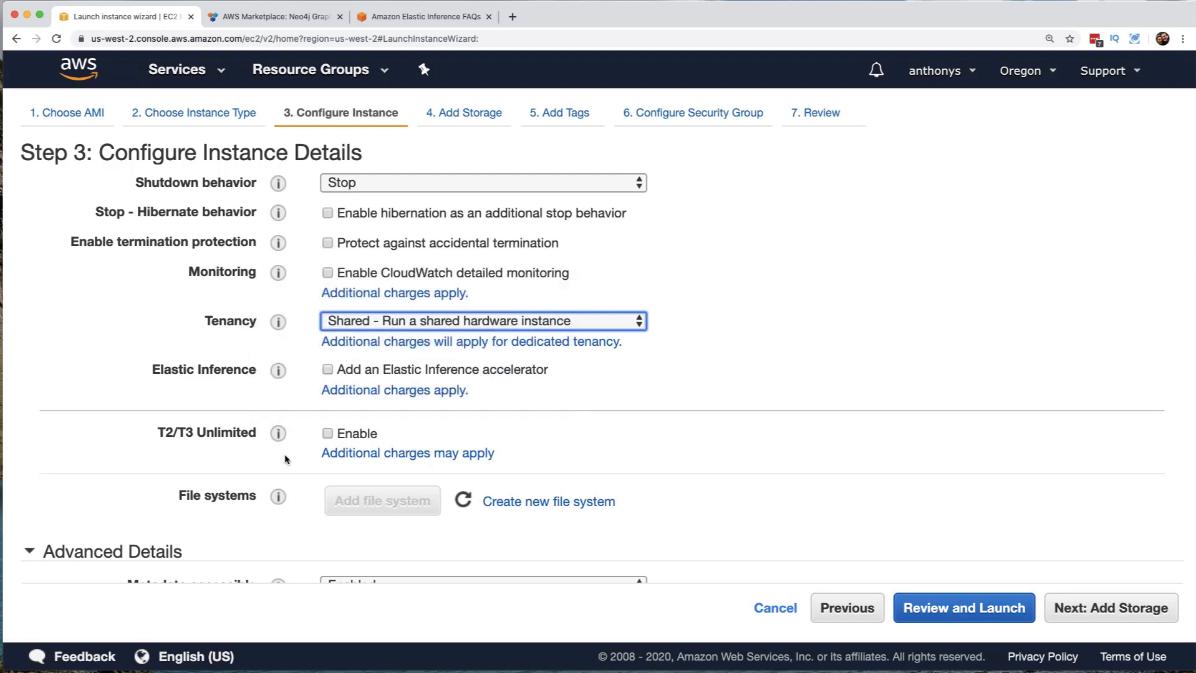
scroll(up, 3)
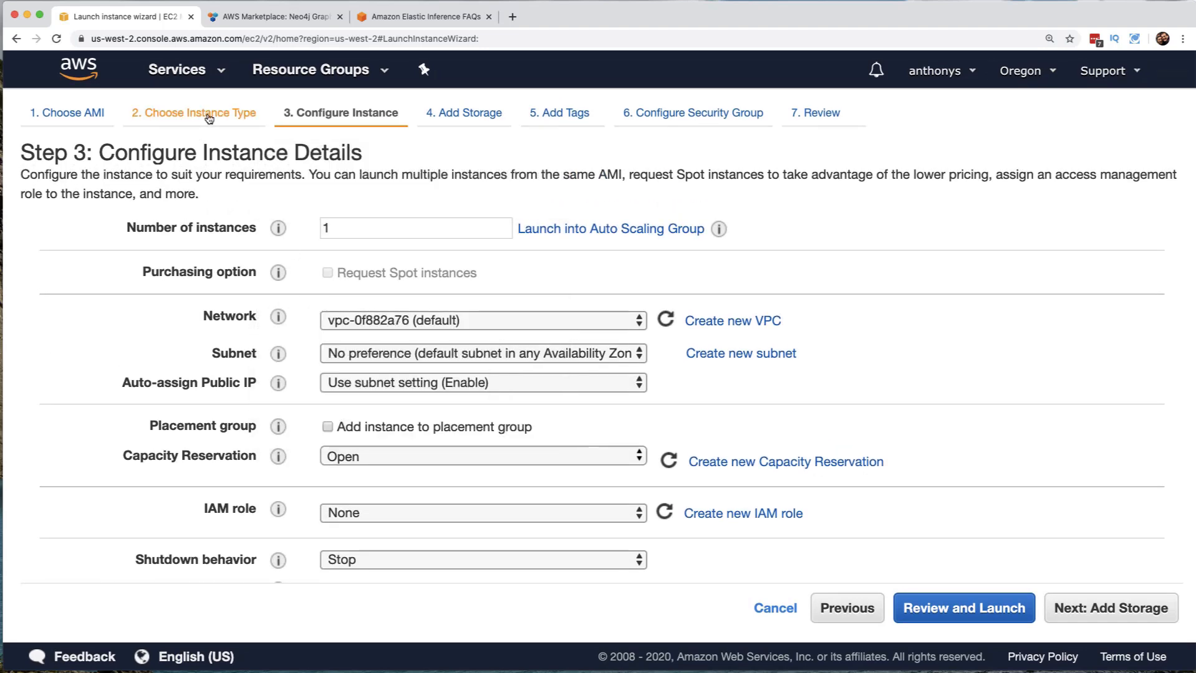
scroll(down, 3)
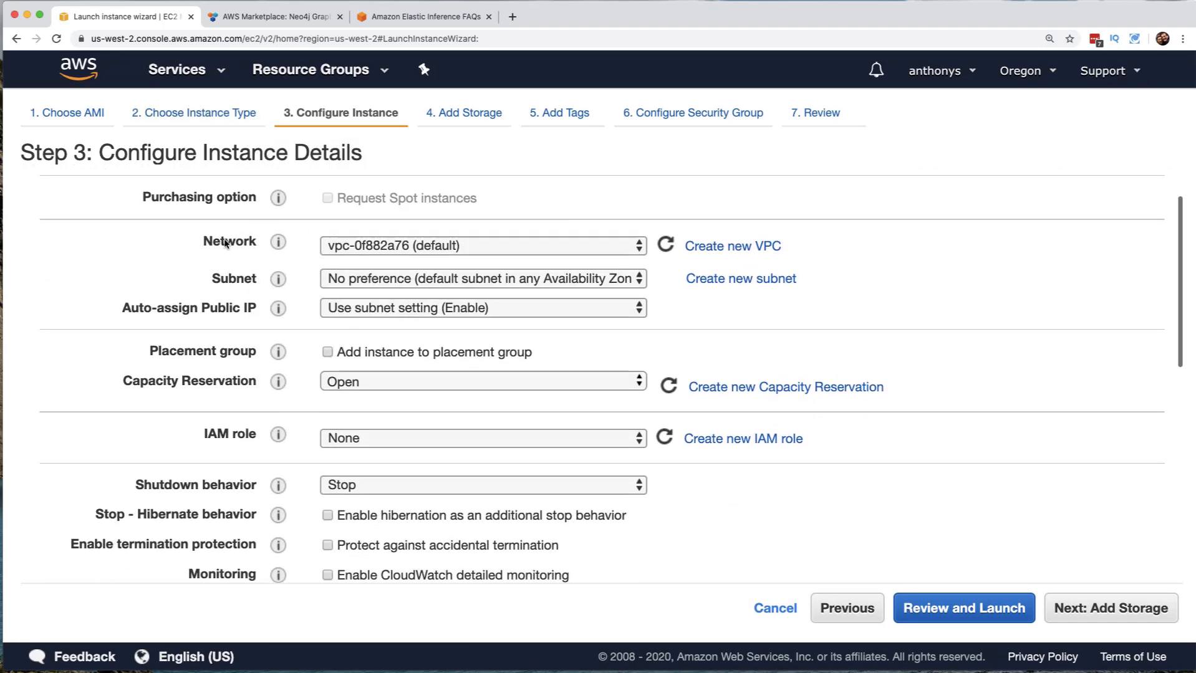
scroll(down, 3)
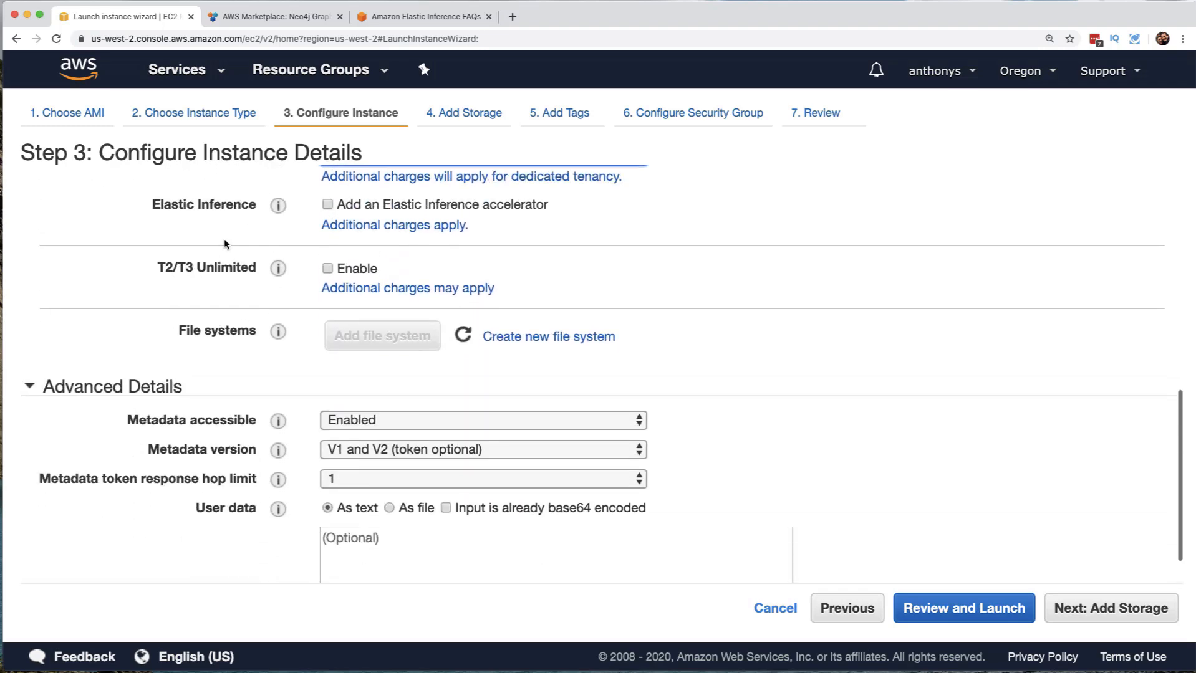
scroll(down, 3)
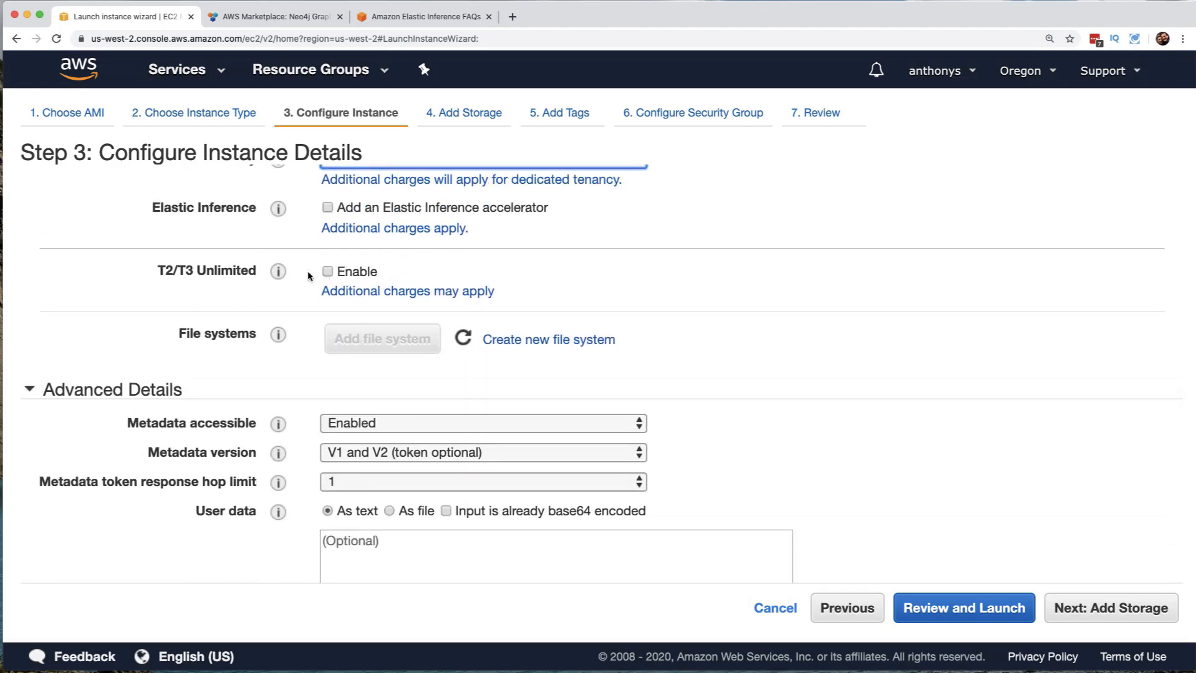
mouse_move(245, 303)
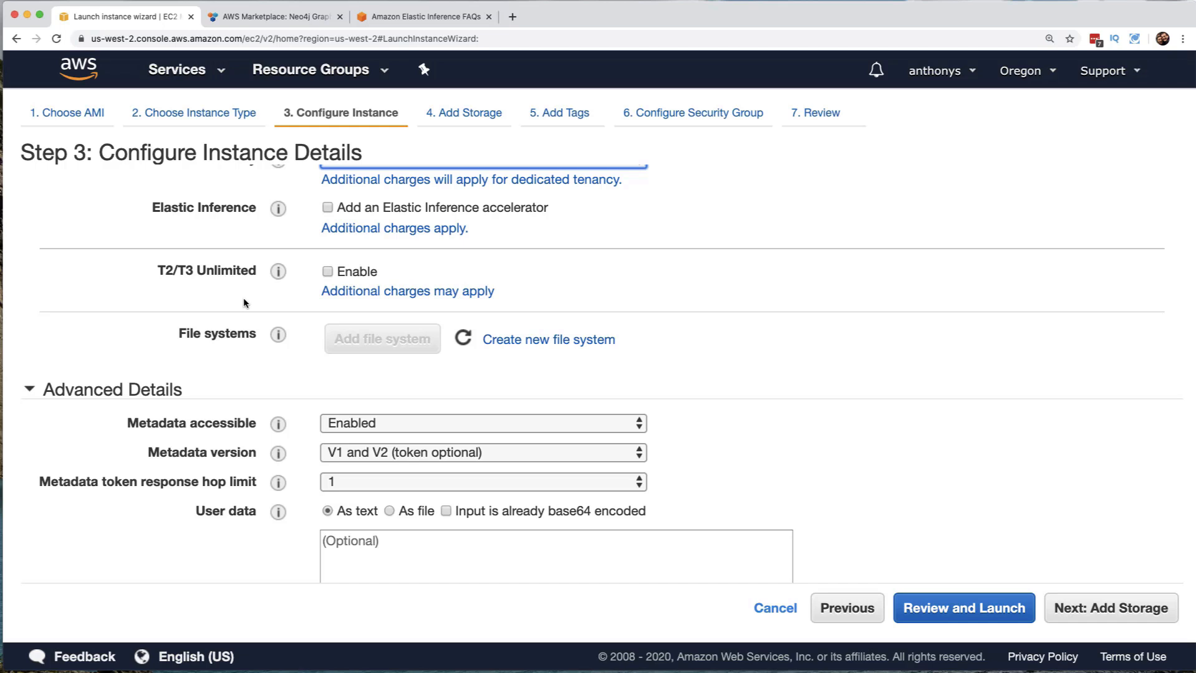
mouse_move(408, 290)
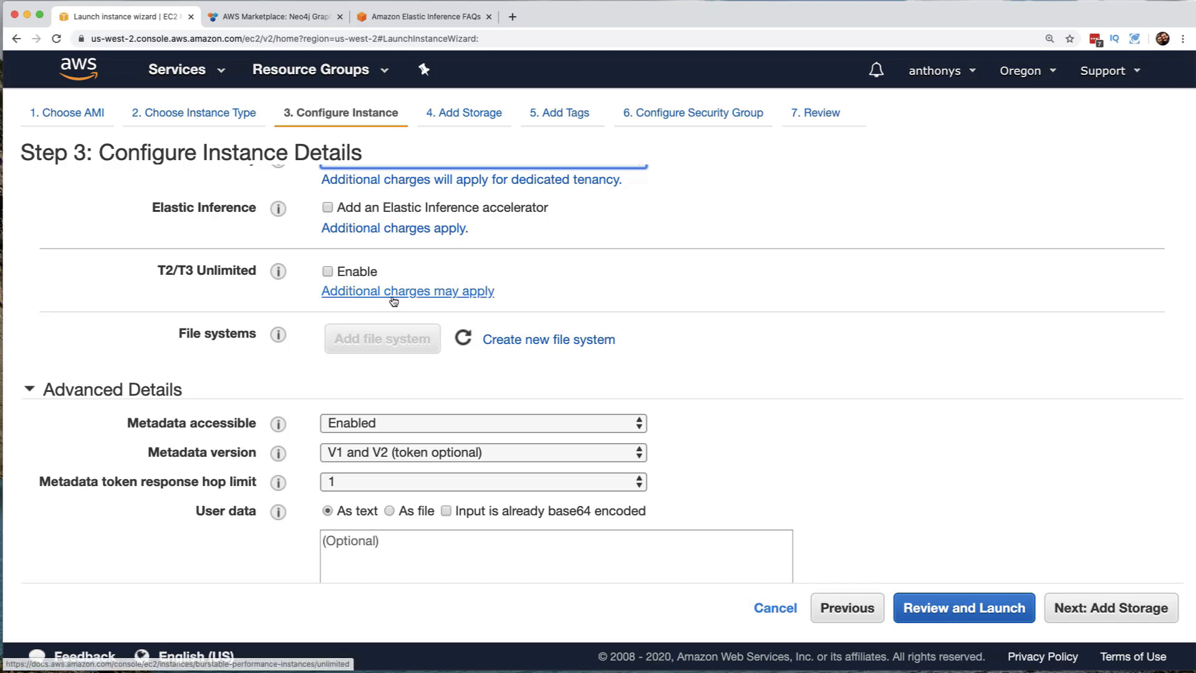
mouse_move(217, 294)
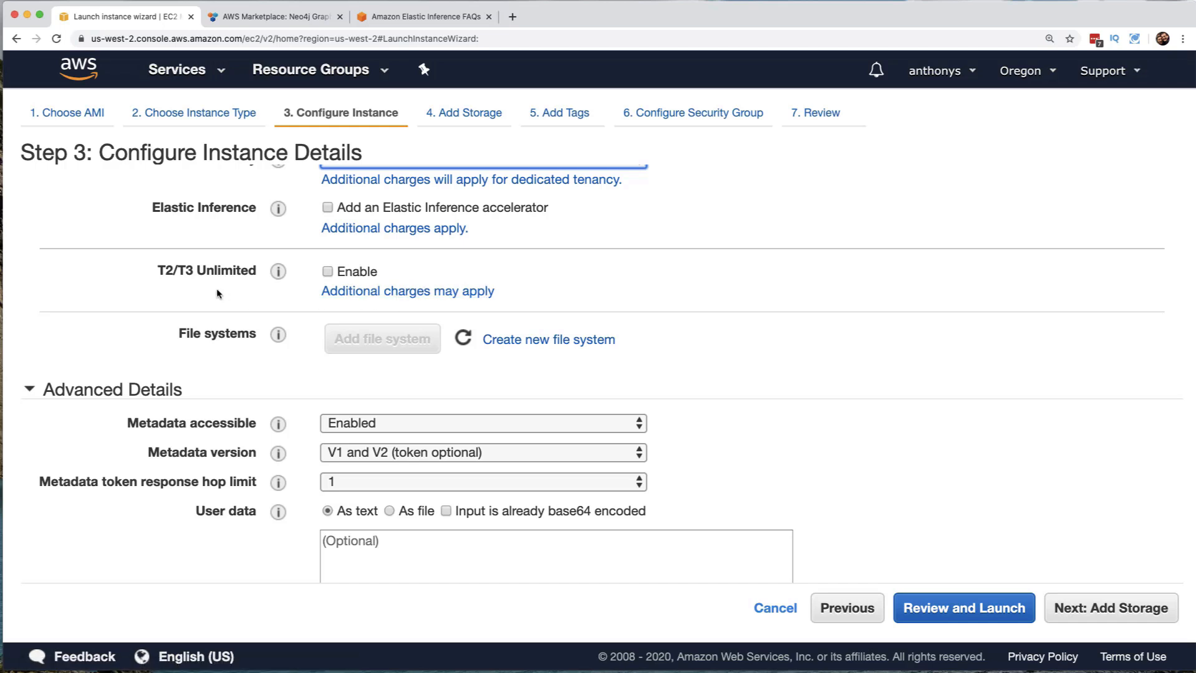
mouse_move(339, 346)
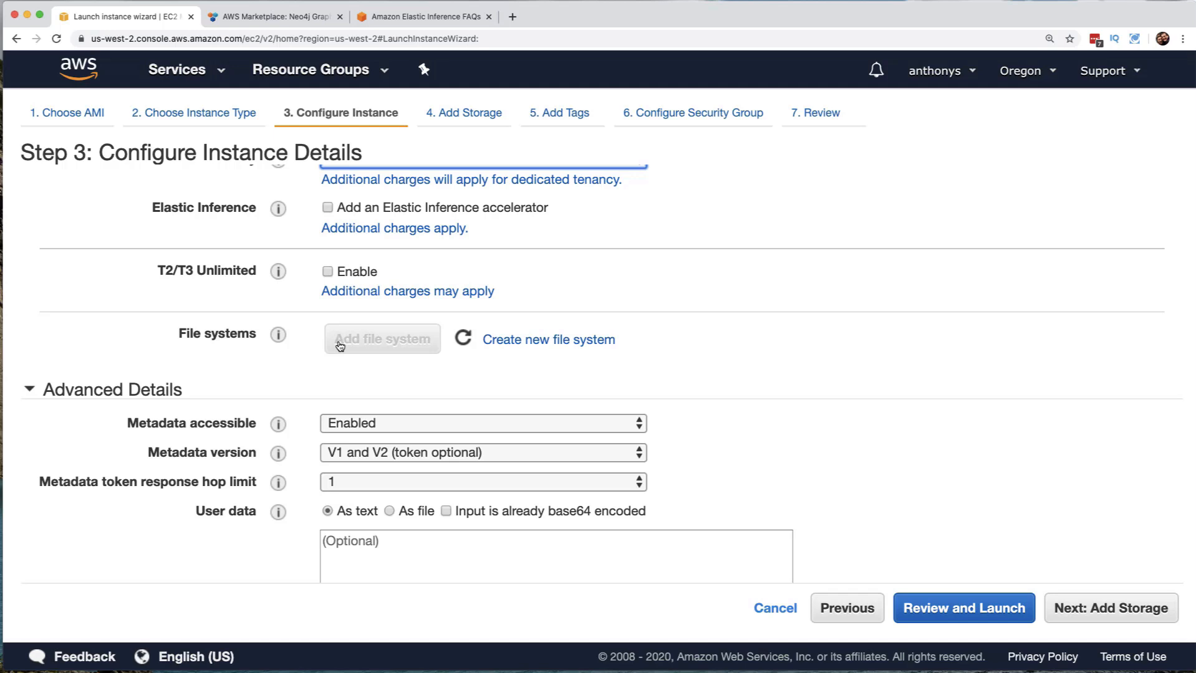
mouse_move(300, 356)
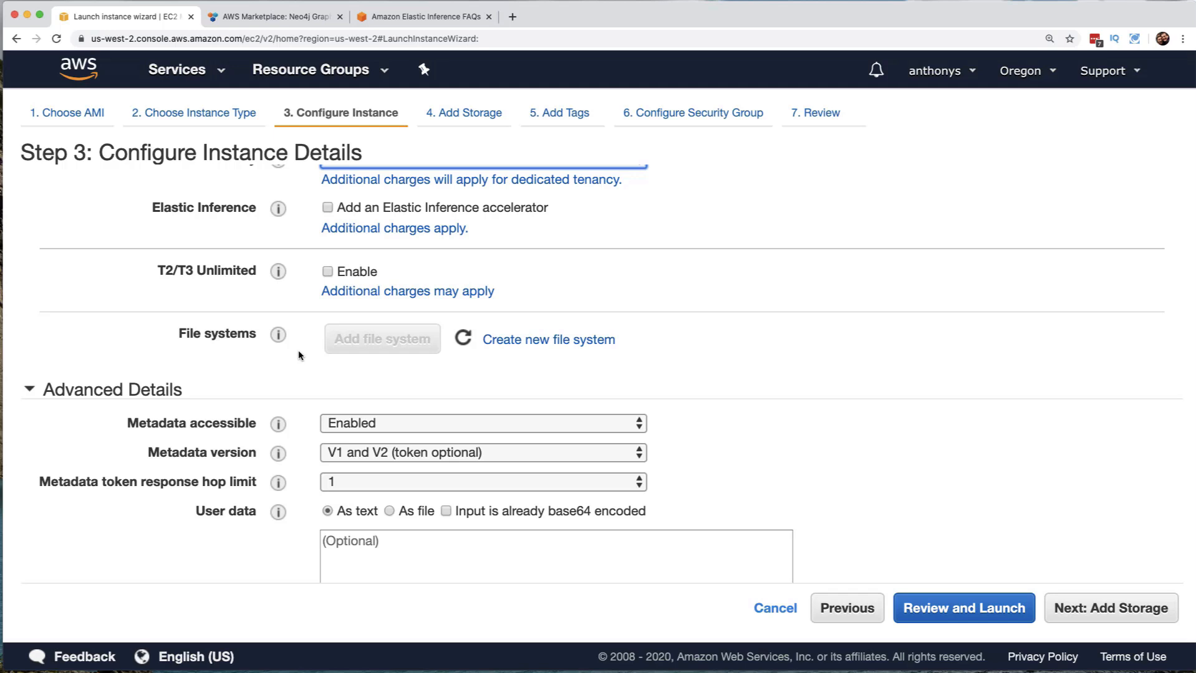
scroll(down, 3)
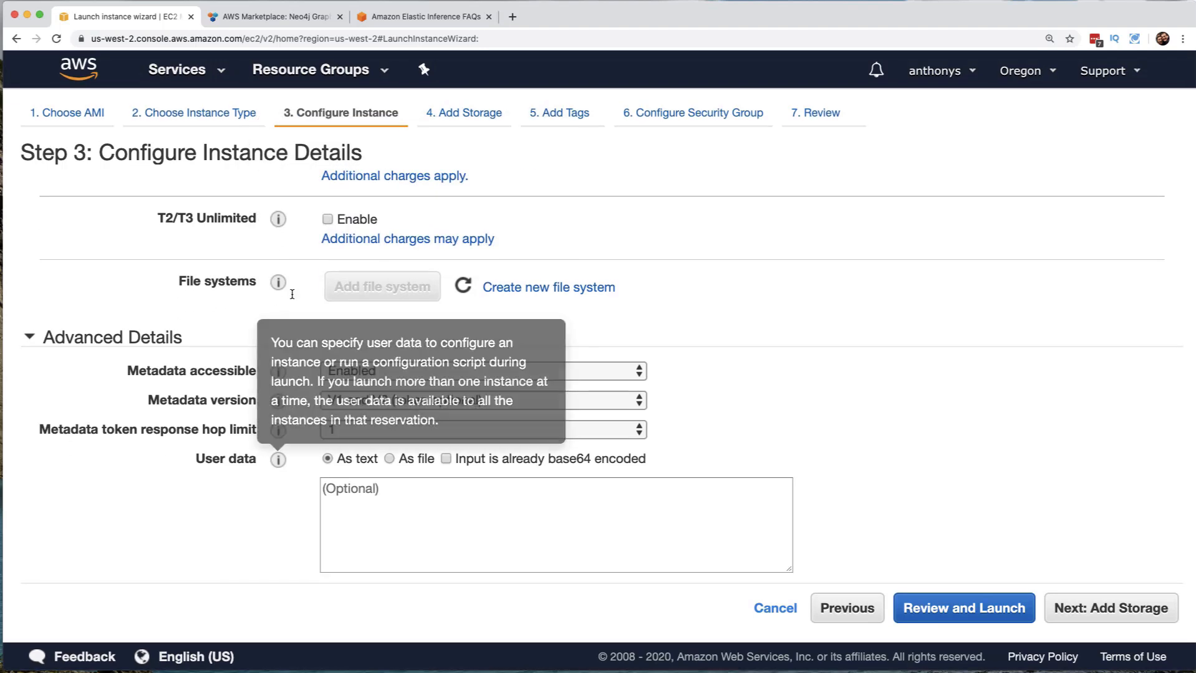
mouse_move(793, 454)
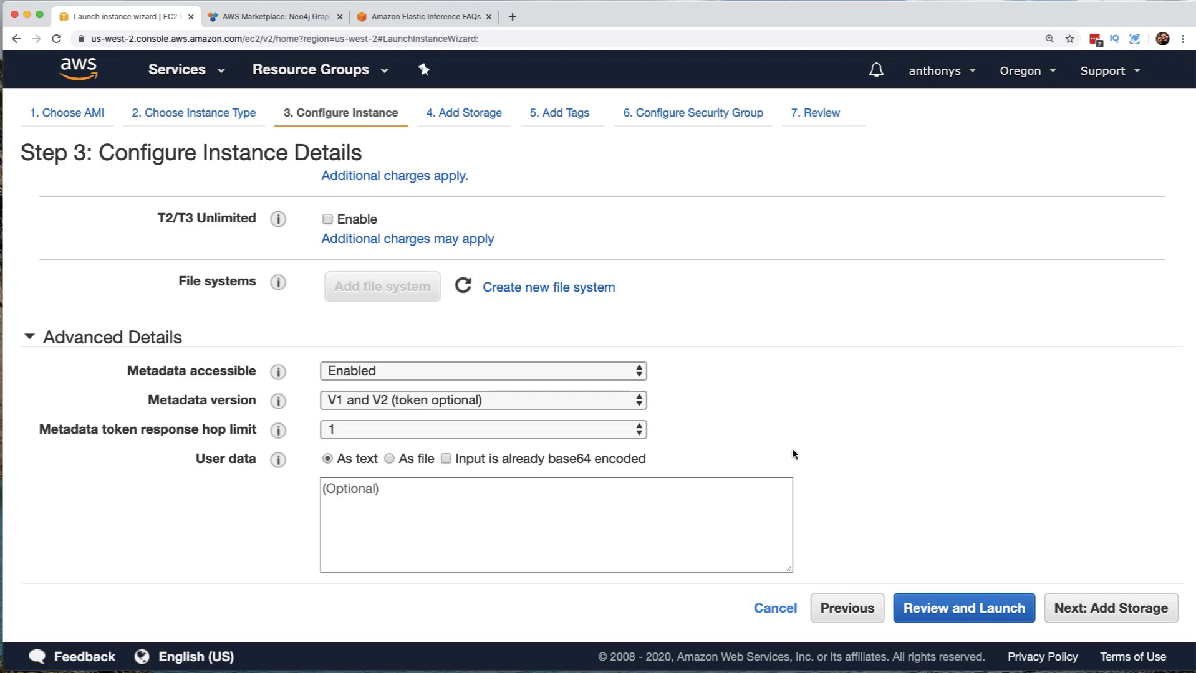
click(1108, 607)
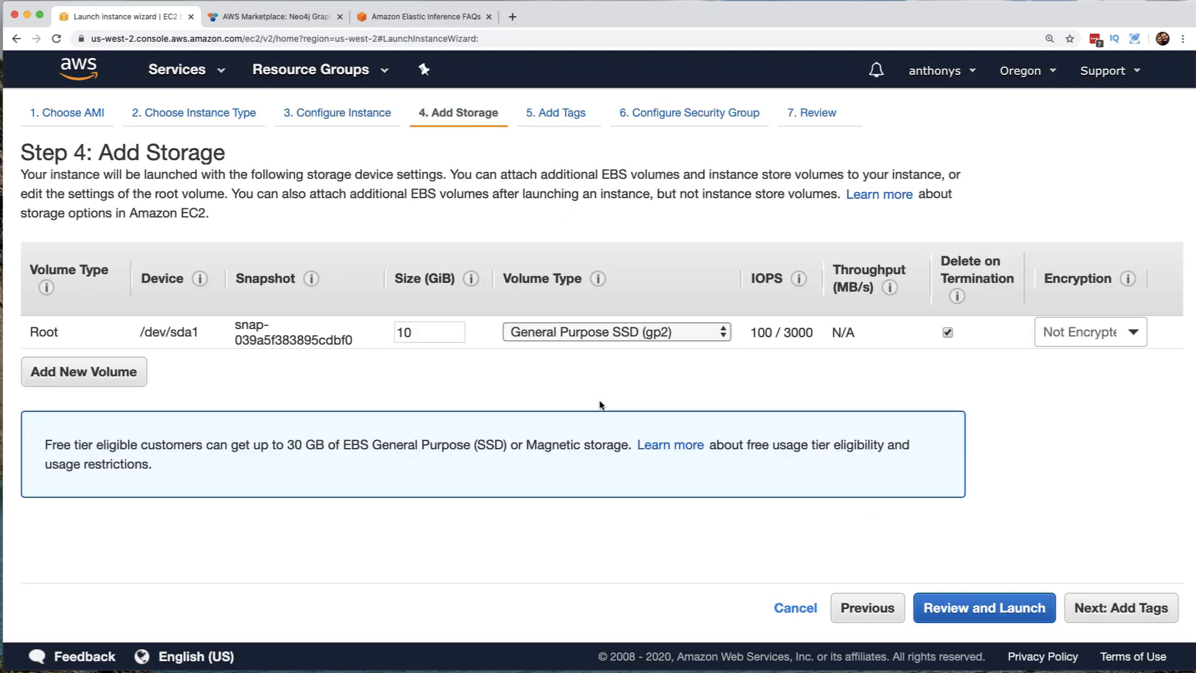
mouse_move(984, 608)
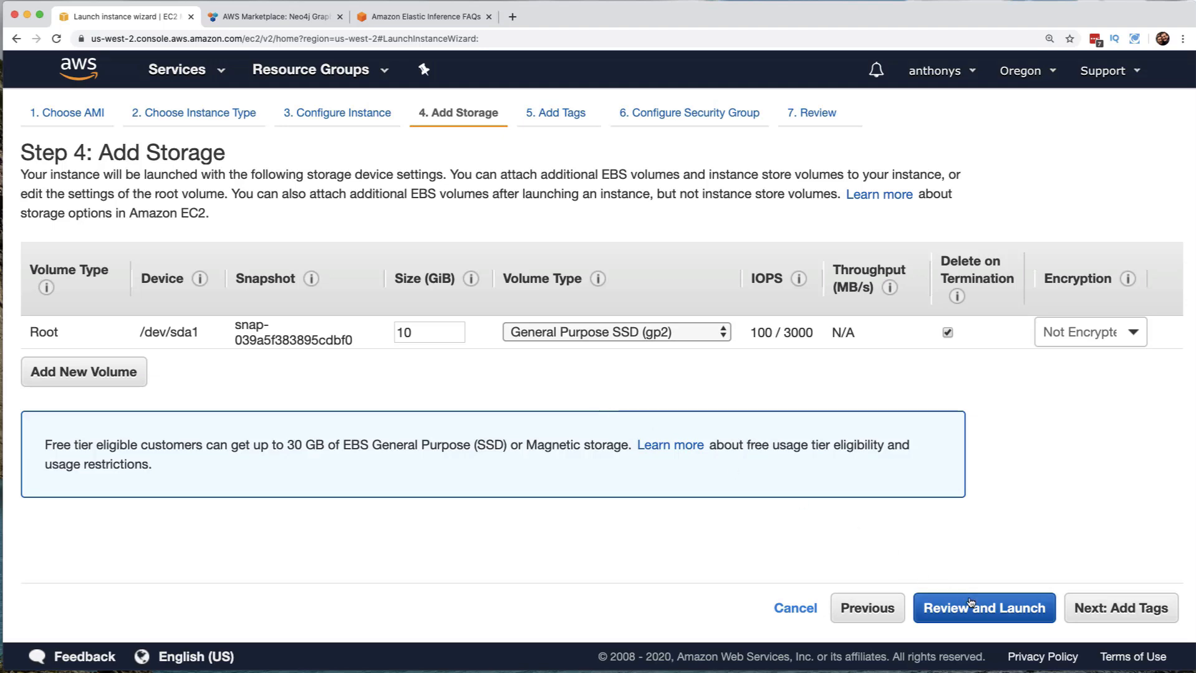
mouse_move(989, 609)
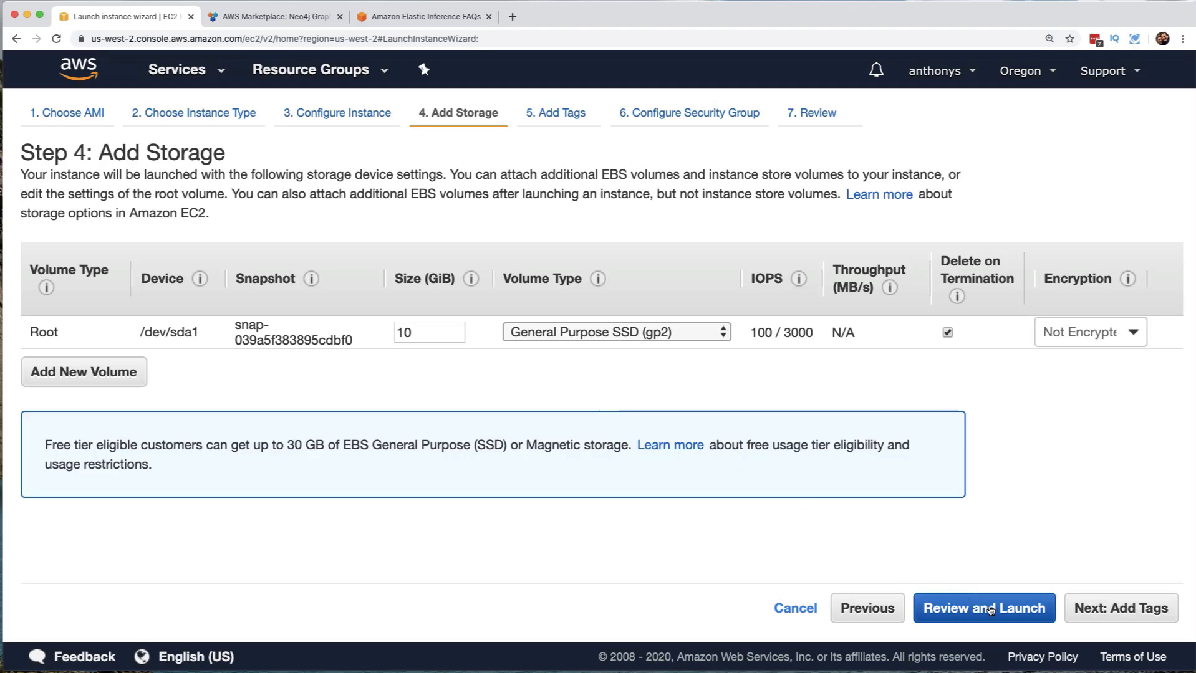
click(867, 609)
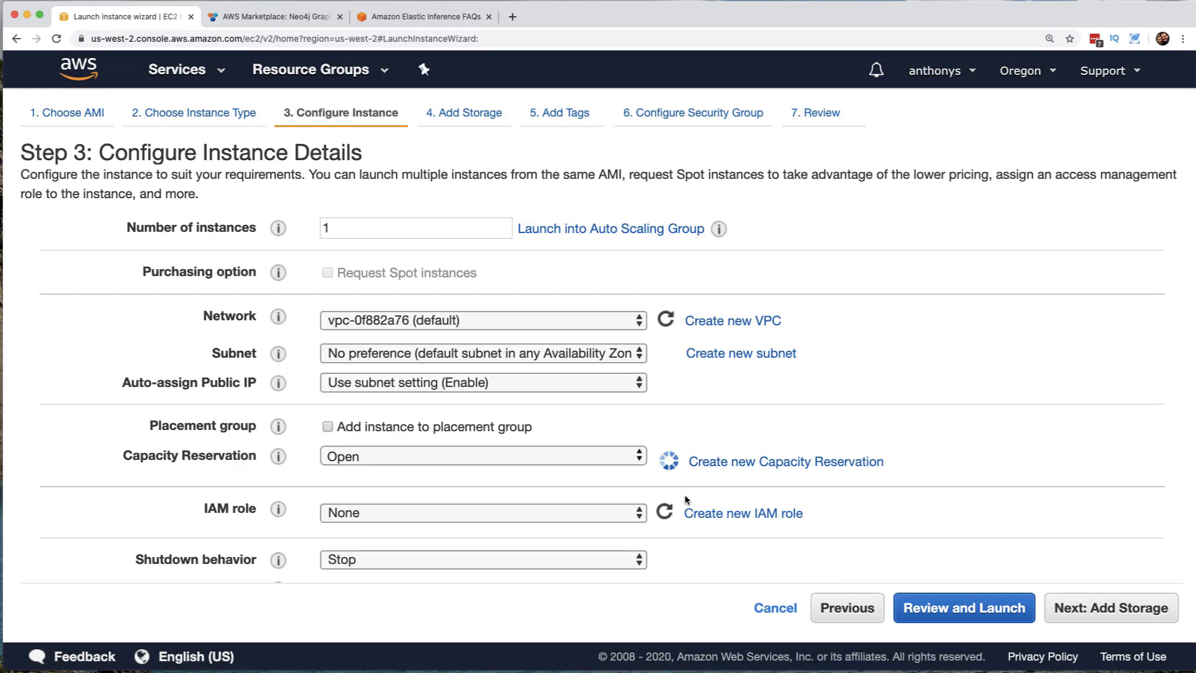
scroll(down, 3)
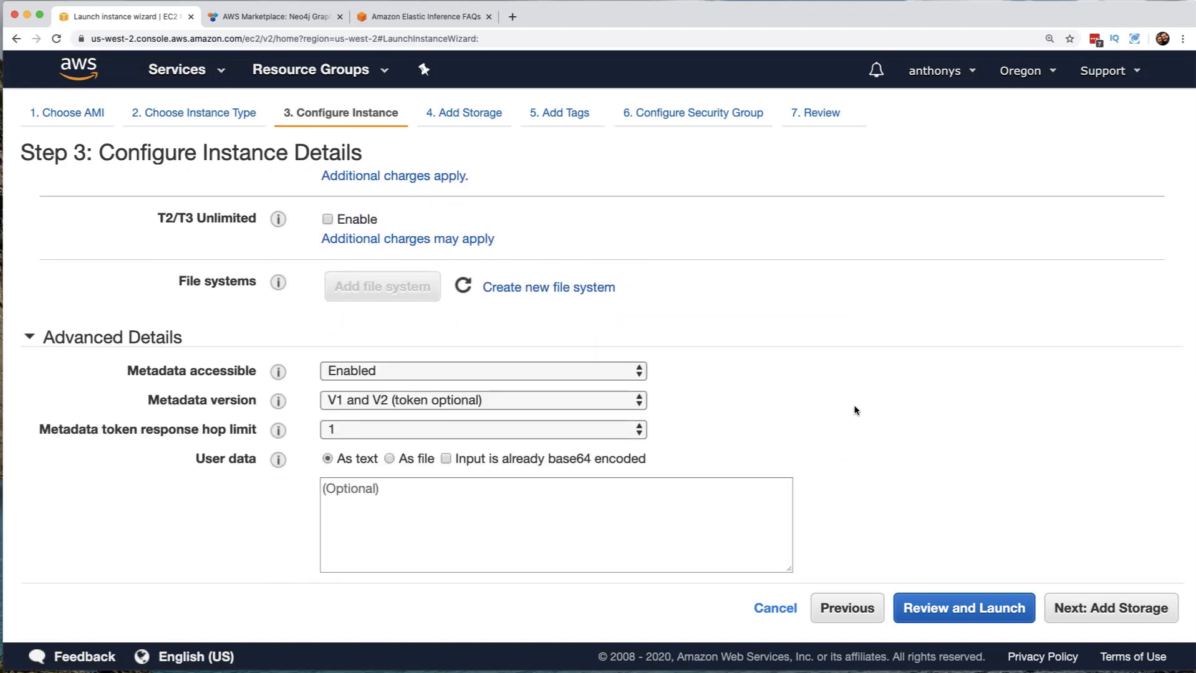
mouse_move(206, 463)
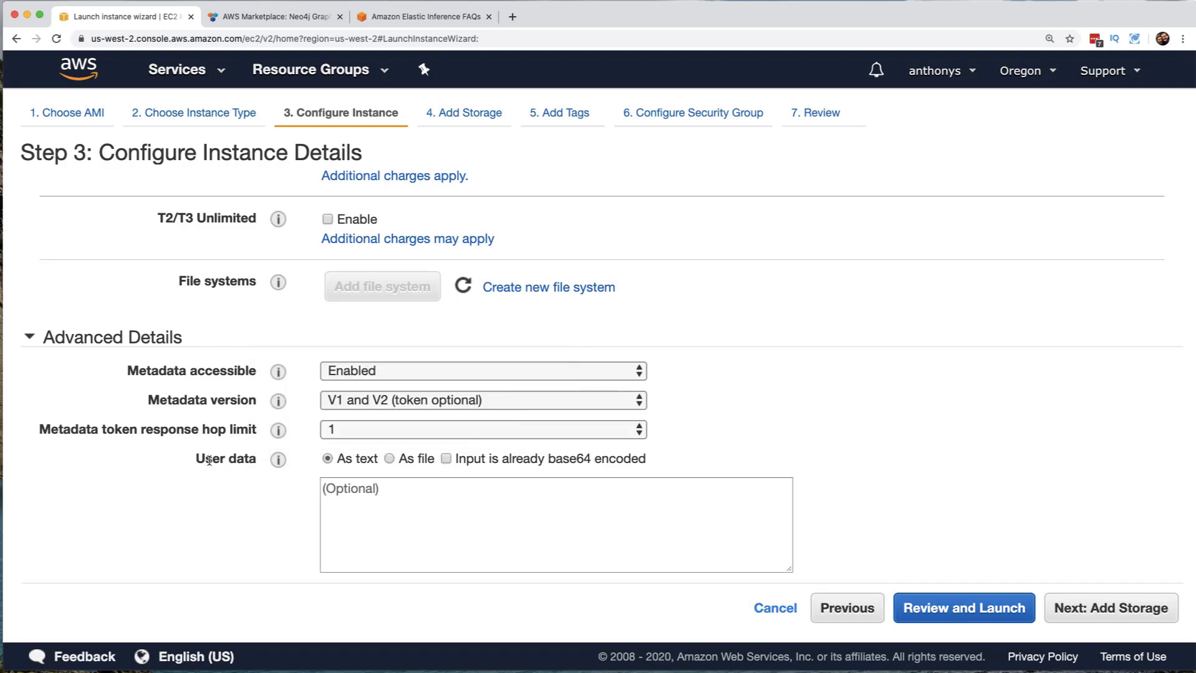
double_click(224, 459)
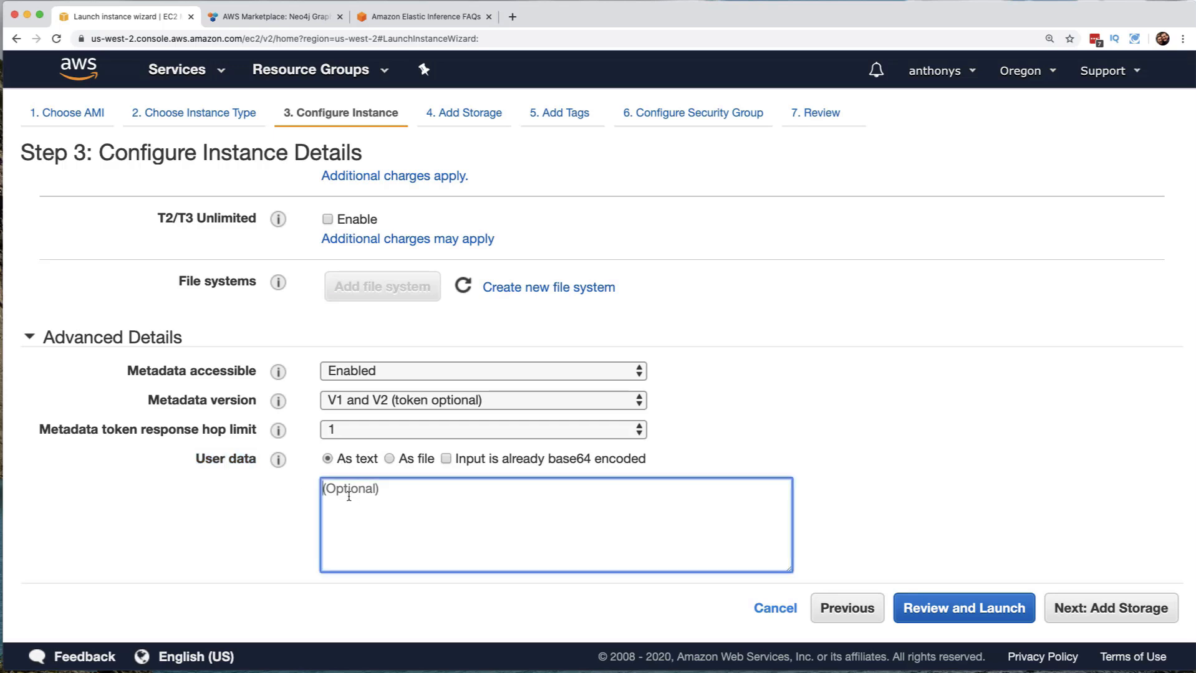
mouse_move(391, 496)
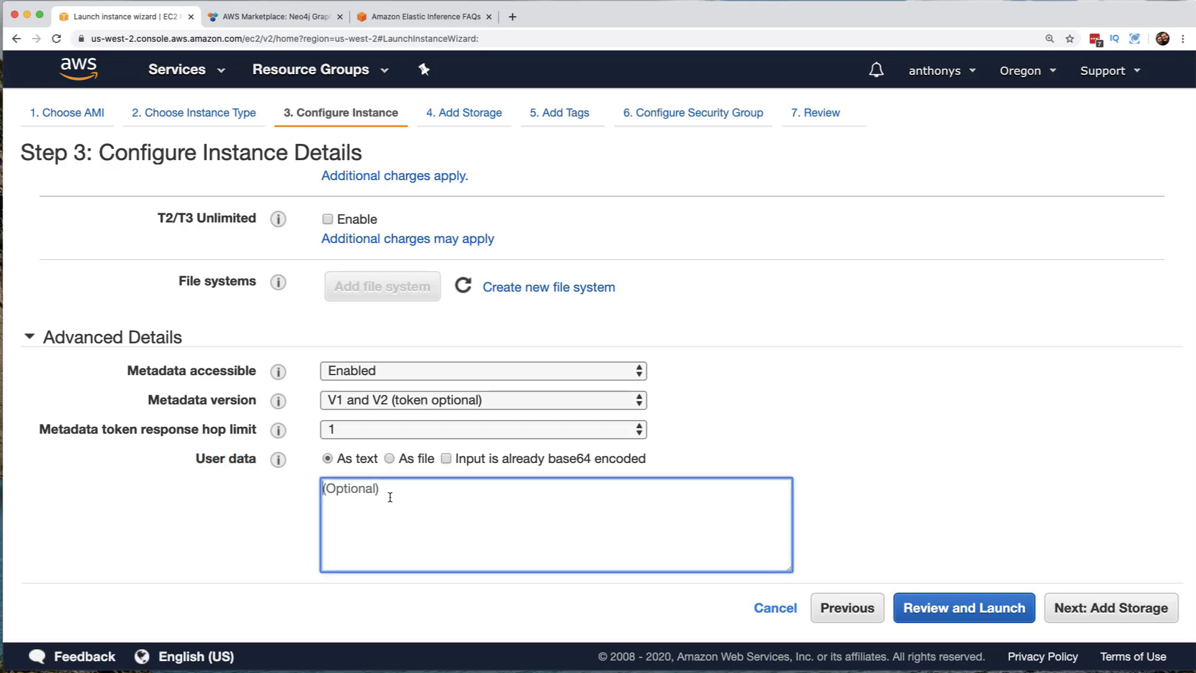
mouse_move(370, 518)
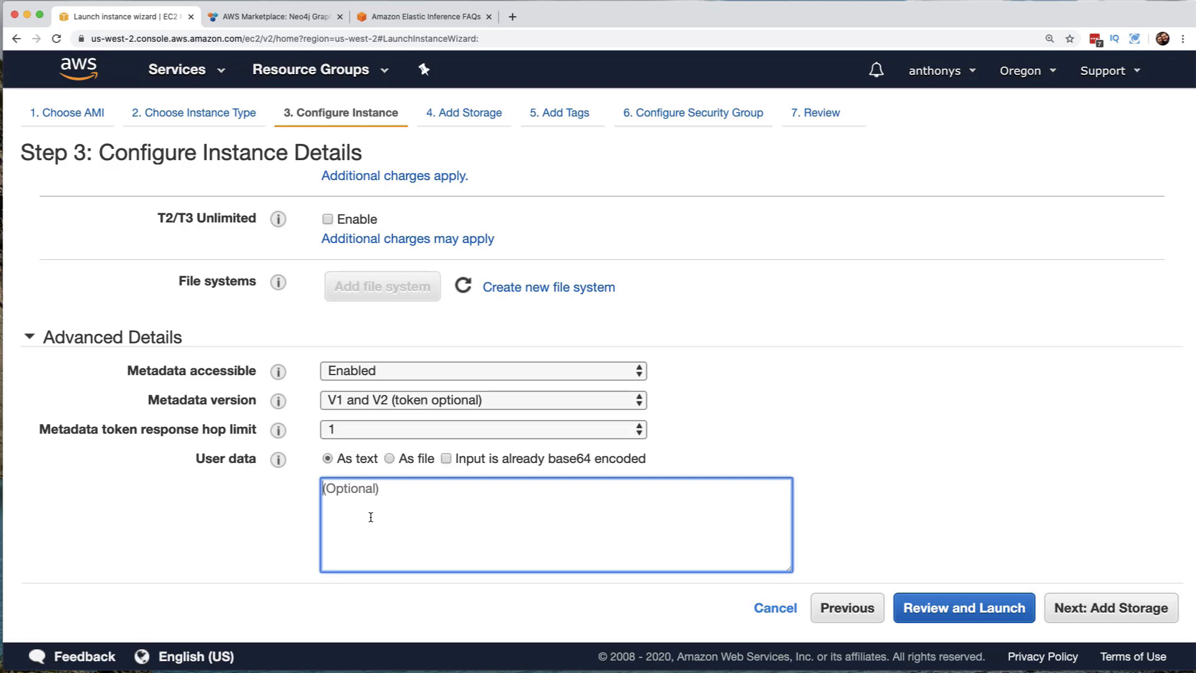
mouse_move(417, 551)
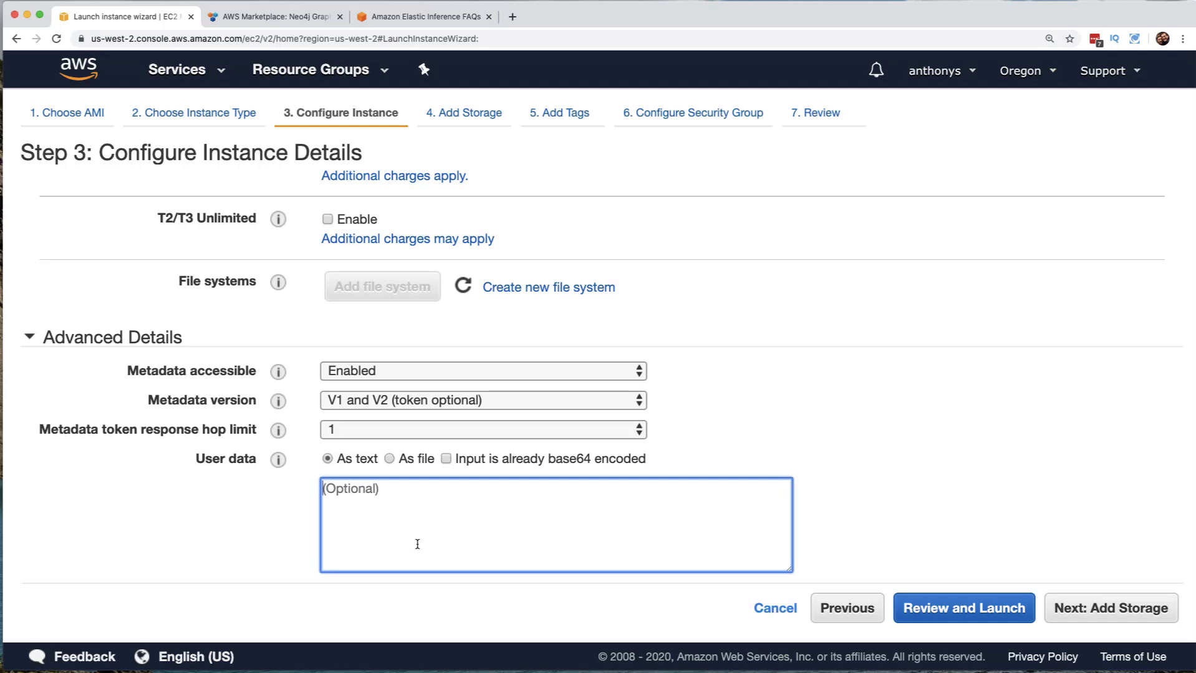
mouse_move(880, 493)
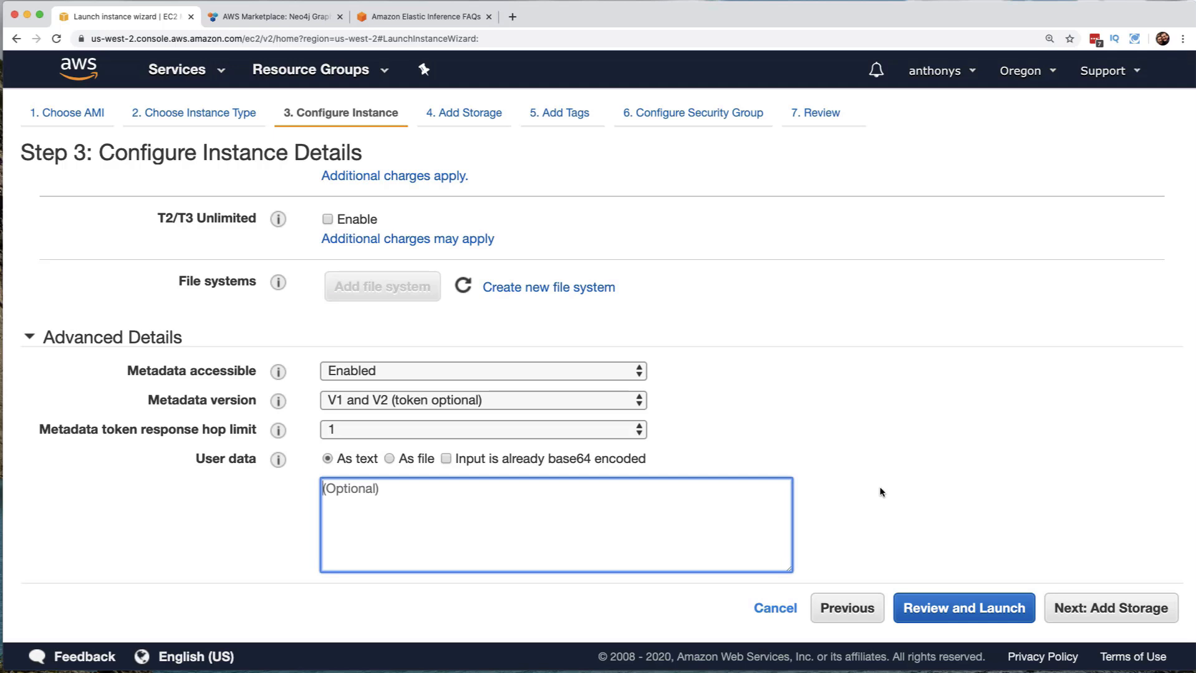
mouse_move(594, 546)
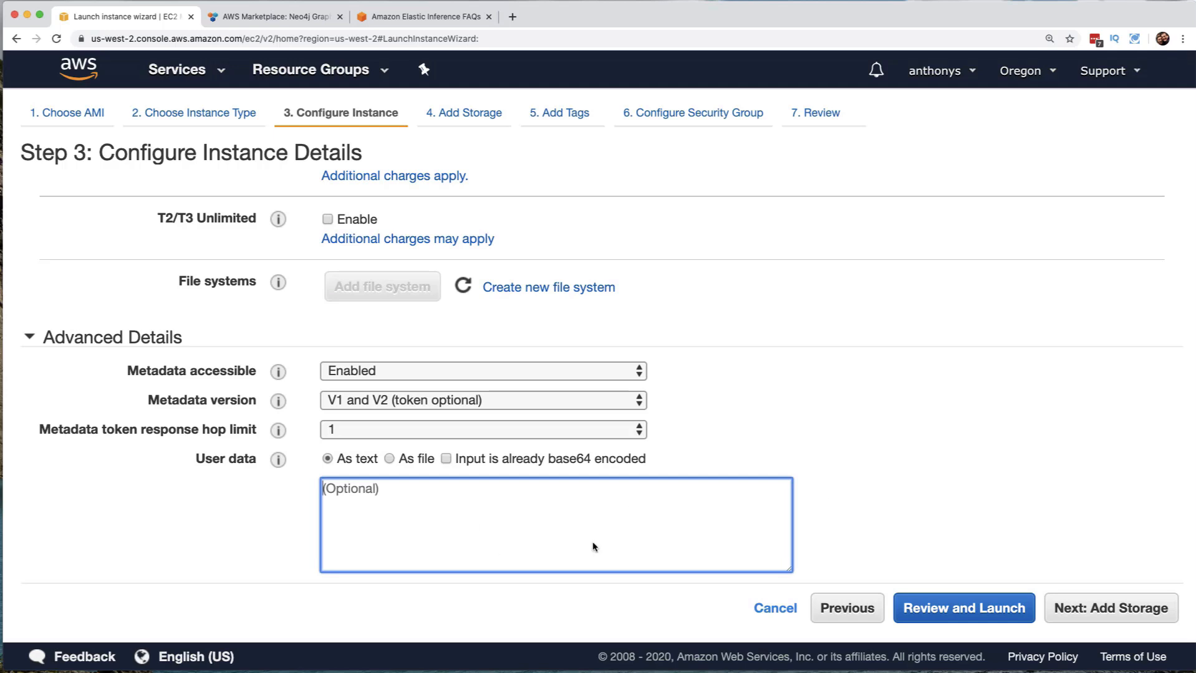
Advance to Add Storage, keeping the default 10 GiB general purpose SSD root volume.
click(1109, 607)
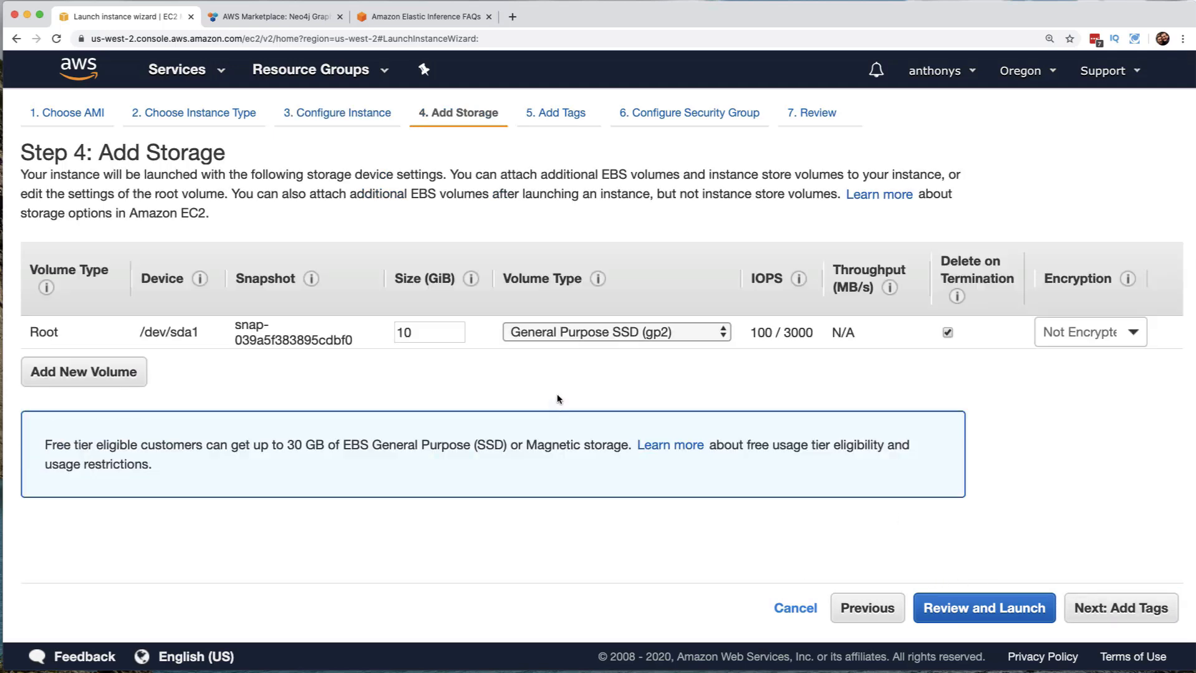
mouse_move(468, 343)
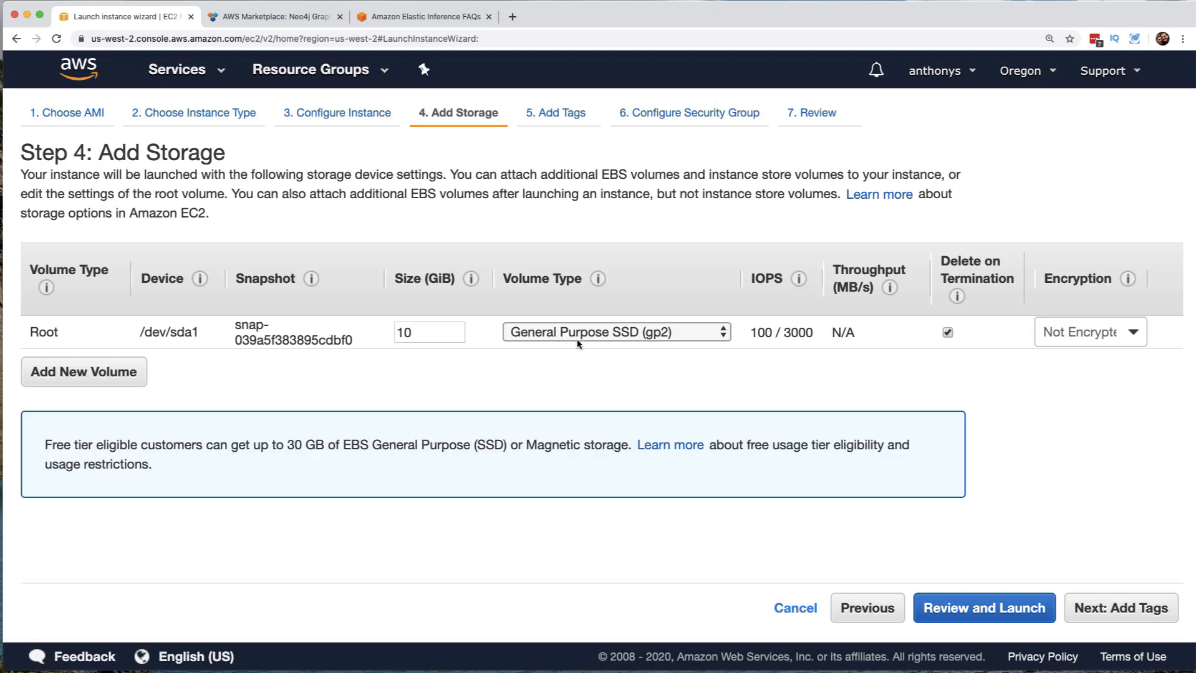
mouse_move(1110, 355)
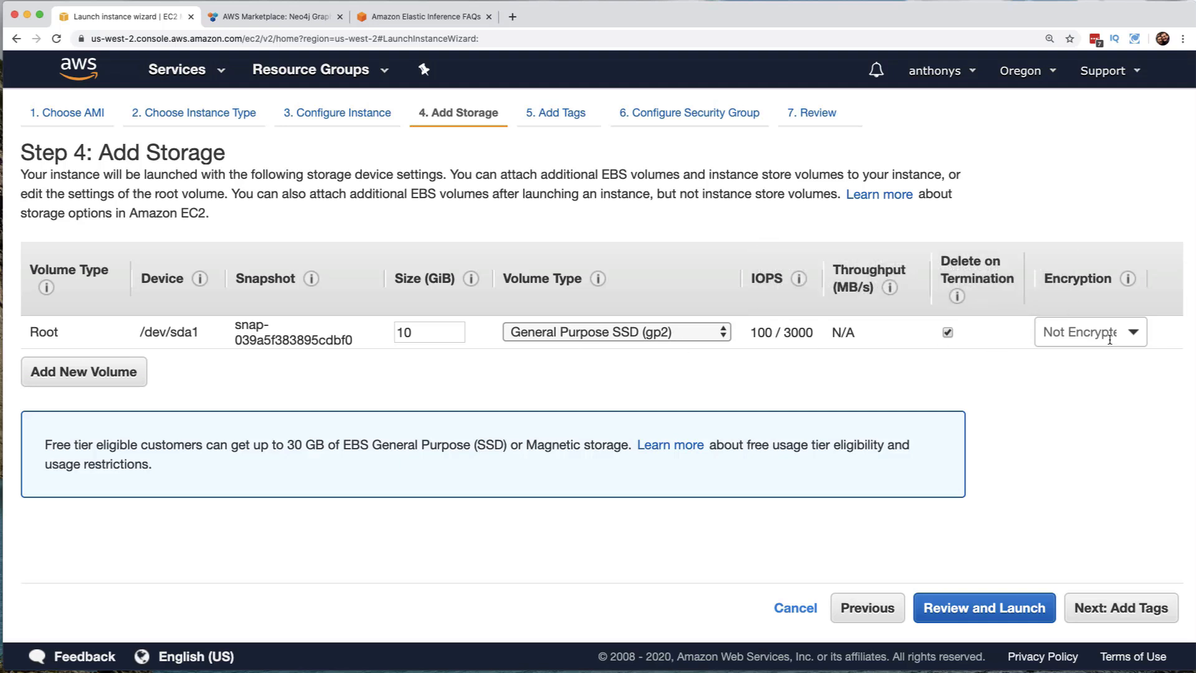
mouse_move(990, 334)
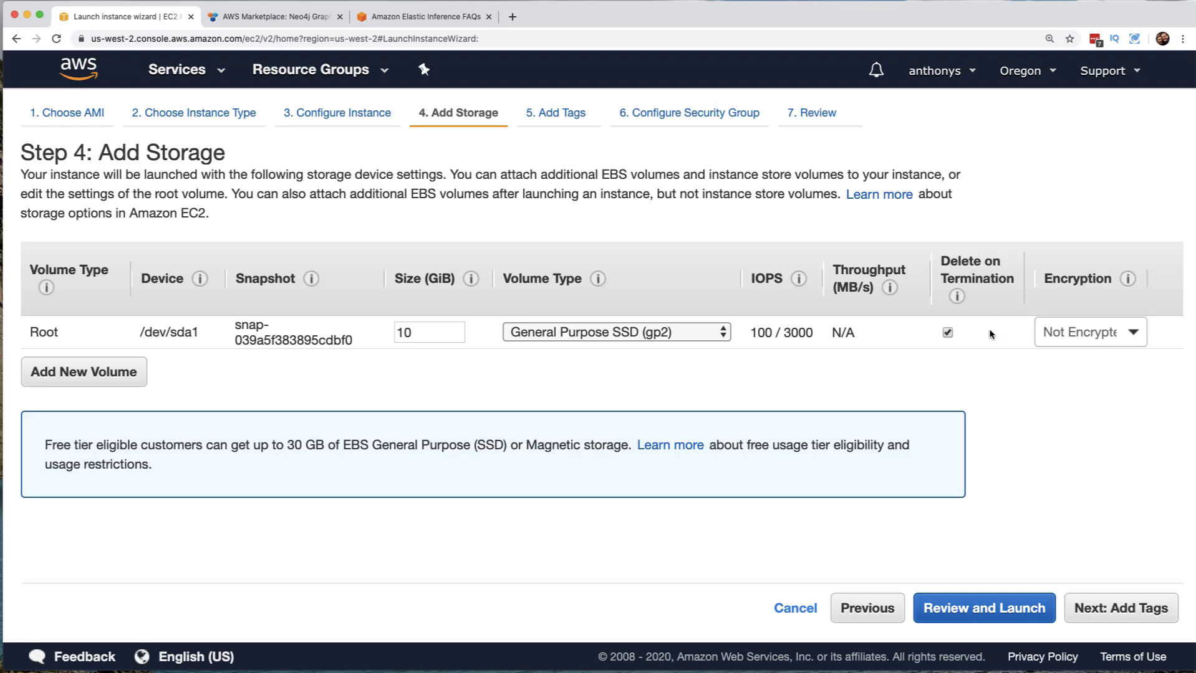
mouse_move(1089, 540)
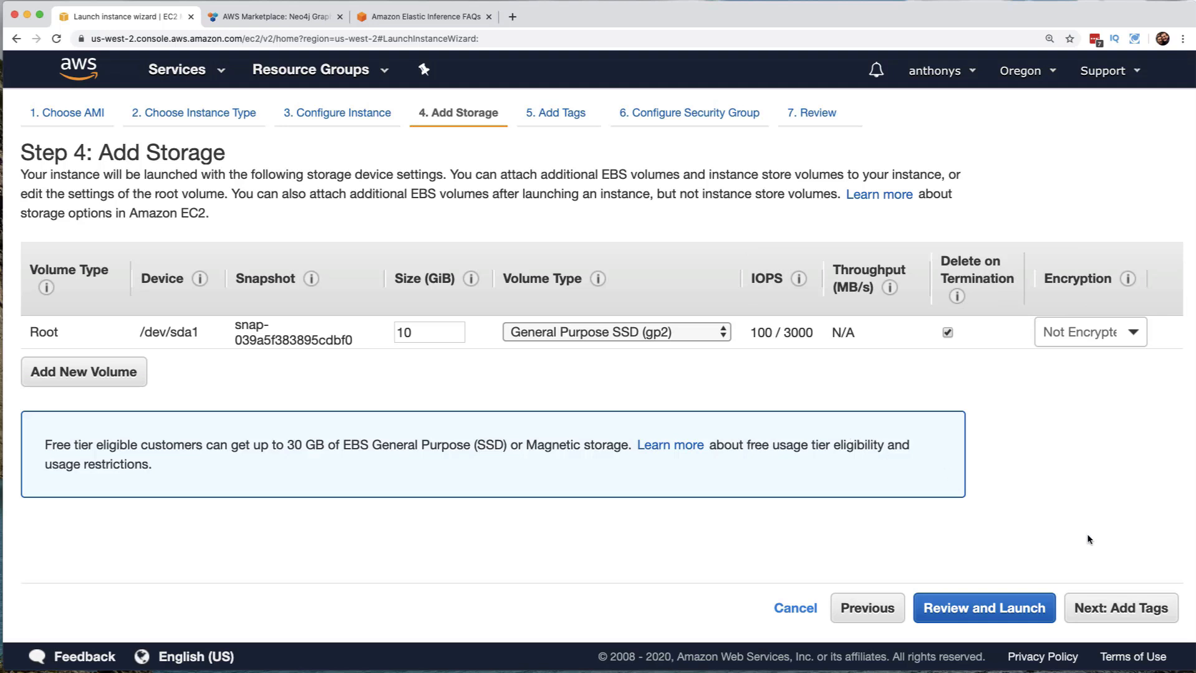
In the Add Tags step, add a tag with key name and value TEST-EC2.
click(1120, 608)
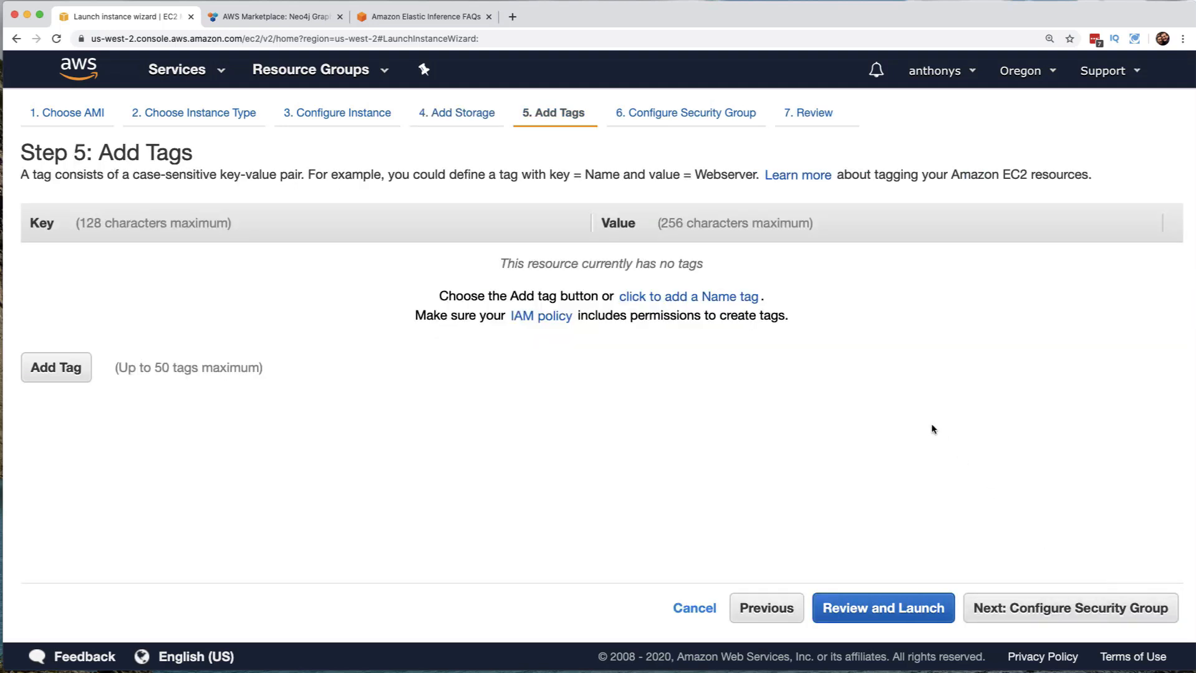
mouse_move(56, 366)
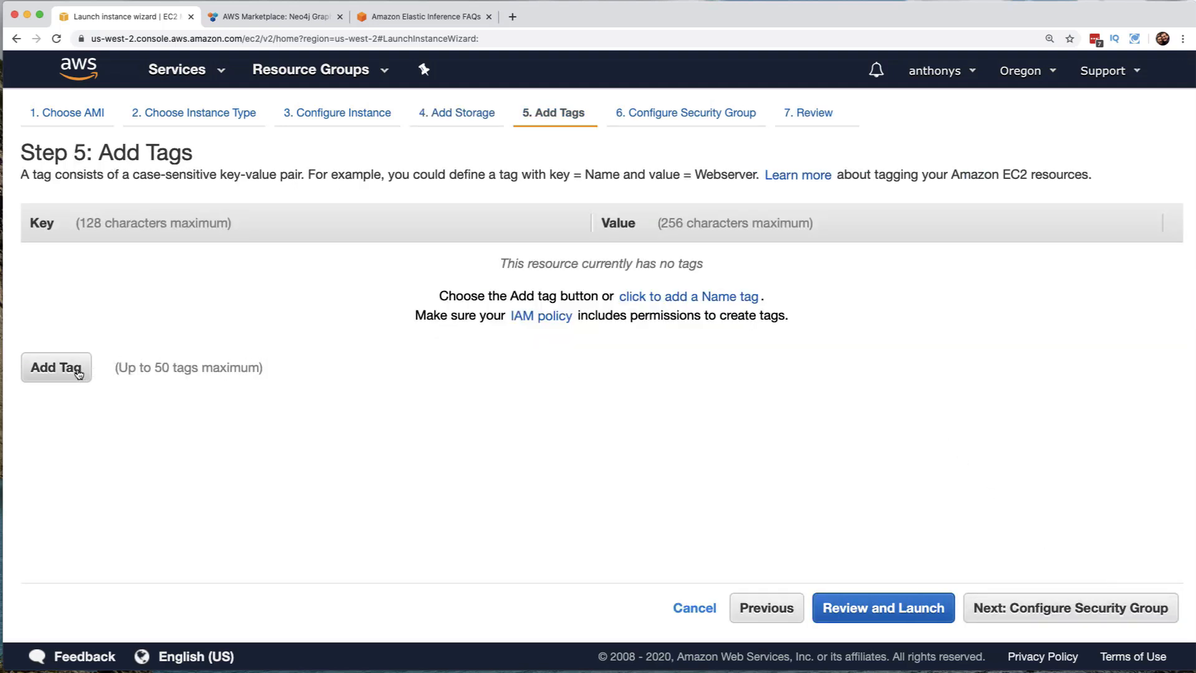
click(56, 368)
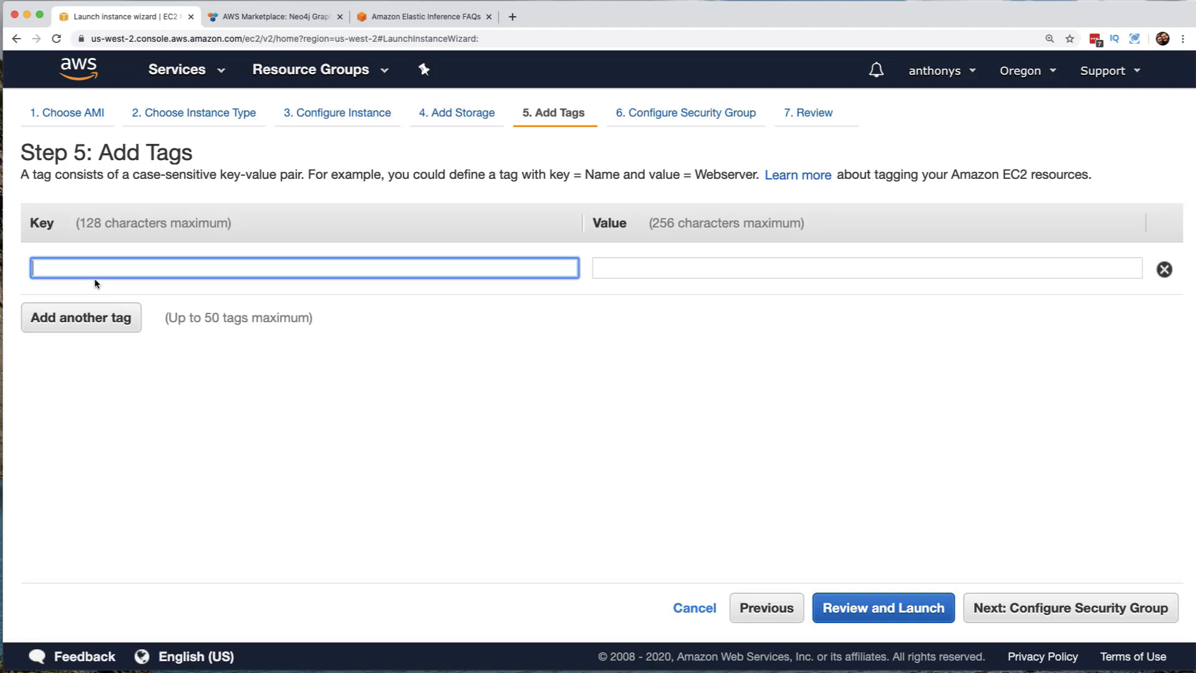
text(name)
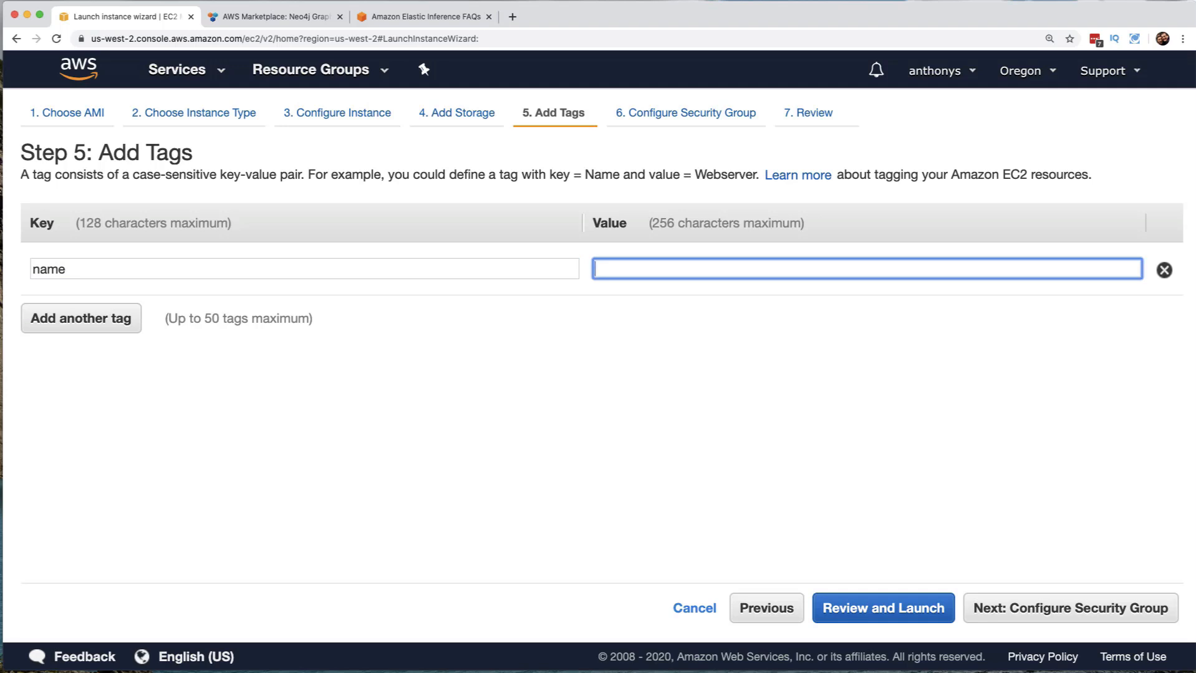
text(TEST)
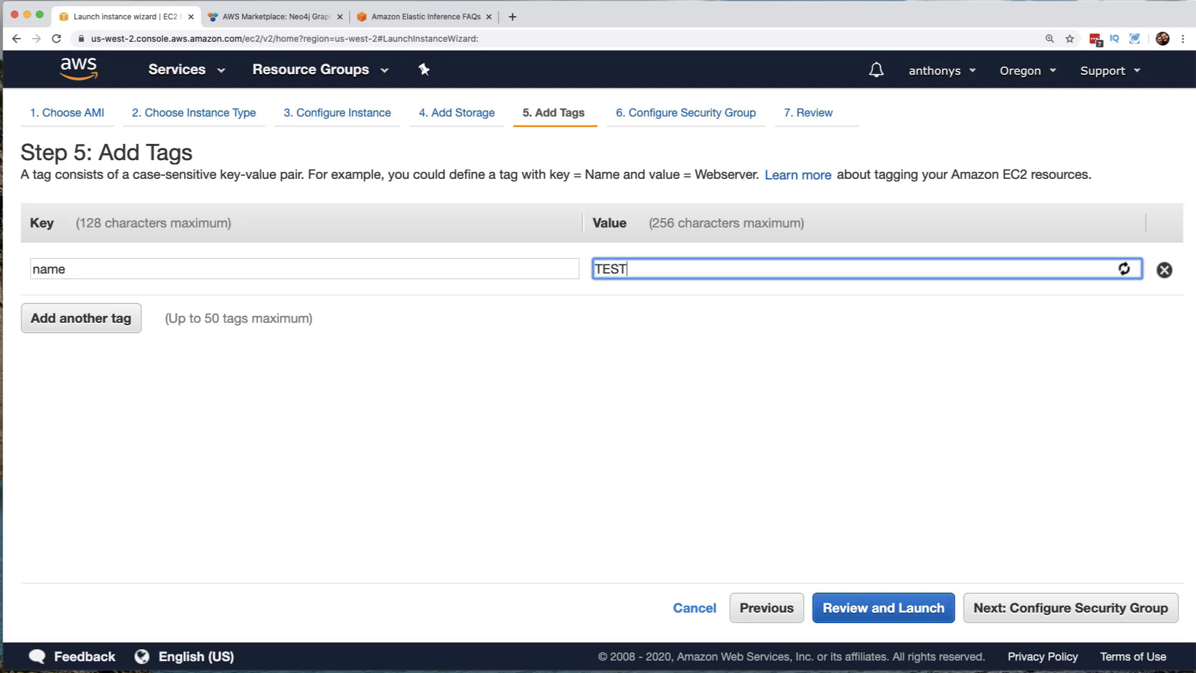
text(-EC@)
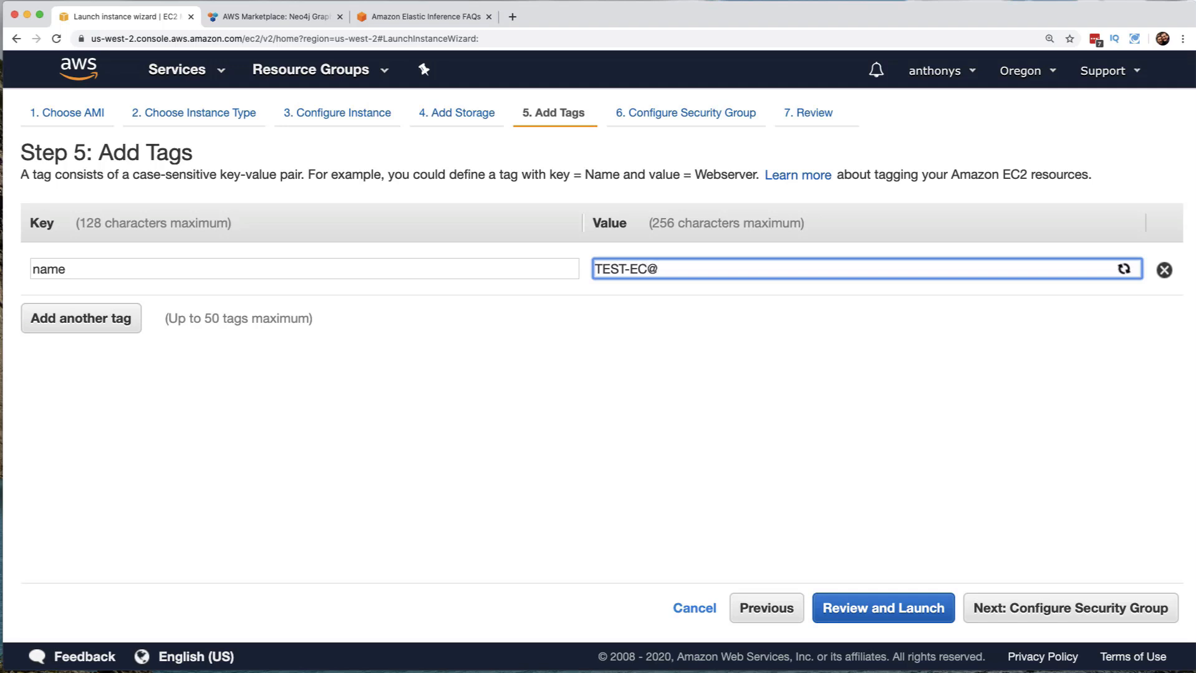
text(2)
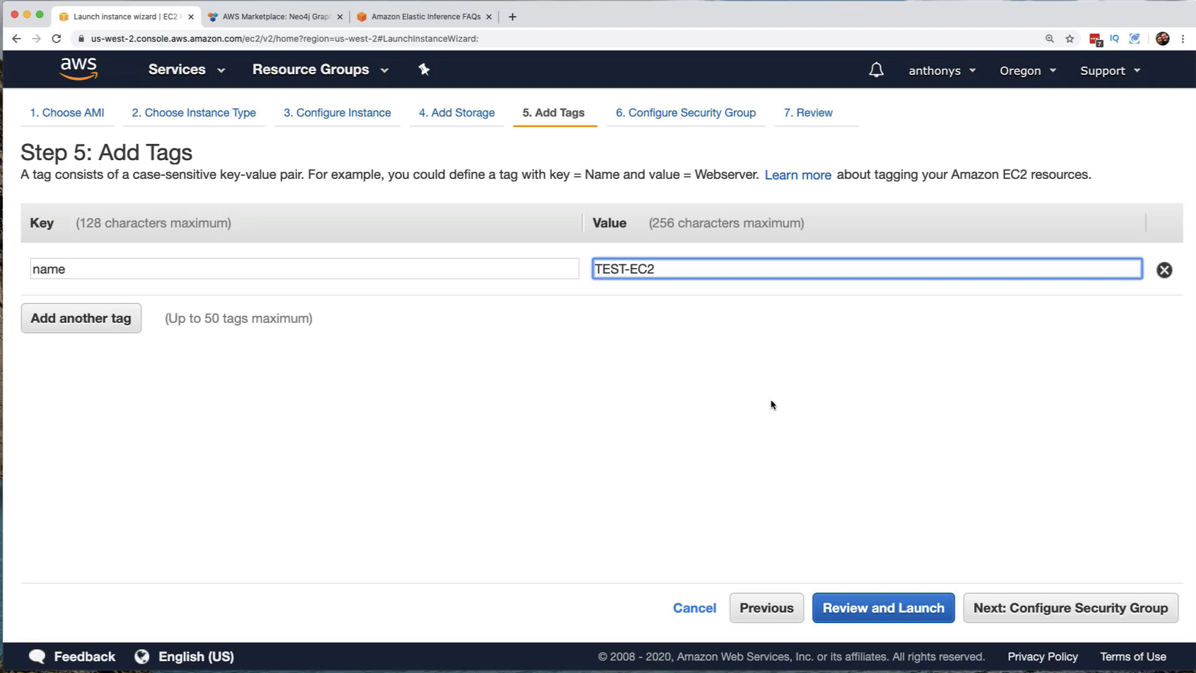
mouse_move(81, 318)
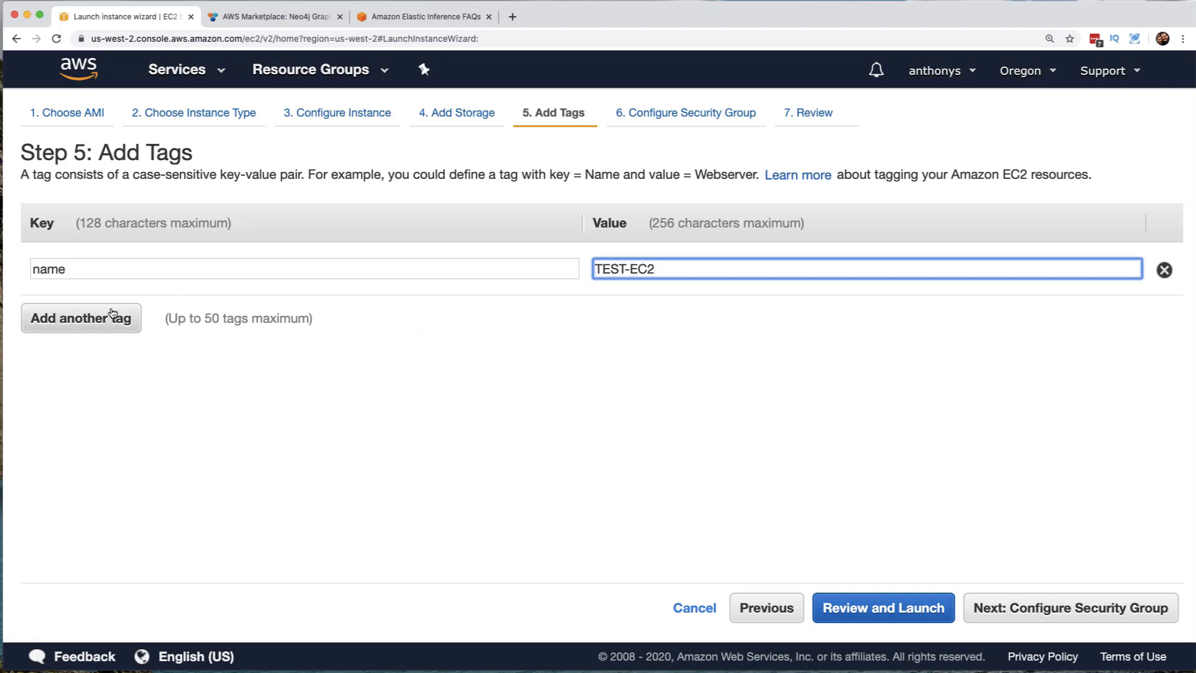
click(81, 318)
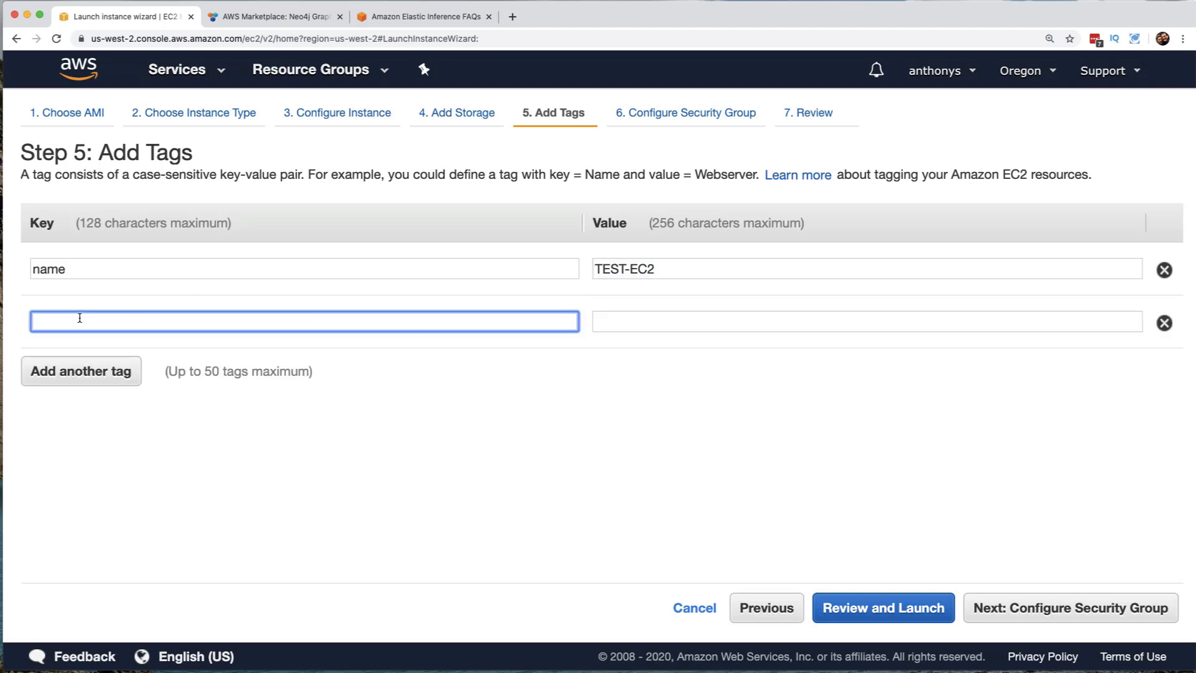
text(owner)
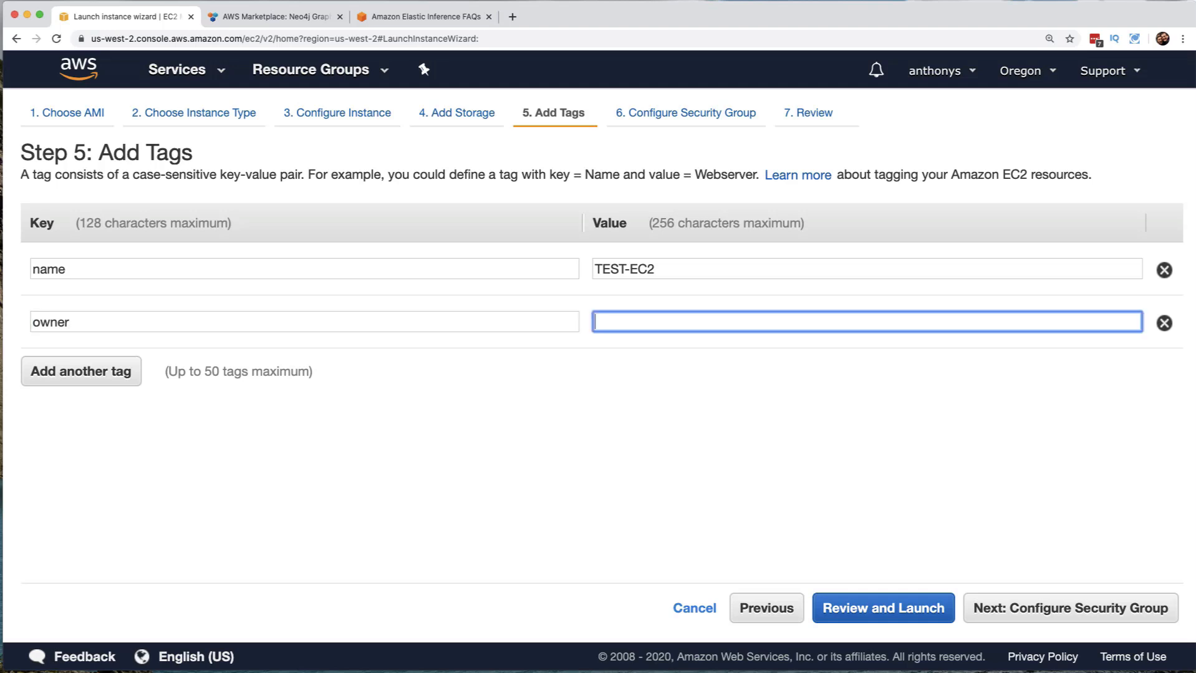
text(A)
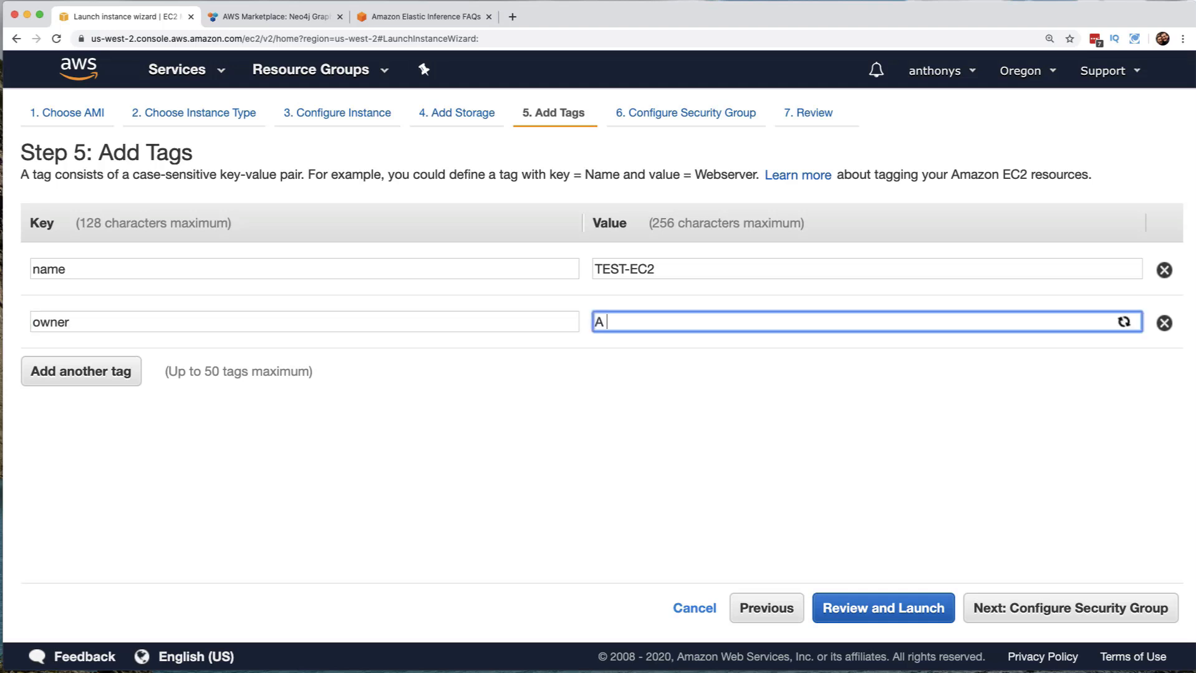
text(Sequeira)
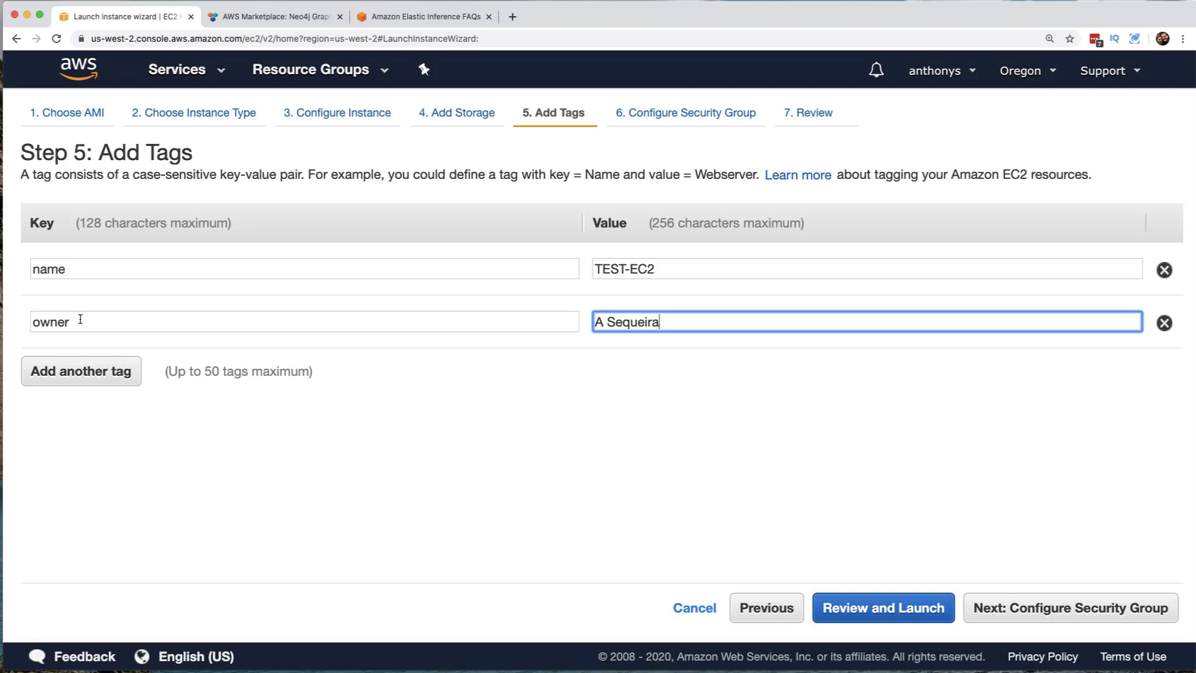
mouse_move(1069, 607)
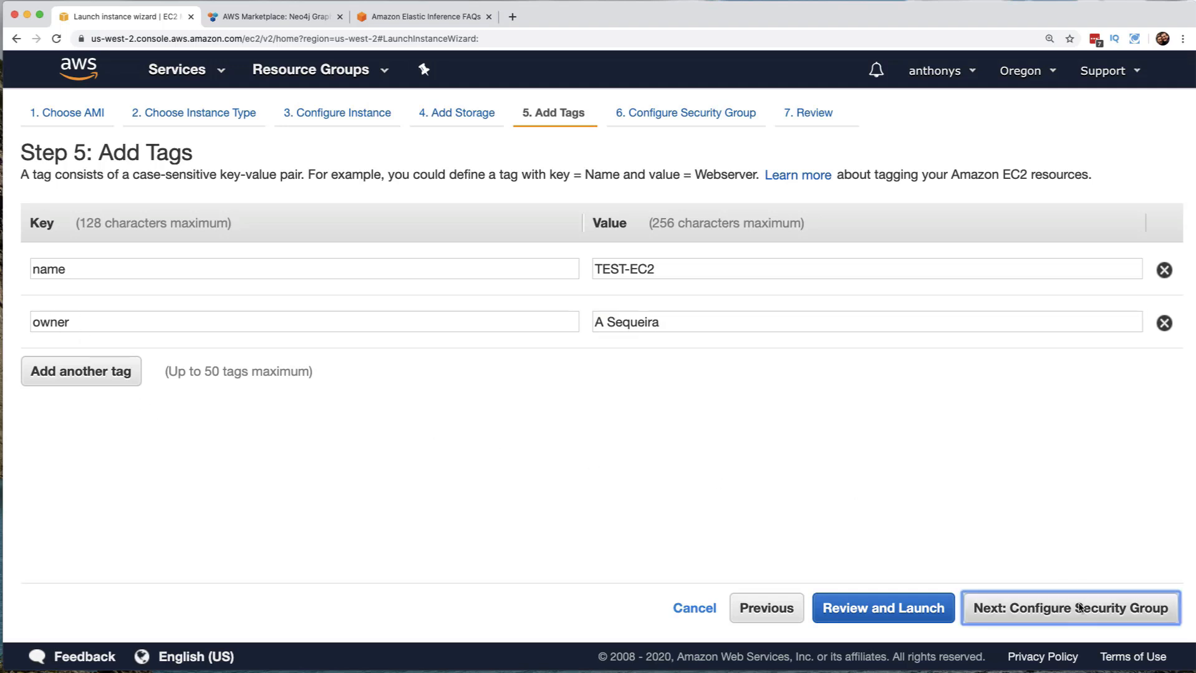
click(1069, 607)
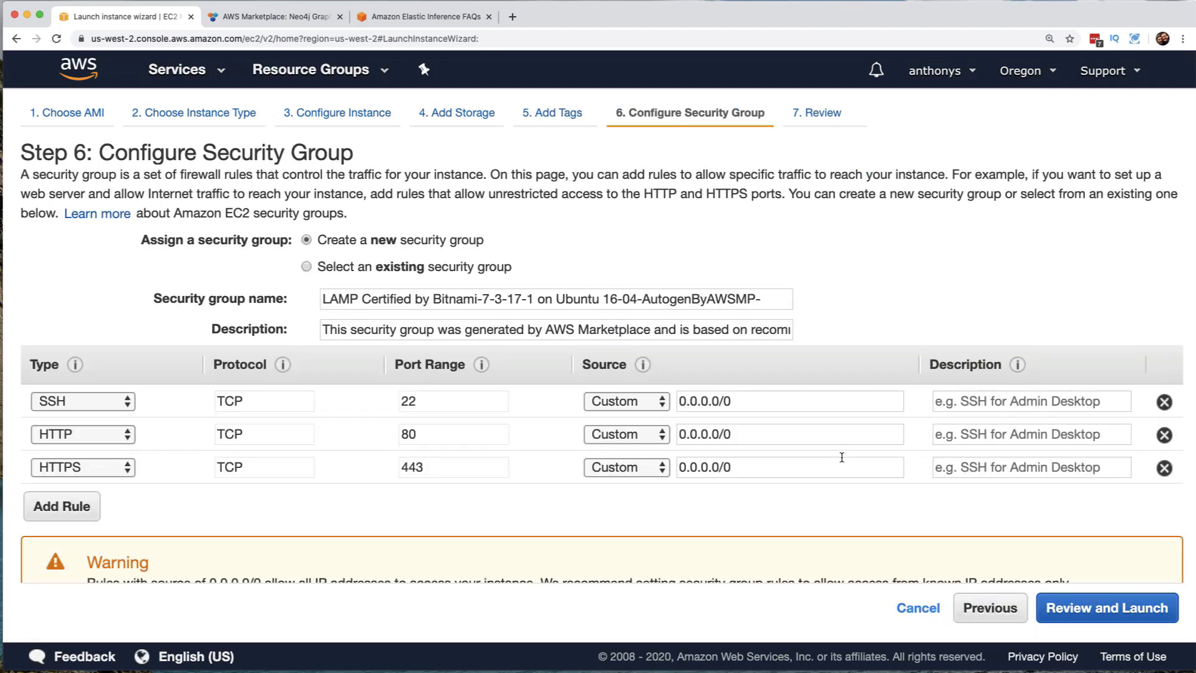
mouse_move(695, 417)
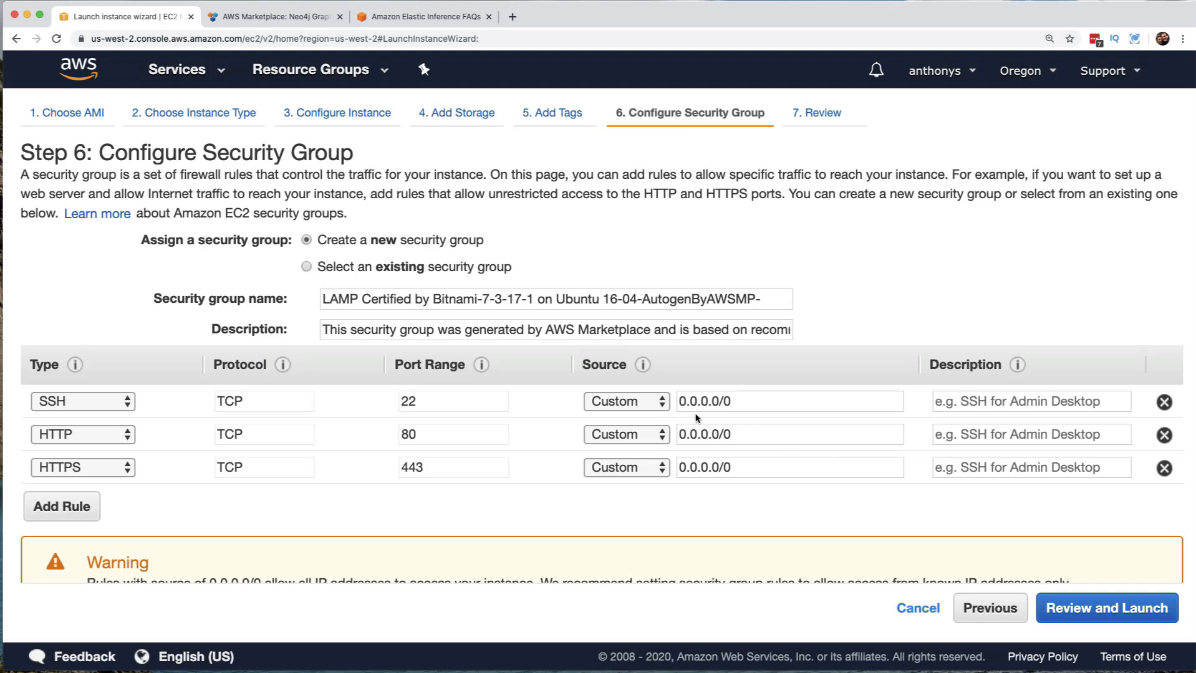
mouse_move(737, 392)
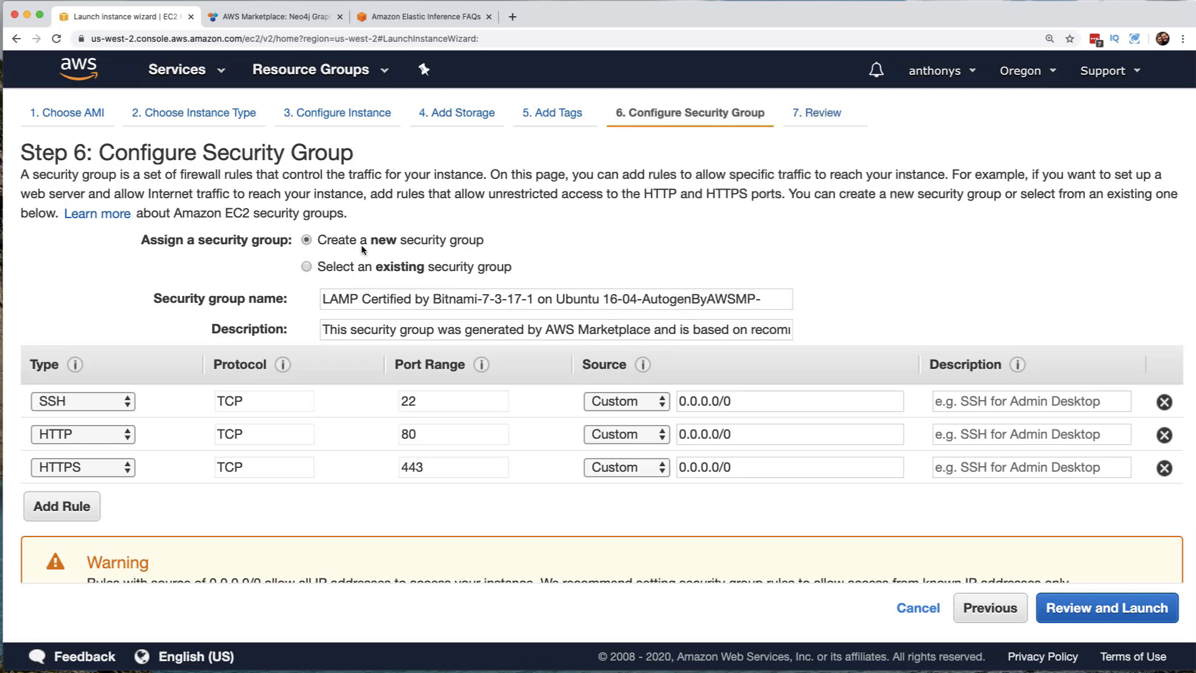
mouse_move(451, 253)
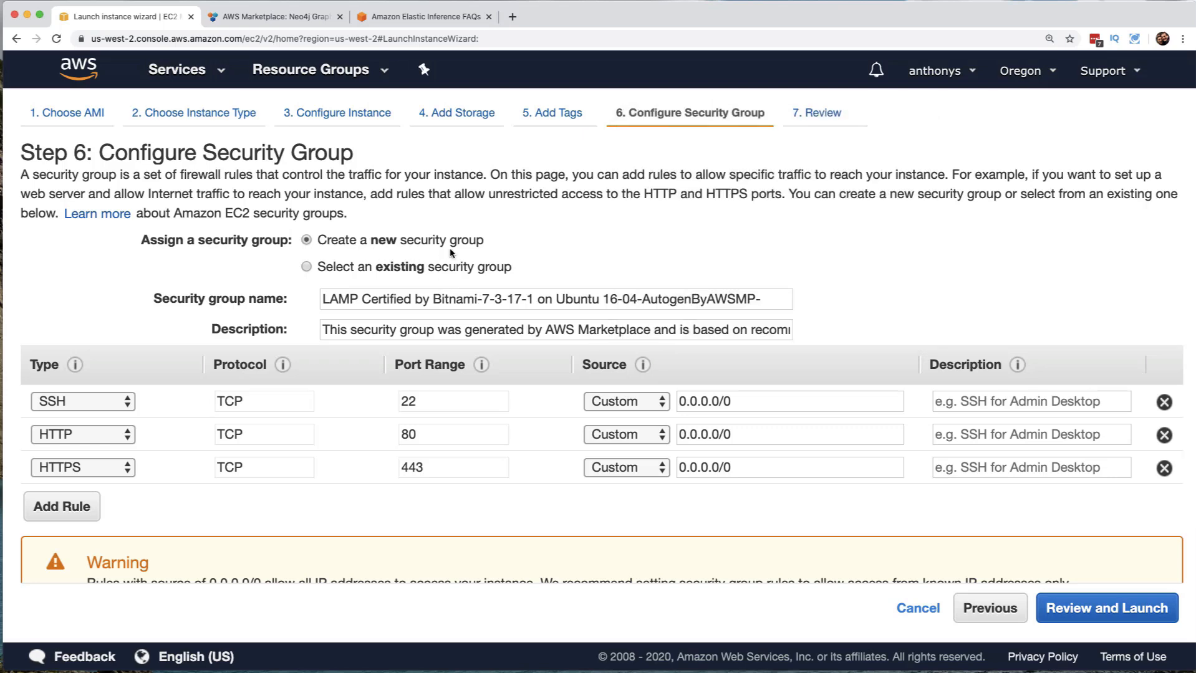
click(307, 266)
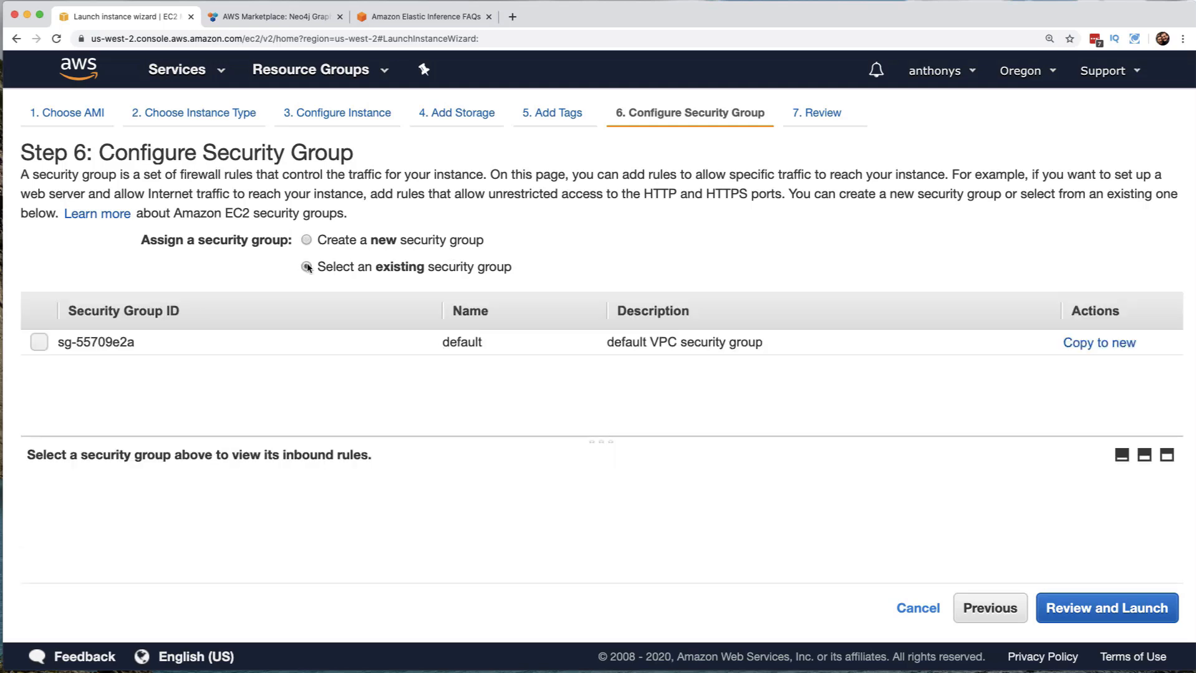
click(307, 266)
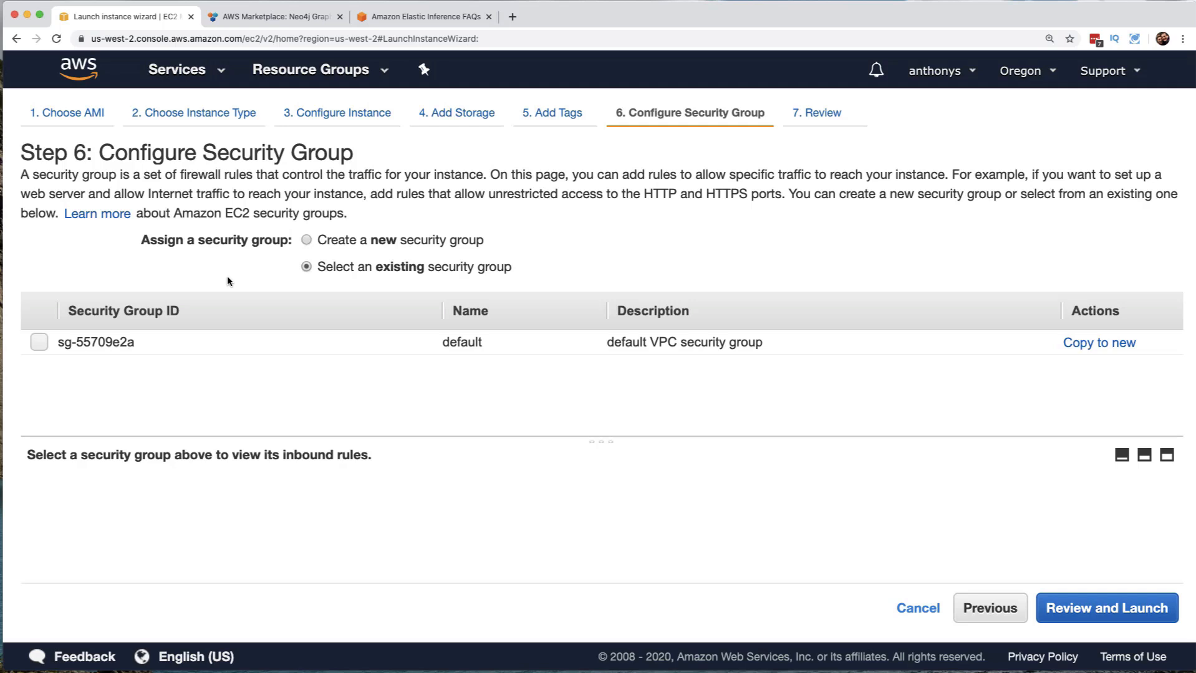
click(38, 341)
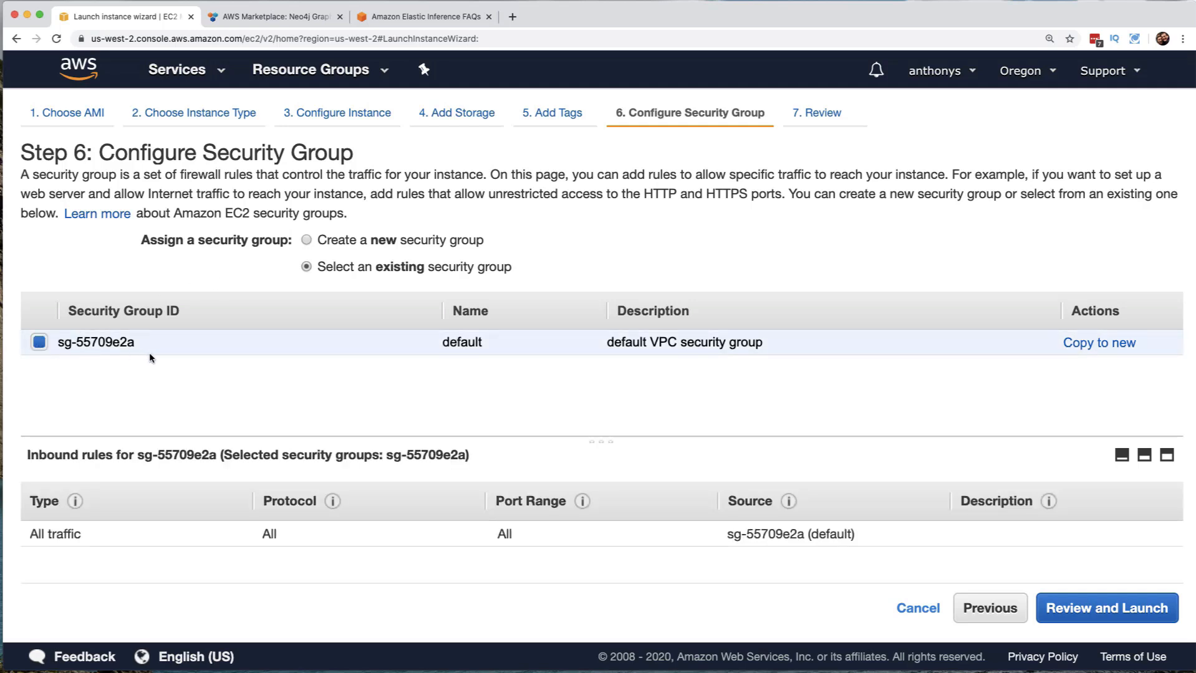
mouse_move(271, 389)
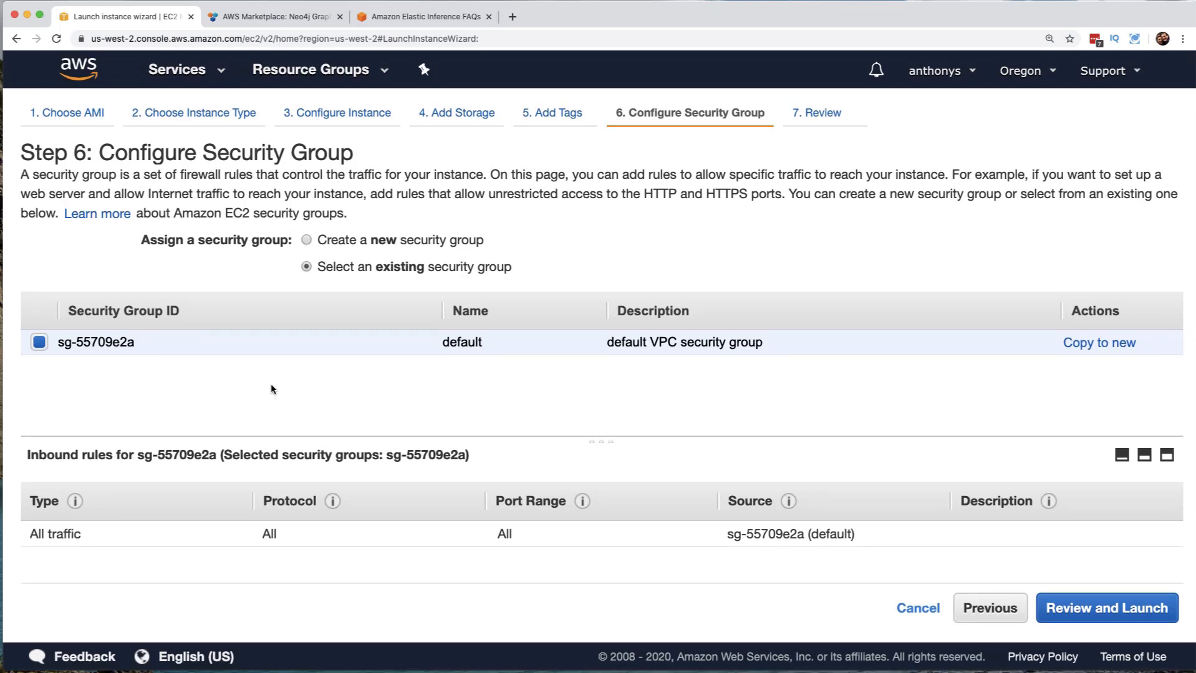
mouse_move(227, 483)
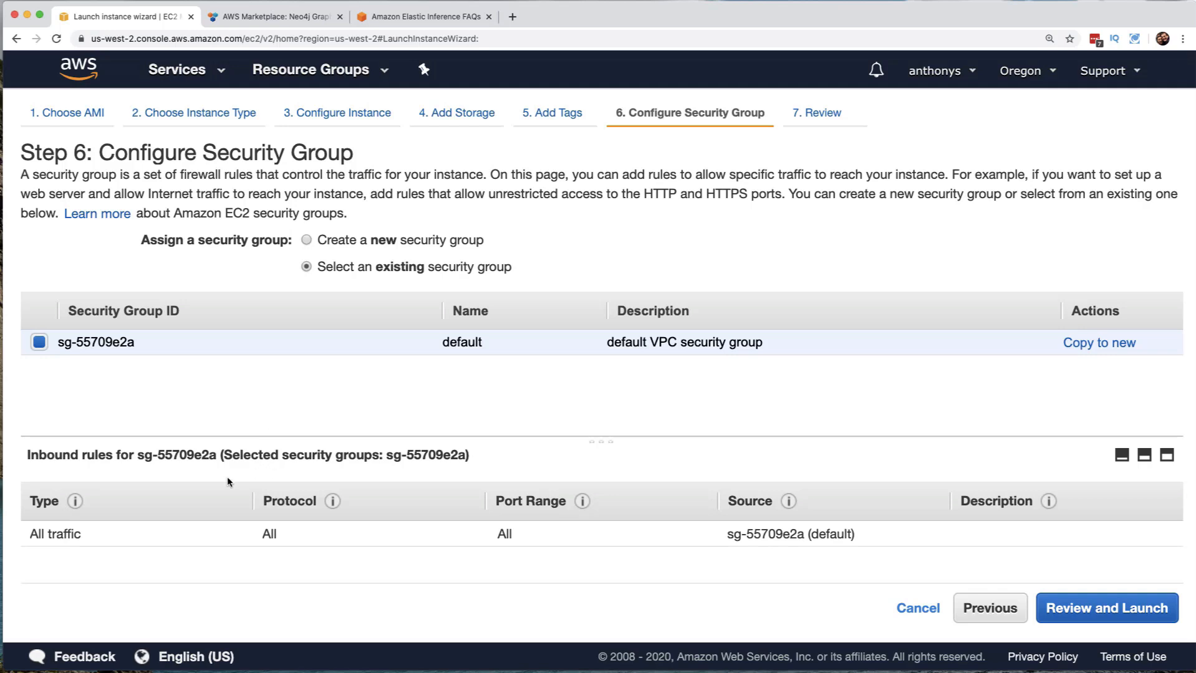
mouse_move(61, 533)
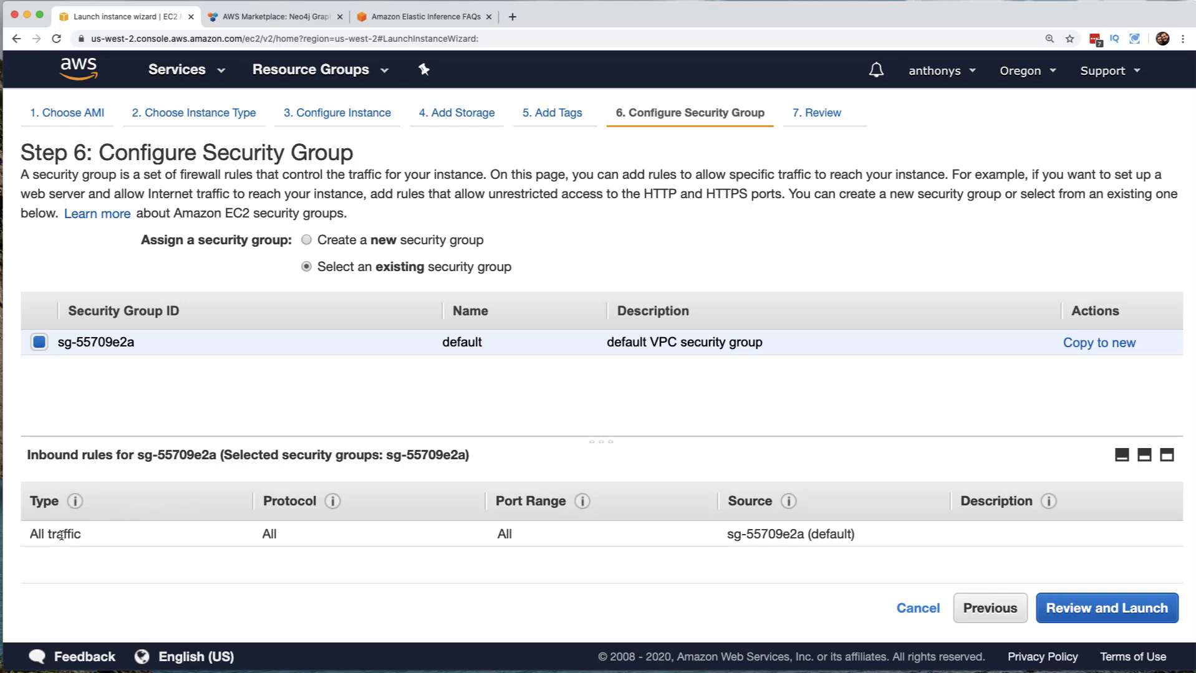
mouse_move(556, 534)
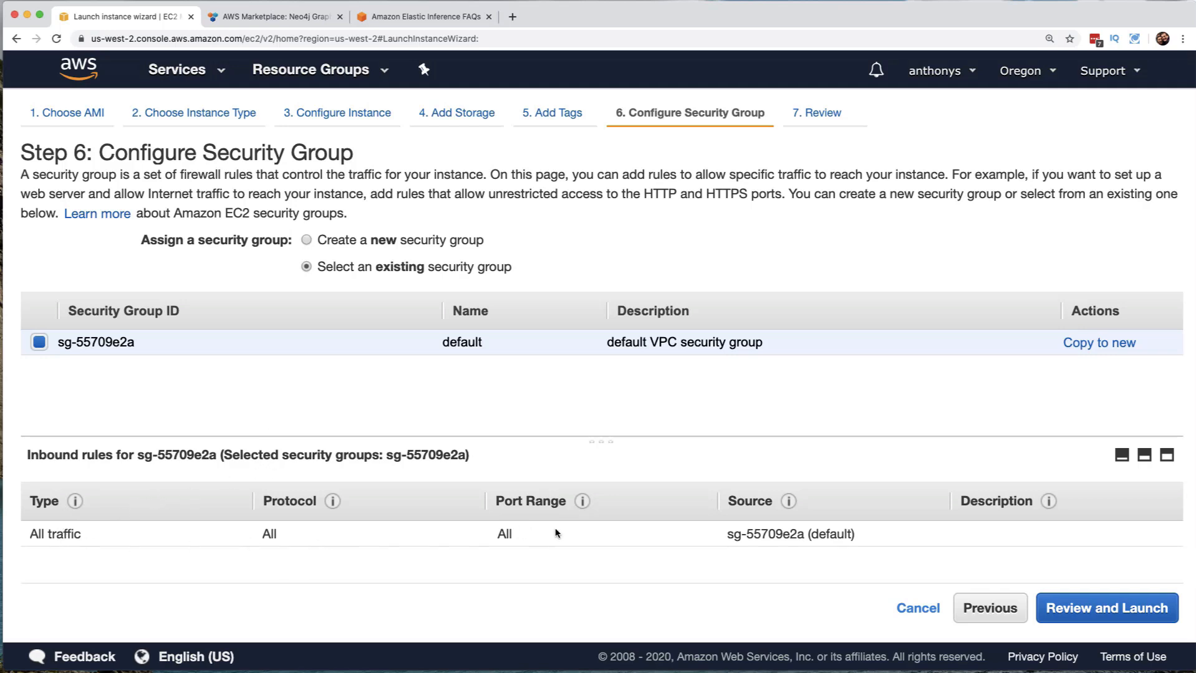
mouse_move(310, 242)
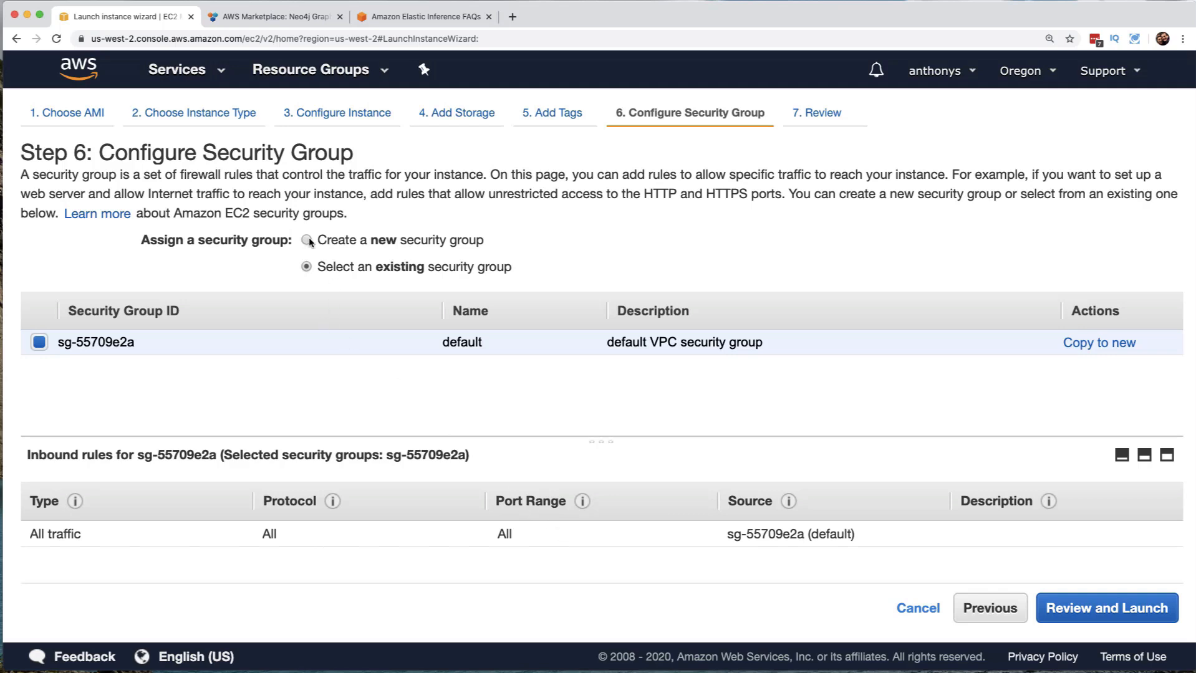
Create a new security group named LAMP-SG, keeping the SSH, HTTP and HTTPS rules open to 0.0.0.0/0.
click(306, 240)
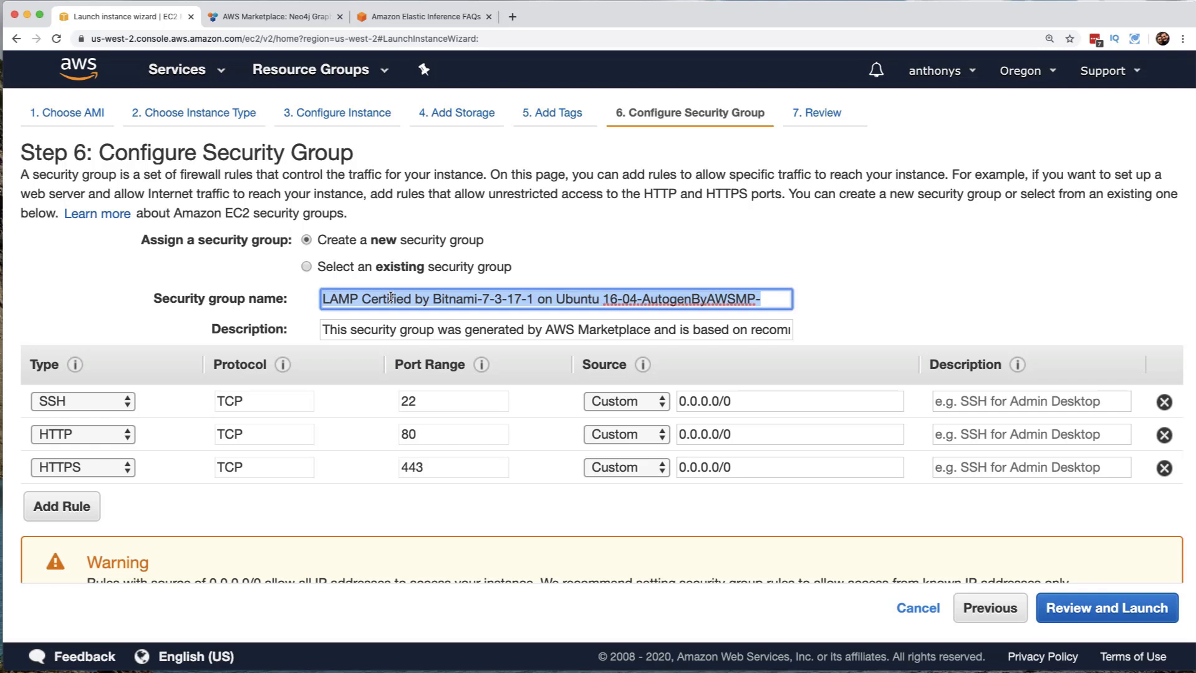
click(364, 298)
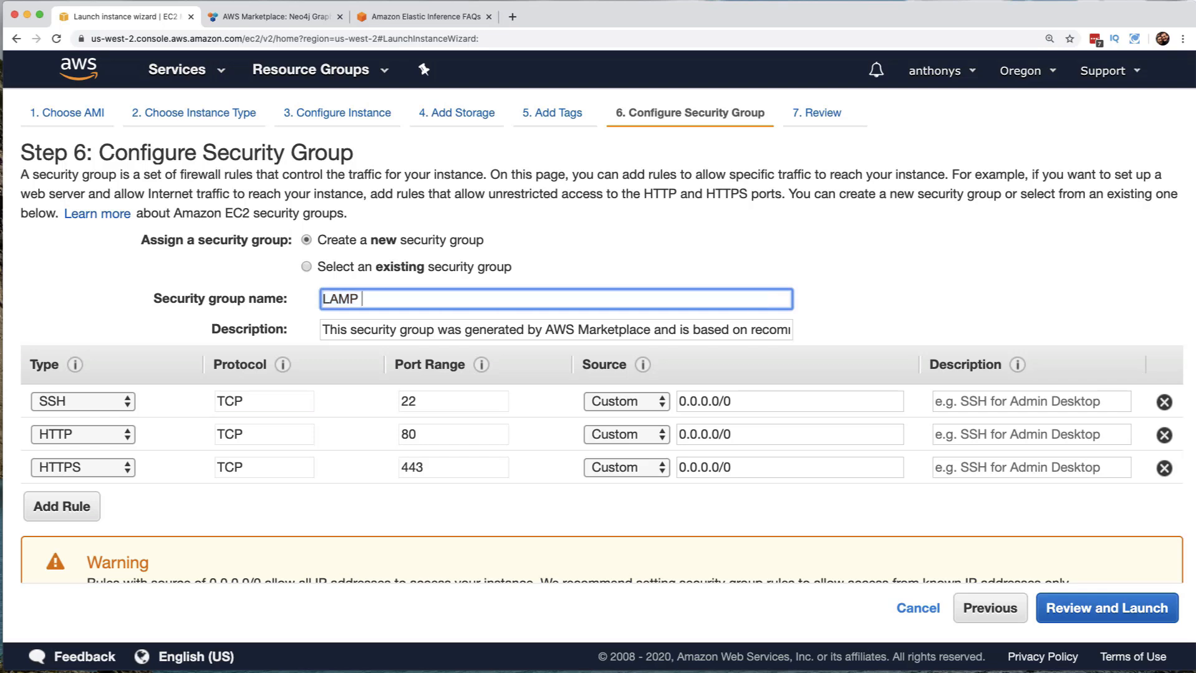
text(-)
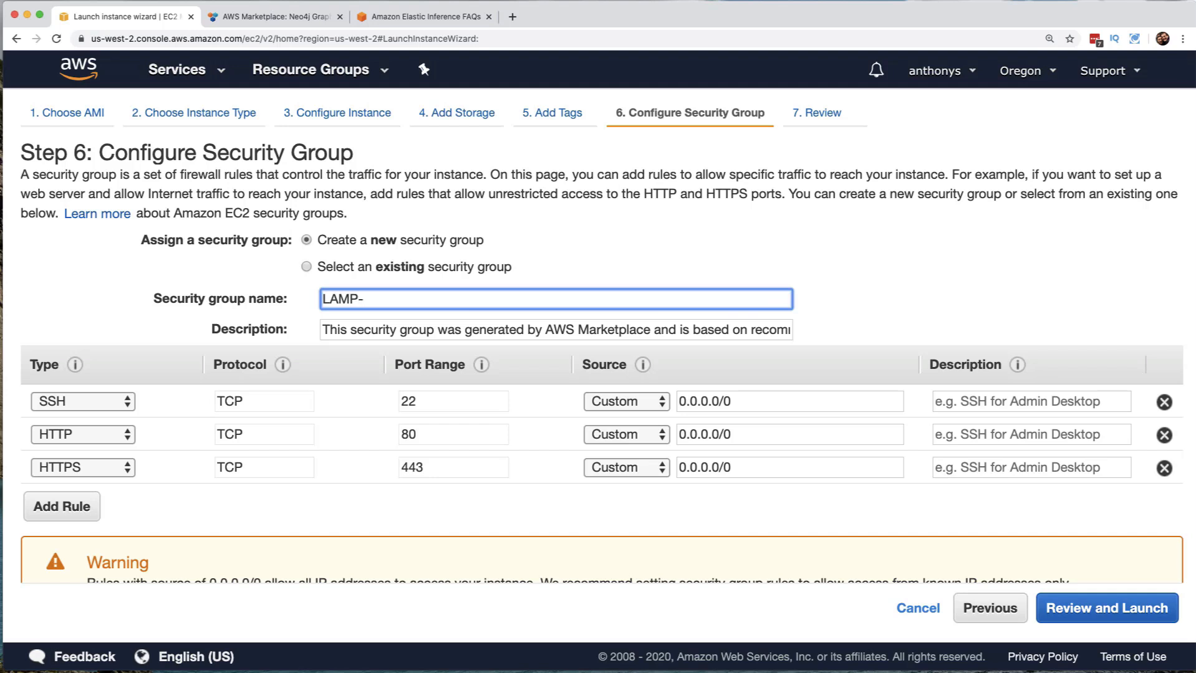
text(SG)
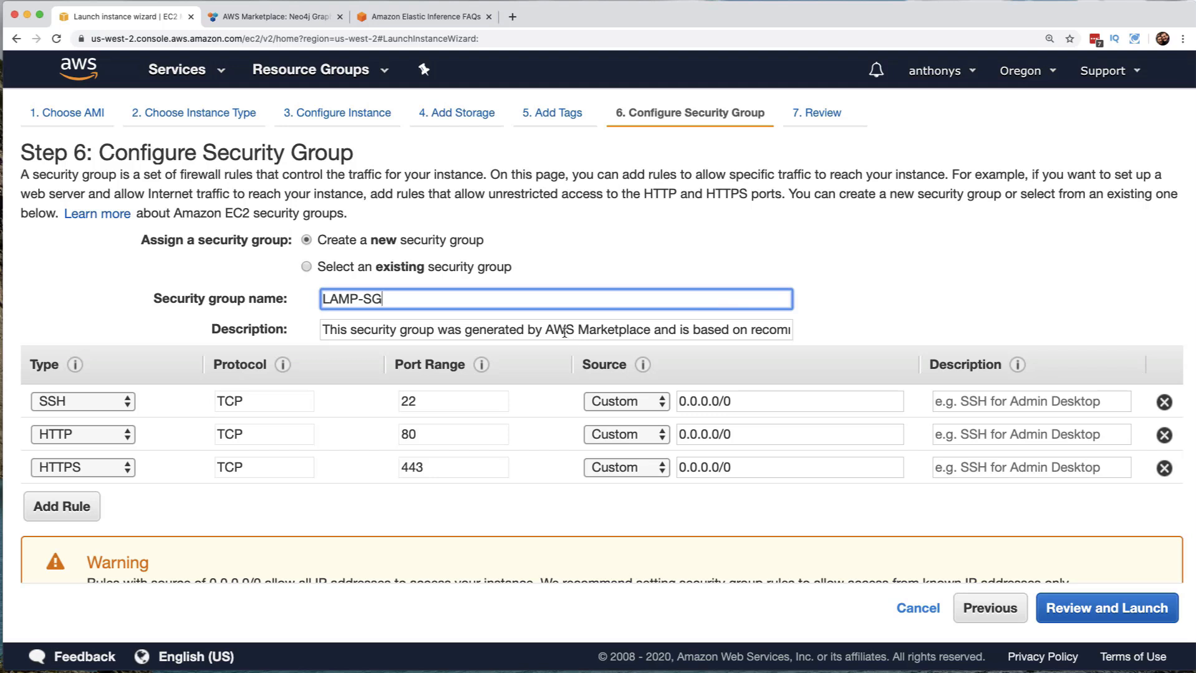
click(555, 330)
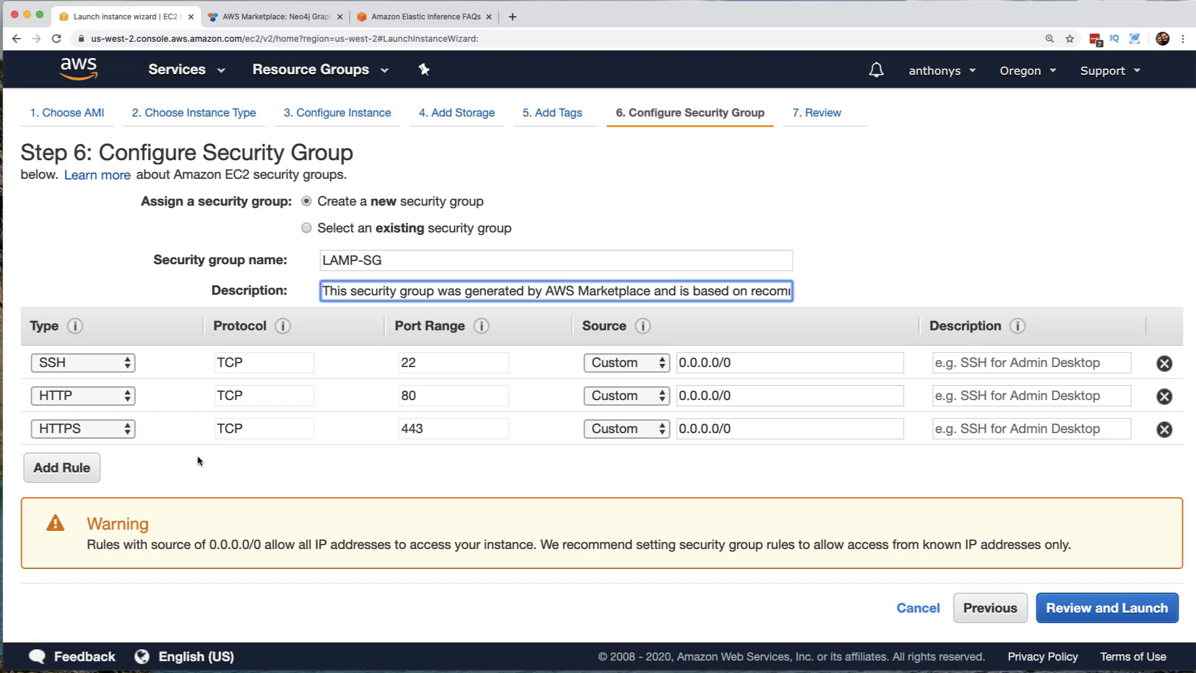
mouse_move(286, 435)
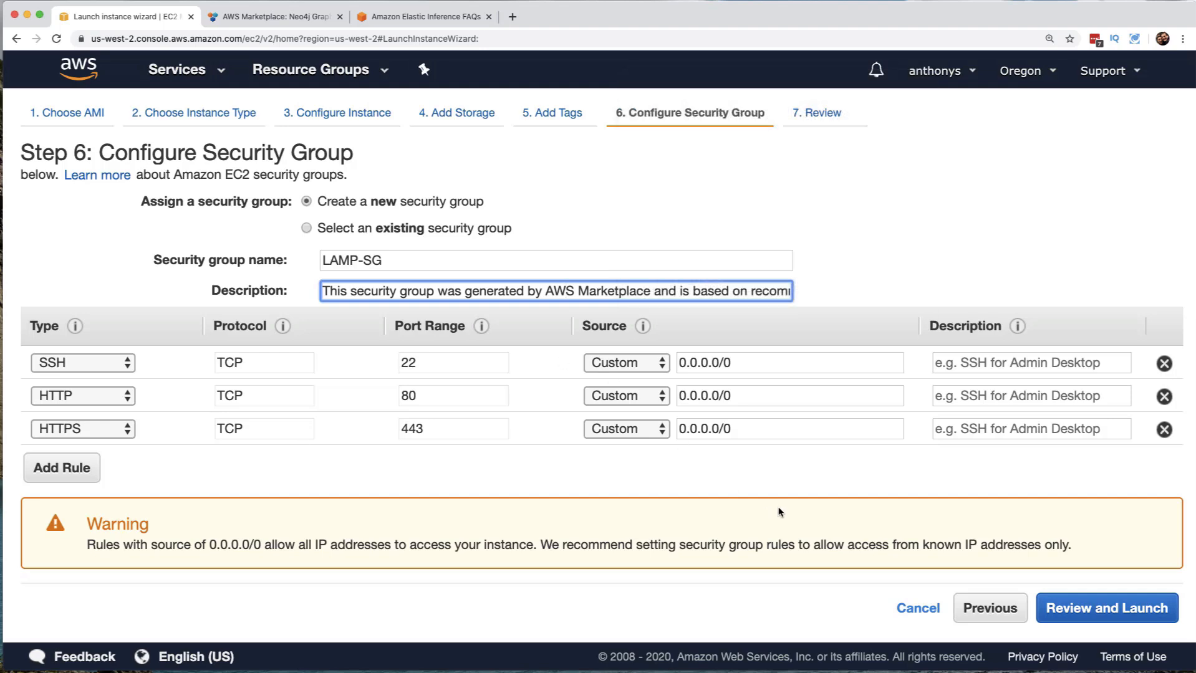
mouse_move(706, 363)
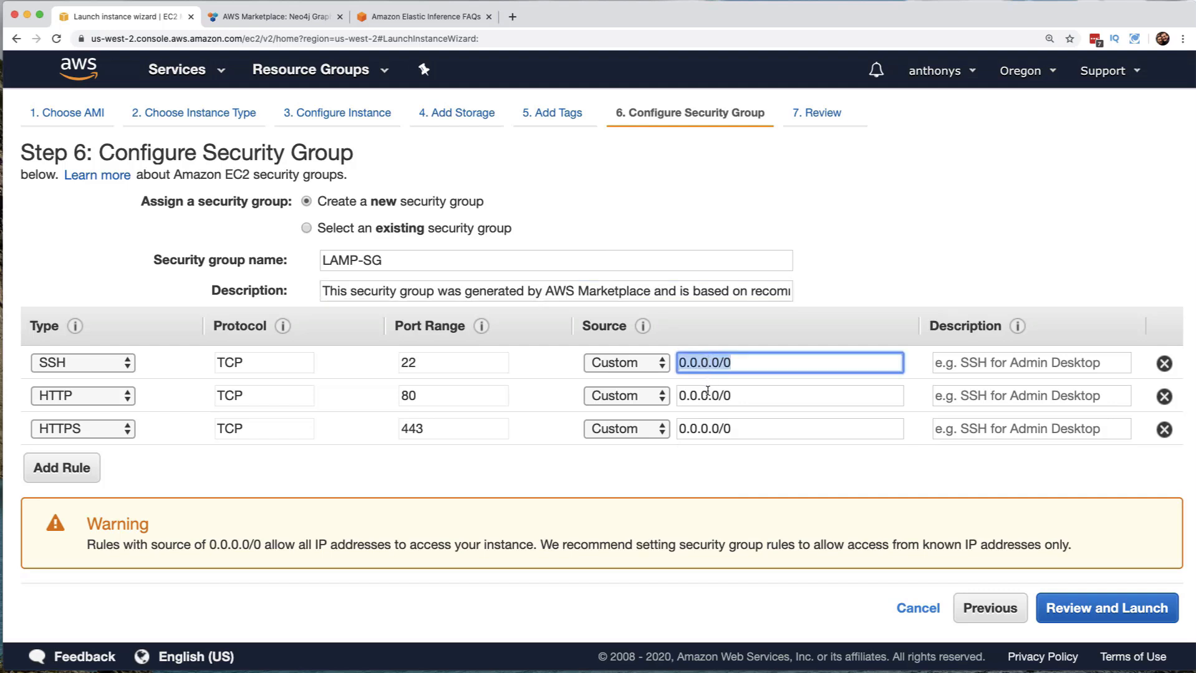
click(789, 427)
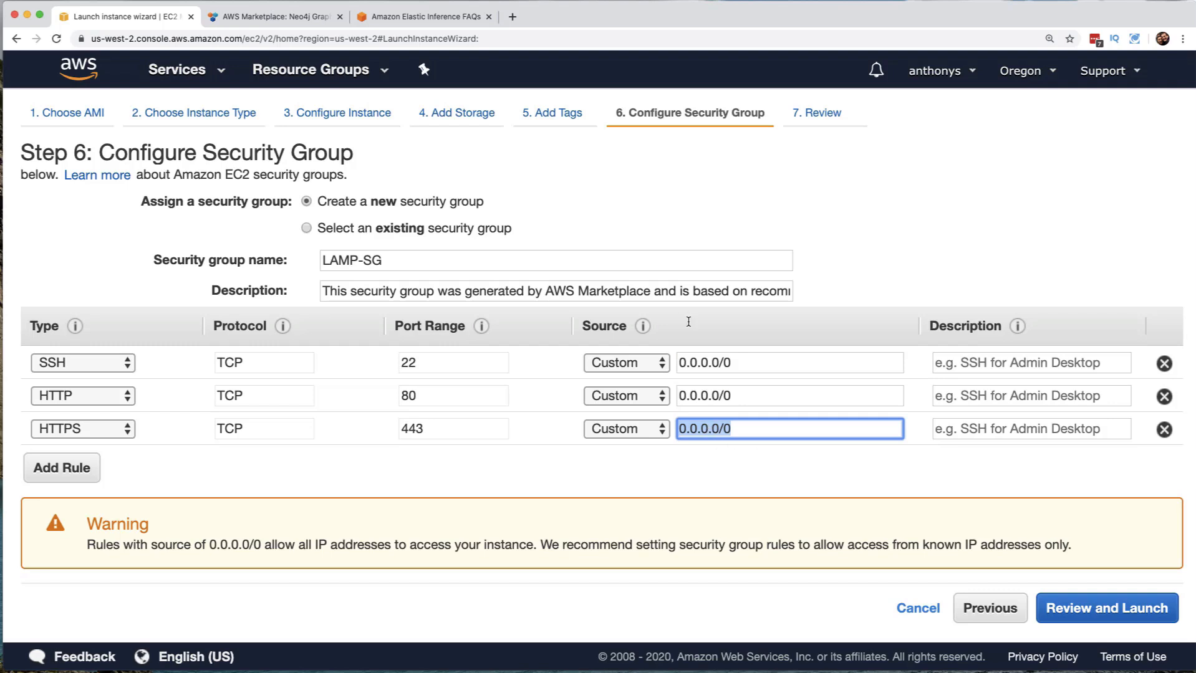
mouse_move(768, 537)
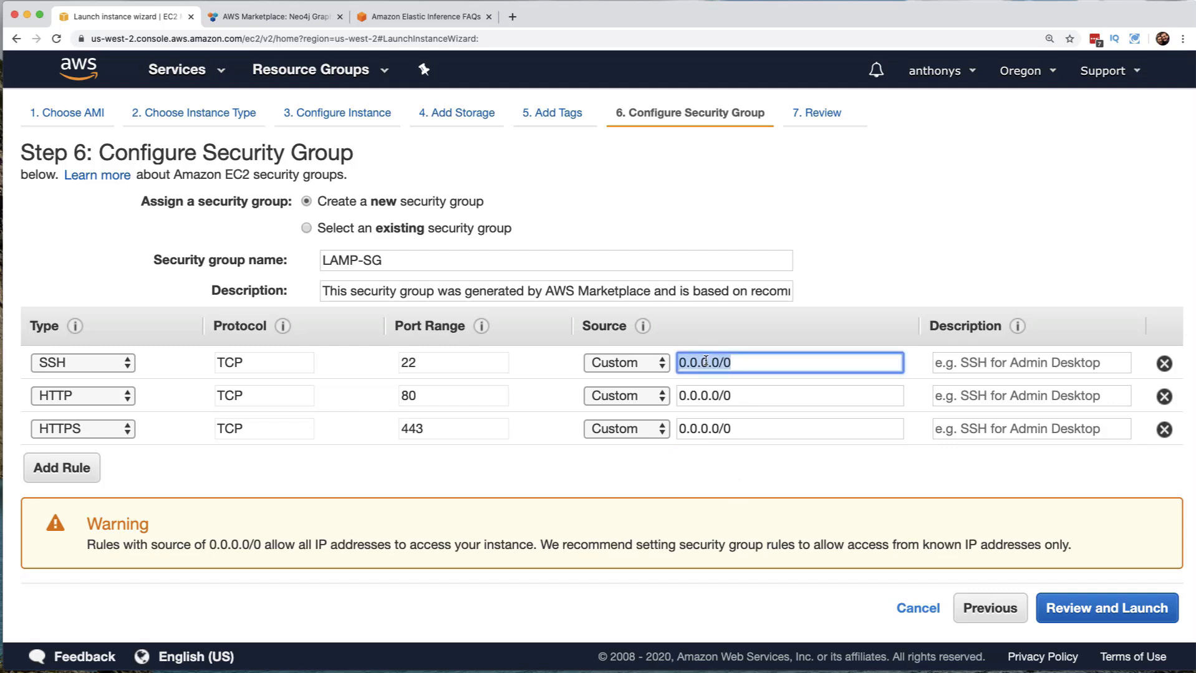
text(12.)
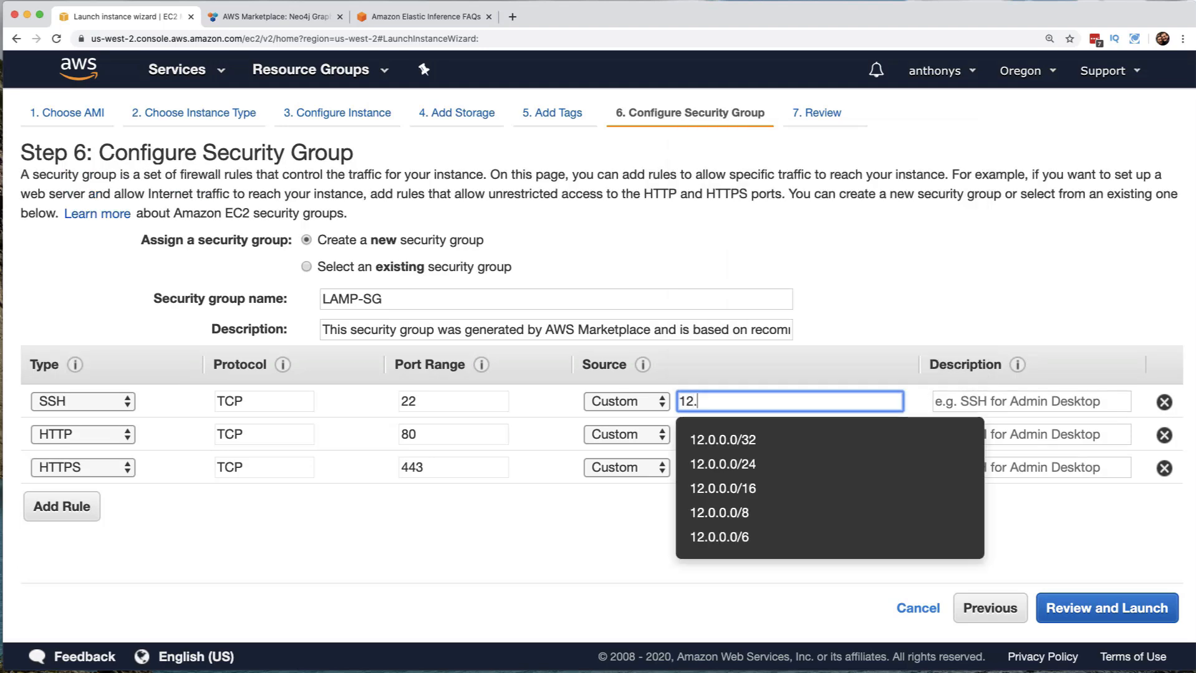
text(23.)
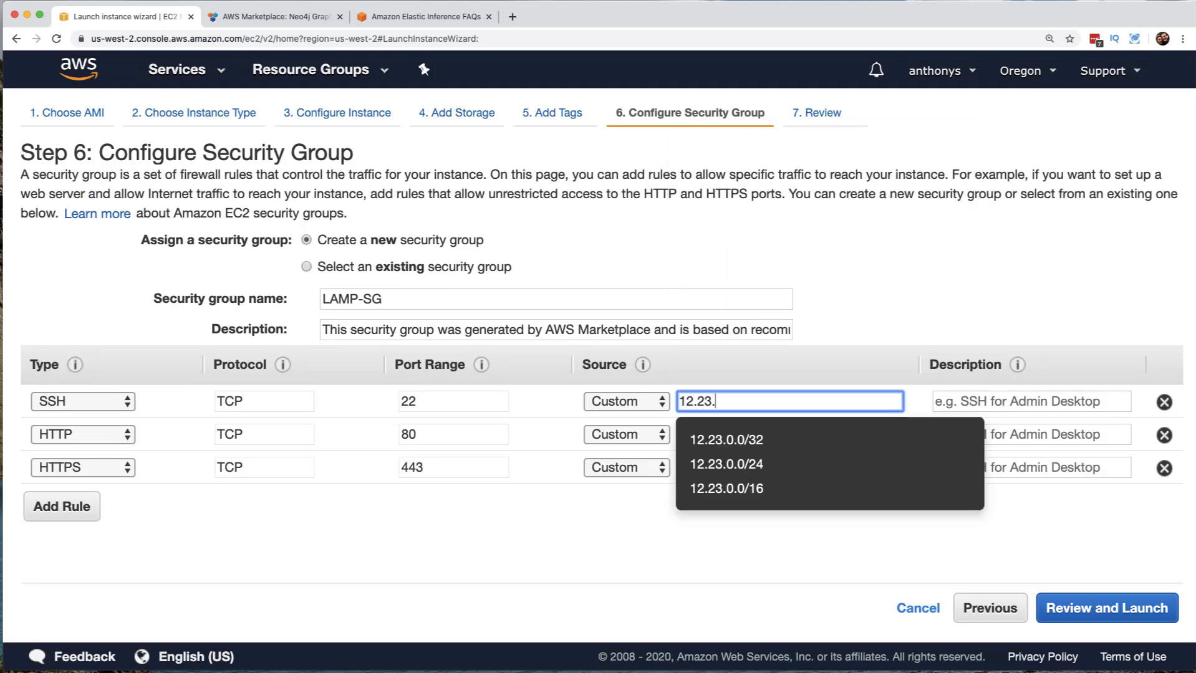
text(12)
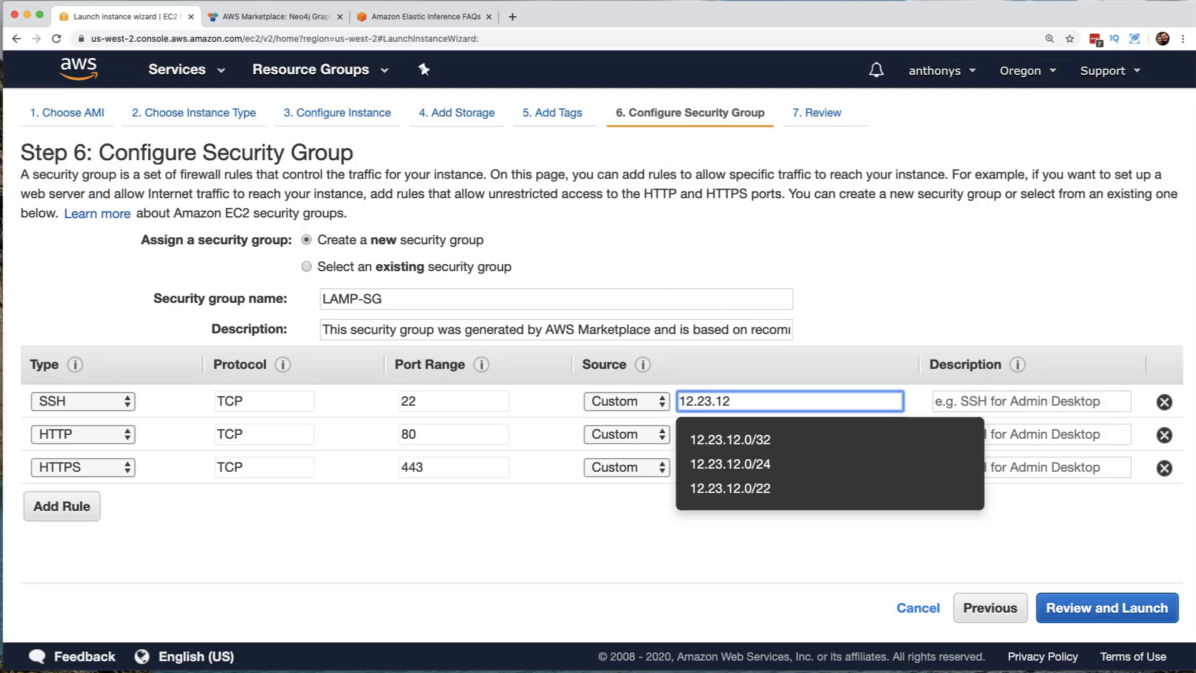
text(.0/)
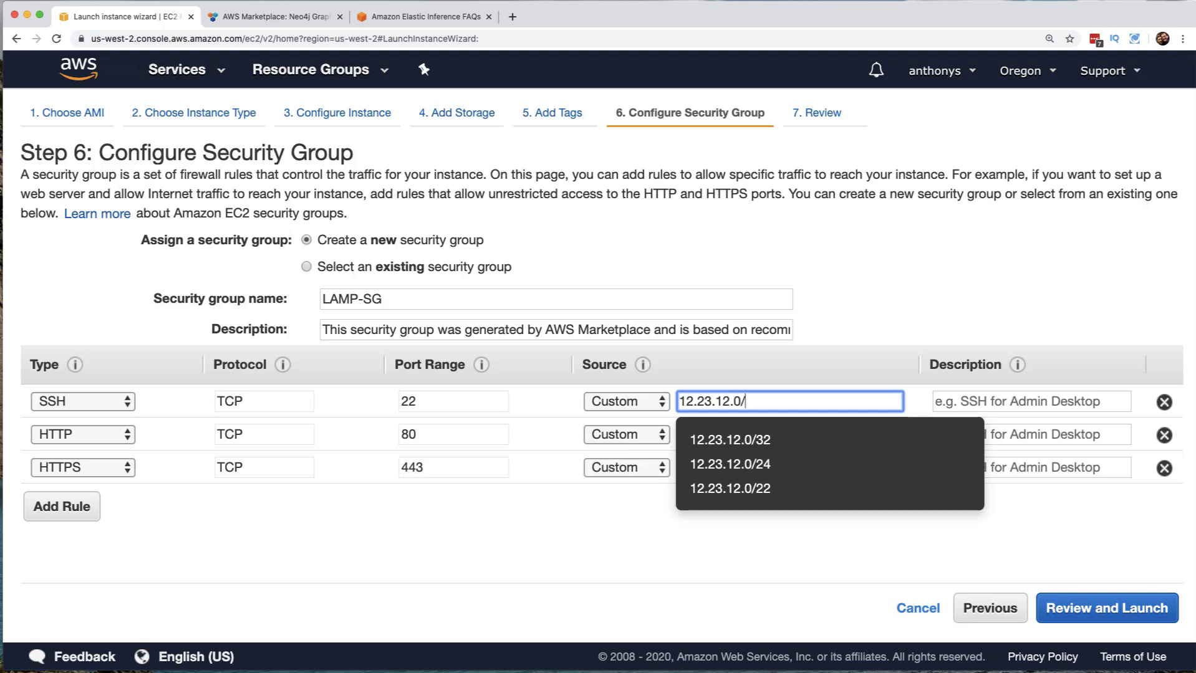
click(729, 464)
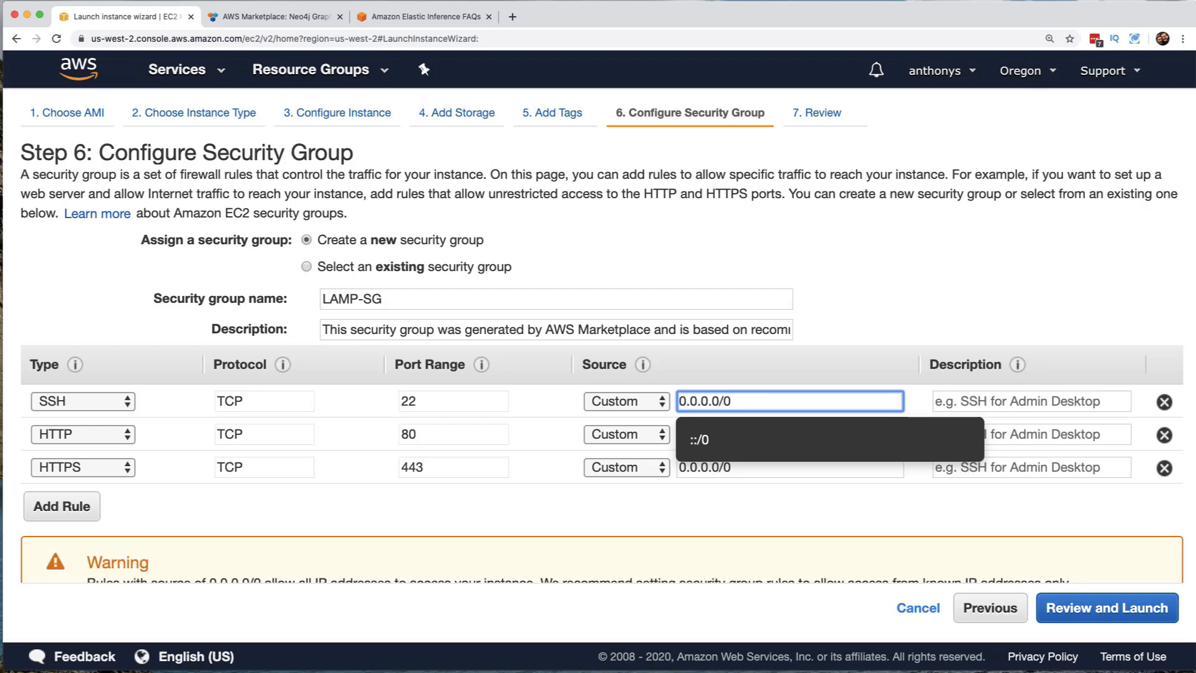
click(849, 389)
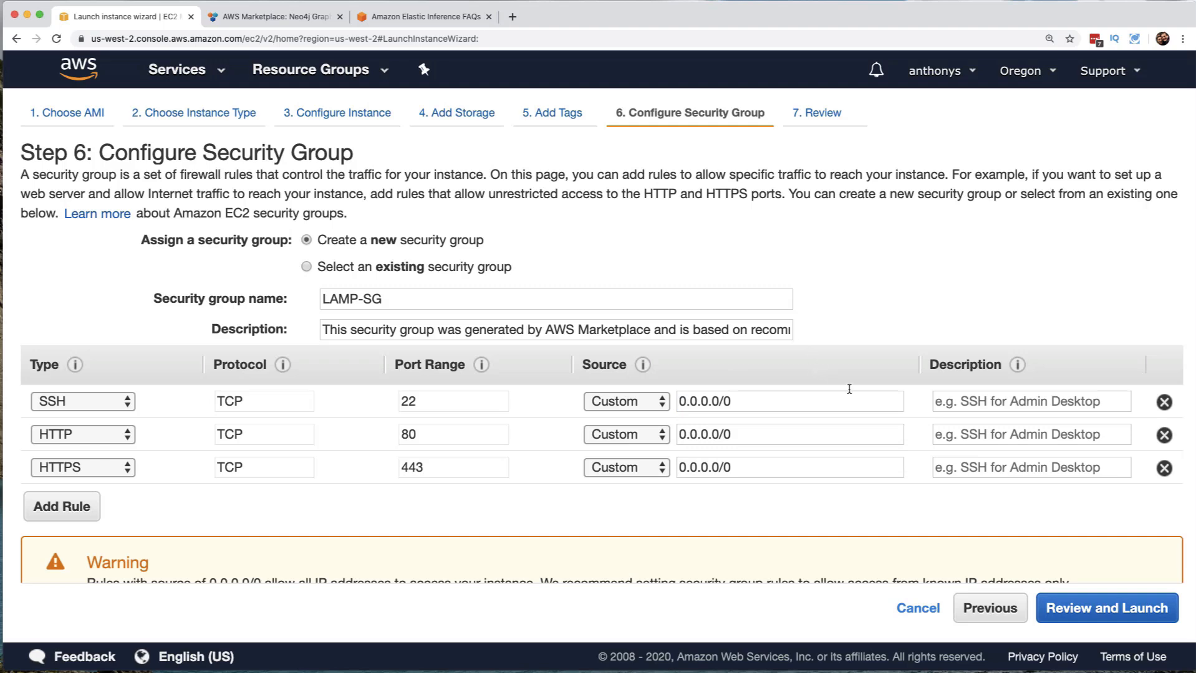
scroll(down, 3)
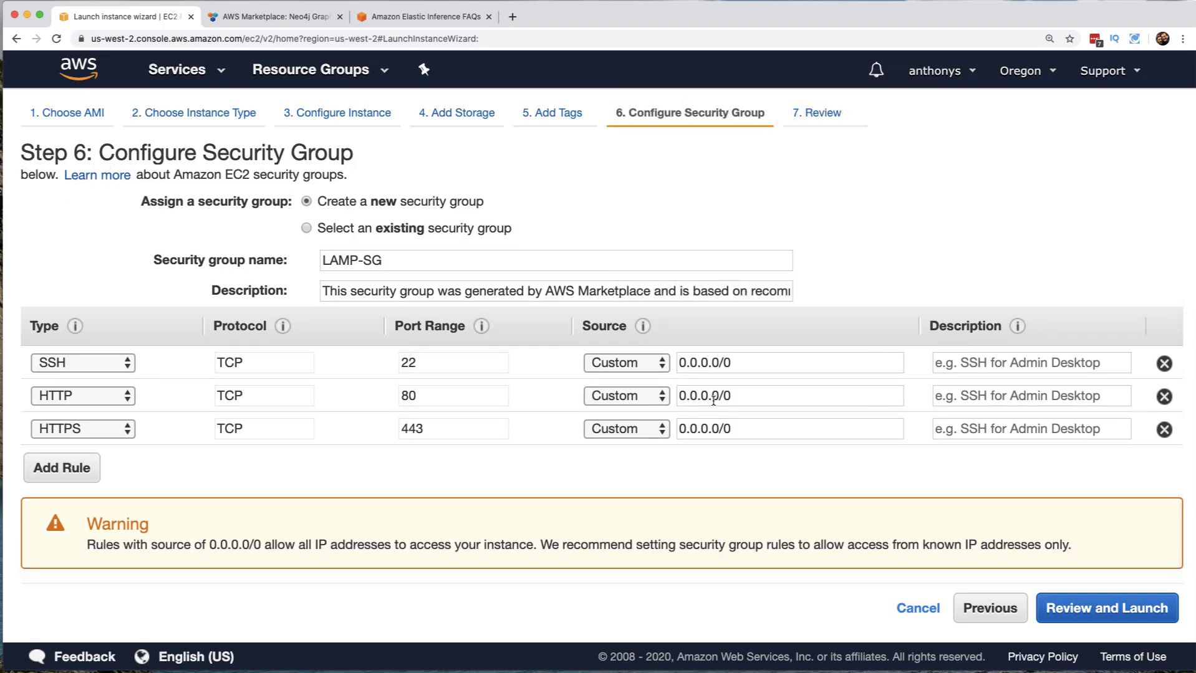
Reach Step 7 review listing the t2.micro type and LAMP-SG group rules.
click(1105, 607)
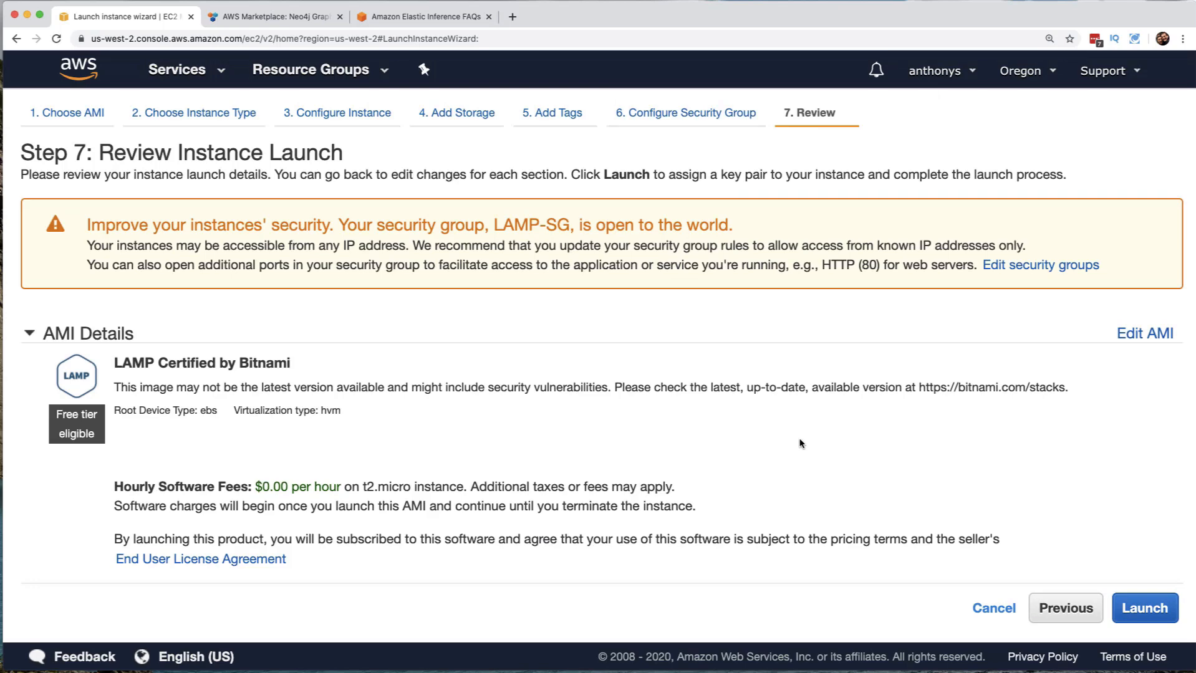
scroll(down, 3)
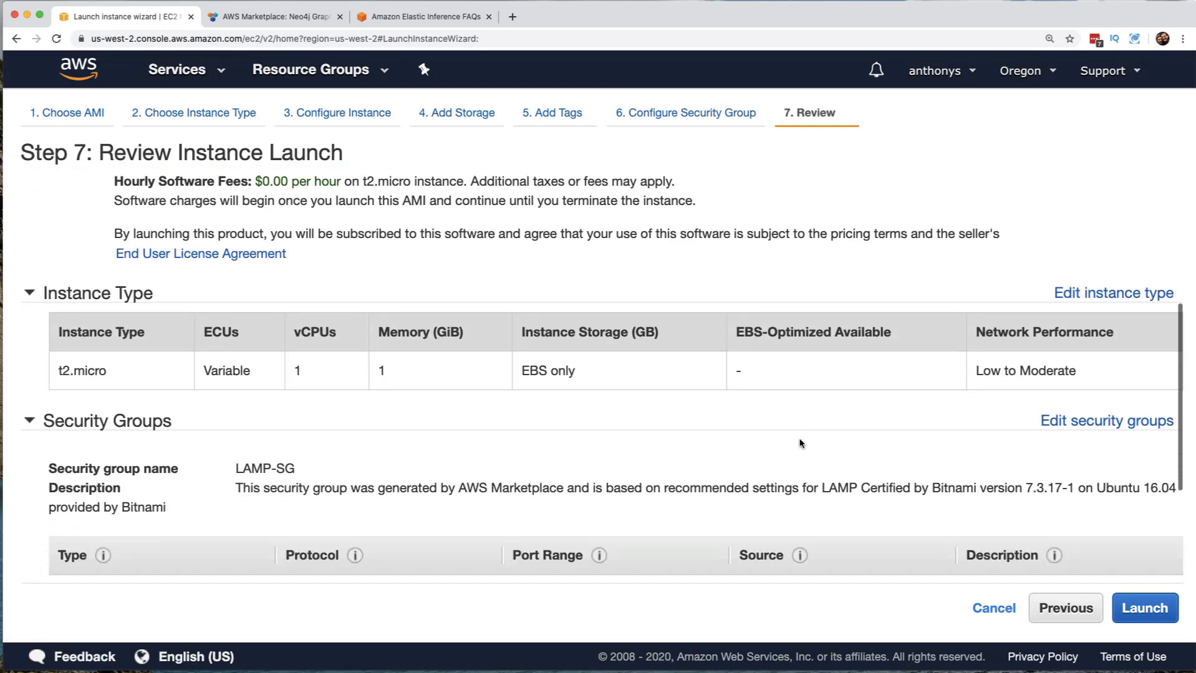
scroll(down, 3)
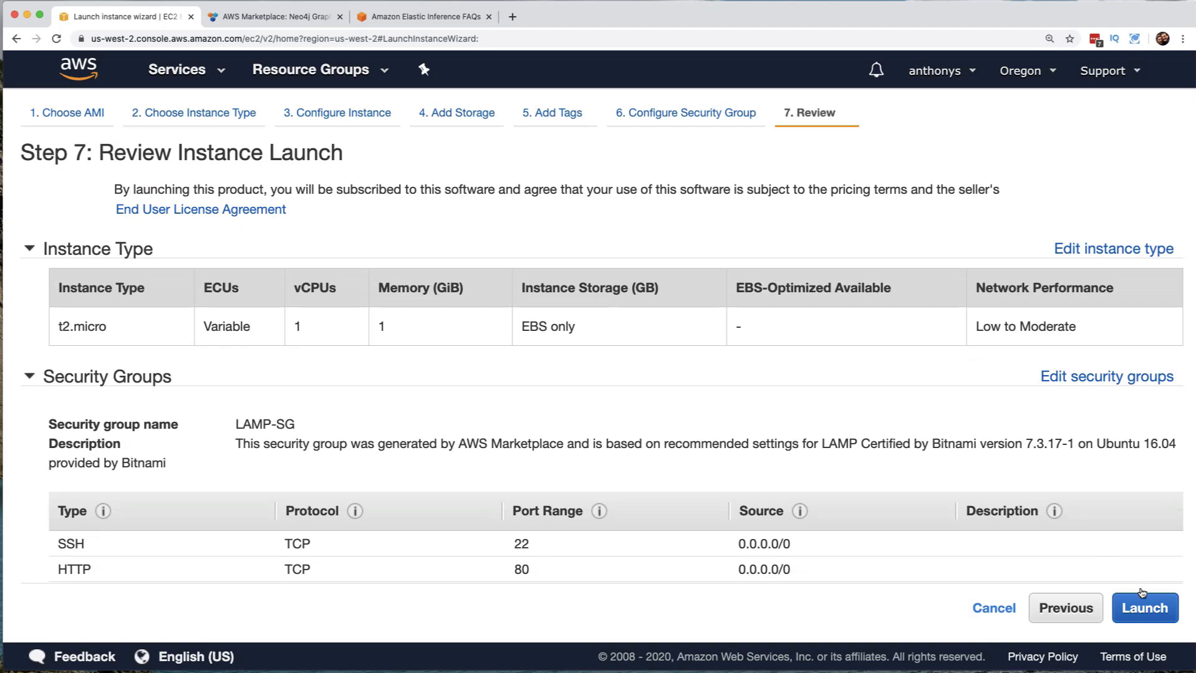
Create a new key pair aws_sol_arch_kp at launch and download its .pem private key.
click(1144, 607)
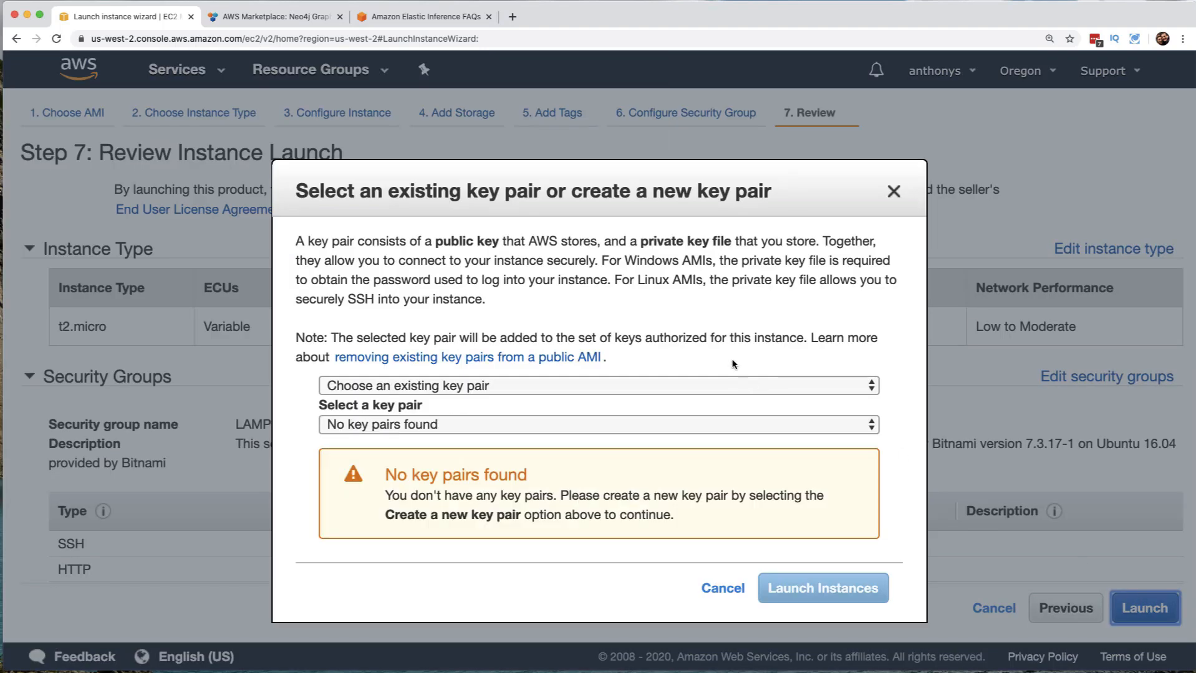
mouse_move(669, 364)
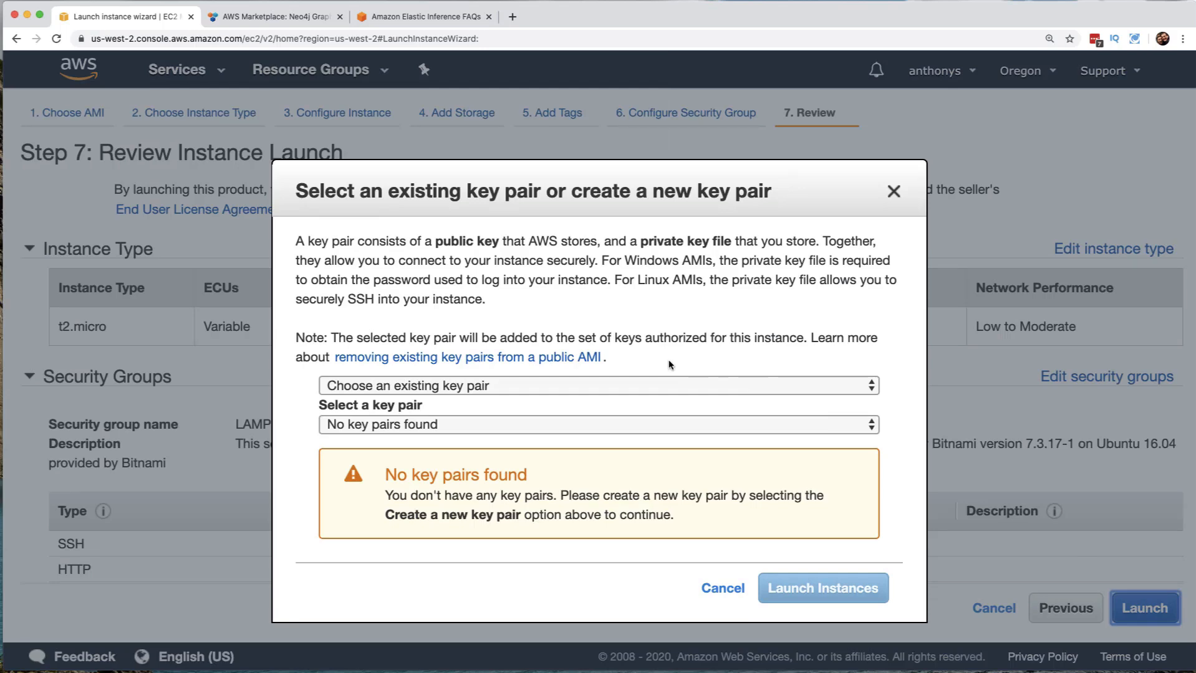
mouse_move(586, 358)
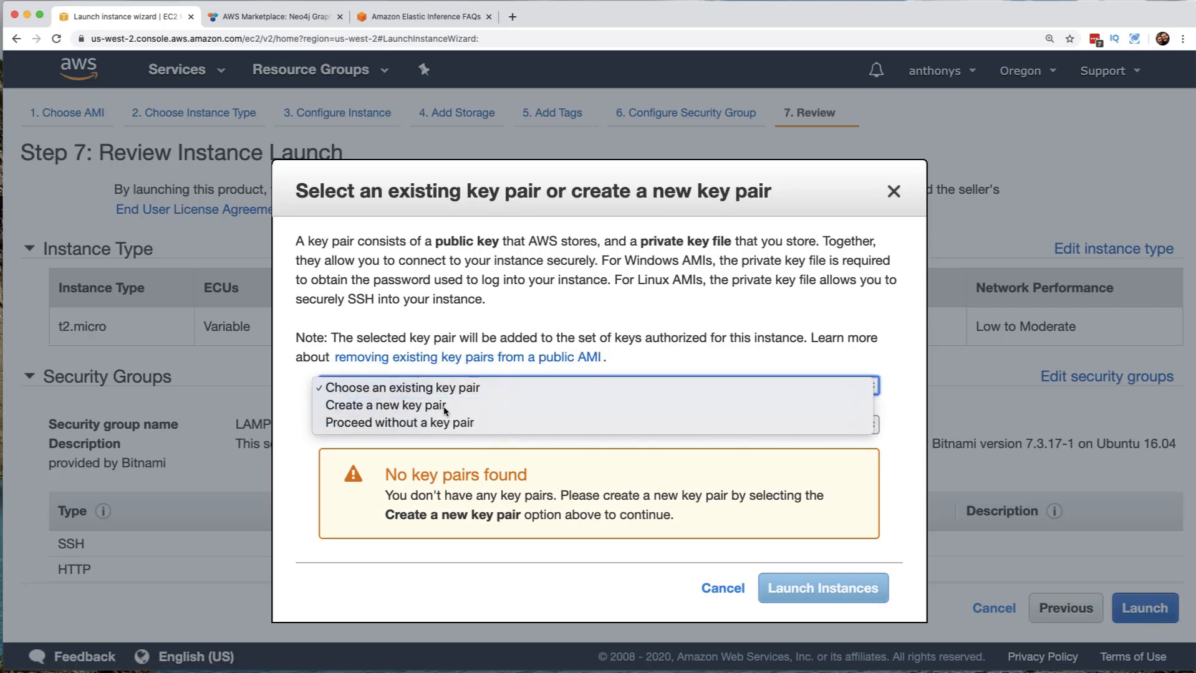
click(384, 406)
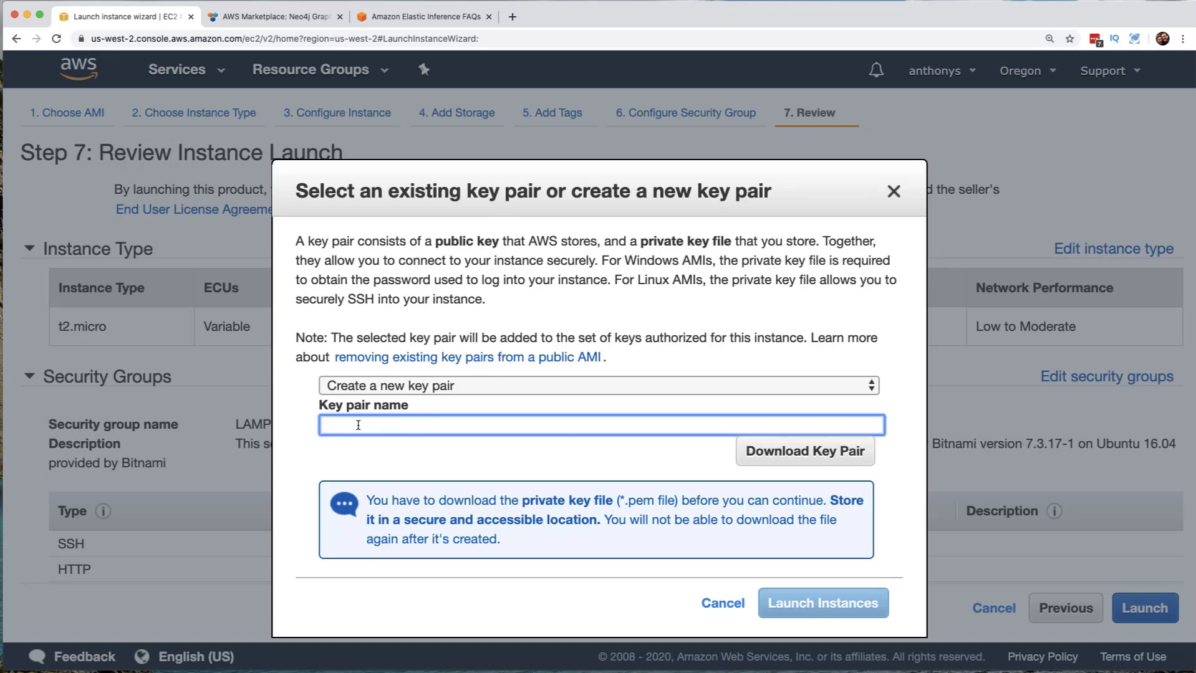
text(aws_)
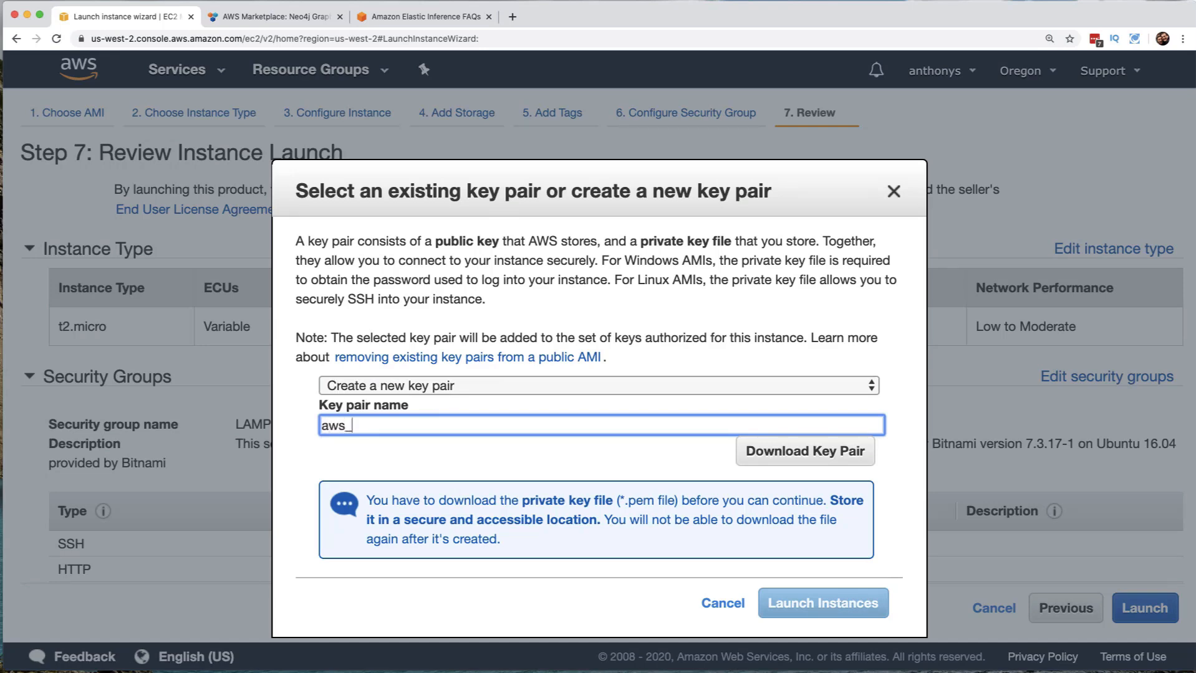
text(sol_a)
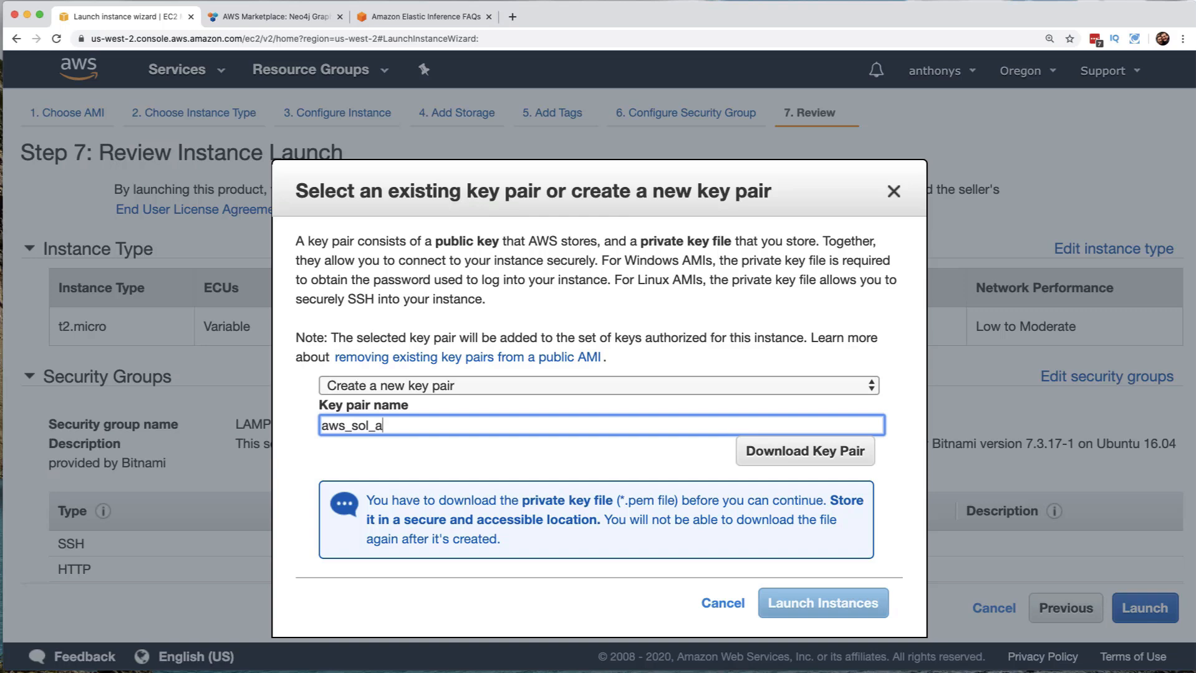
text(rch_)
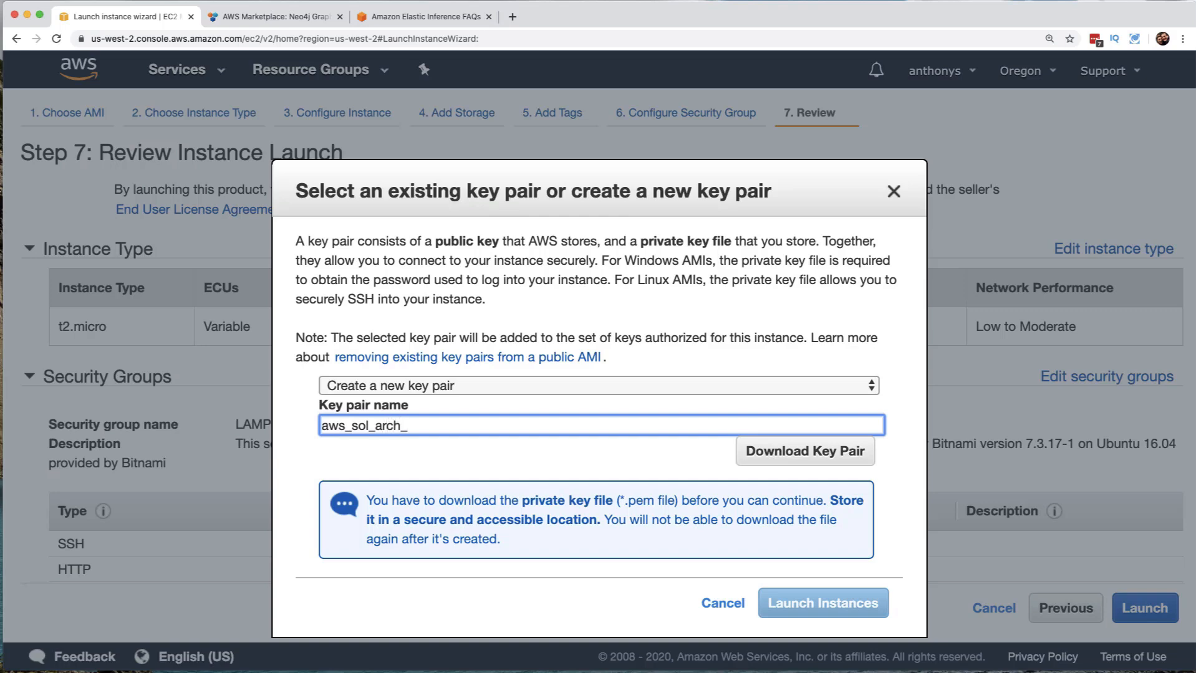
text(kp)
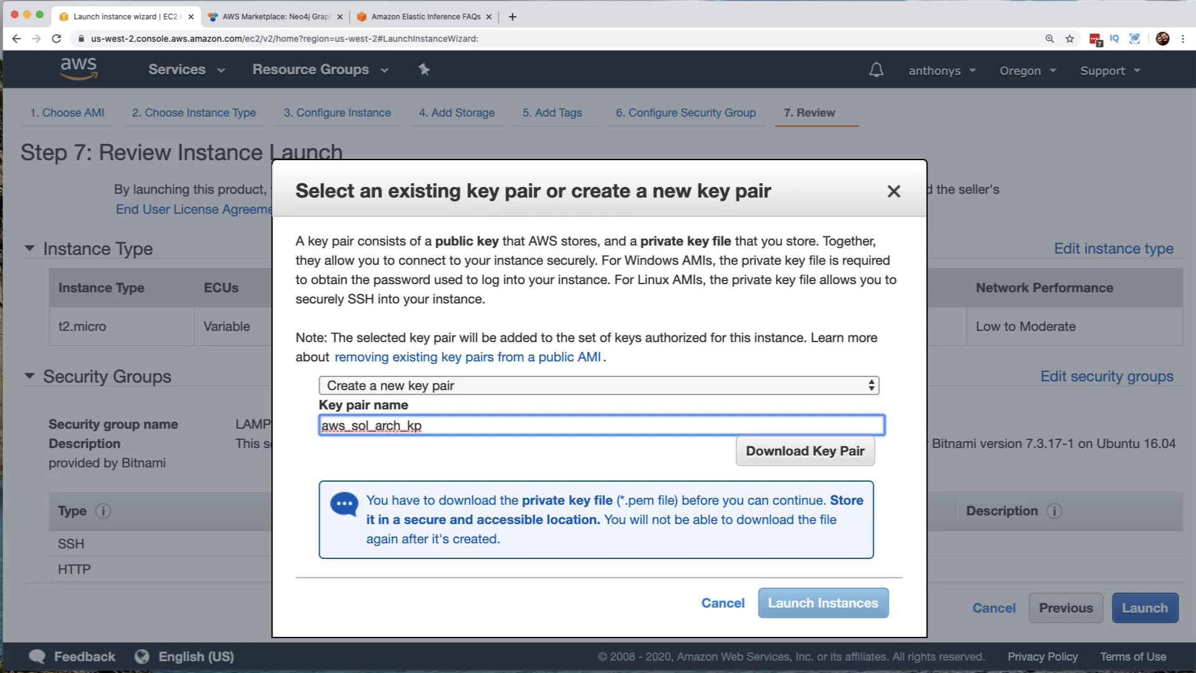
click(804, 450)
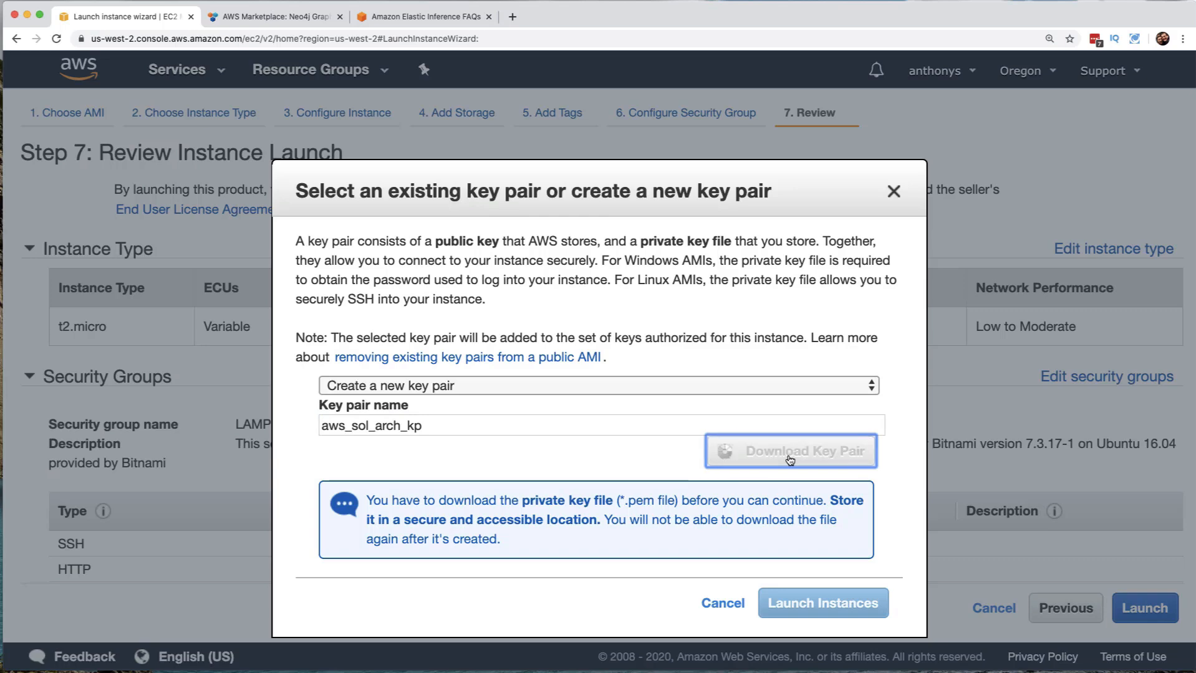
click(804, 450)
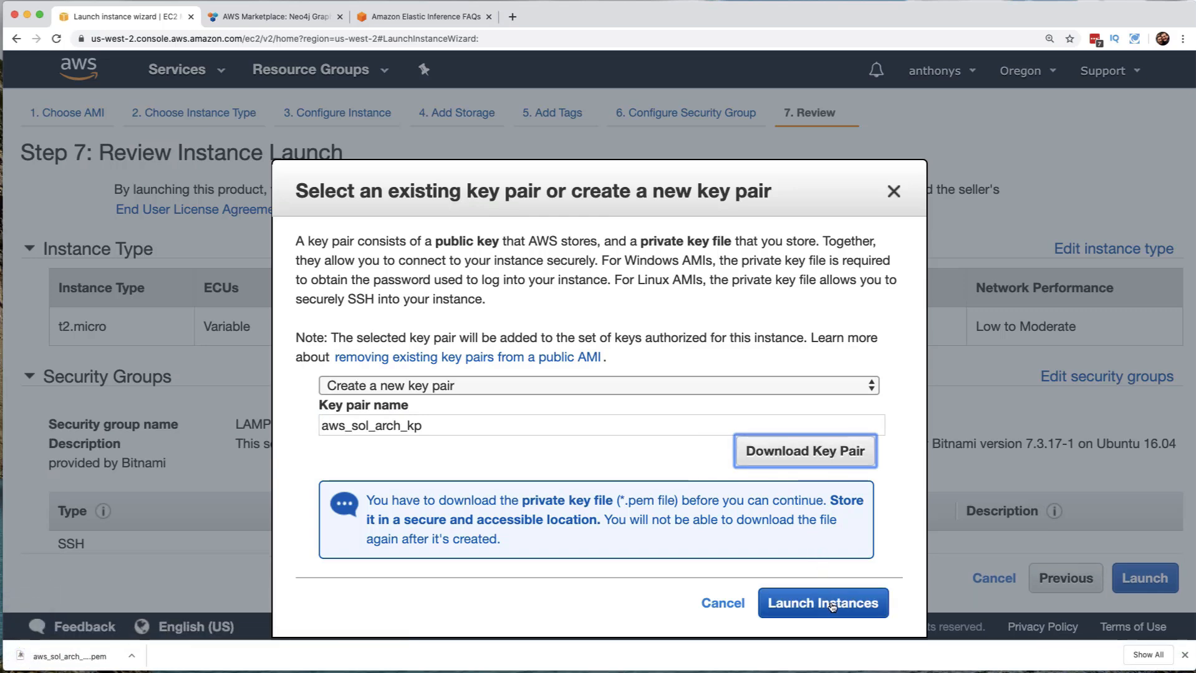
mouse_move(487, 600)
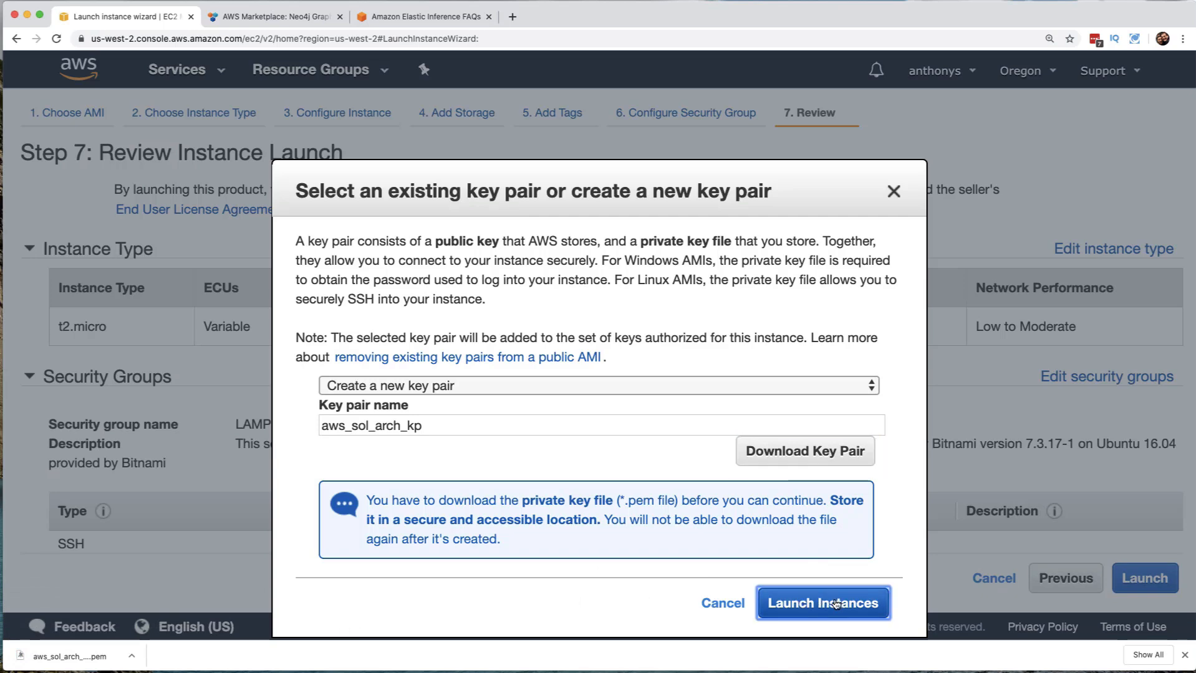
Launch the instance and reach the Launch Status confirmation page.
click(822, 602)
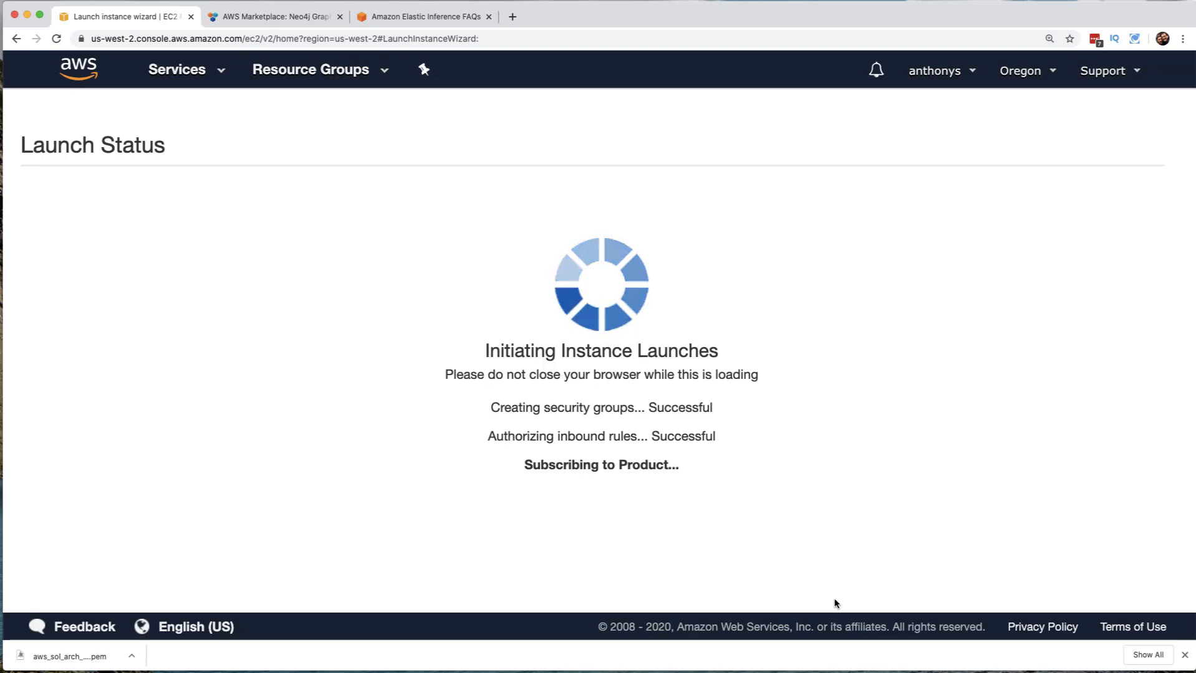
mouse_move(700, 490)
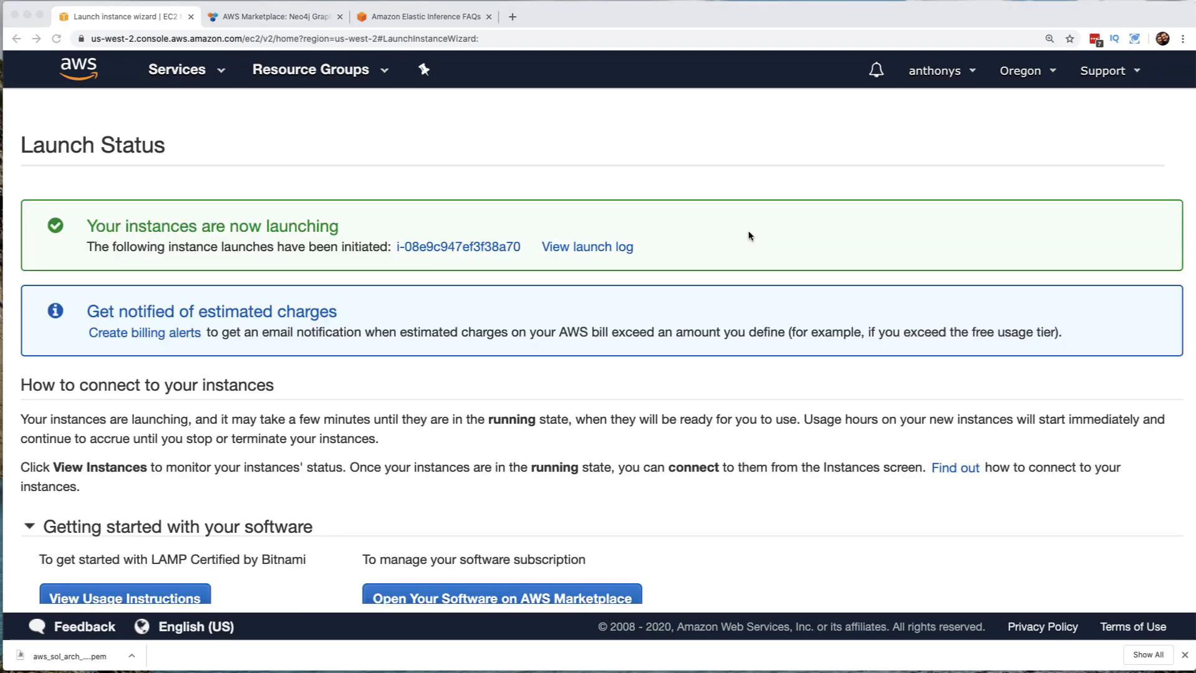
mouse_move(255, 241)
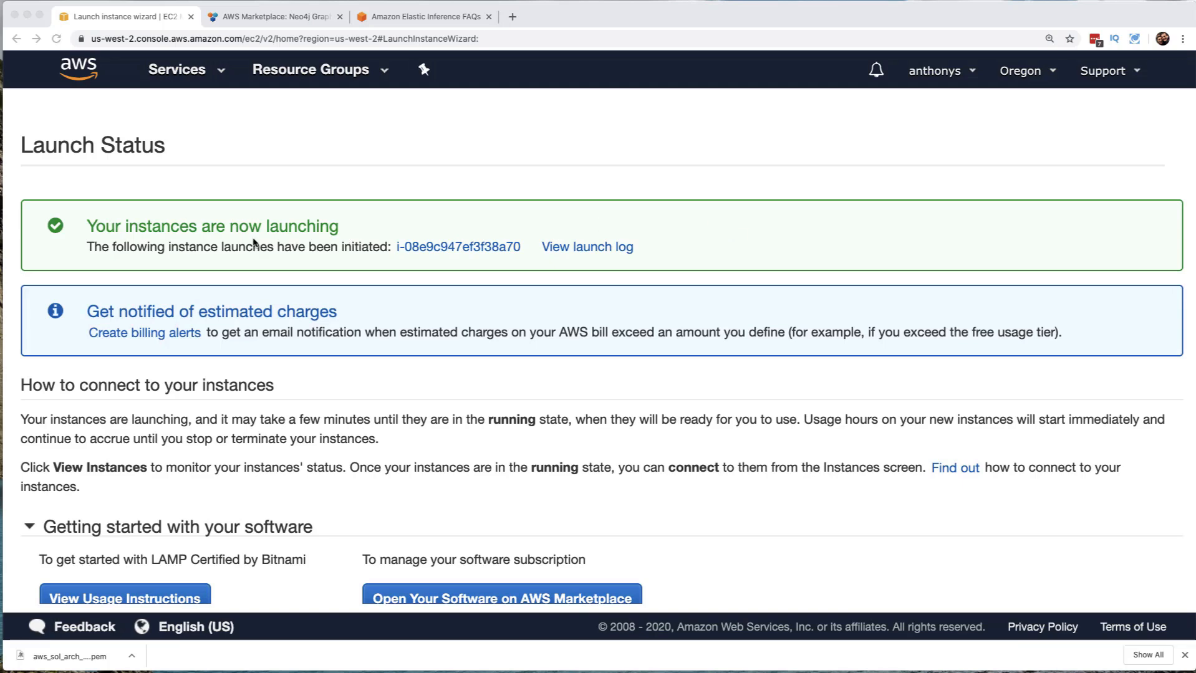
mouse_move(465, 251)
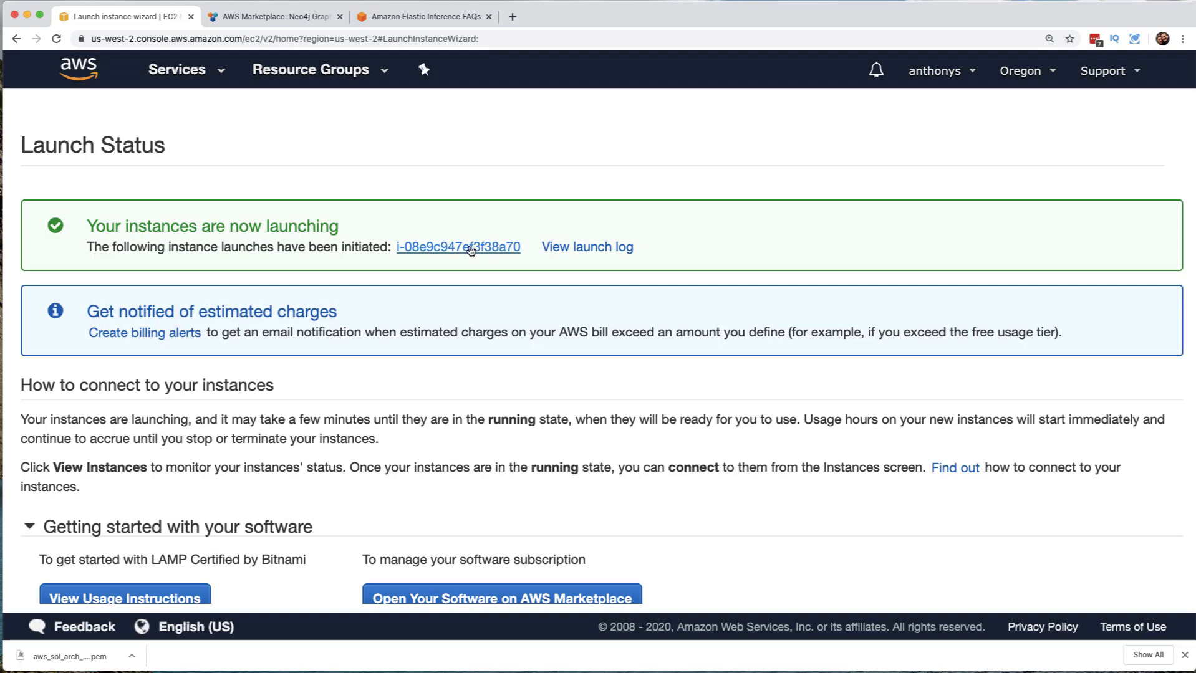
mouse_move(459, 247)
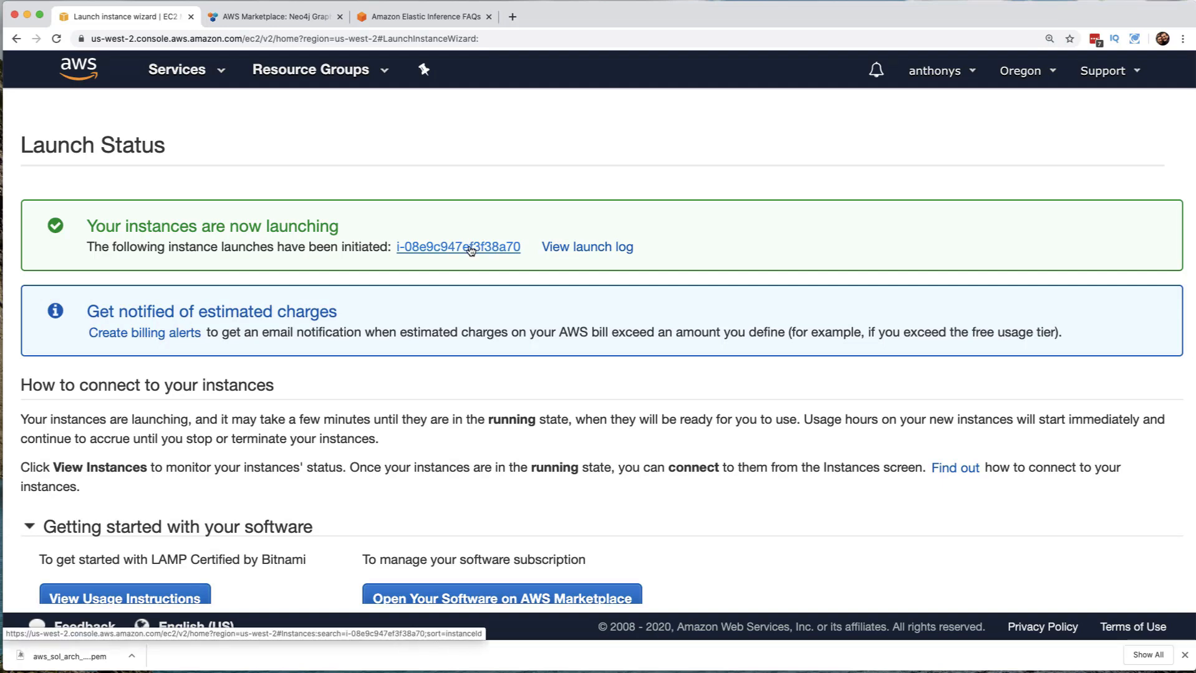
mouse_move(83, 73)
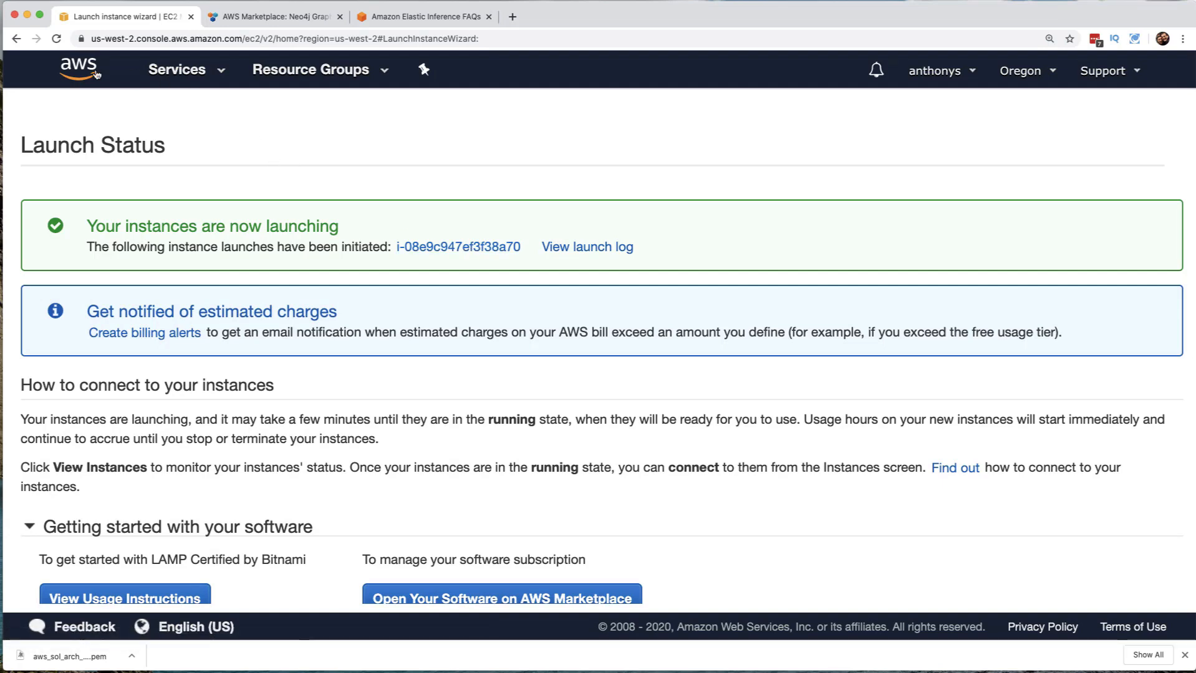
Go to EC2 Running instances and view the new t2.micro instance's TEST-EC2 tags.
click(175, 70)
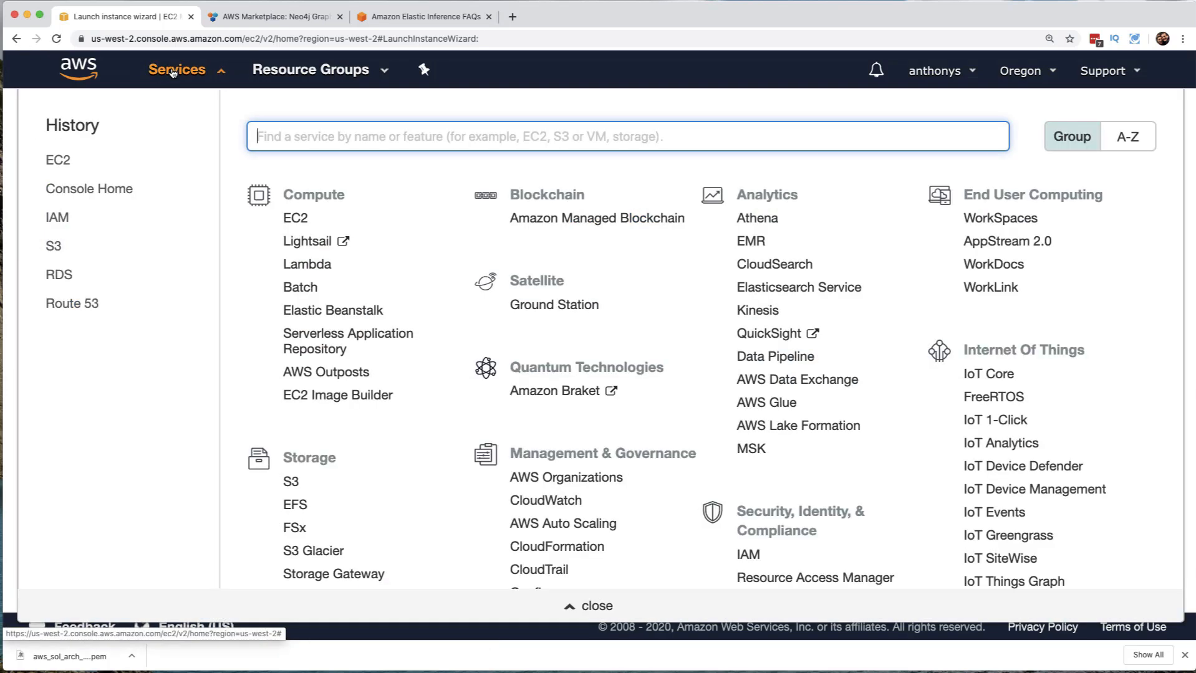
click(57, 159)
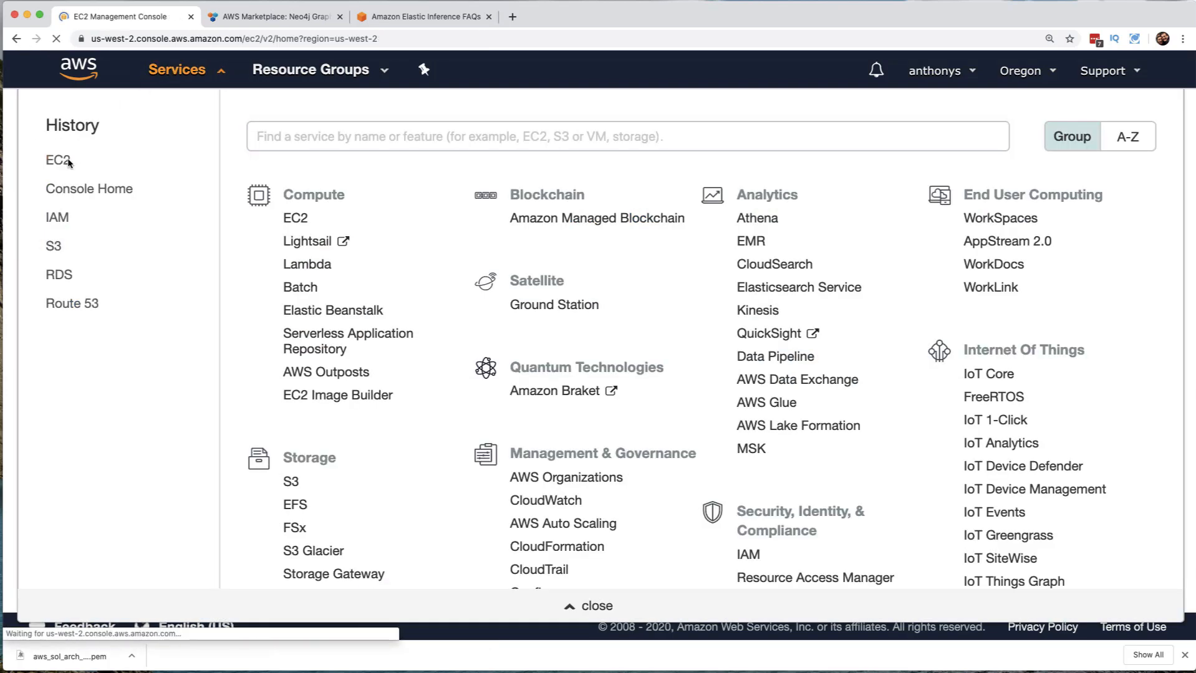
click(58, 160)
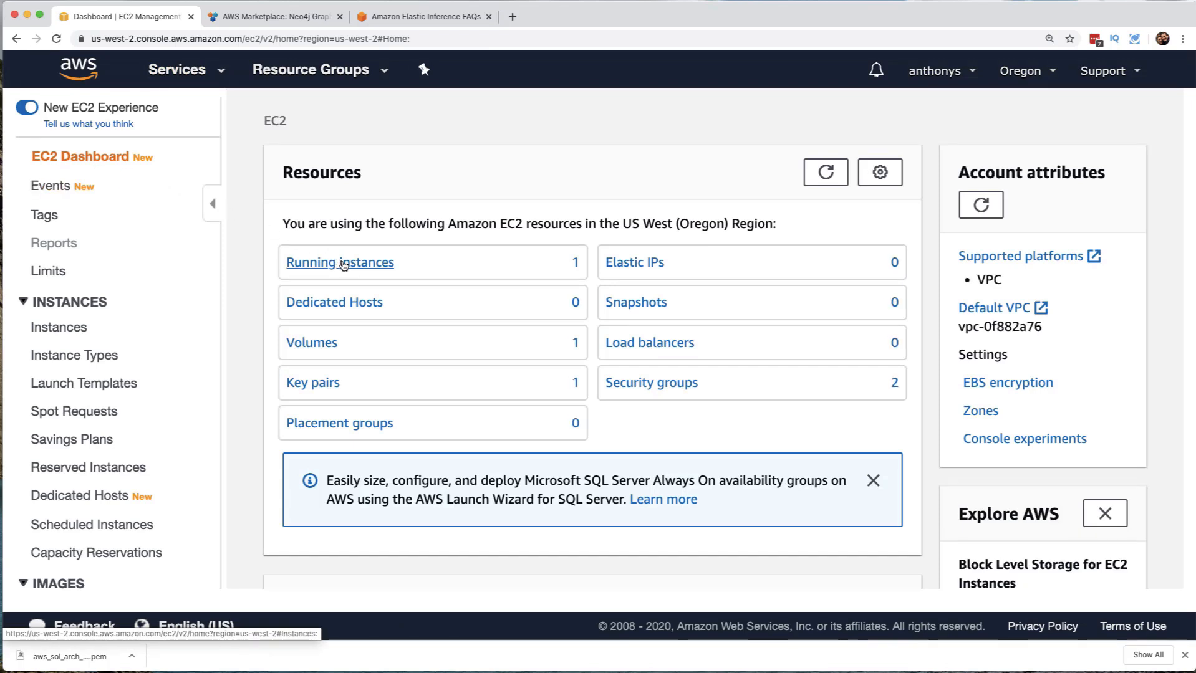
click(339, 262)
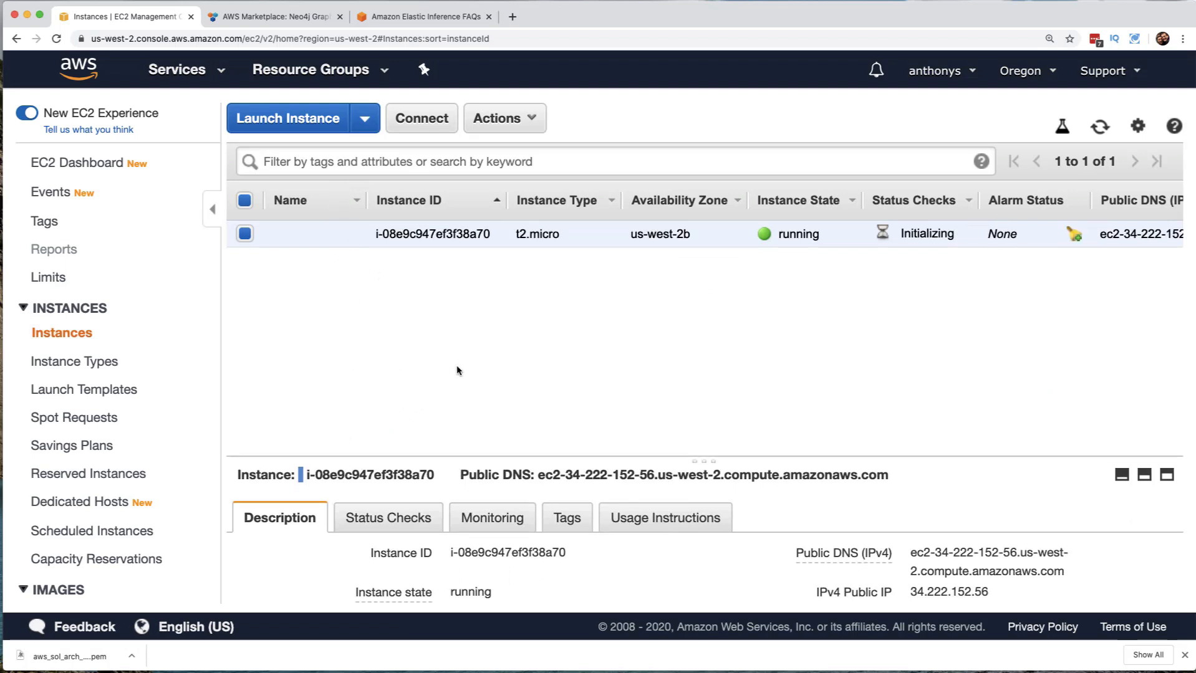
mouse_move(516, 320)
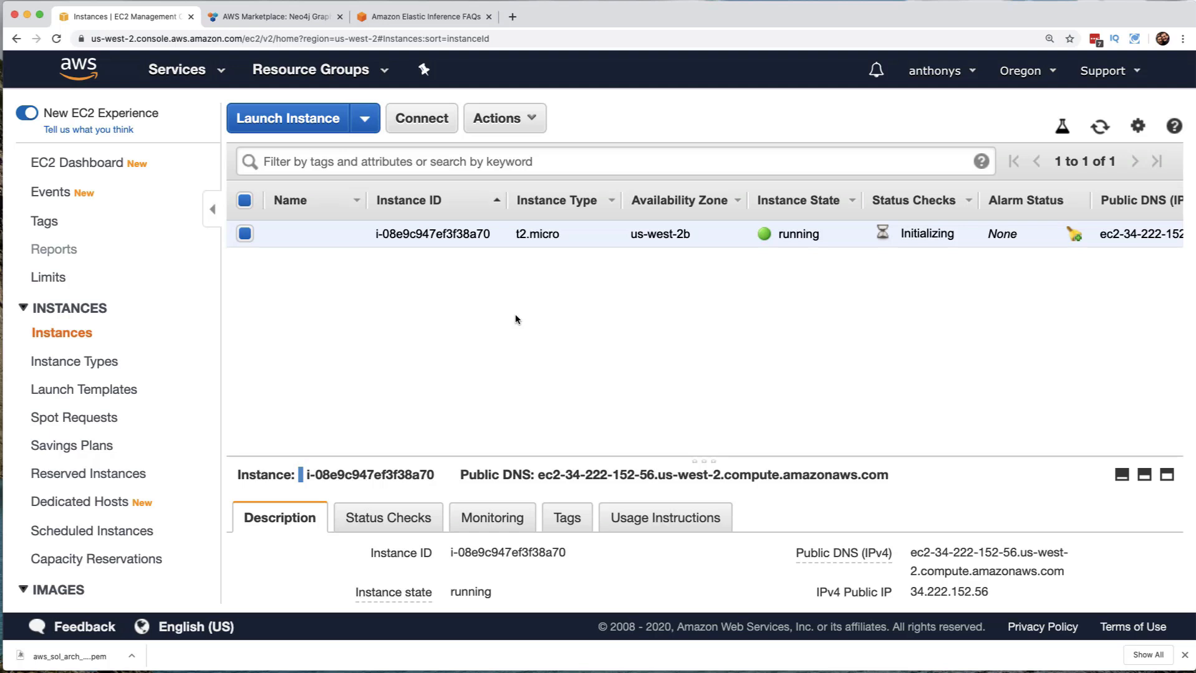
mouse_move(358, 267)
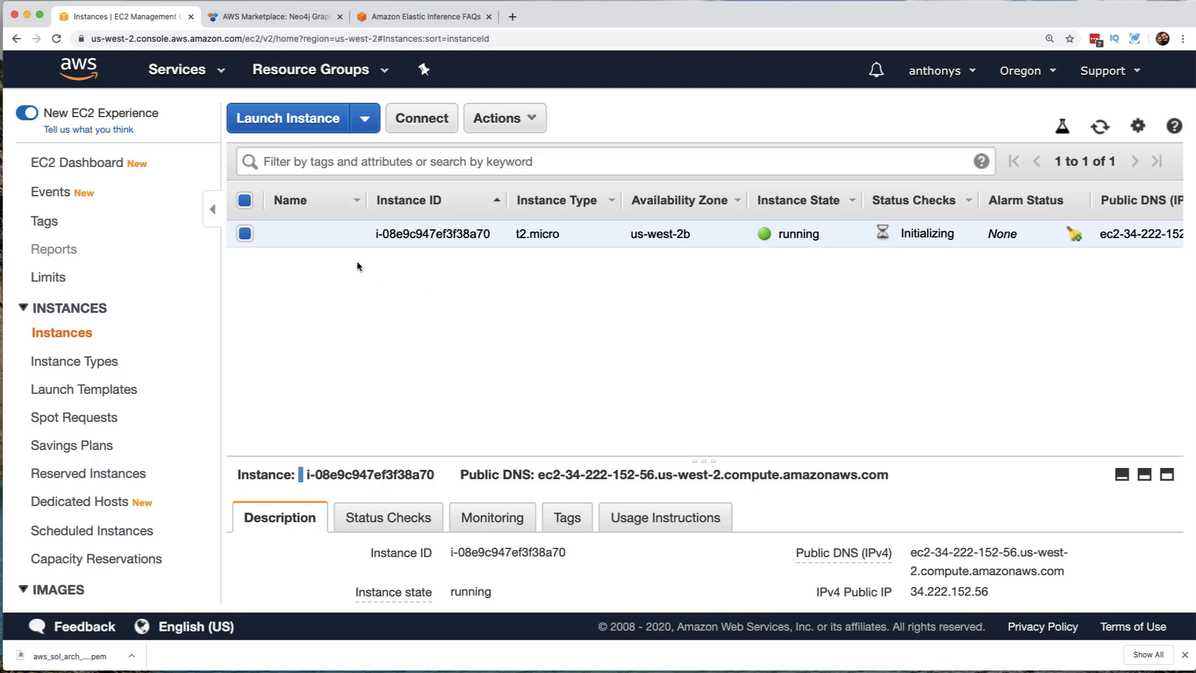
mouse_move(304, 208)
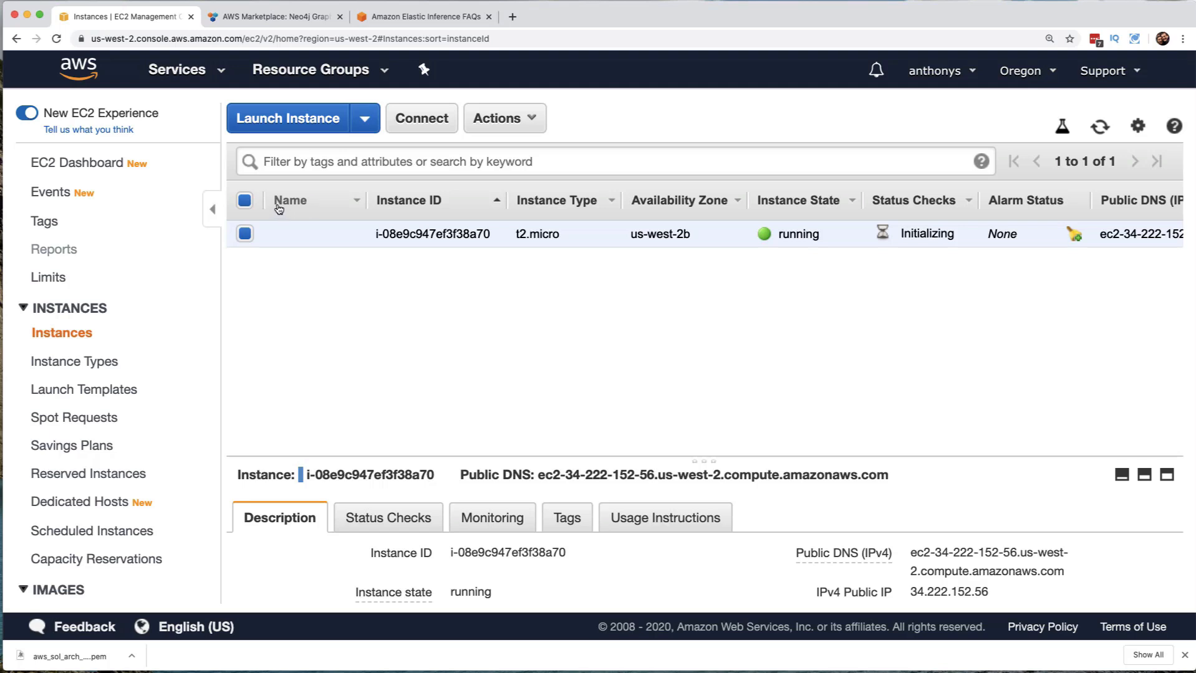
mouse_move(699, 467)
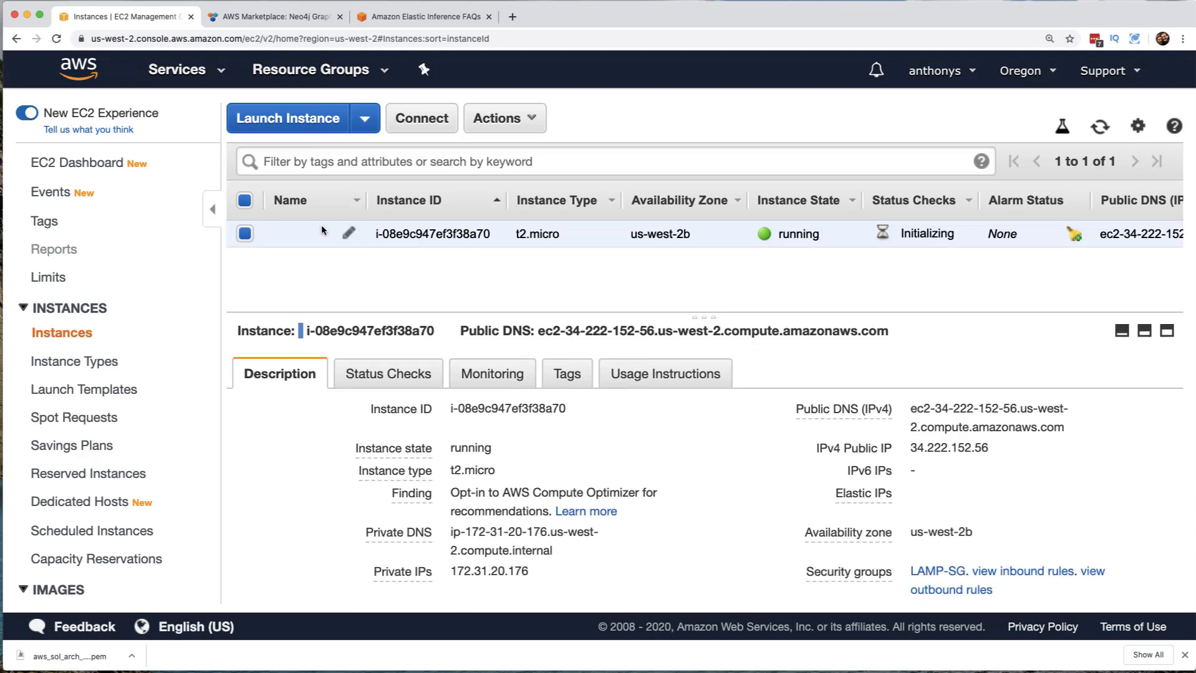
click(562, 374)
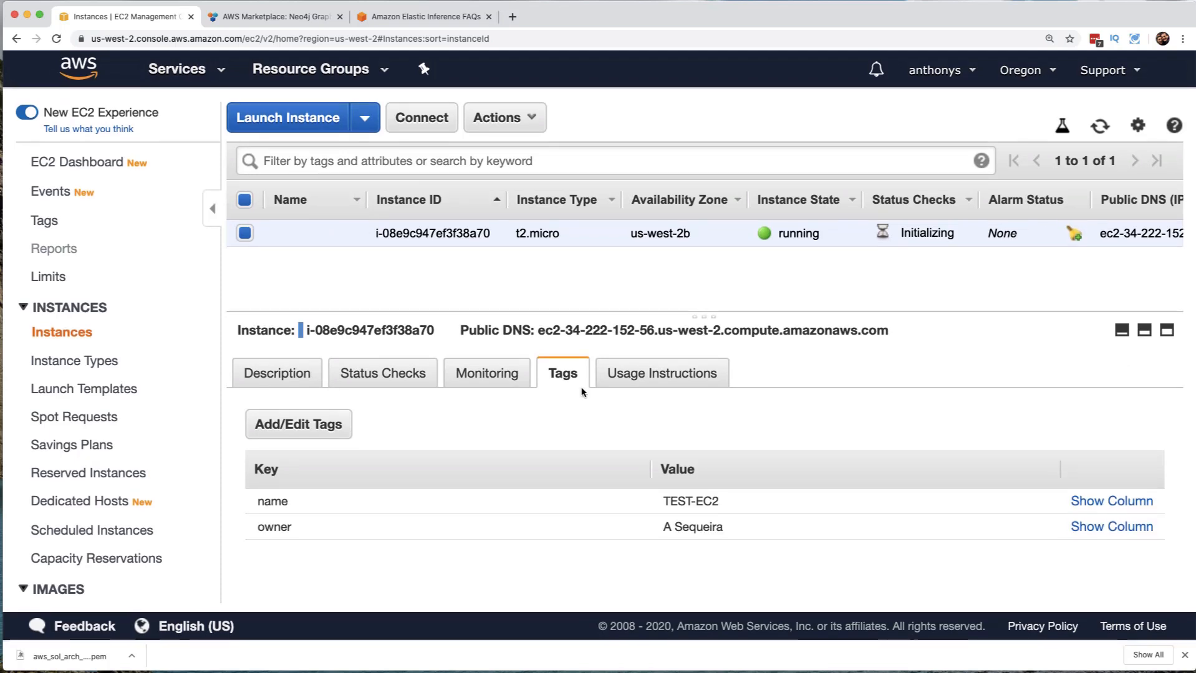
mouse_move(578, 416)
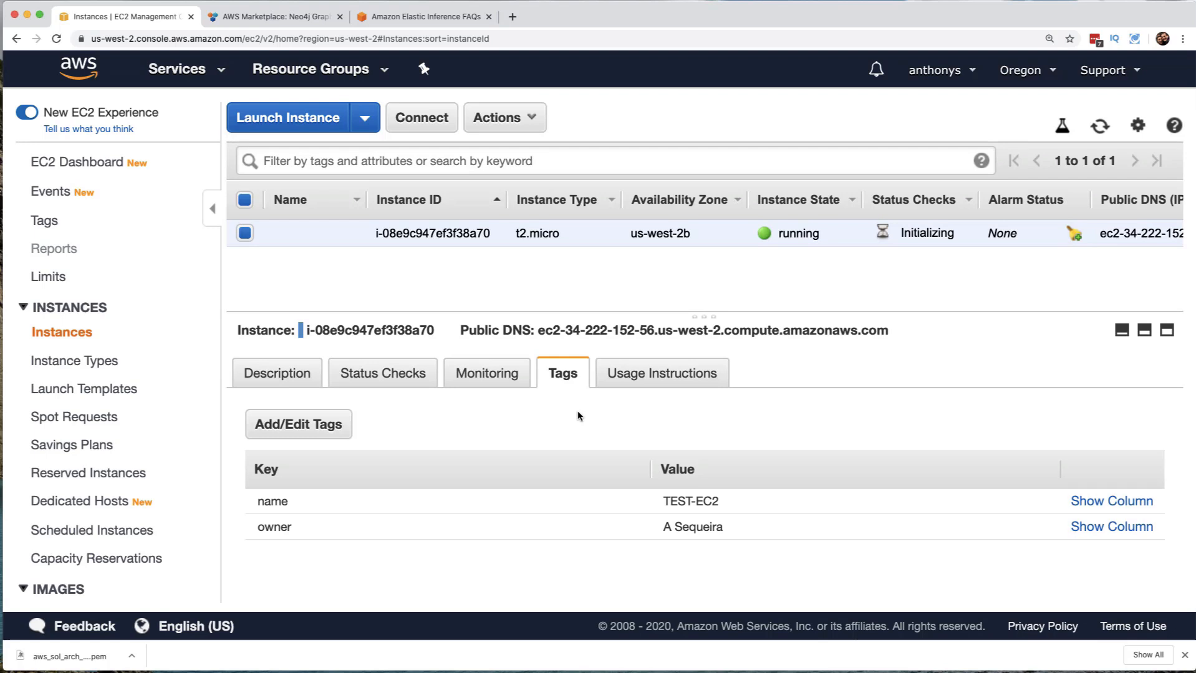
Rename the tag key to Name via Add/Edit Tags and show it as a column with TEST-EC2.
click(1112, 501)
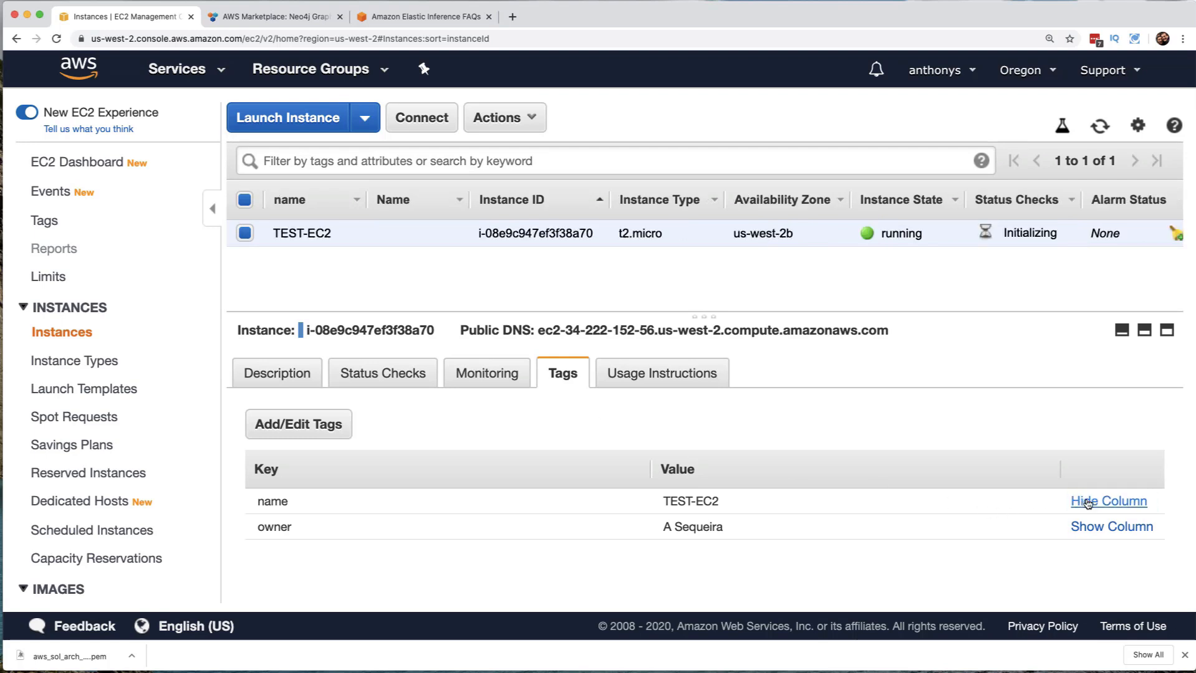
mouse_move(776, 483)
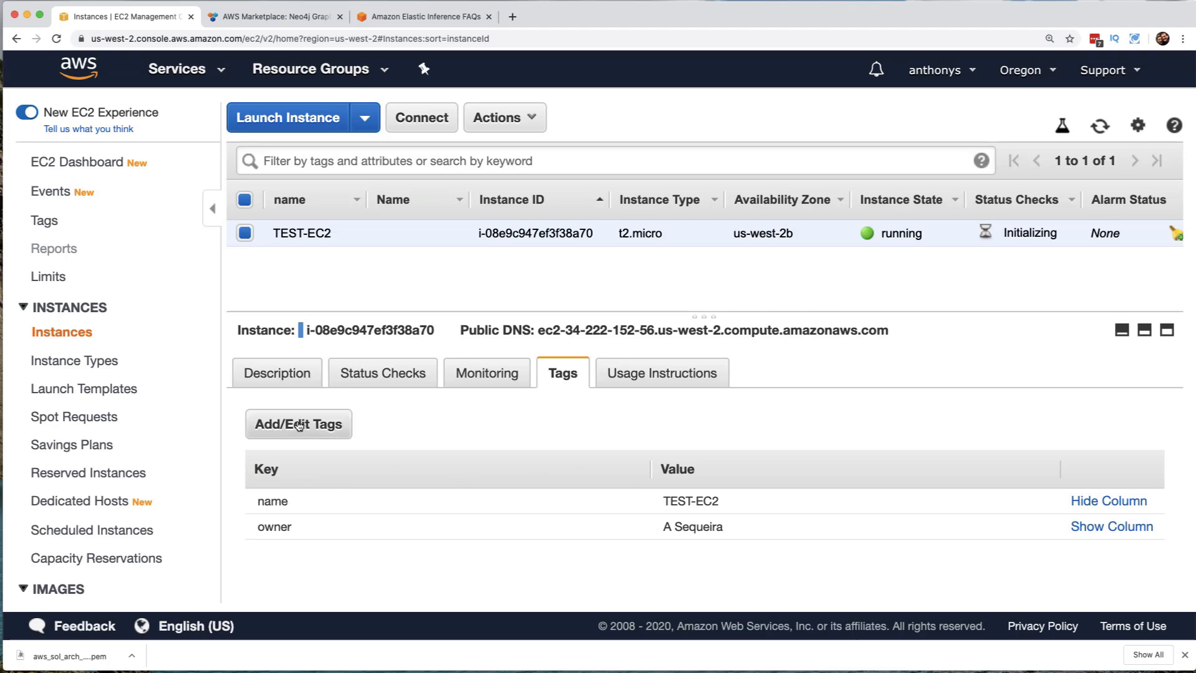
click(298, 424)
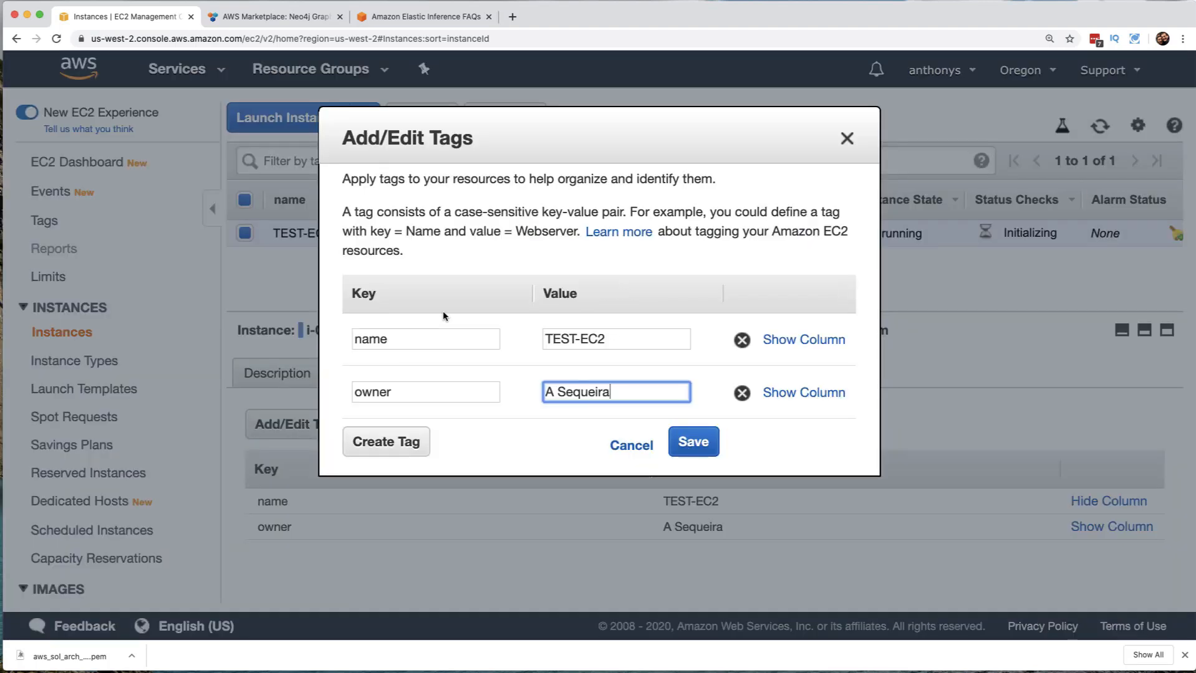
click(424, 340)
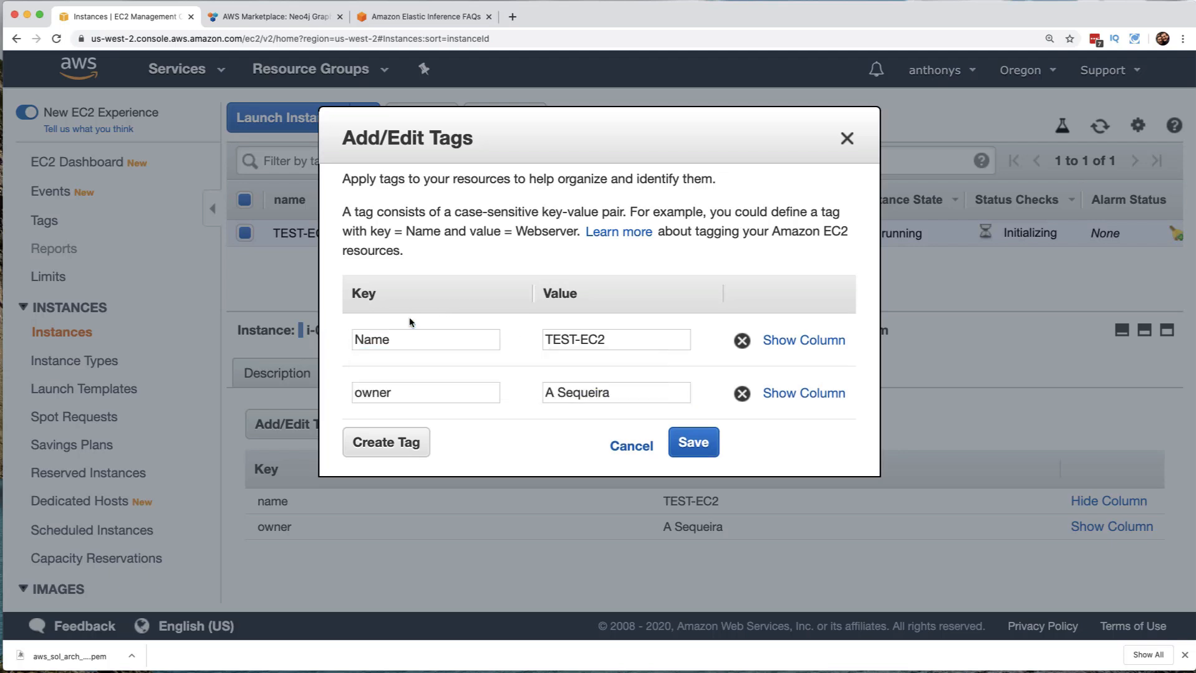
click(691, 443)
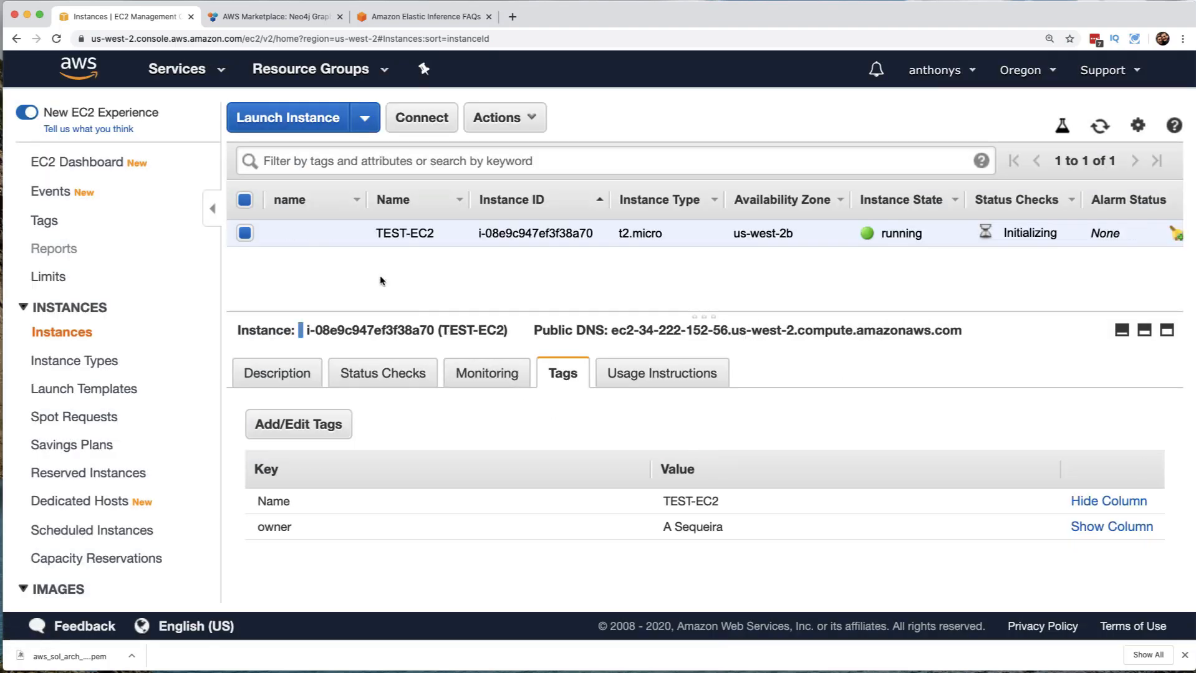
mouse_move(822, 477)
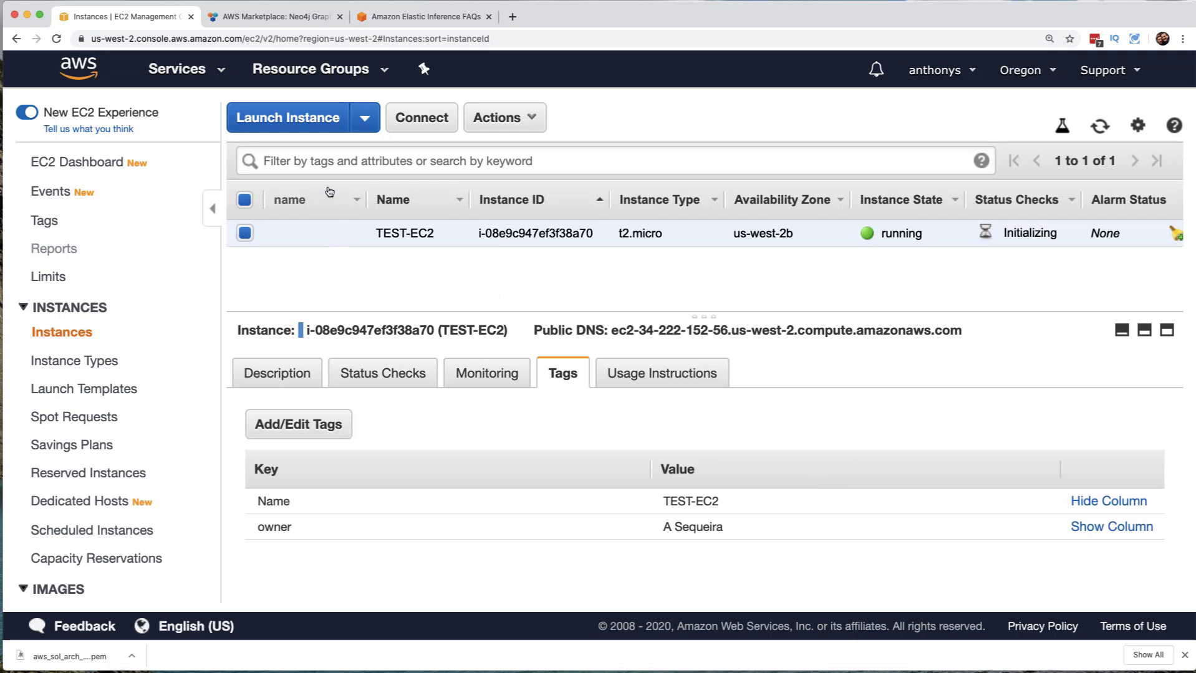
click(1109, 501)
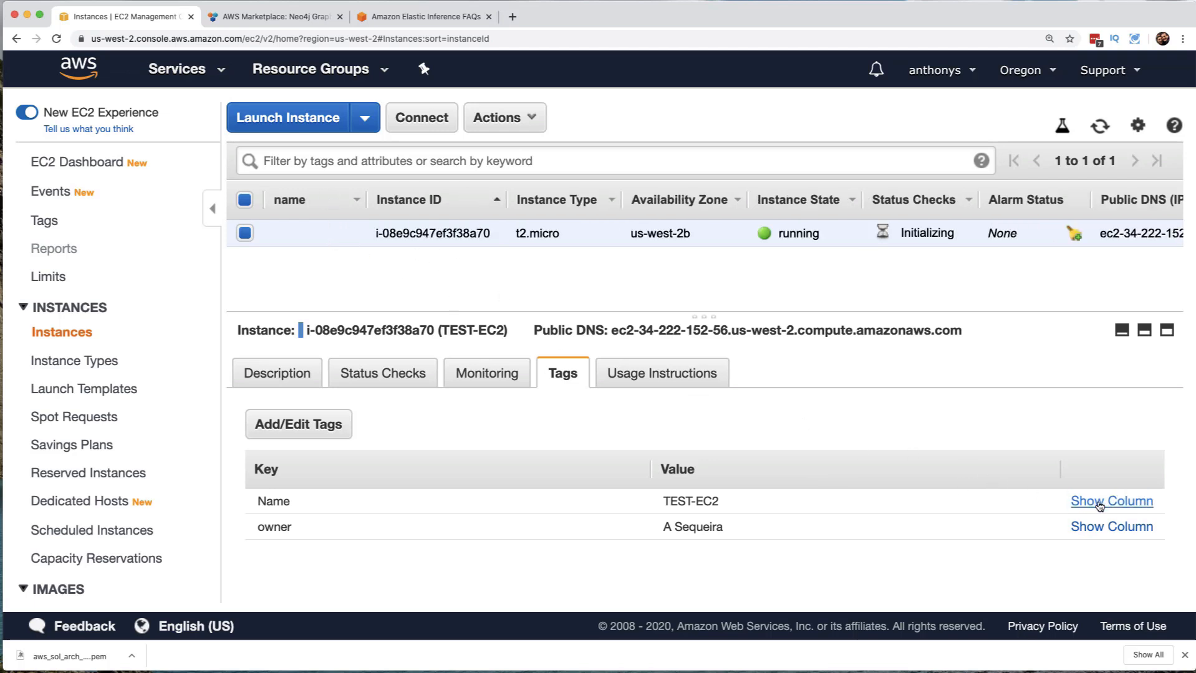
click(1111, 502)
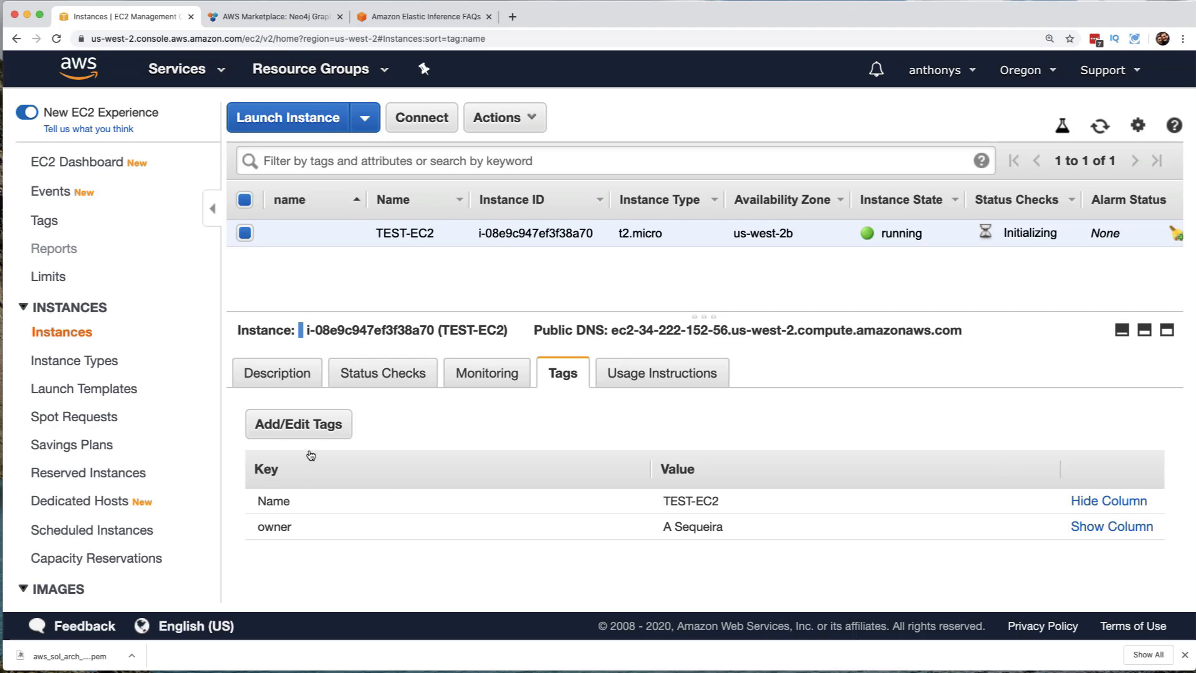
Edit the tag key back to lowercase name from the suggestions and save it.
click(298, 424)
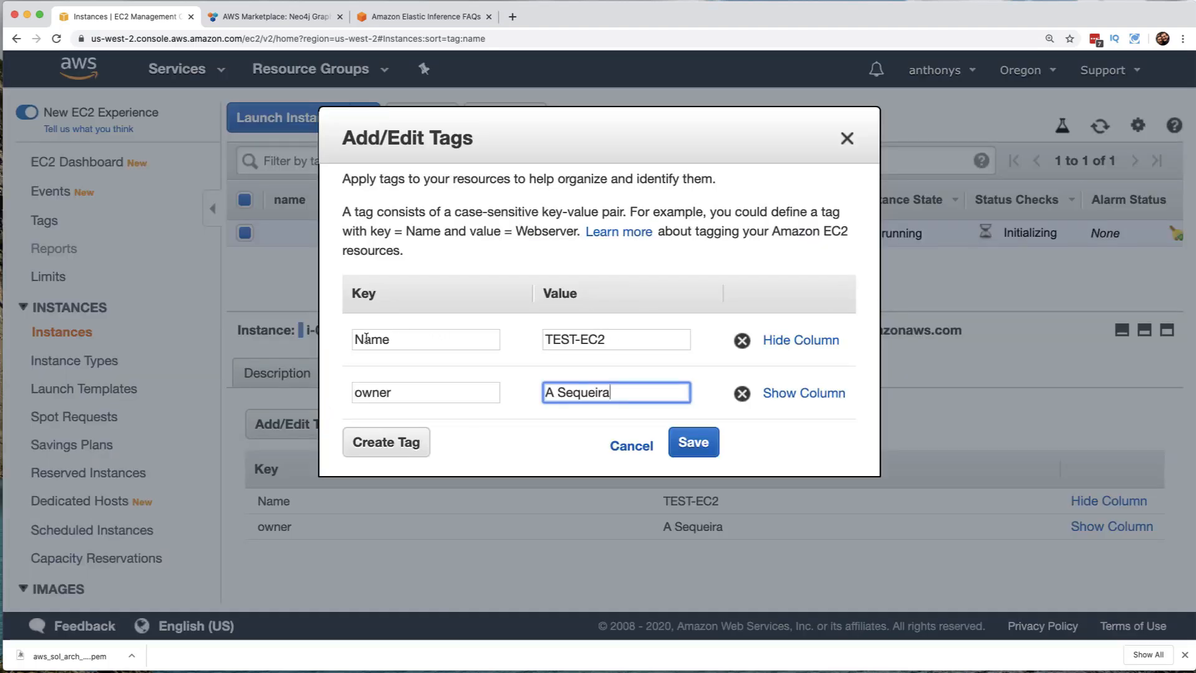
click(424, 339)
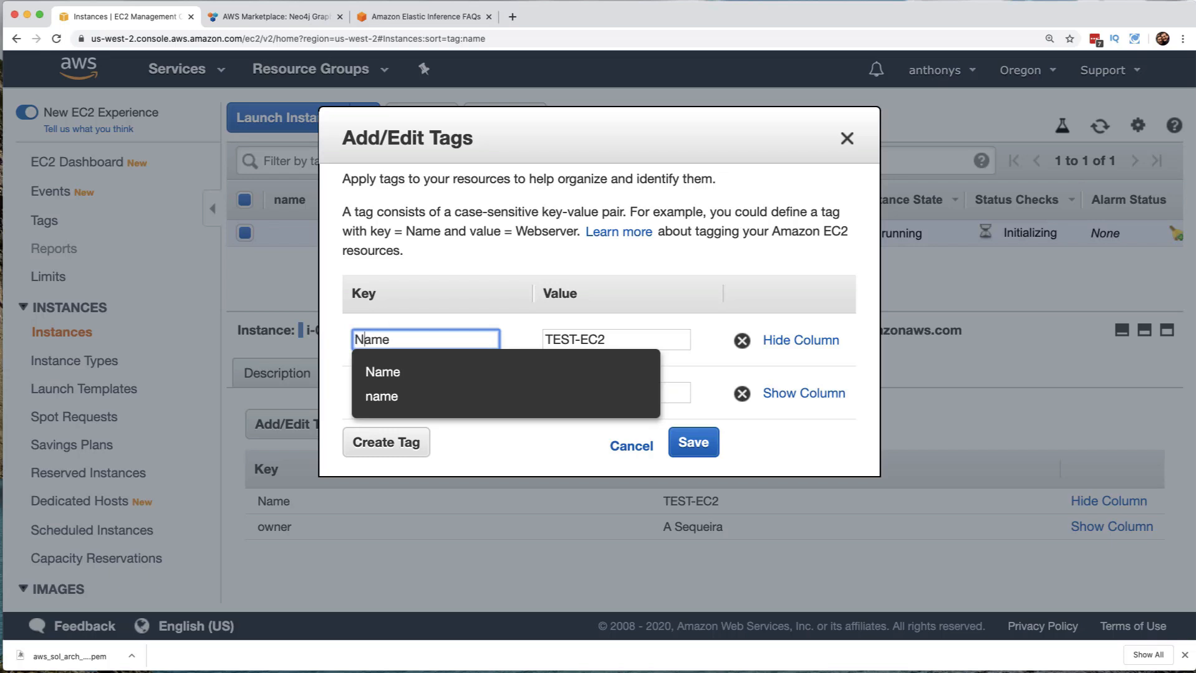
key(Backspace)
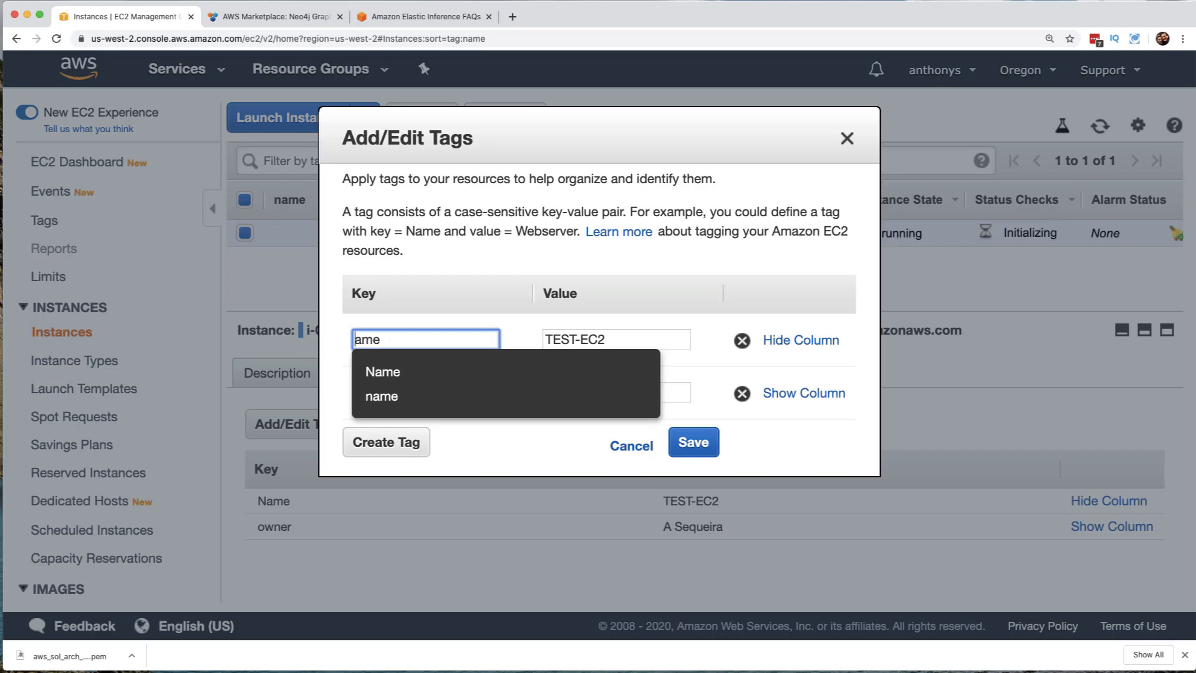
click(383, 372)
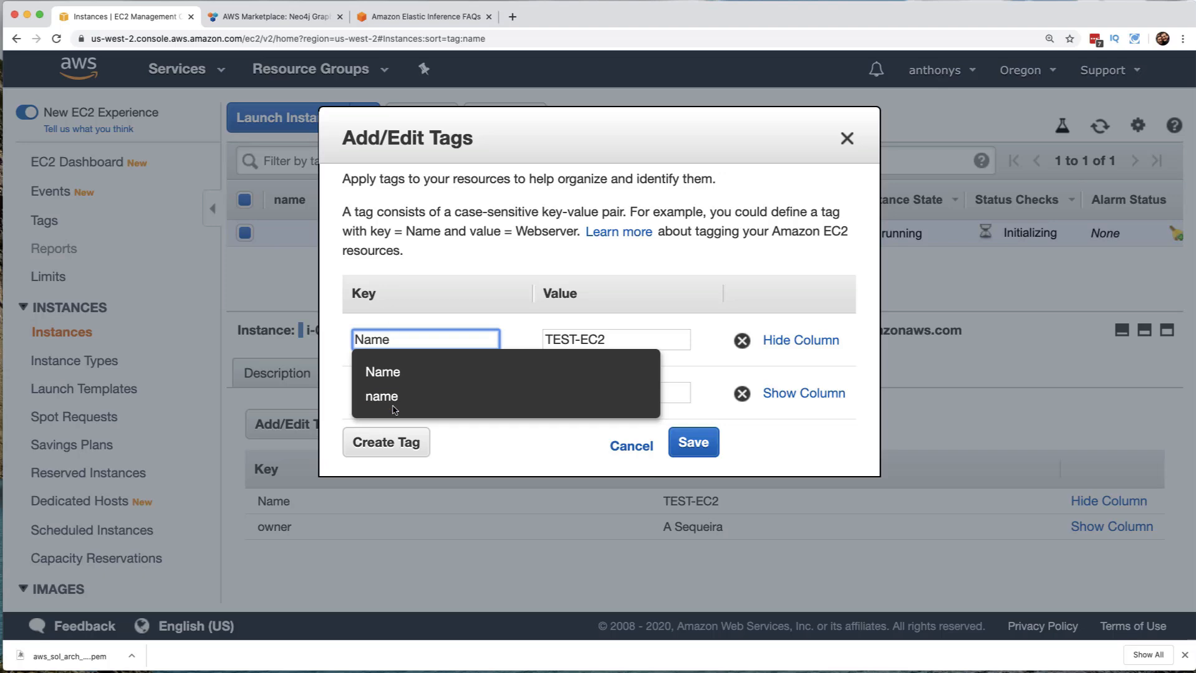
click(692, 443)
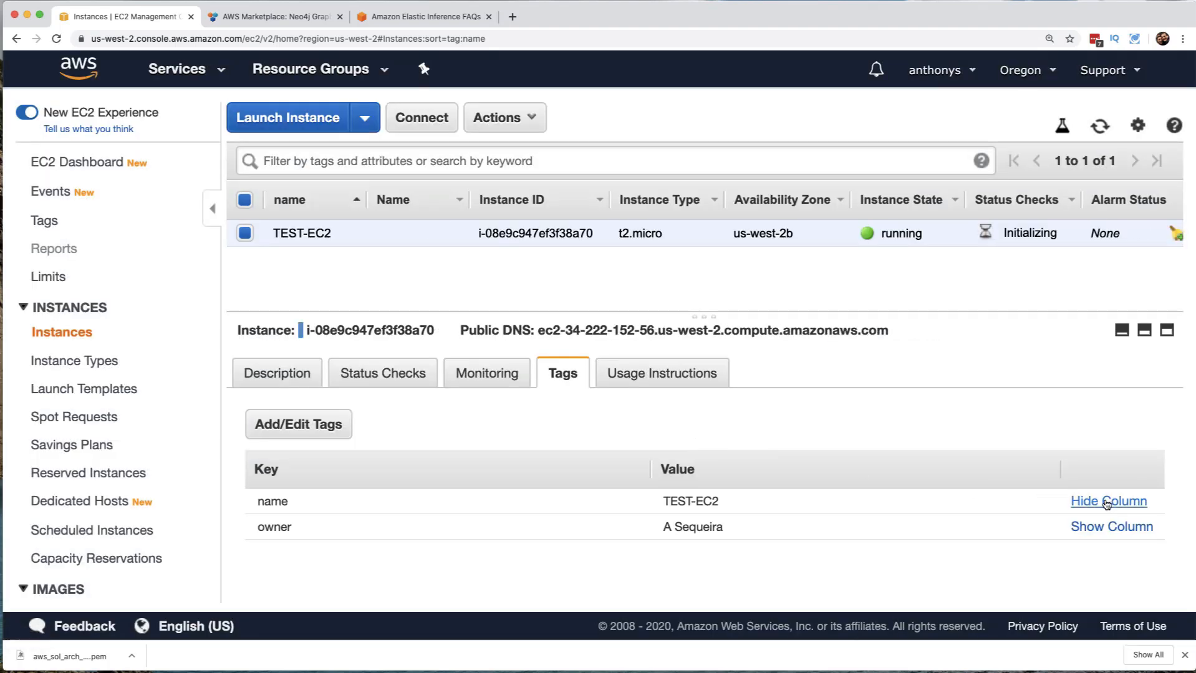
click(1109, 501)
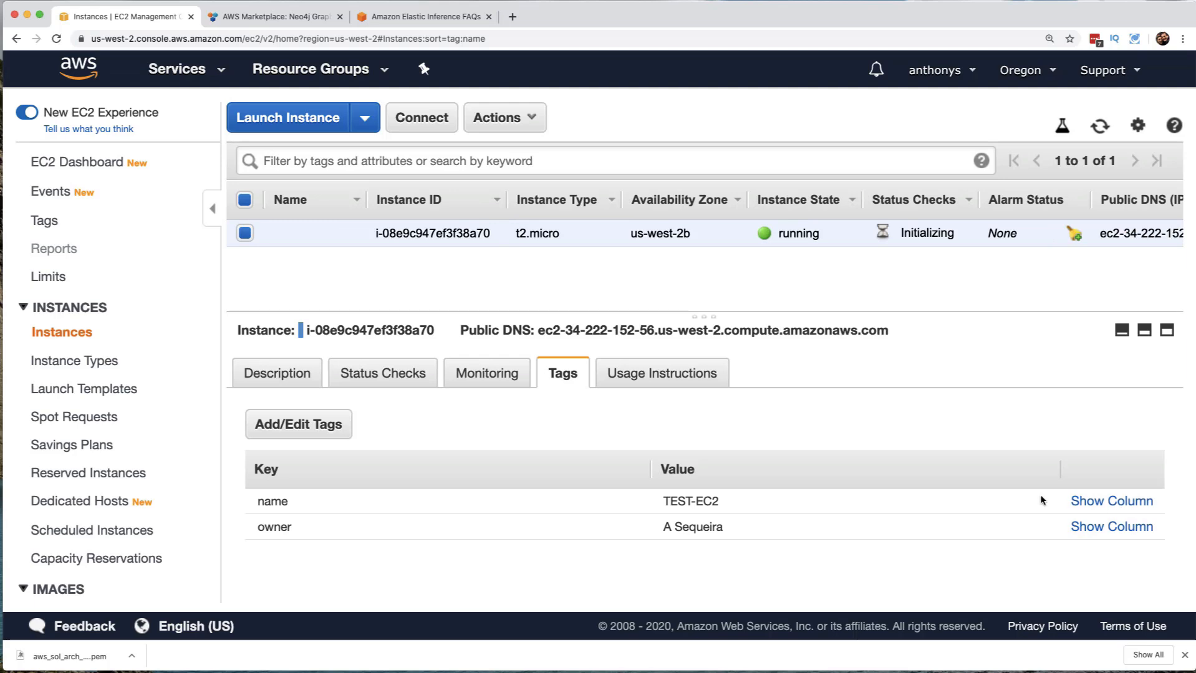
Edit the tag key again to capitalised Name and save so TEST-EC2 labels the instance.
click(298, 424)
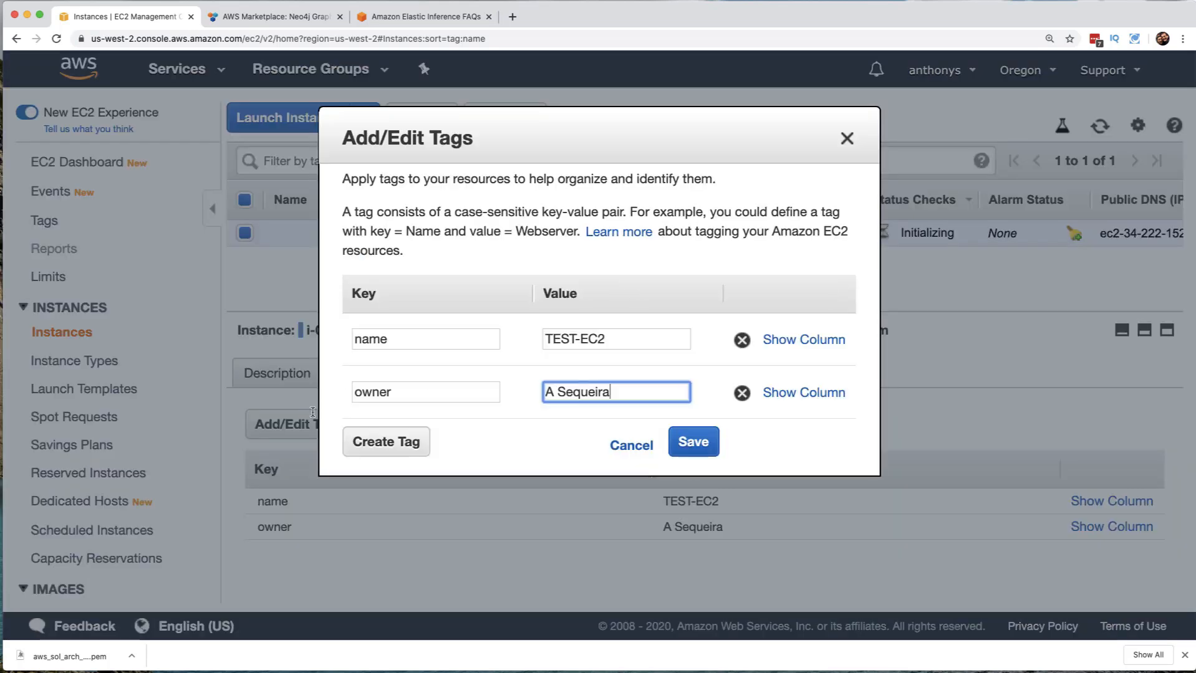
click(425, 339)
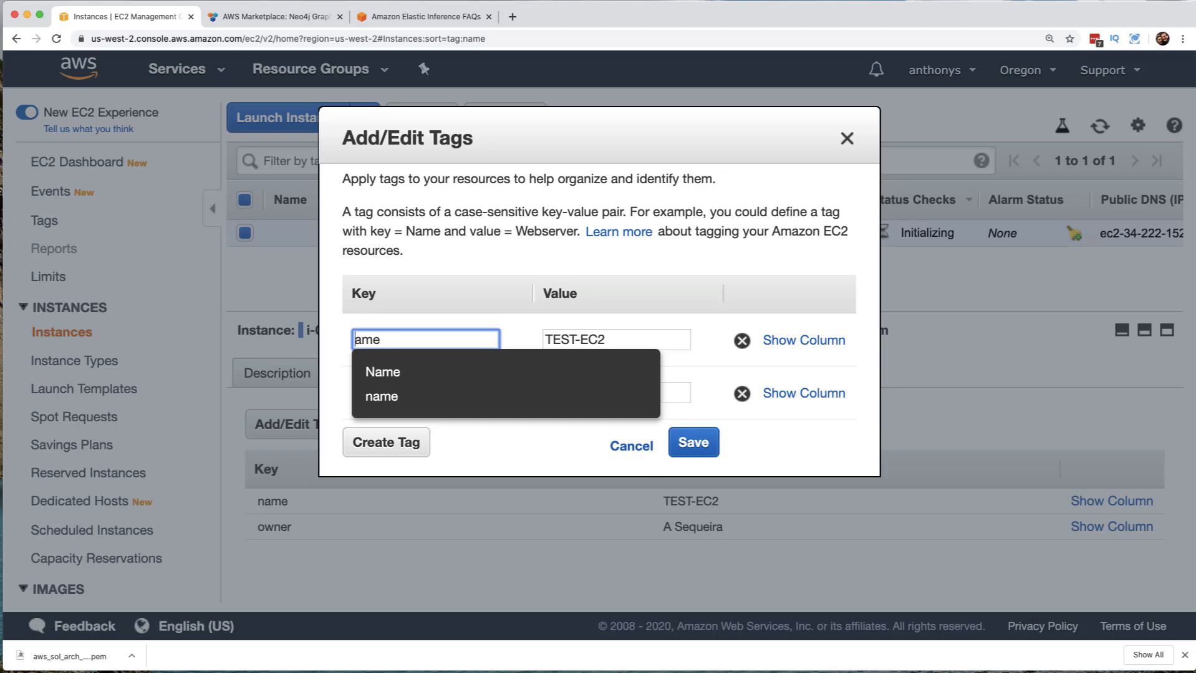
click(381, 372)
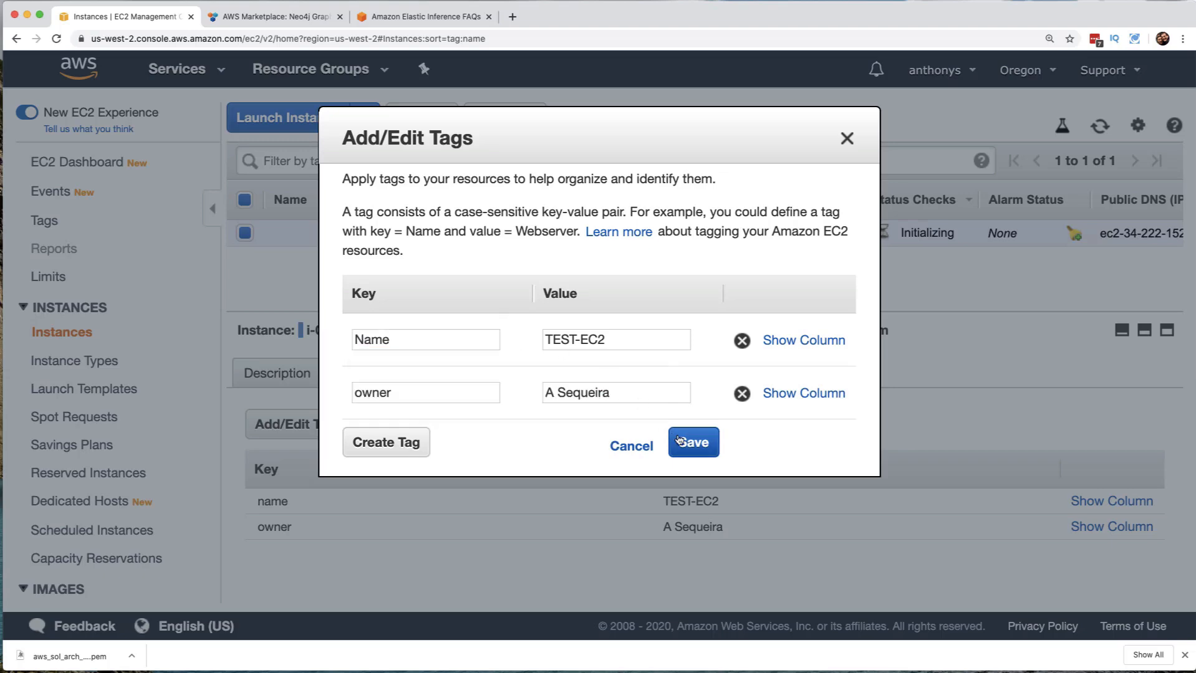
click(692, 443)
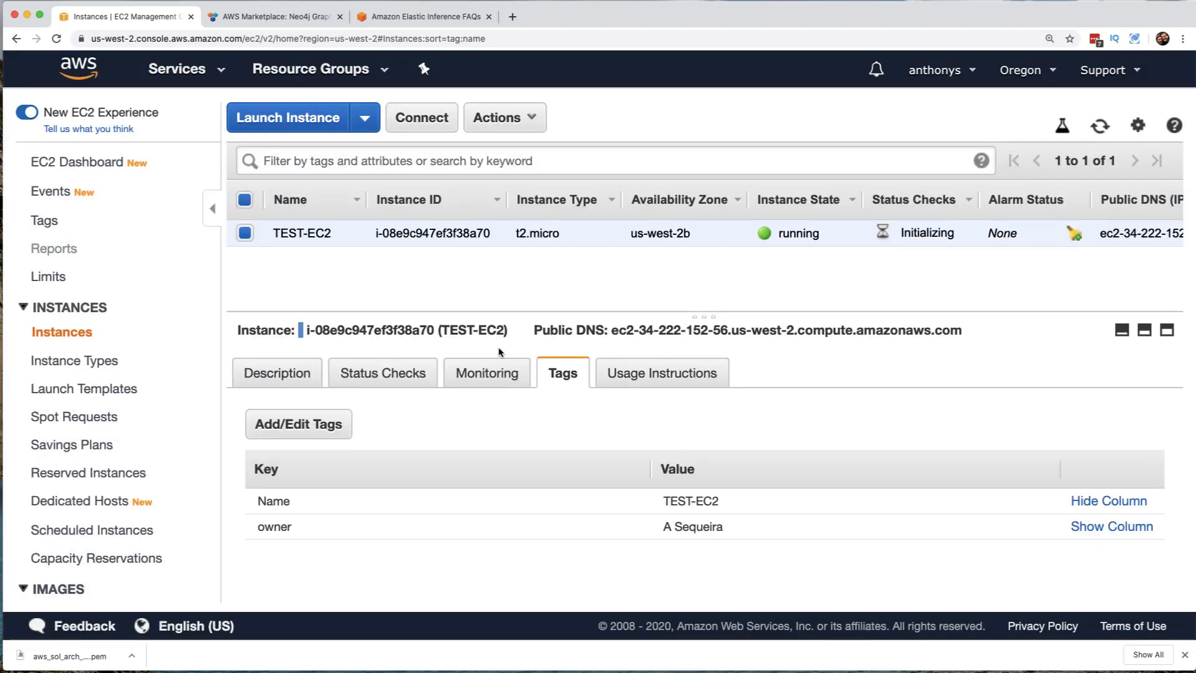
mouse_move(343, 285)
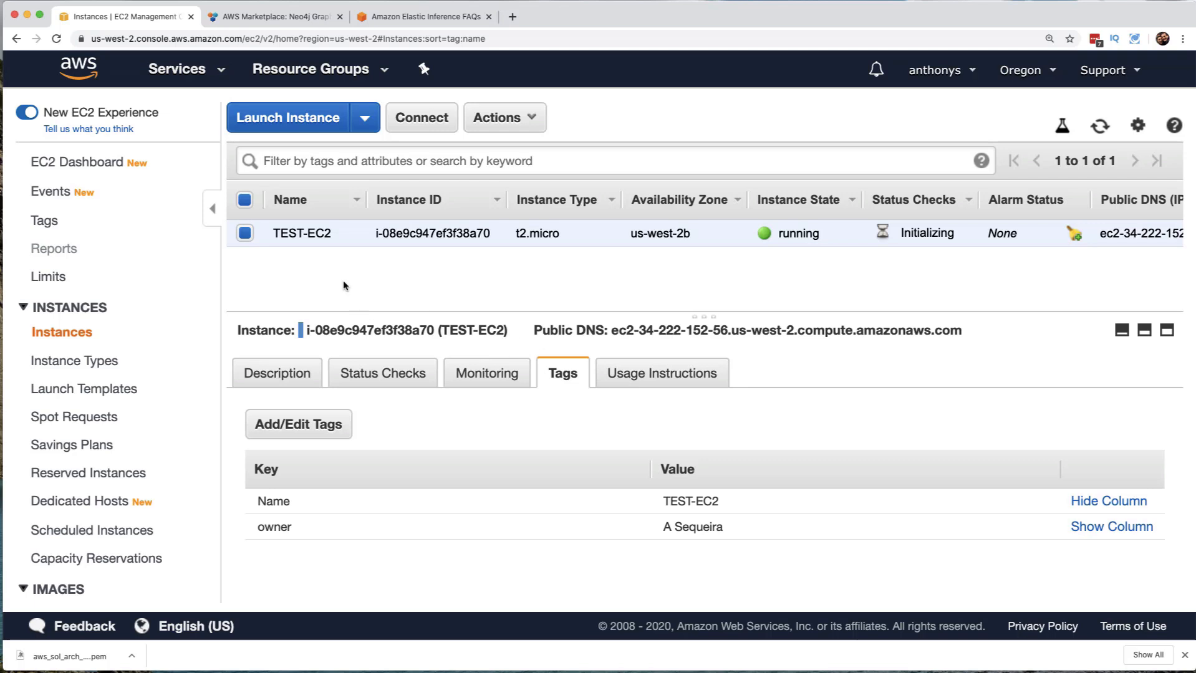
mouse_move(1047, 500)
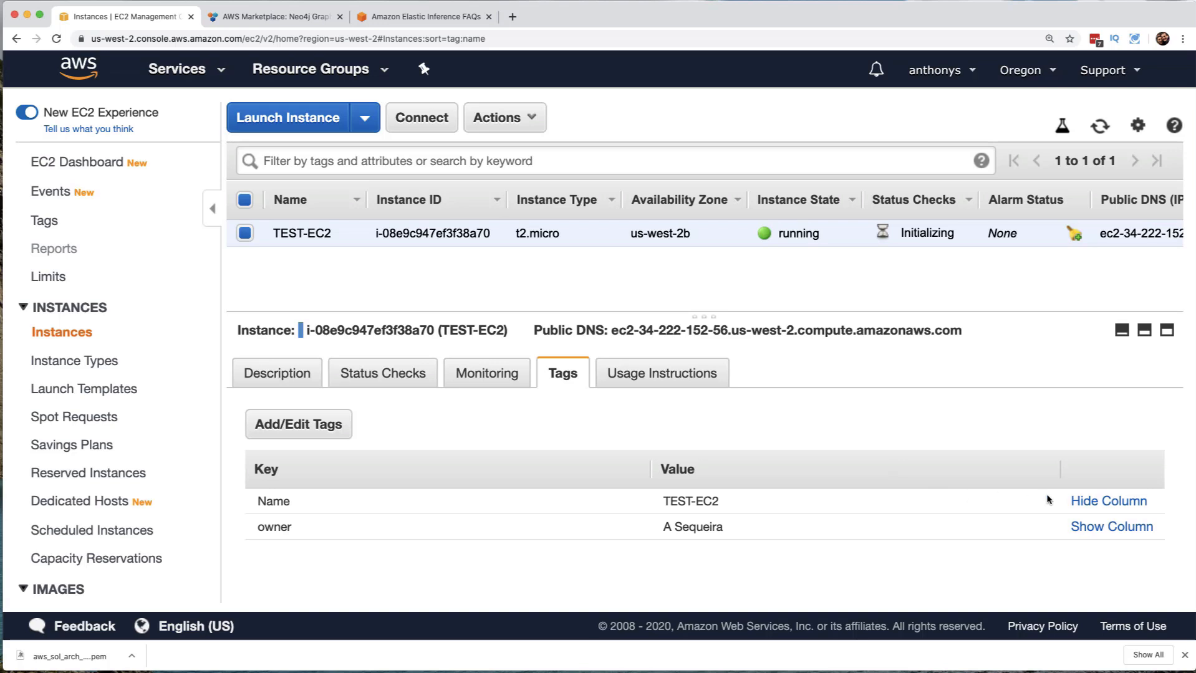
mouse_move(457, 303)
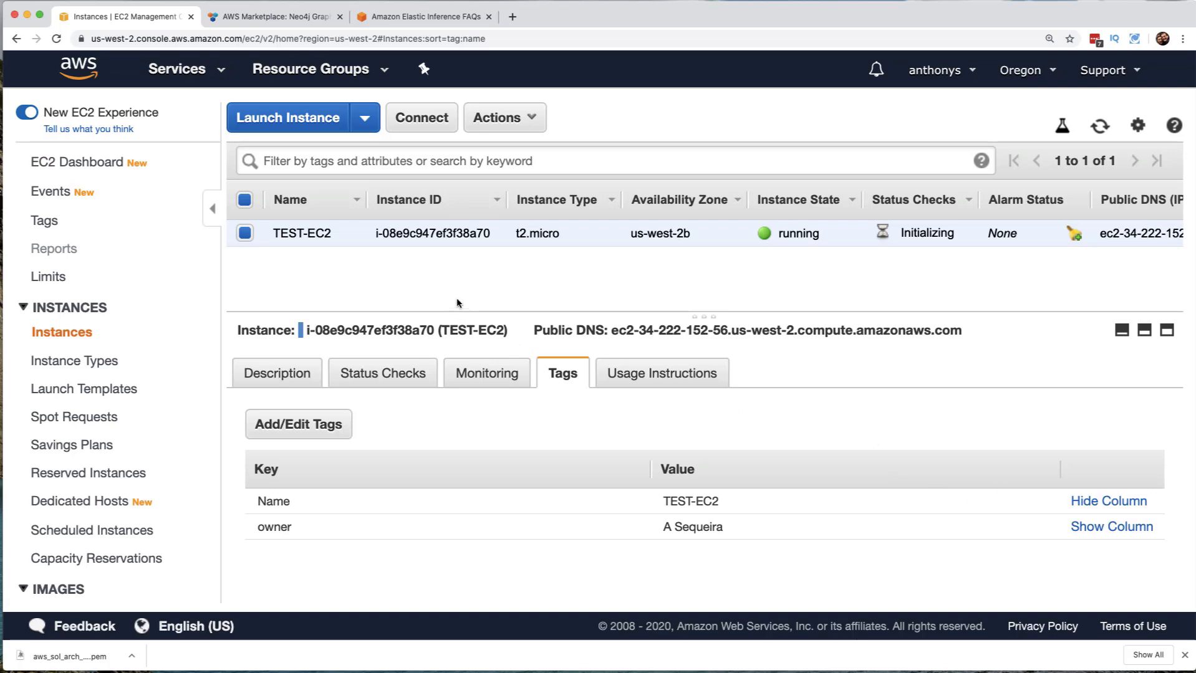
mouse_move(732, 302)
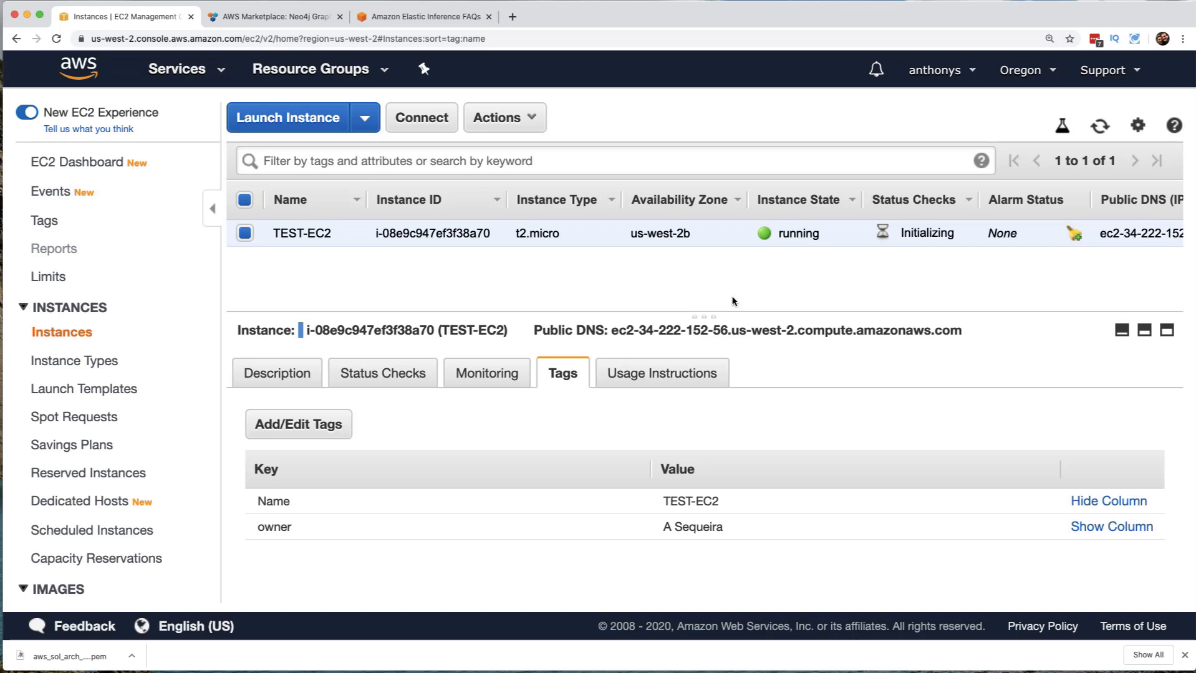
mouse_move(541, 263)
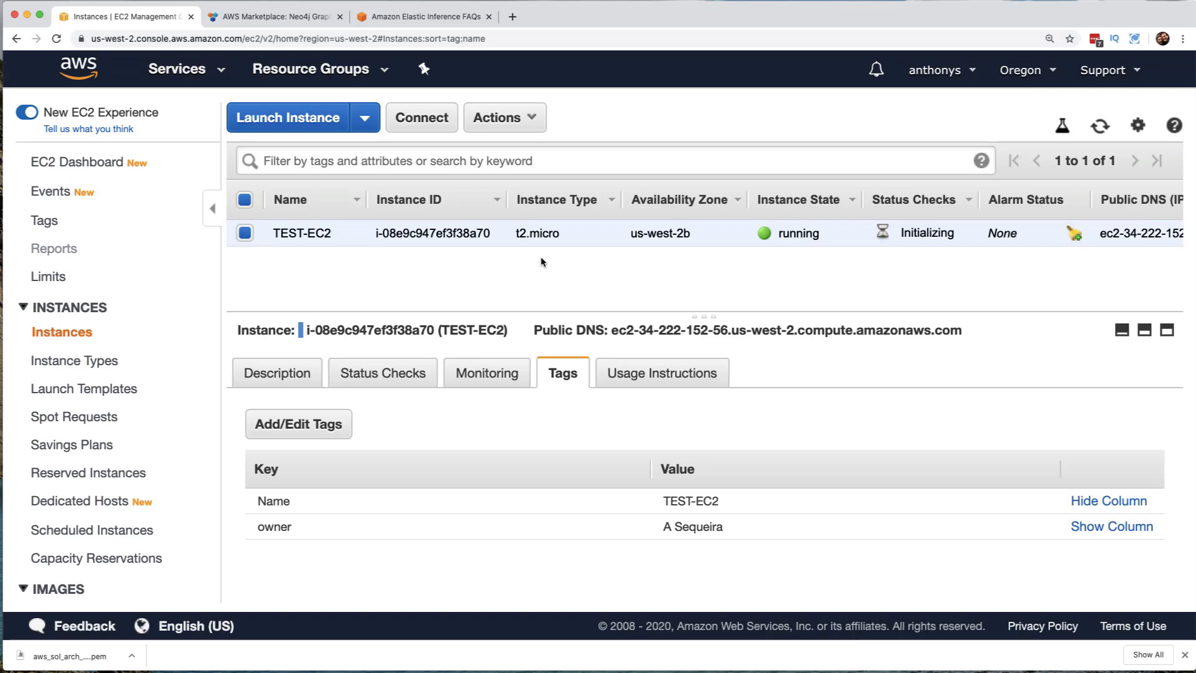
Bring up Actions > Connect for TEST-EC2 and copy the chmod 400 key-file command.
click(500, 118)
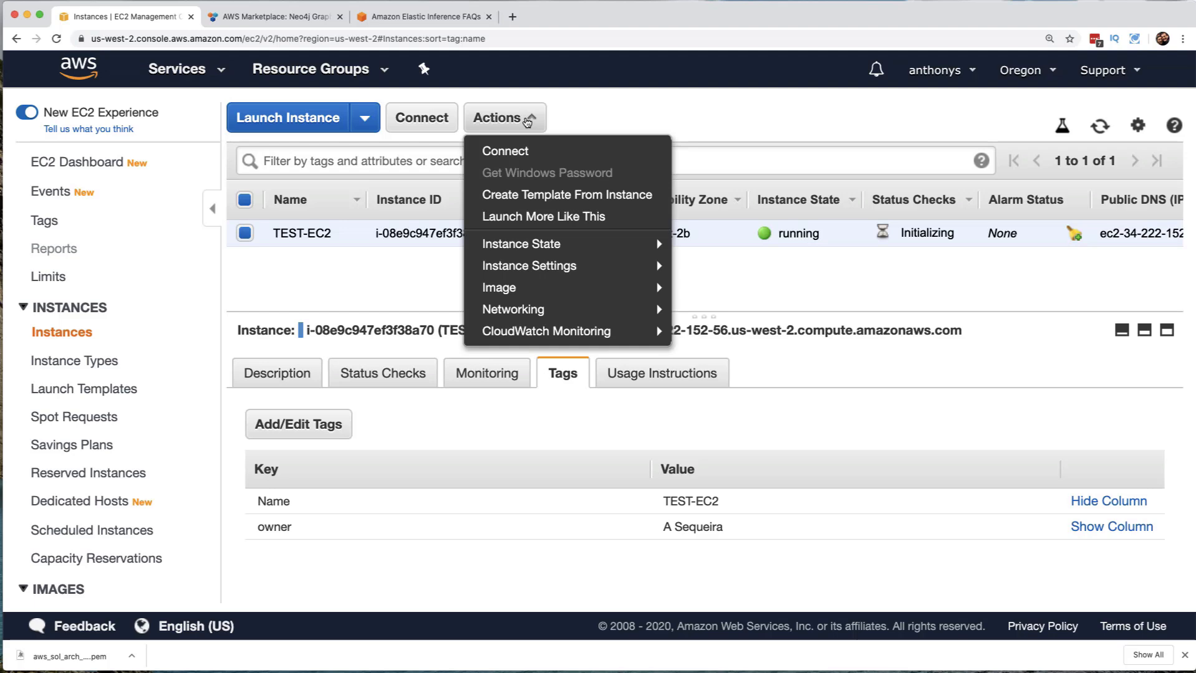
click(504, 150)
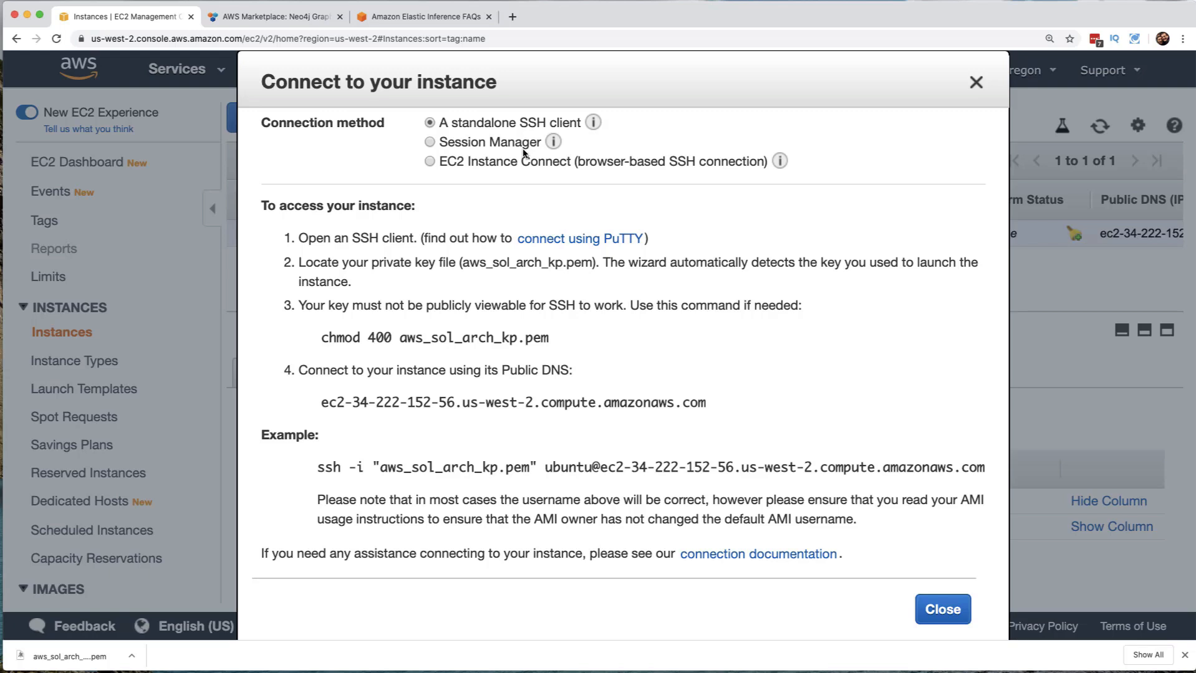
mouse_move(558, 134)
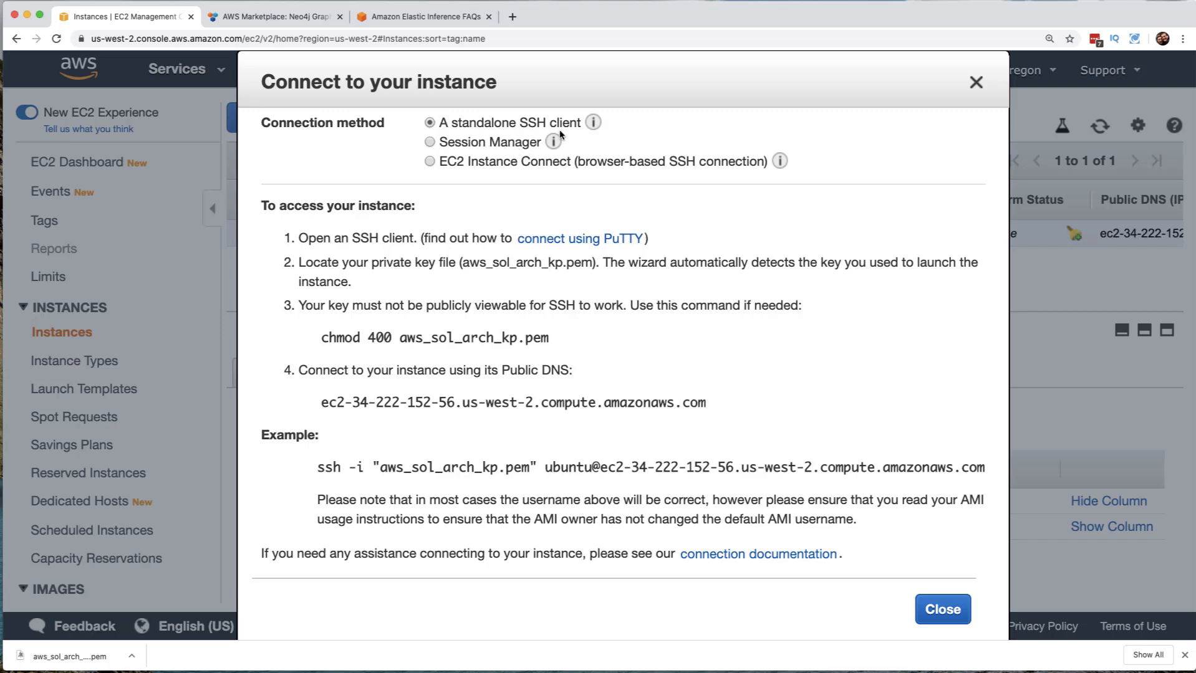
mouse_move(568, 134)
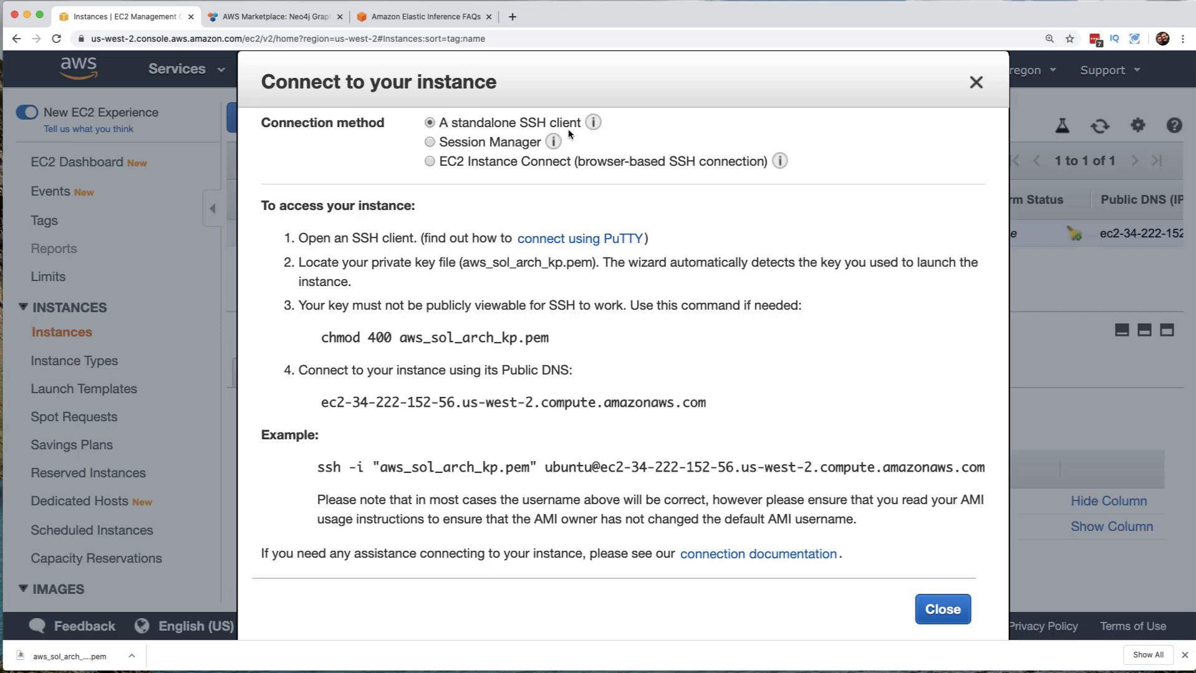
mouse_move(492, 463)
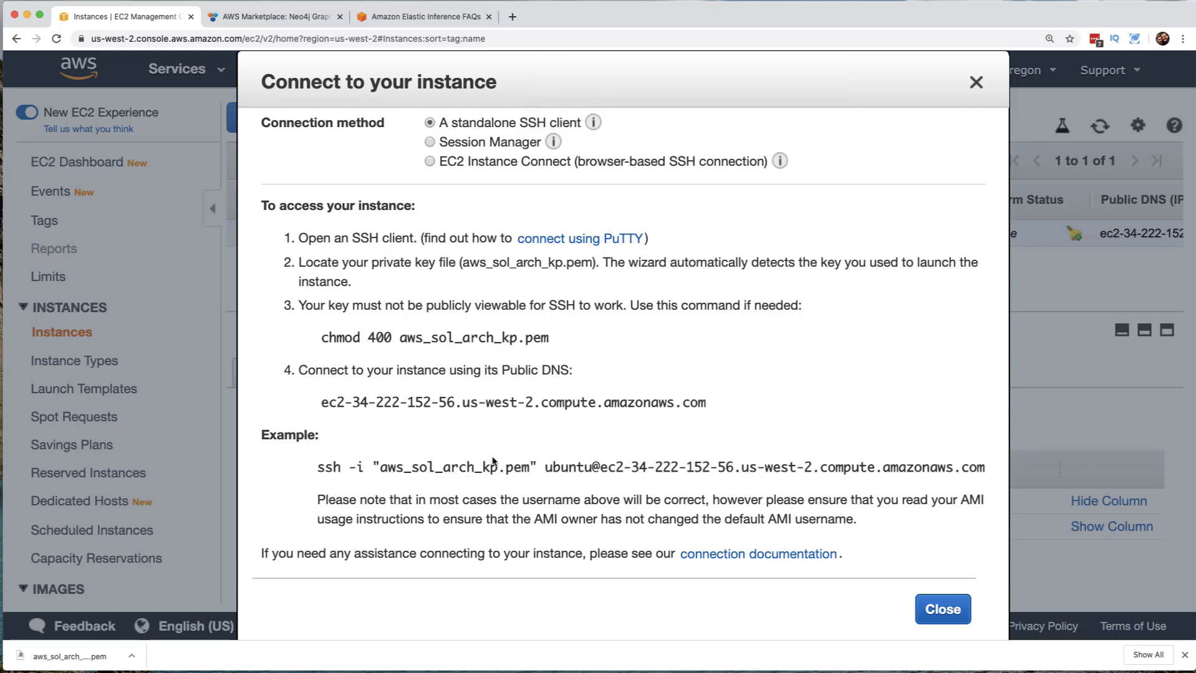
mouse_move(479, 373)
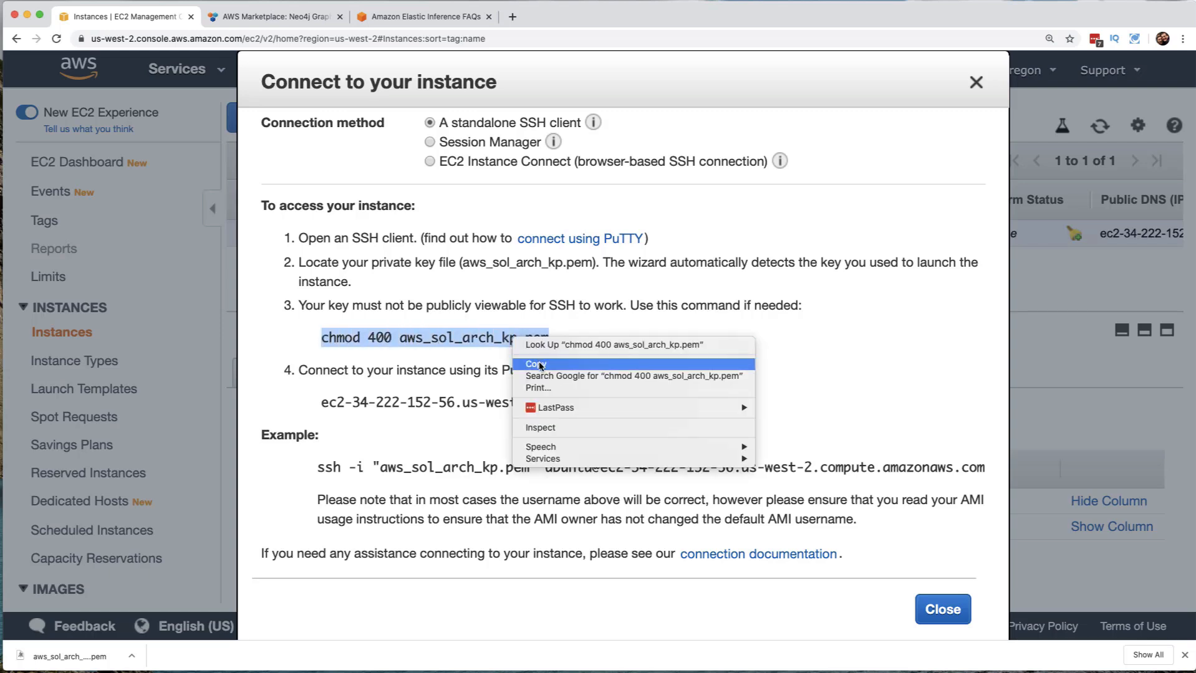
click(537, 364)
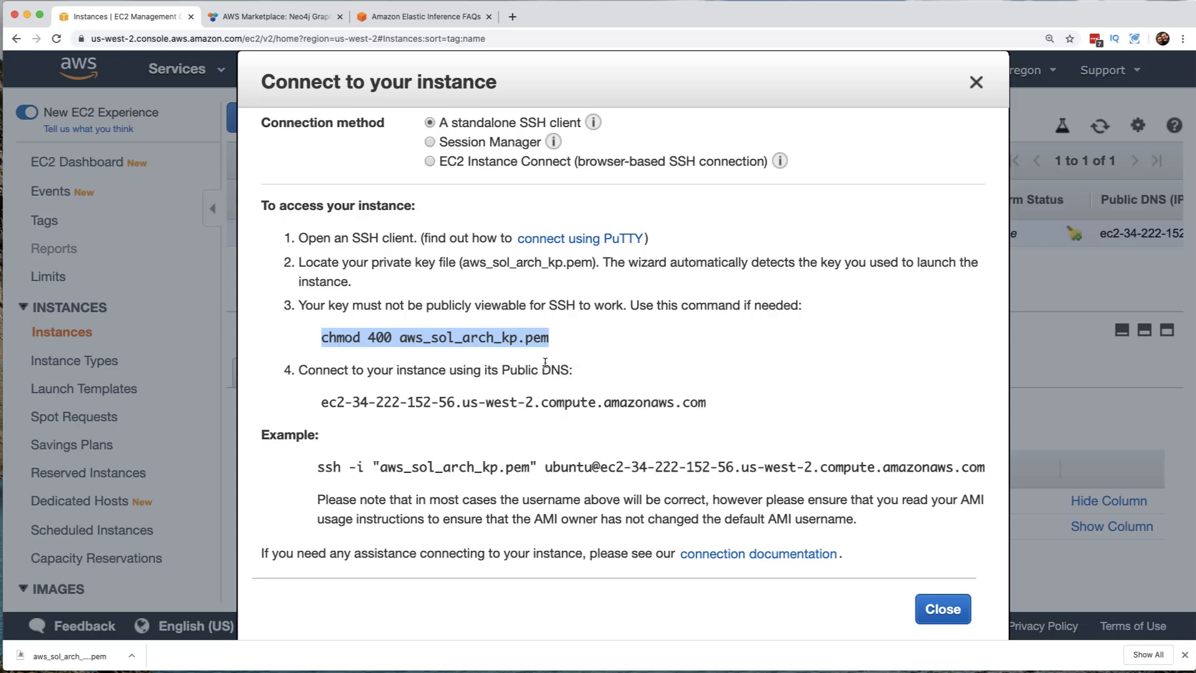
mouse_move(768, 406)
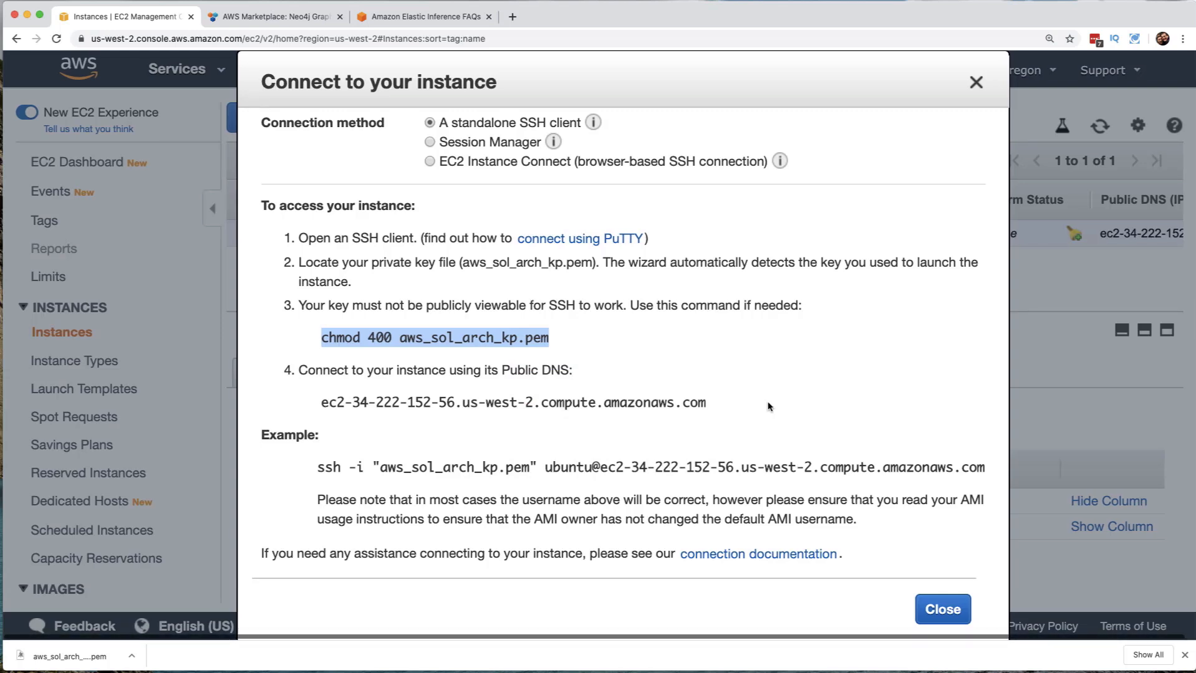
mouse_move(648, 445)
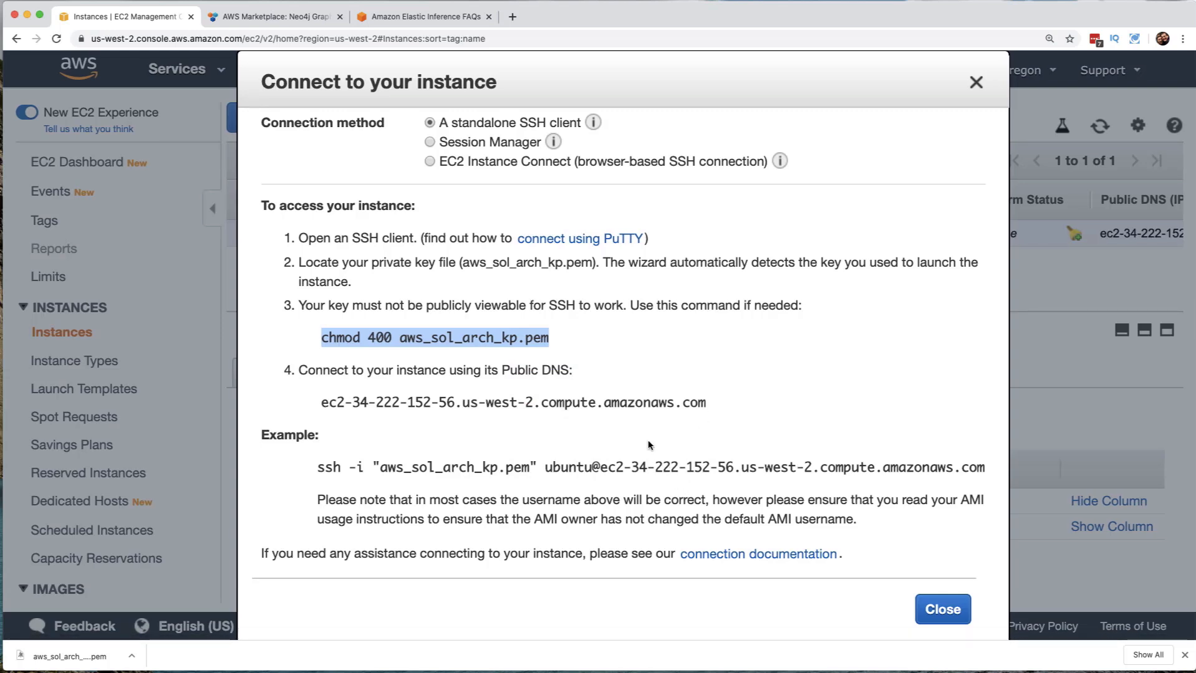
mouse_move(649, 445)
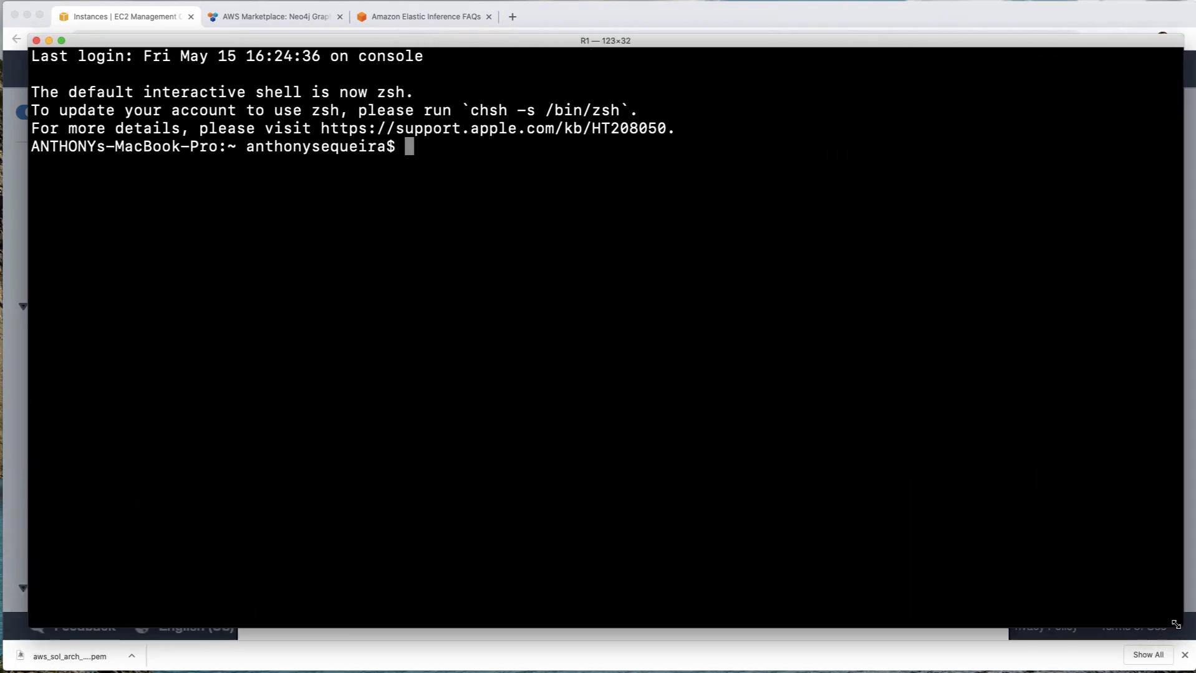
mouse_move(448, 247)
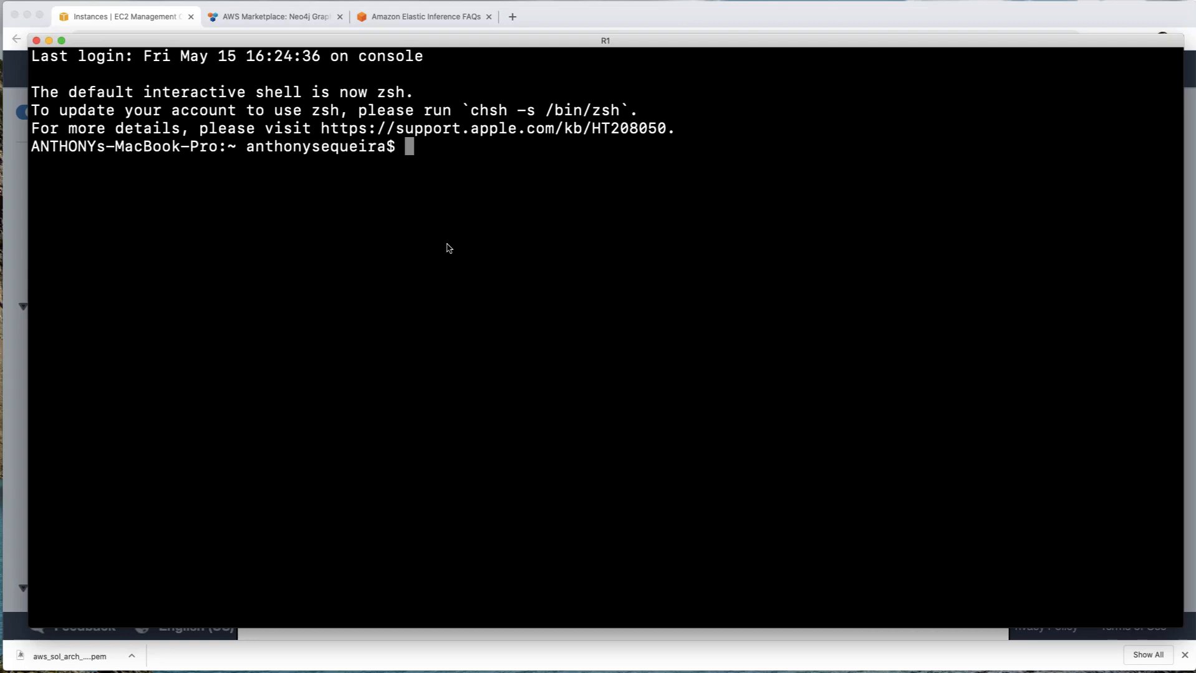
In Terminal, cd into OneDrive and then the aws_keys folder.
text(CD ON)
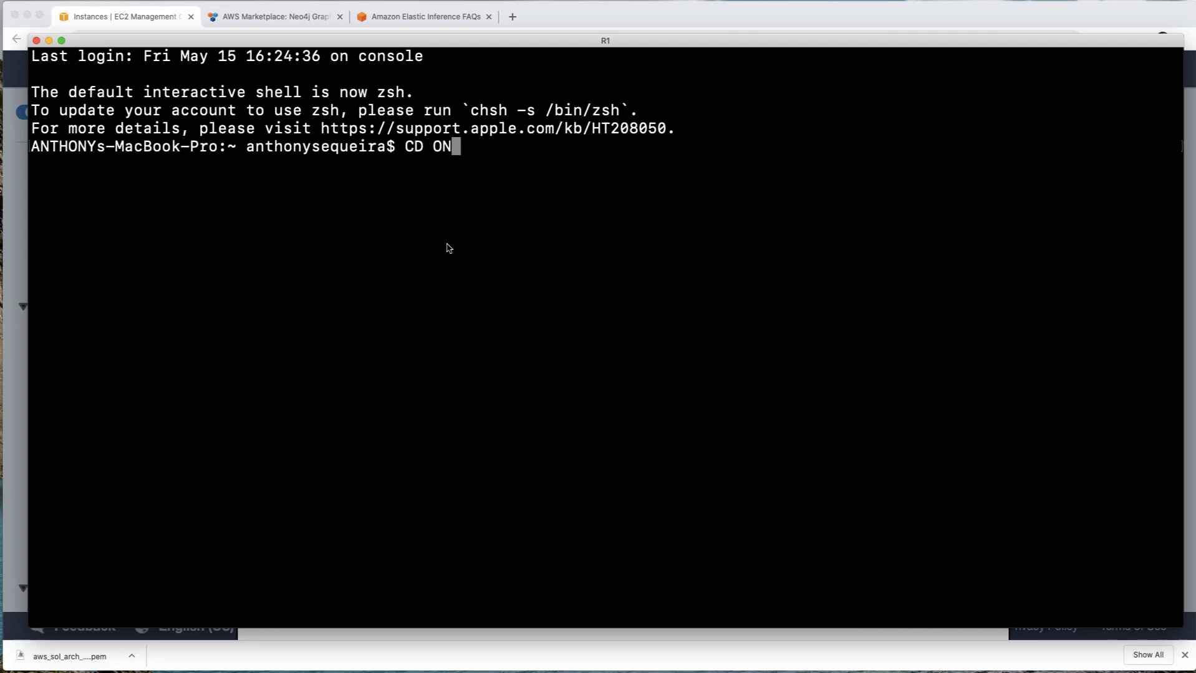
text(n)
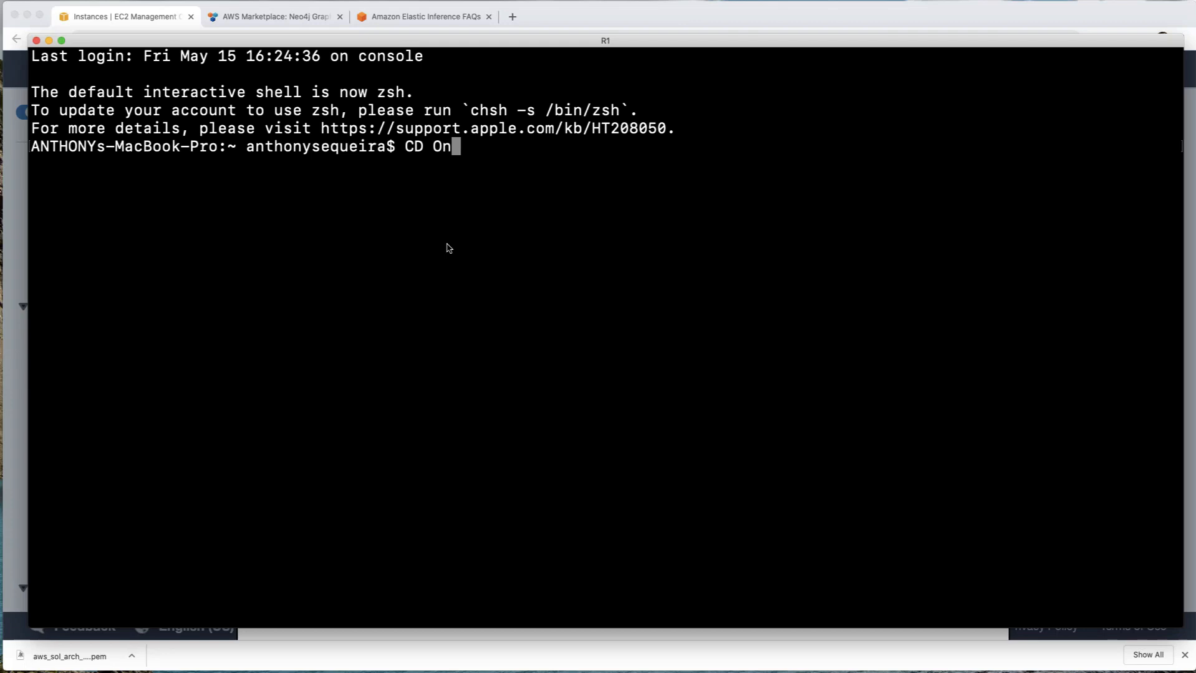
key(Return)
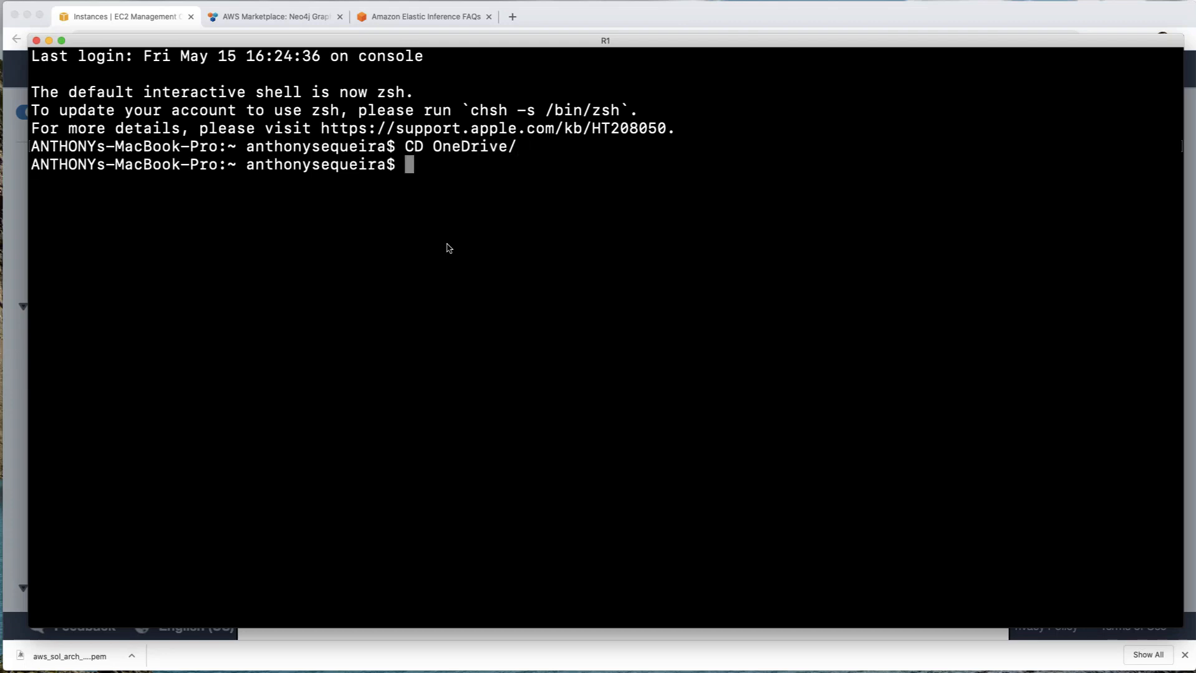
text(cd)
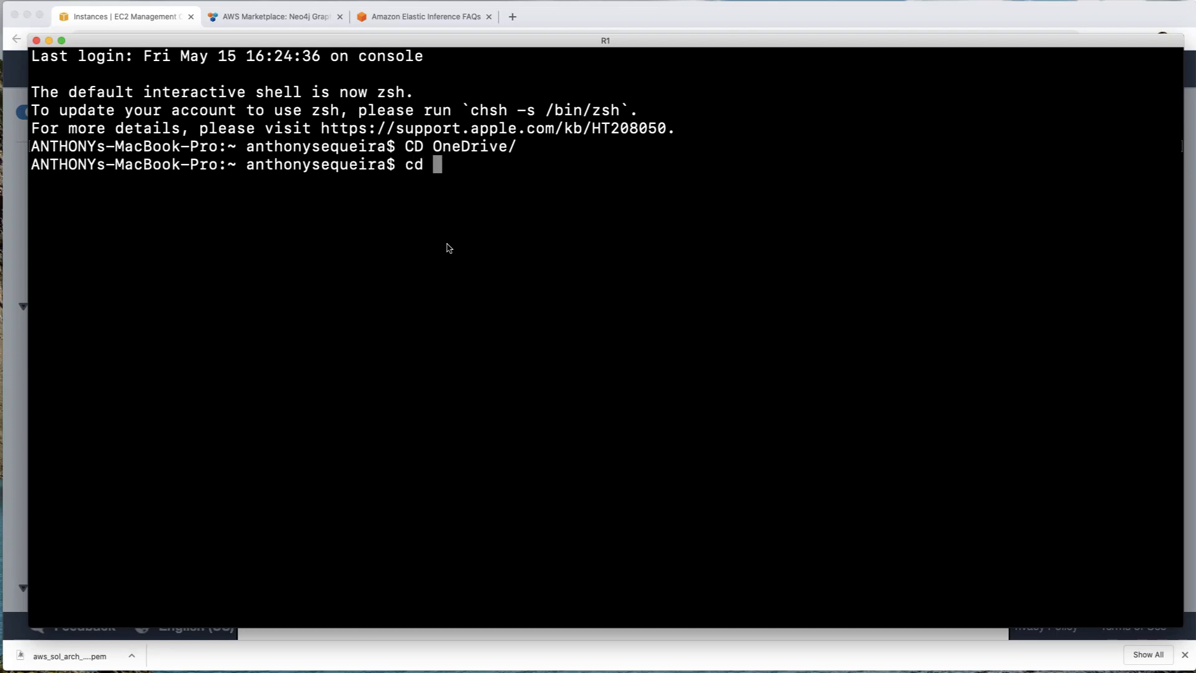
text(aws)
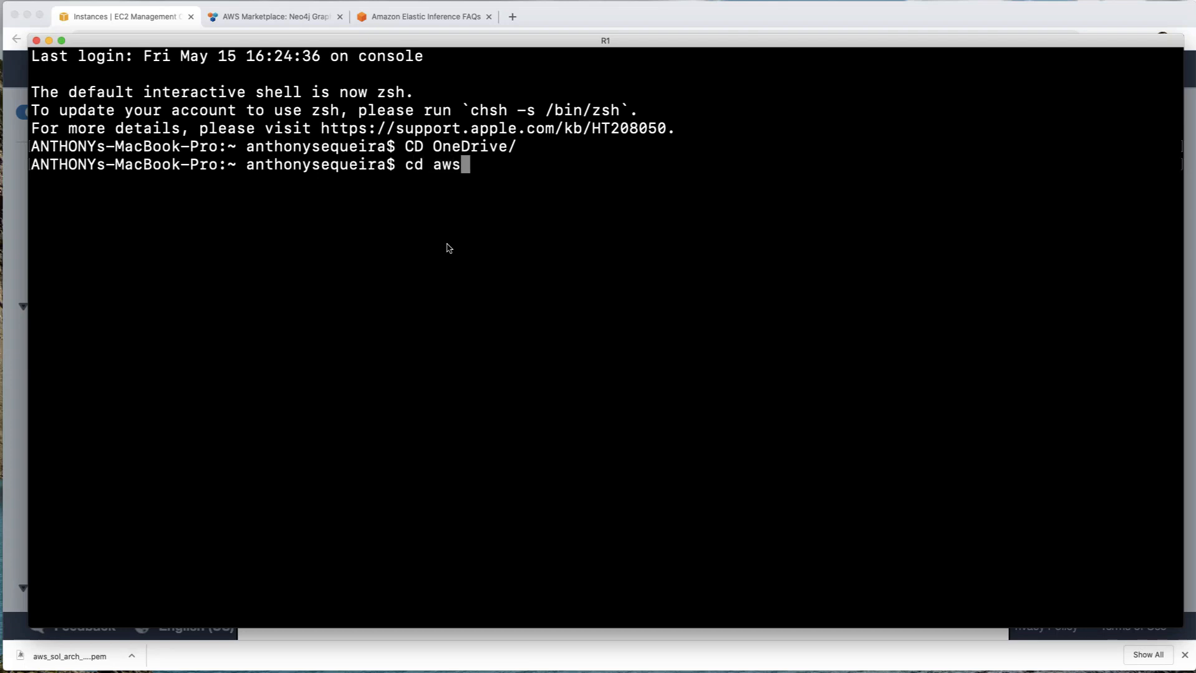
key(Backspace)
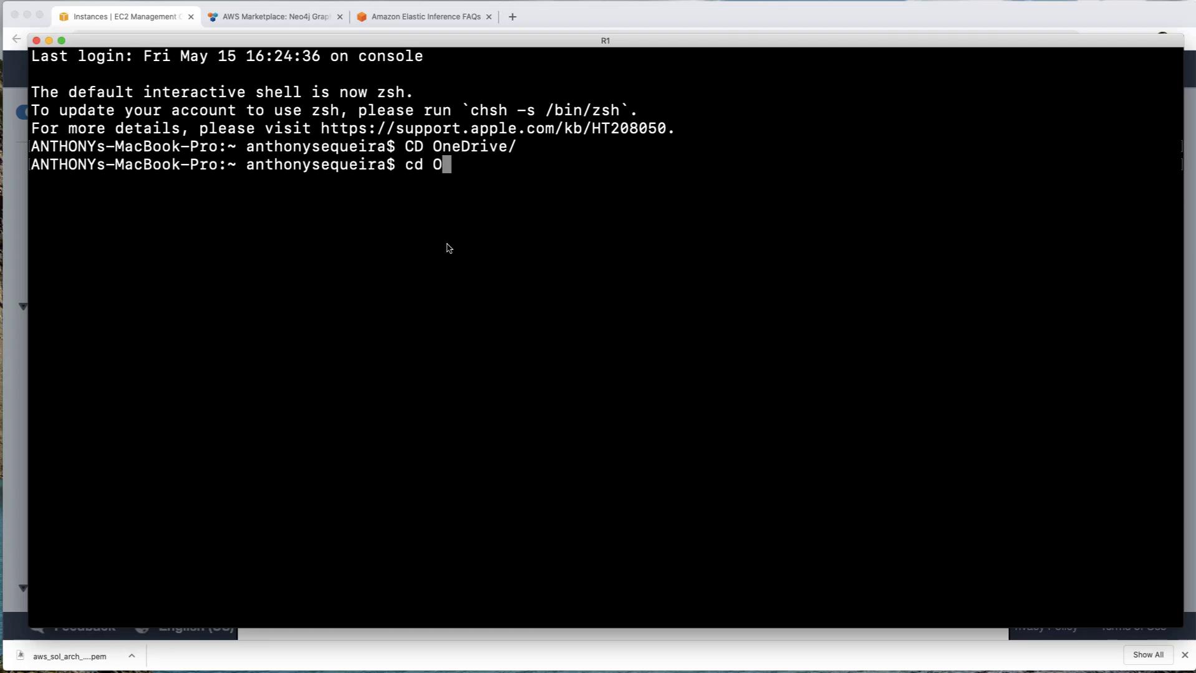
key(Return)
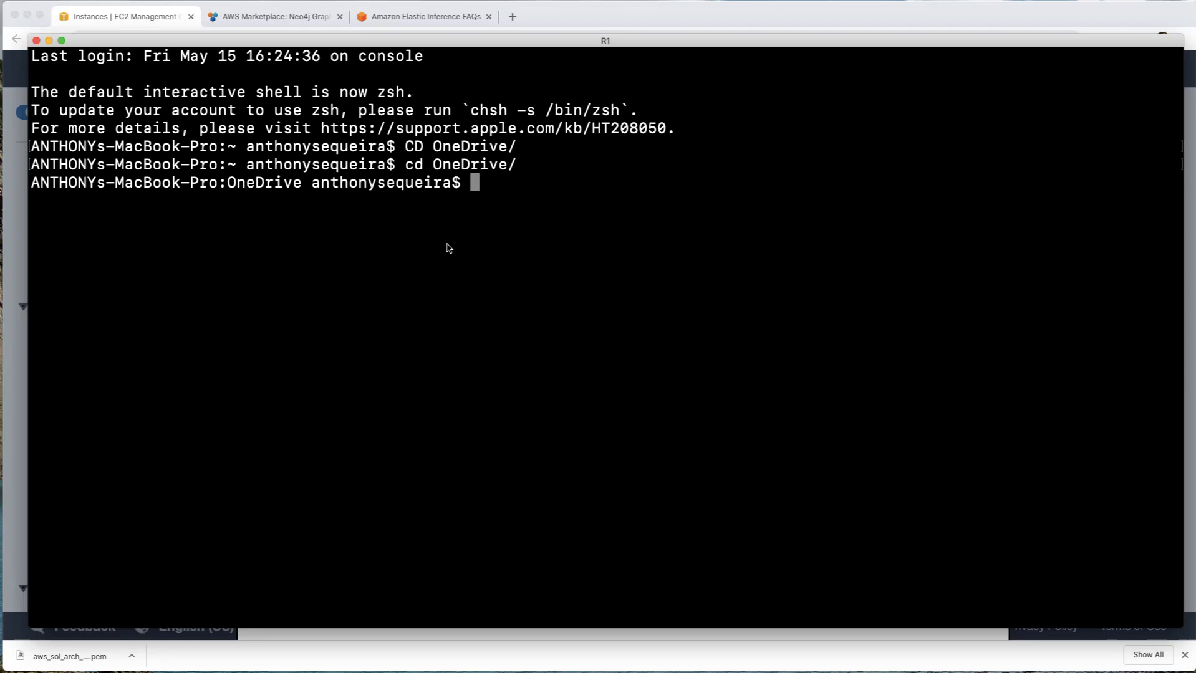
text(cd aws_)
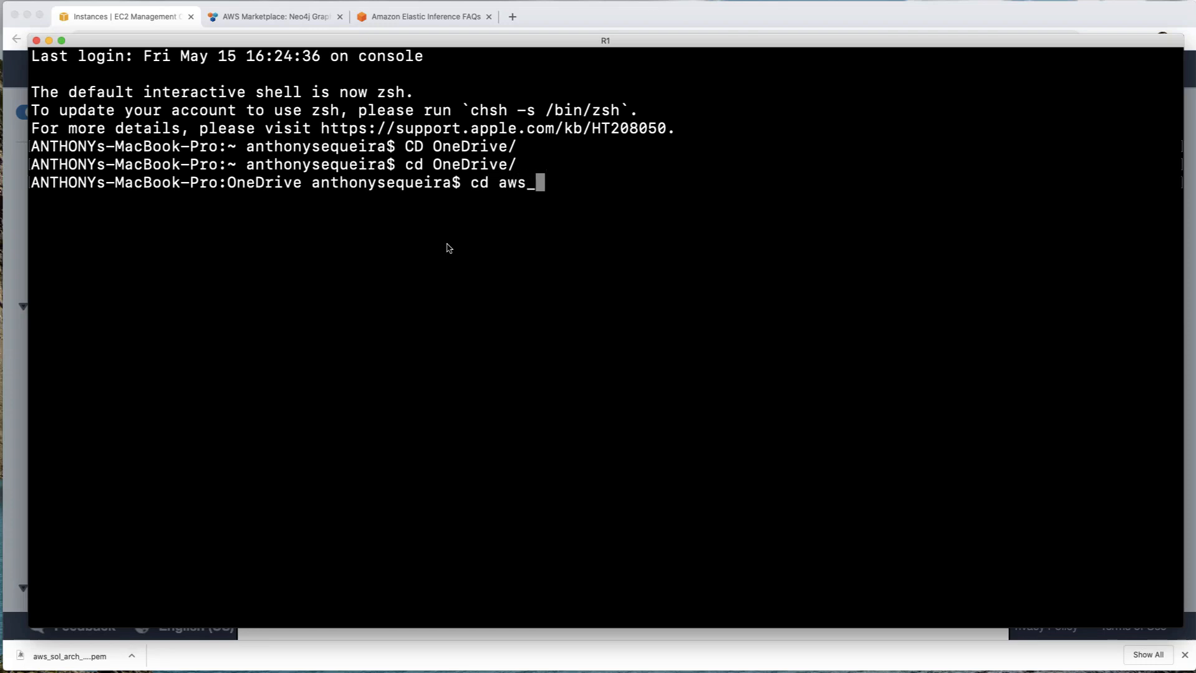
key(Return)
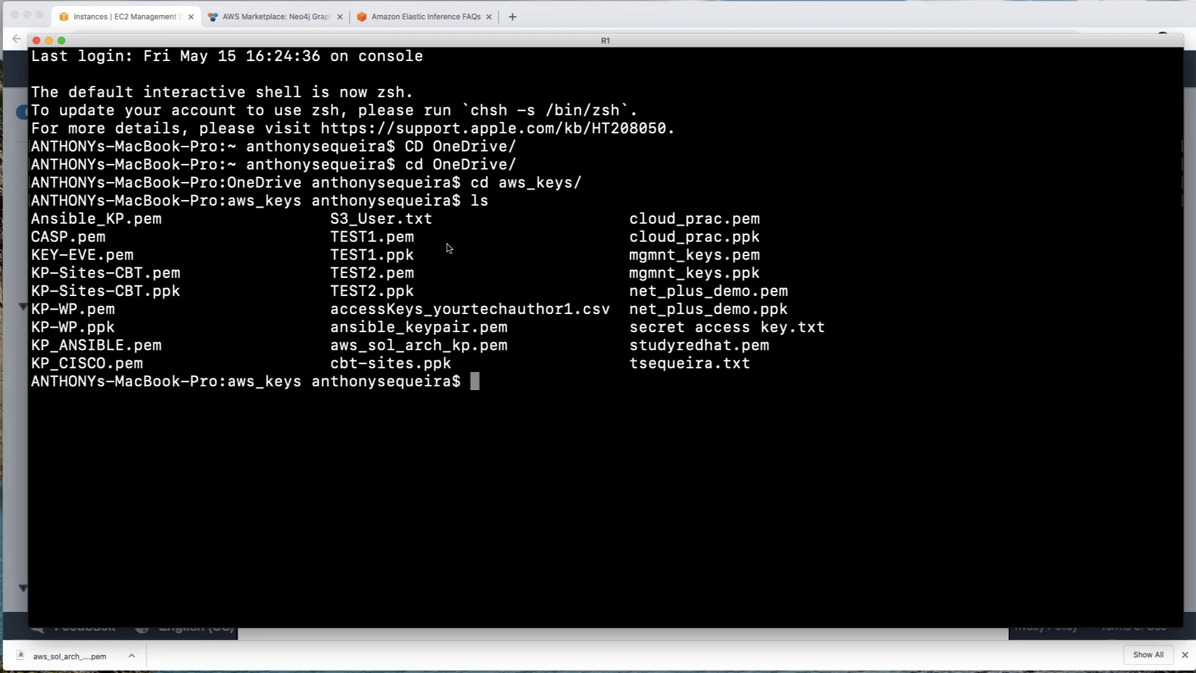
mouse_move(395, 343)
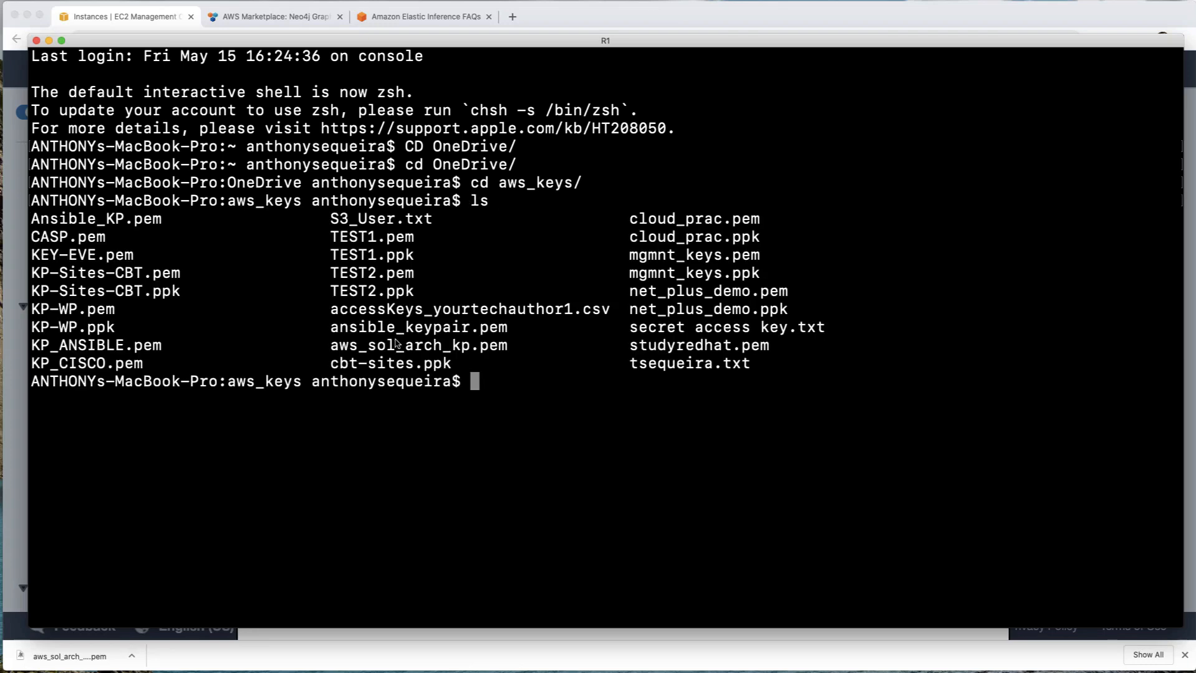
Run chmod 400 aws_sol_arch_kp.pem to restrict the key file's permissions.
double_click(419, 344)
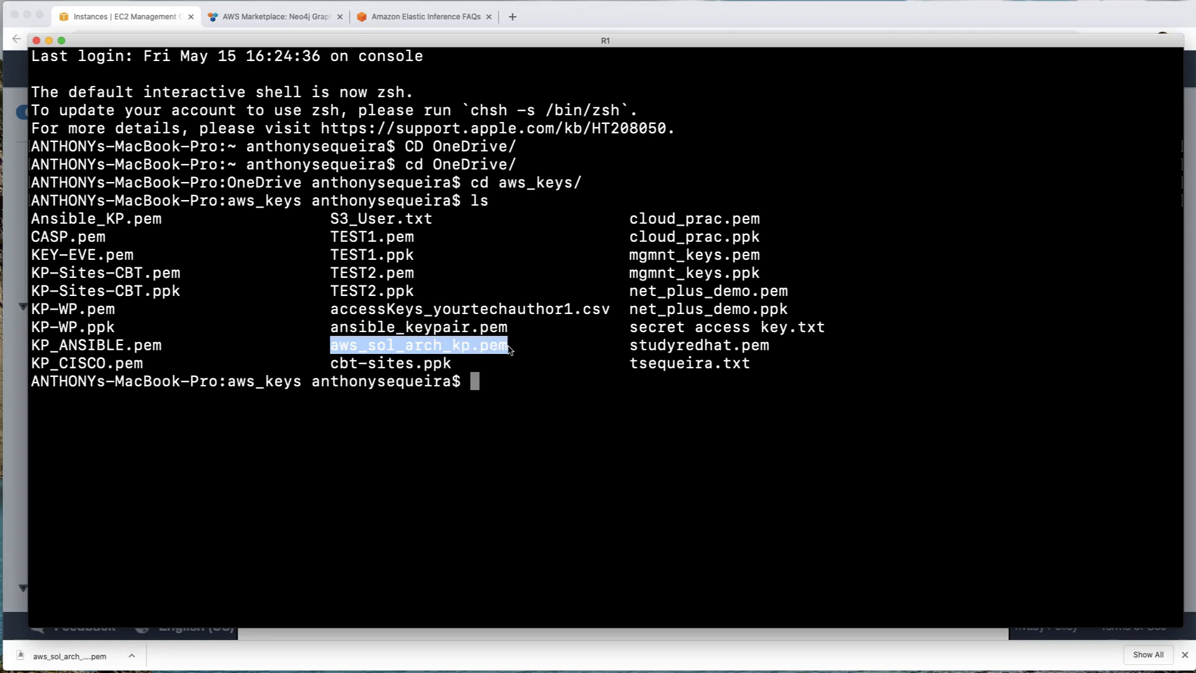
click(514, 396)
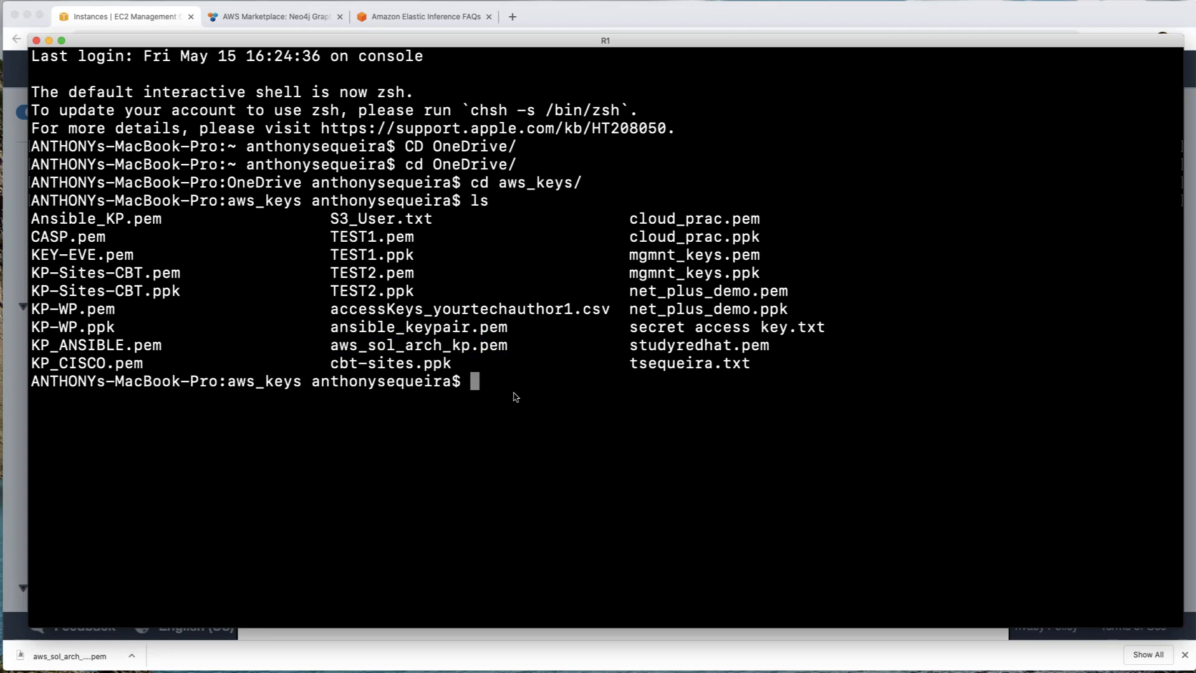
text(chmod 400 aws_sol_arch_kp.pem)
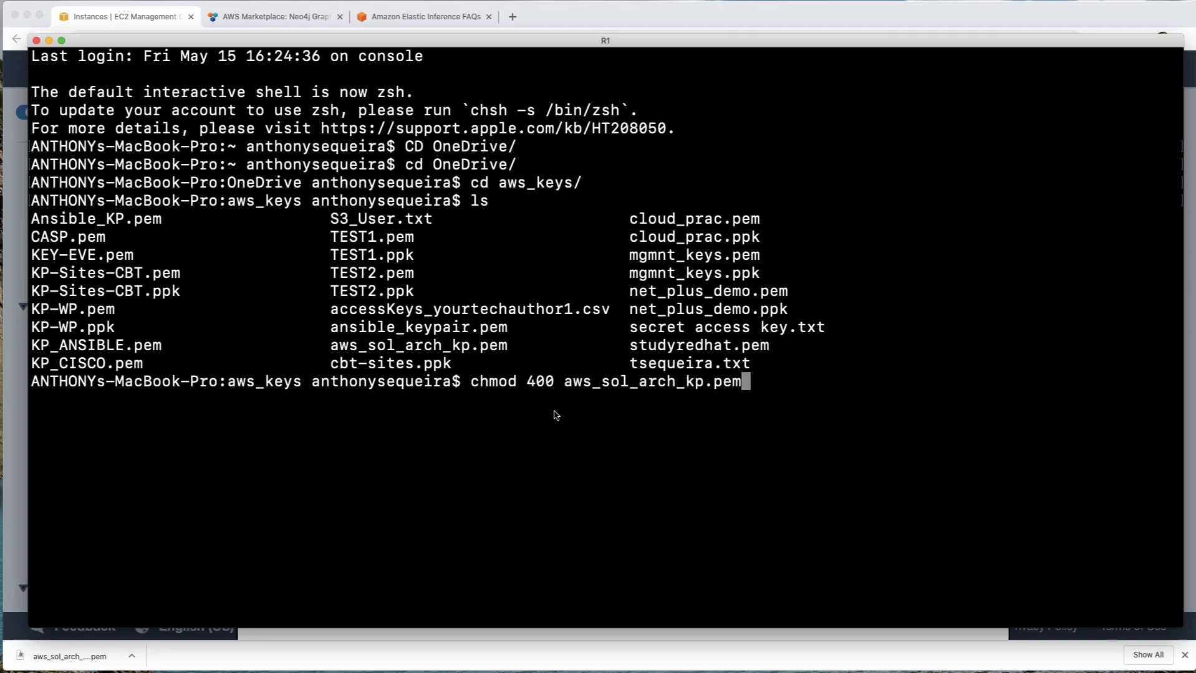
key(Return)
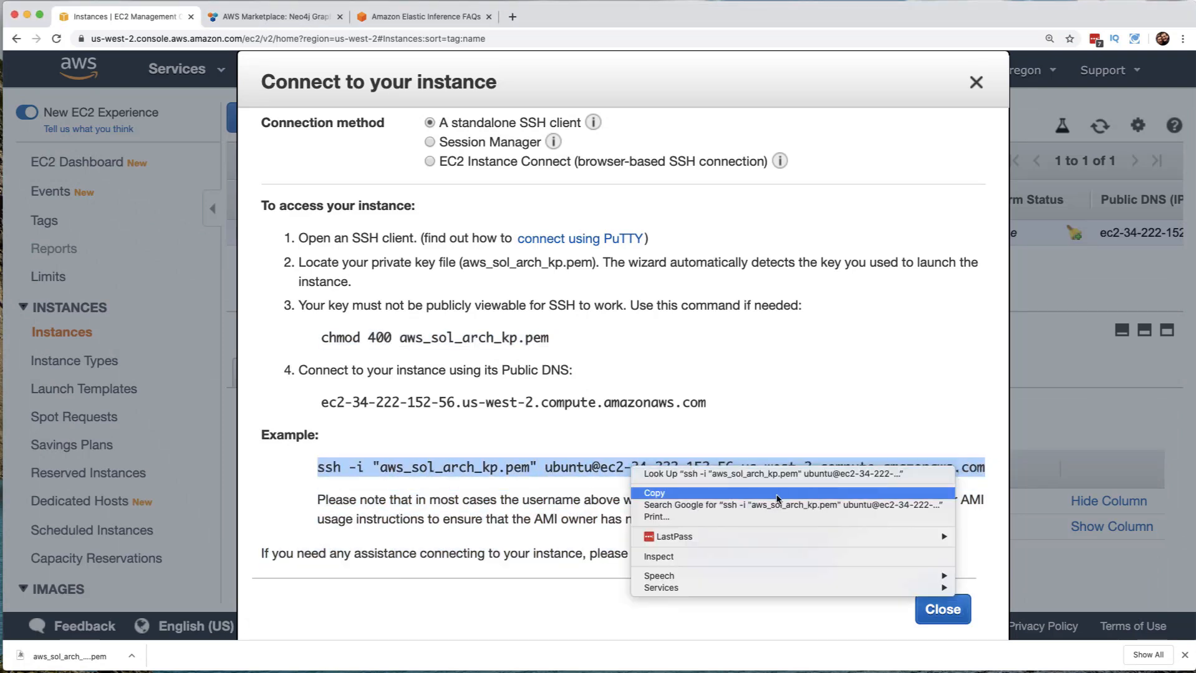
Paste and run the example ssh -i command, answering yes to the host prompt.
click(654, 493)
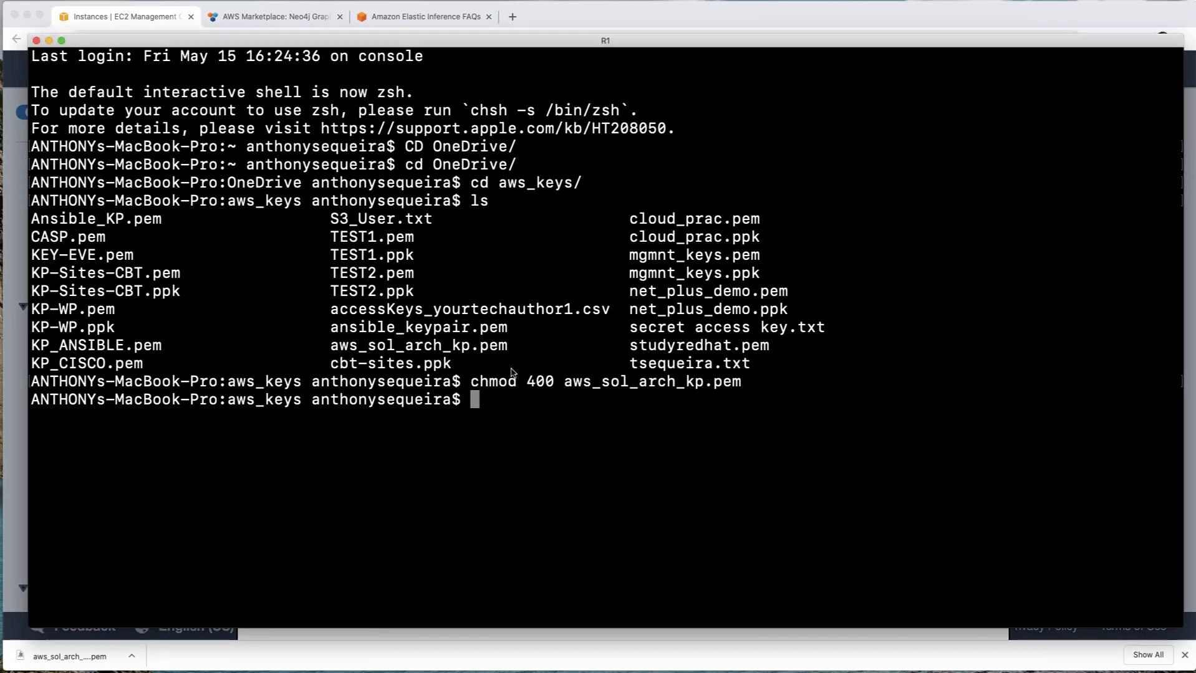
key(Return)
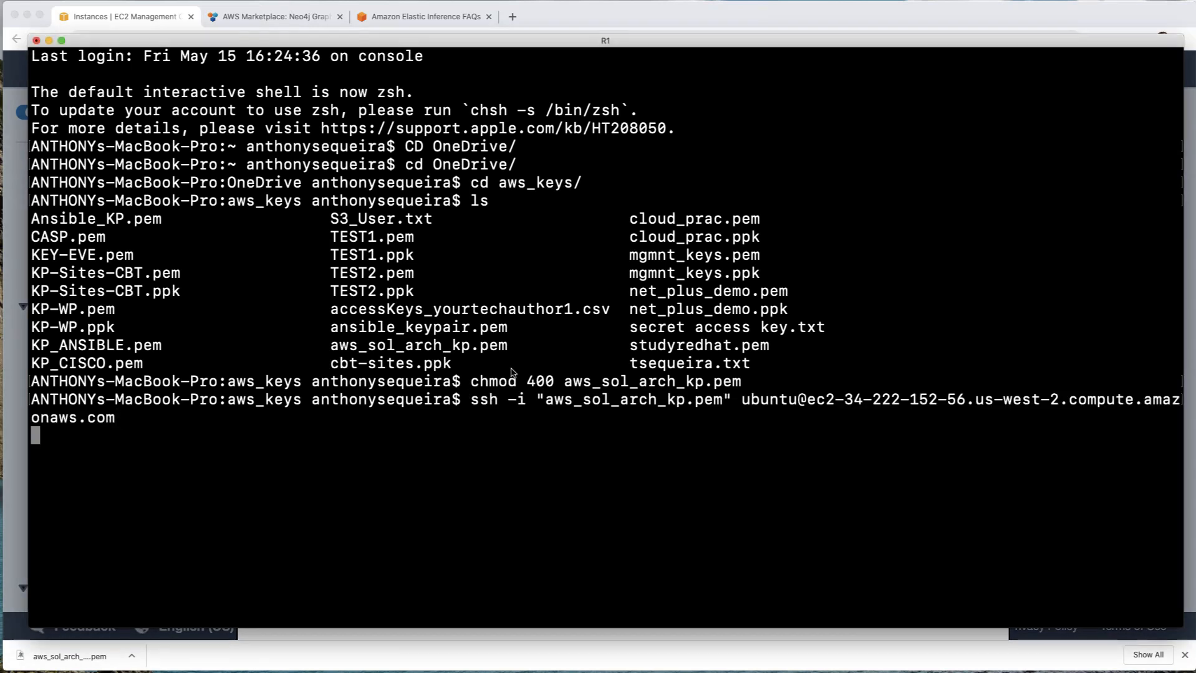
key(Return)
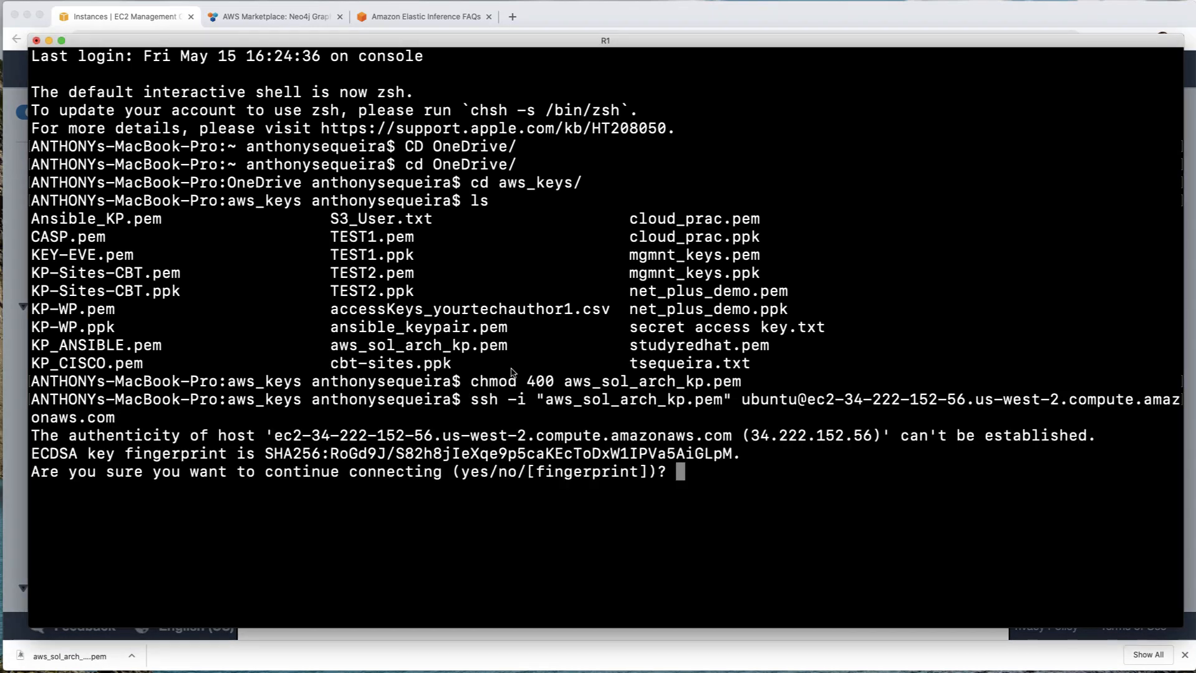
text(yes)
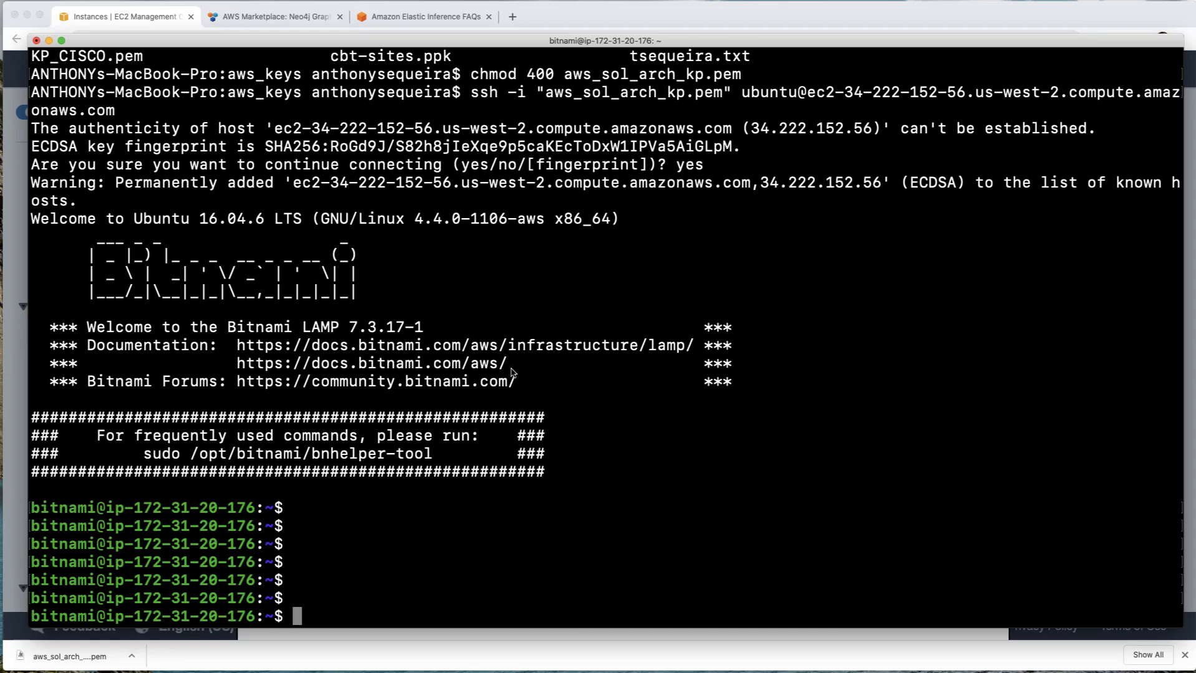
Run uname and uname -a, confirming the instance reports an Ubuntu kernel.
text(uname)
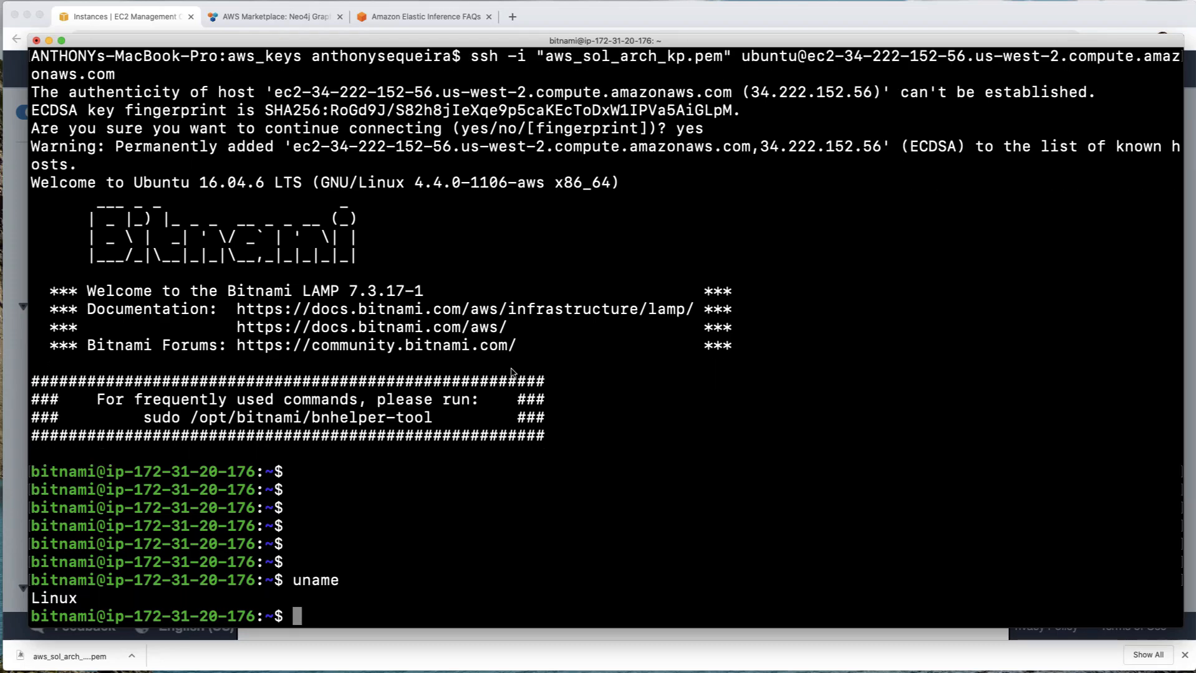
text(unam)
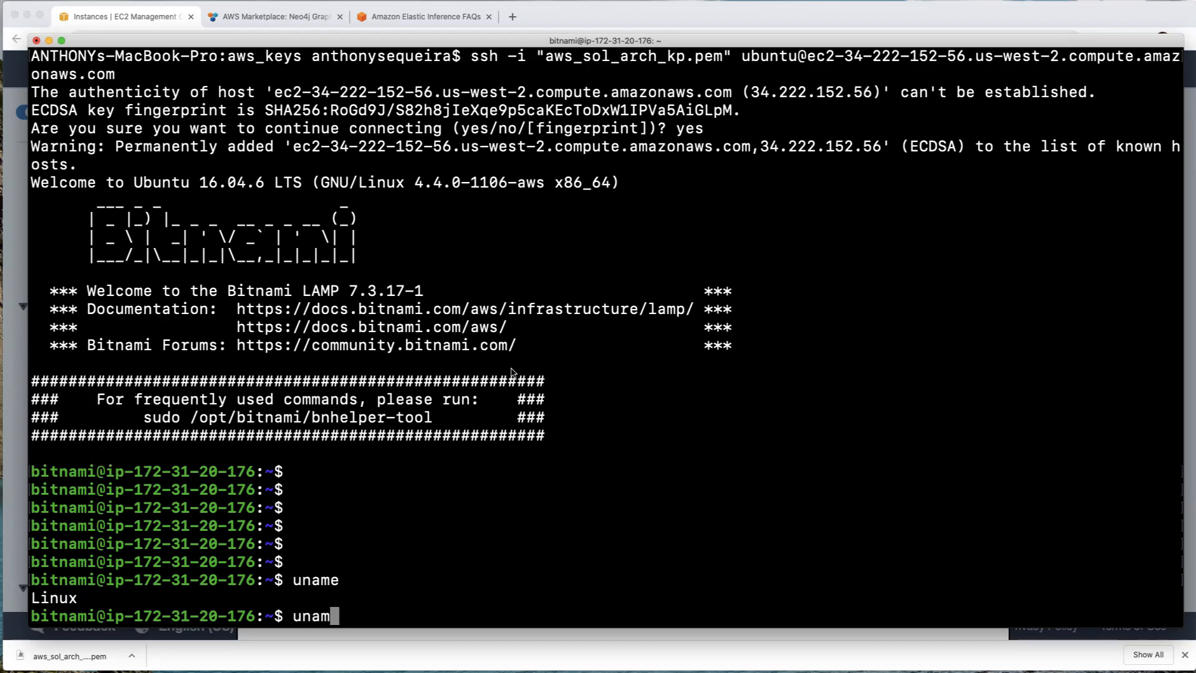
key(Return)
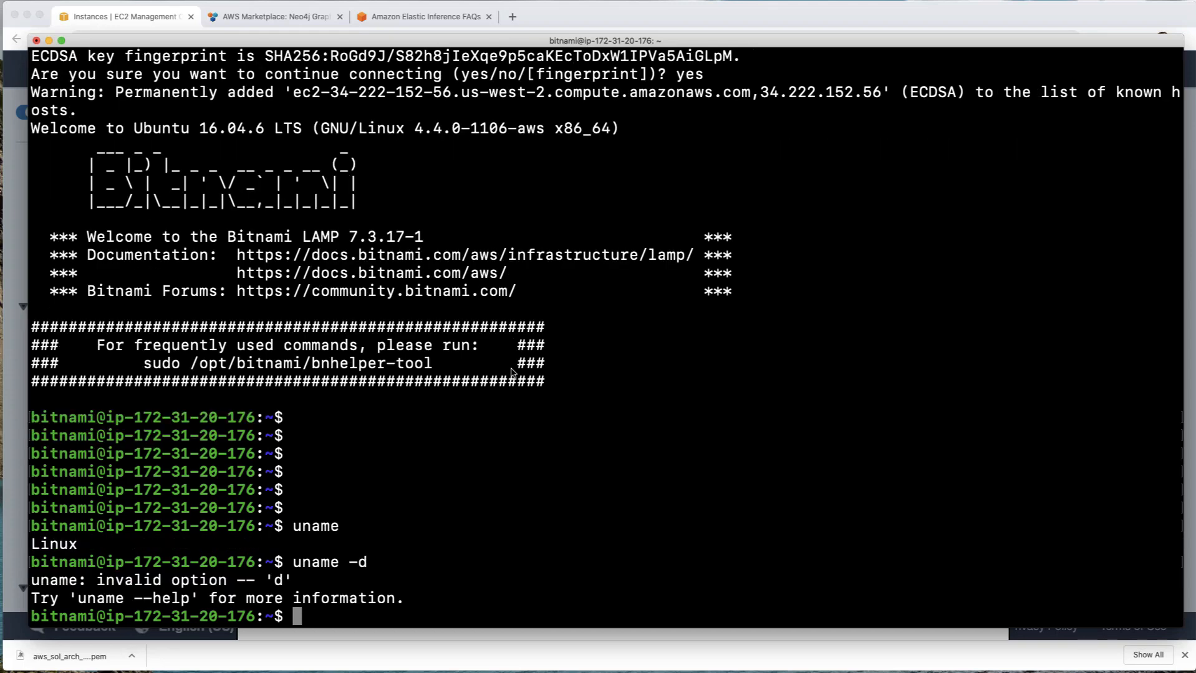
text(una)
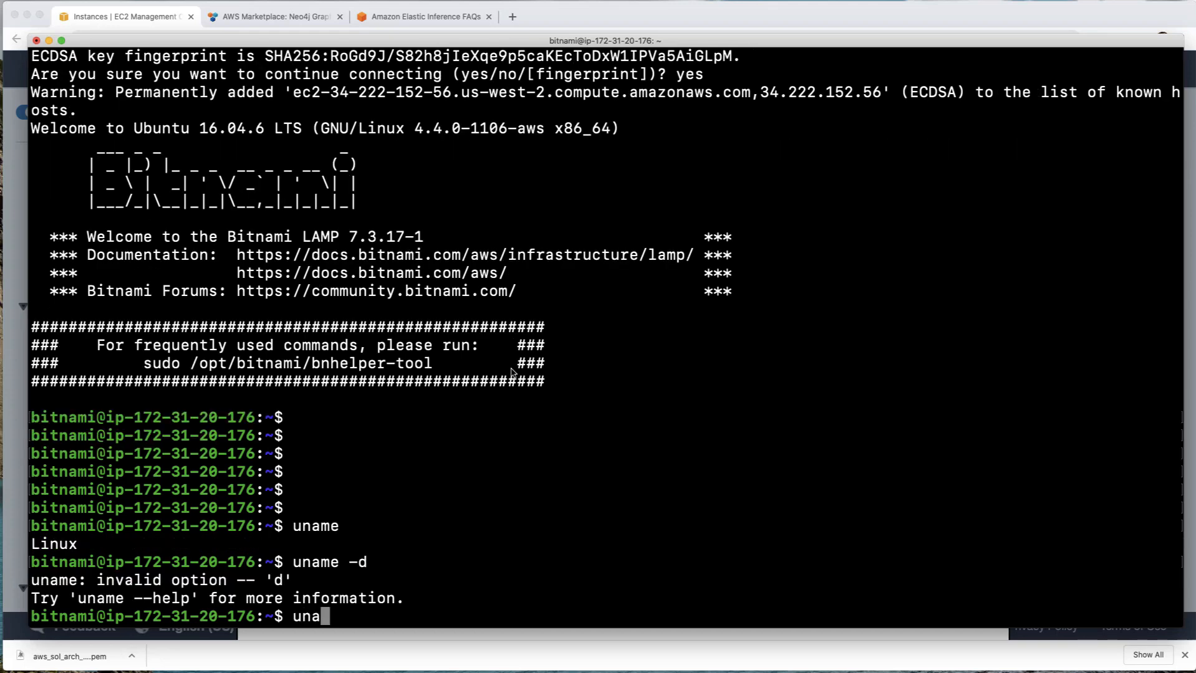
key(Return)
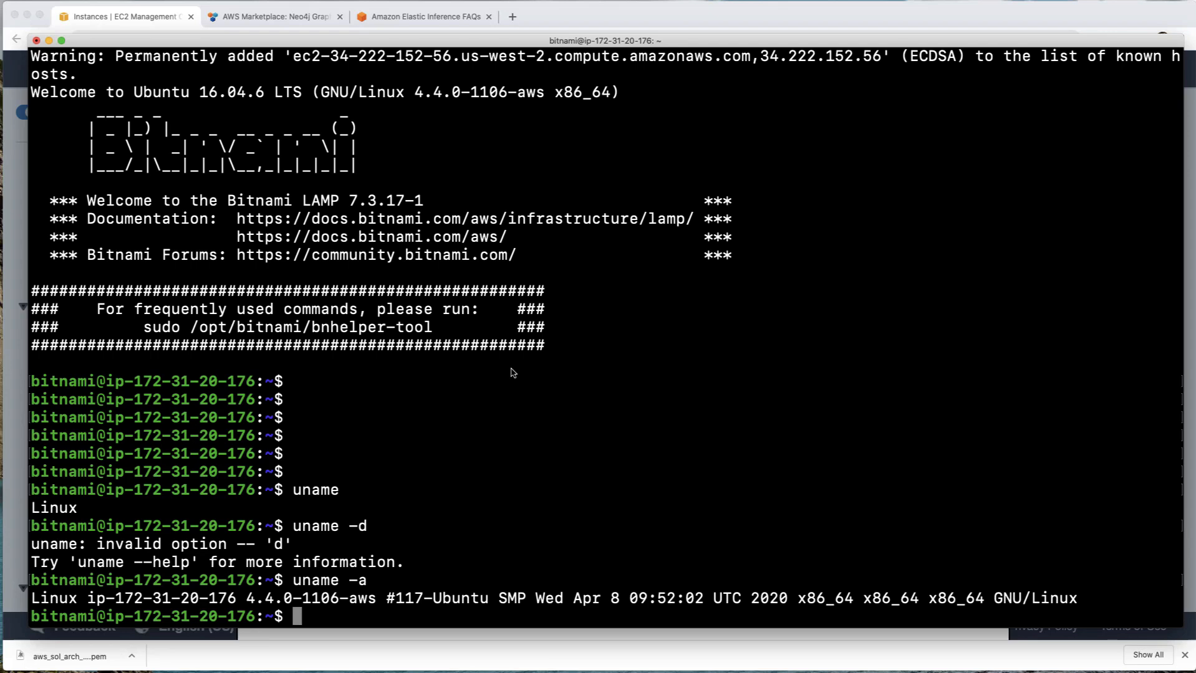
mouse_move(497, 369)
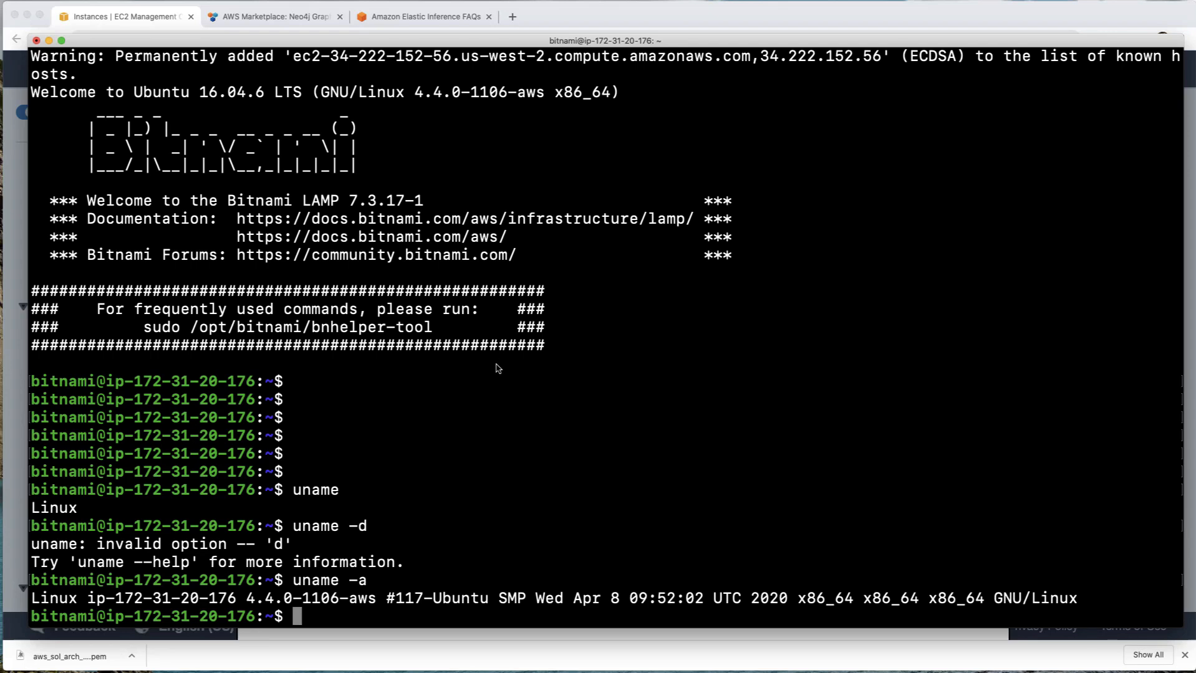
mouse_move(438, 603)
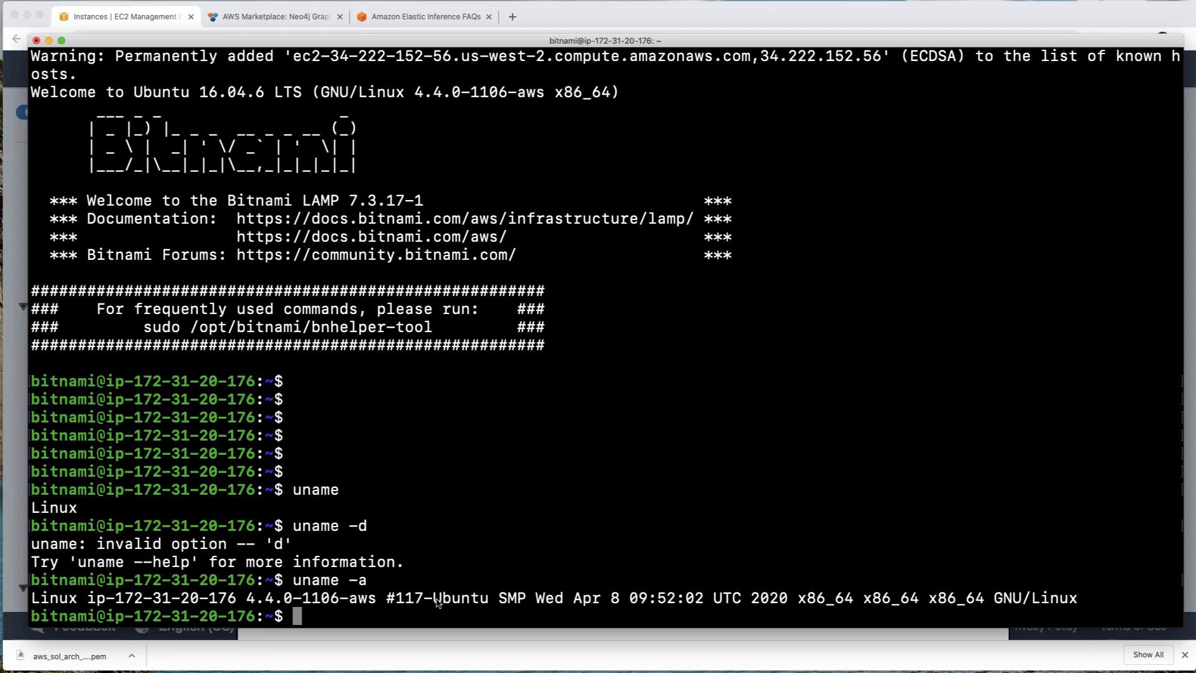
double_click(460, 597)
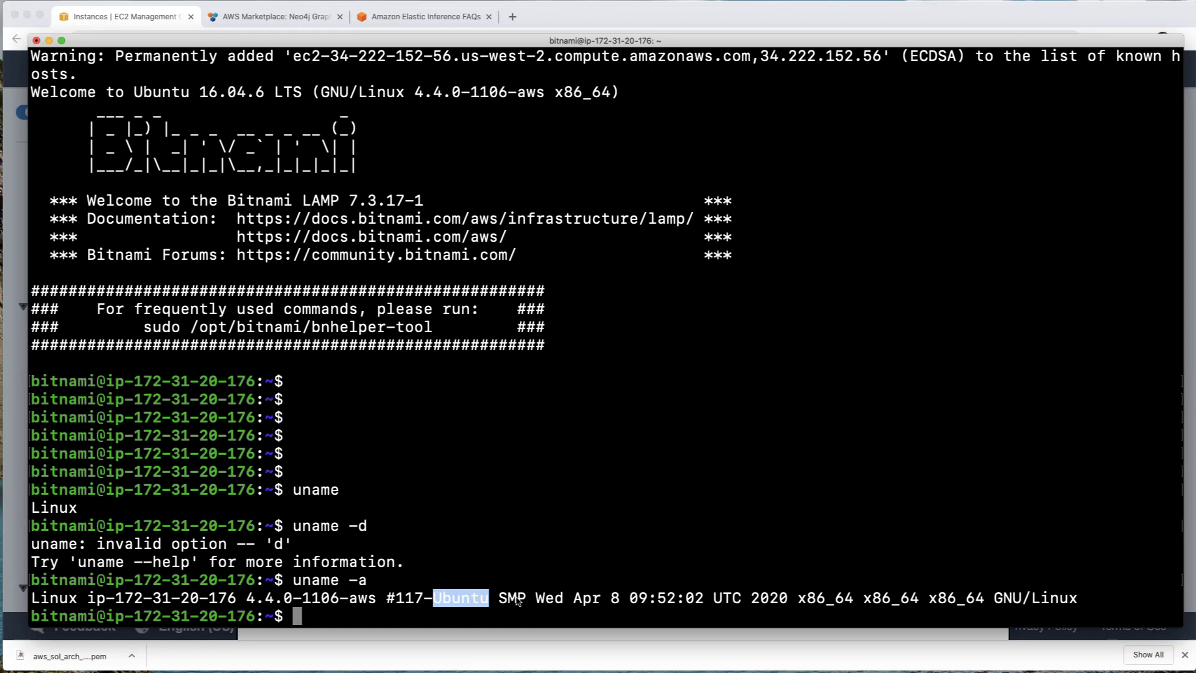
mouse_move(228, 124)
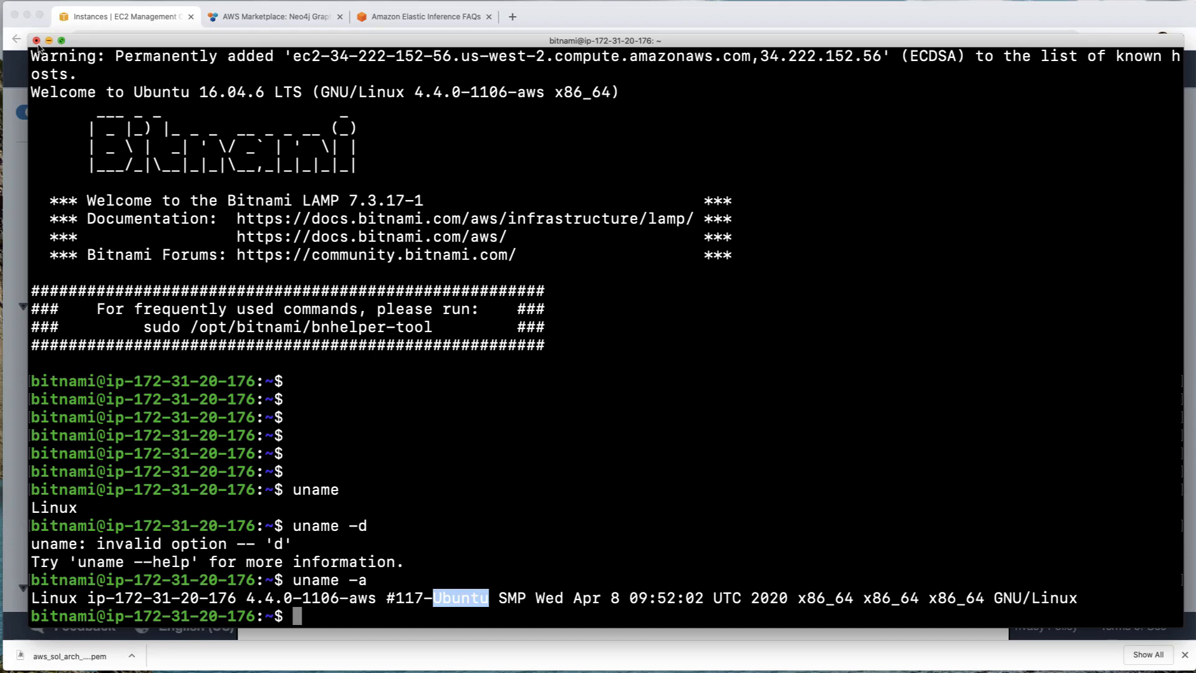
Close the Terminal SSH session and the Connect instructions dialog.
click(36, 40)
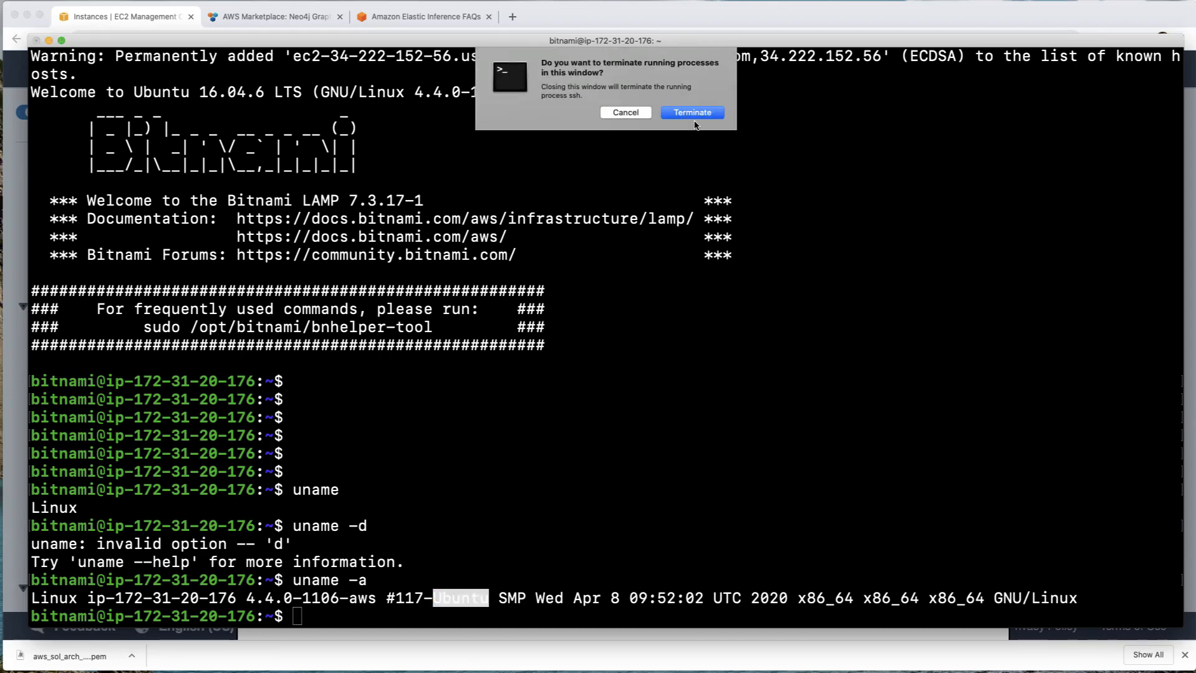
click(691, 112)
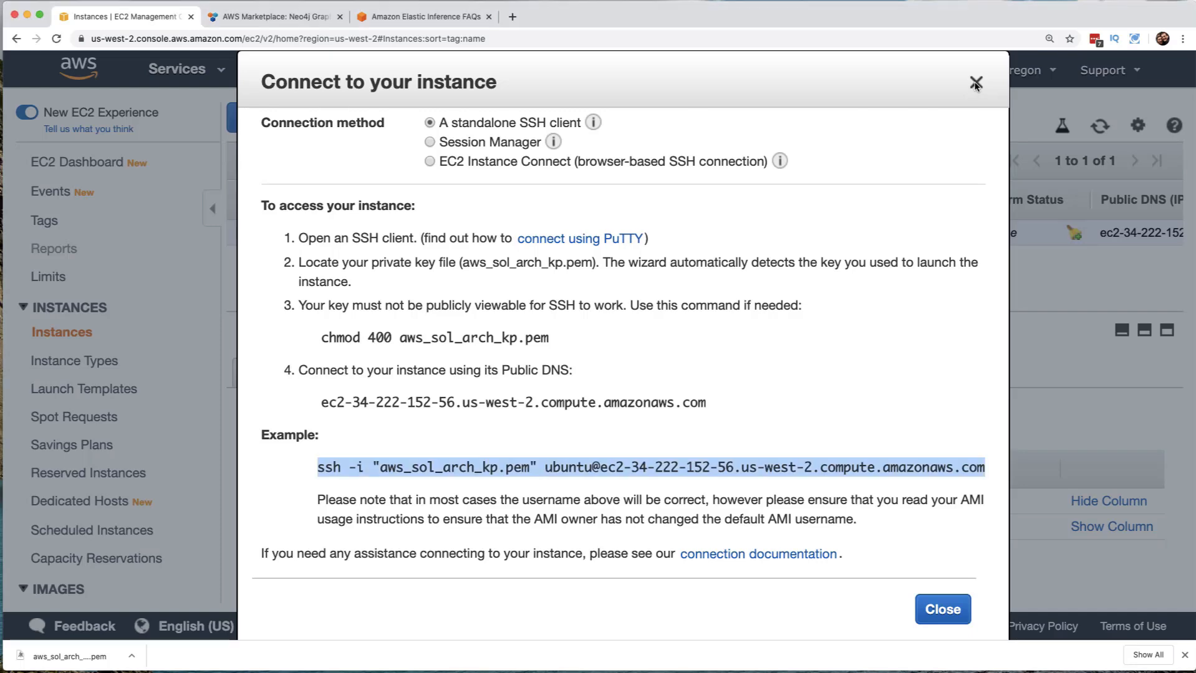
click(975, 83)
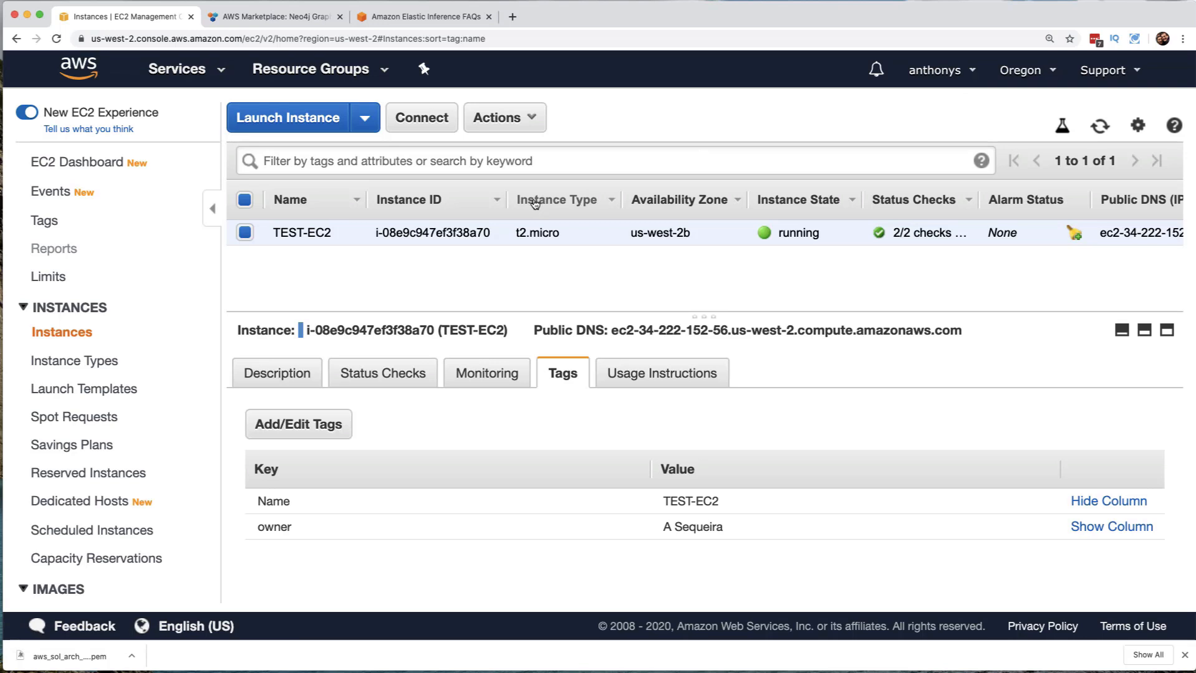
mouse_move(502, 205)
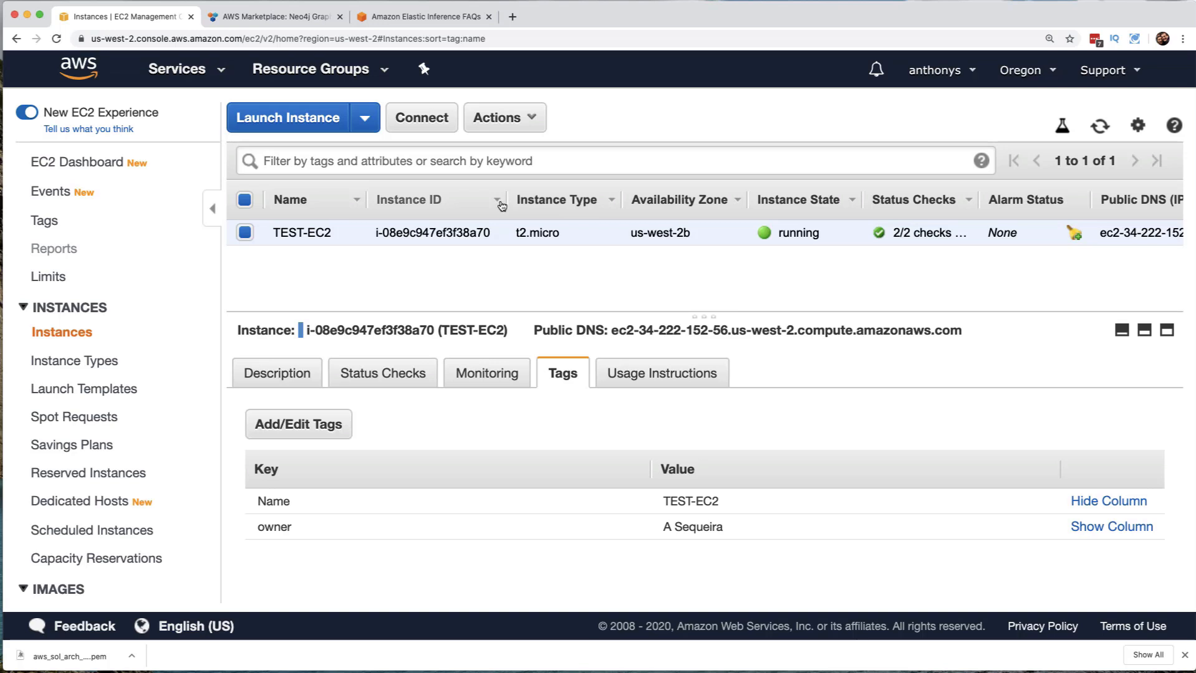
Terminate TEST-EC2 via Actions > Instance State and confirm, leaving it shutting down.
click(503, 118)
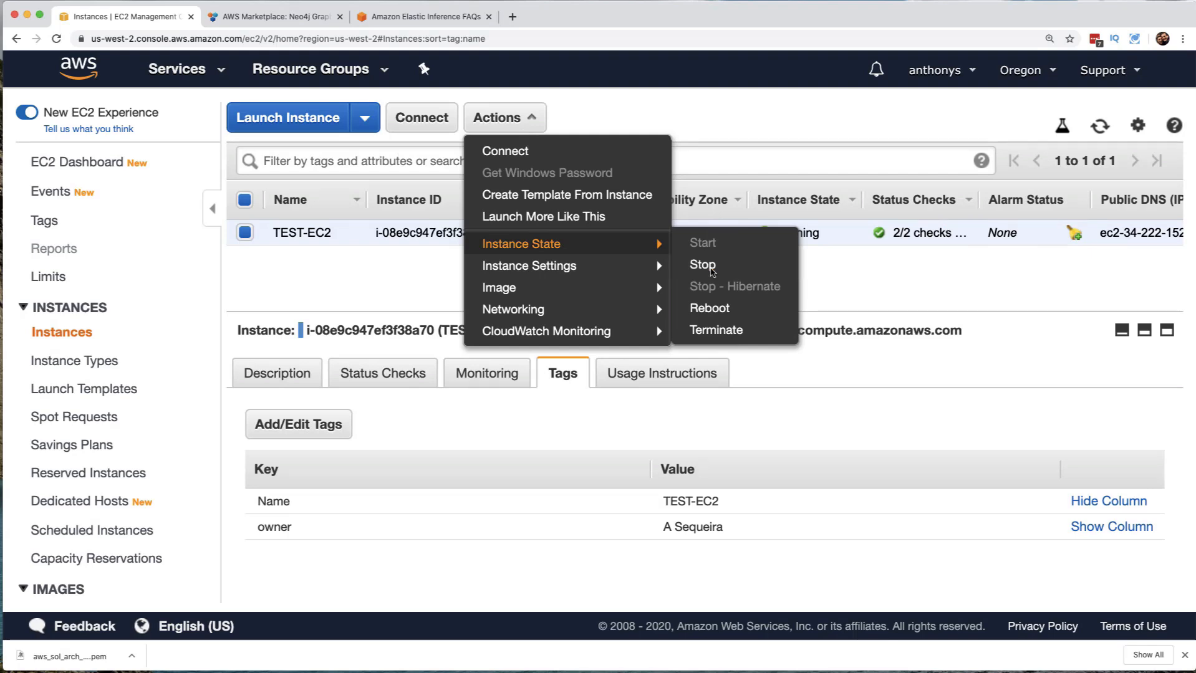
click(716, 329)
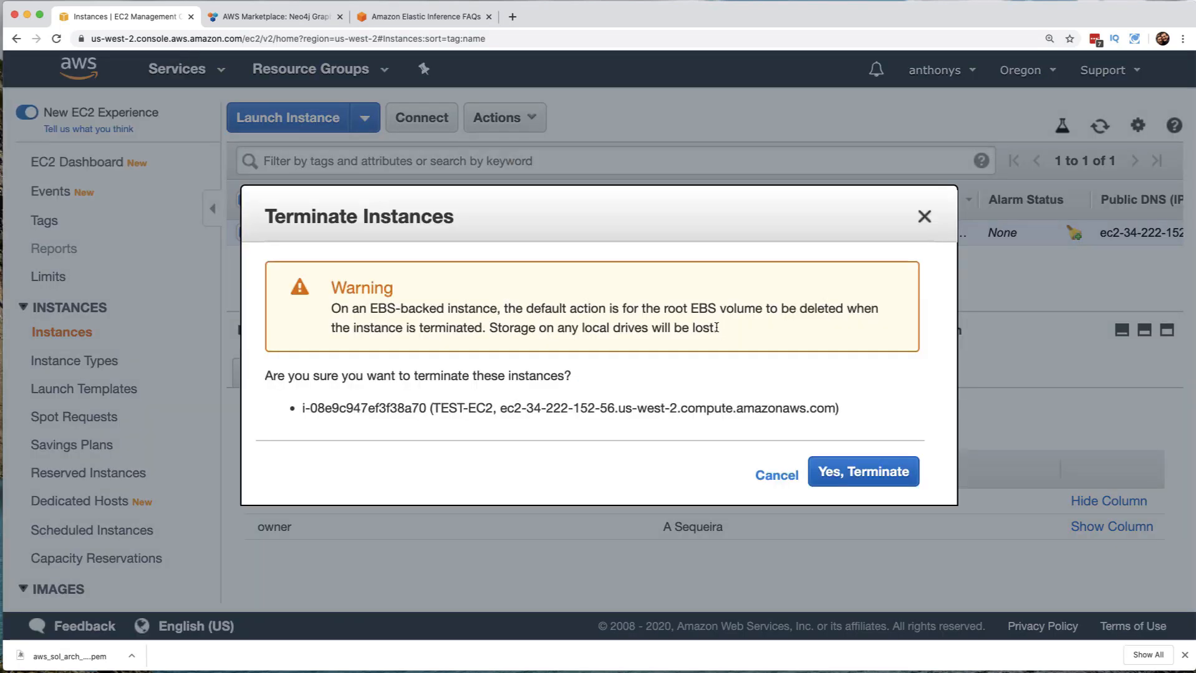
mouse_move(863, 472)
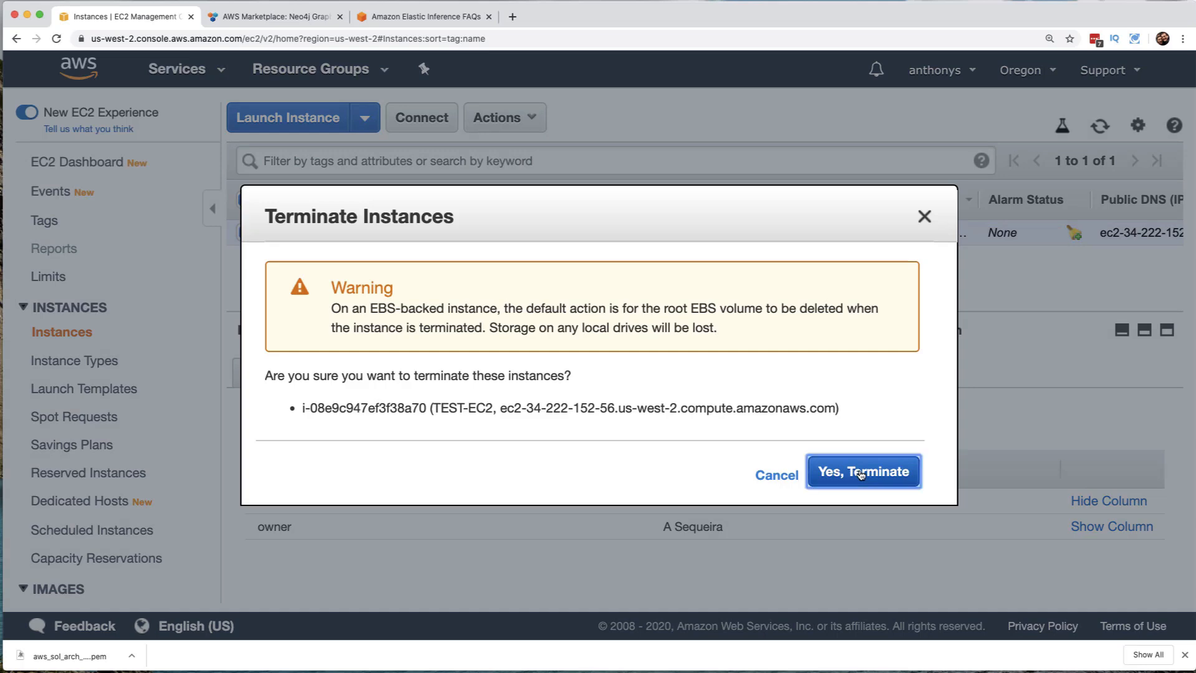
click(863, 472)
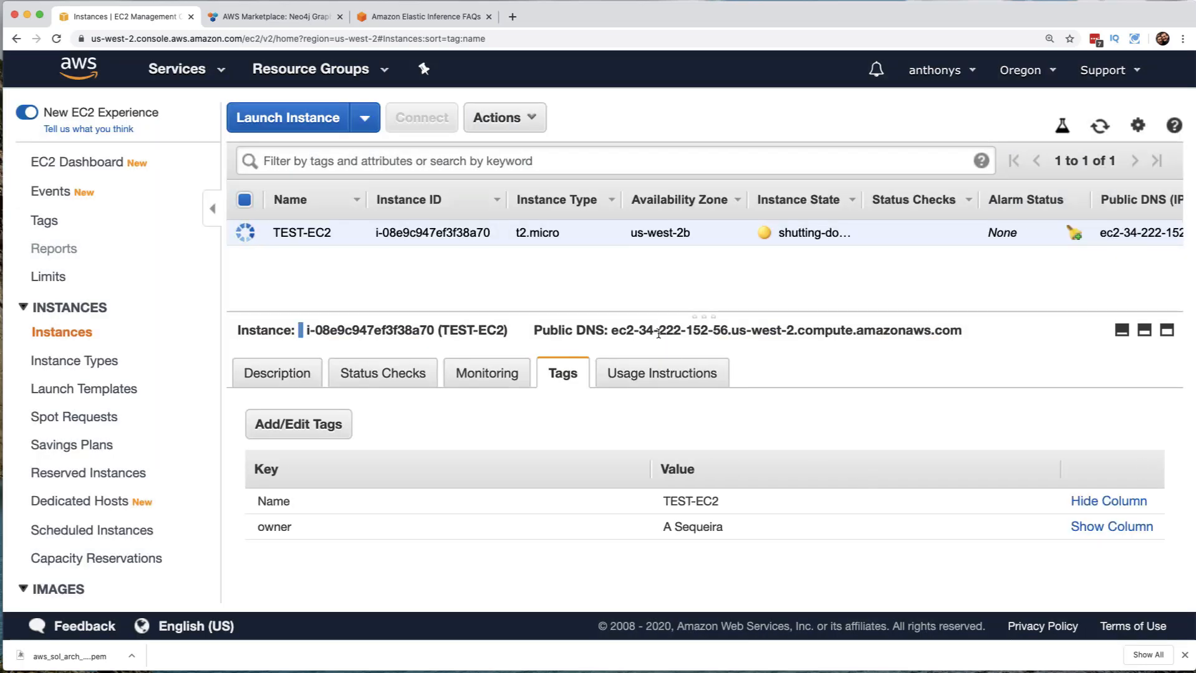
mouse_move(296, 152)
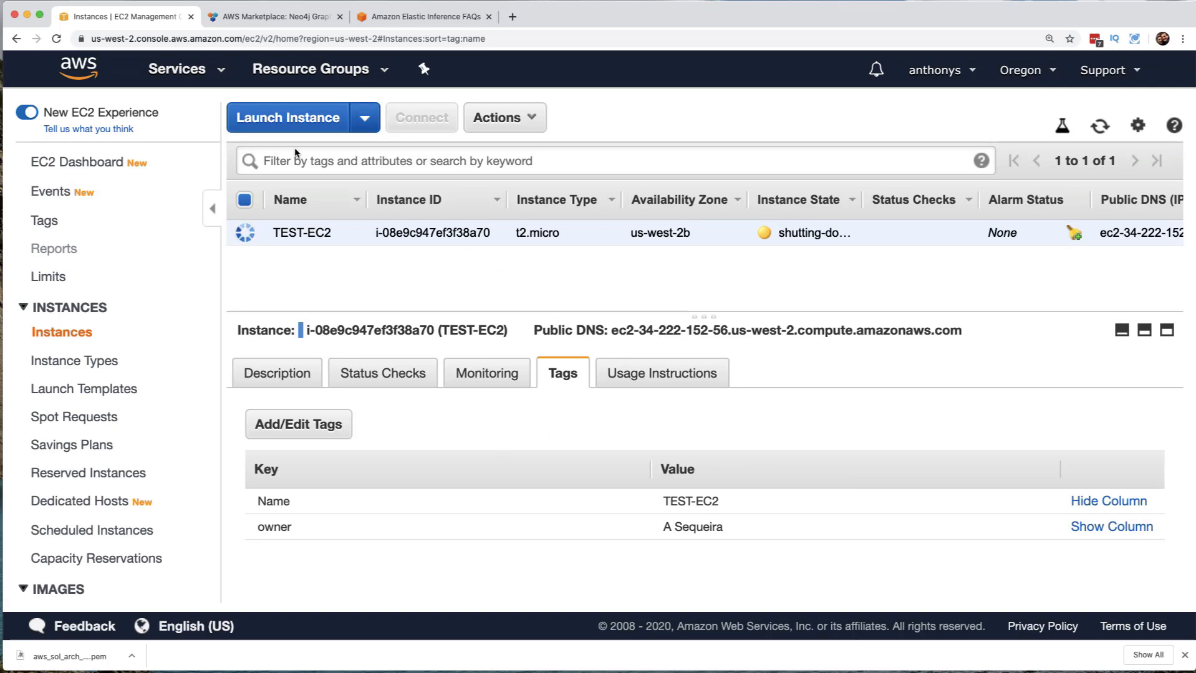
mouse_move(505, 276)
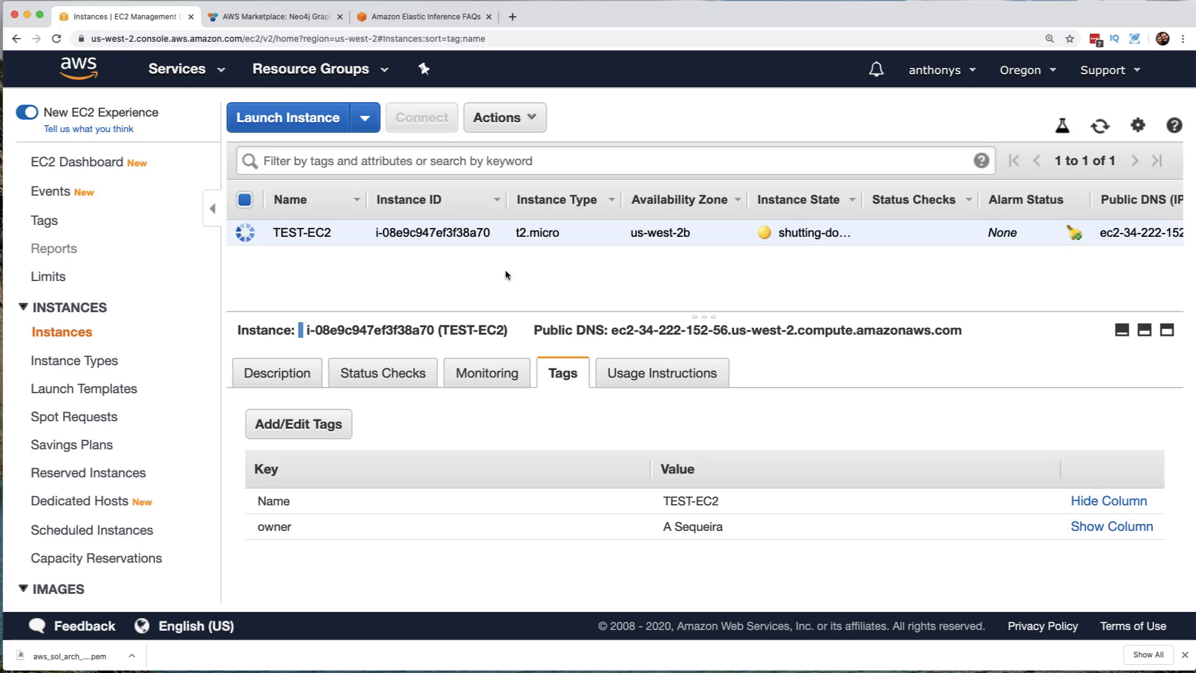
mouse_move(472, 248)
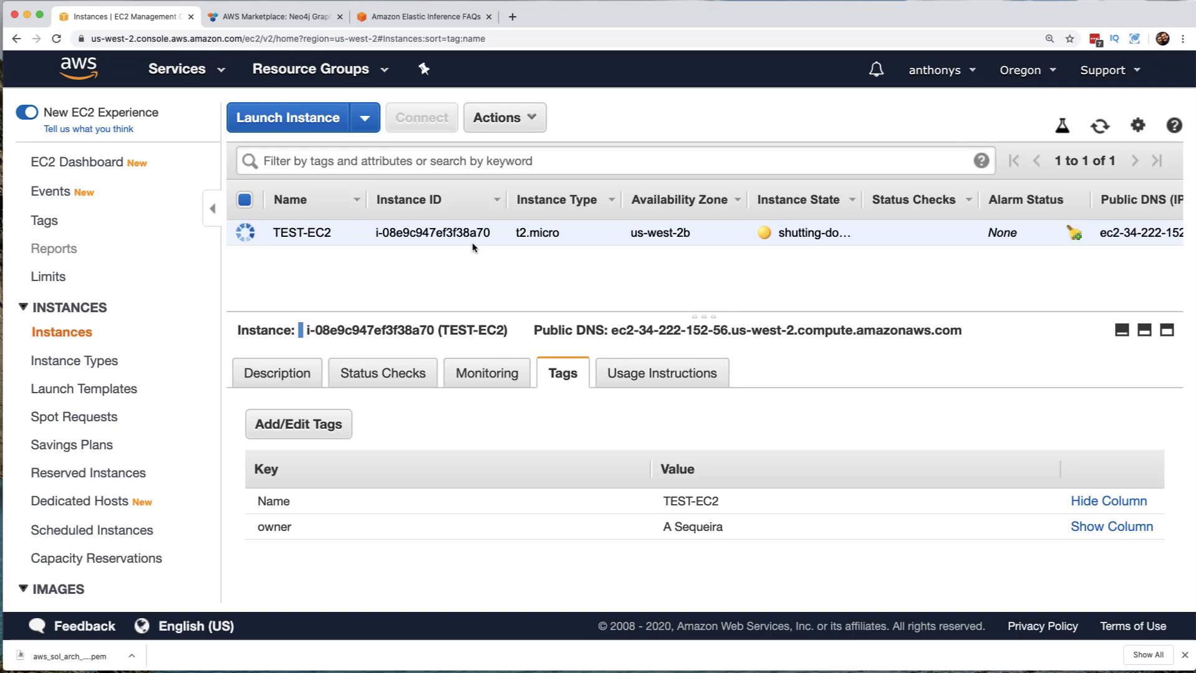
mouse_move(469, 292)
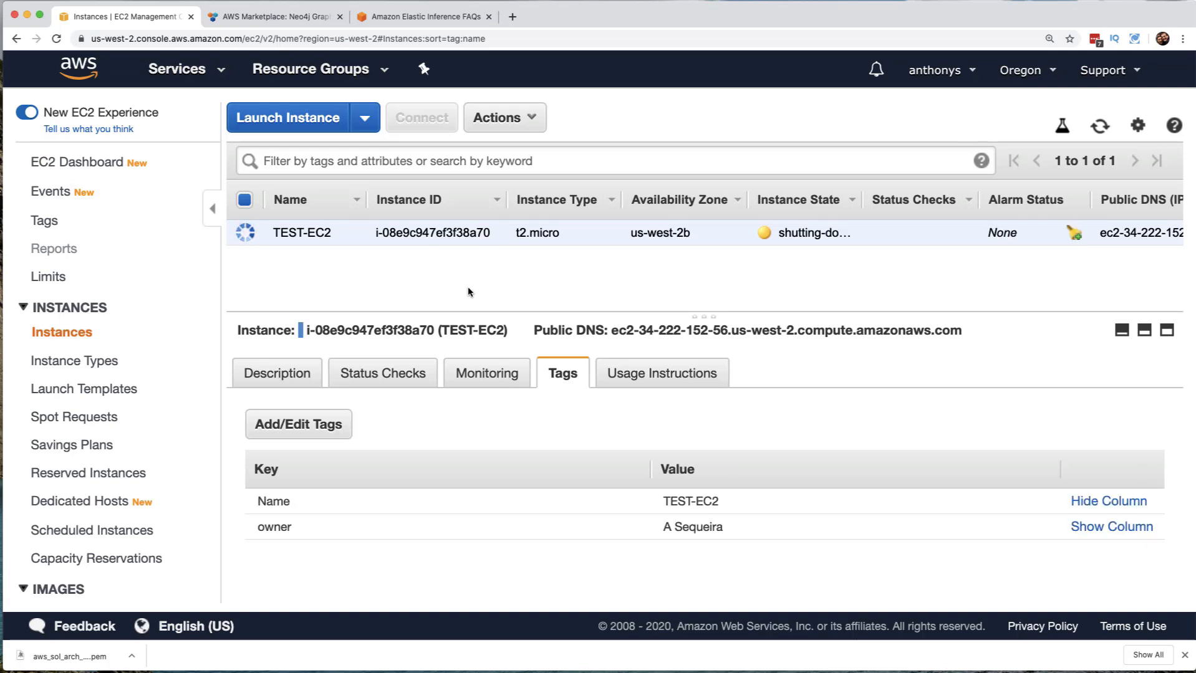
mouse_move(148, 326)
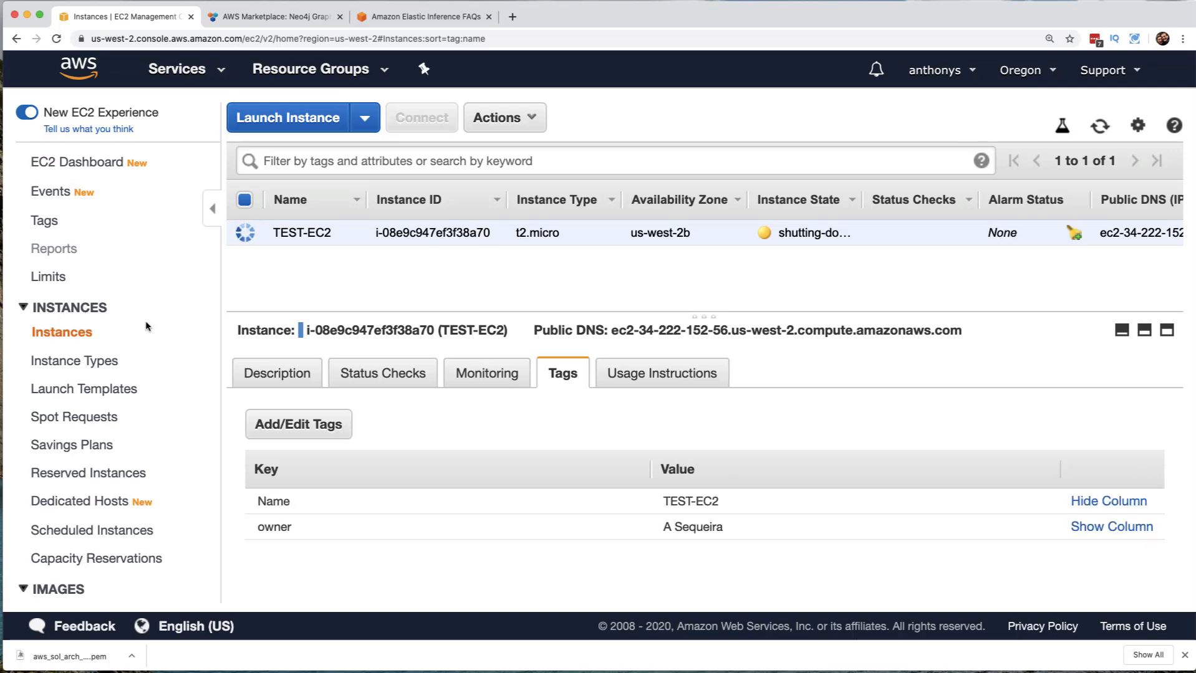
Delete the LAMP-SG security group via Actions and confirm, leaving only the default group.
scroll(down, 3)
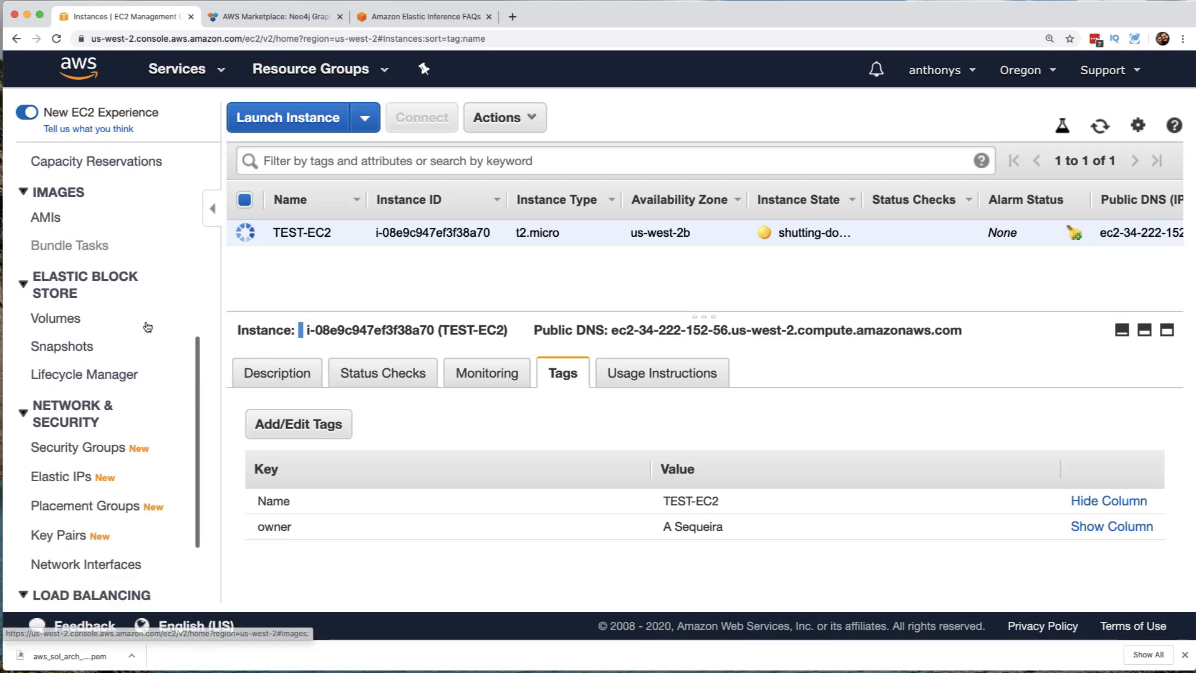
click(78, 448)
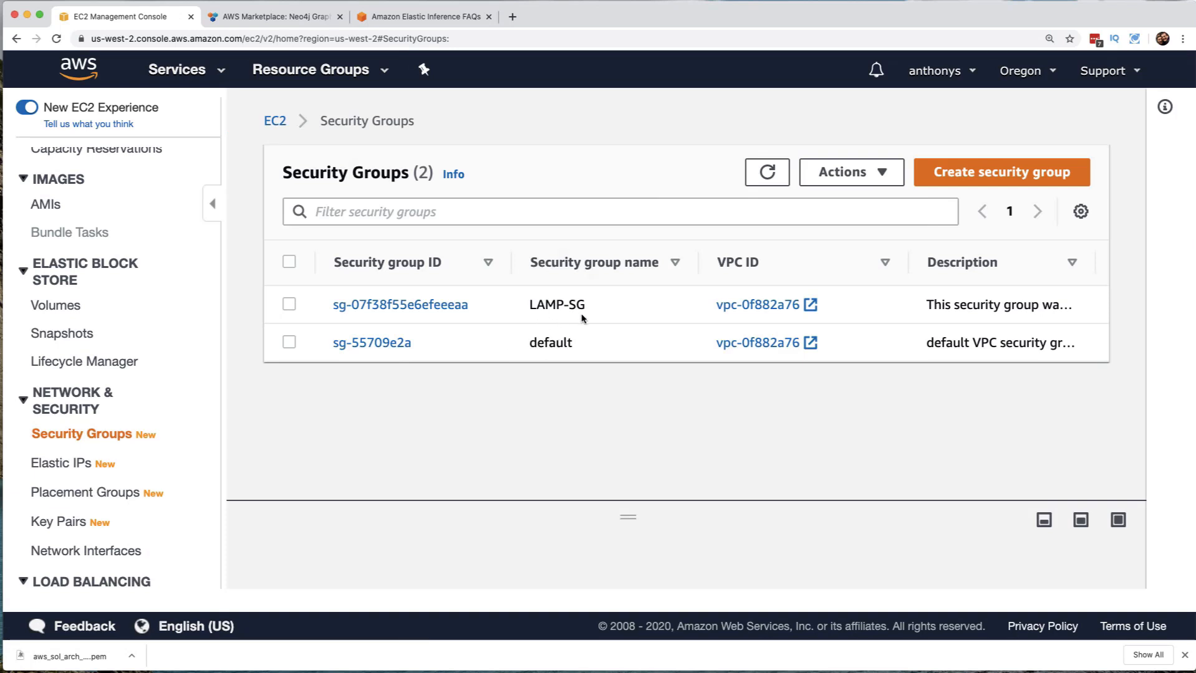
click(288, 304)
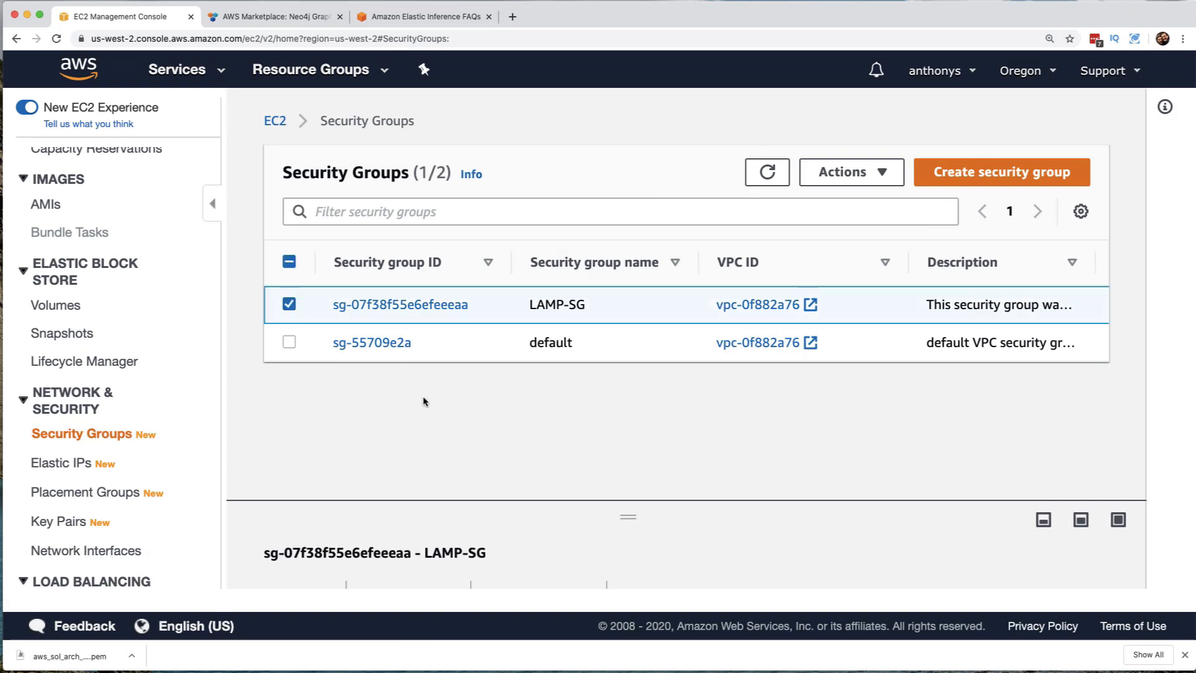
click(850, 172)
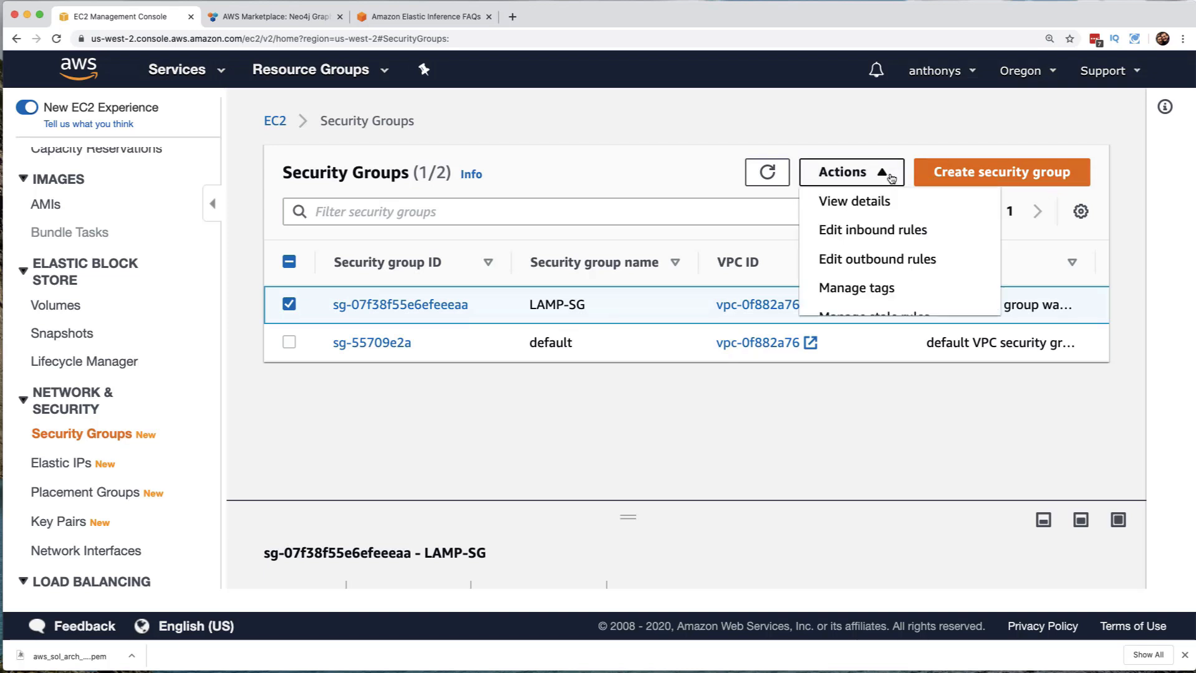
scroll(down, 3)
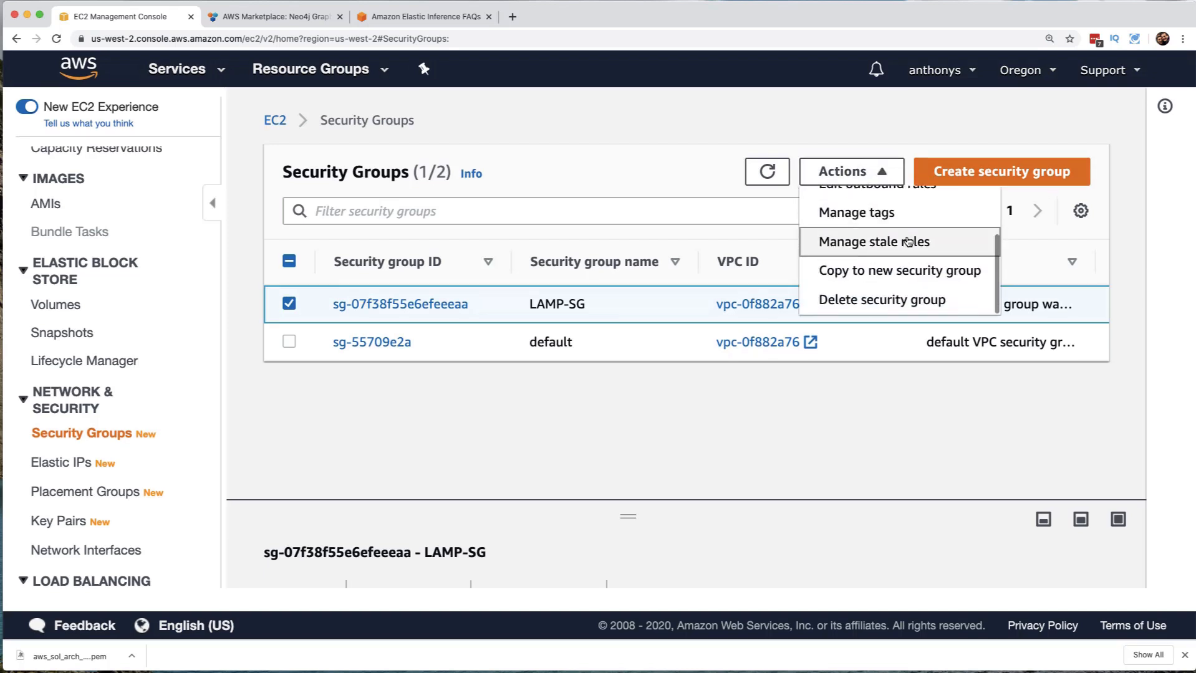
click(880, 299)
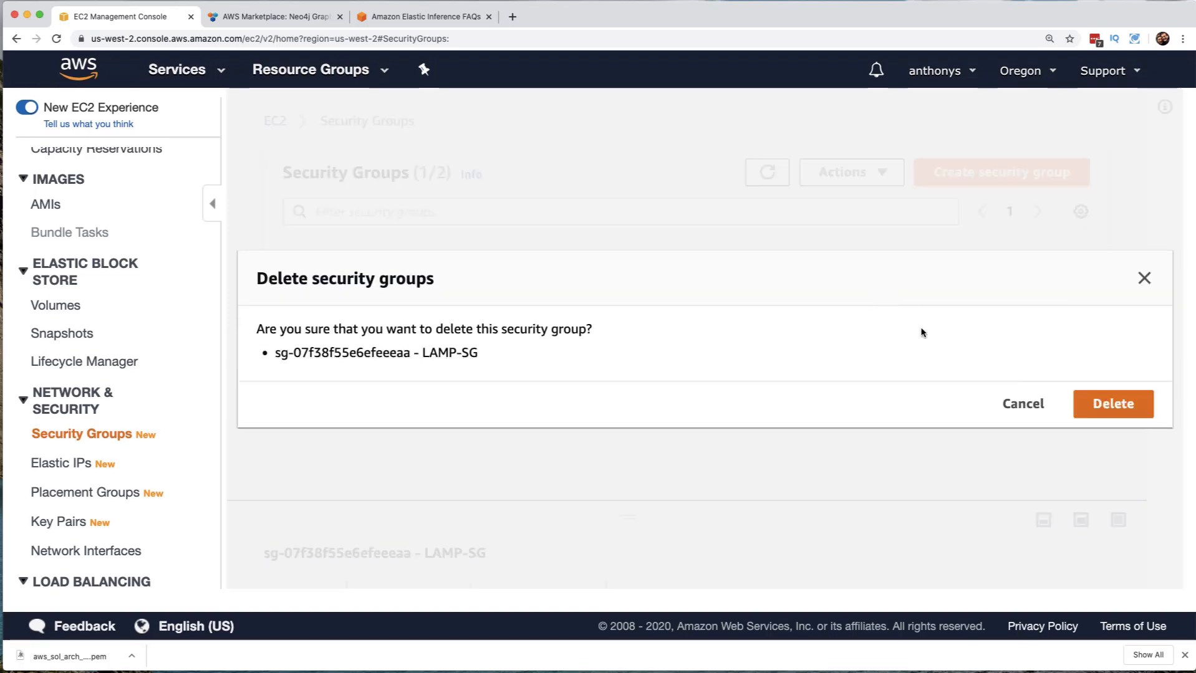
click(1112, 404)
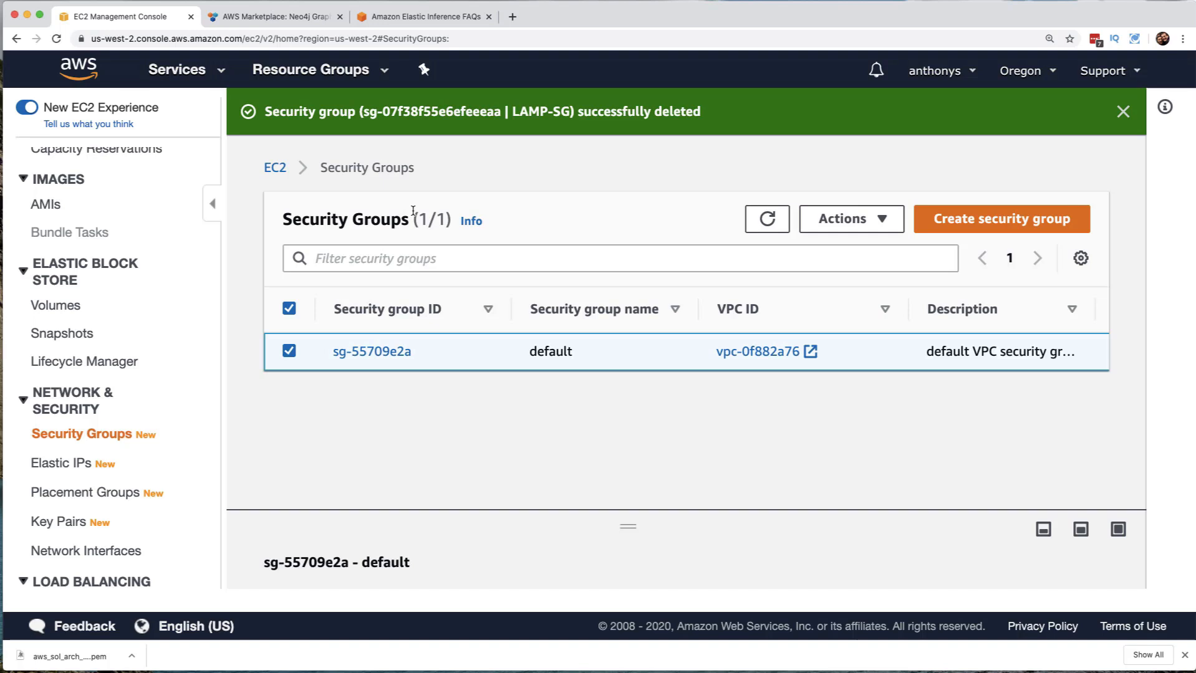
mouse_move(359, 250)
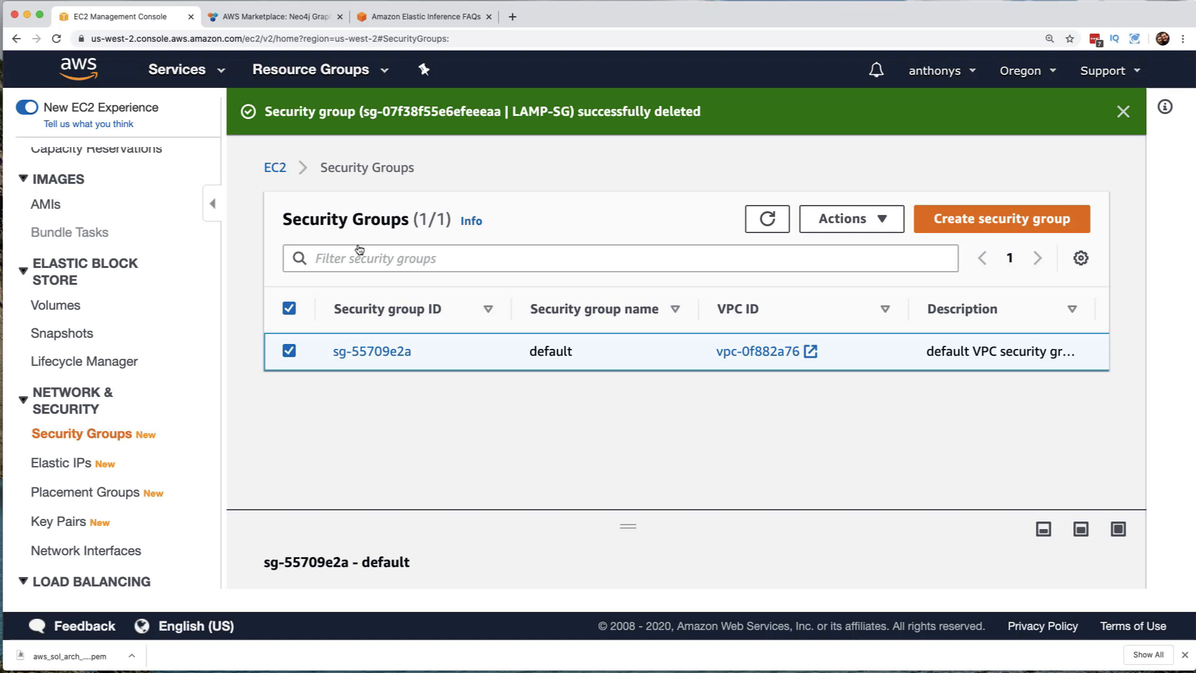
mouse_move(425, 171)
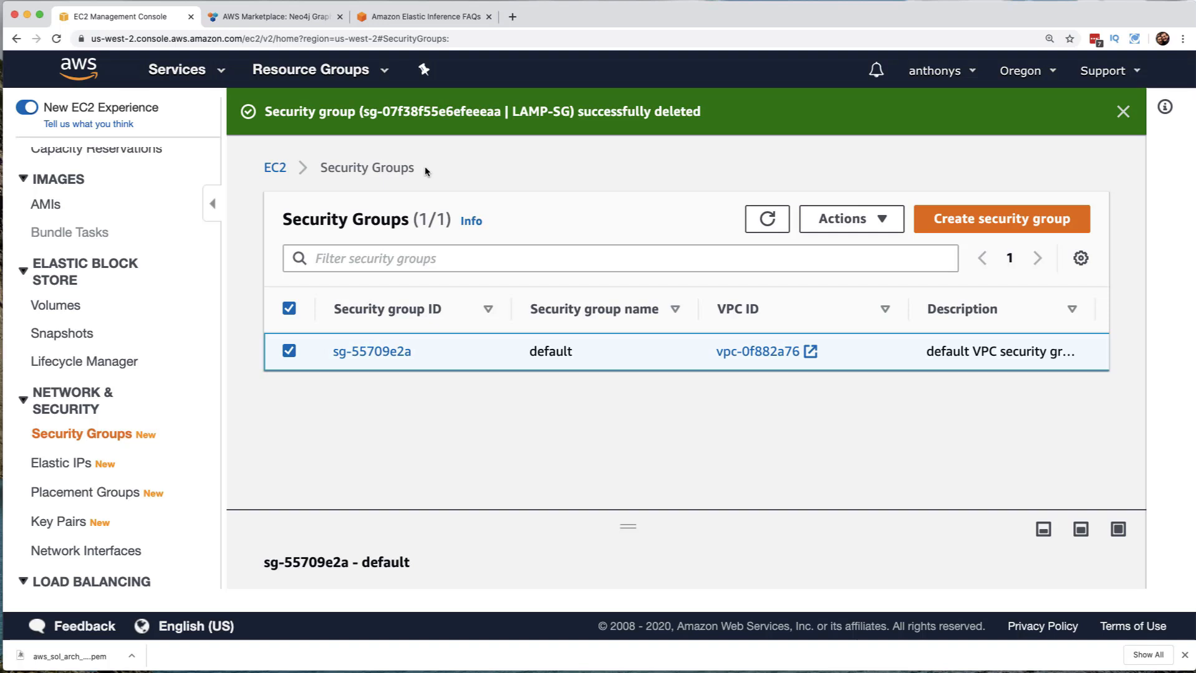
mouse_move(278, 358)
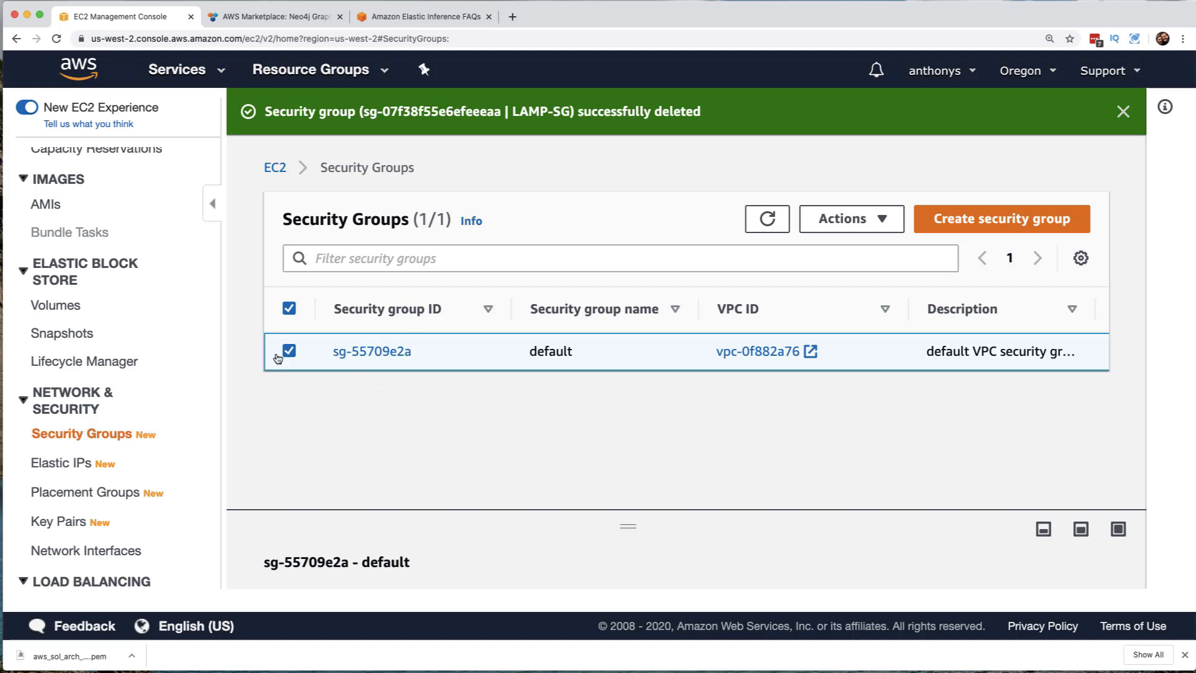
mouse_move(76, 439)
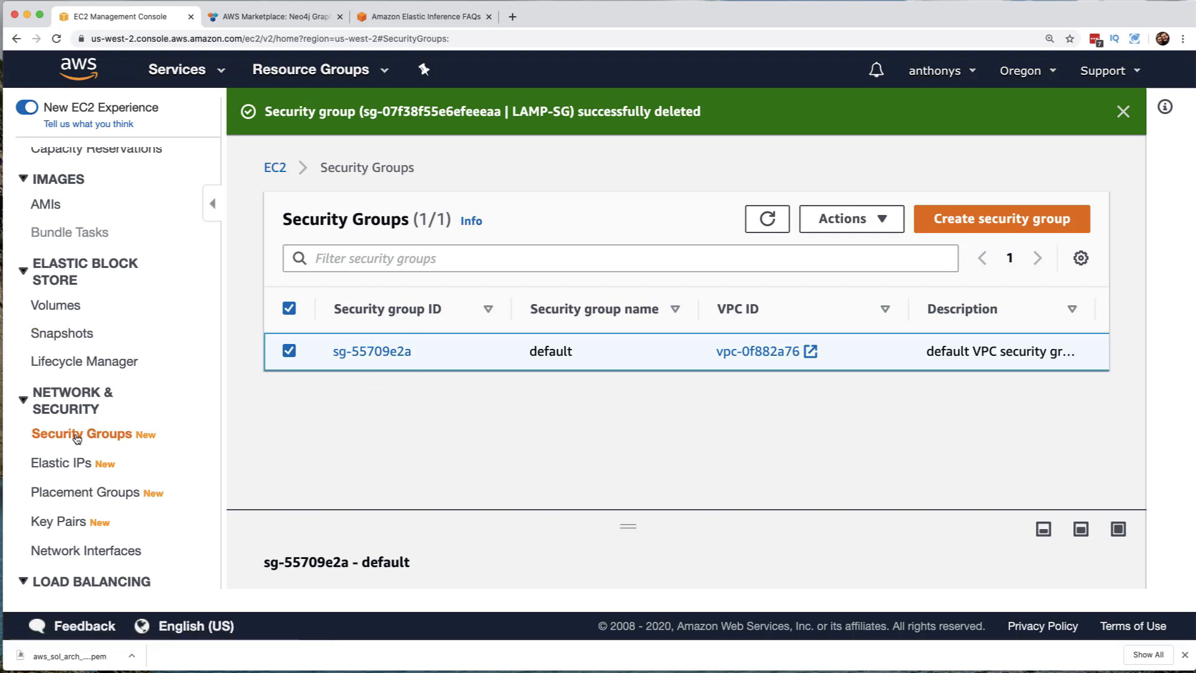
View the aws_sol_arch_kp key pair, then return to the EC2 Dashboard.
click(61, 521)
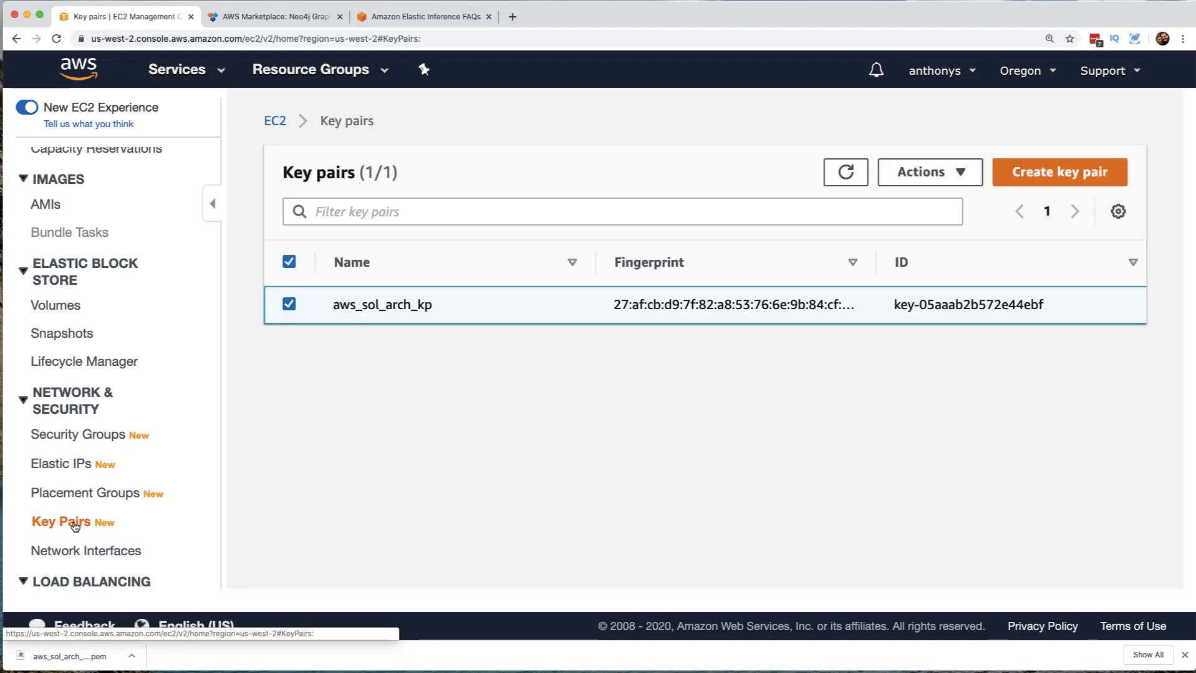
mouse_move(753, 320)
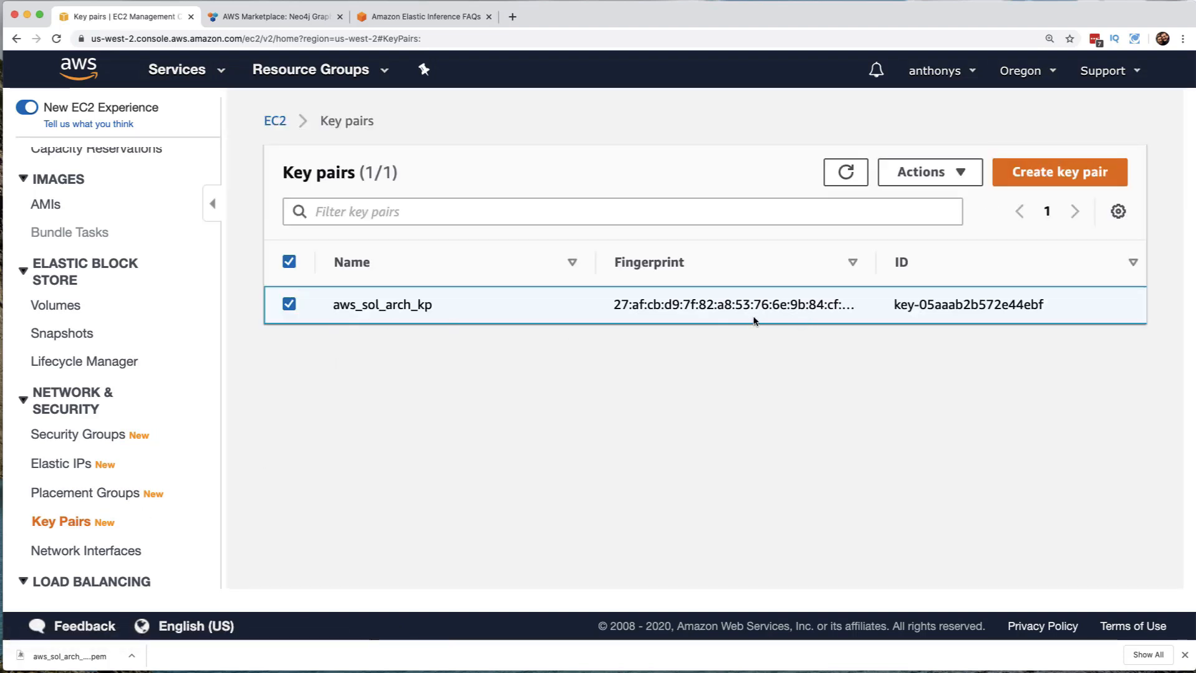
mouse_move(348, 307)
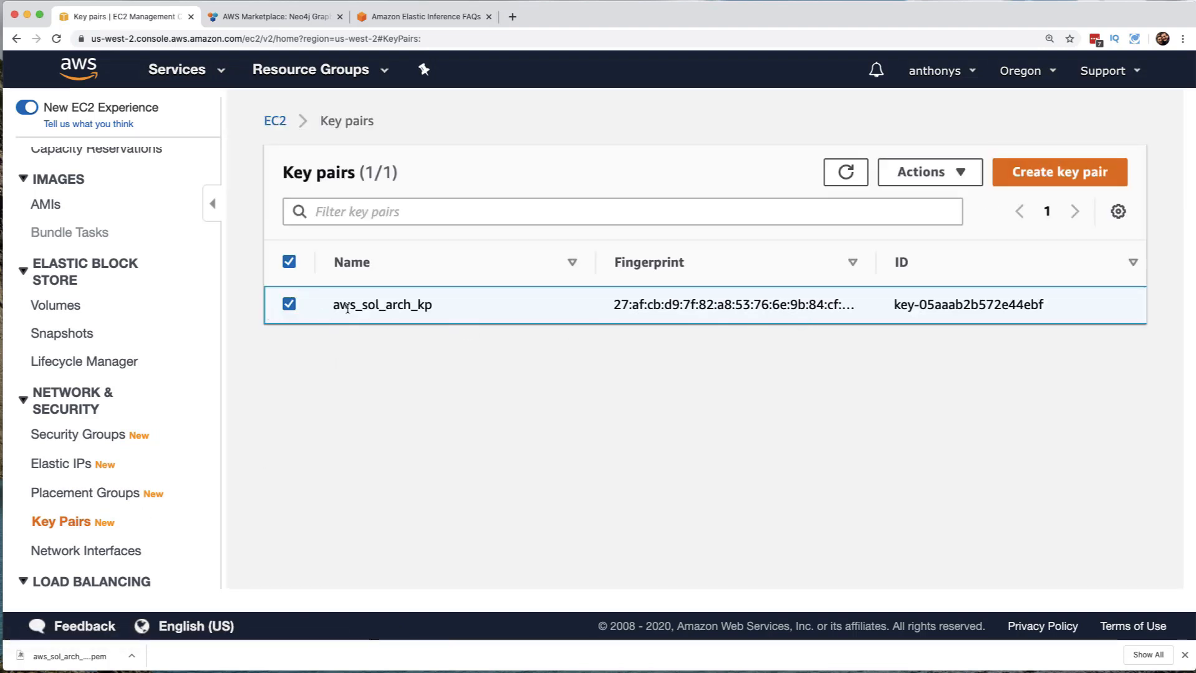
mouse_move(426, 330)
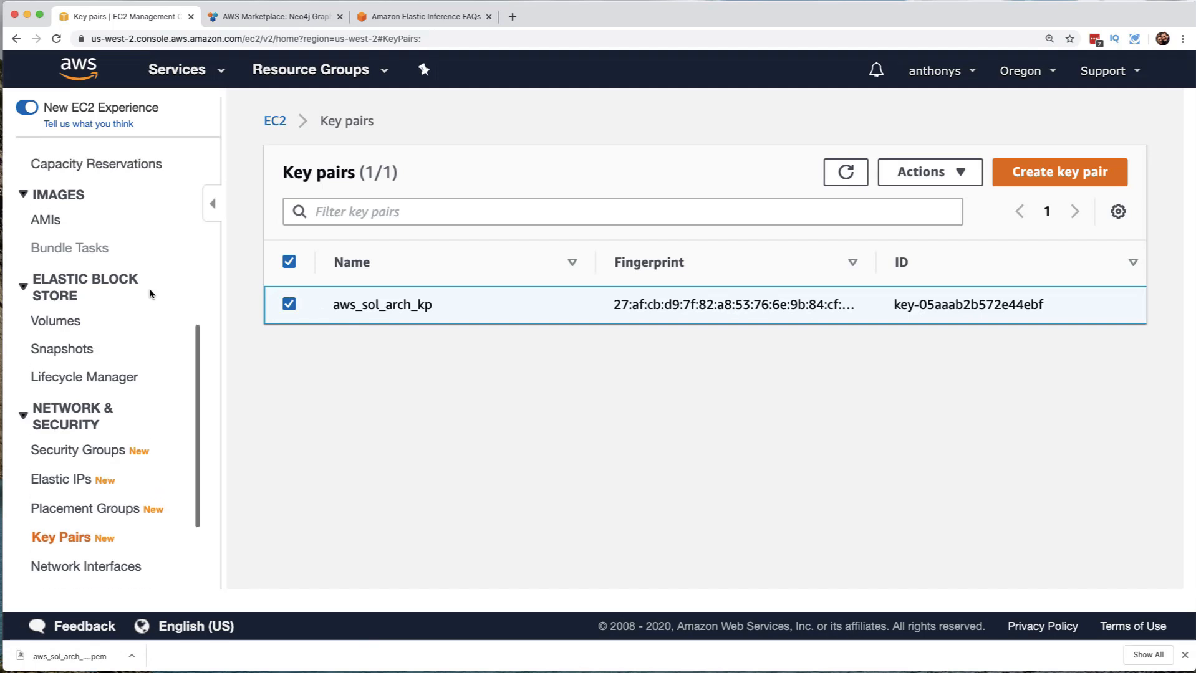
scroll(up, 3)
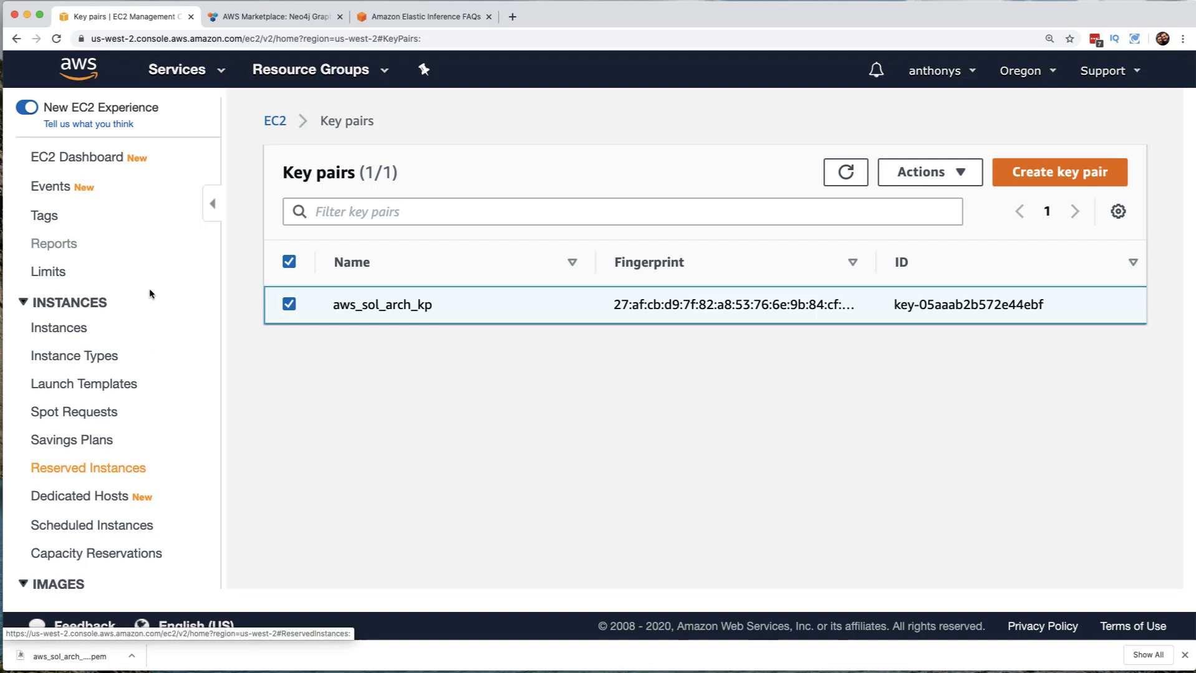
click(79, 156)
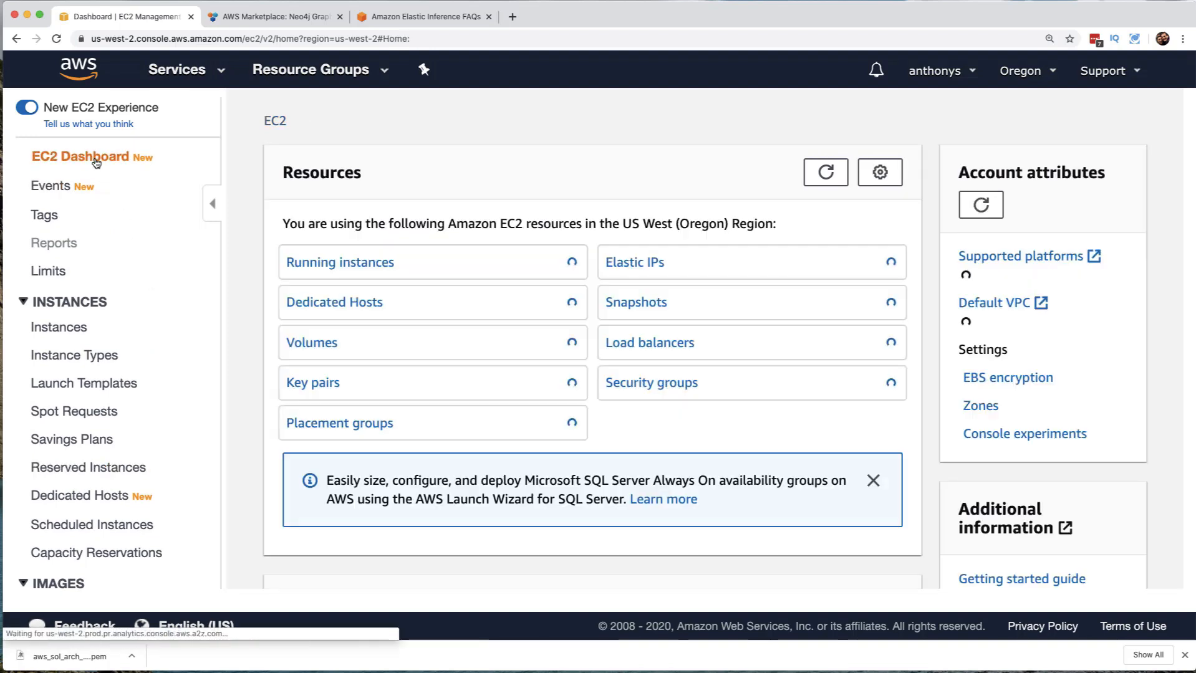
Show the instances list where TEST-EC2 appears in the terminated state.
click(58, 327)
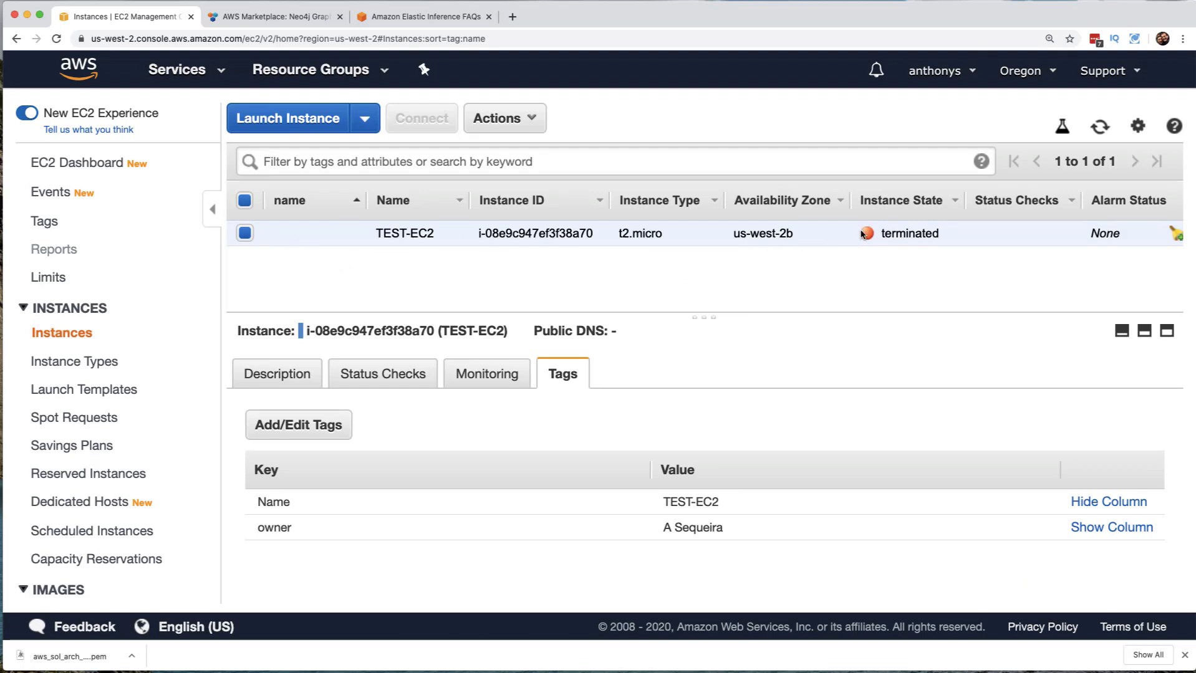
mouse_move(311, 206)
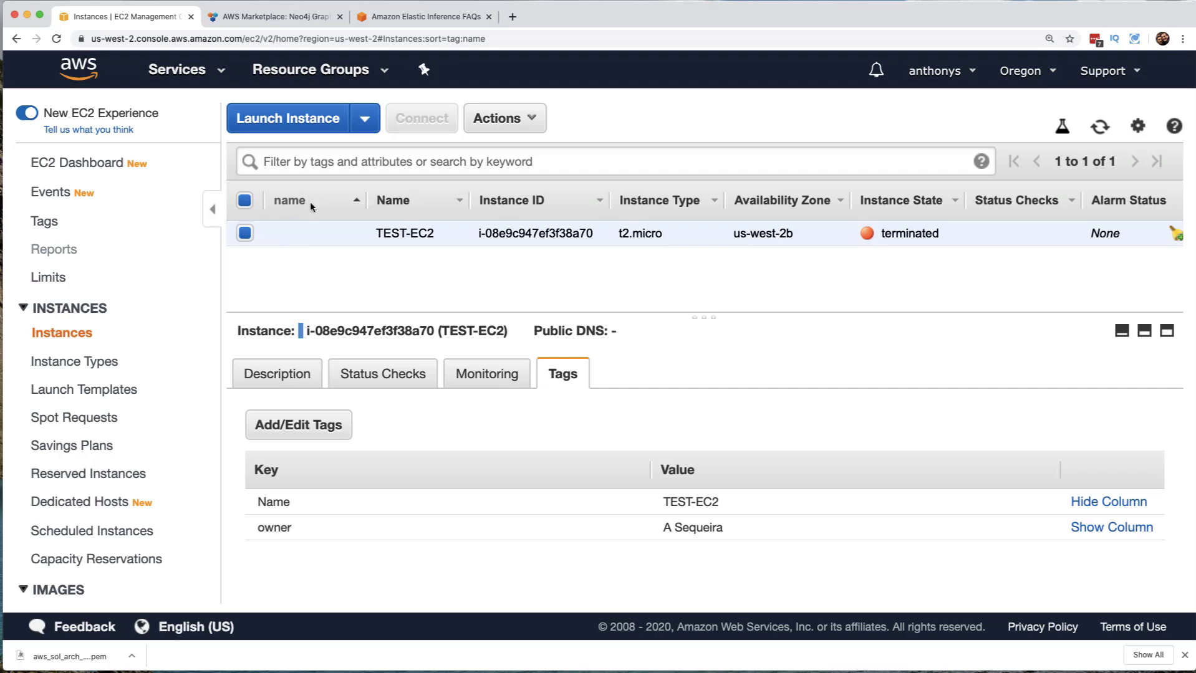
mouse_move(303, 203)
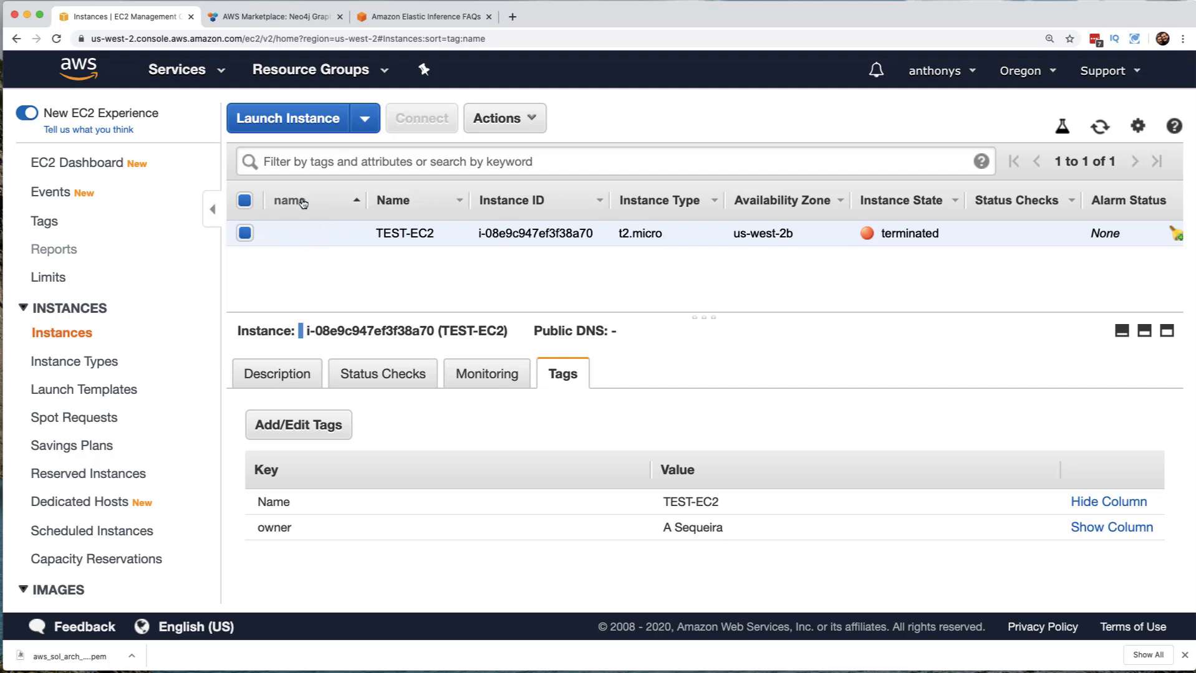
mouse_move(531, 303)
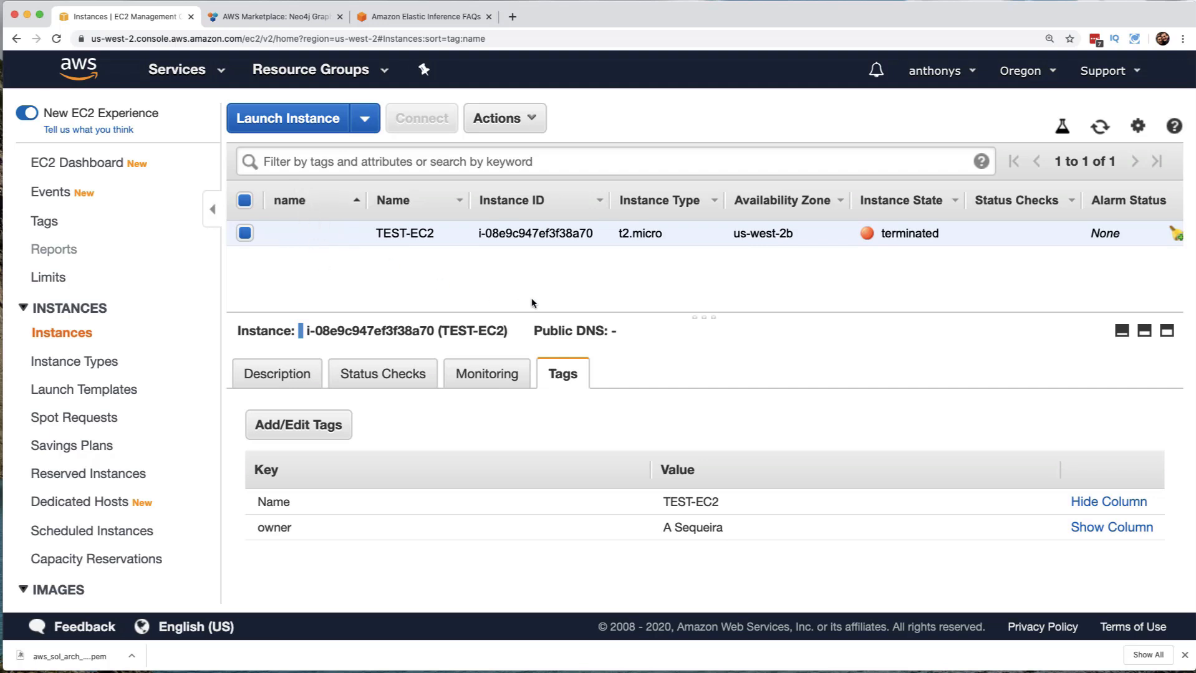
mouse_move(655, 276)
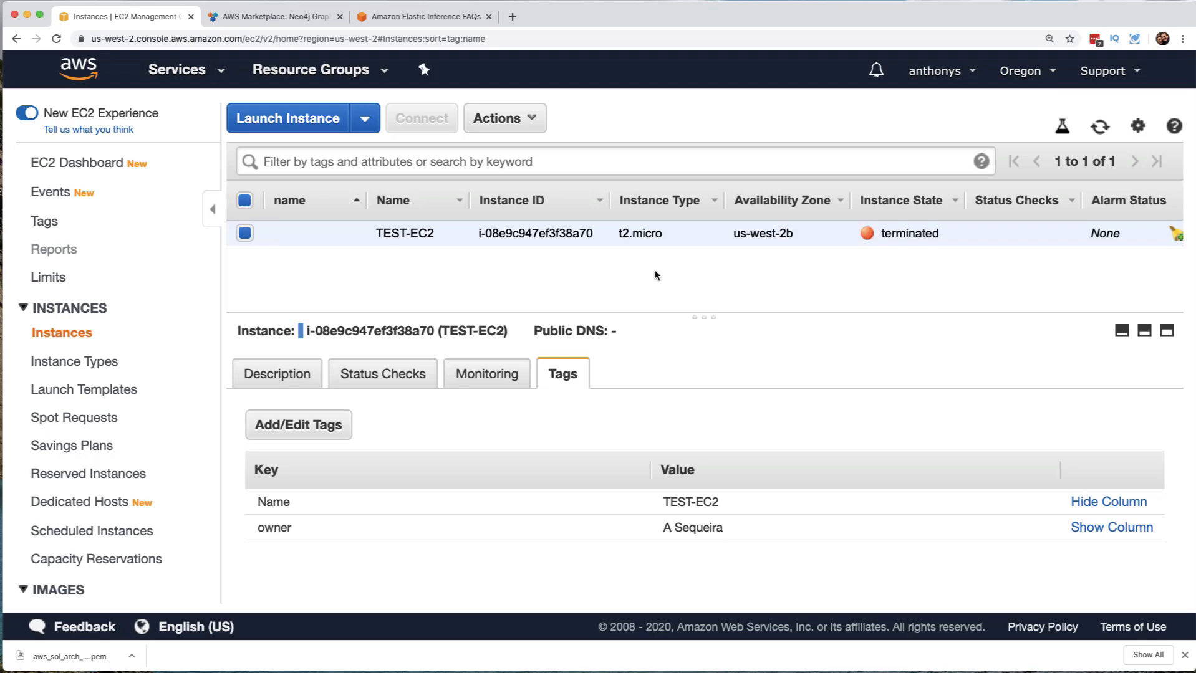
mouse_move(847, 274)
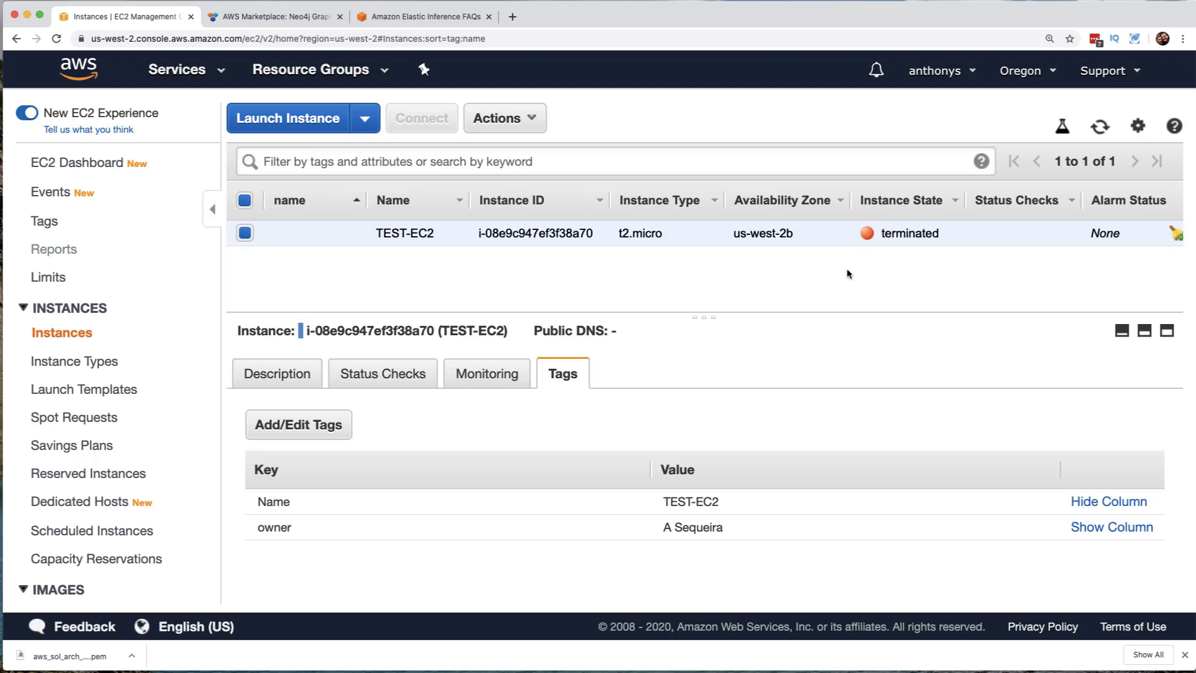
mouse_move(915, 238)
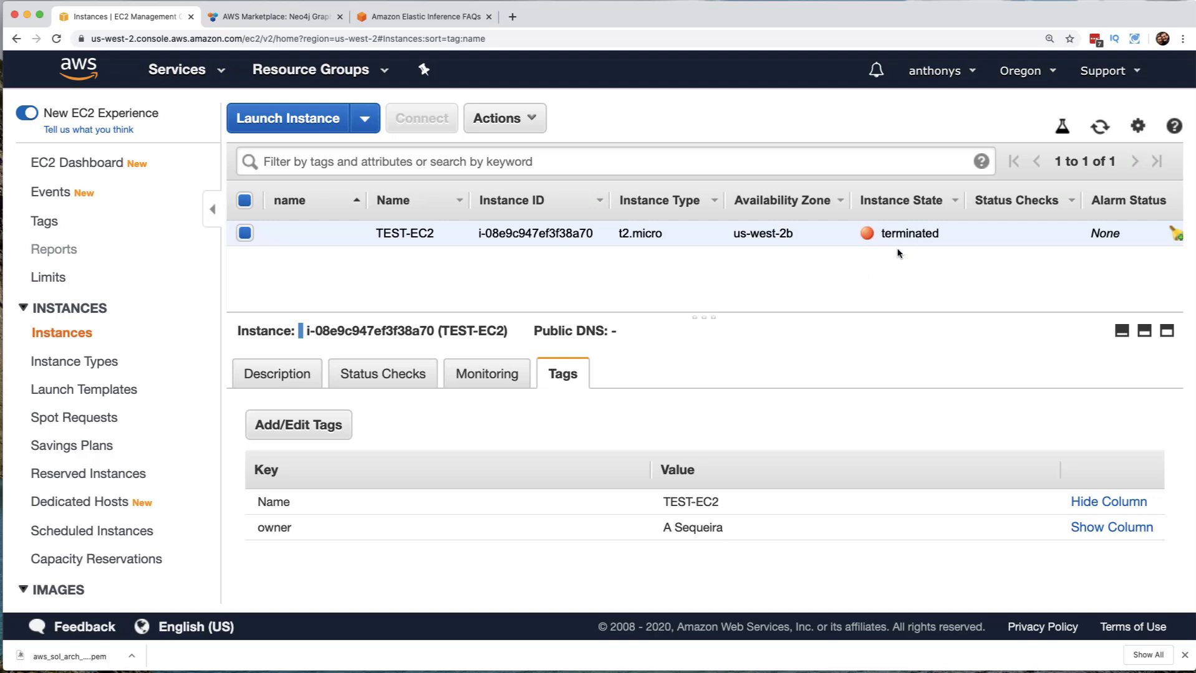
mouse_move(788, 150)
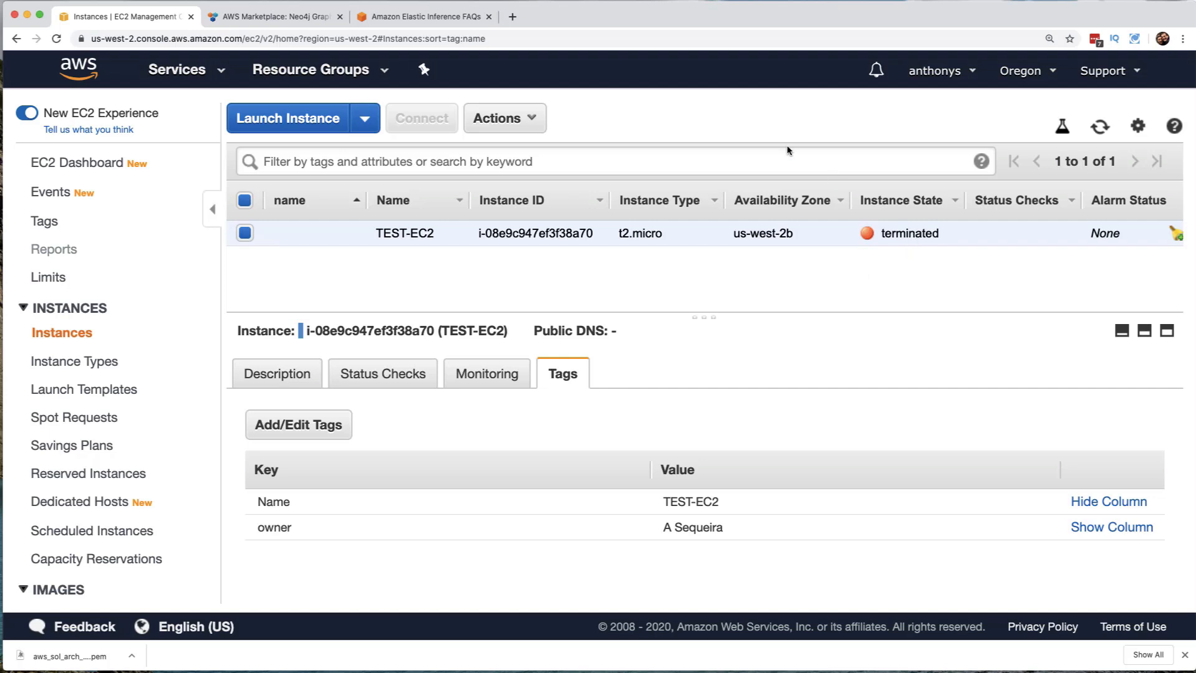
mouse_move(716, 327)
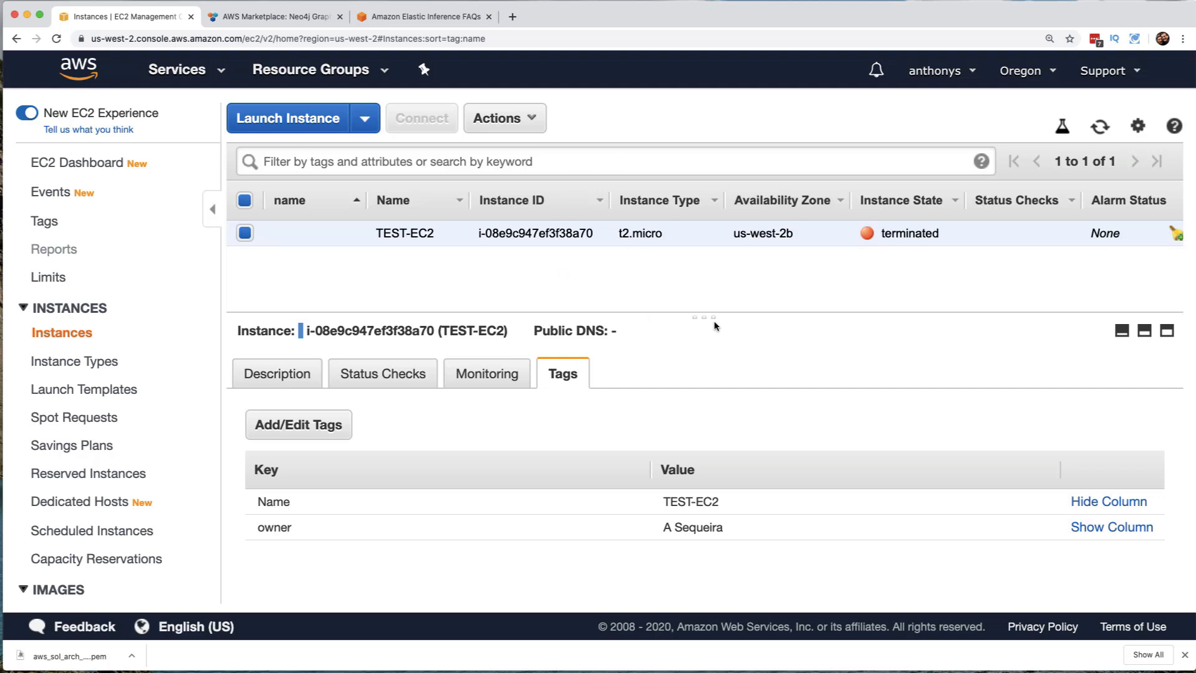
mouse_move(798, 262)
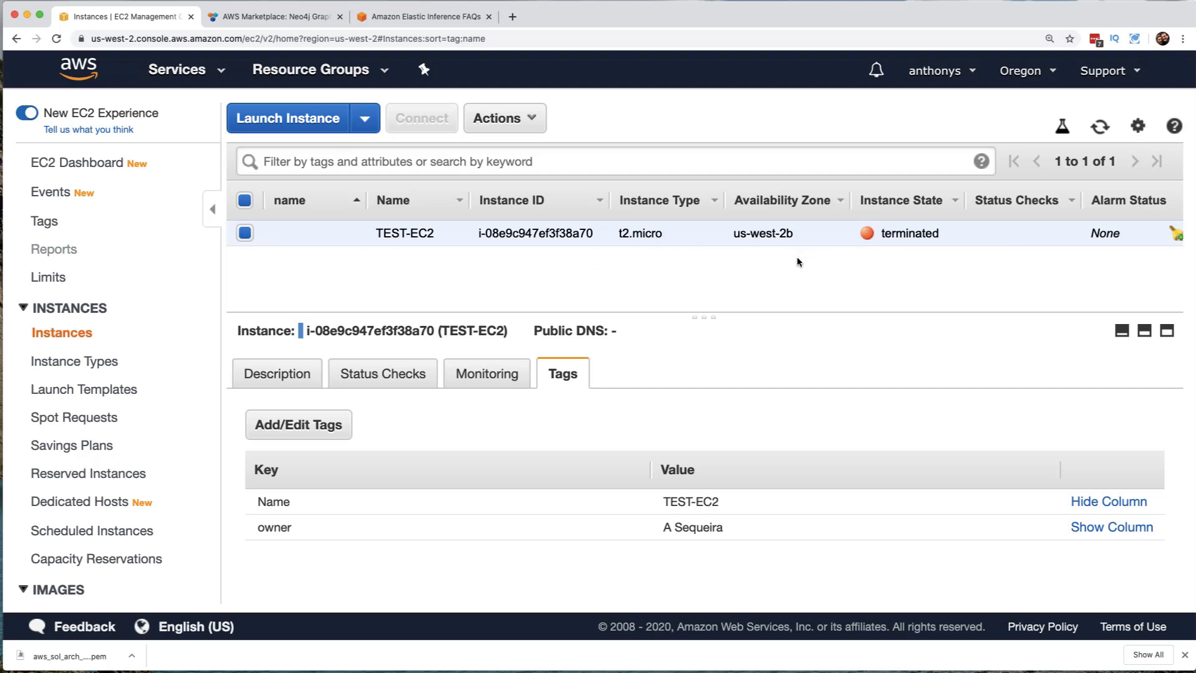
mouse_move(781, 282)
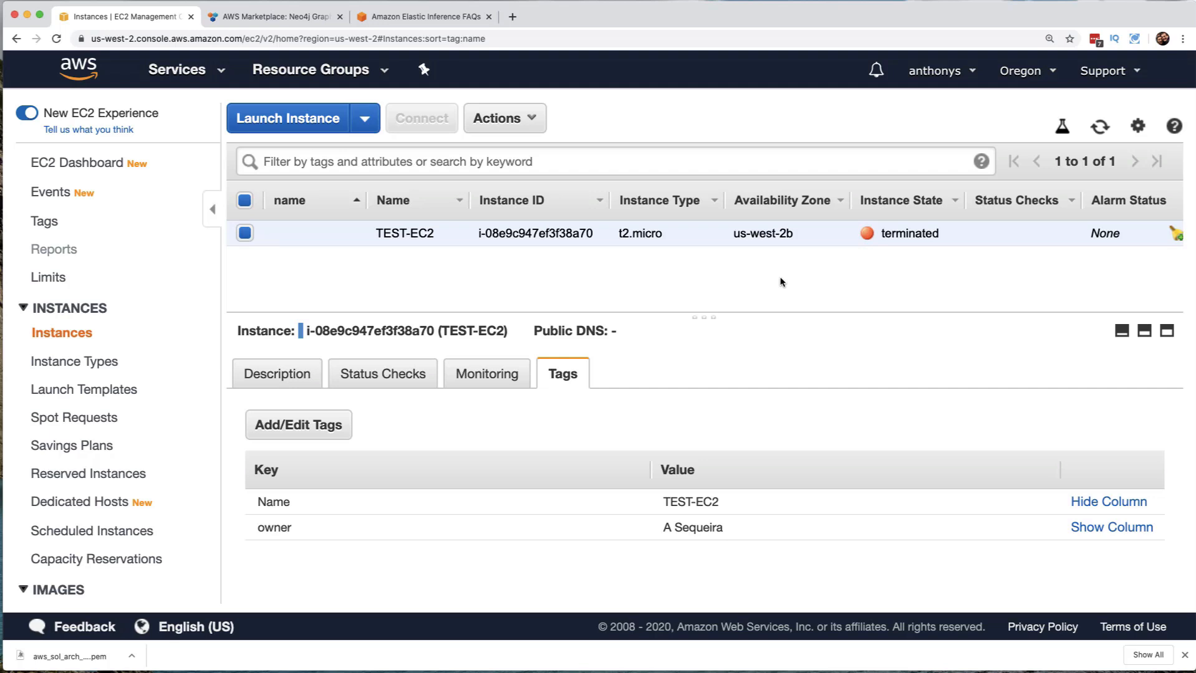
mouse_move(920, 244)
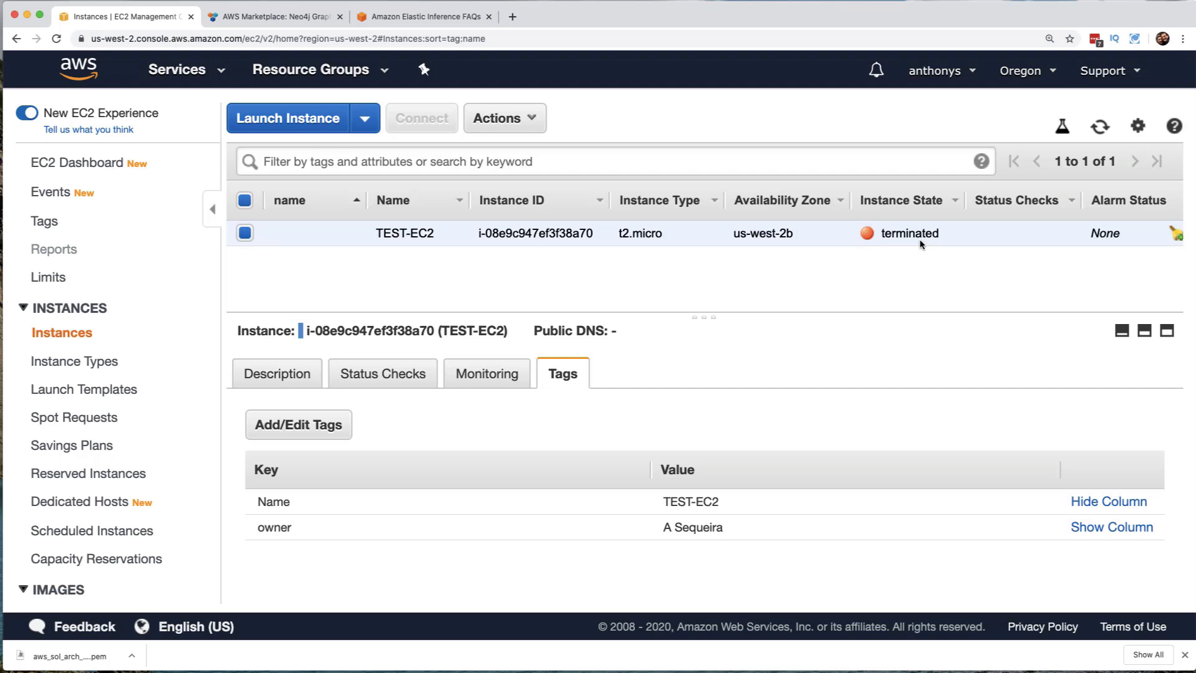
mouse_move(775, 269)
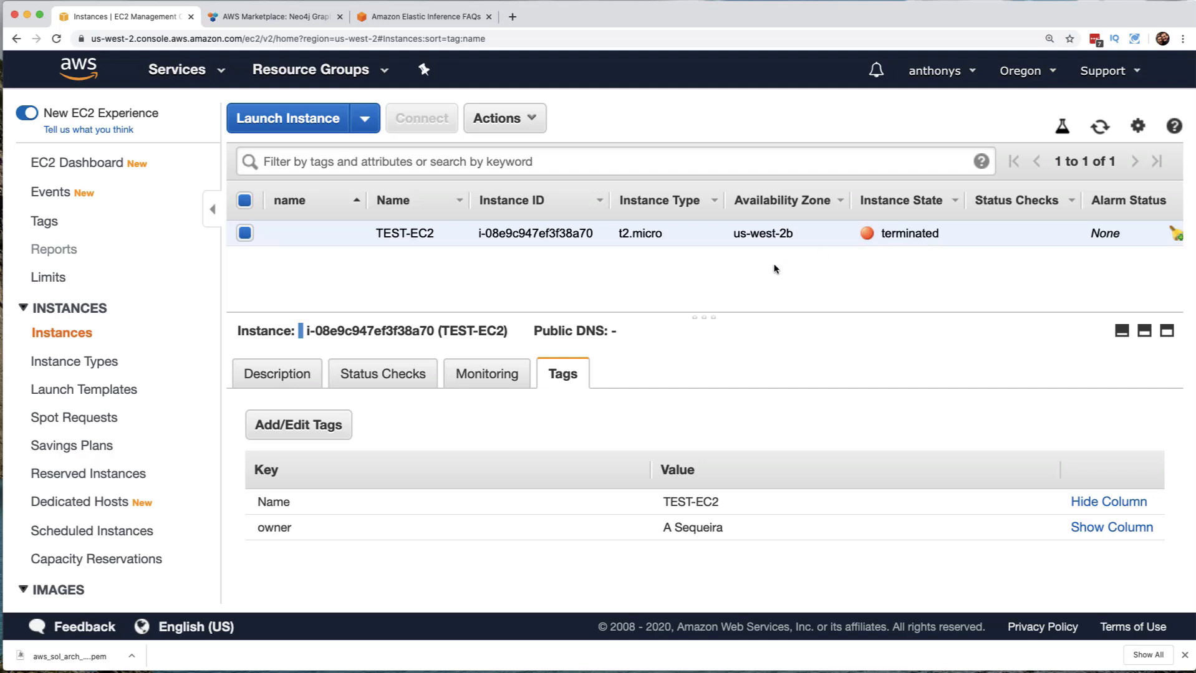